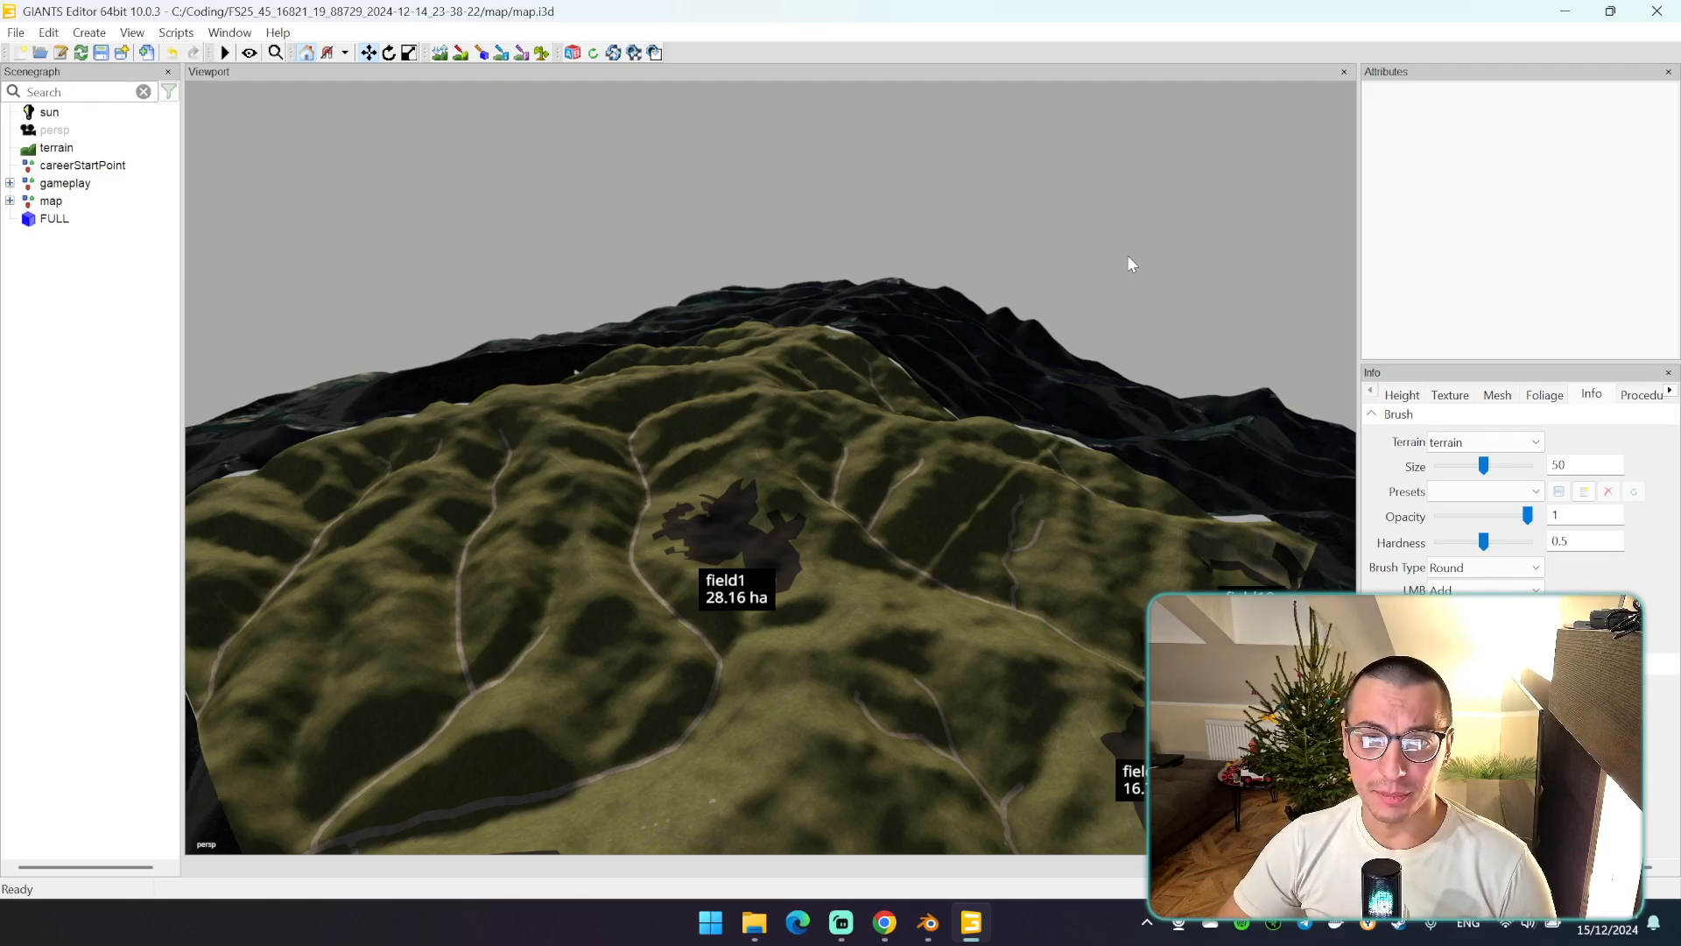
Jump to the README's How-To-Run section, scroll to Option 2 and copy the docker run command
{"action": "left_click", "coordinate": [884, 921]}
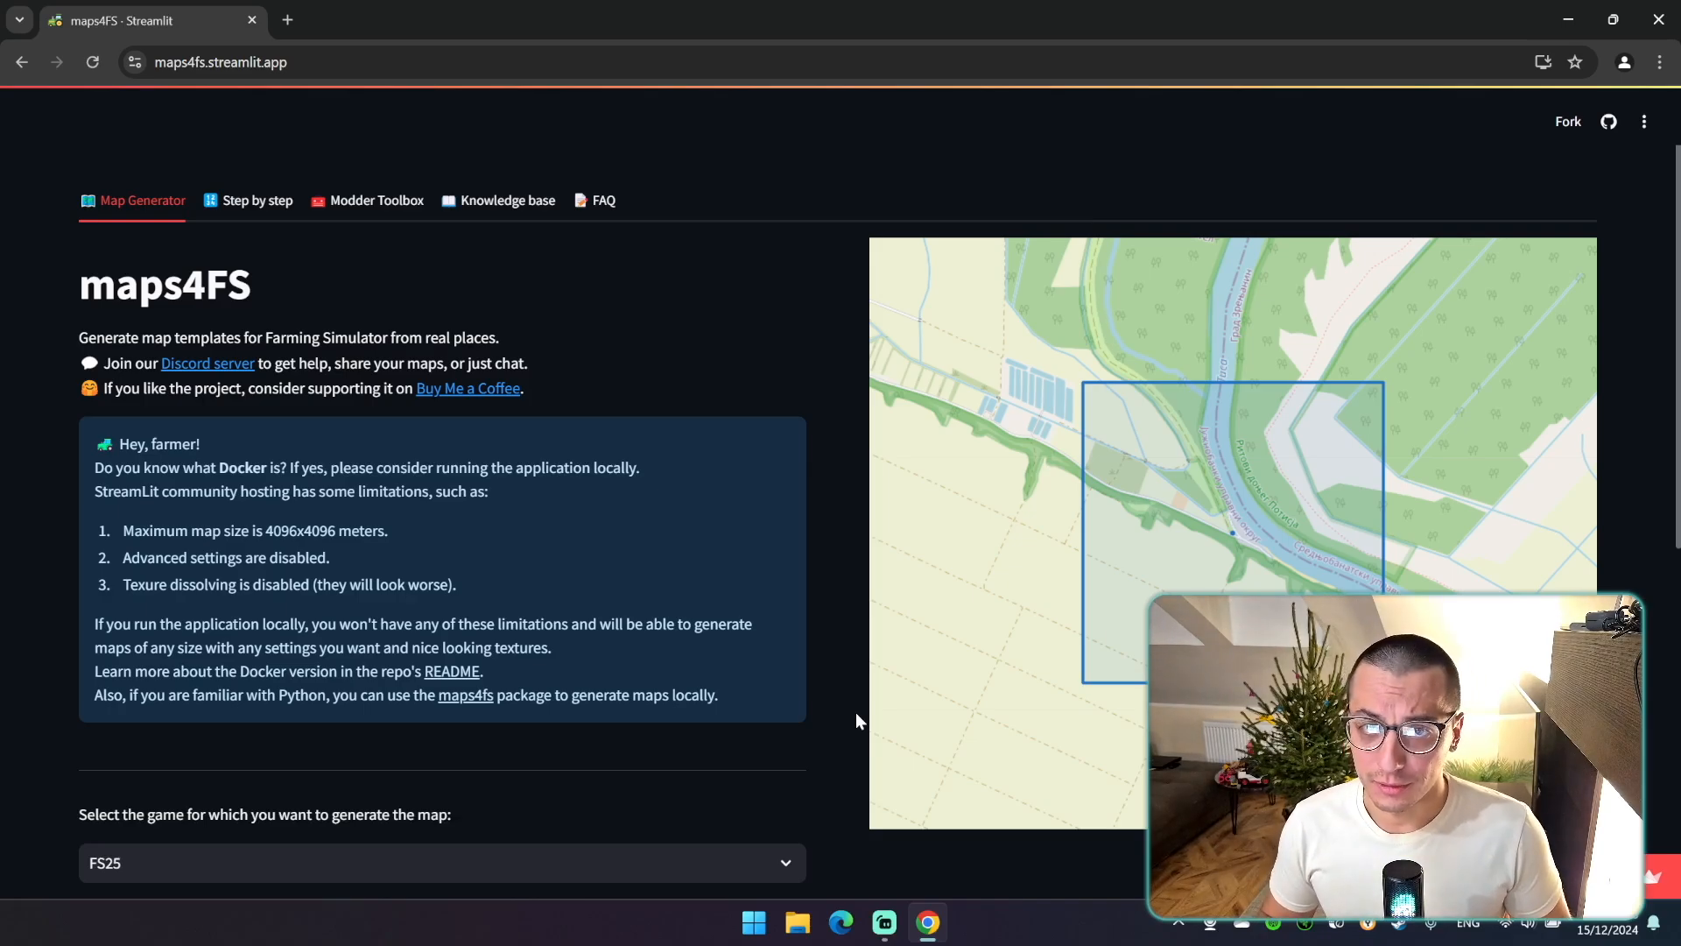
{"action": "mouse_move", "coordinate": [818, 590]}
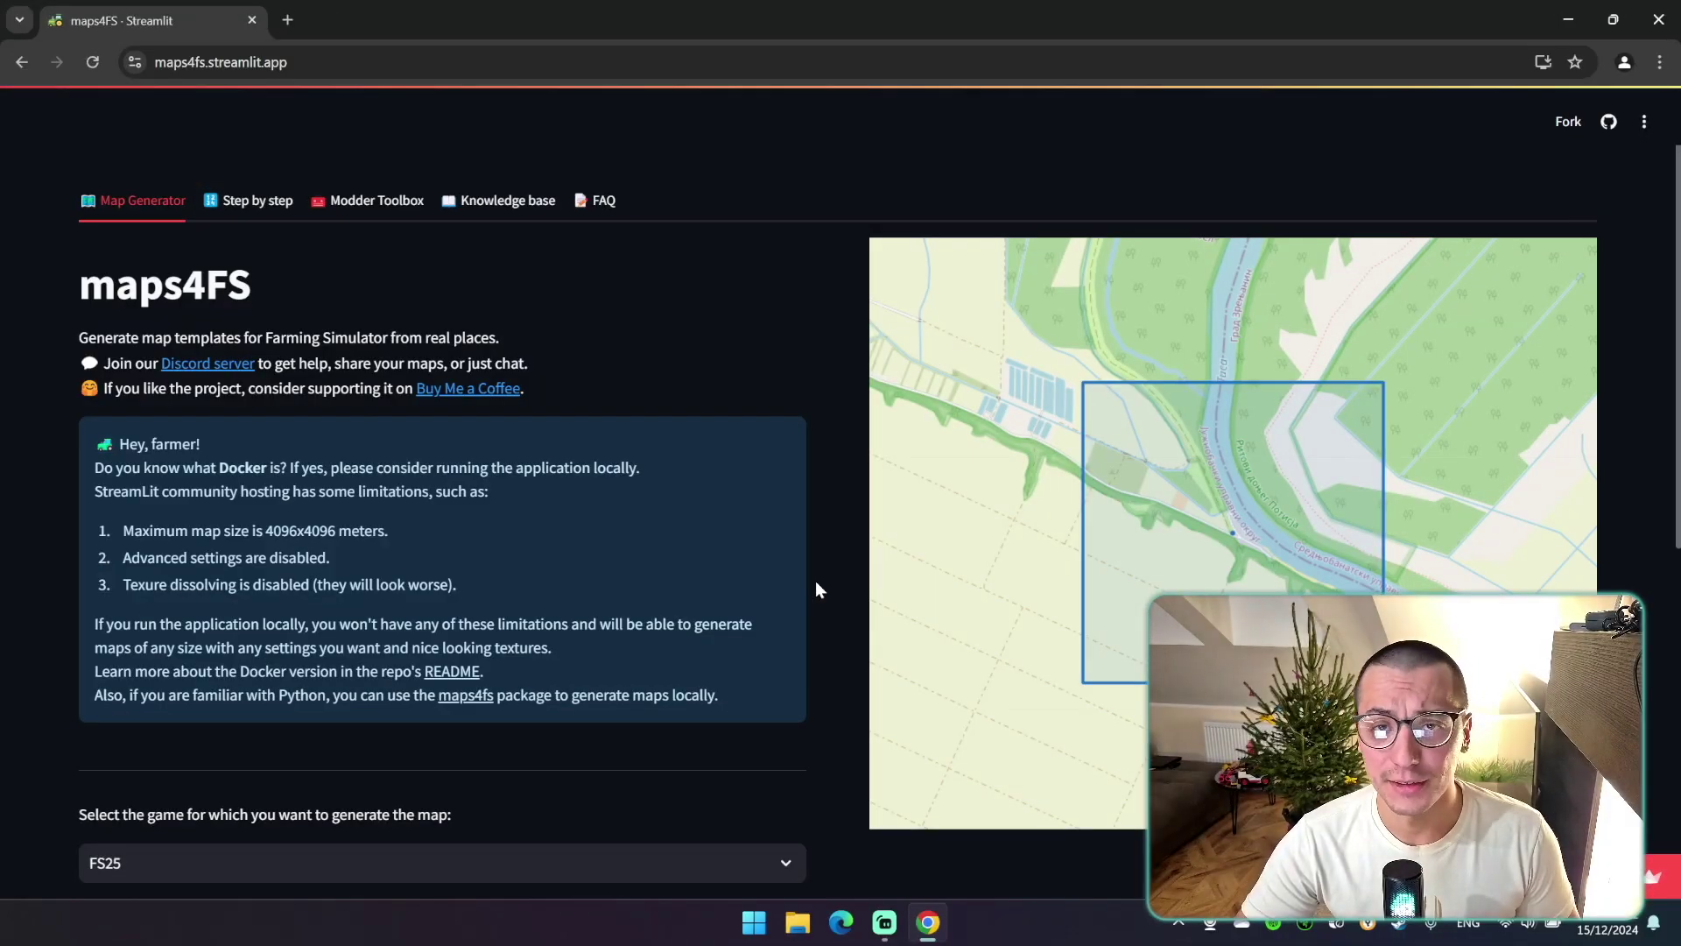
{"action": "mouse_move", "coordinate": [791, 592]}
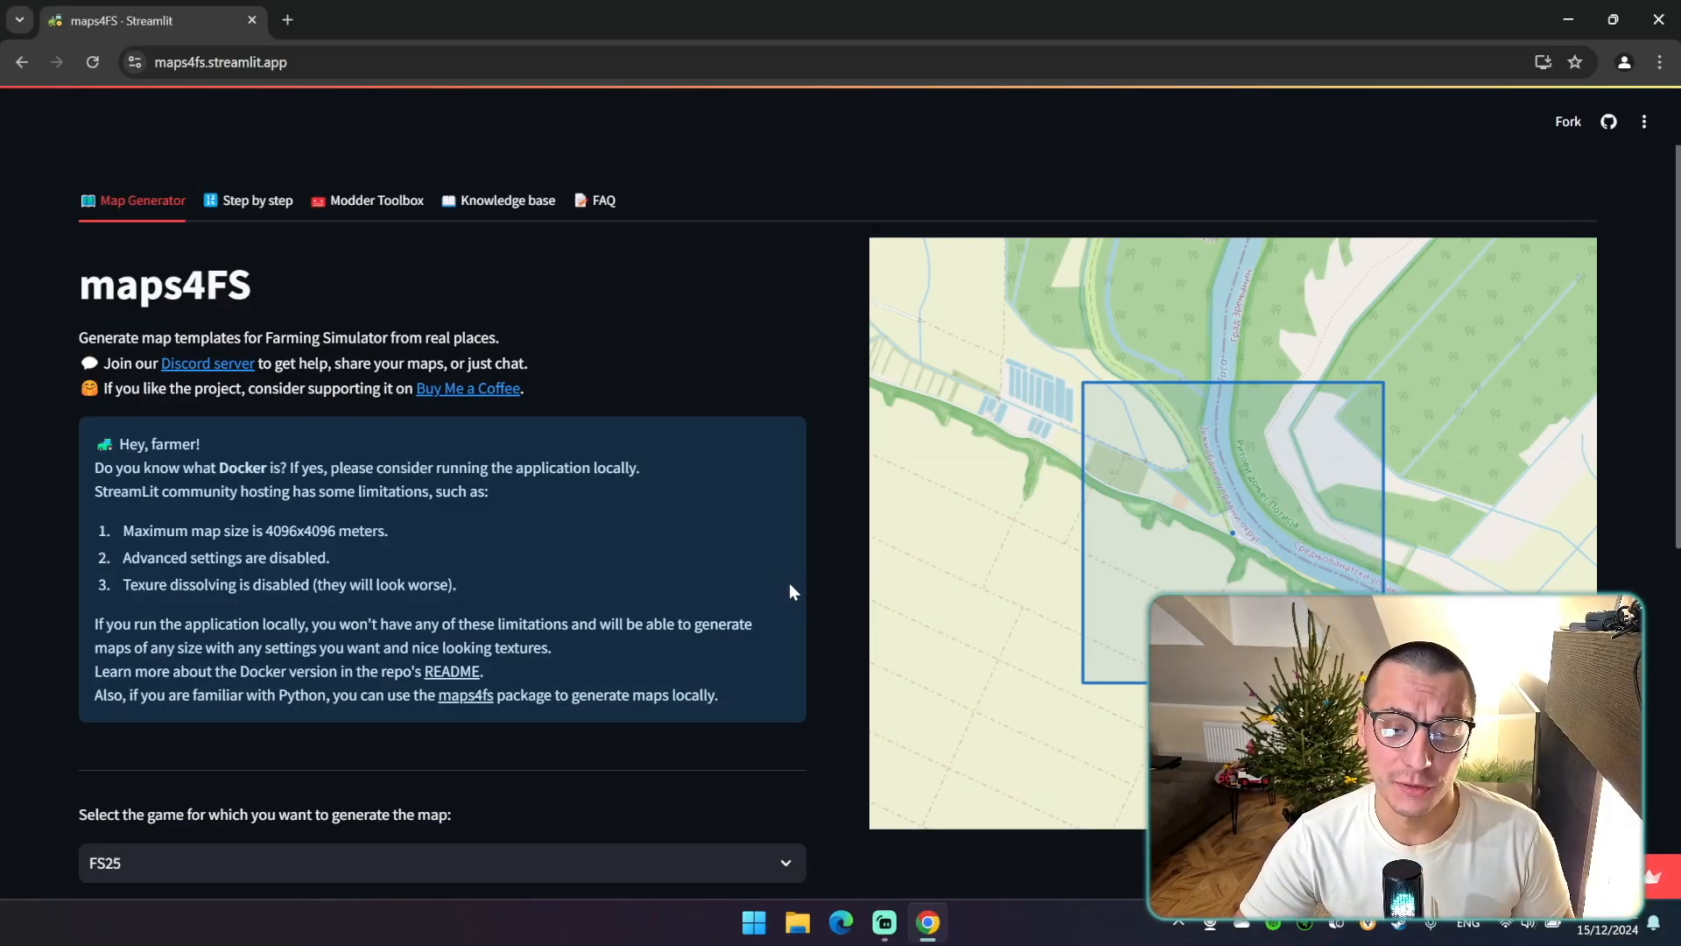
{"action": "mouse_move", "coordinate": [823, 574]}
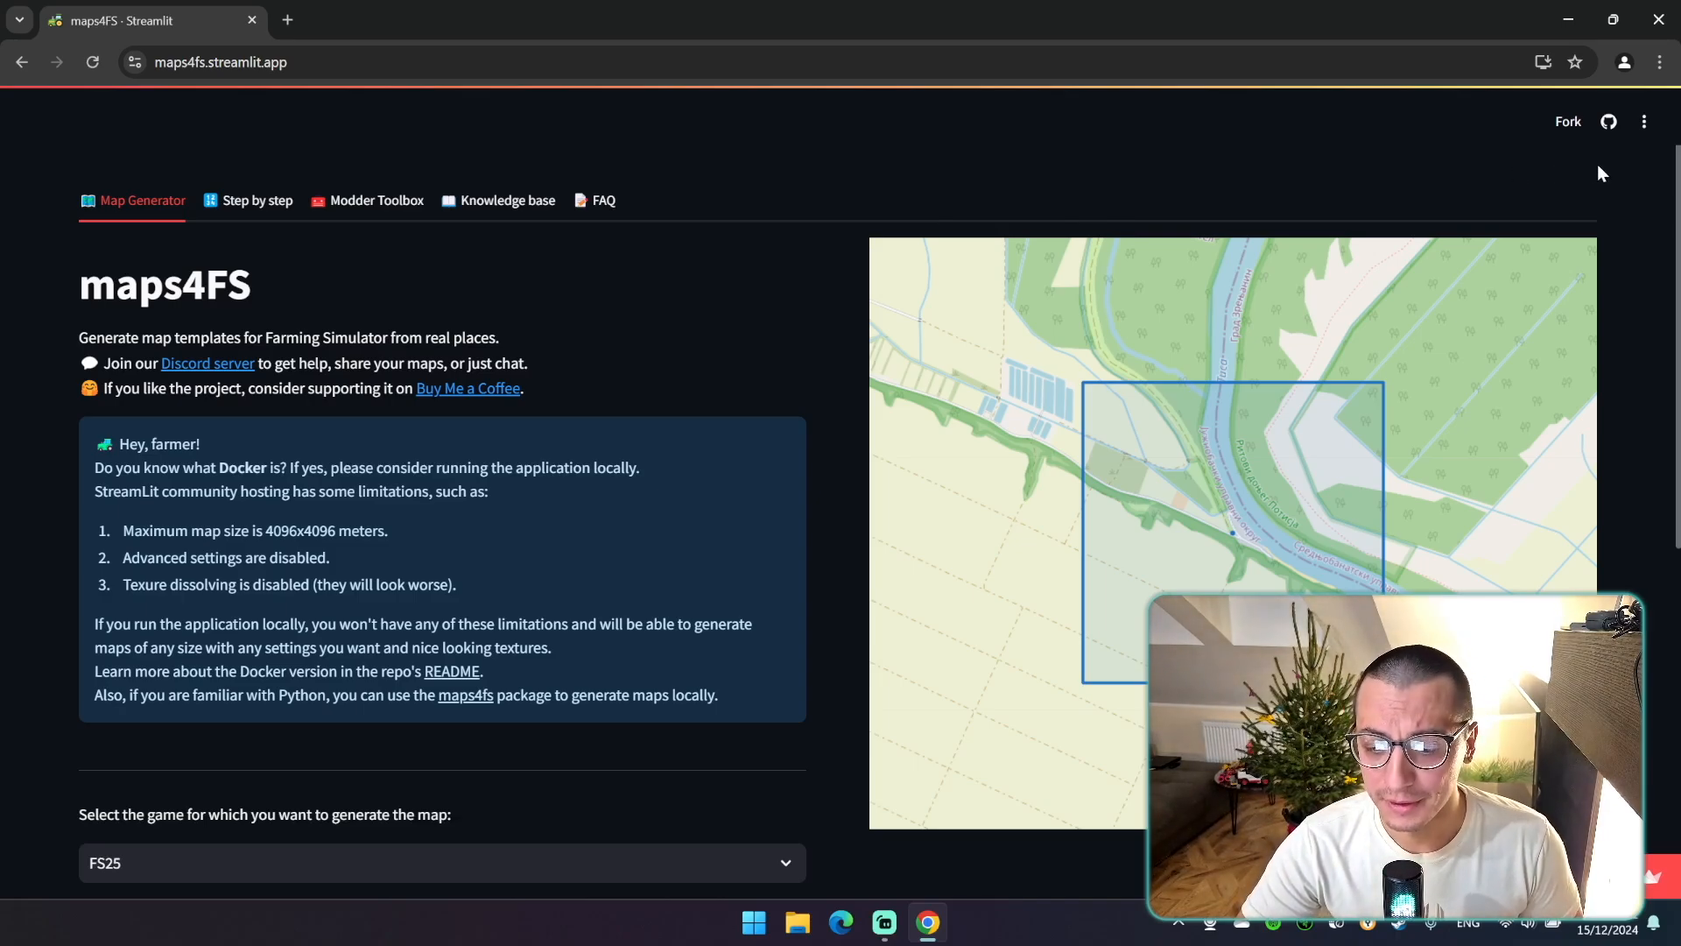
{"action": "mouse_move", "coordinate": [1471, 178]}
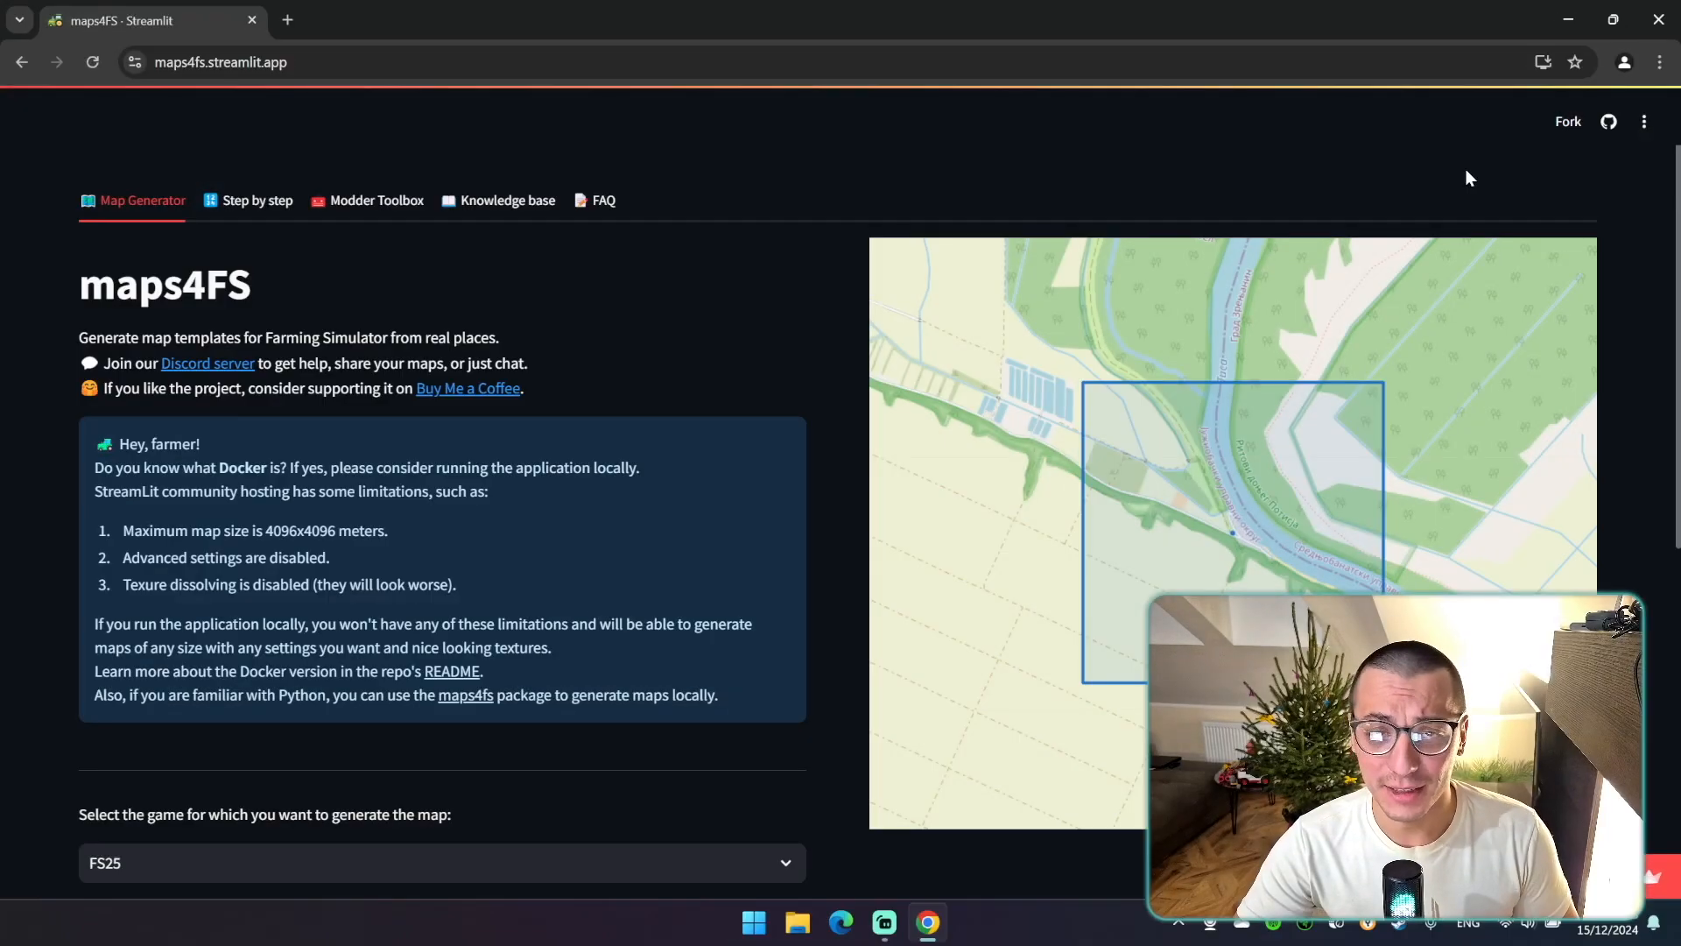
{"action": "mouse_move", "coordinate": [1482, 191]}
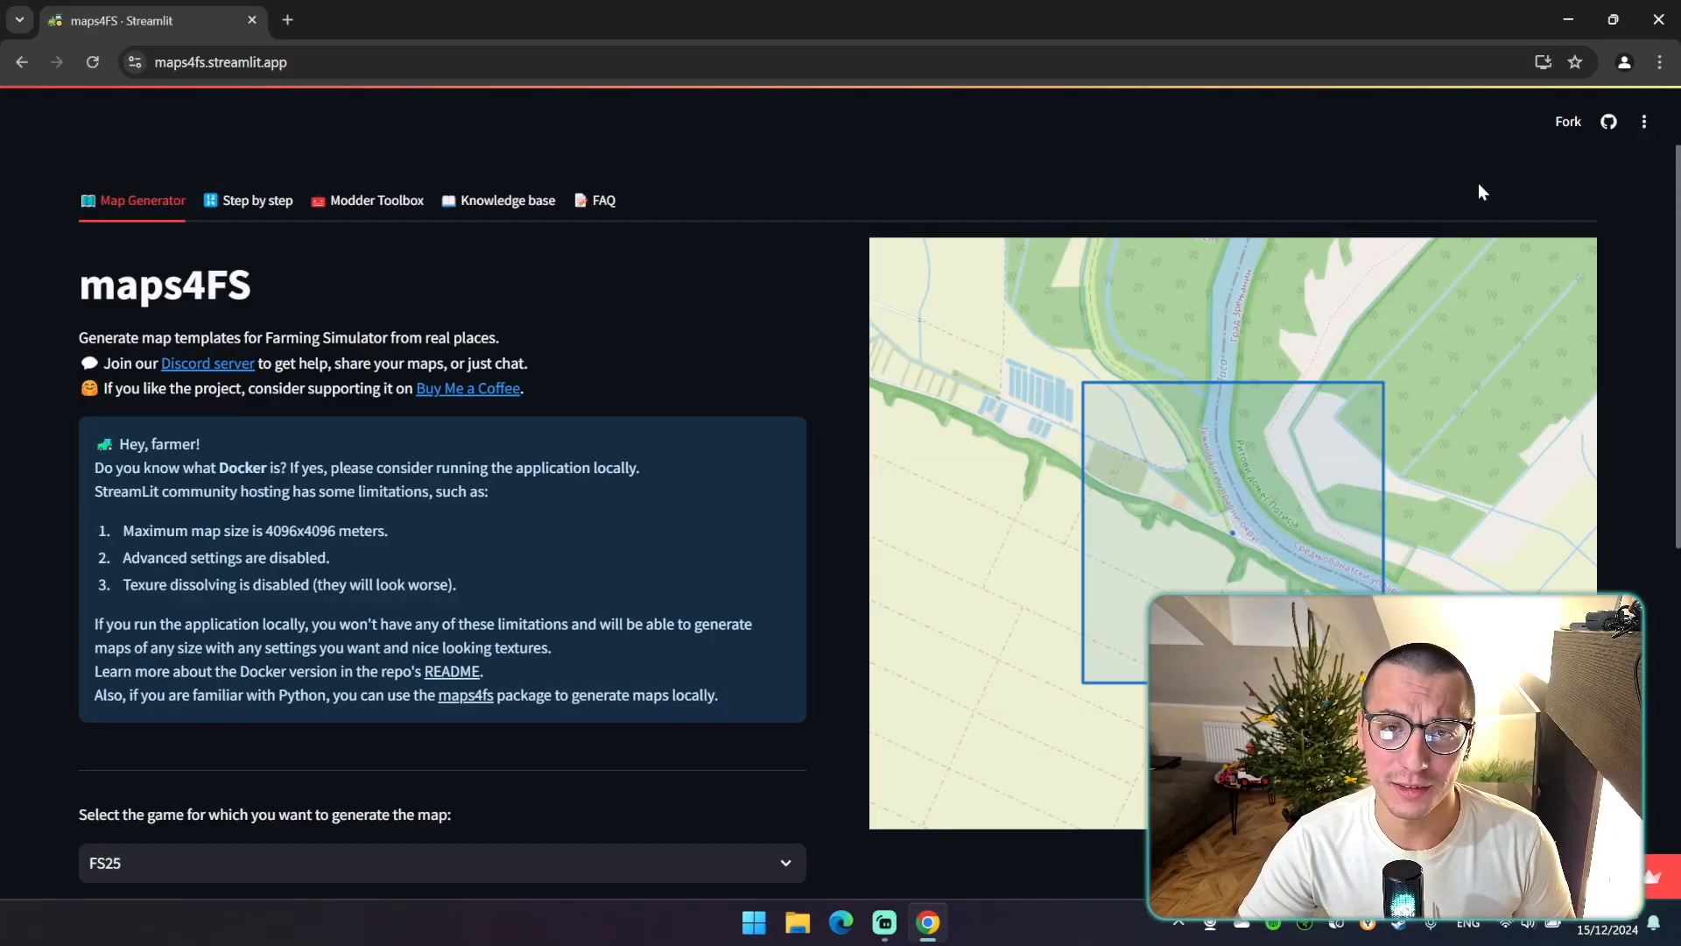
{"action": "mouse_move", "coordinate": [1471, 185]}
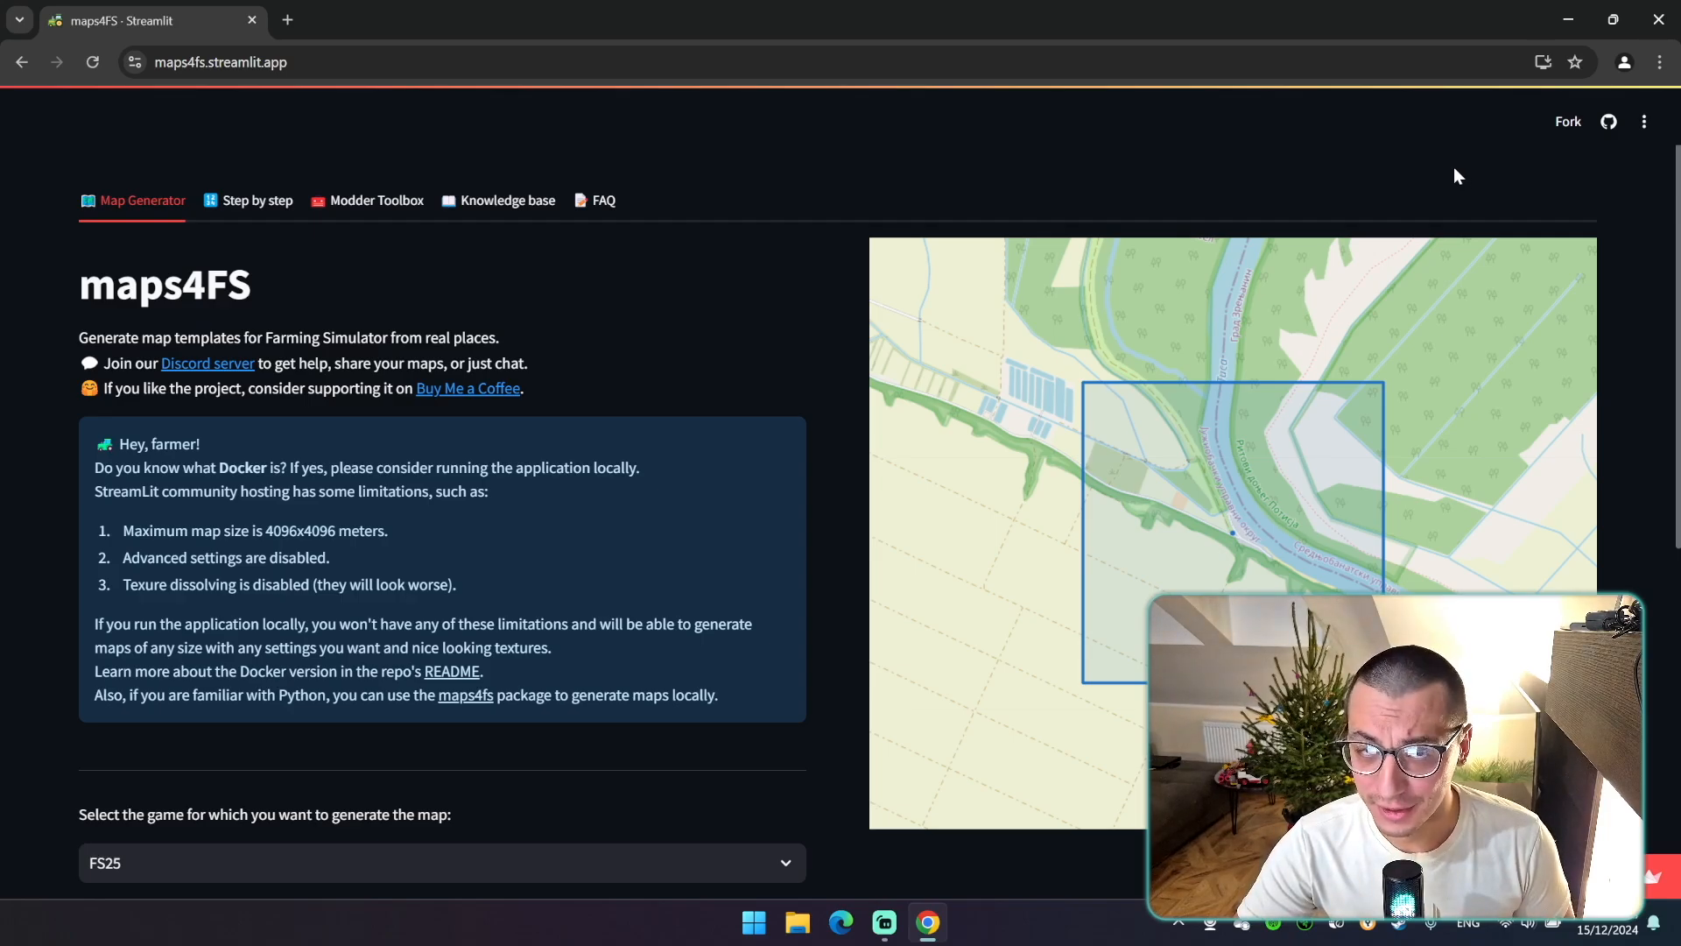
{"action": "mouse_move", "coordinate": [1471, 189]}
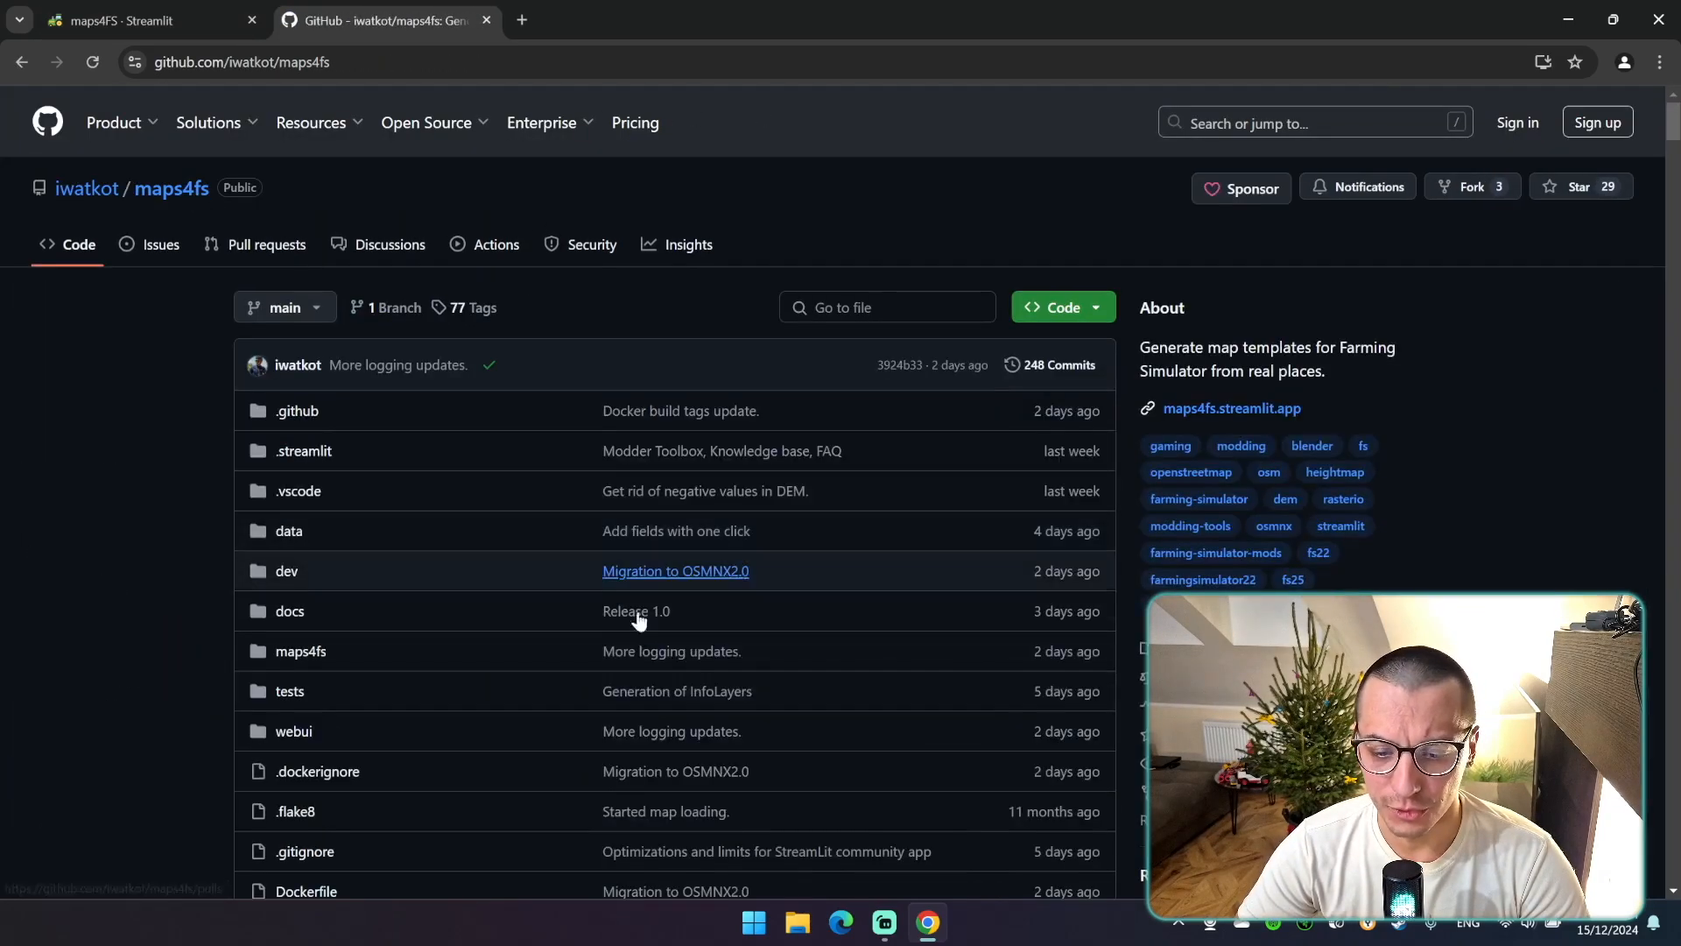
{"action": "scroll", "scroll_direction": "down", "scroll_amount": 3}
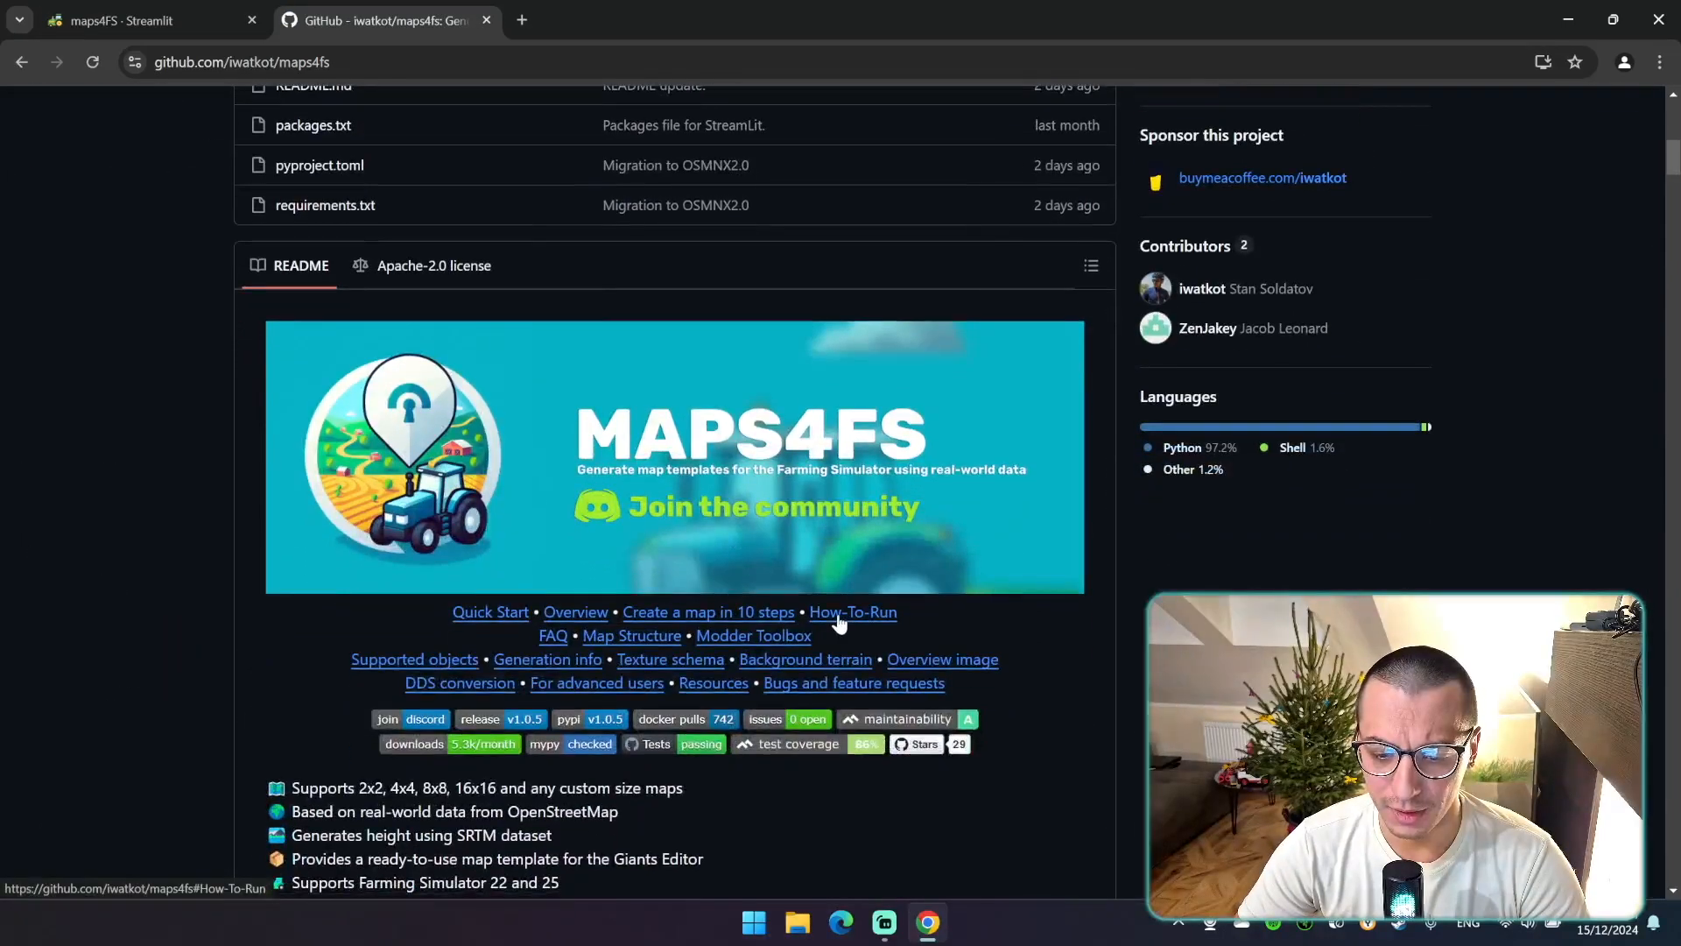
{"action": "left_click", "coordinate": [853, 613]}
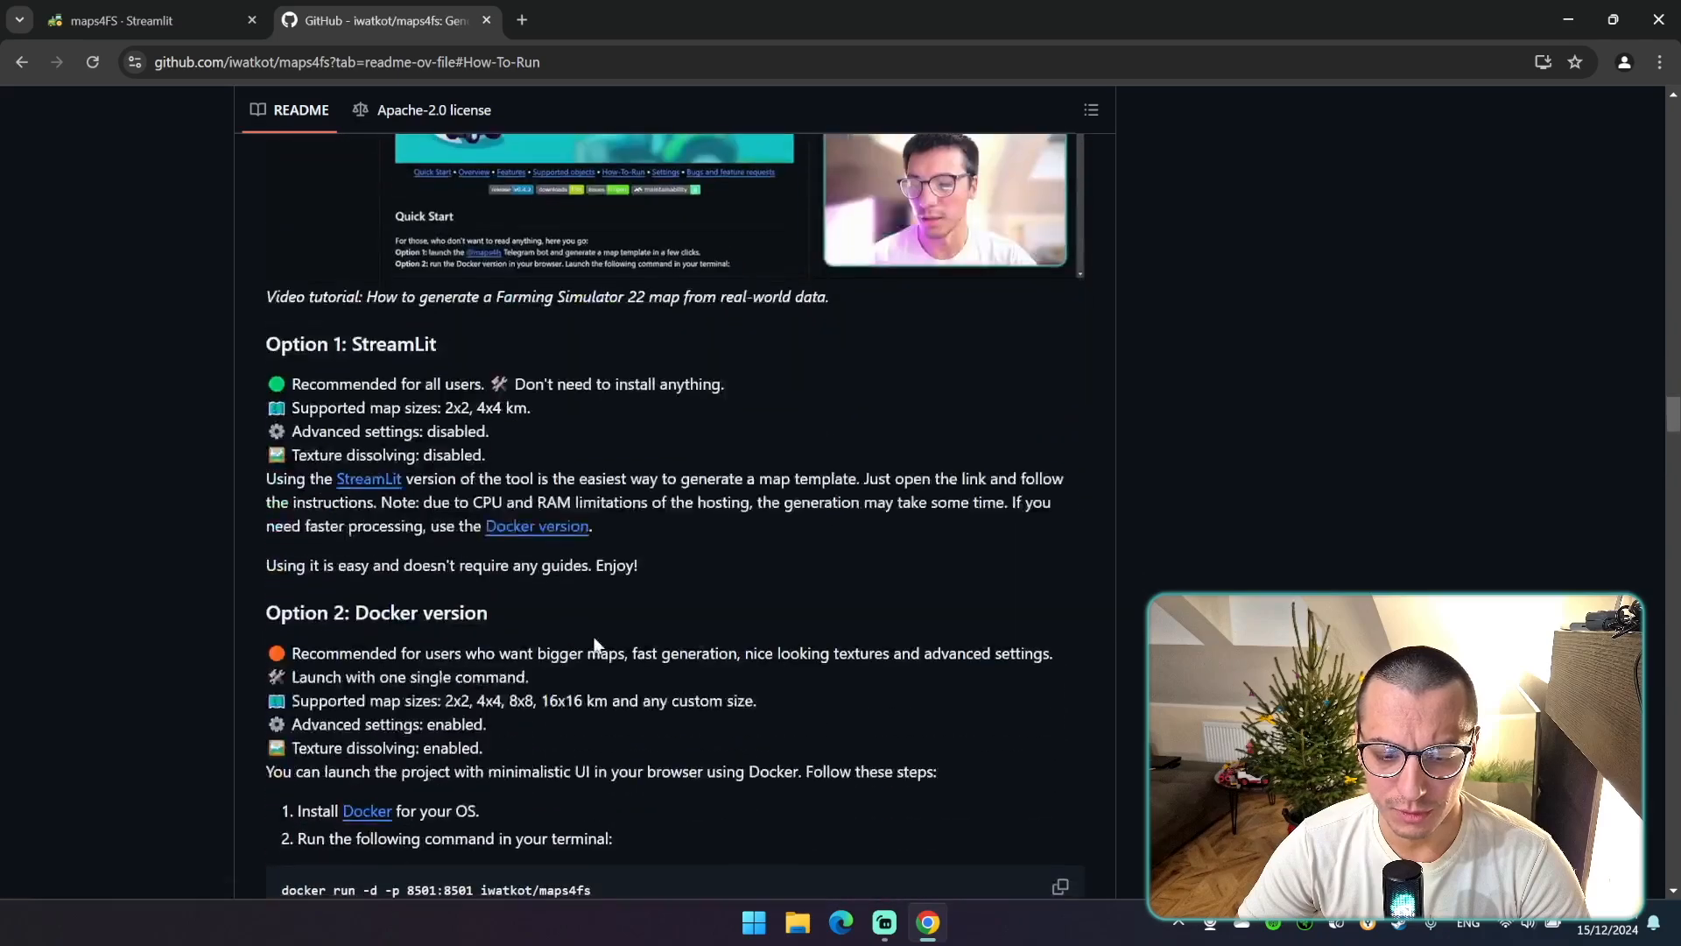
{"action": "scroll", "scroll_direction": "down", "scroll_amount": 3}
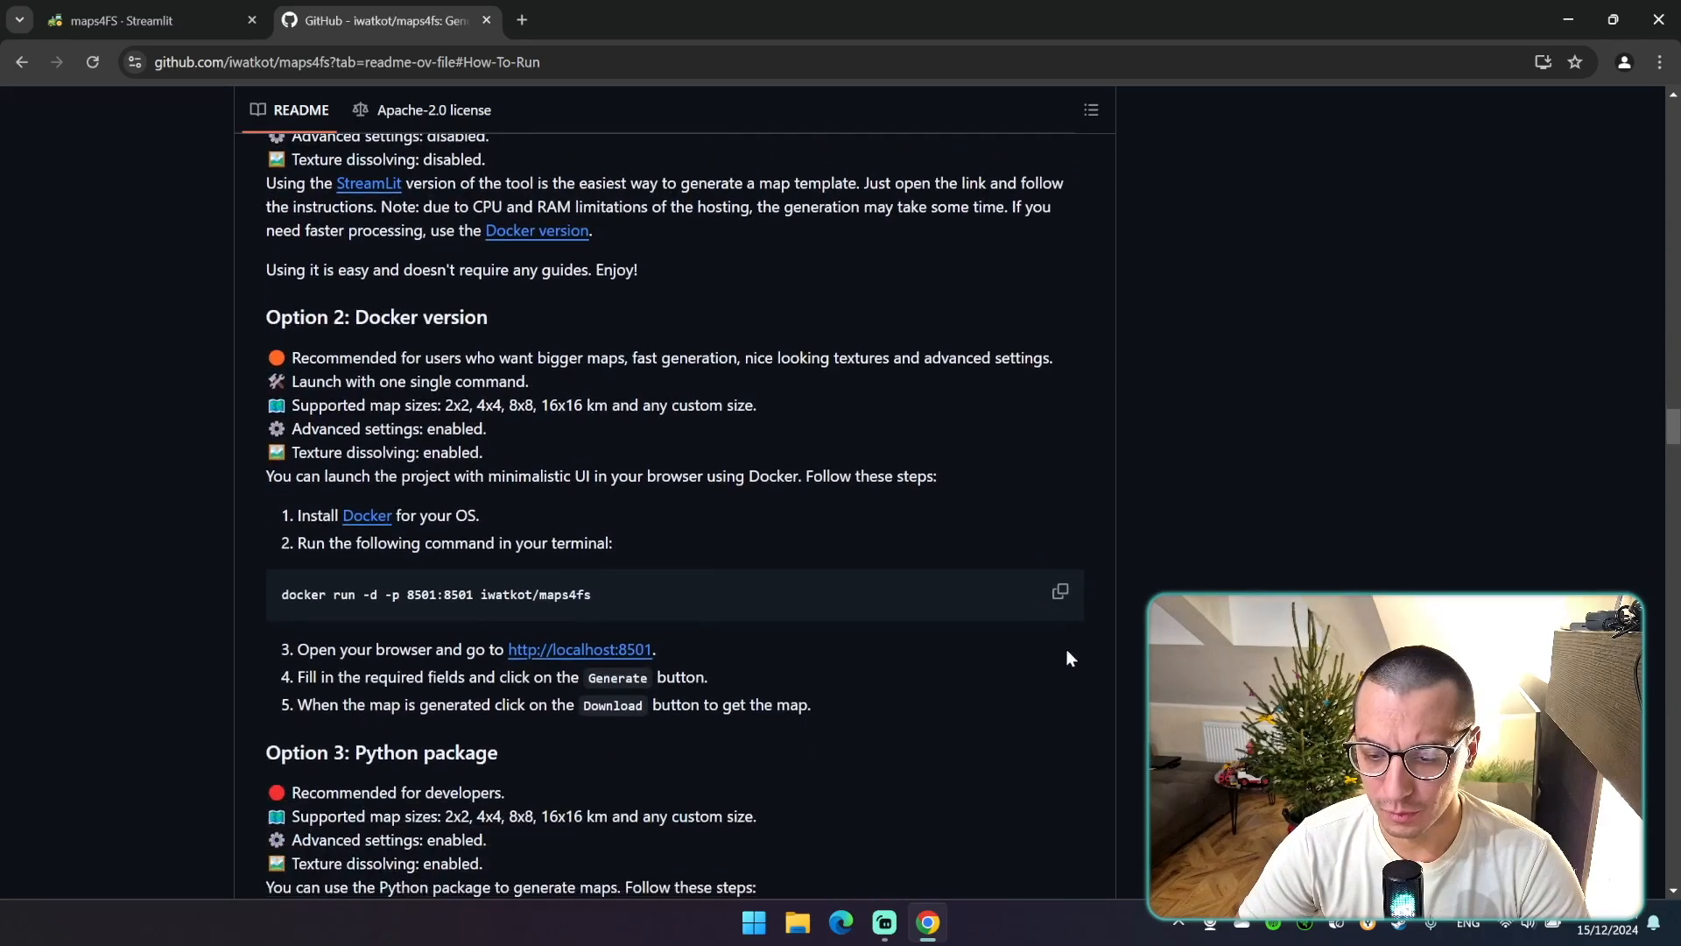
{"action": "left_click", "coordinate": [1061, 592]}
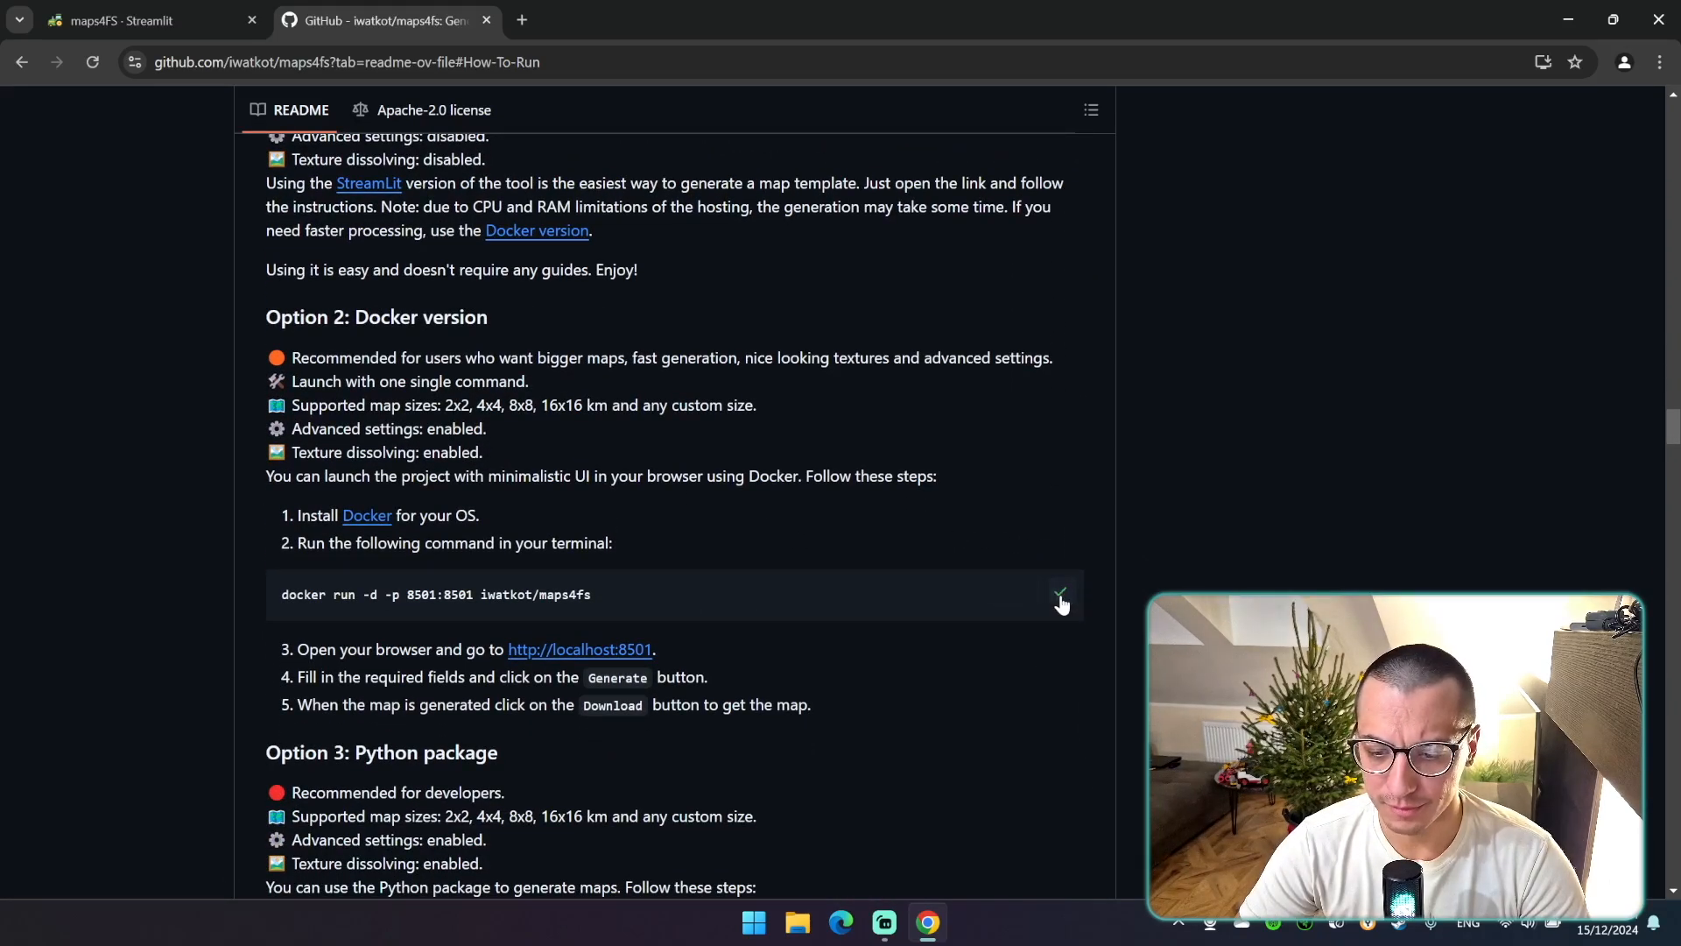
Start Terminal and run 'docker run -d -p 8501:8501 iwatkot/maps4fs'
{"action": "type", "text": "terminal"}
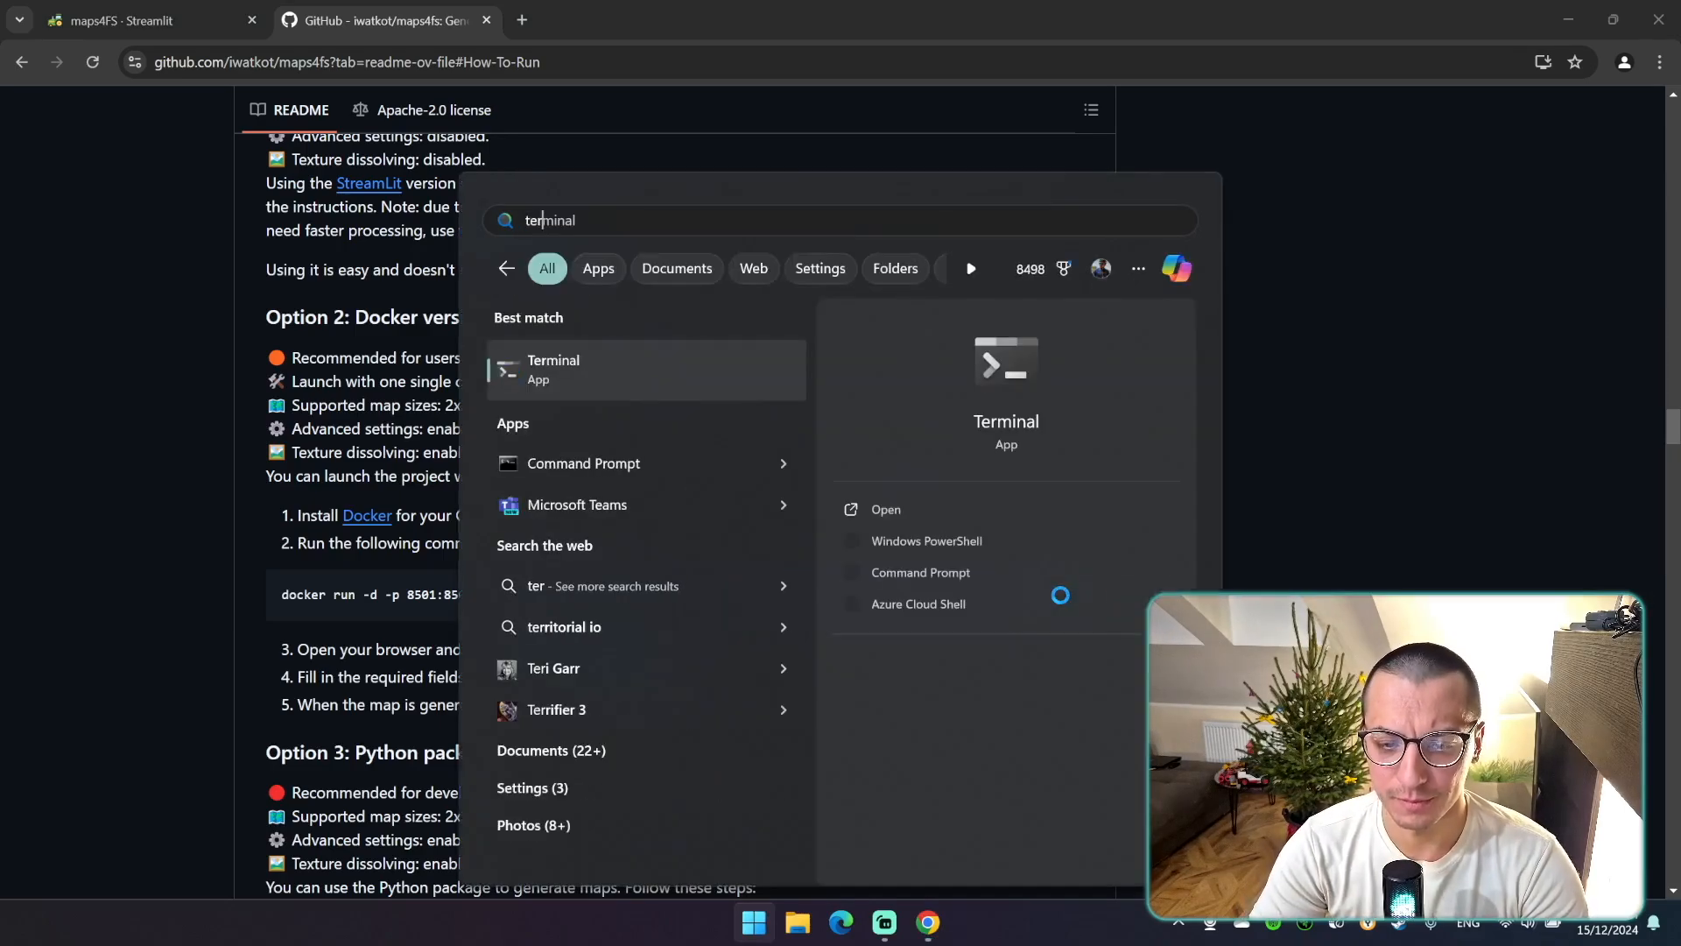
{"action": "left_click", "coordinate": [926, 541]}
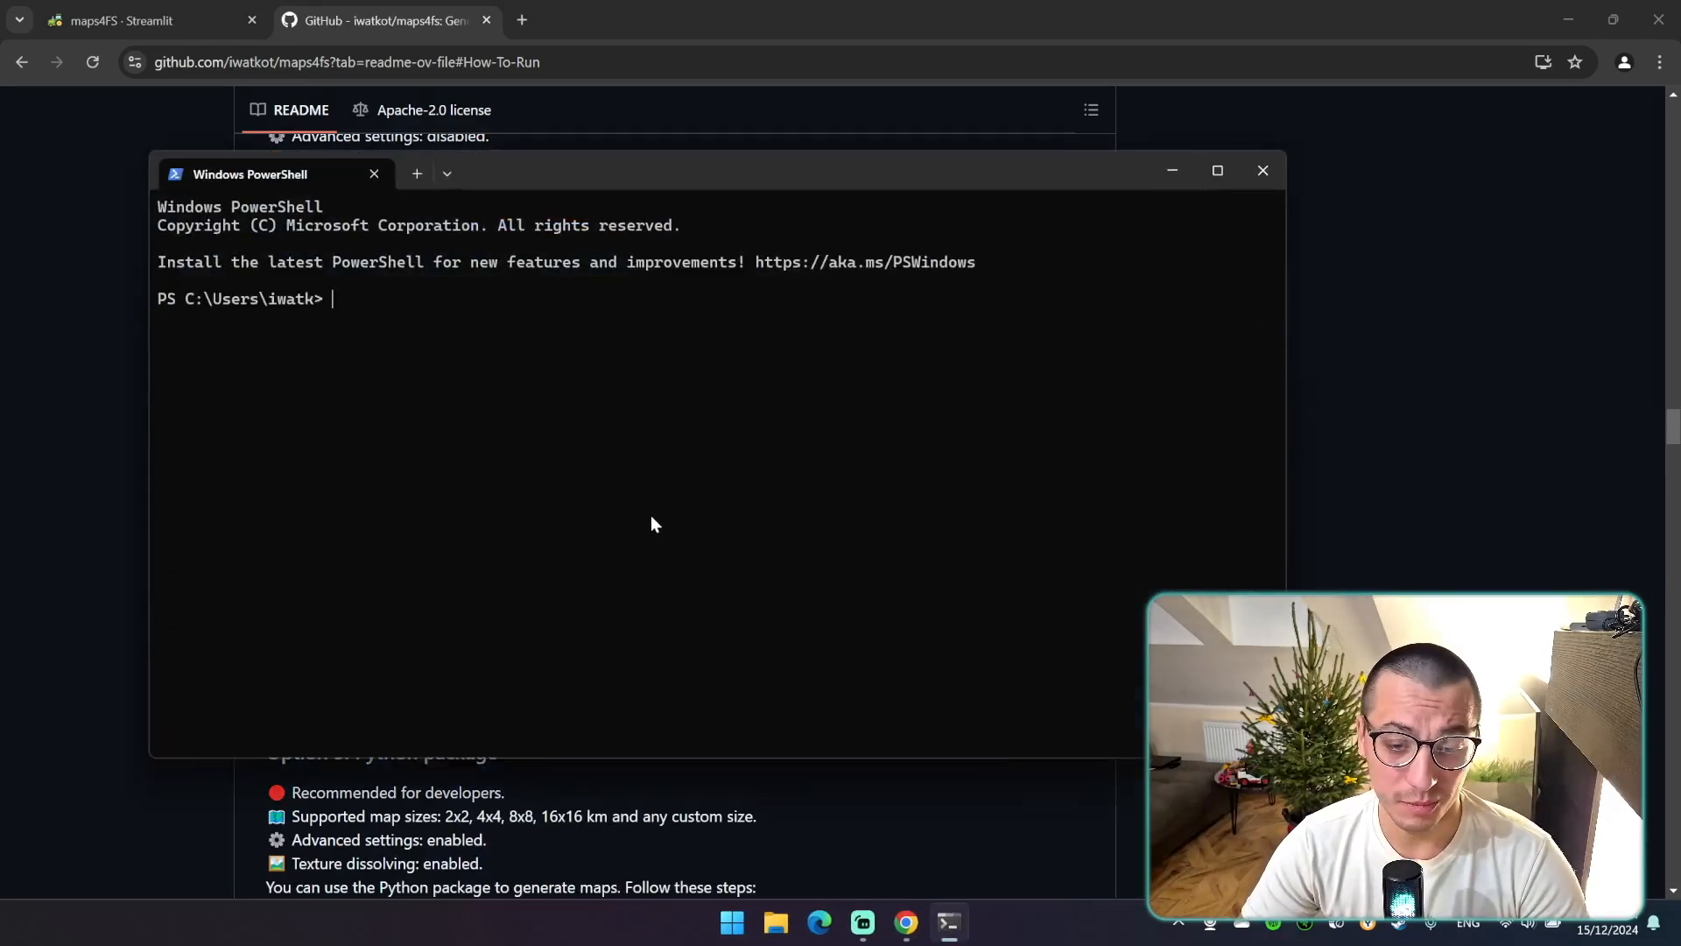
{"action": "type", "text": "docker run -d -p 8501:8501 iwatkot/maps4fs"}
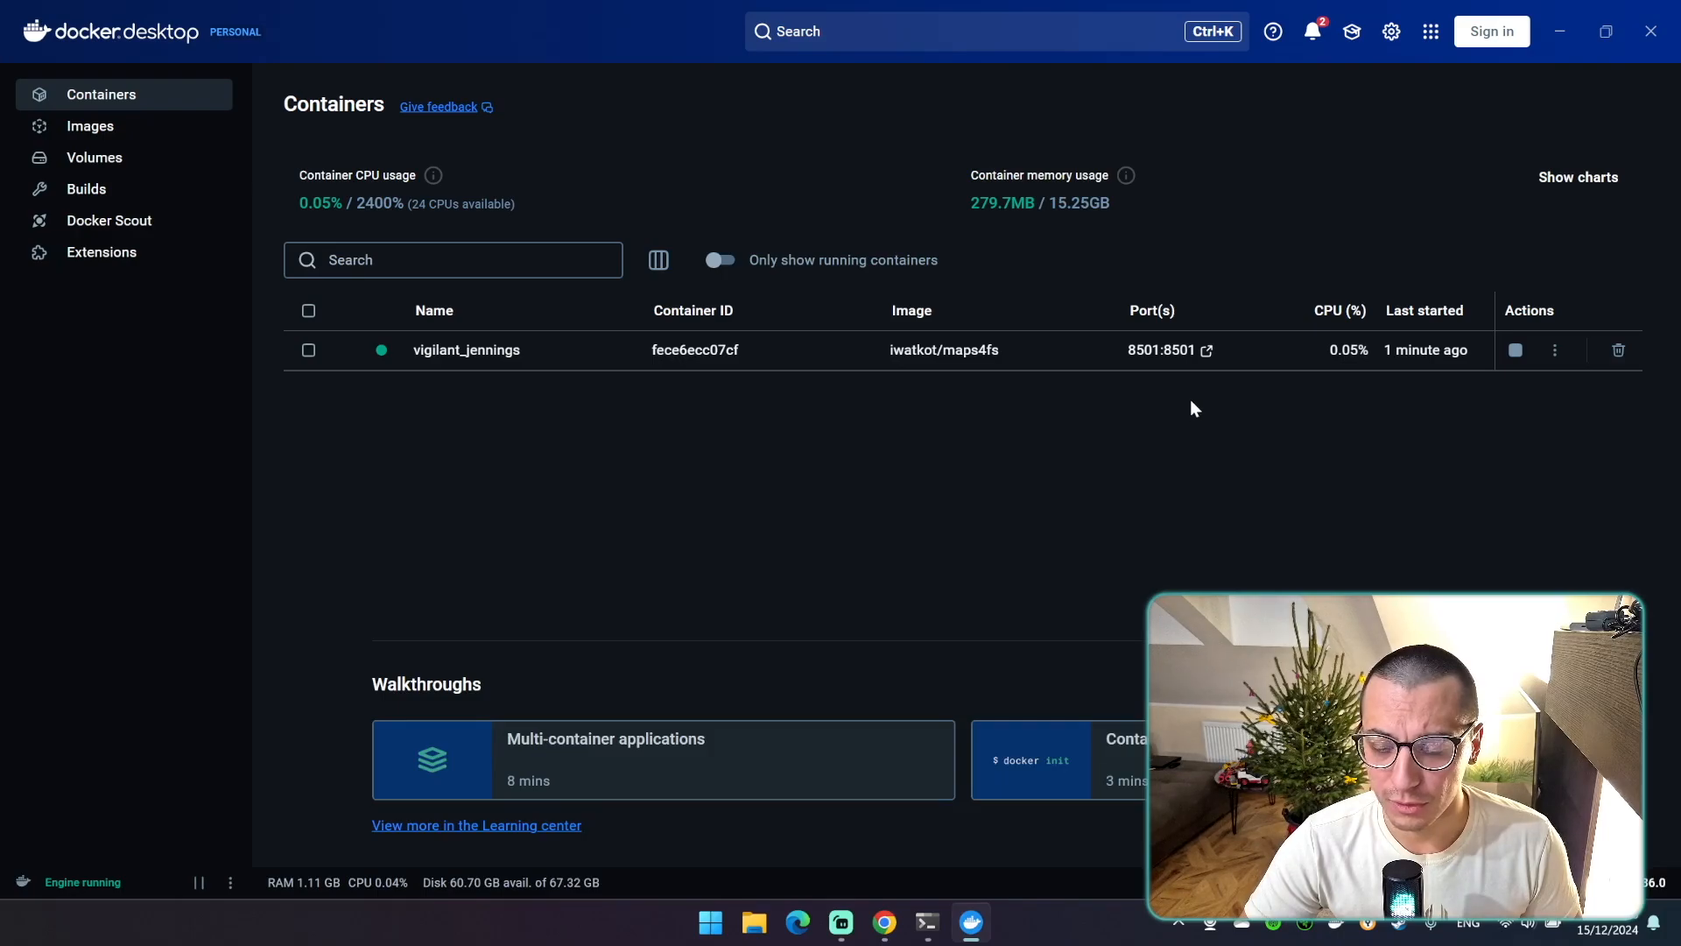
{"action": "mouse_move", "coordinate": [1159, 352]}
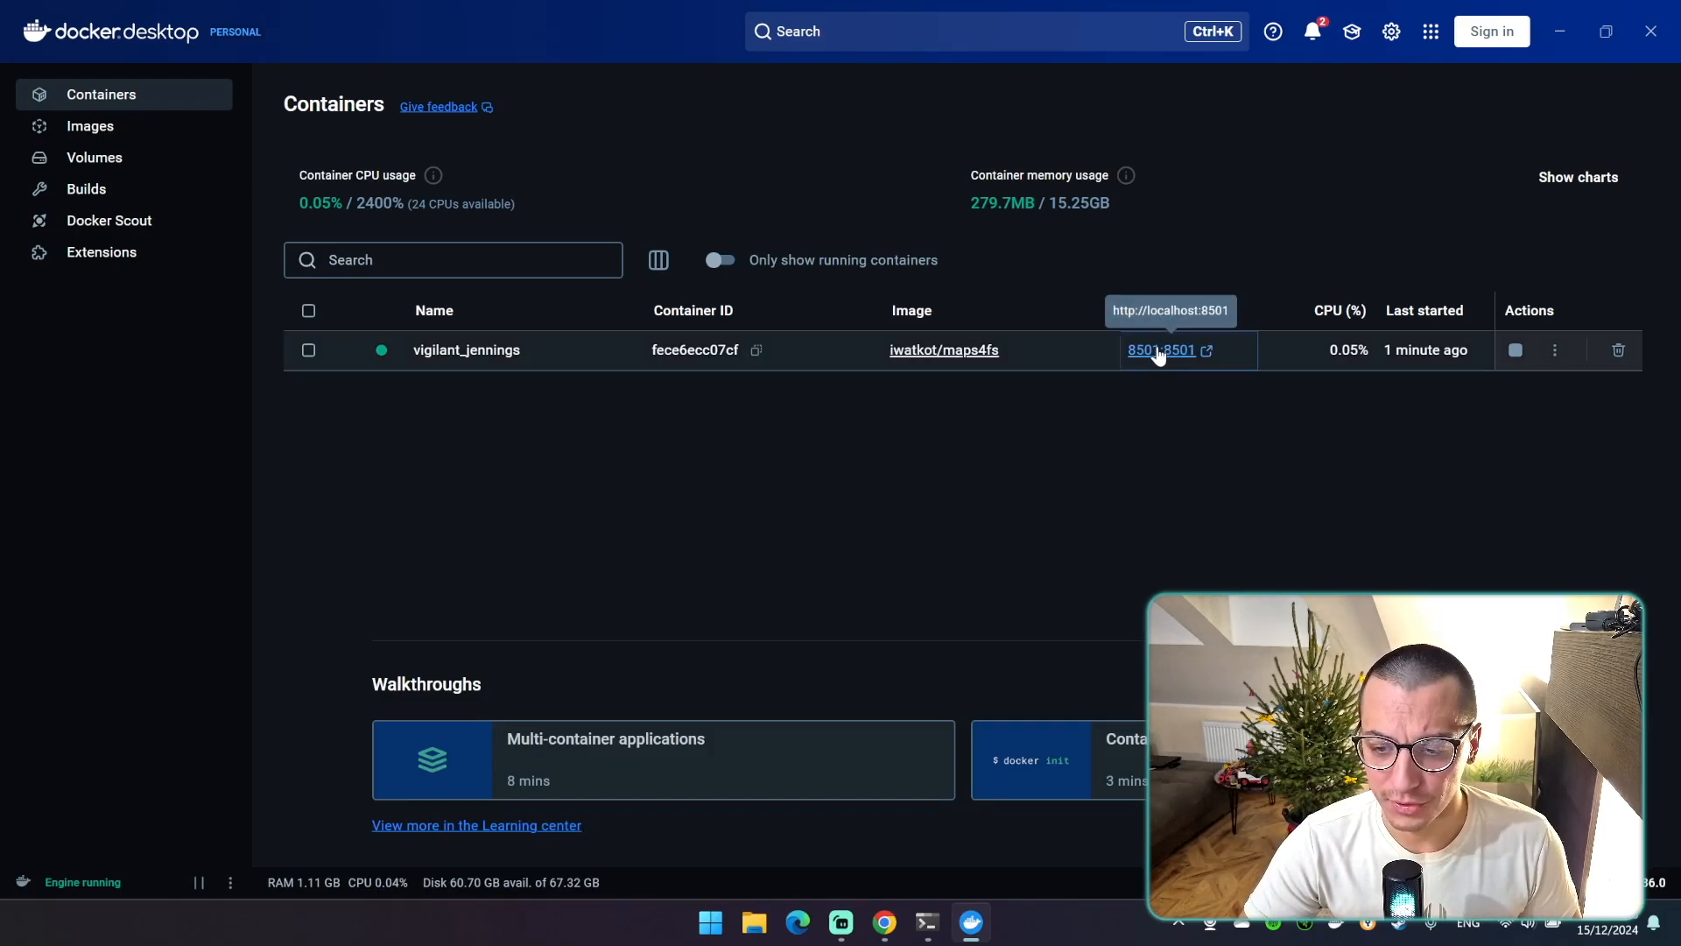
Follow the container's 8501:8501 port link to load maps4FS at localhost:8501
{"action": "left_click", "coordinate": [1161, 350]}
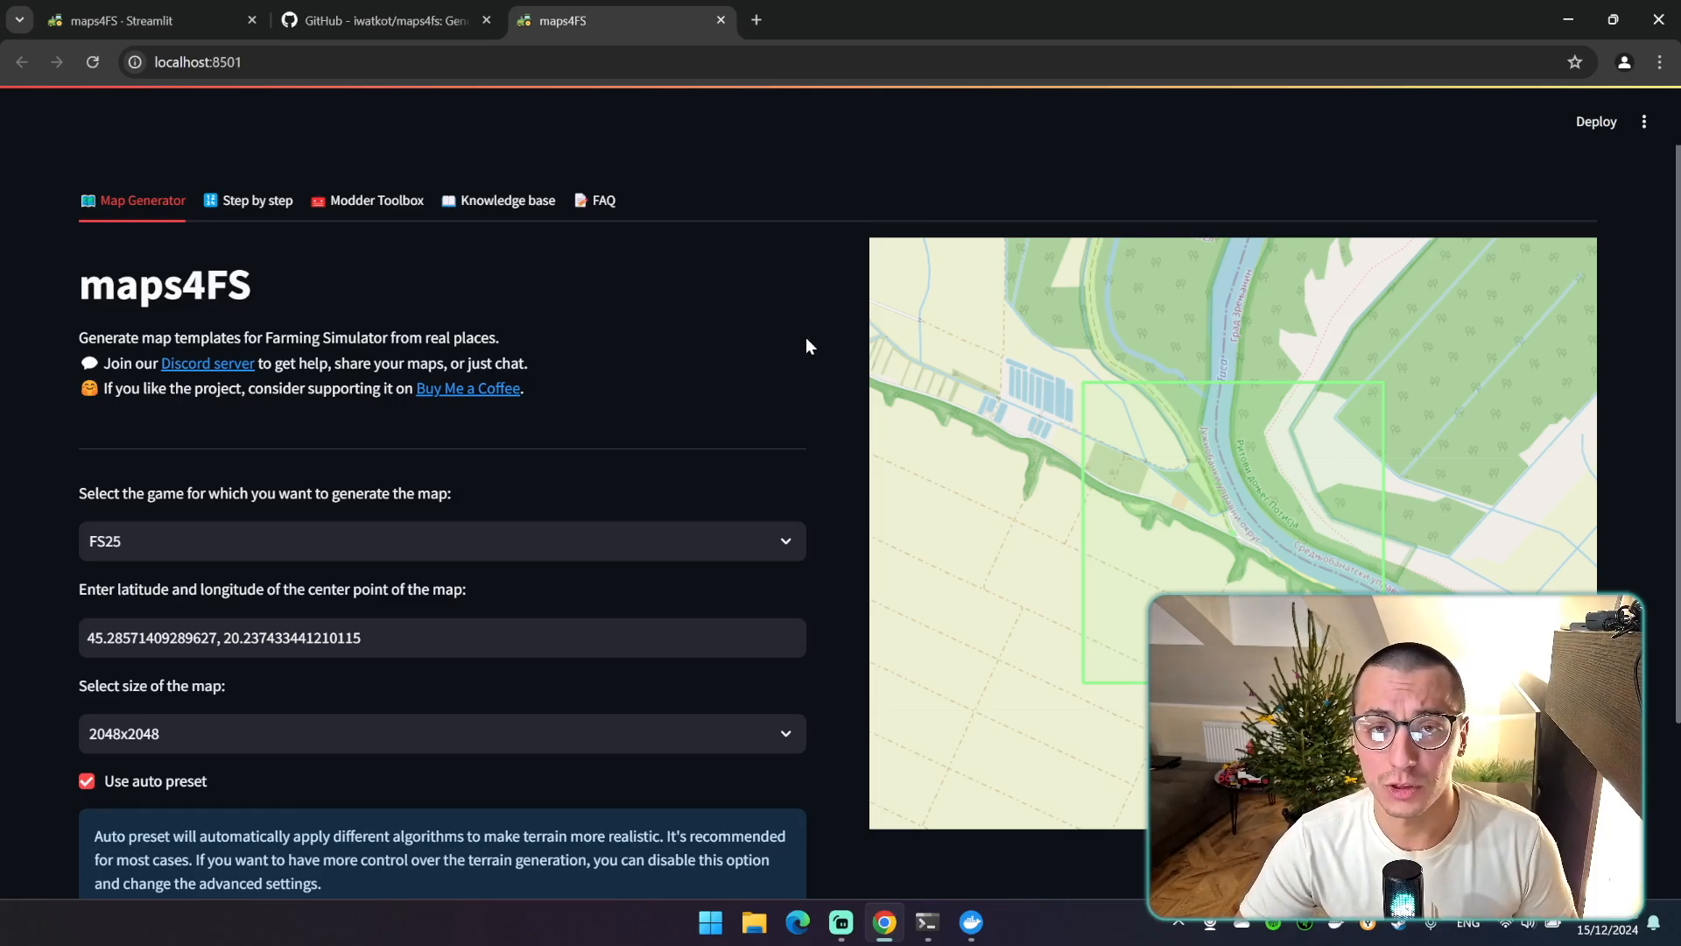
{"action": "mouse_move", "coordinate": [795, 352]}
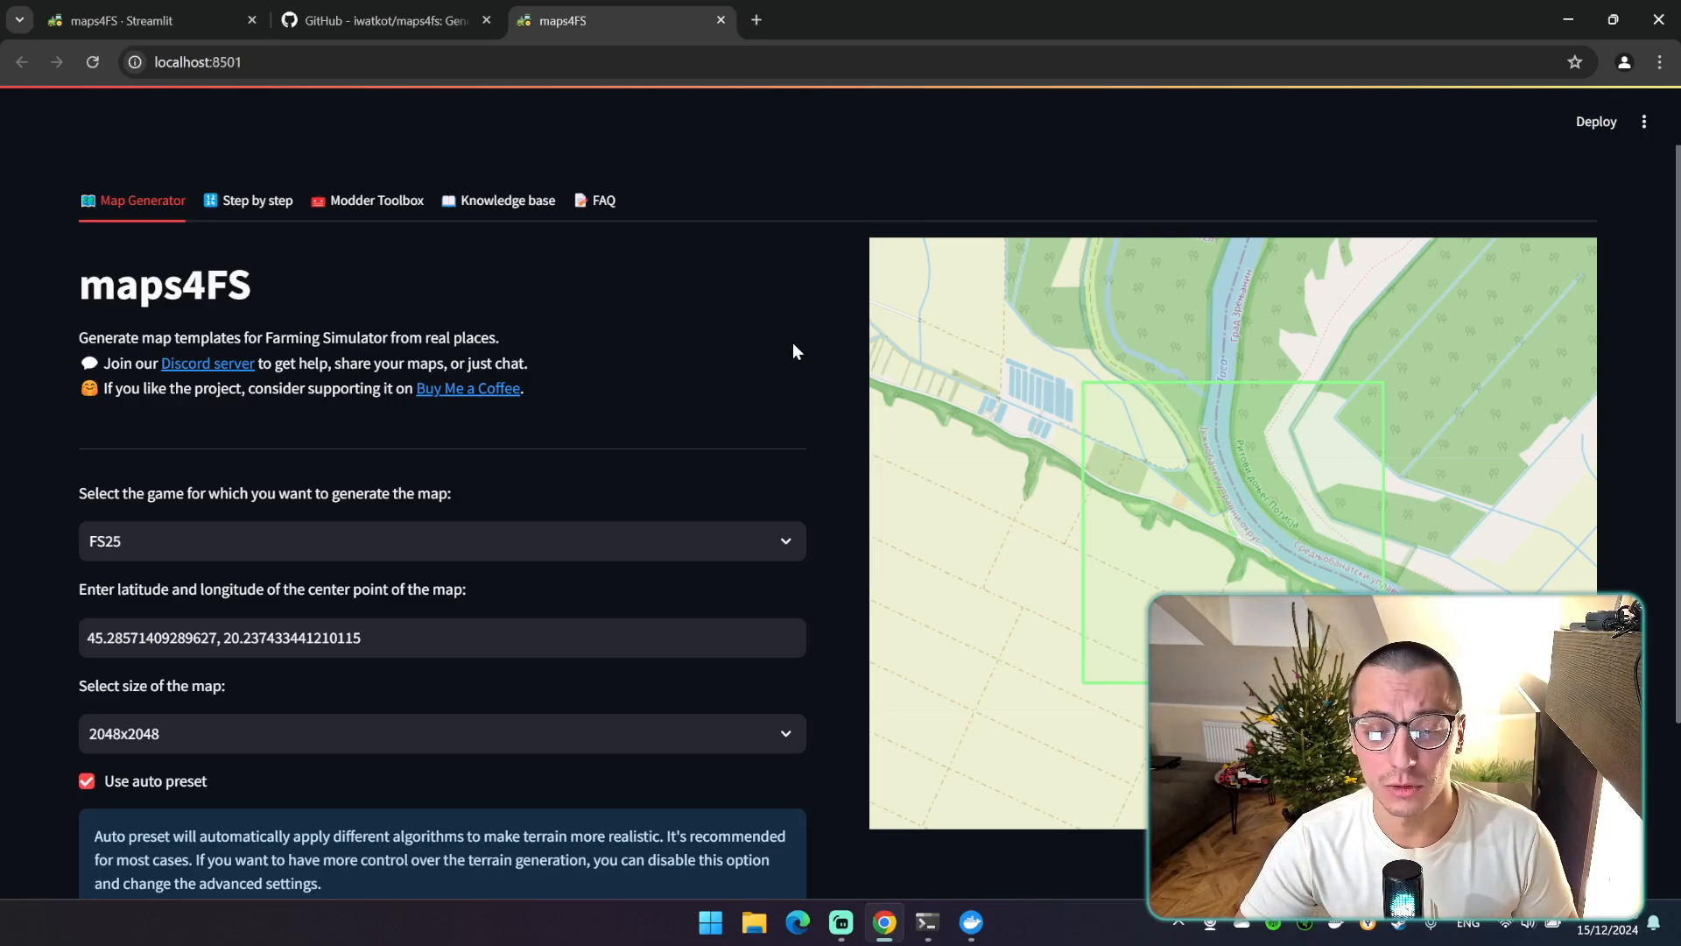
{"action": "mouse_move", "coordinate": [737, 378]}
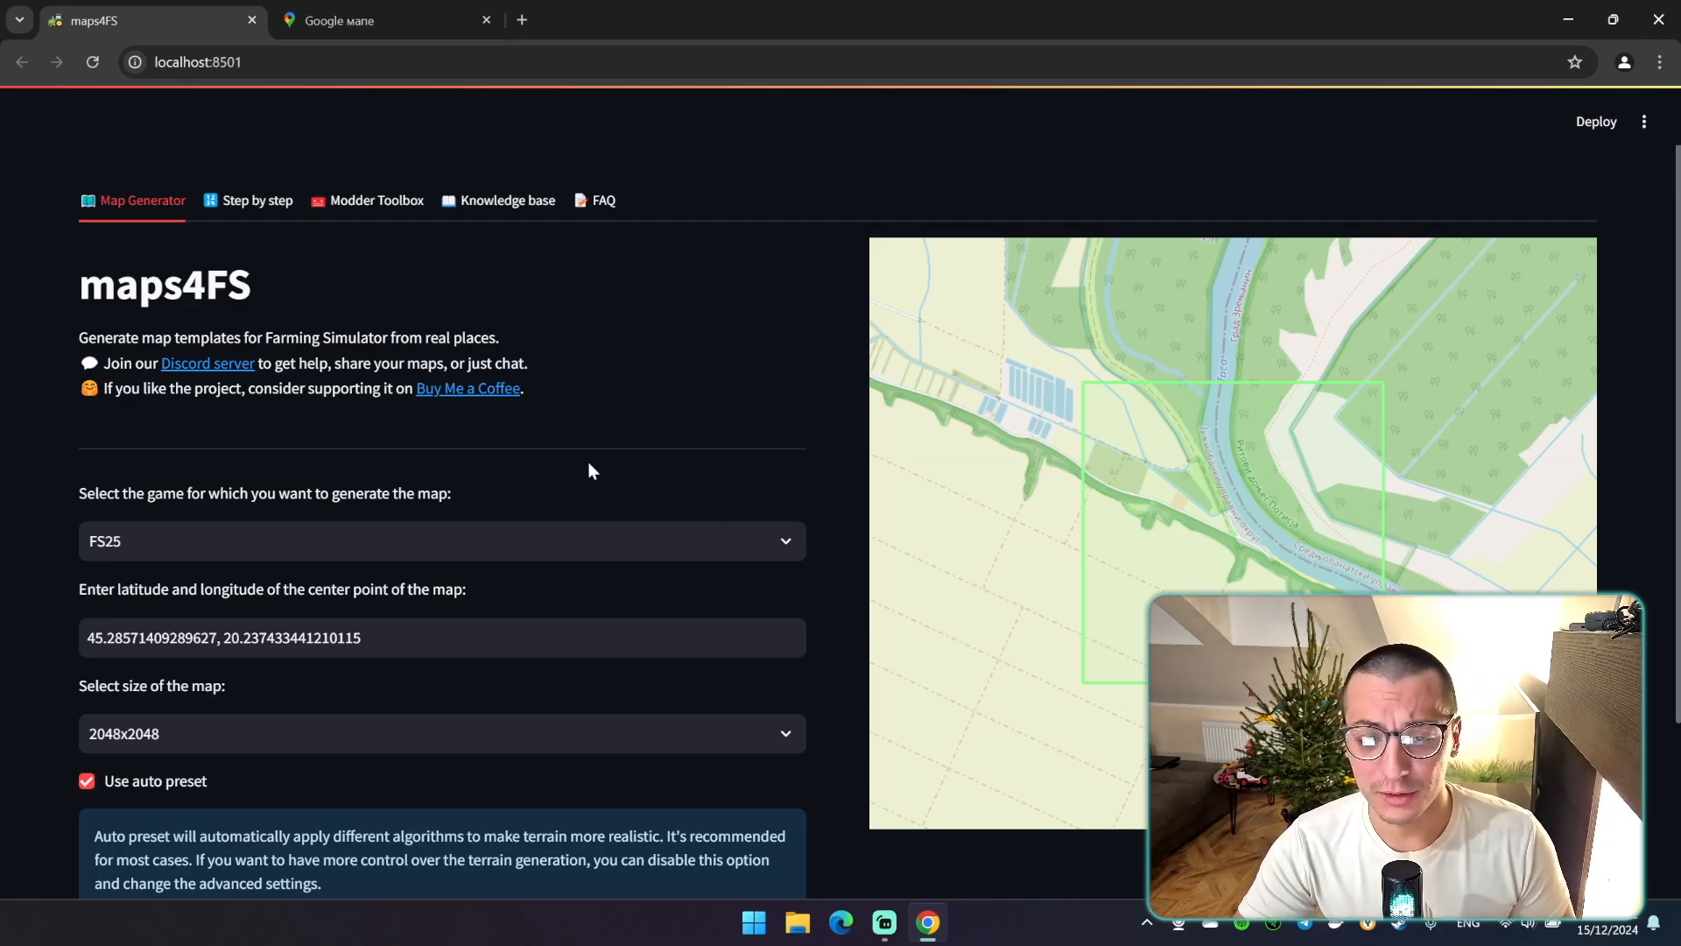
{"action": "mouse_move", "coordinate": [380, 43]}
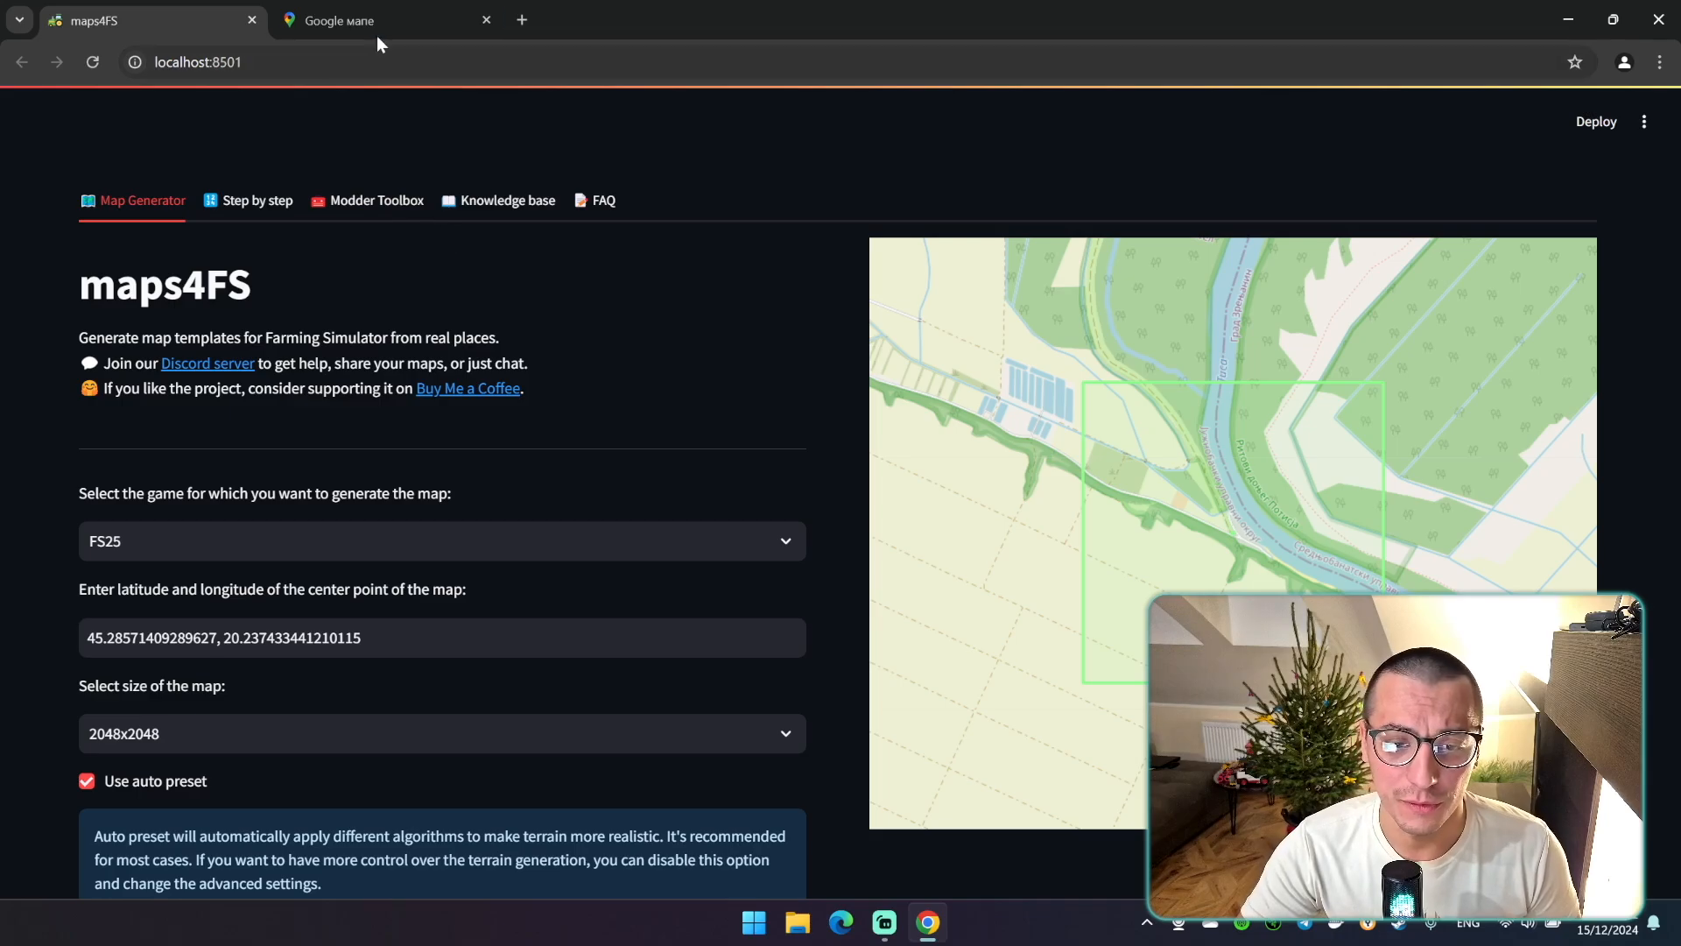
Copy the coordinates 45.16821, 19.88729 of the farmland spot from Google Maps
{"action": "left_click", "coordinate": [336, 21]}
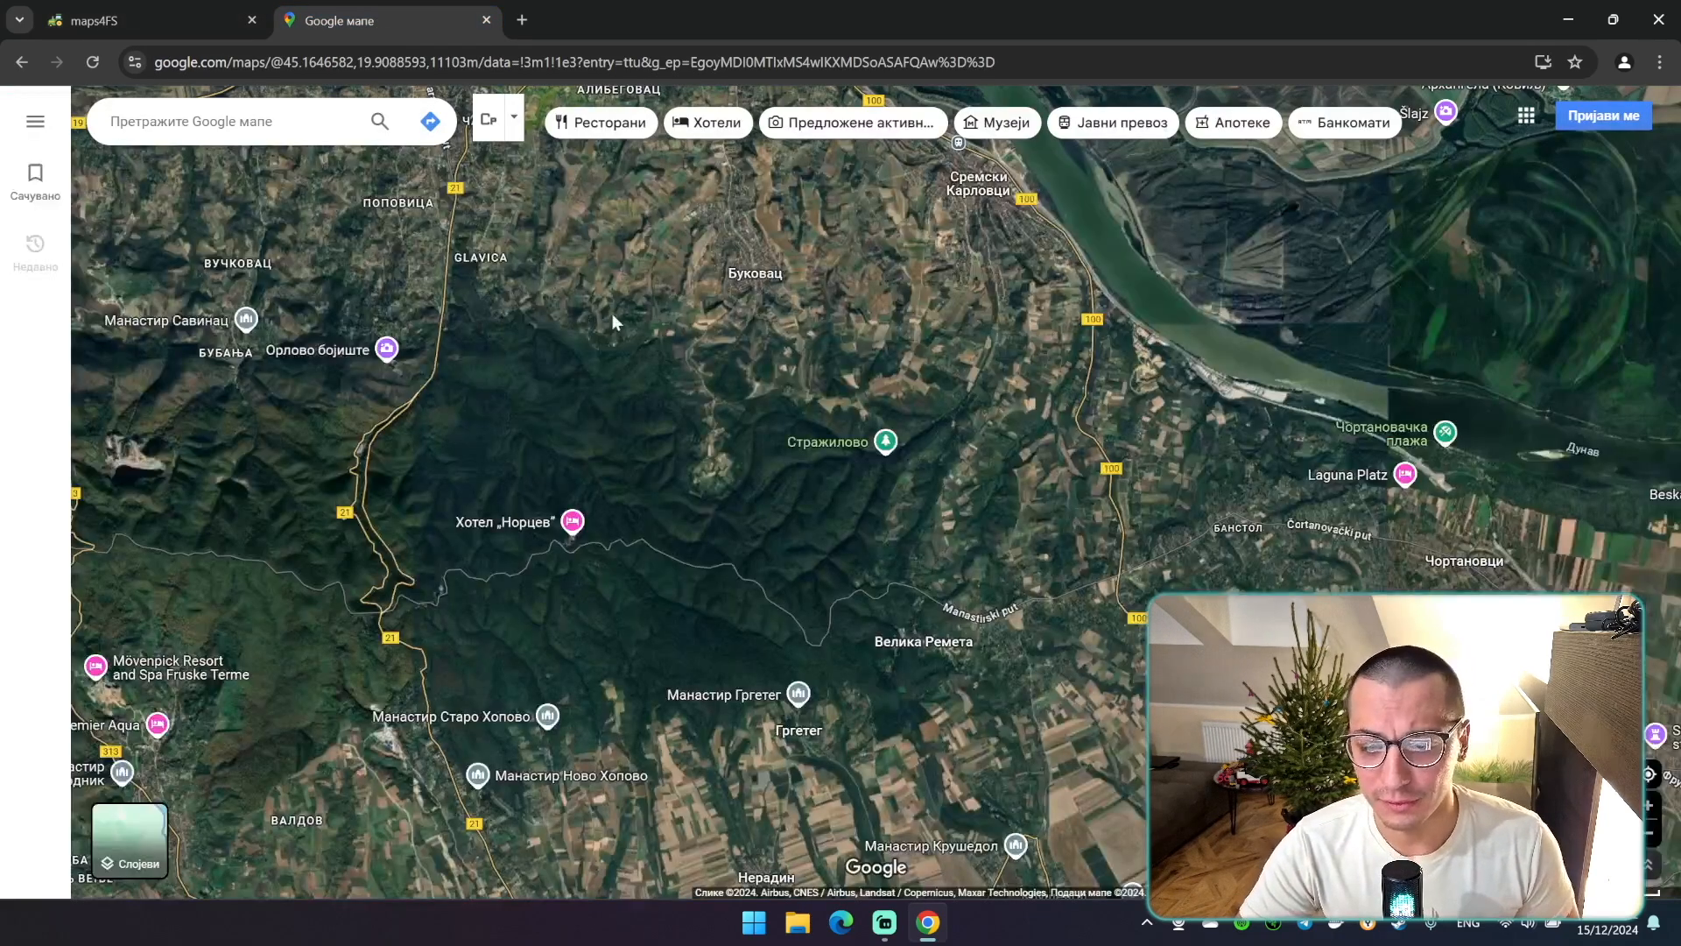
{"action": "mouse_move", "coordinate": [753, 476]}
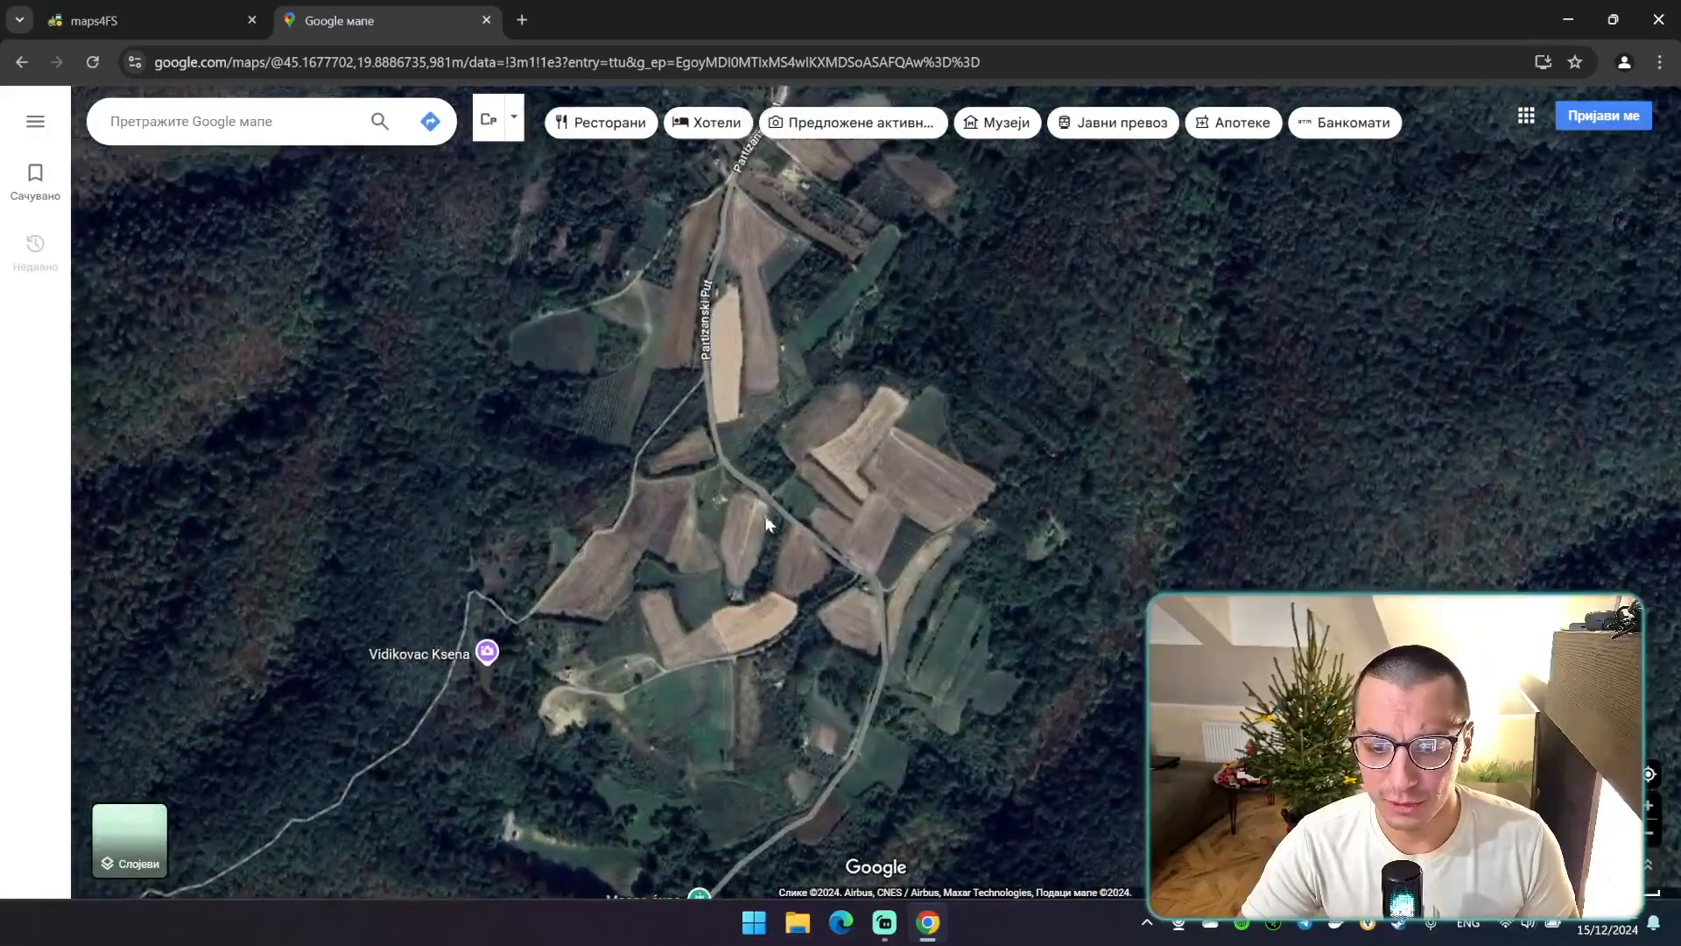
{"action": "right_click", "coordinate": [770, 526]}
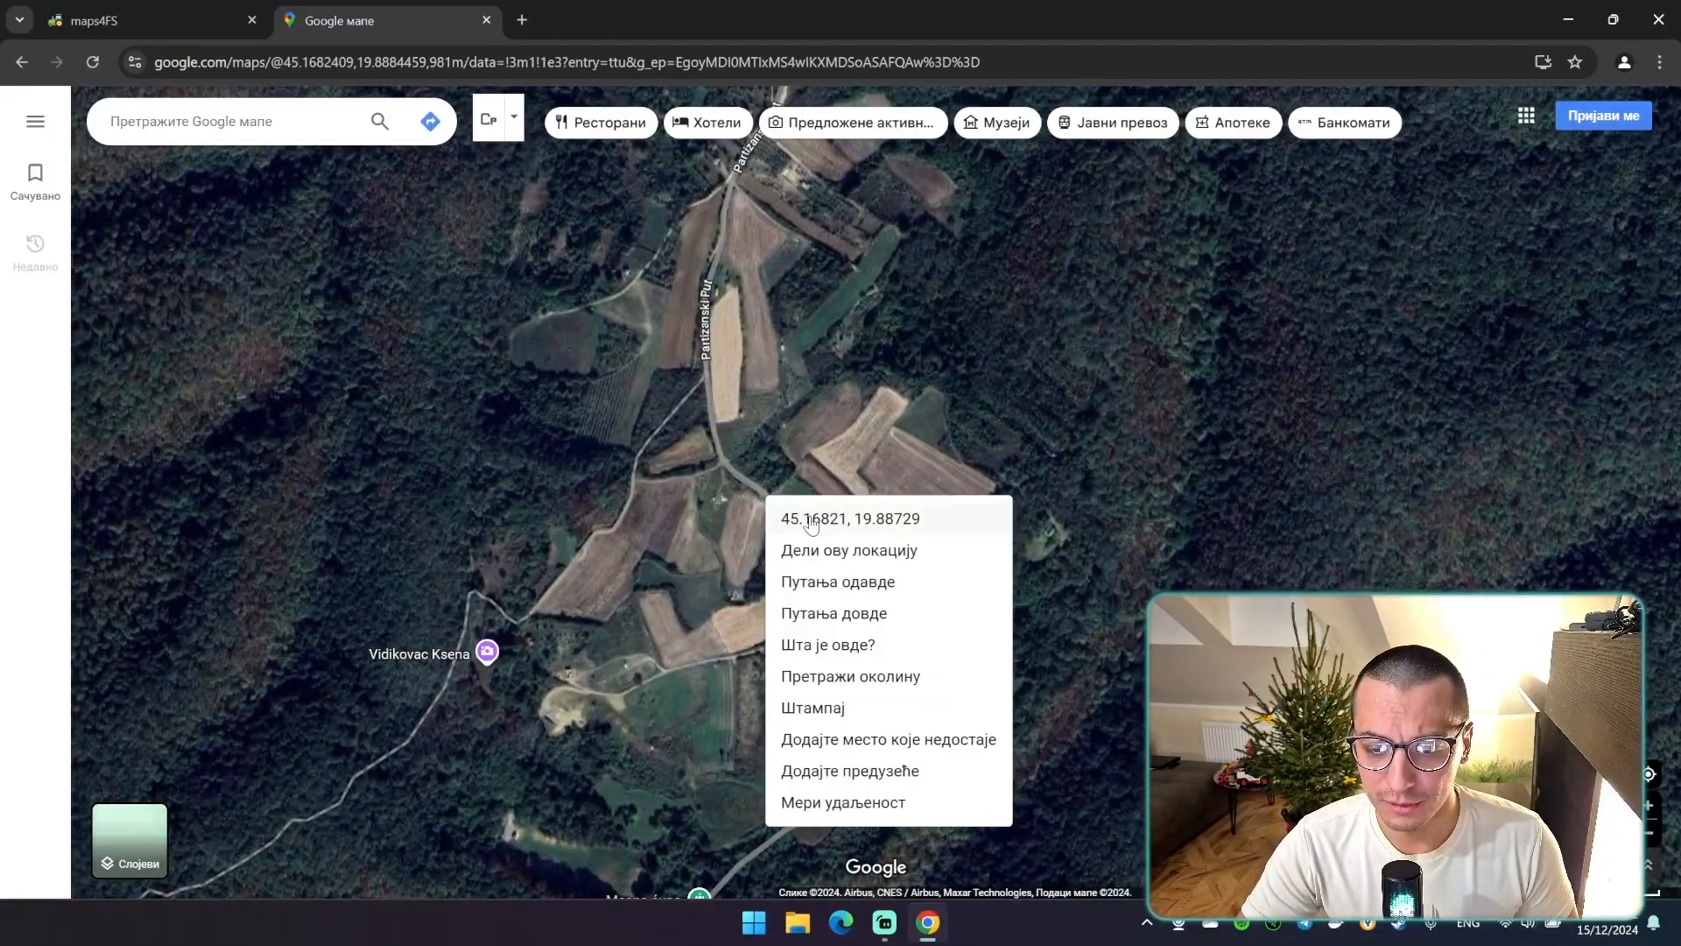
{"action": "left_click", "coordinate": [131, 21]}
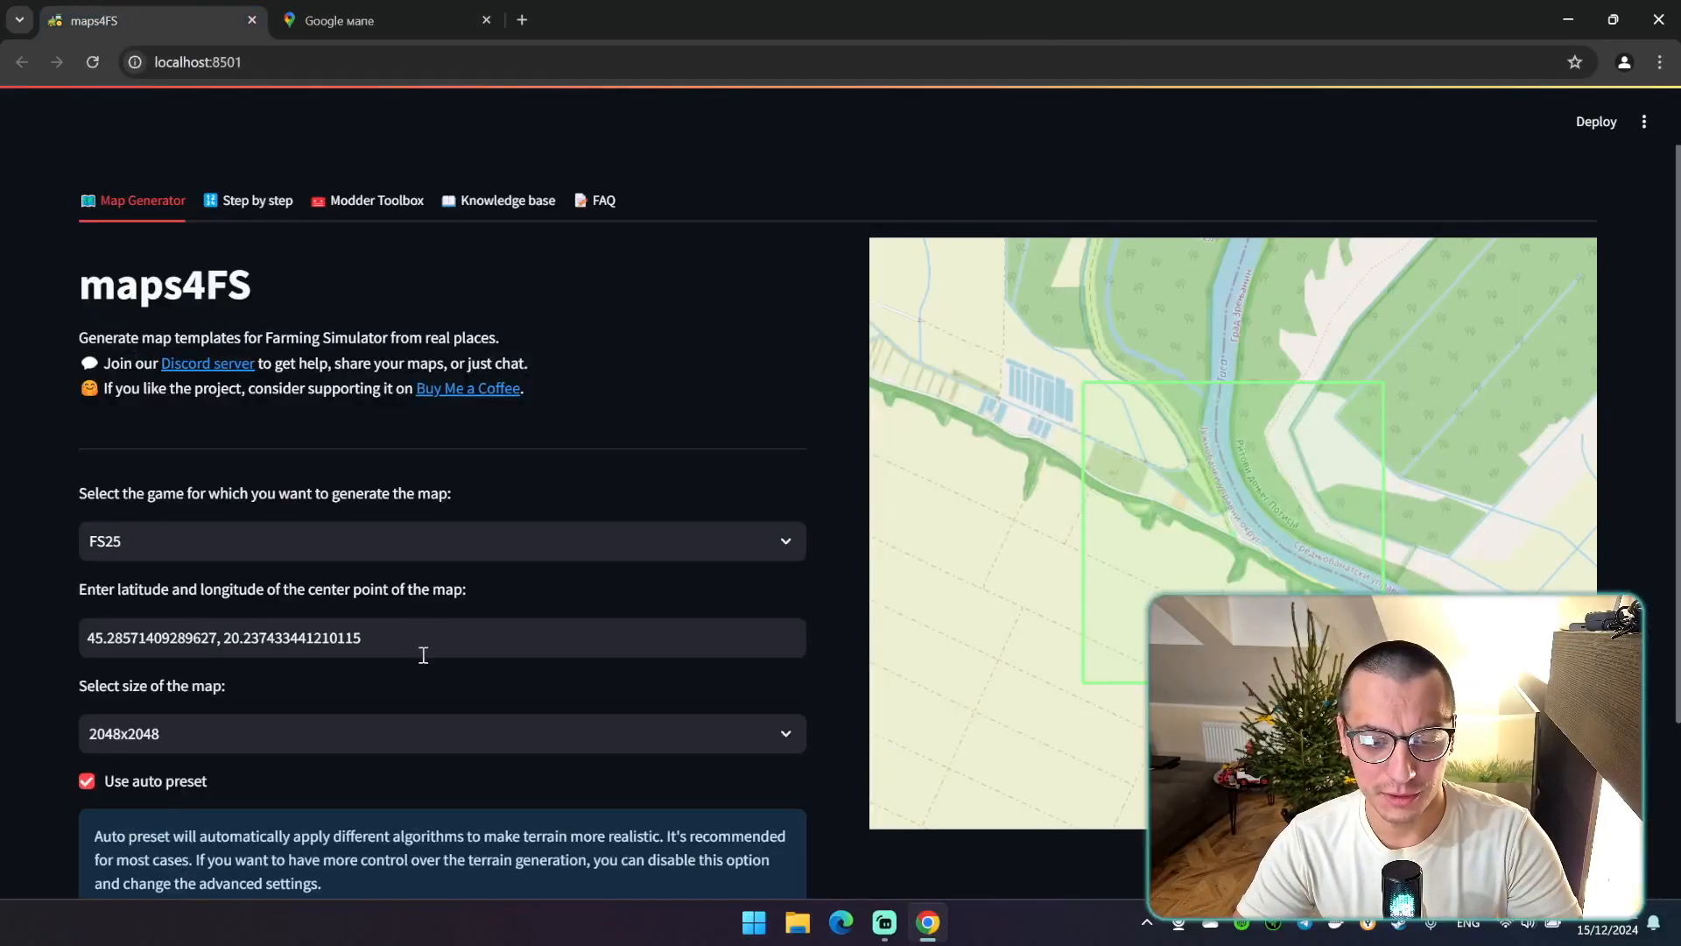
Enter 45.16821417840365, 19.88728513853867 as the map centre and choose 4096x4096 map size
{"action": "type", "text": "45.16821417840365, 19.88728513853867"}
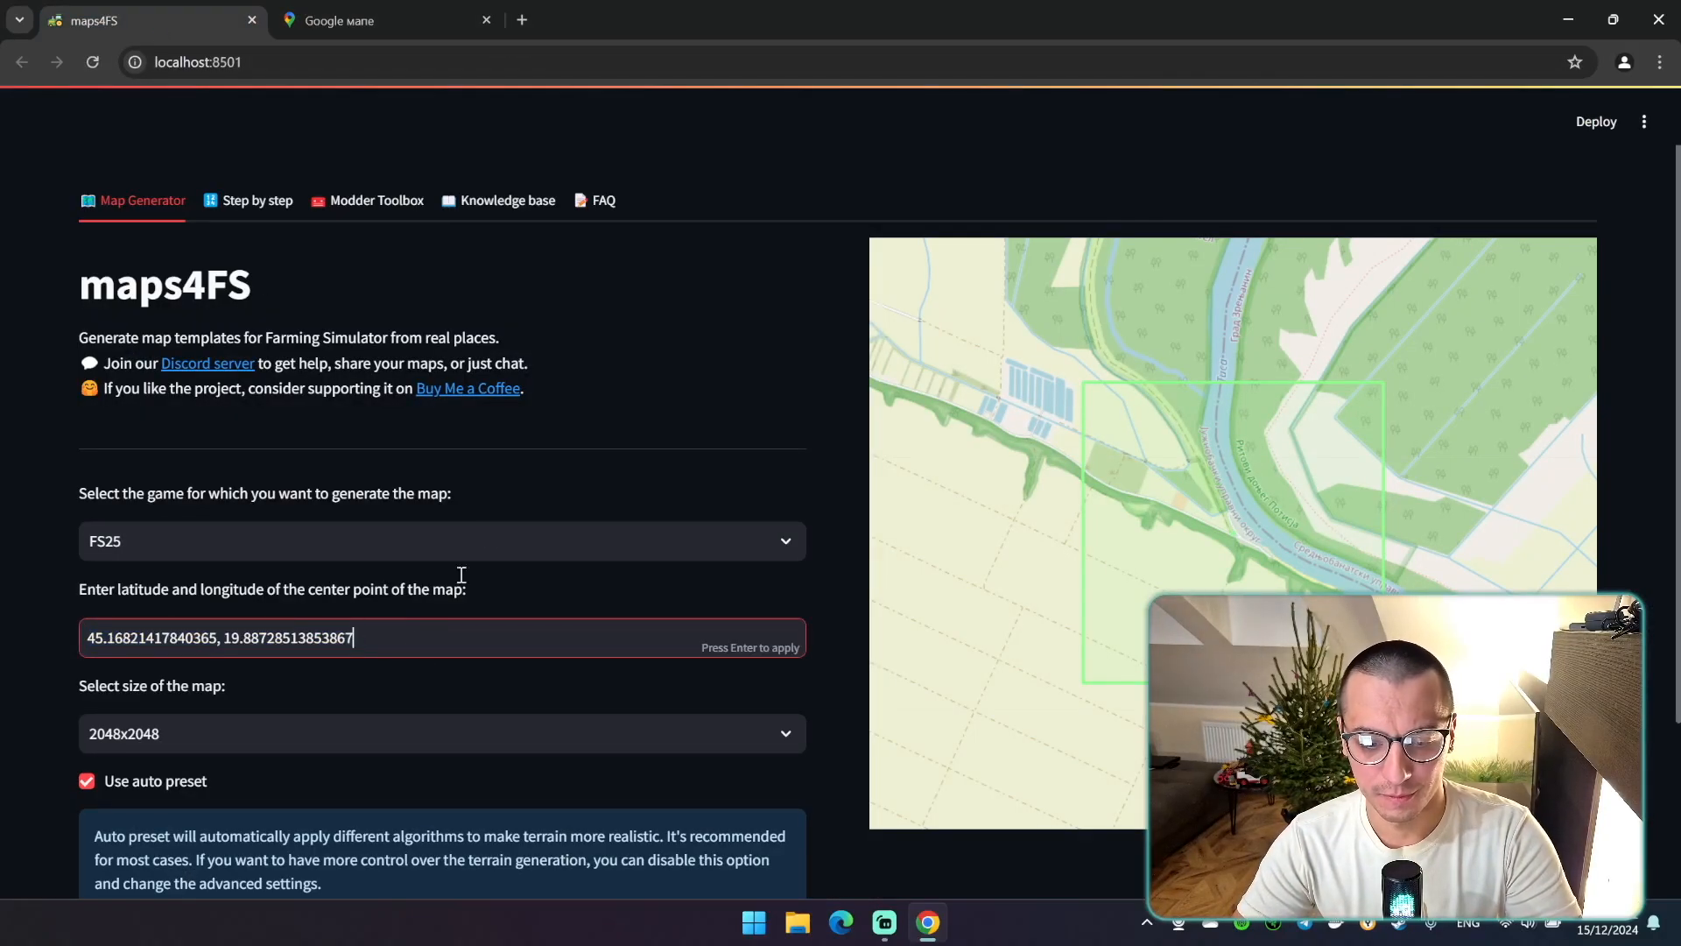
{"action": "key", "text": "Enter"}
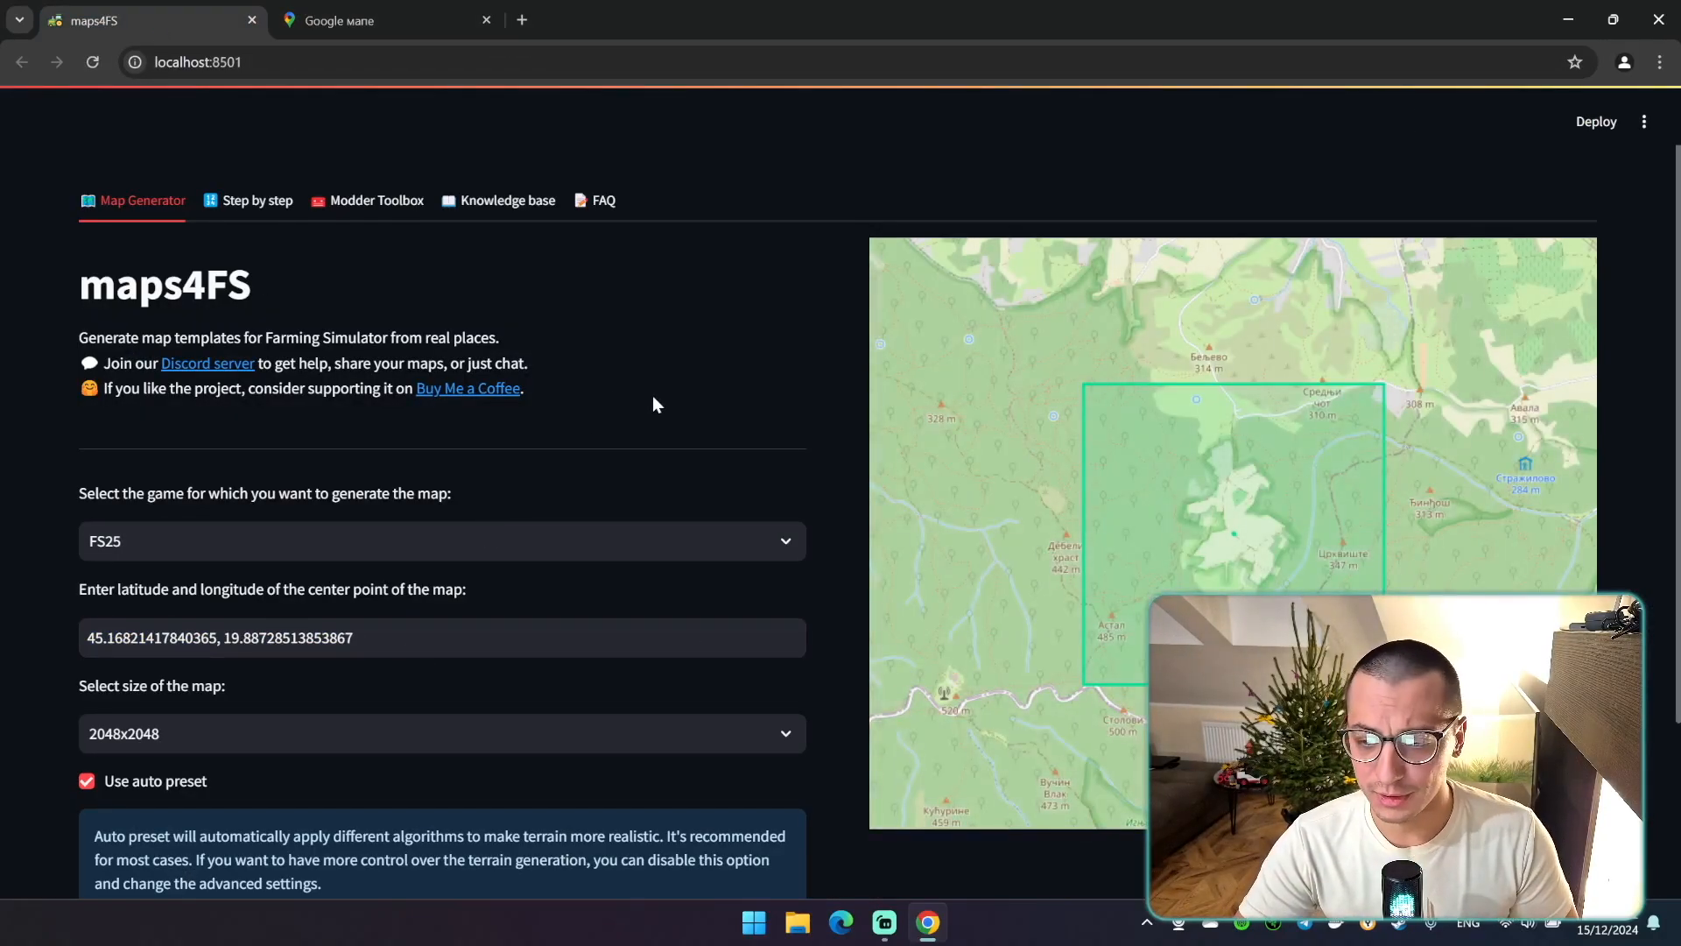
{"action": "mouse_move", "coordinate": [807, 620]}
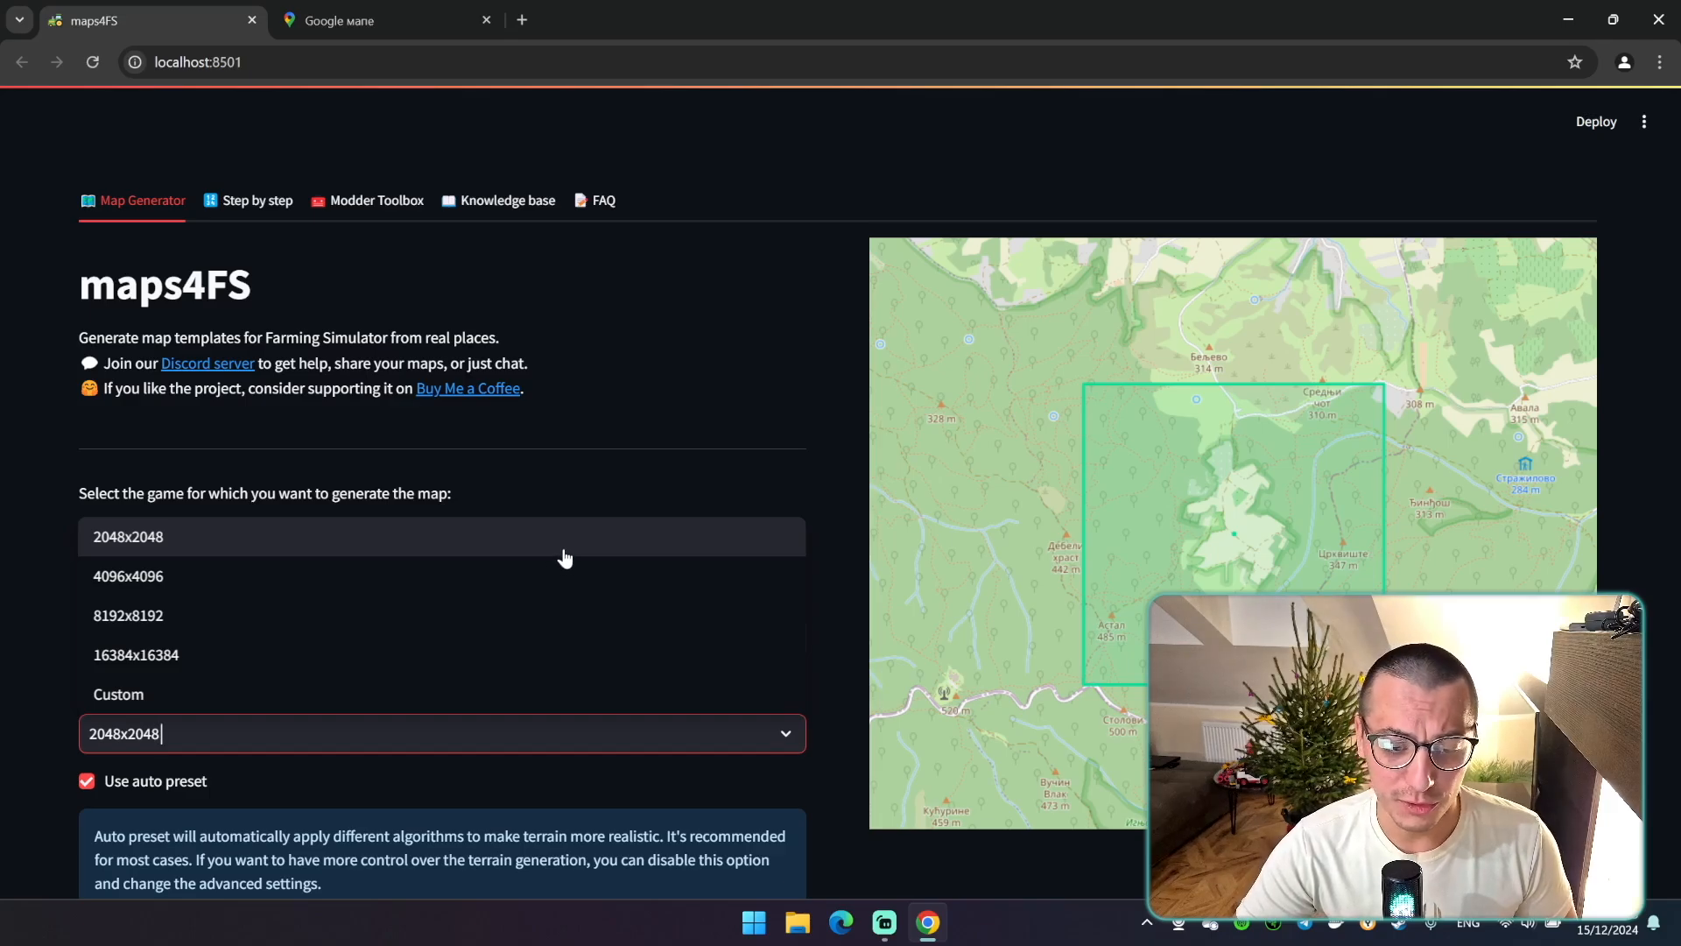
{"action": "mouse_move", "coordinate": [554, 592]}
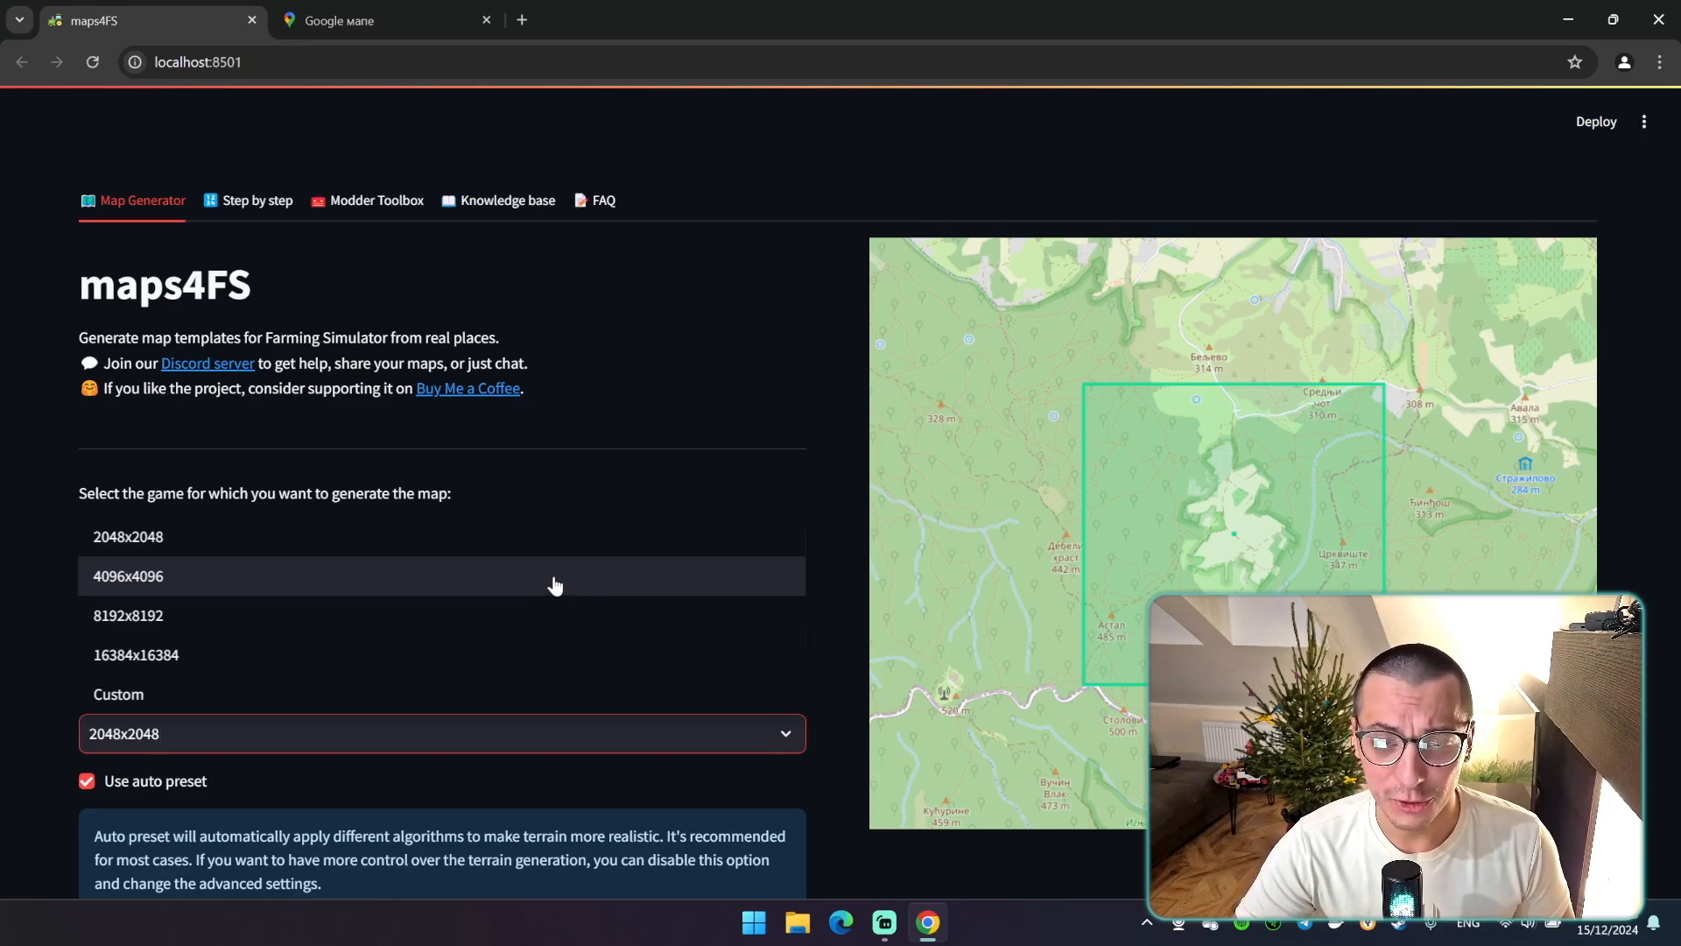
{"action": "mouse_move", "coordinate": [550, 595]}
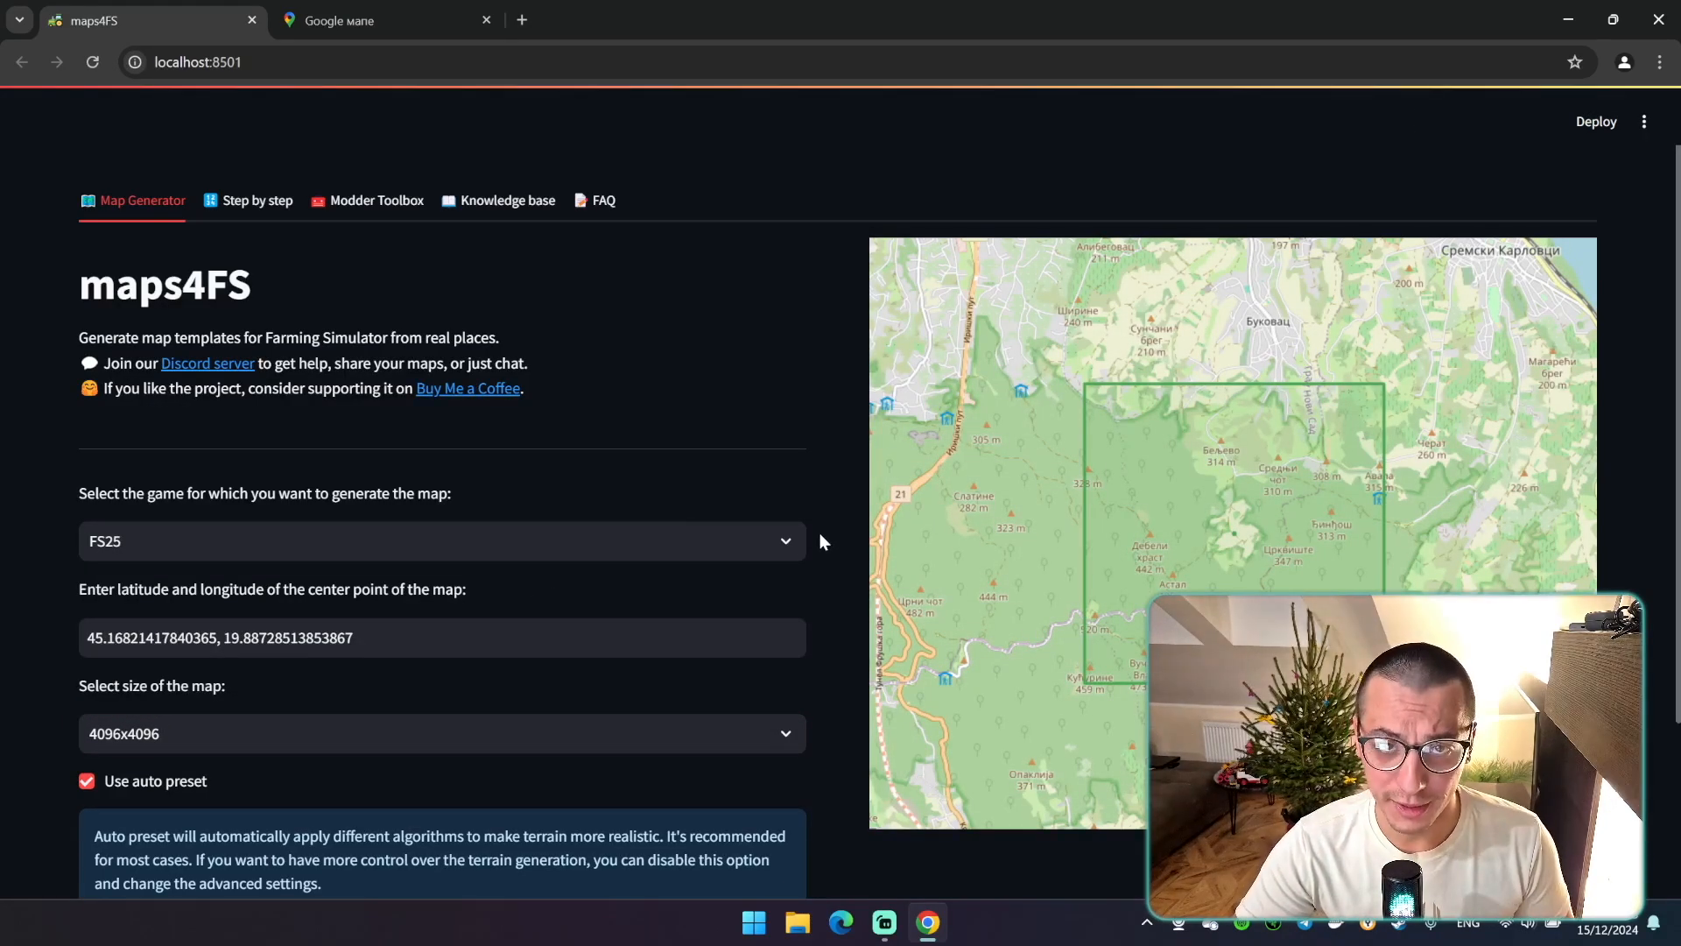
{"action": "scroll", "scroll_direction": "down", "scroll_amount": 3}
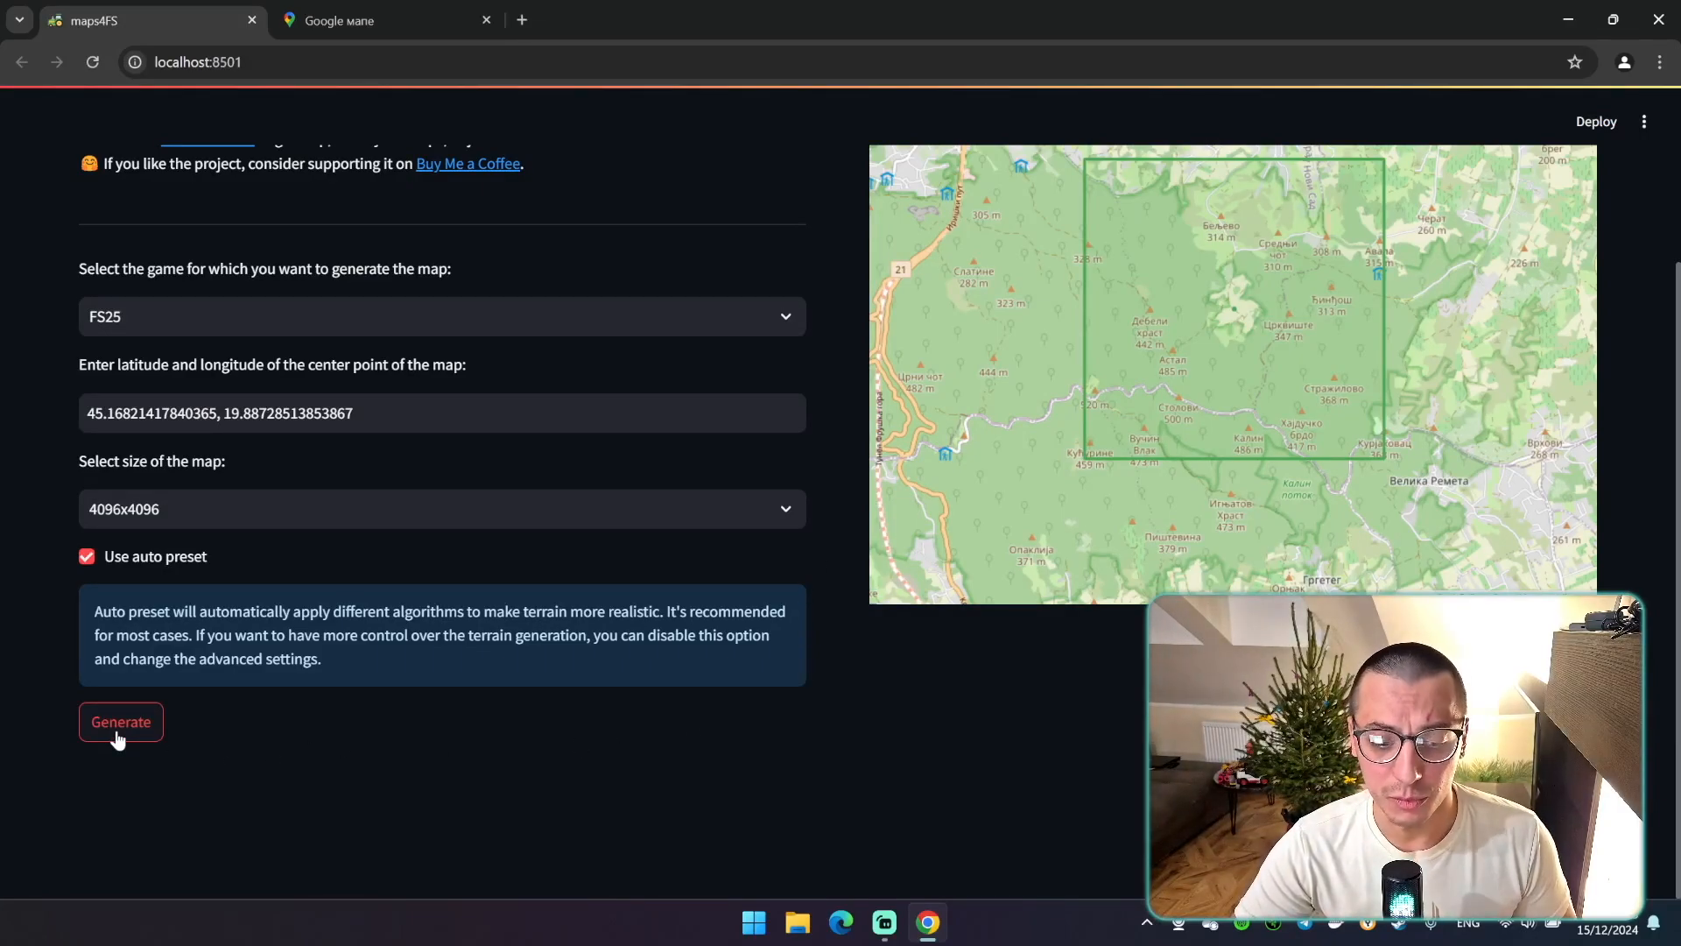
Generate the 4096x4096 map and check the downloaded archive in Chrome's Downloads
{"action": "left_click", "coordinate": [121, 722]}
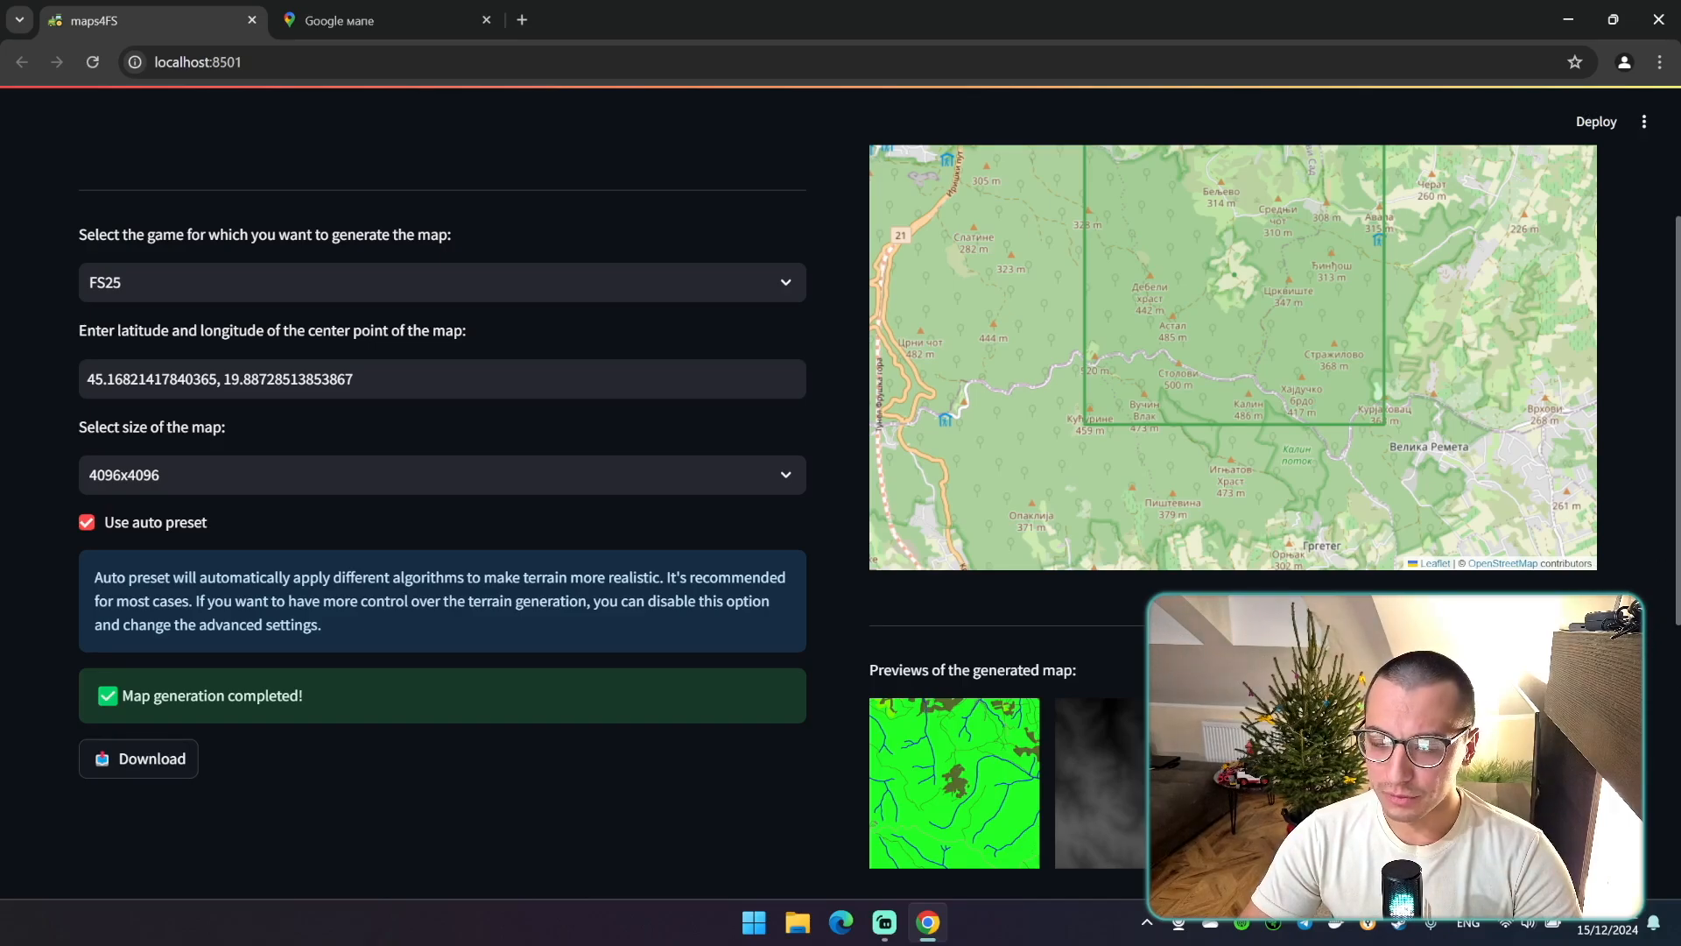
{"action": "scroll", "scroll_direction": "down", "scroll_amount": 3}
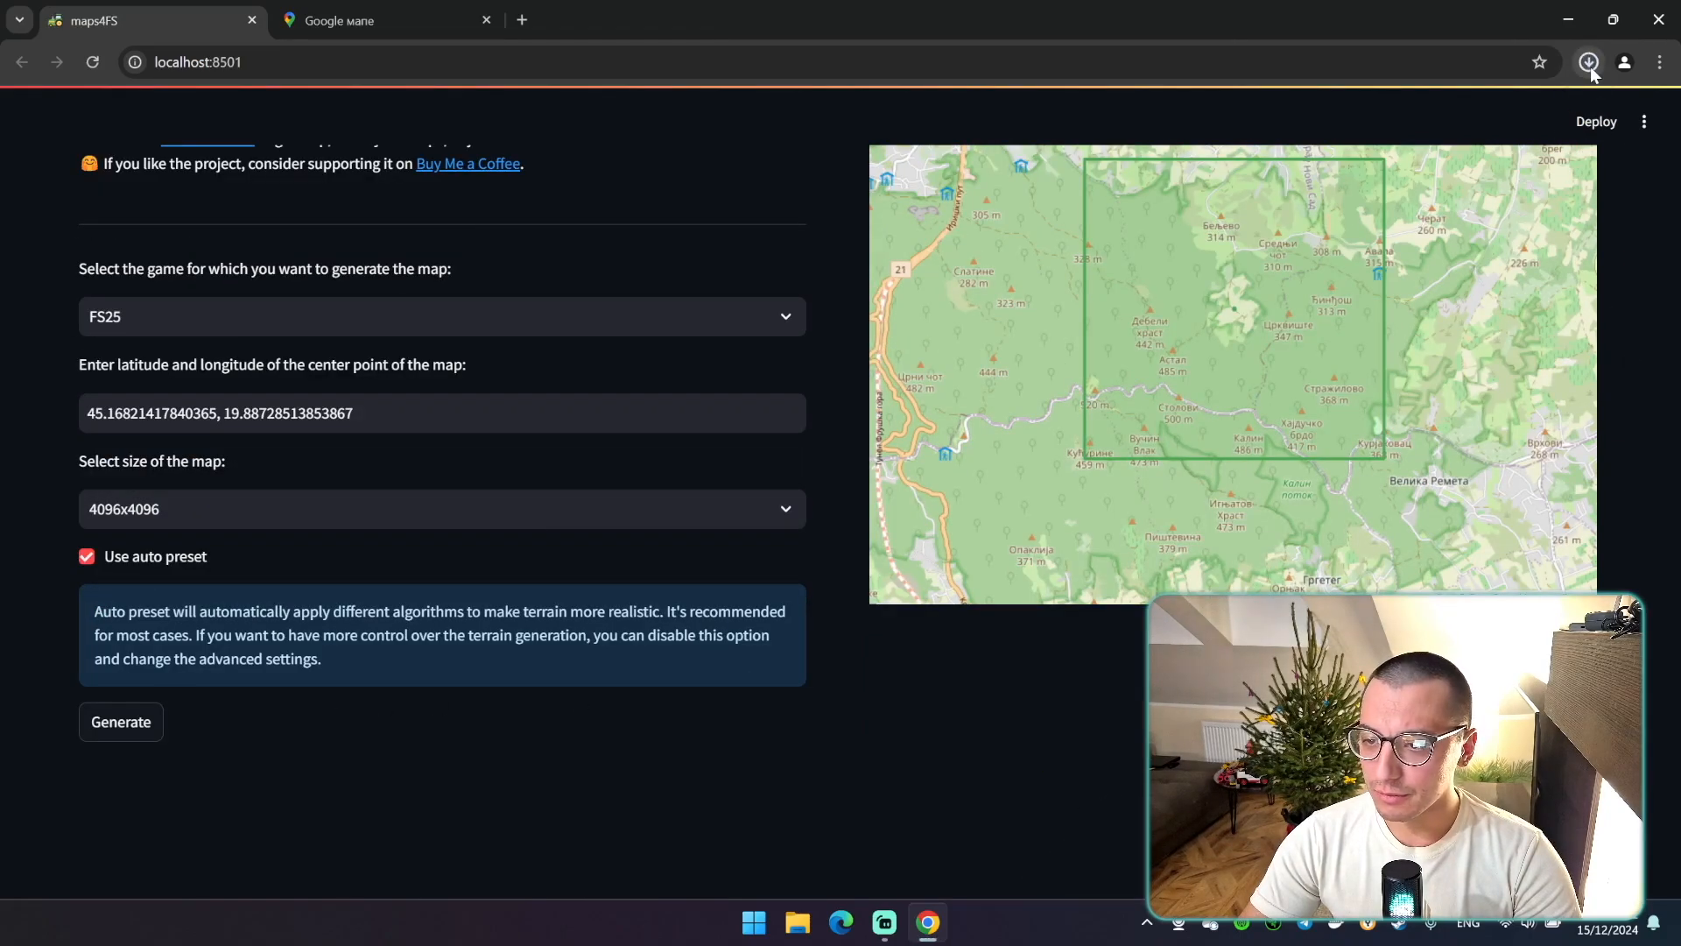
{"action": "left_click", "coordinate": [1586, 61]}
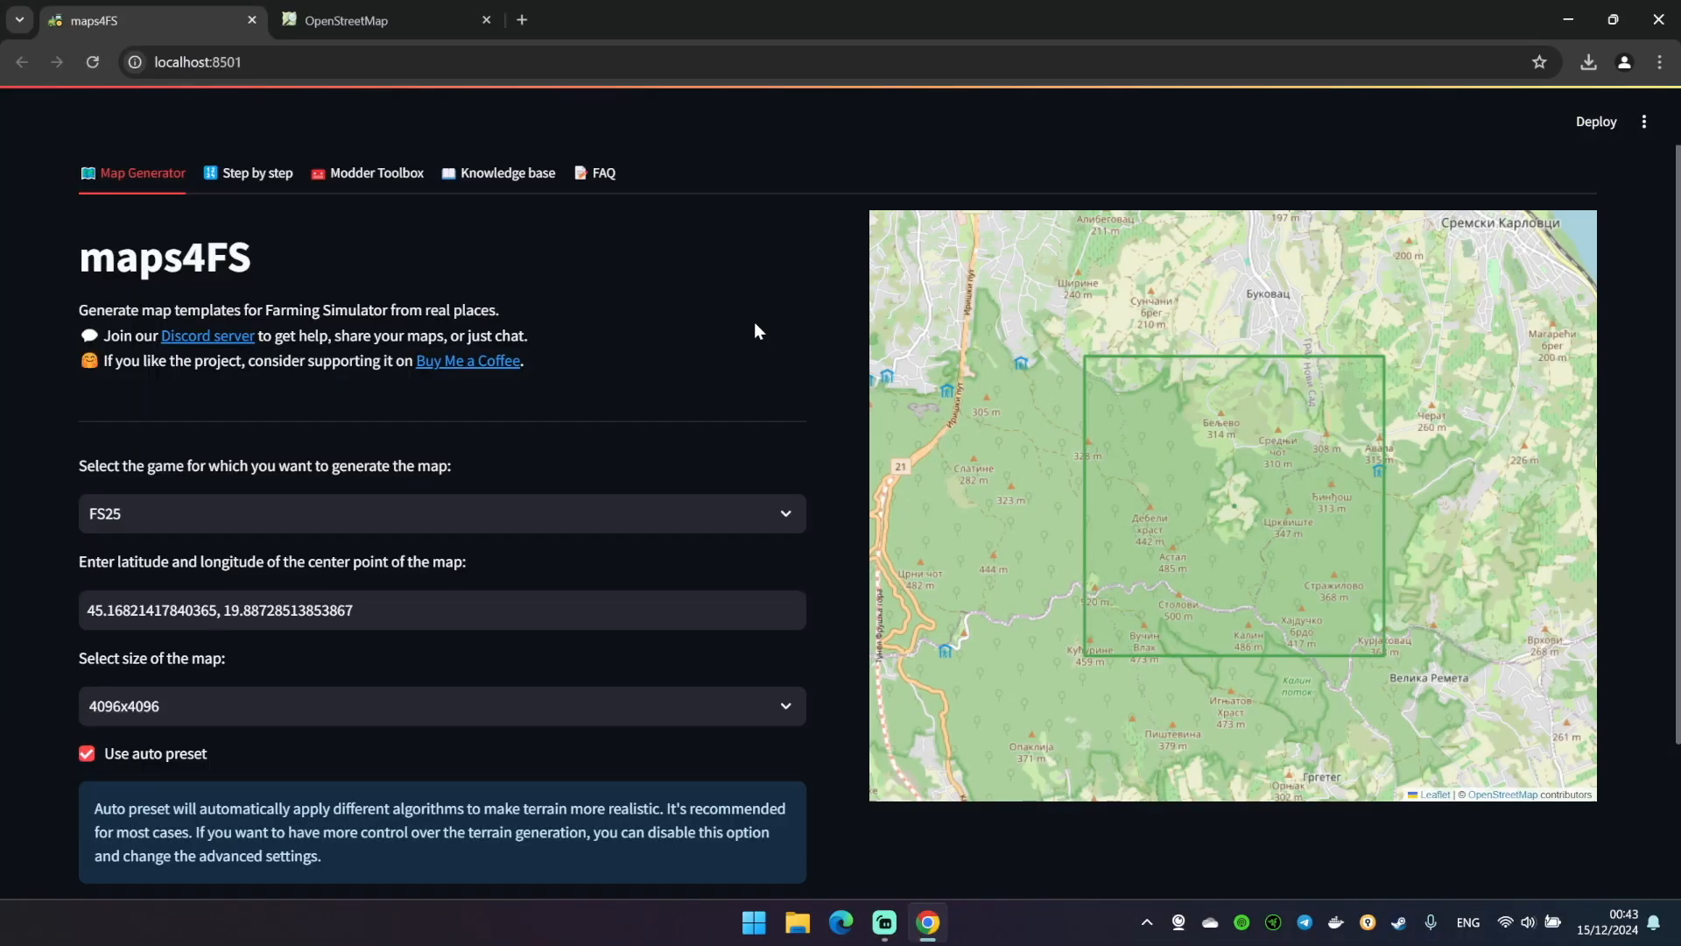
{"action": "mouse_move", "coordinate": [753, 349]}
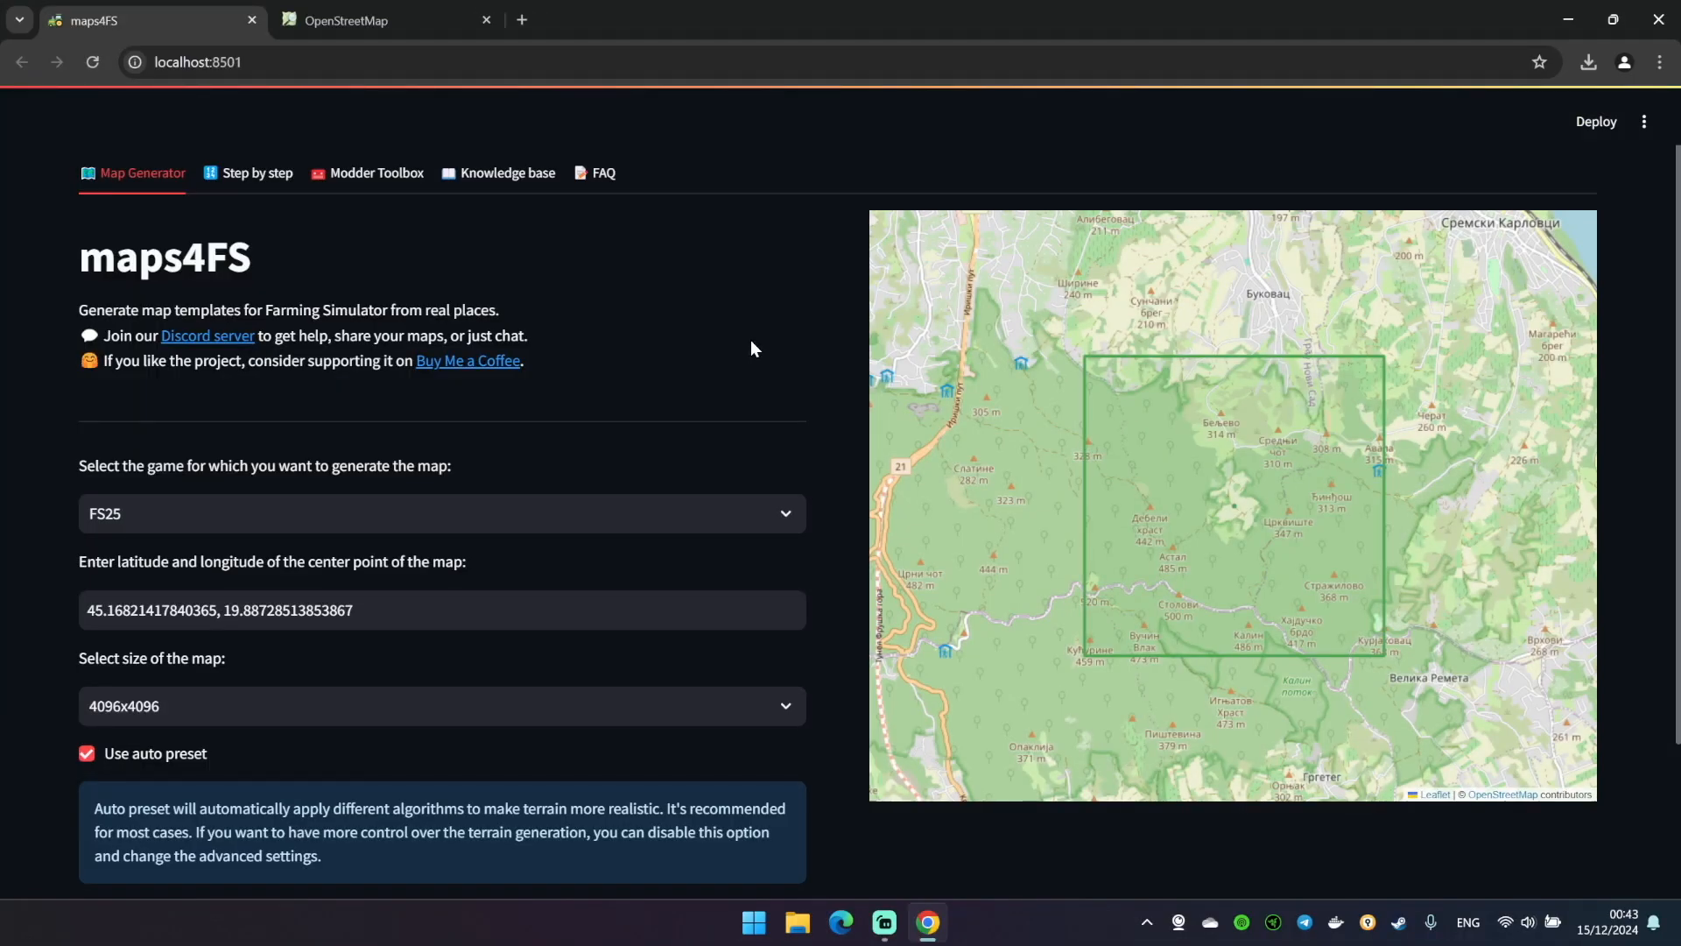
{"action": "mouse_move", "coordinate": [651, 382]}
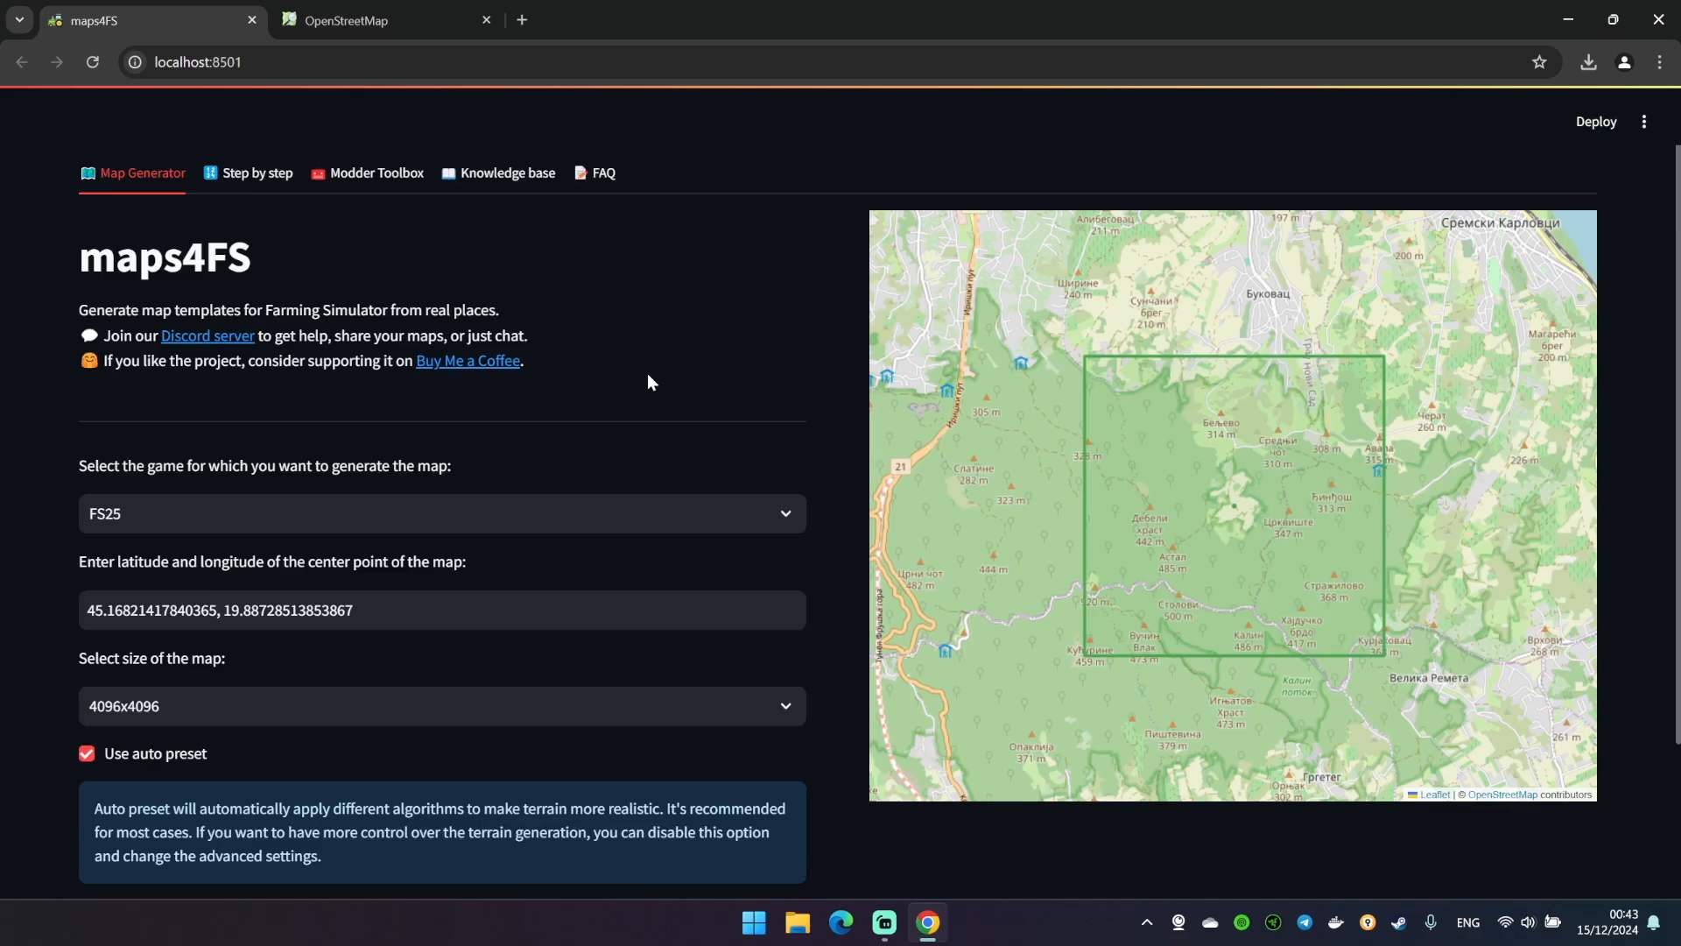
Pan OpenStreetMap to the farmland, enter editing mode and inspect the farmland polygon's details
{"action": "left_click", "coordinate": [368, 20]}
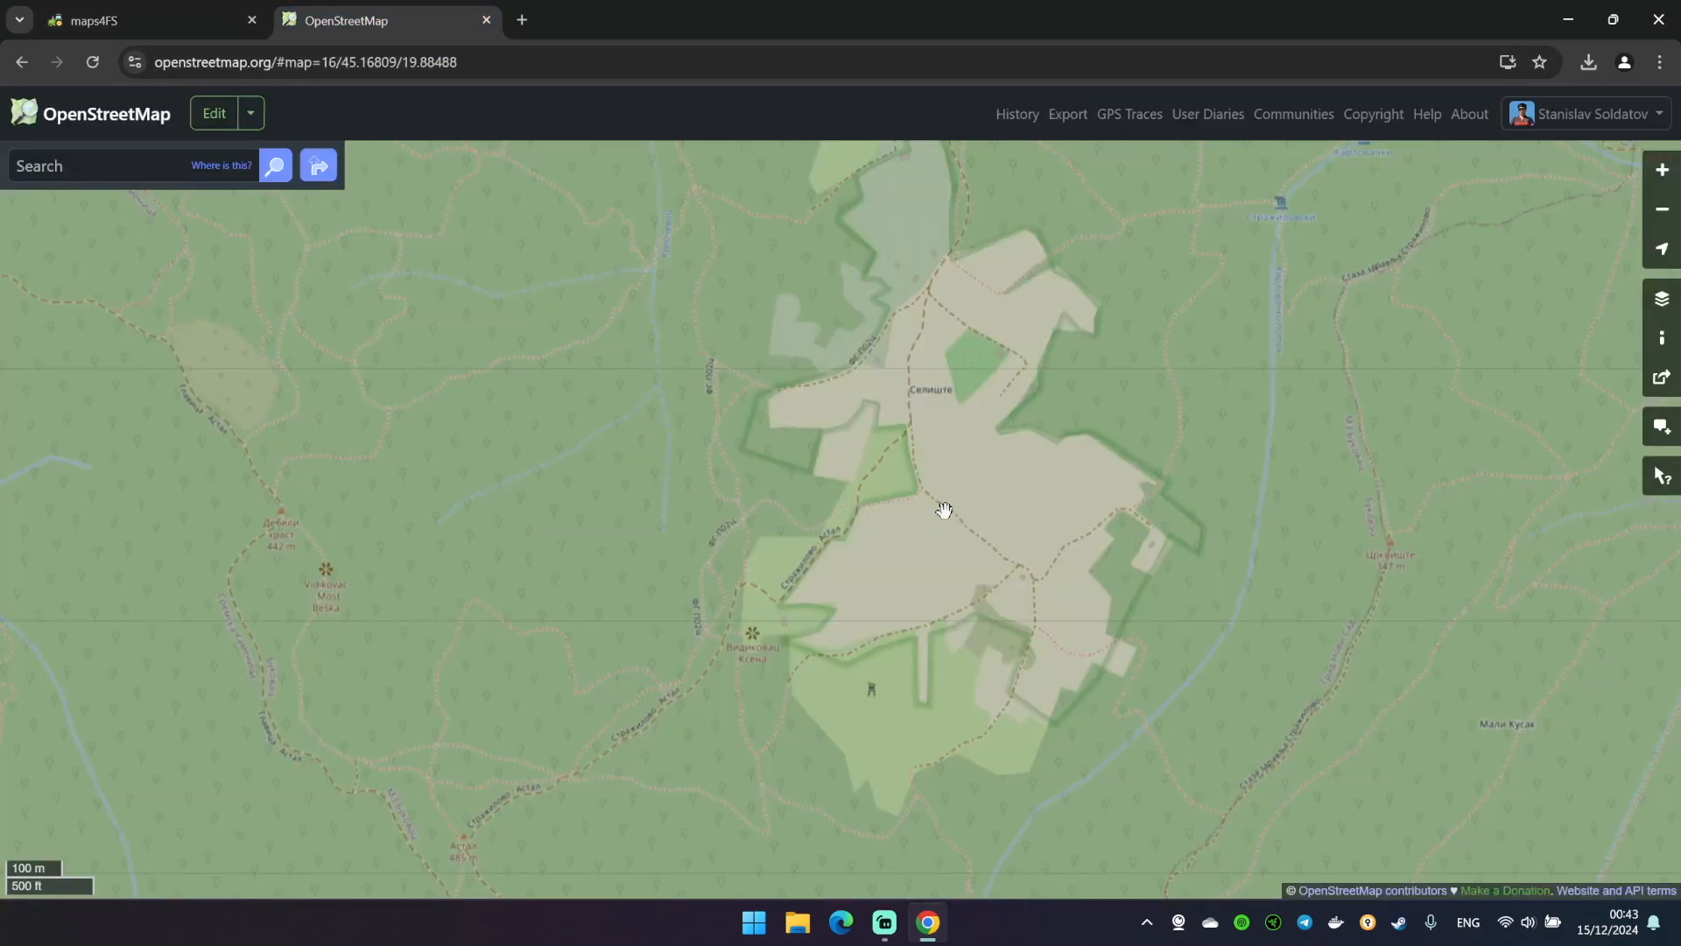
{"action": "left_click_drag", "start_coordinate": [944, 510], "coordinate": [991, 552]}
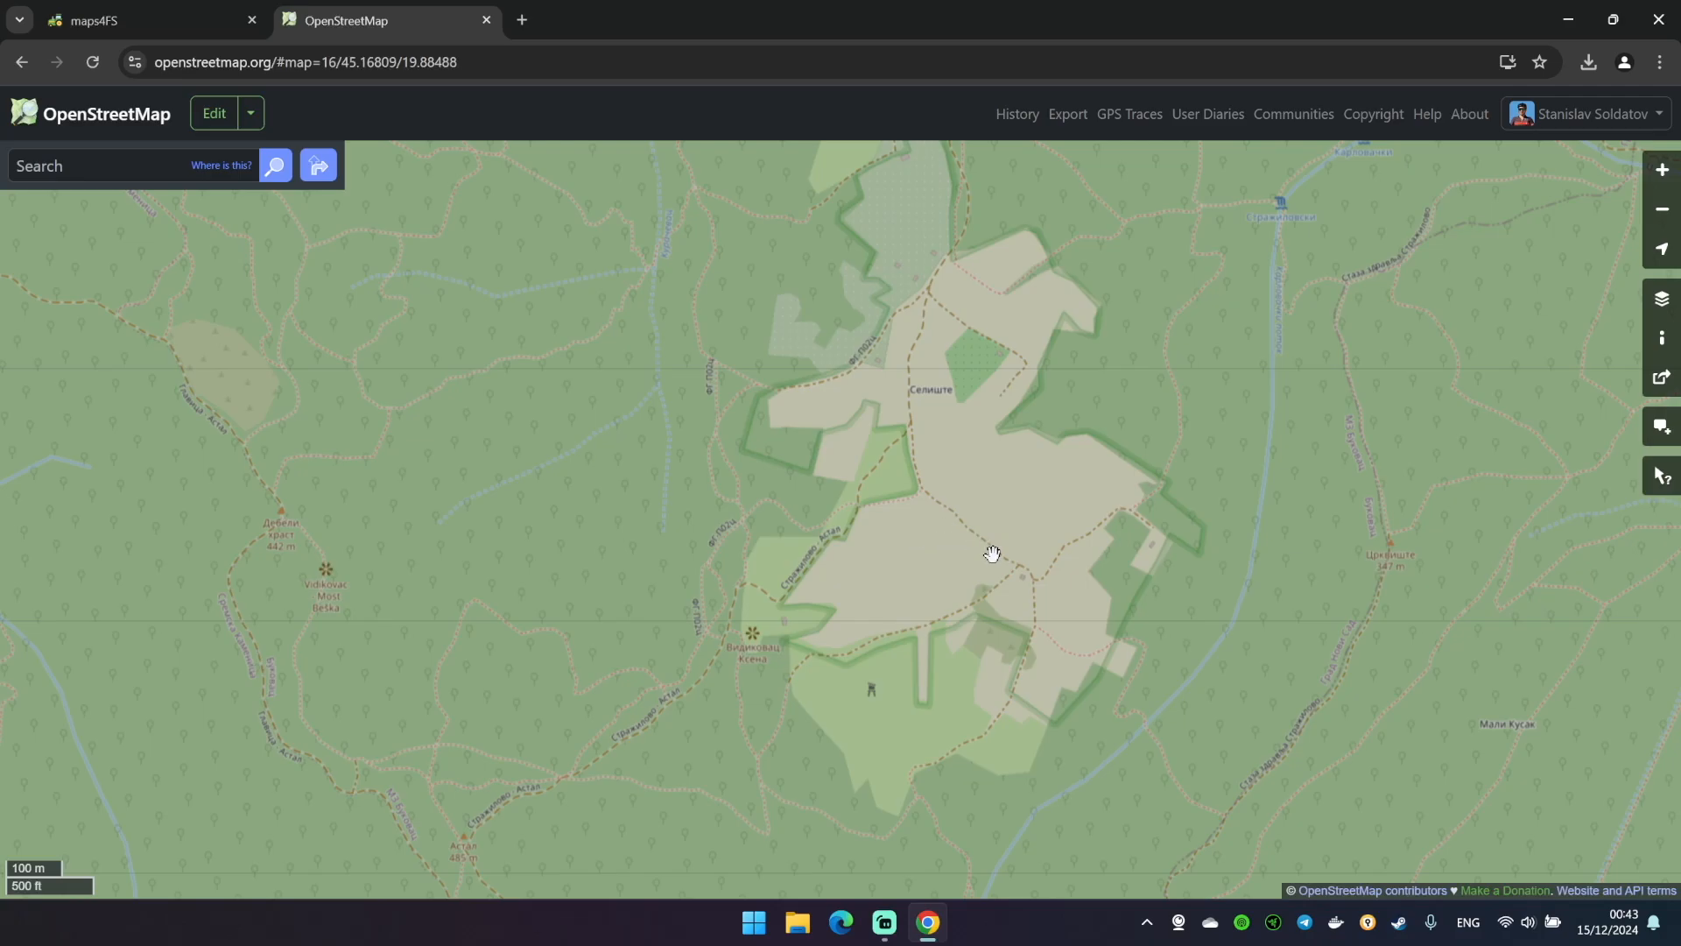
{"action": "left_click_drag", "start_coordinate": [991, 553], "coordinate": [974, 519]}
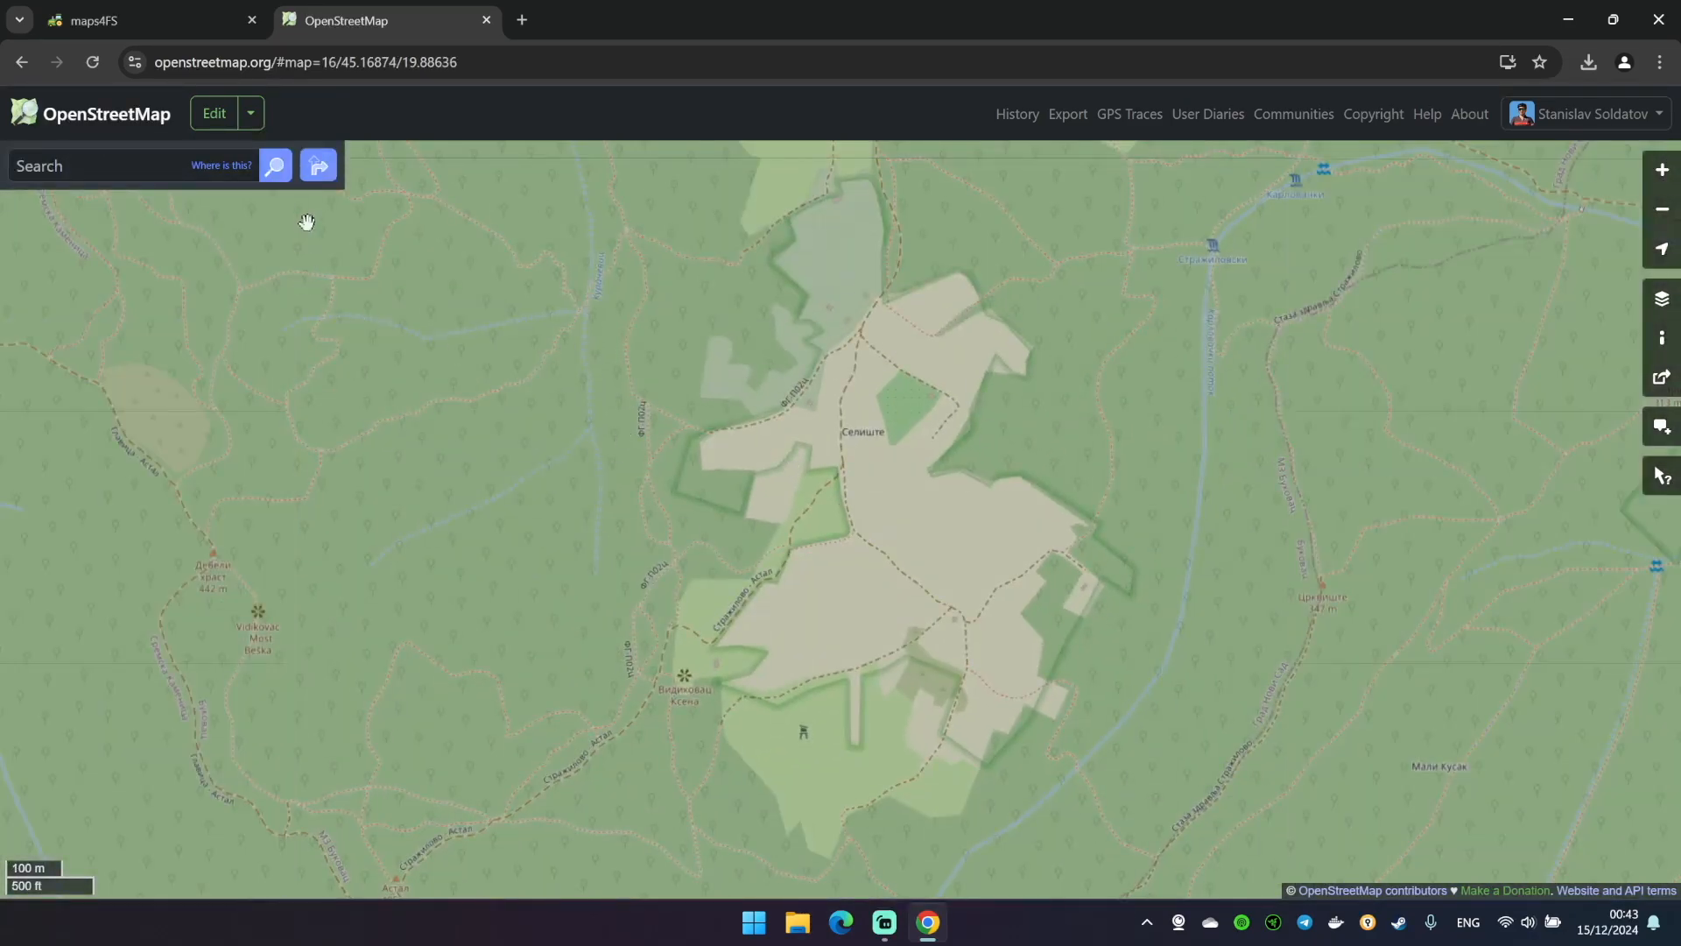
{"action": "mouse_move", "coordinate": [233, 143]}
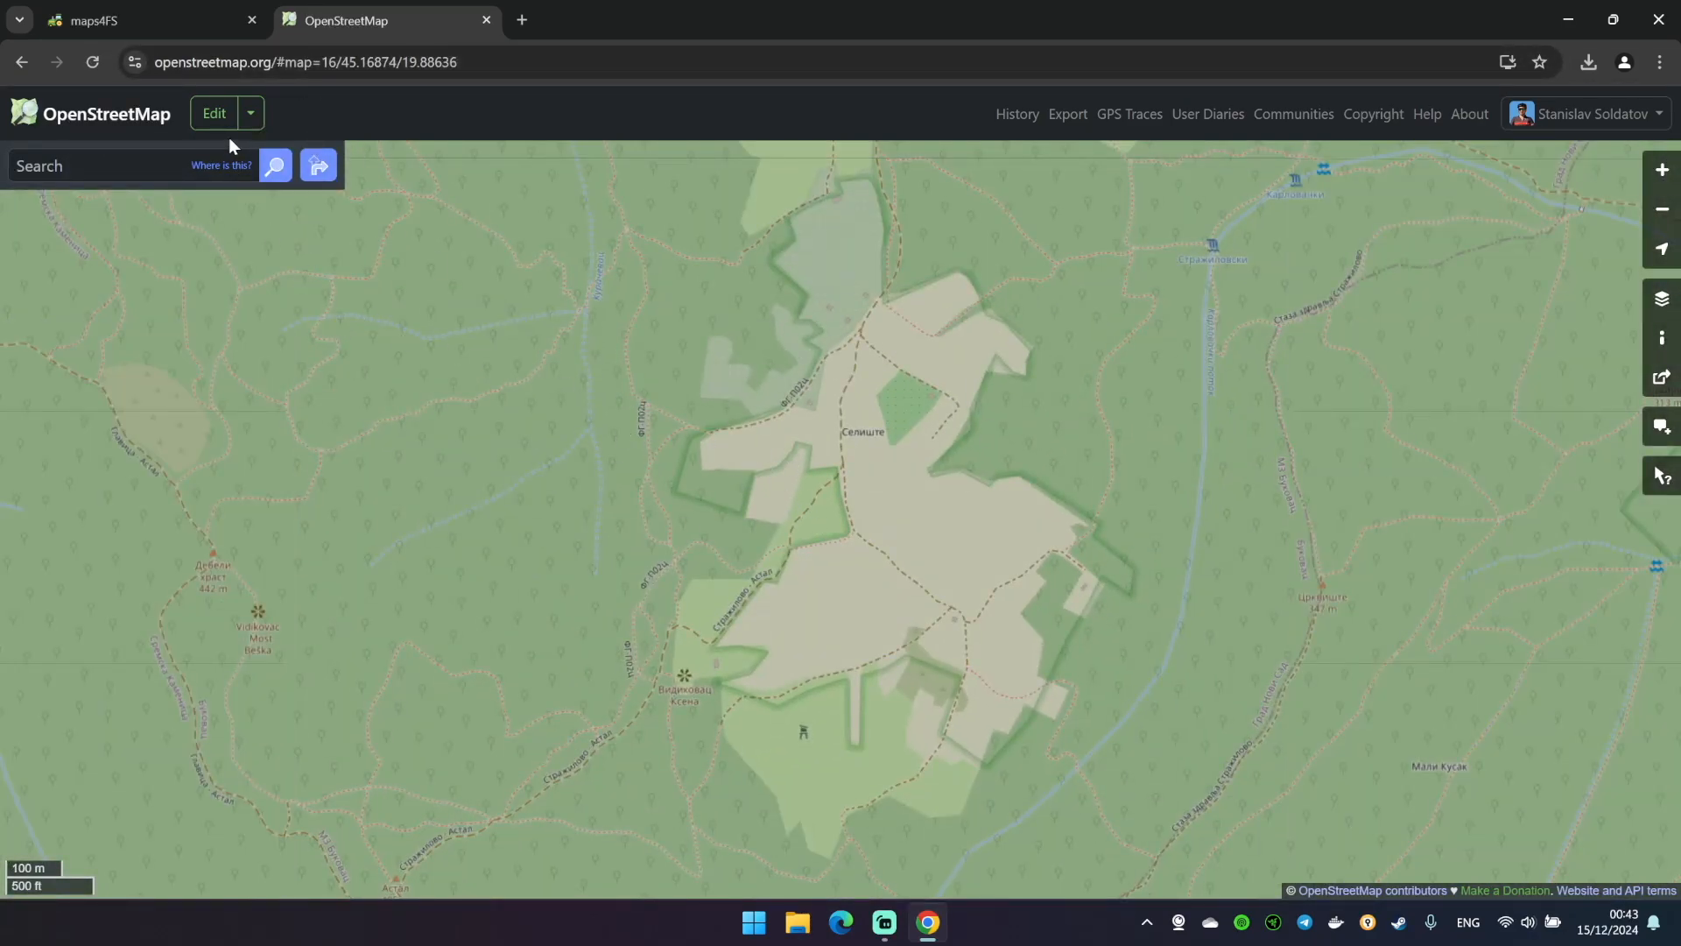
{"action": "left_click", "coordinate": [214, 112]}
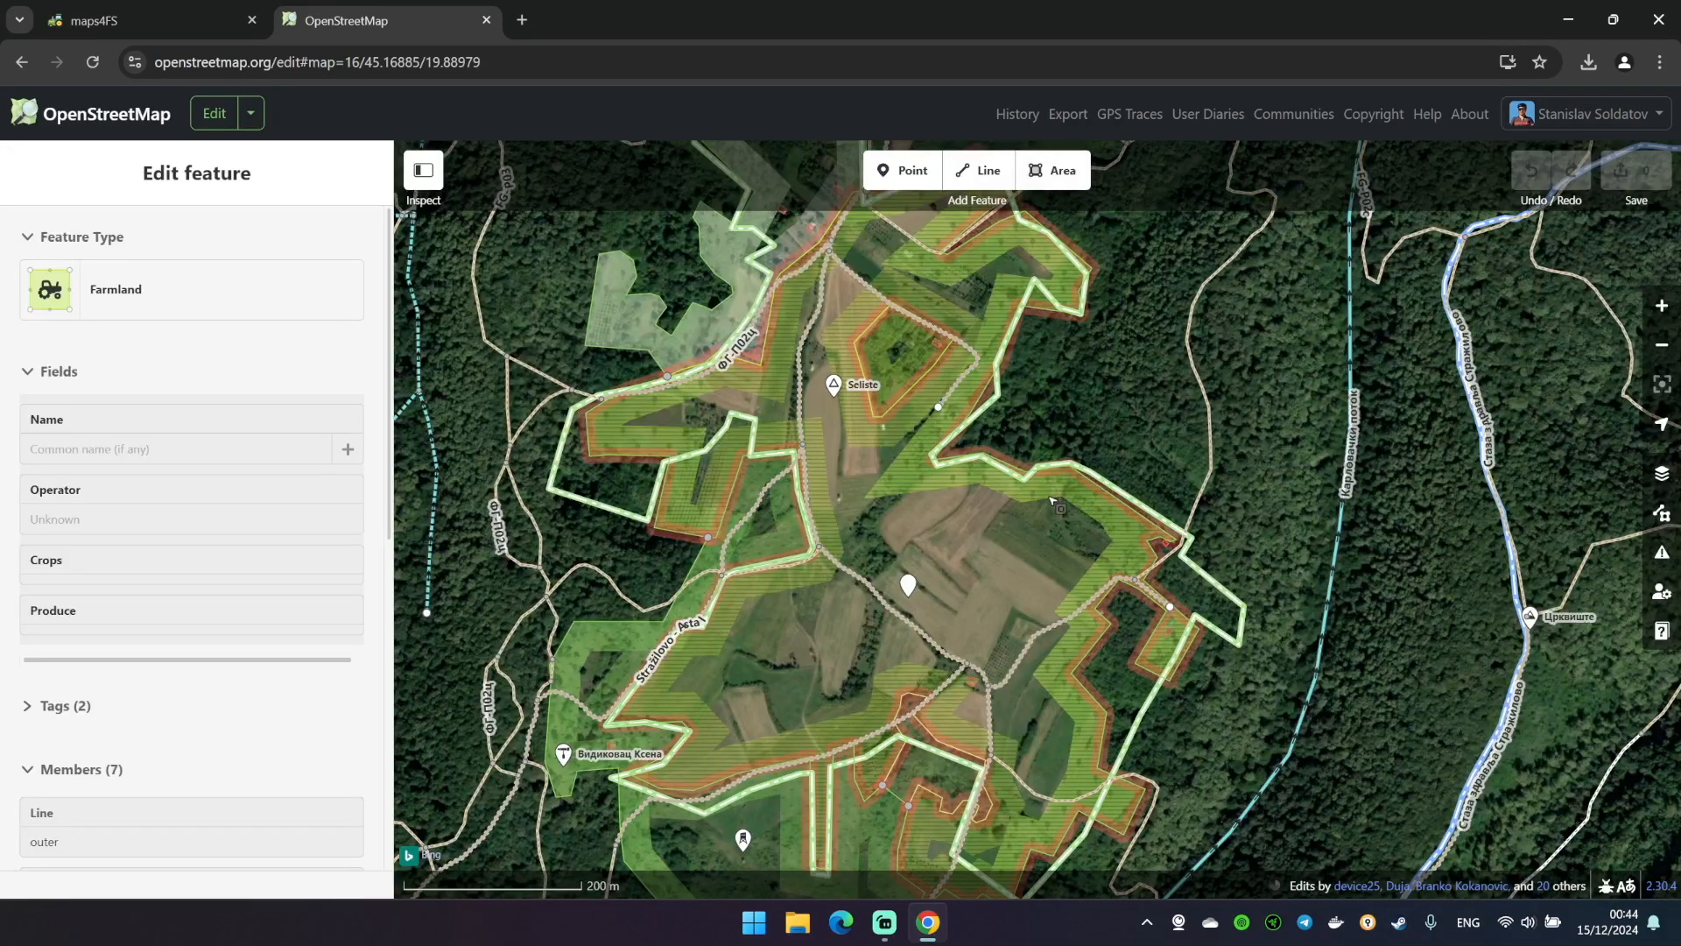
{"action": "left_click", "coordinate": [105, 21]}
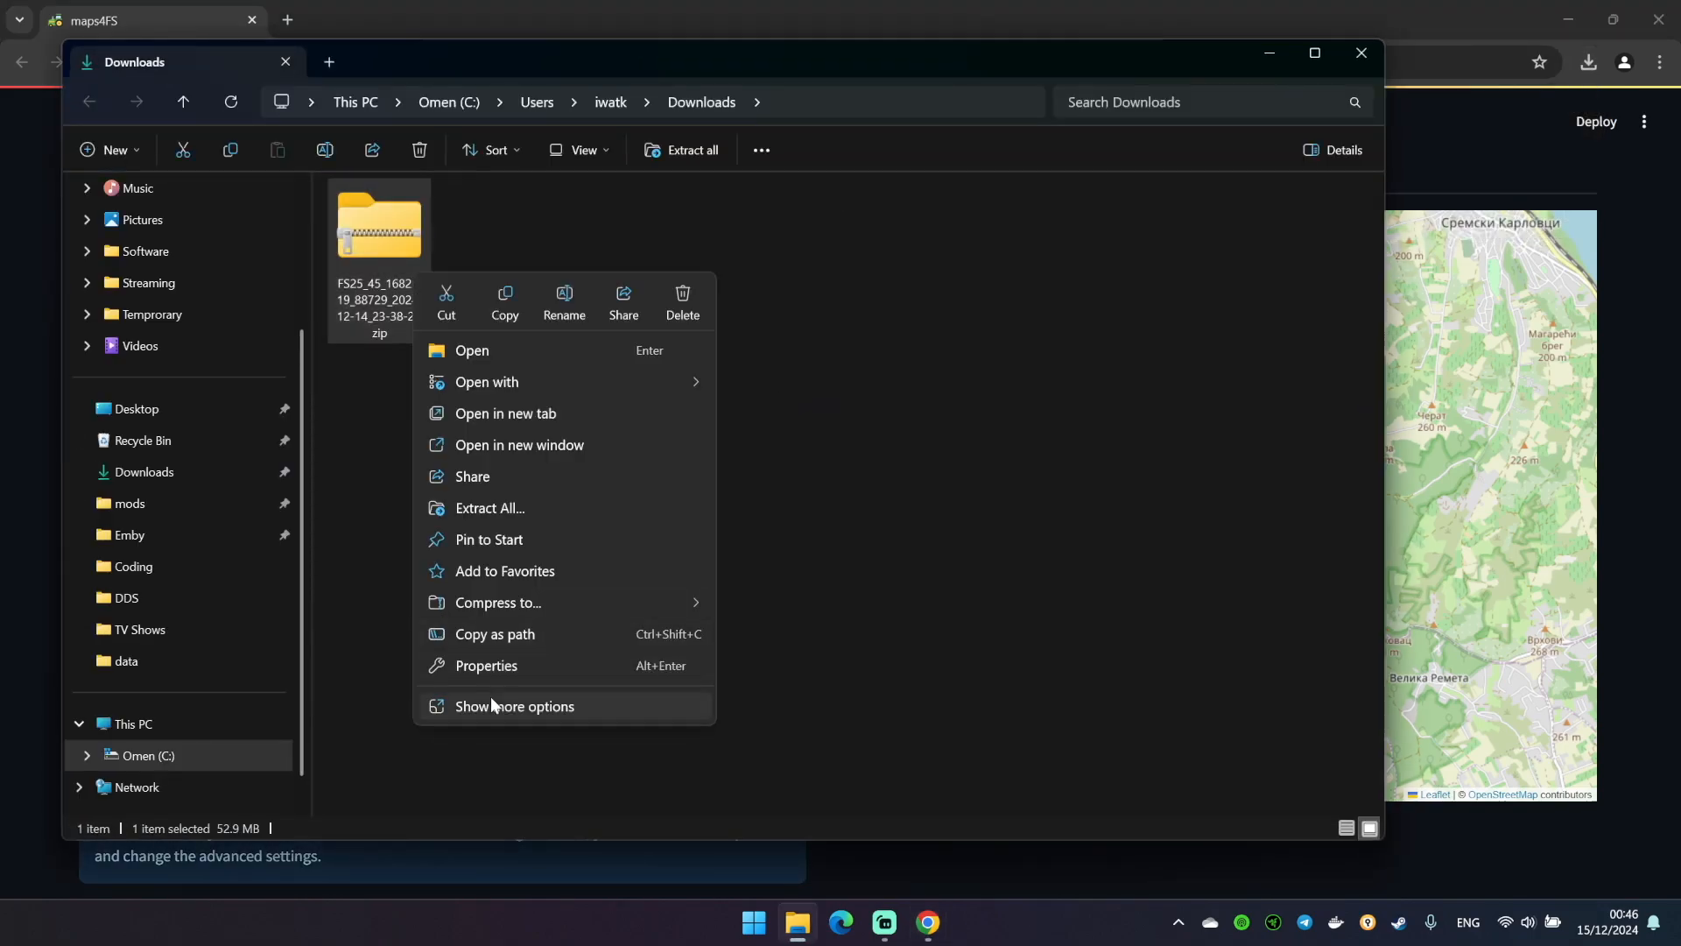
Extract the map archive and open map.i3d with GIANTS Editor 10.0.3
{"action": "left_click", "coordinate": [515, 706]}
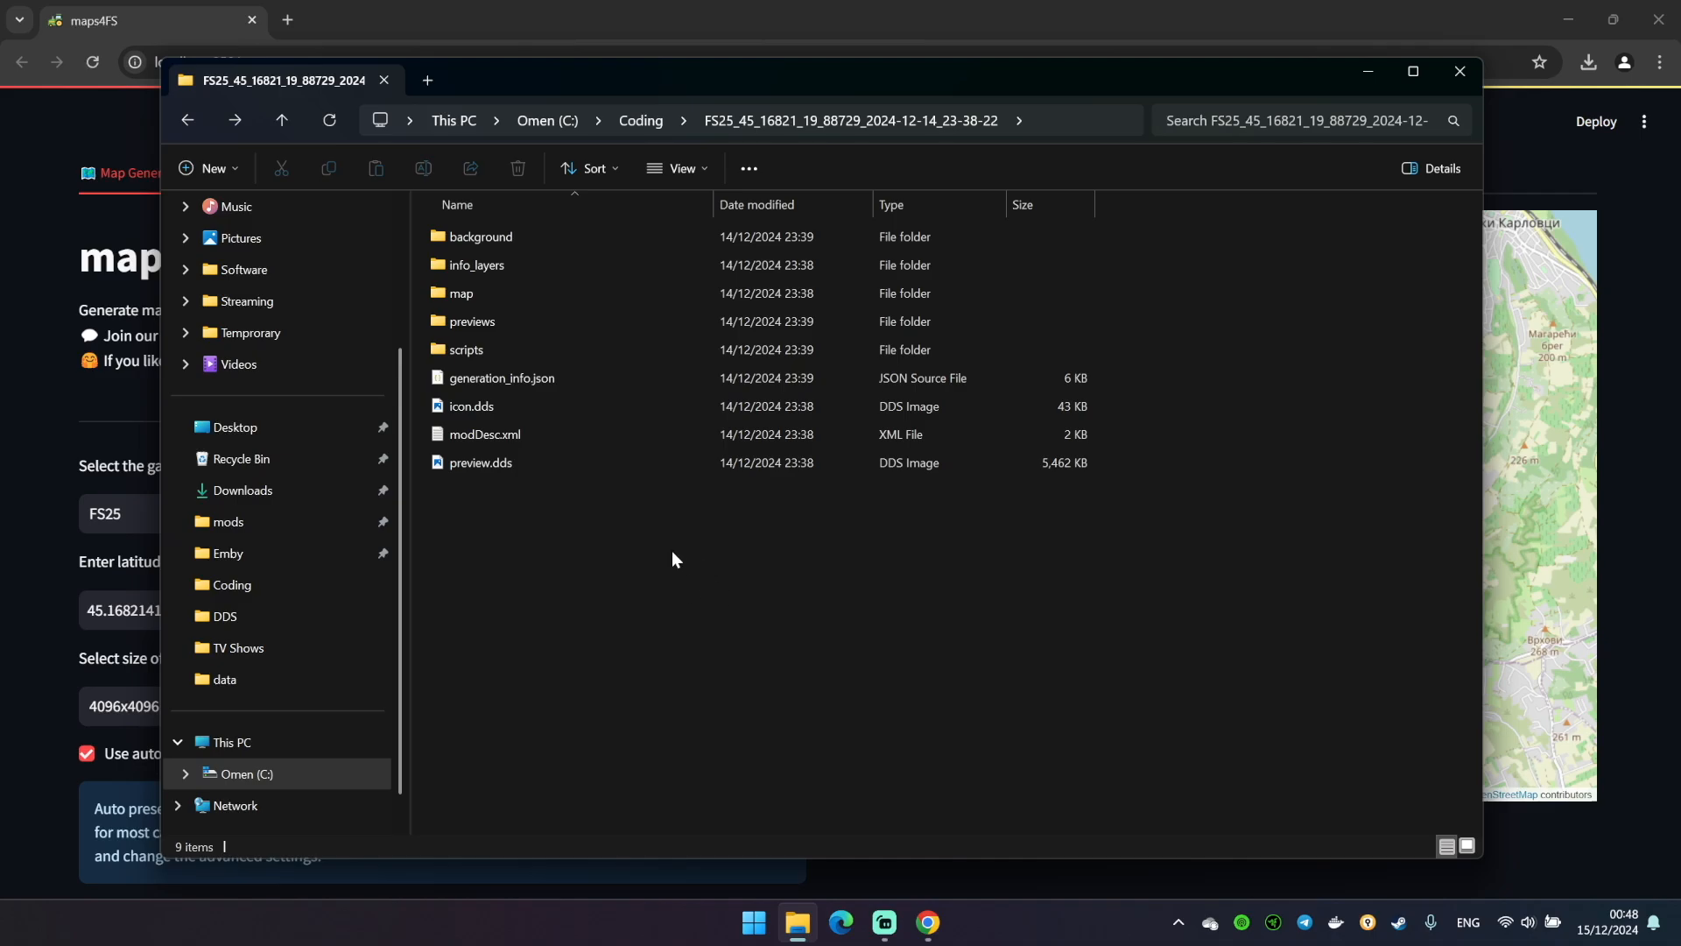
{"action": "mouse_move", "coordinate": [476, 265]}
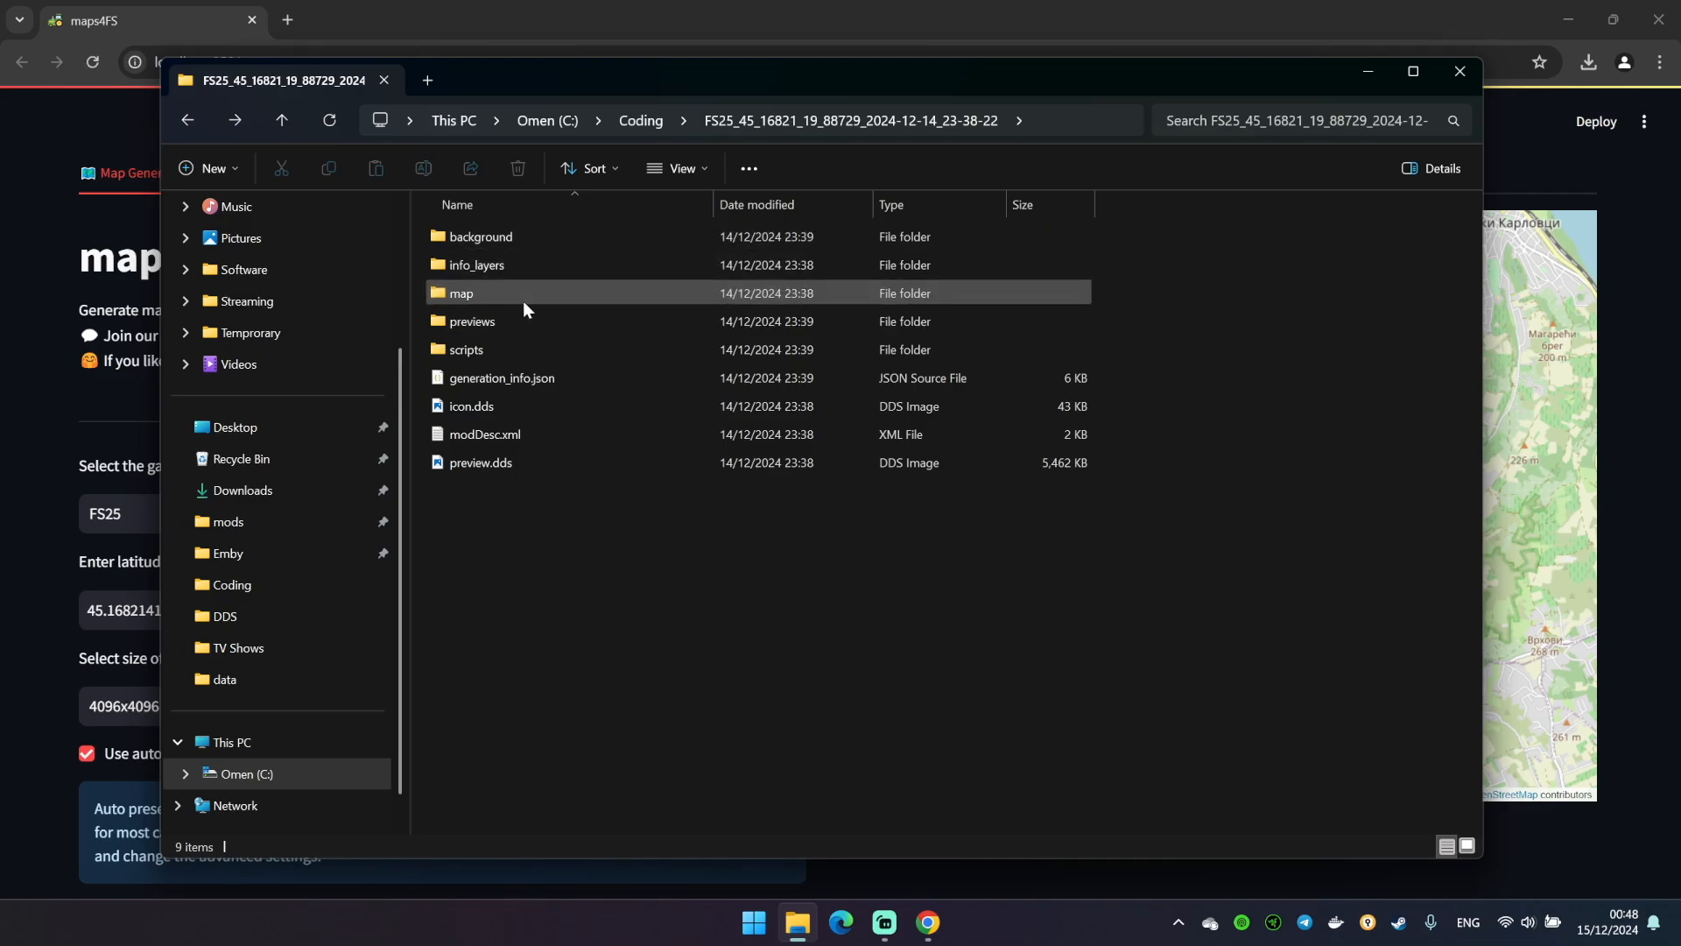
{"action": "double_click", "coordinate": [461, 293]}
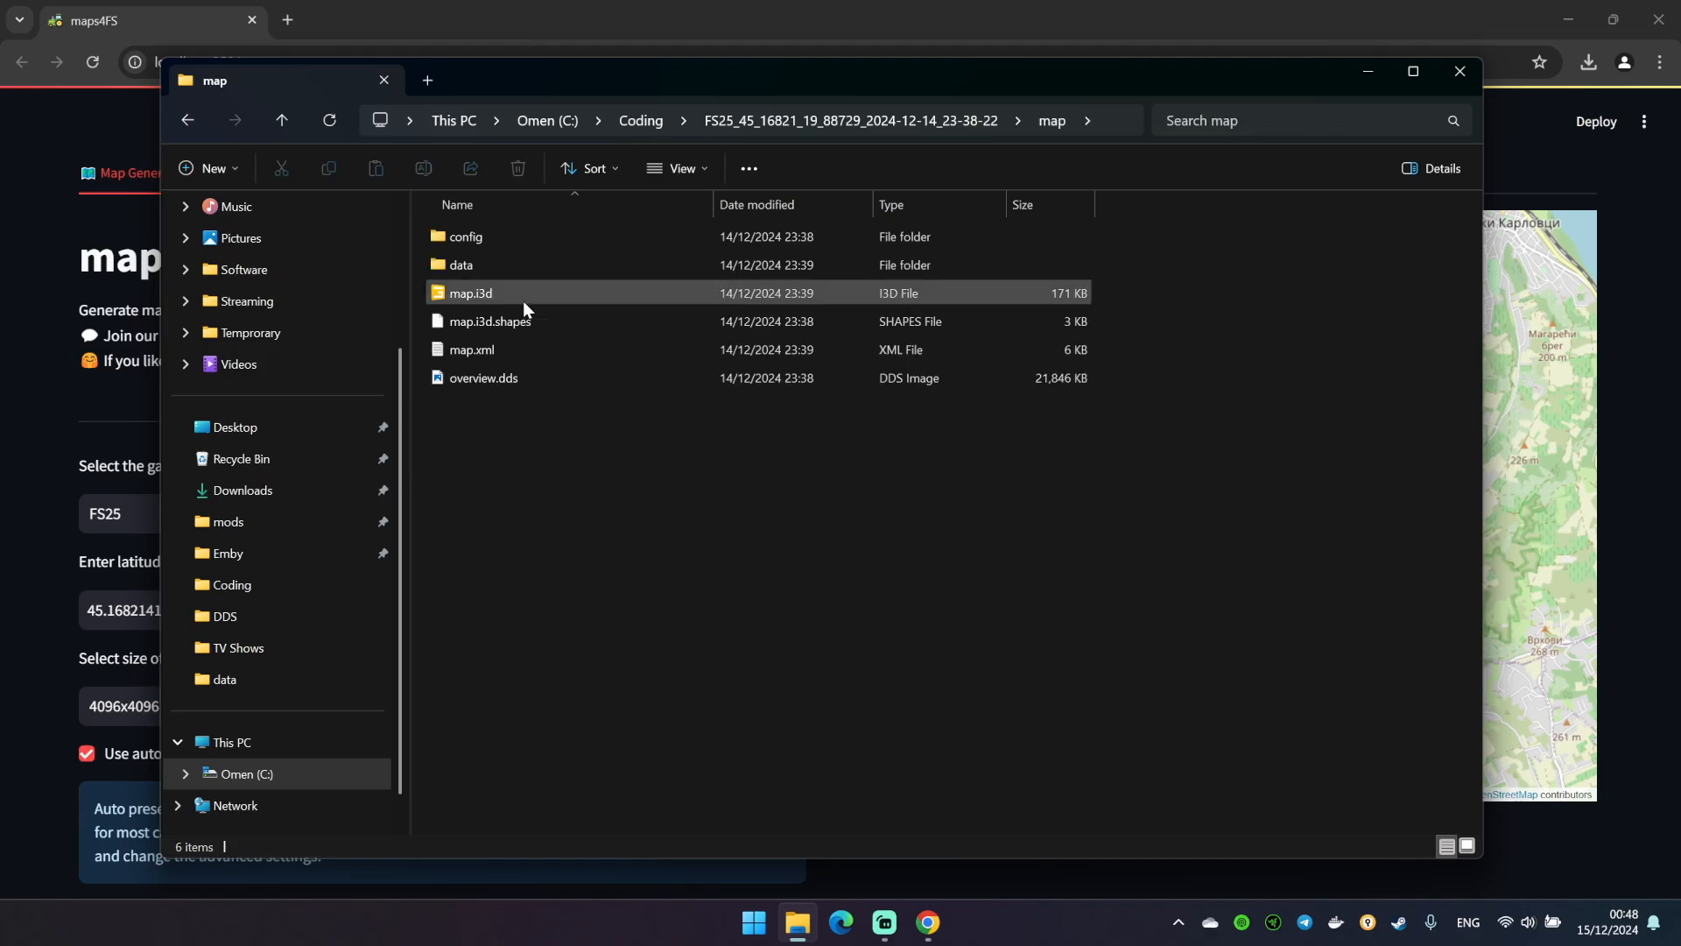
{"action": "left_click", "coordinate": [471, 293]}
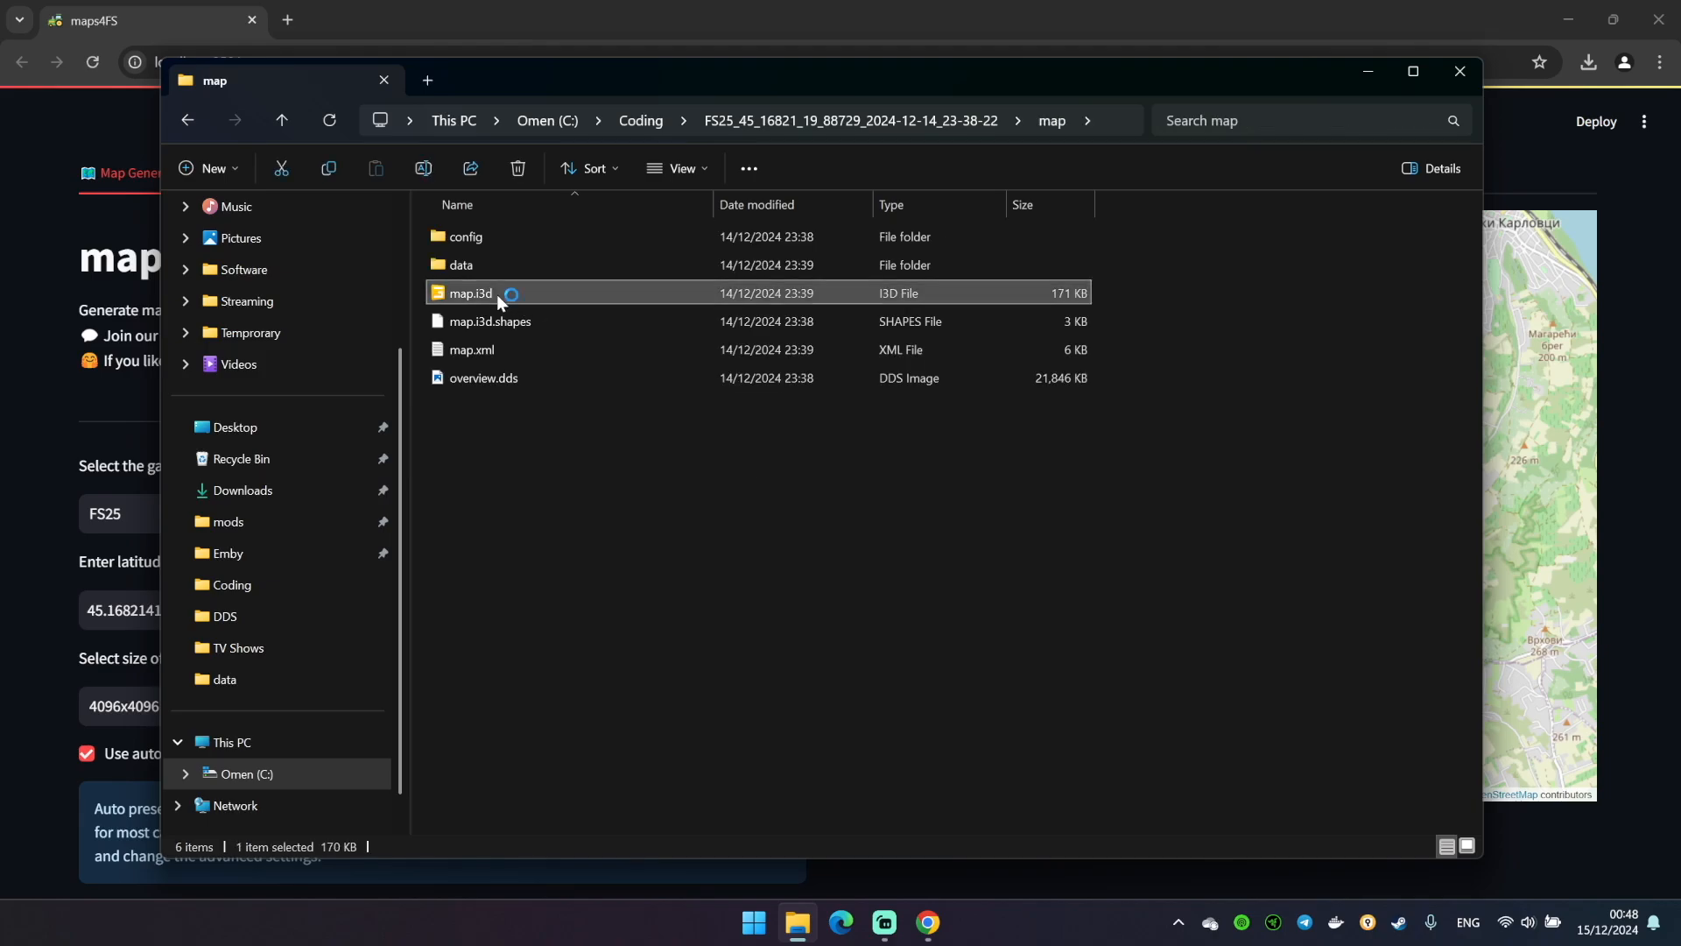
{"action": "double_click", "coordinate": [471, 293]}
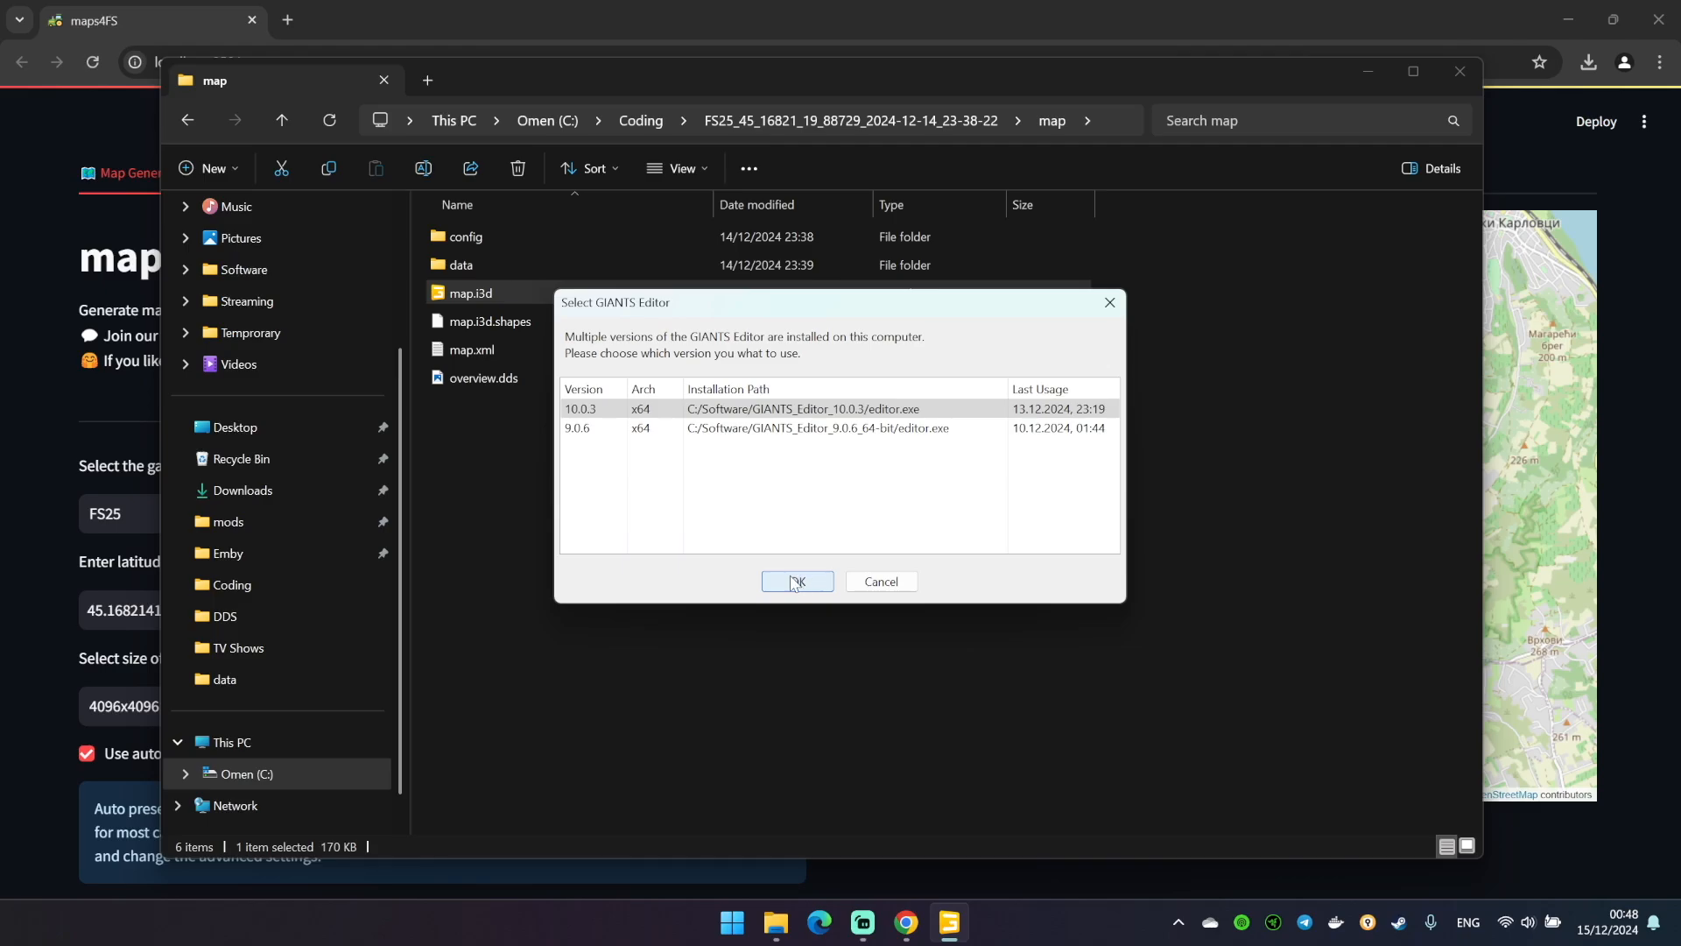
{"action": "left_click", "coordinate": [799, 581]}
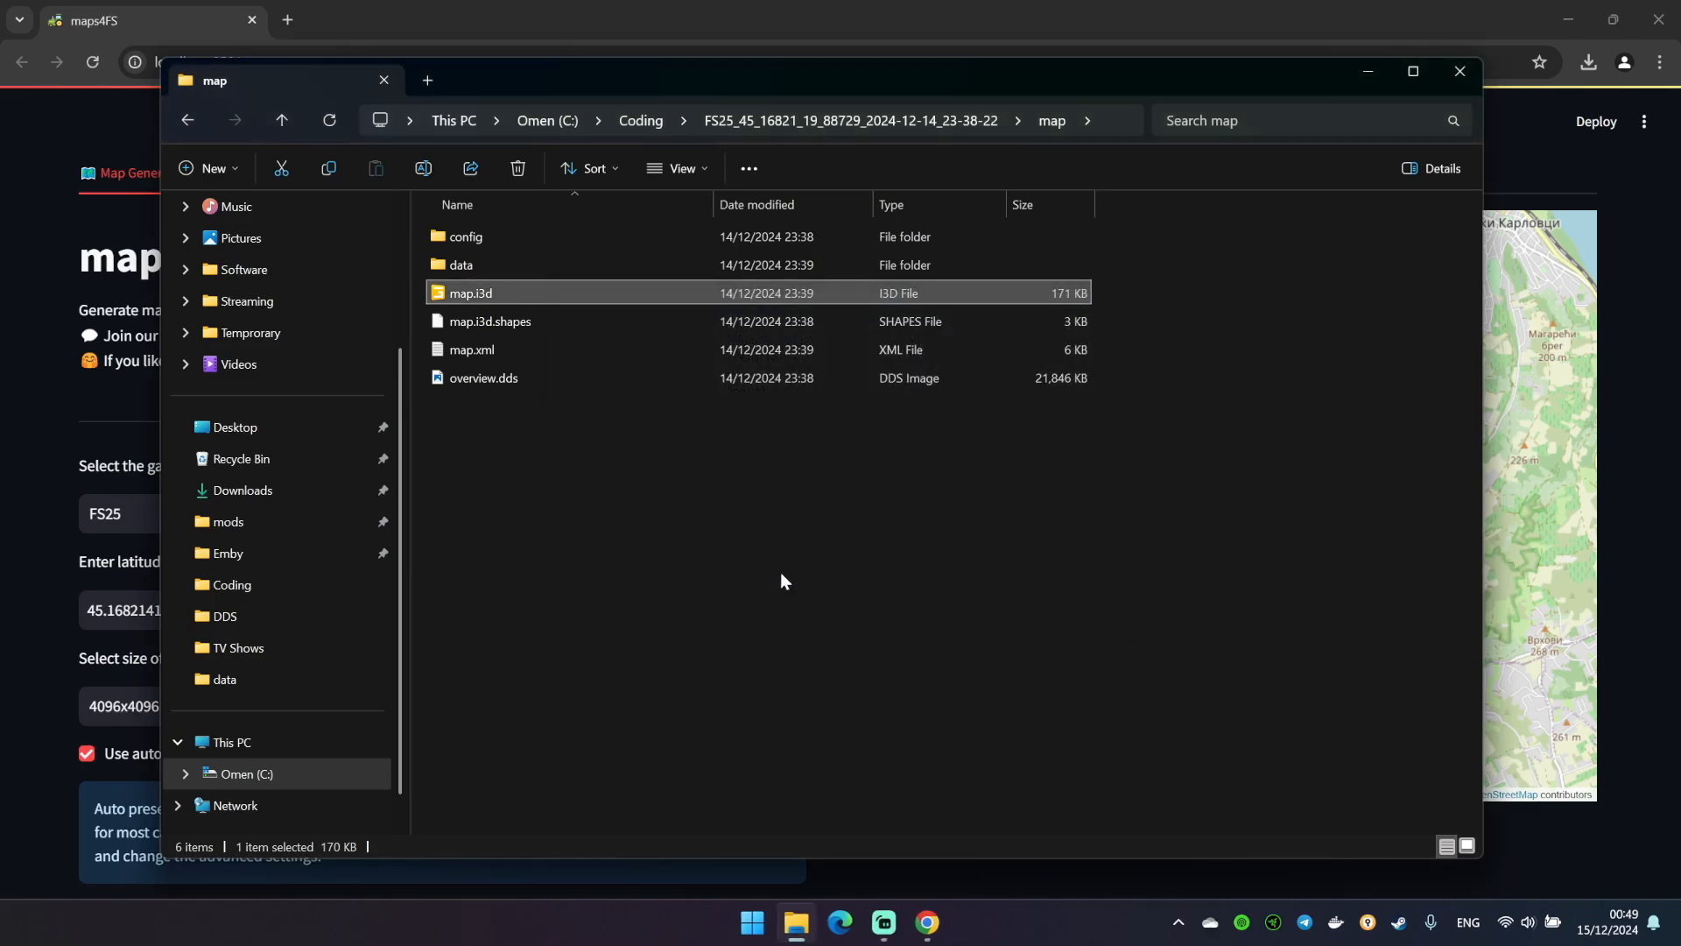
{"action": "mouse_move", "coordinate": [775, 571]}
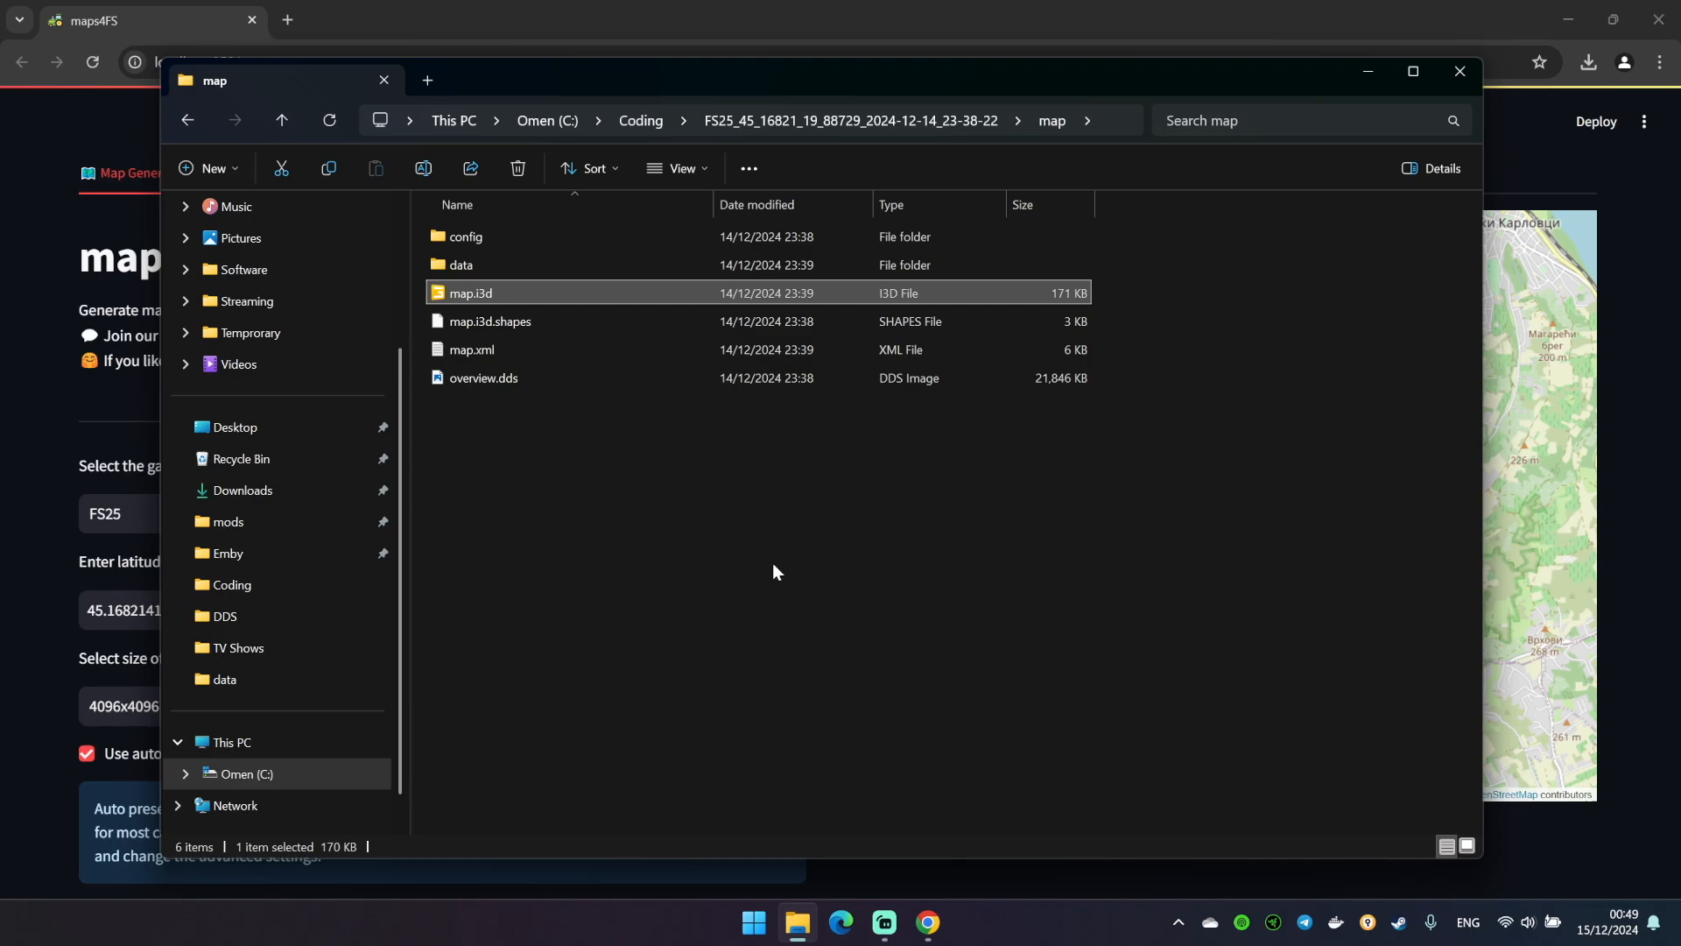
{"action": "mouse_move", "coordinate": [752, 572]}
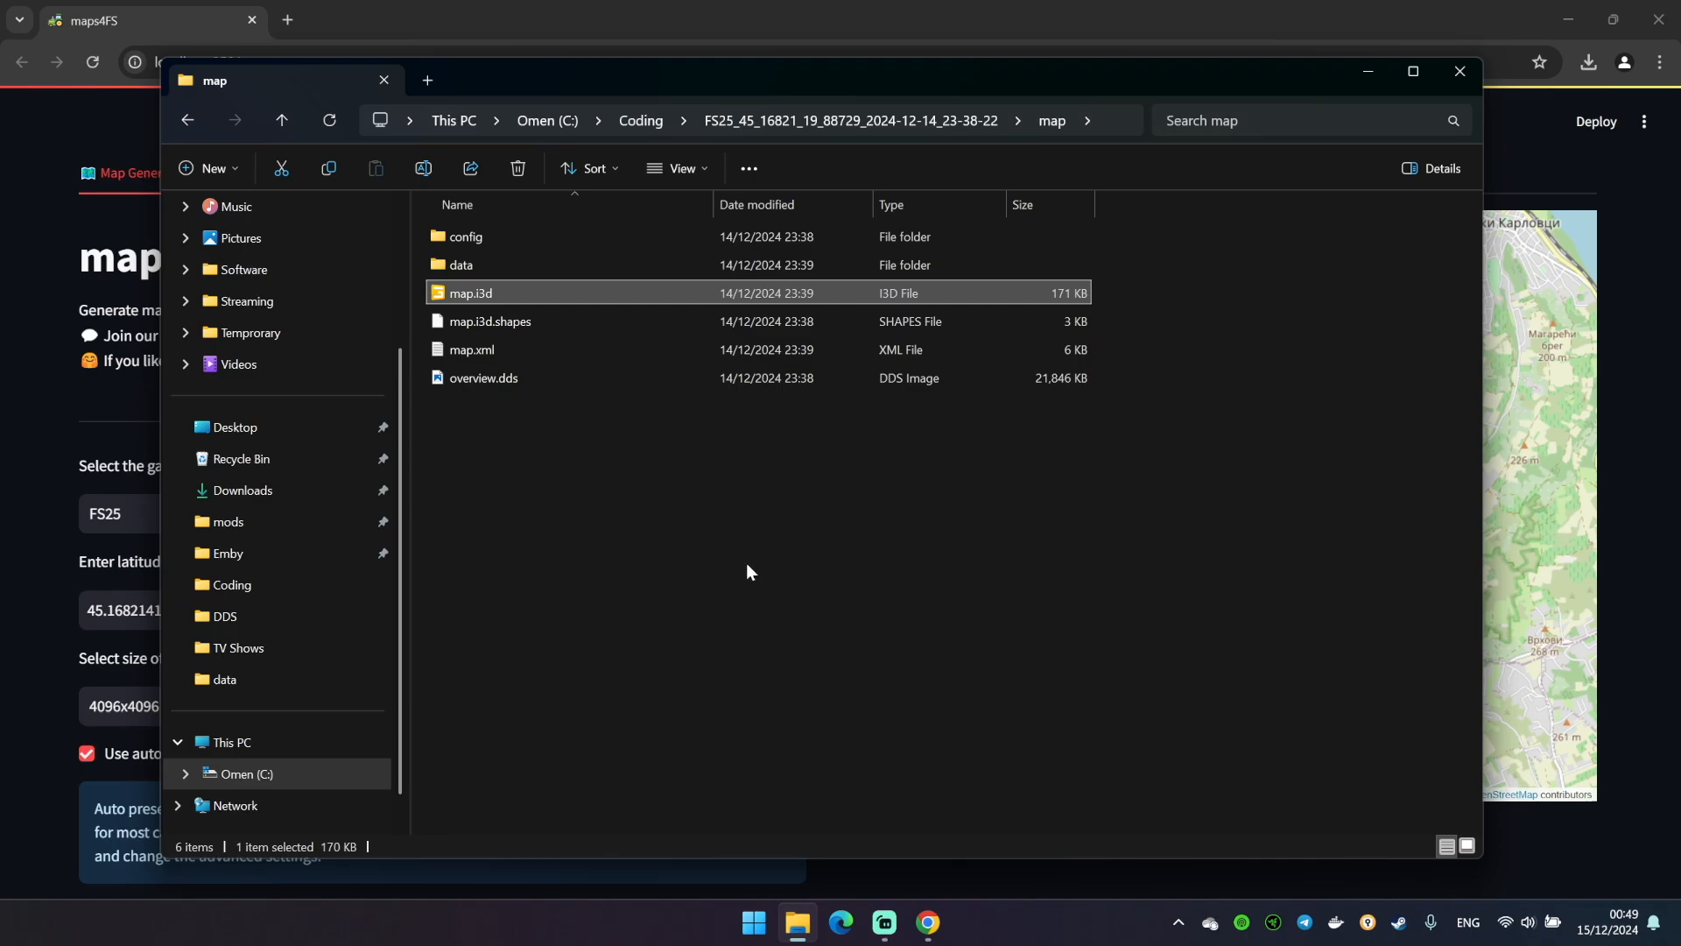
{"action": "mouse_move", "coordinate": [729, 548]}
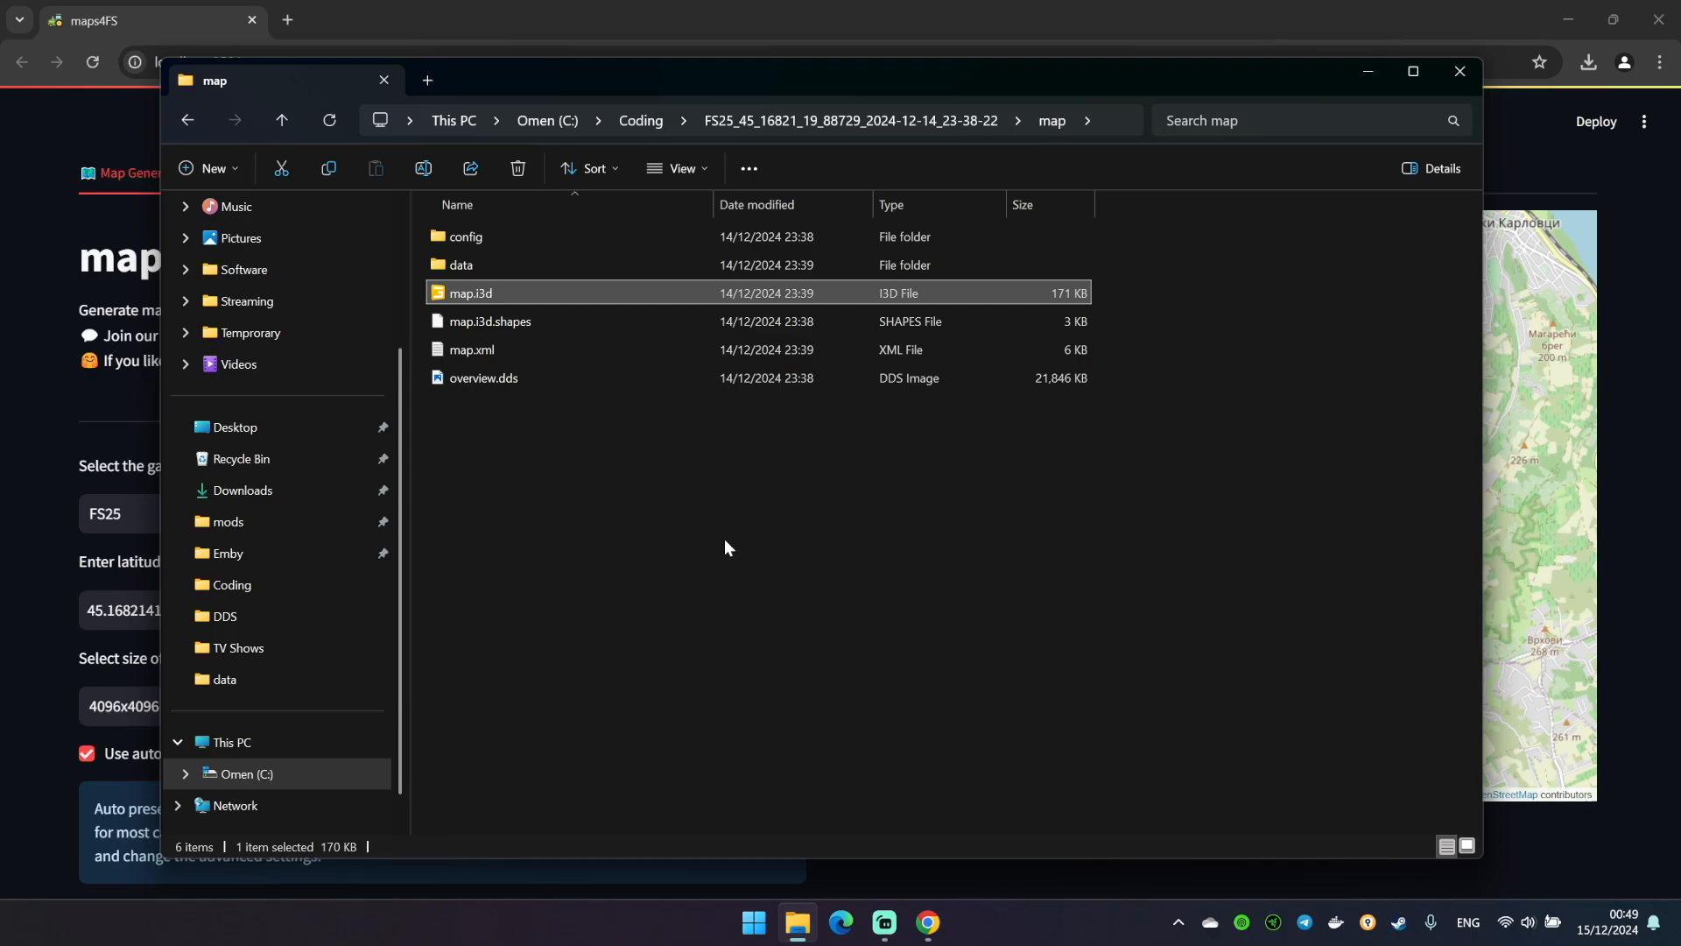
{"action": "mouse_move", "coordinate": [725, 562]}
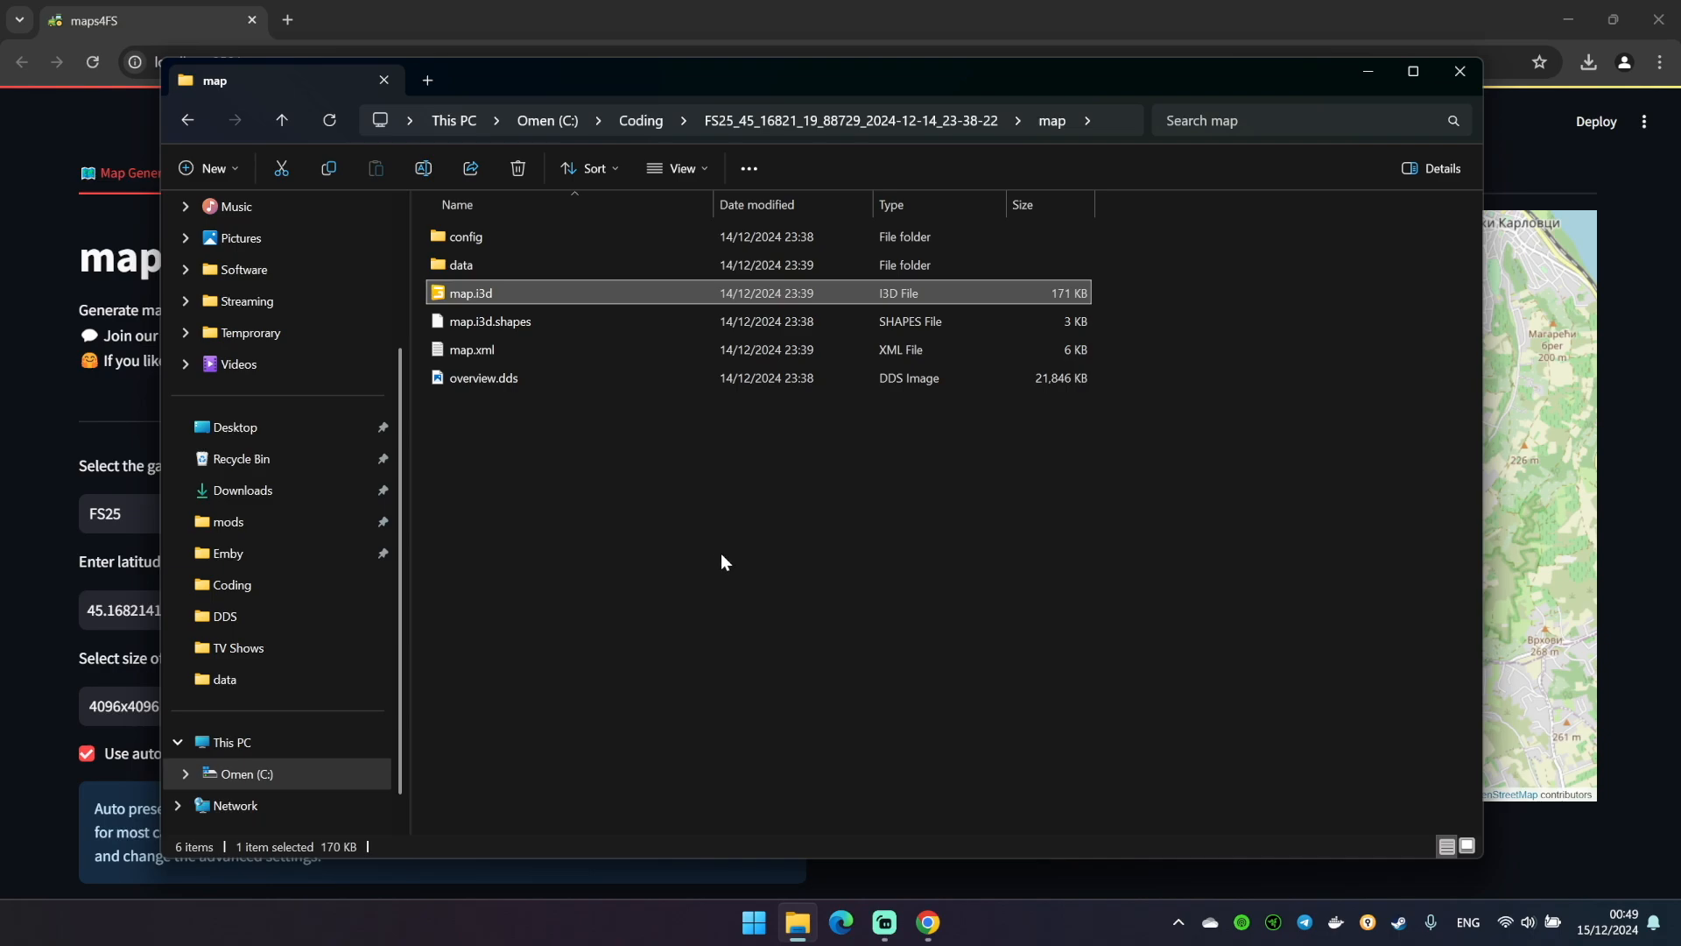
{"action": "double_click", "coordinate": [469, 292]}
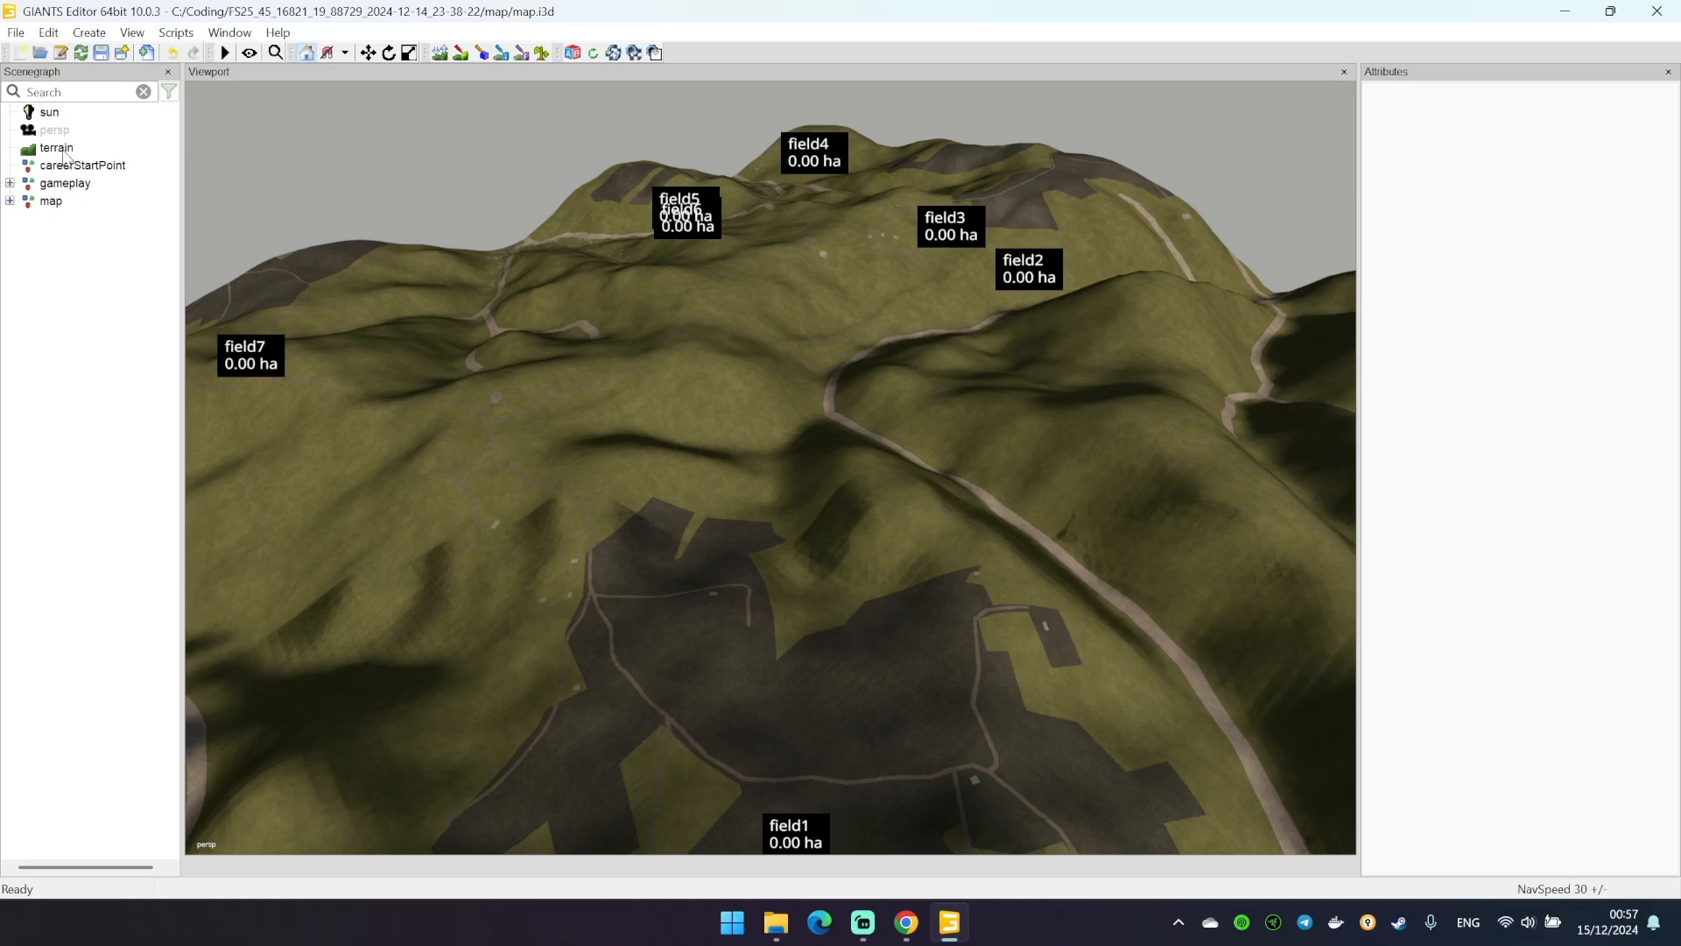
Look over the loaded terrain and the labelled fields 8–11 in the viewport
{"action": "left_click", "coordinate": [55, 147]}
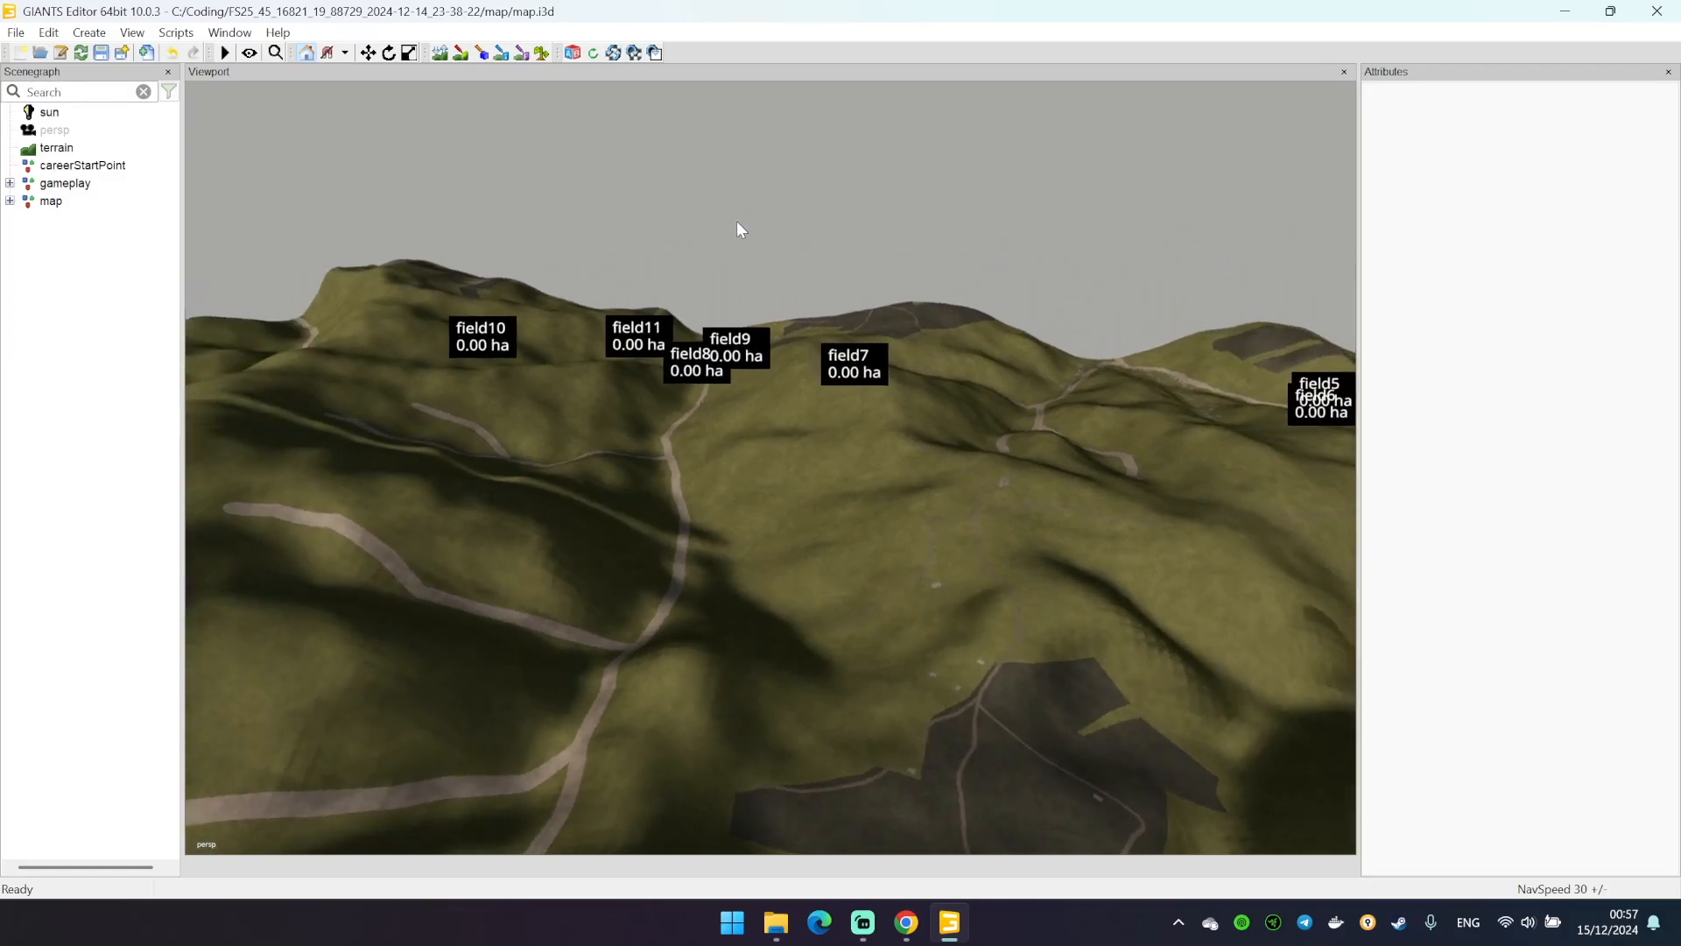
{"action": "mouse_move", "coordinate": [754, 256]}
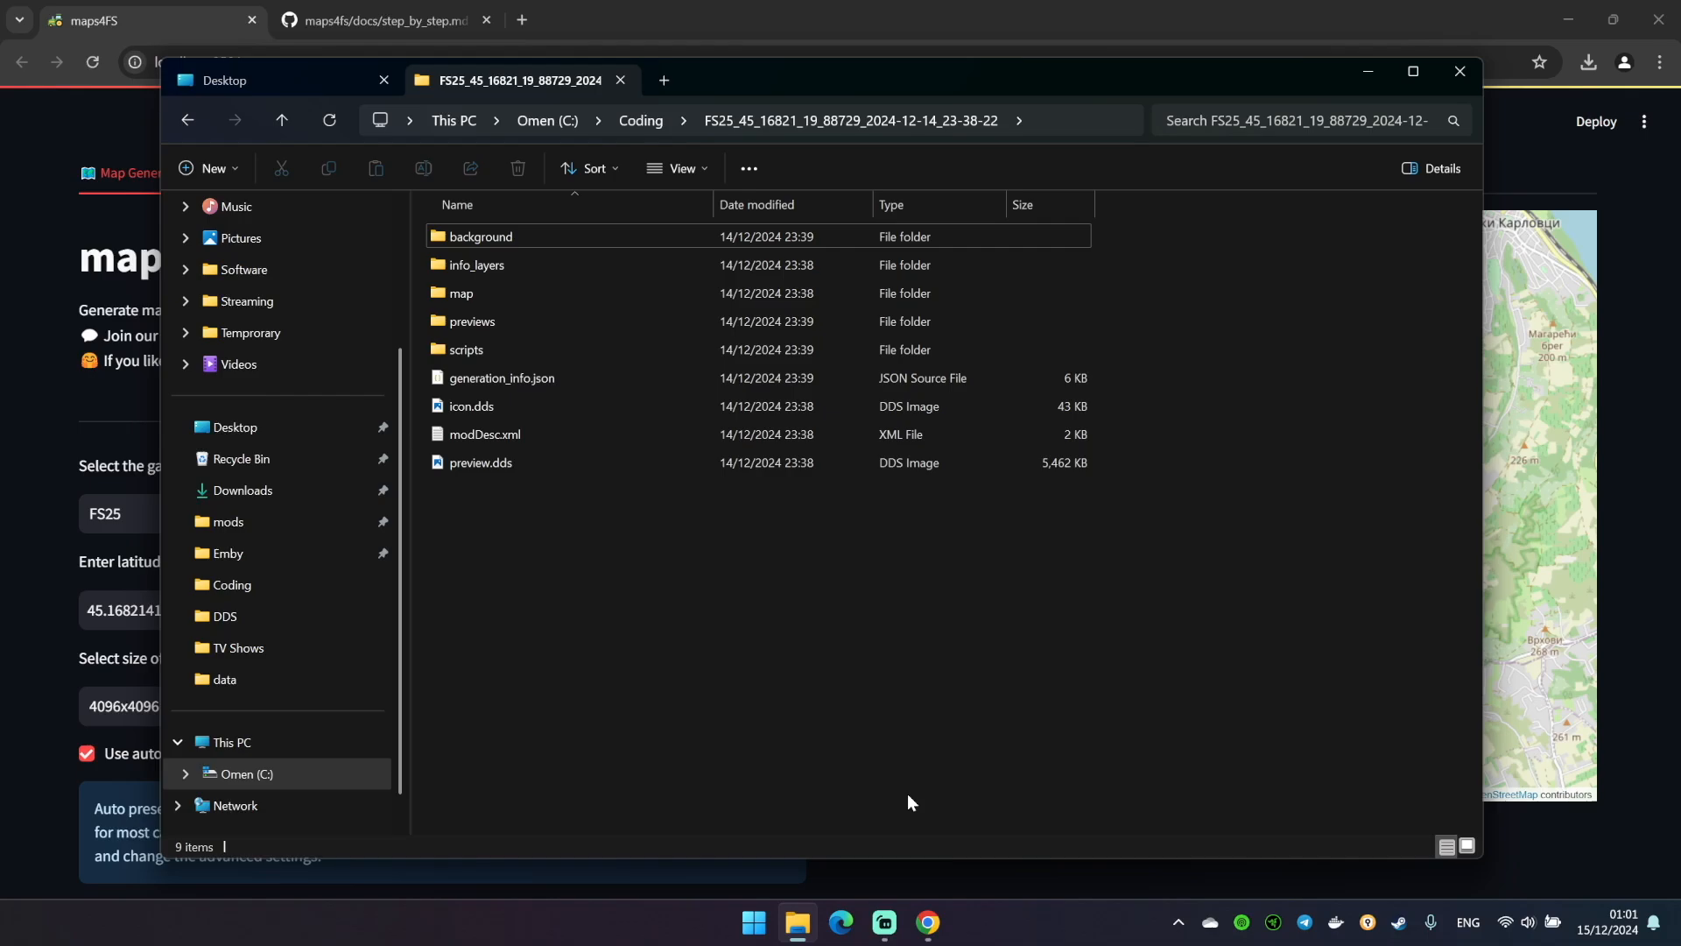
{"action": "mouse_move", "coordinate": [906, 794]}
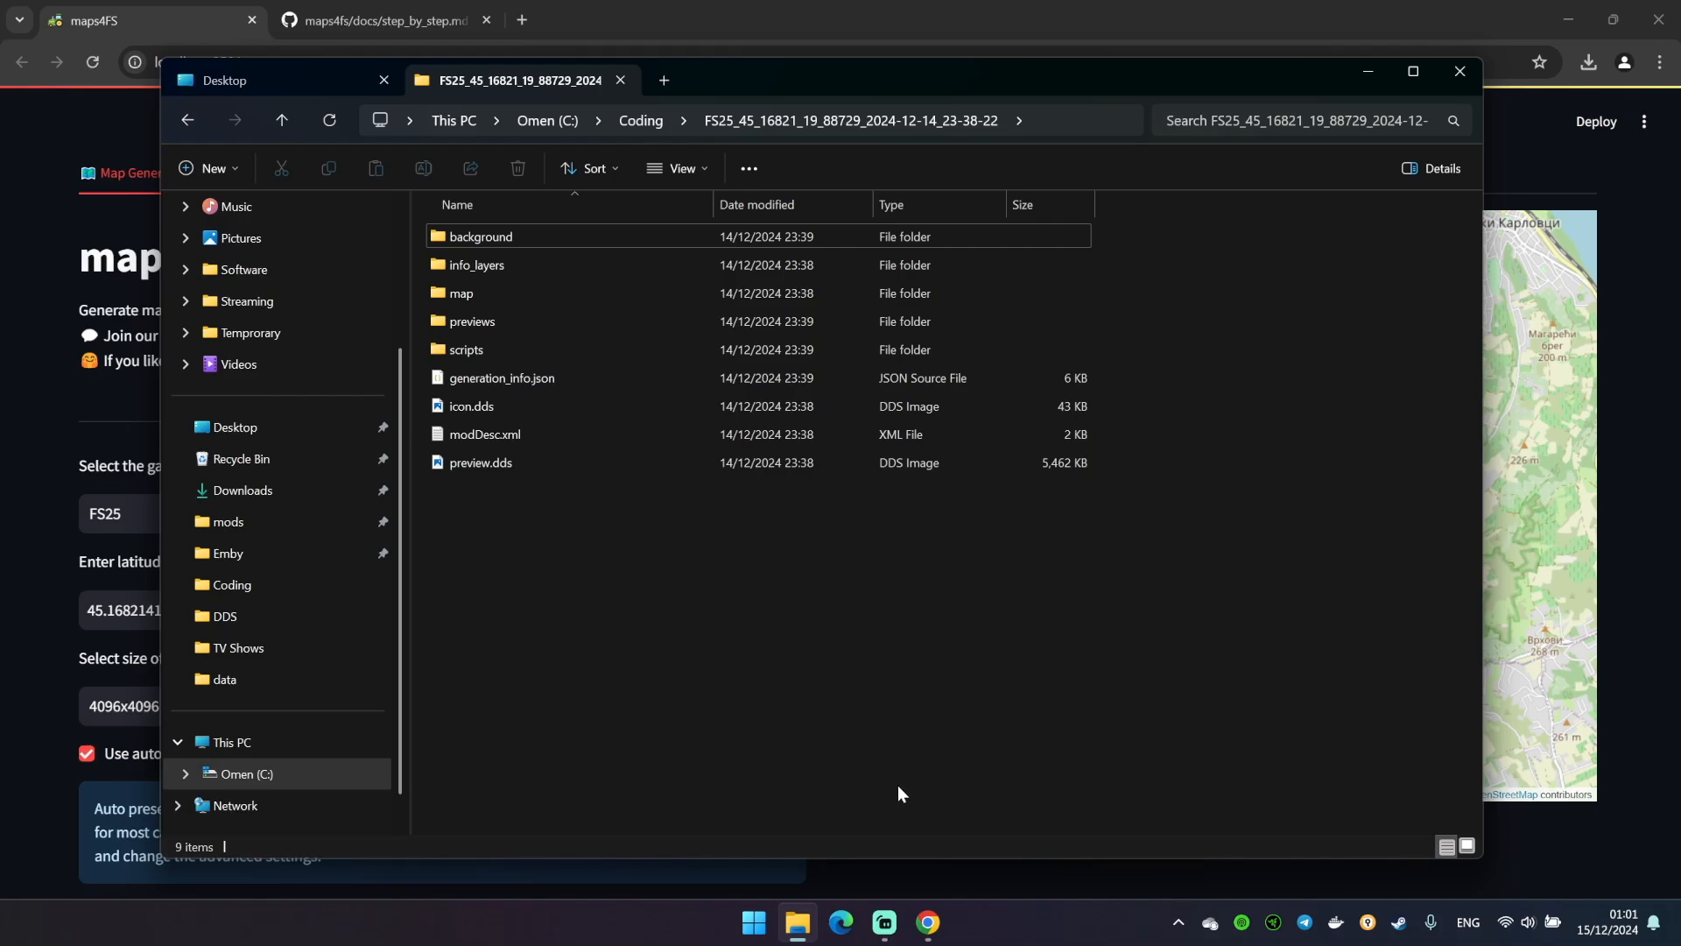
{"action": "mouse_move", "coordinate": [908, 816]}
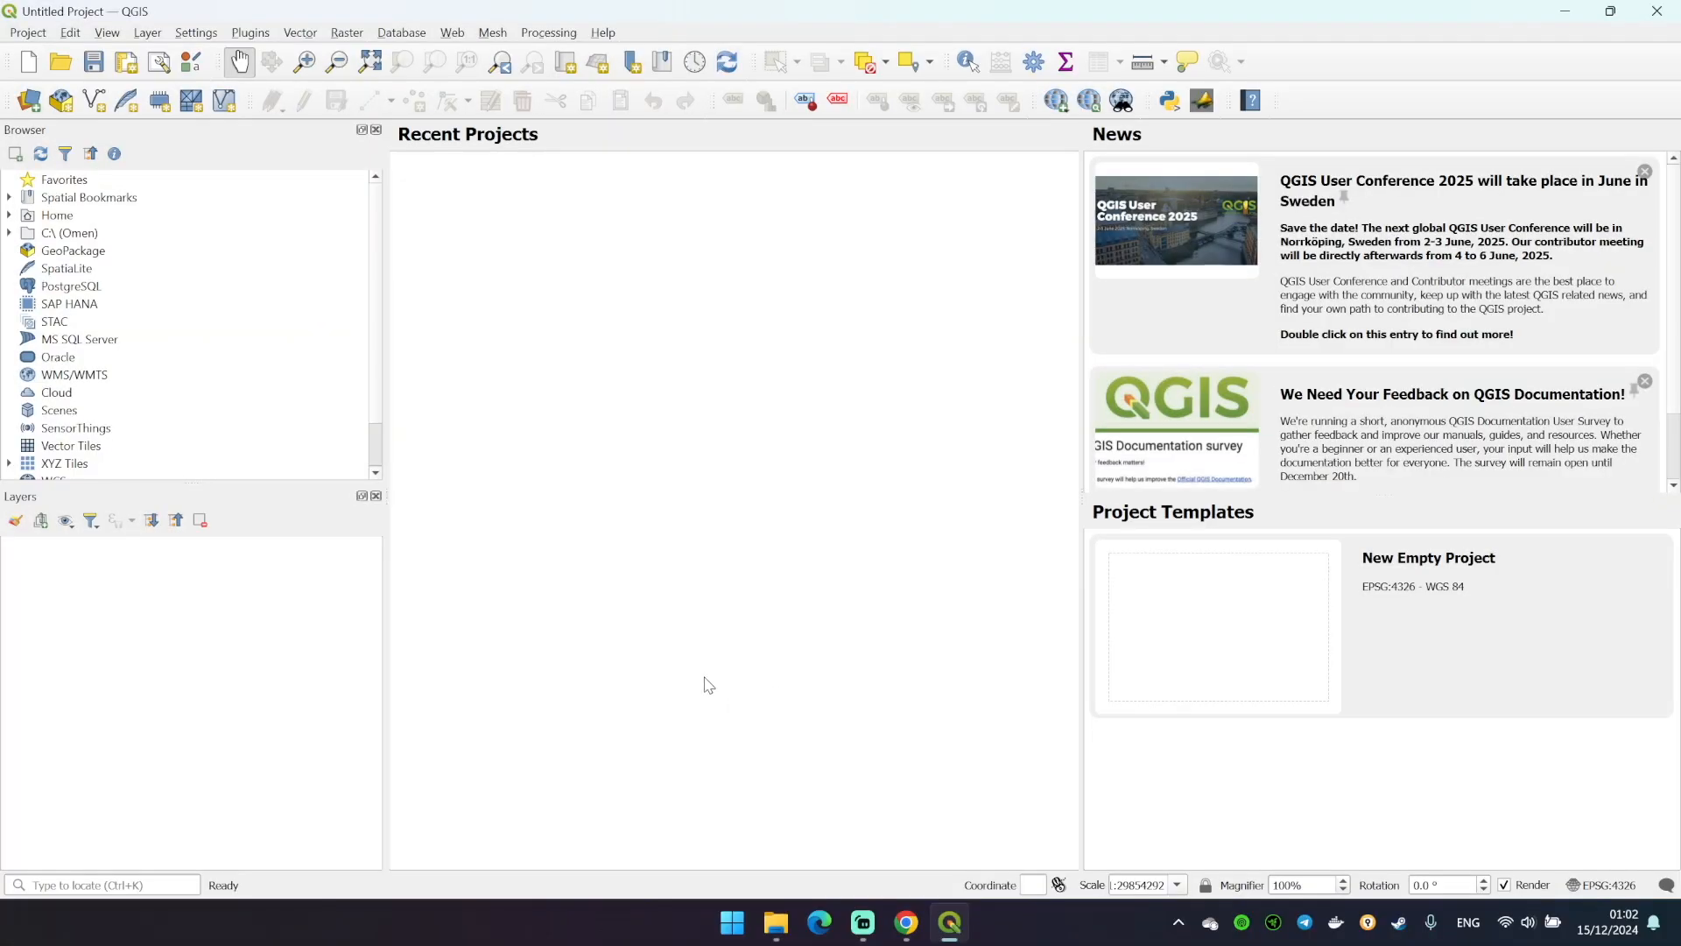
Add a Google Satellite basemap layer through QuickMapServices
{"action": "left_click", "coordinate": [452, 32]}
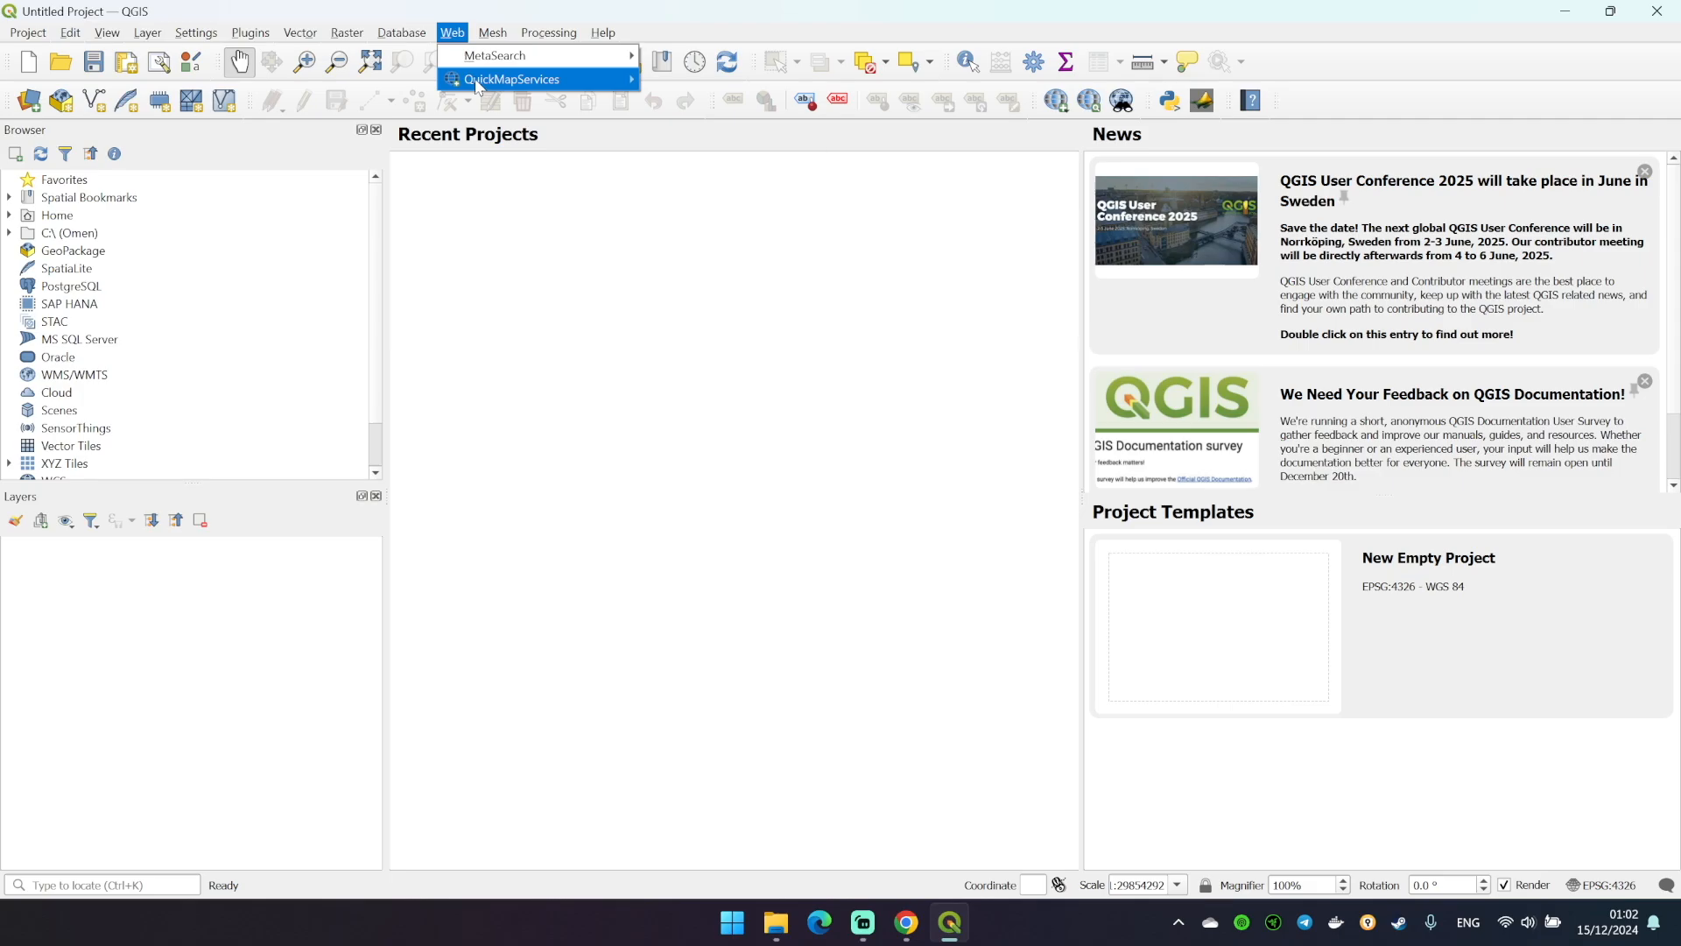
{"action": "left_click", "coordinate": [511, 79]}
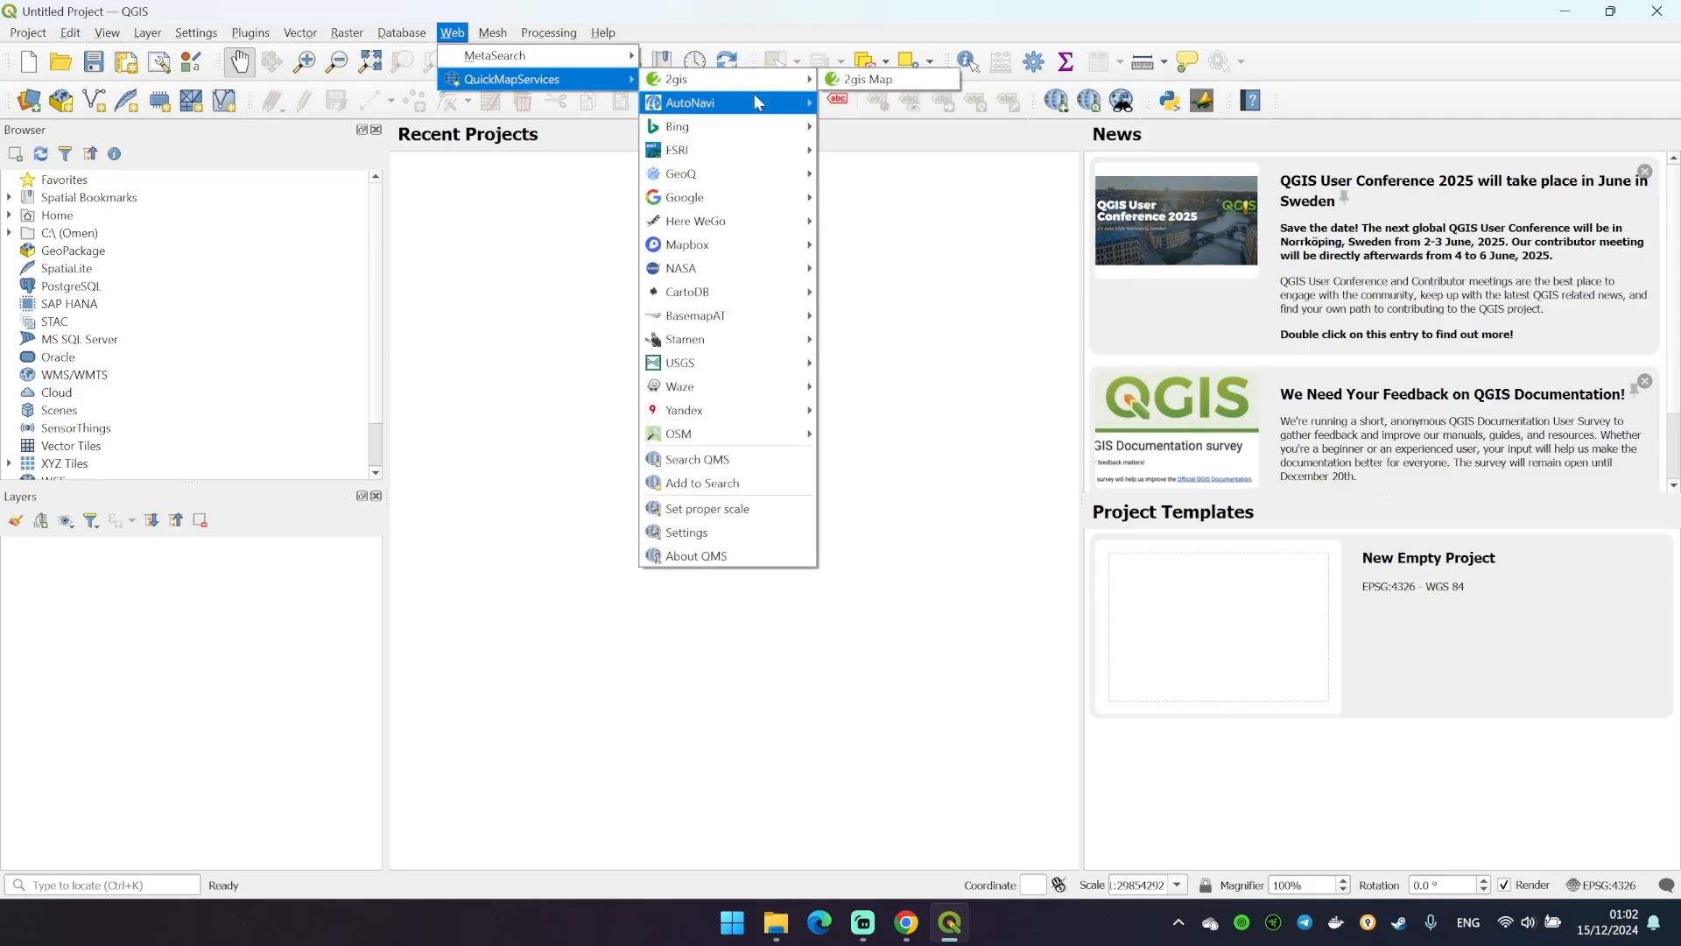
{"action": "mouse_move", "coordinate": [718, 196]}
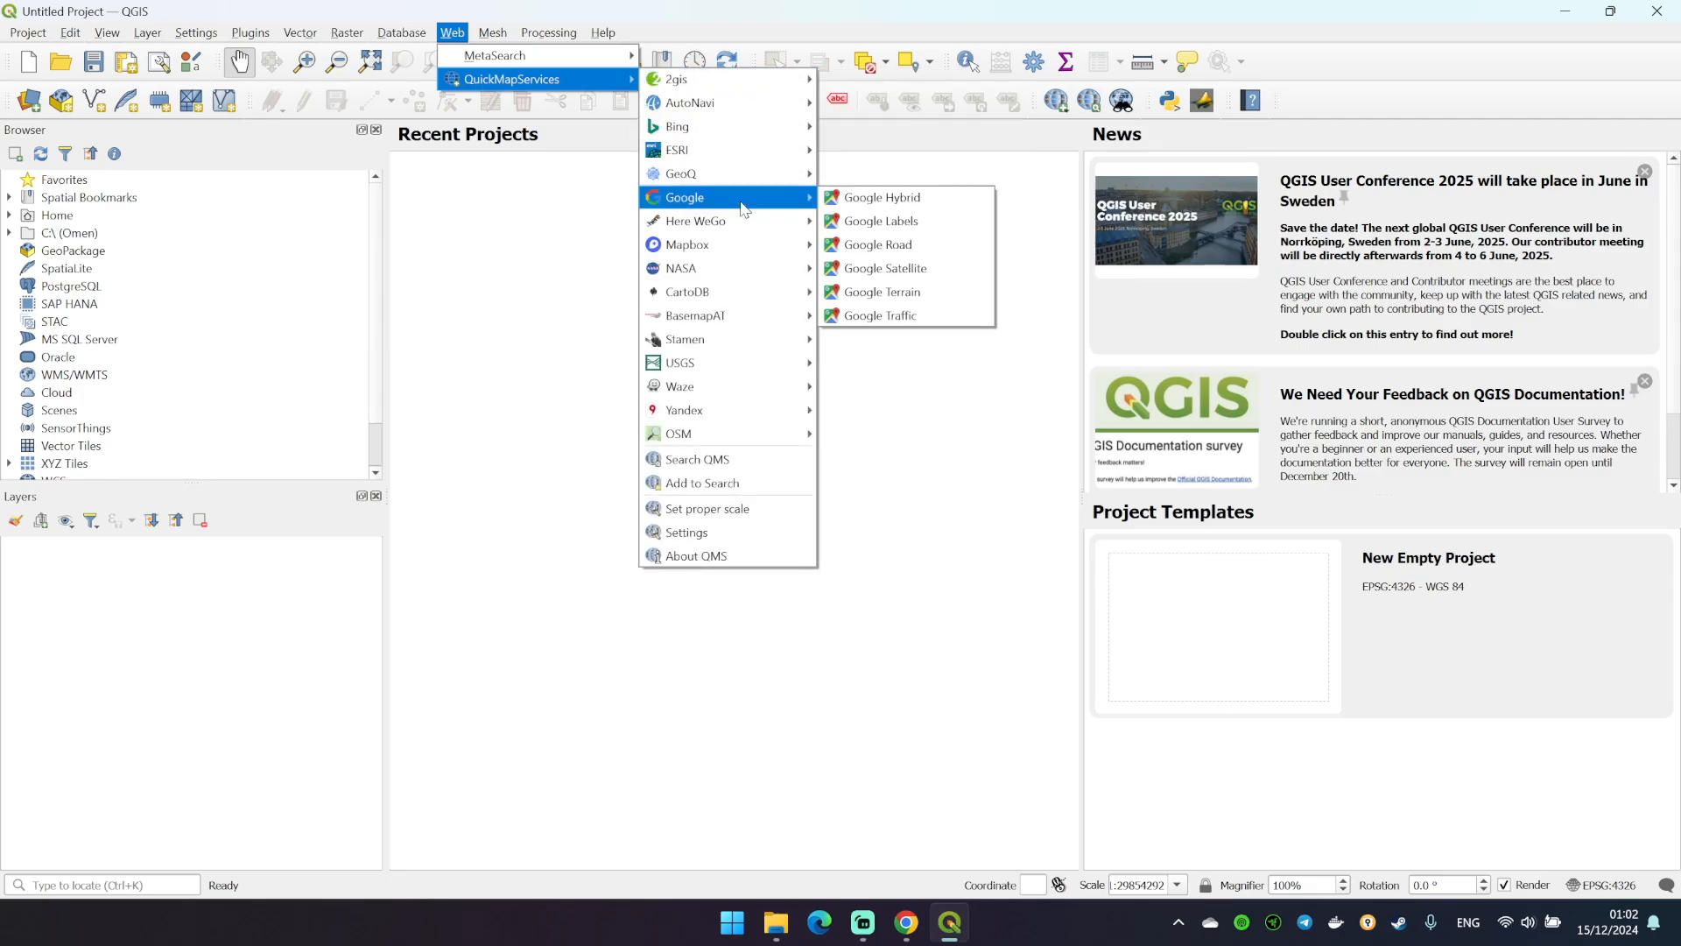
{"action": "mouse_move", "coordinate": [899, 270]}
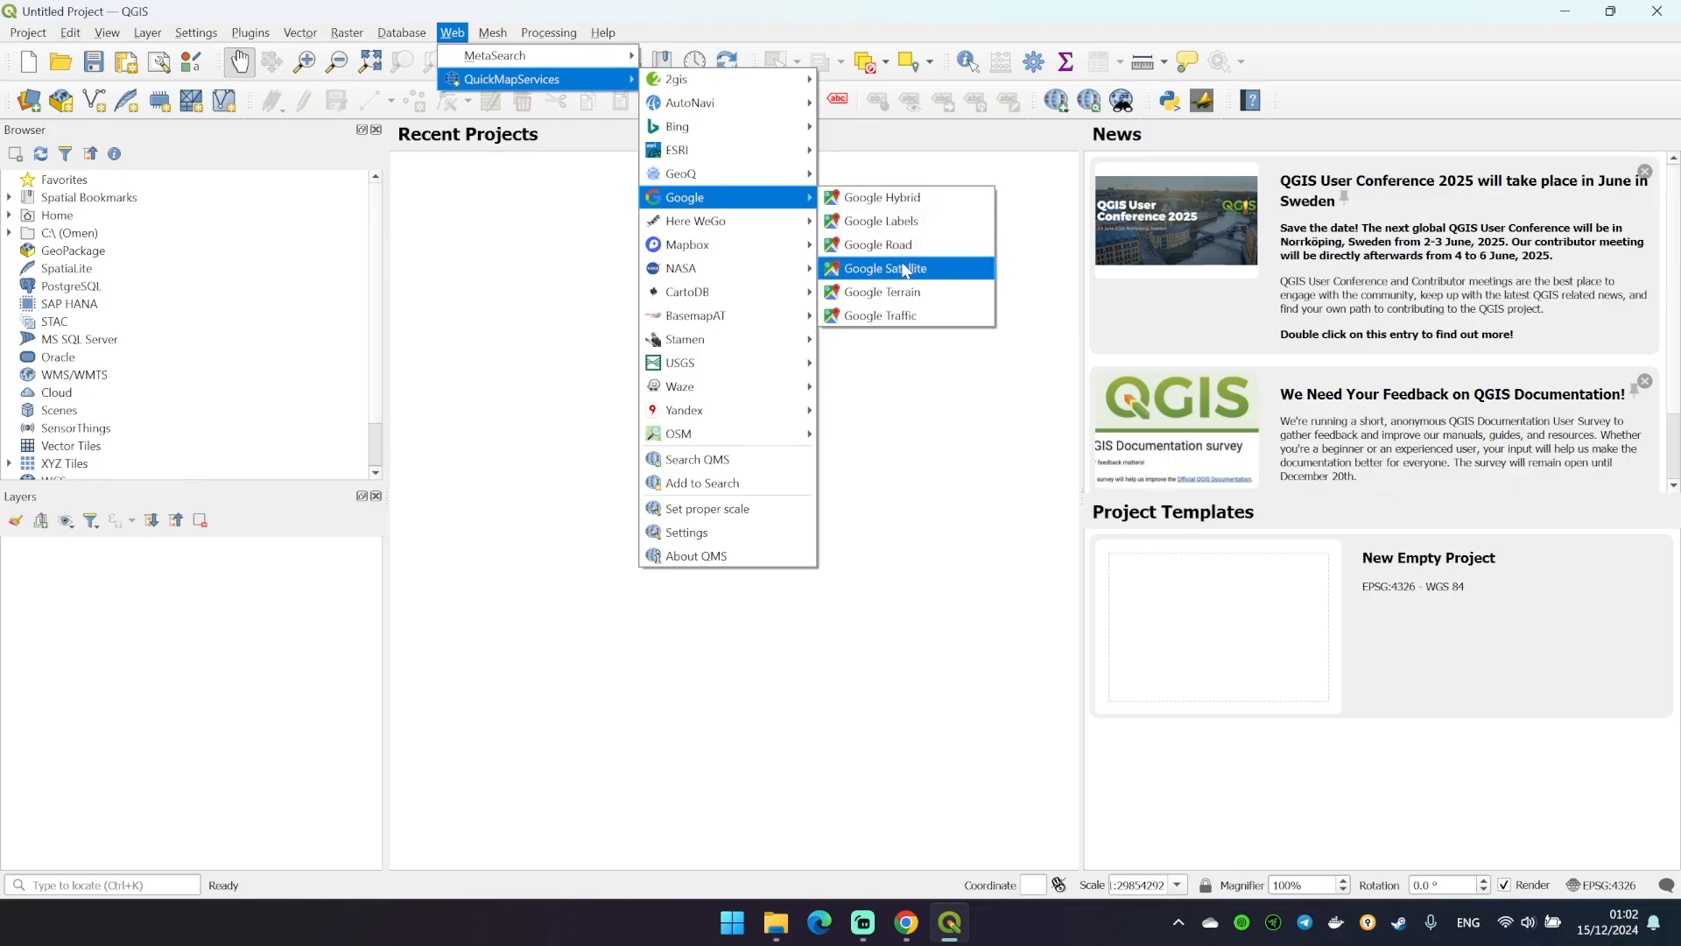
{"action": "left_click", "coordinate": [886, 268]}
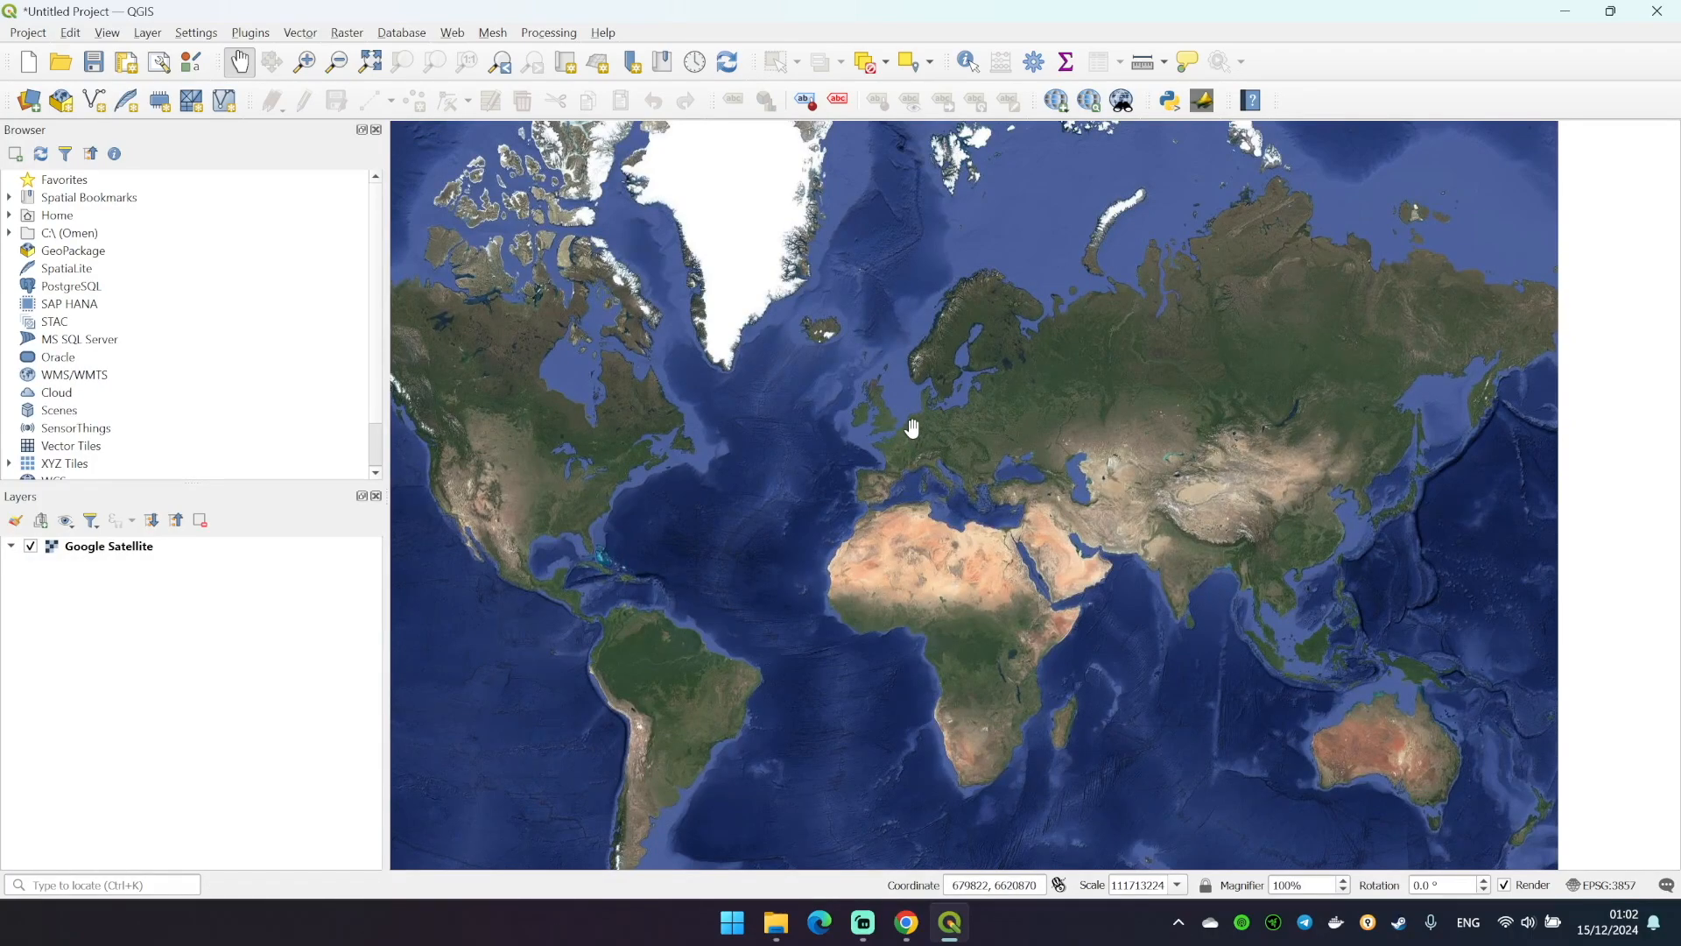
{"action": "left_click_drag", "start_coordinate": [910, 427], "coordinate": [923, 380]}
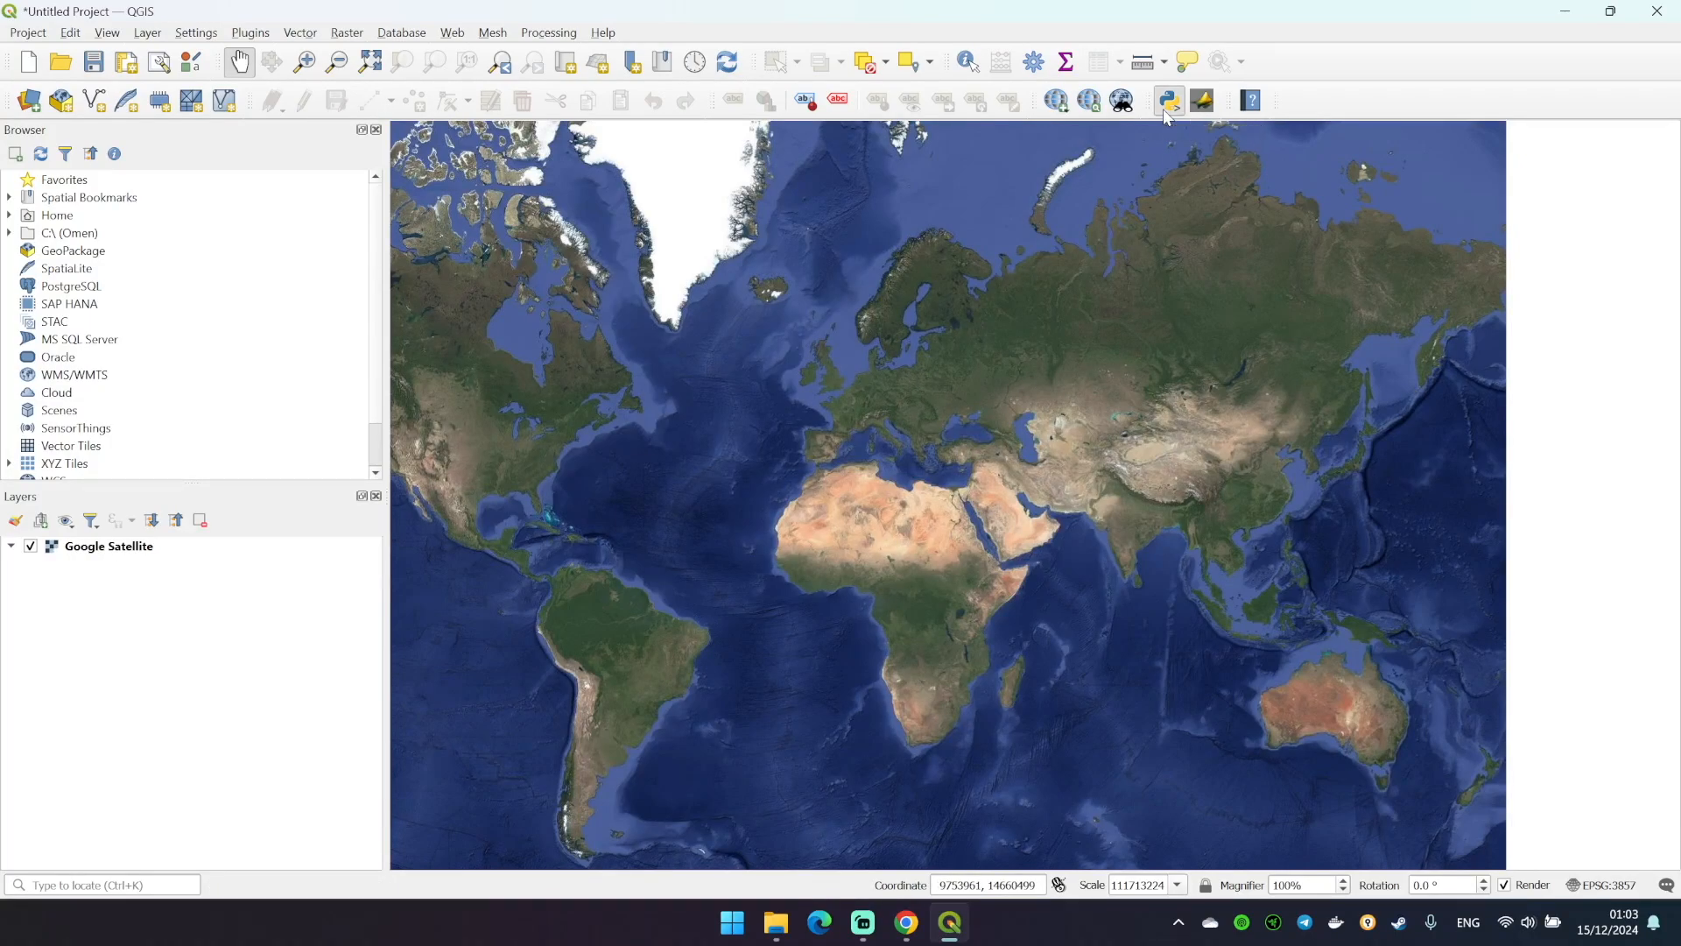
Show the Python console with an empty script editor beside it
{"action": "left_click", "coordinate": [1168, 98]}
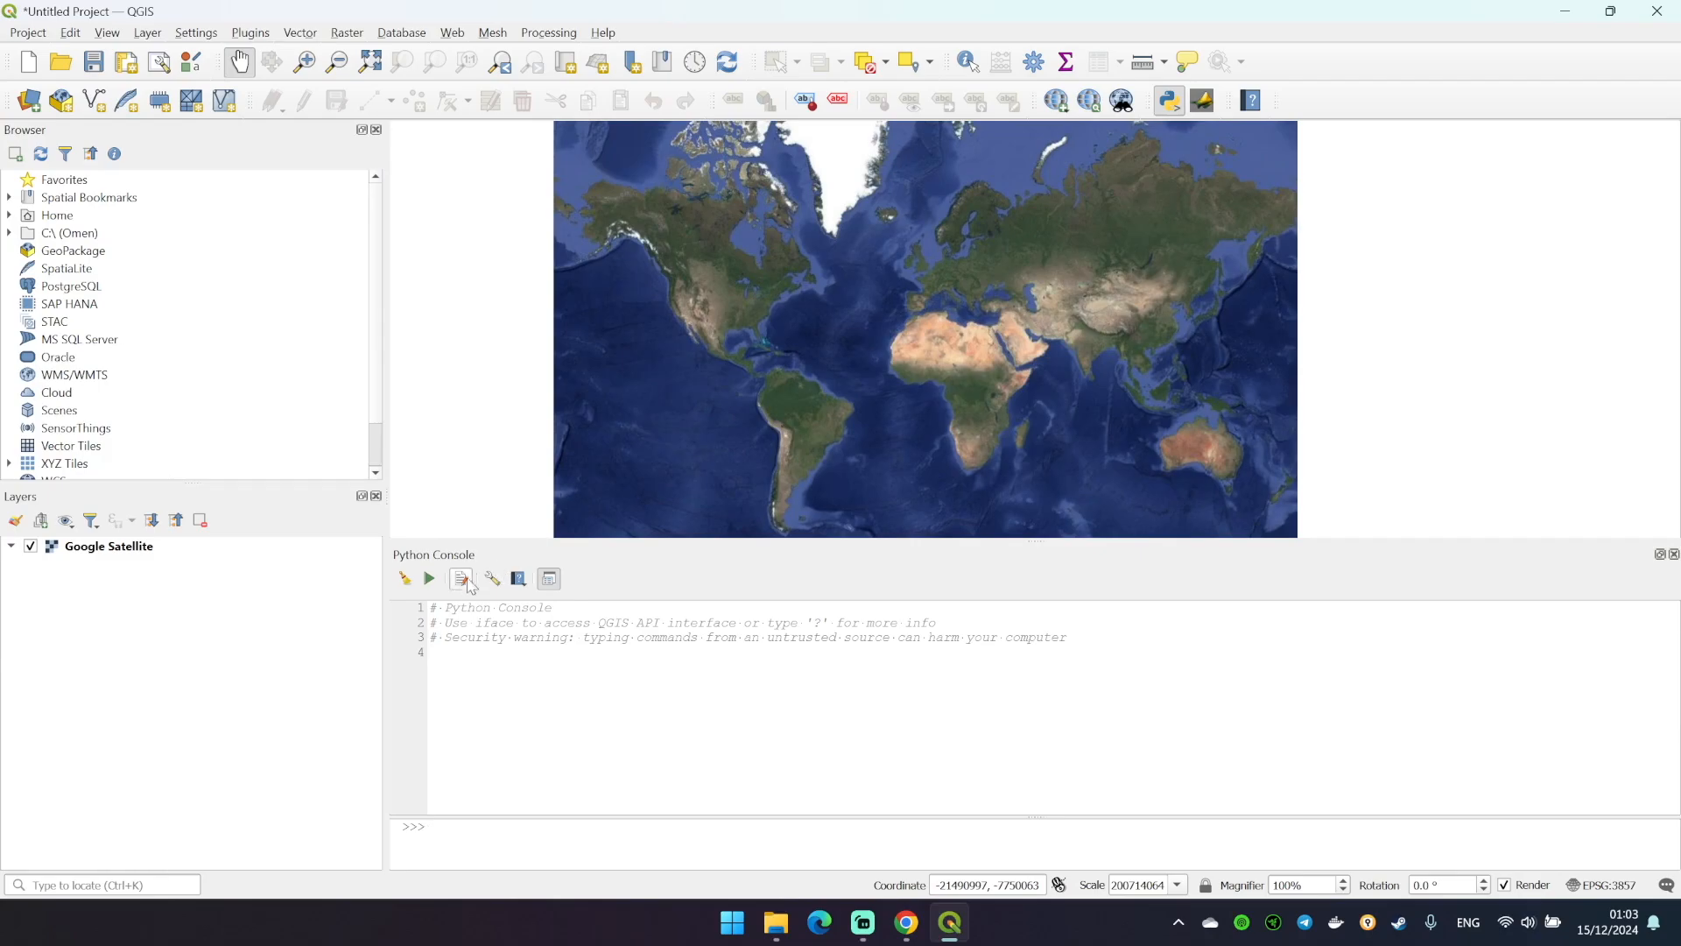
{"action": "mouse_move", "coordinate": [460, 578]}
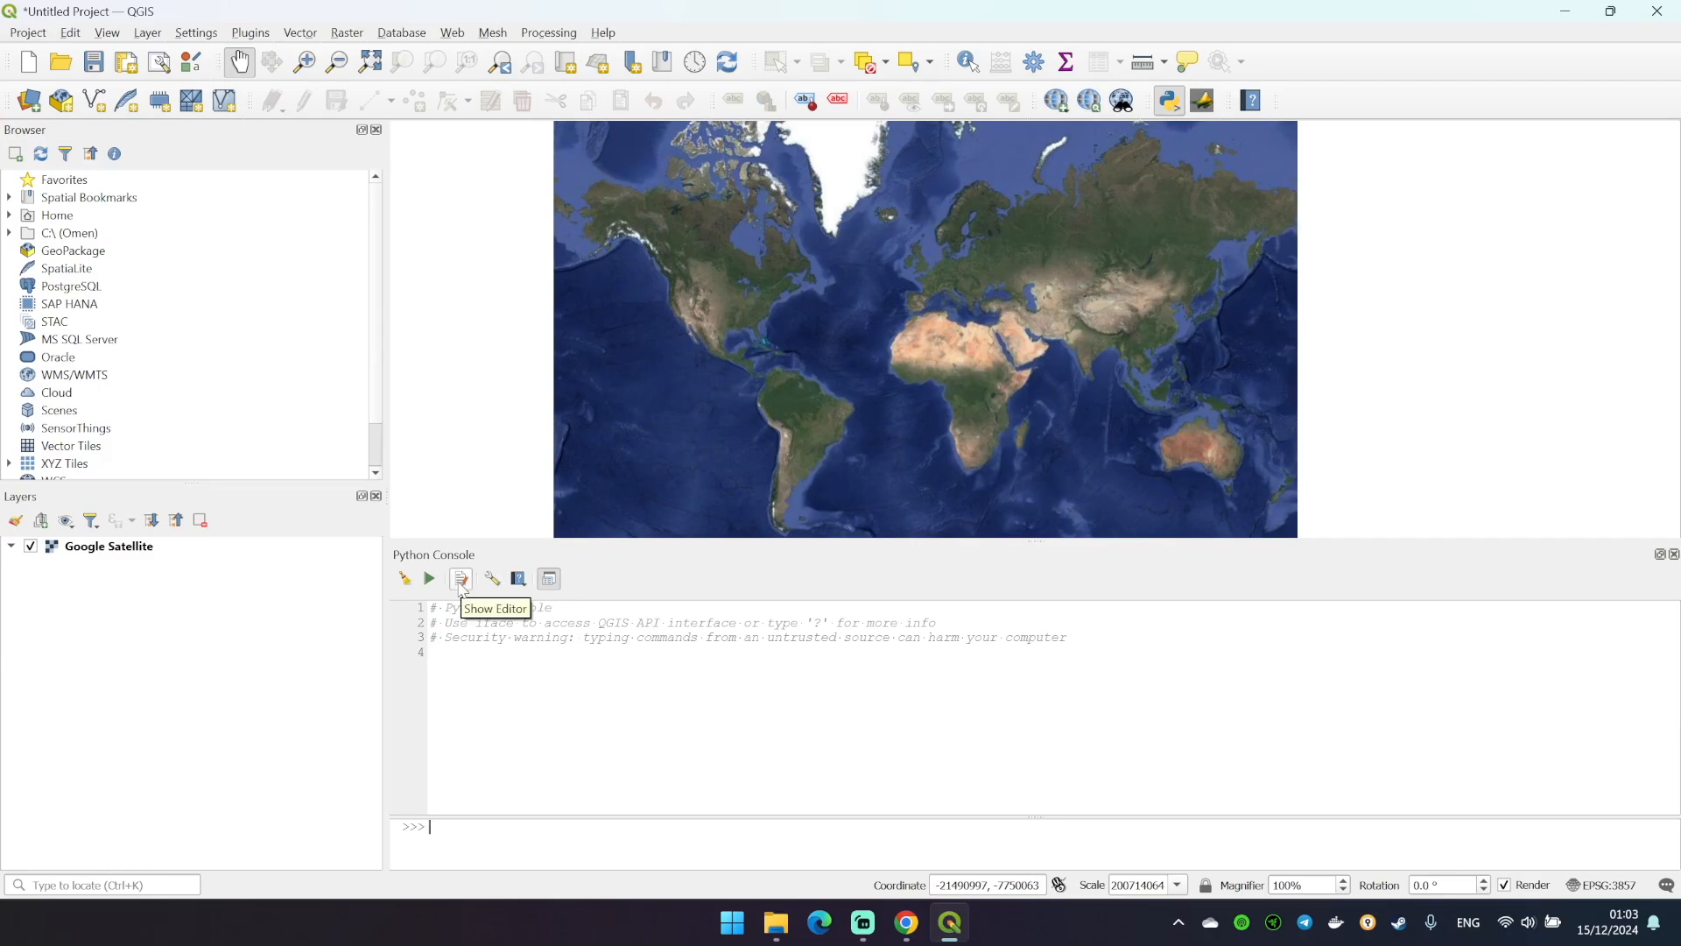
{"action": "left_click", "coordinate": [459, 578]}
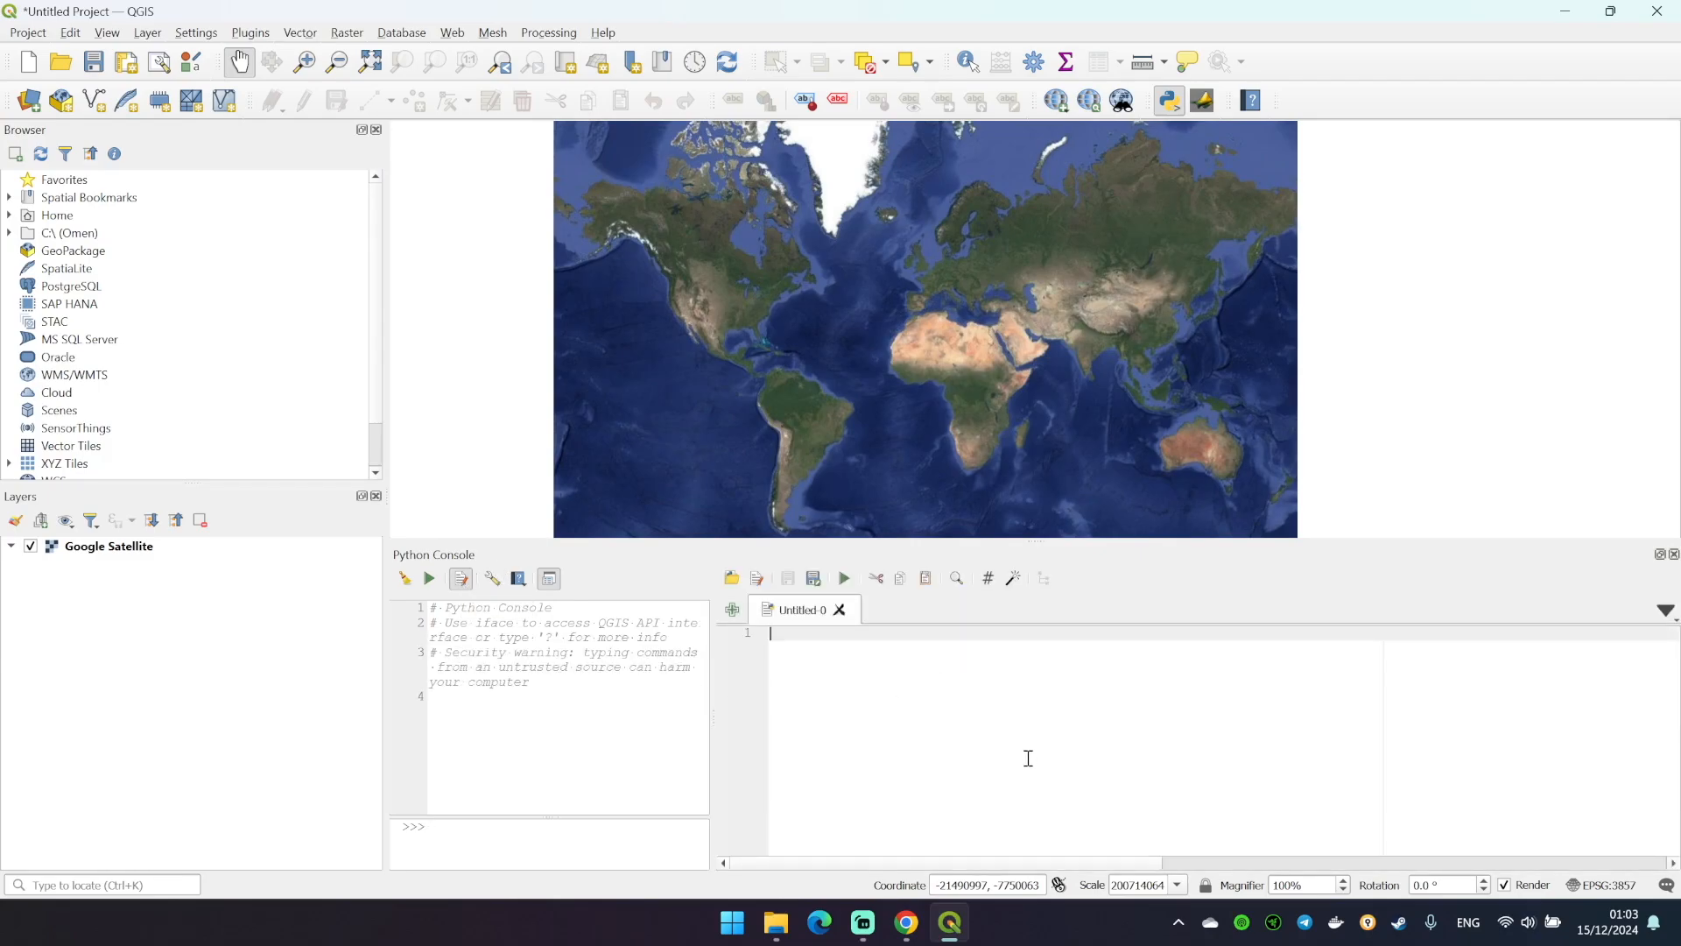
{"action": "left_click", "coordinate": [774, 921]}
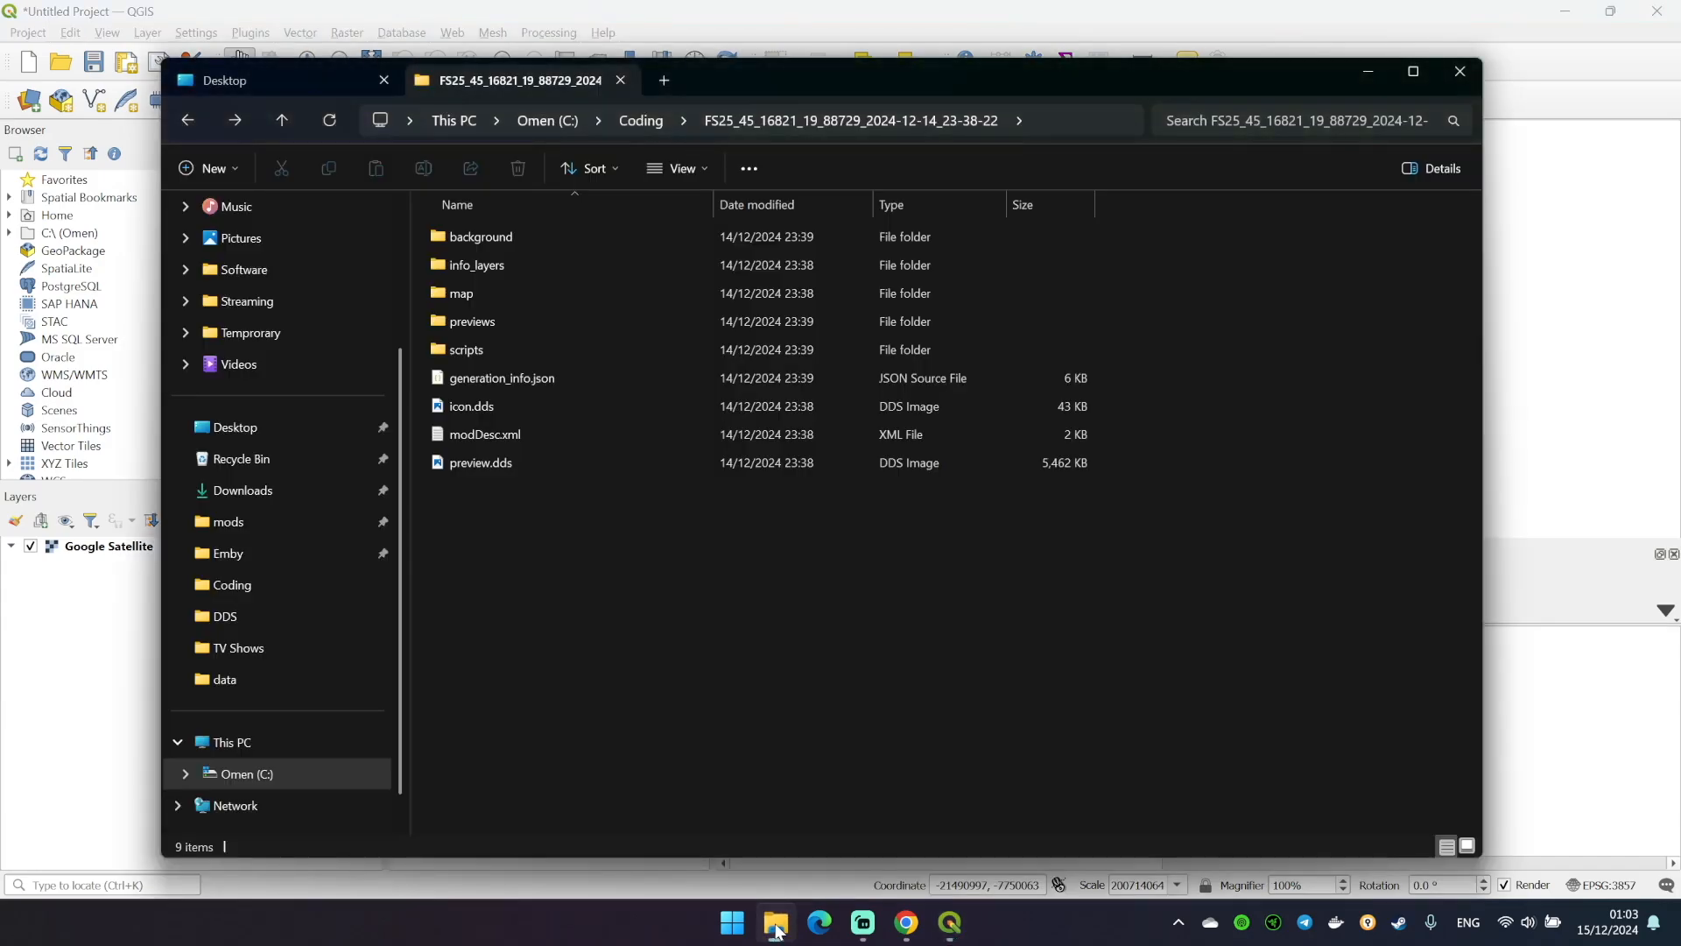
Open background_rasterize.py from the map's scripts folder in Notepad
{"action": "left_click", "coordinate": [480, 237]}
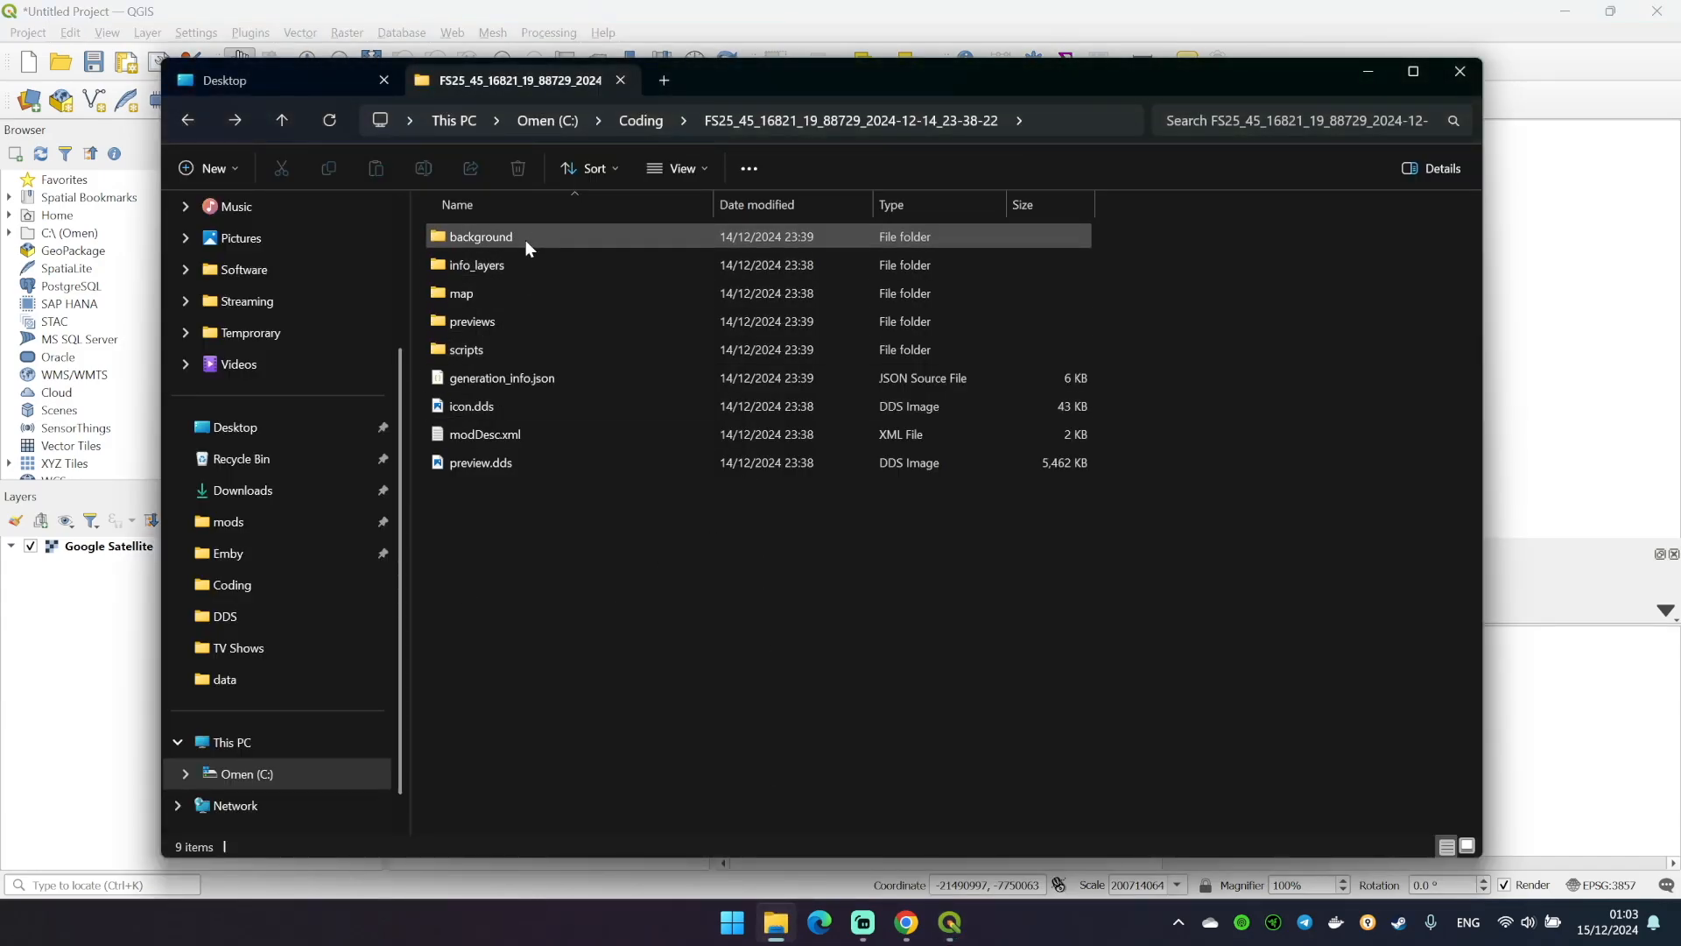
{"action": "left_click", "coordinate": [466, 348]}
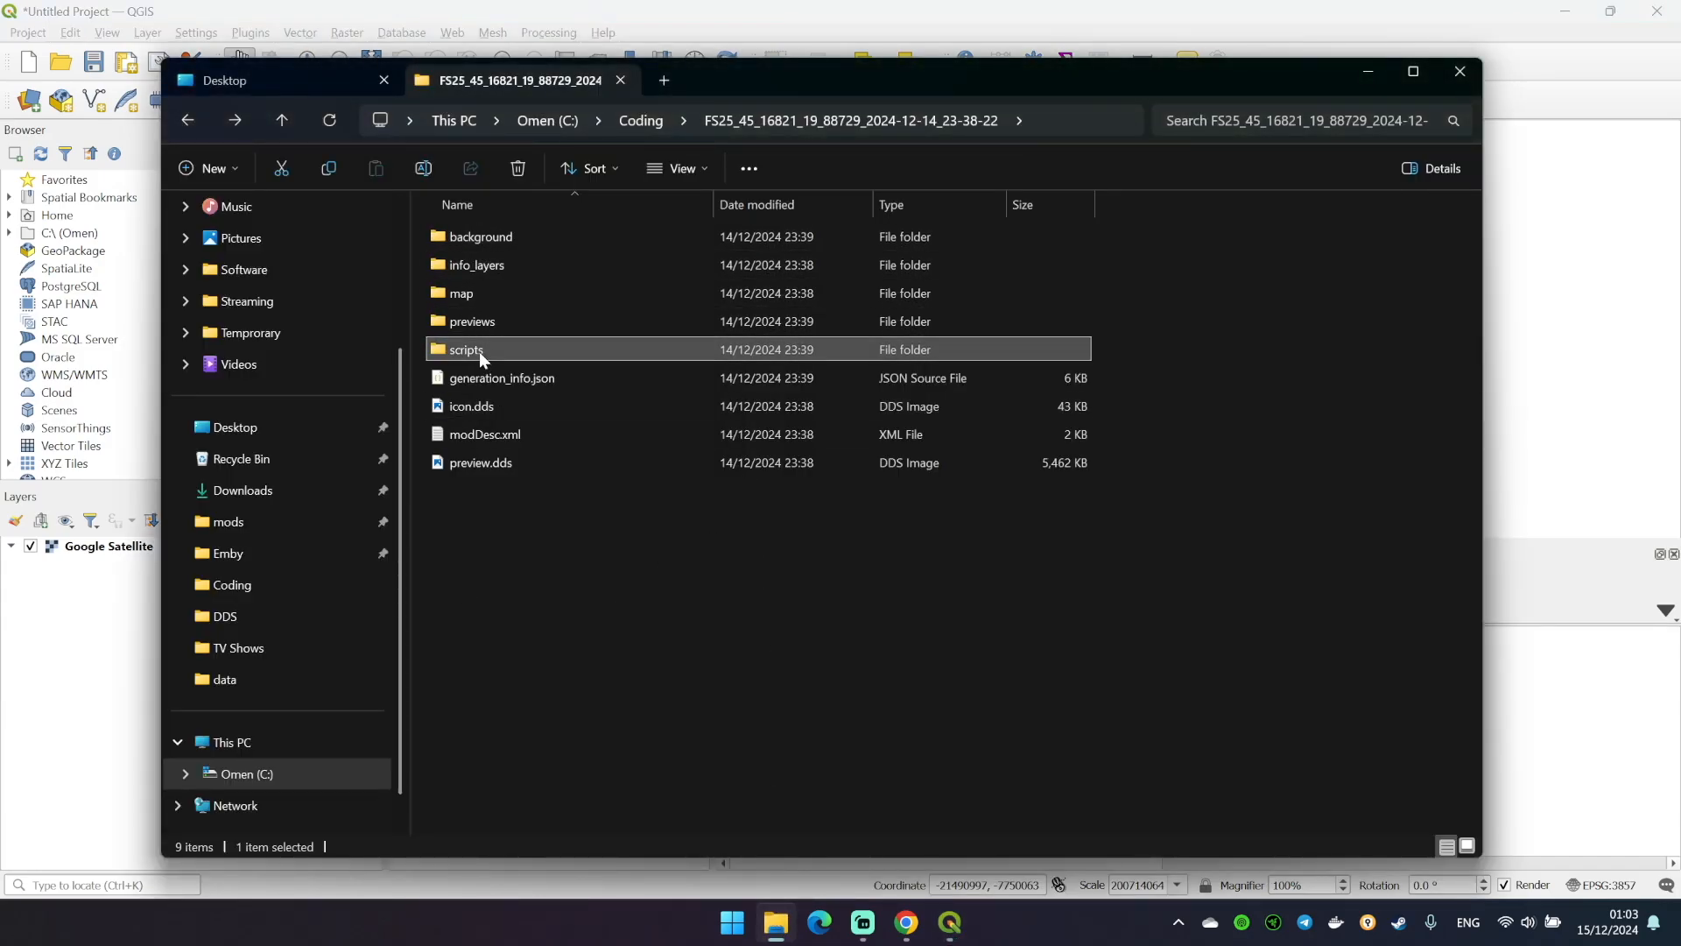
{"action": "double_click", "coordinate": [466, 348]}
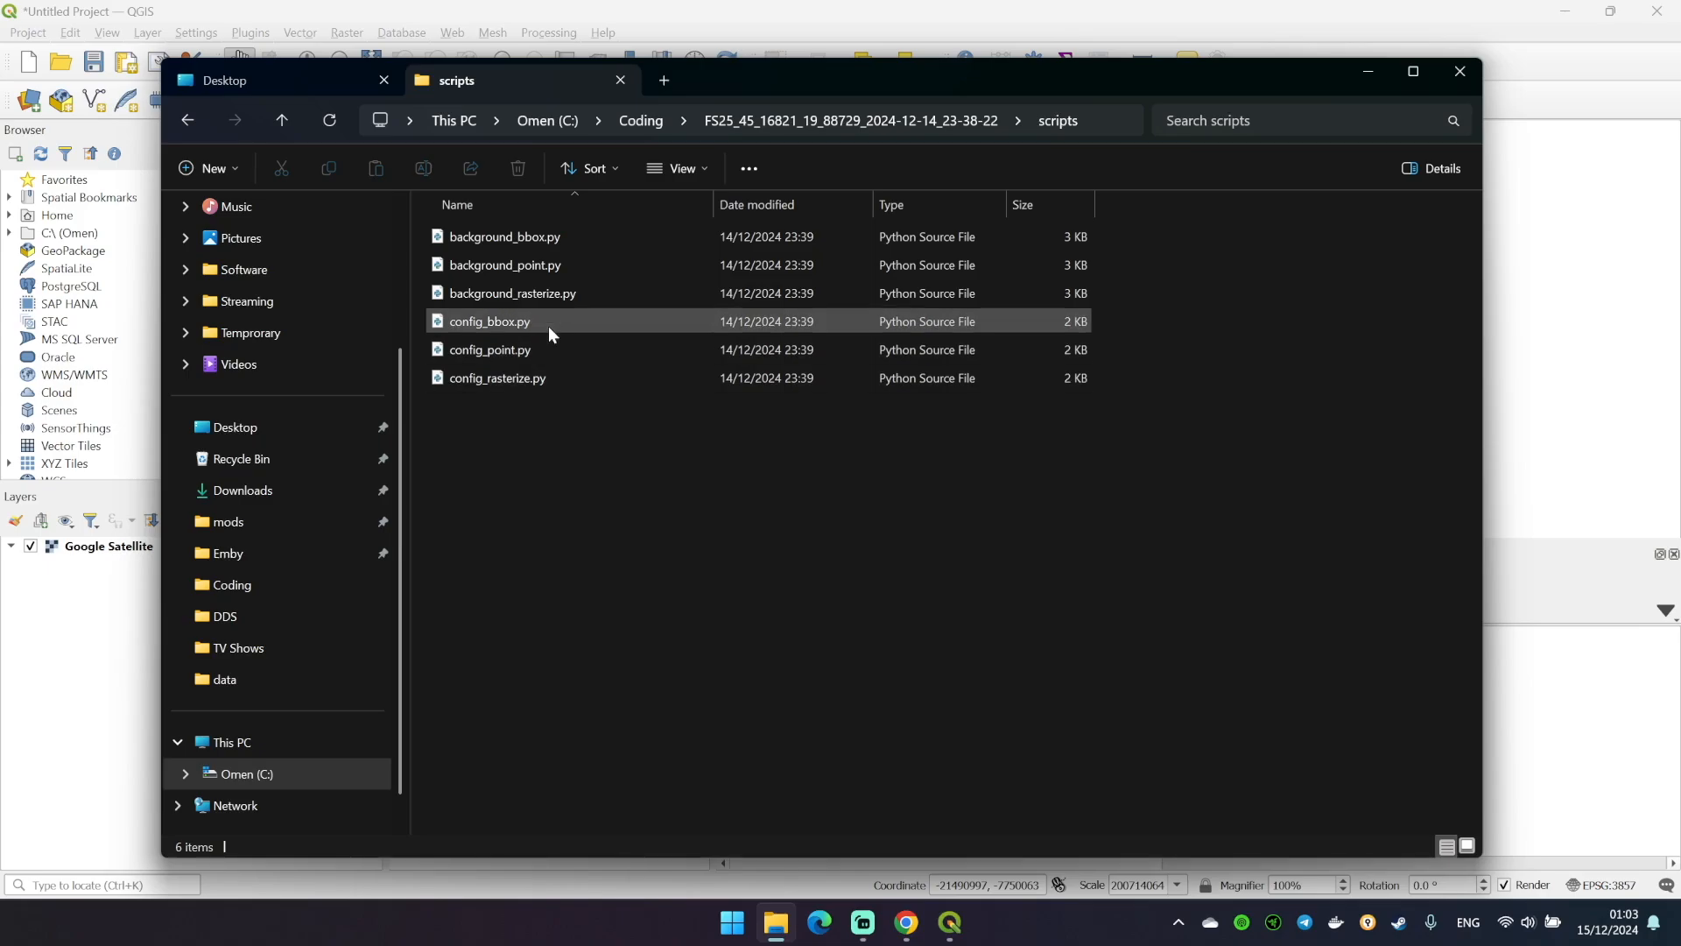
{"action": "mouse_move", "coordinate": [508, 323]}
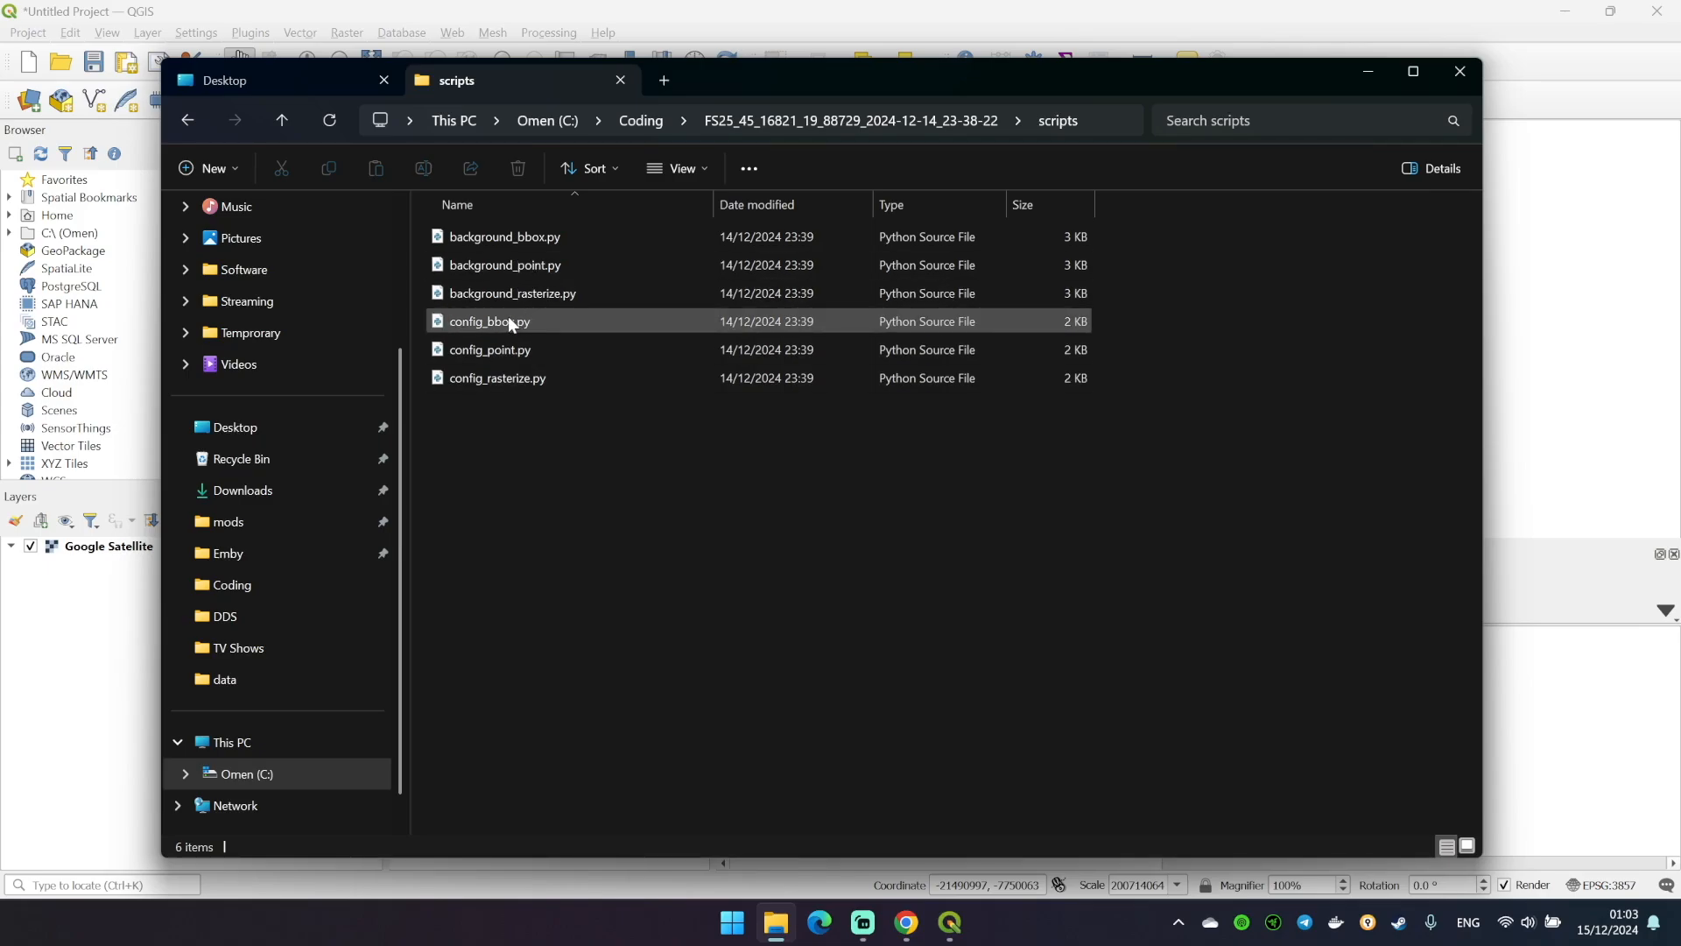
{"action": "right_click", "coordinate": [502, 294]}
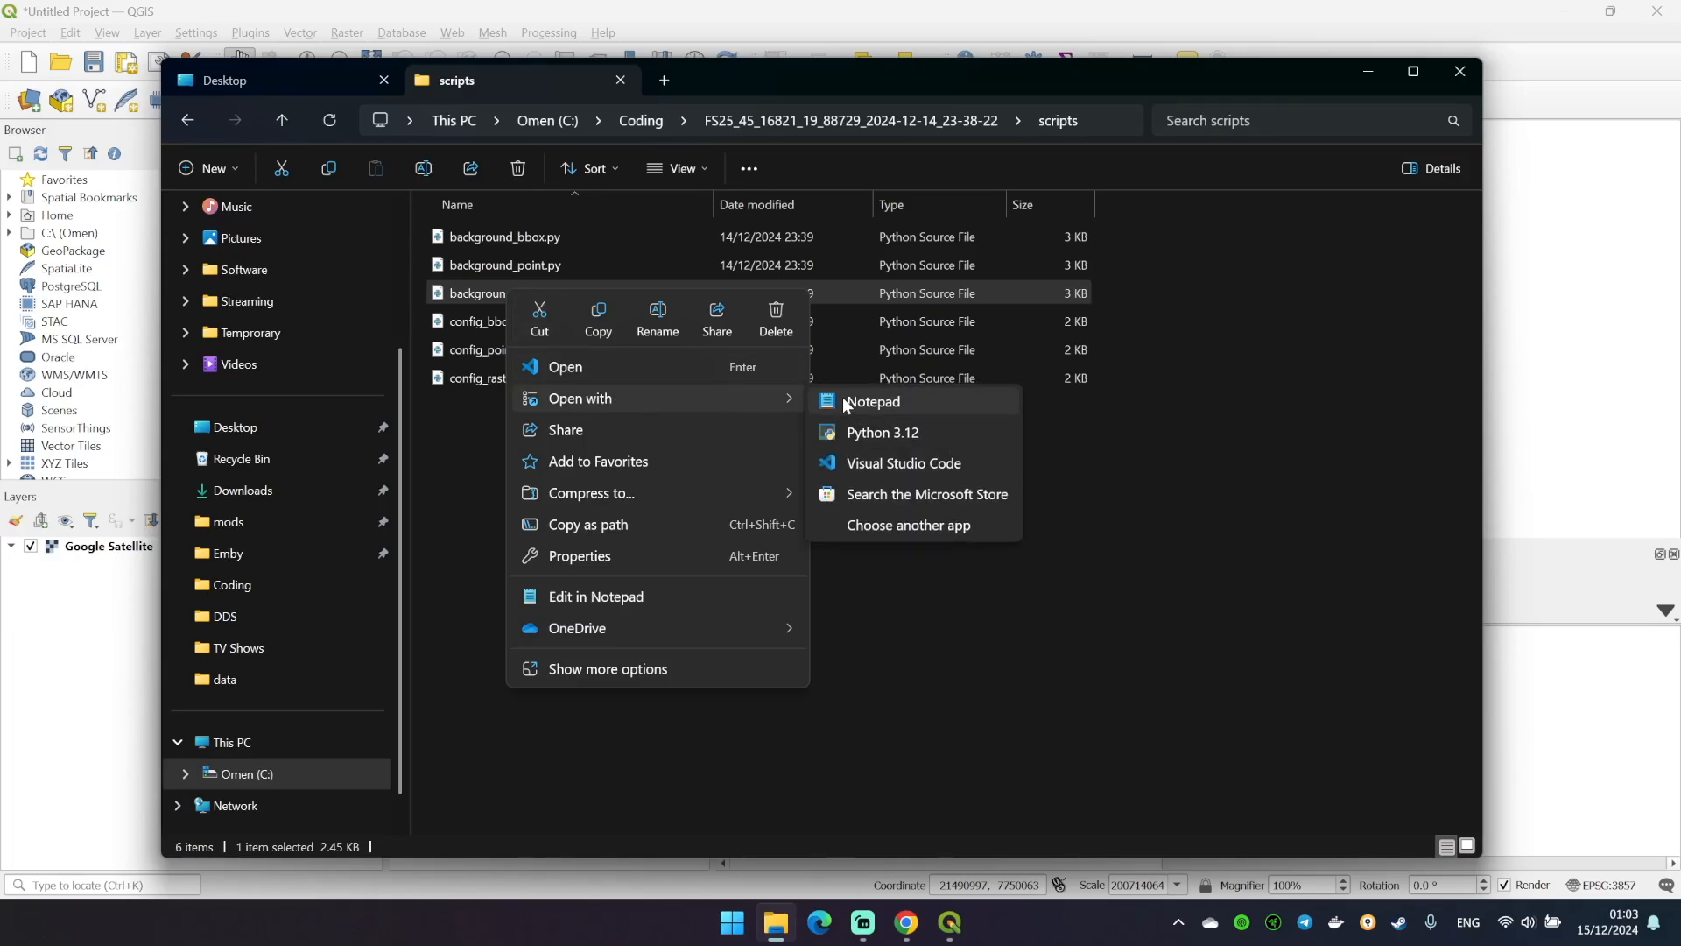
{"action": "left_click", "coordinate": [873, 401]}
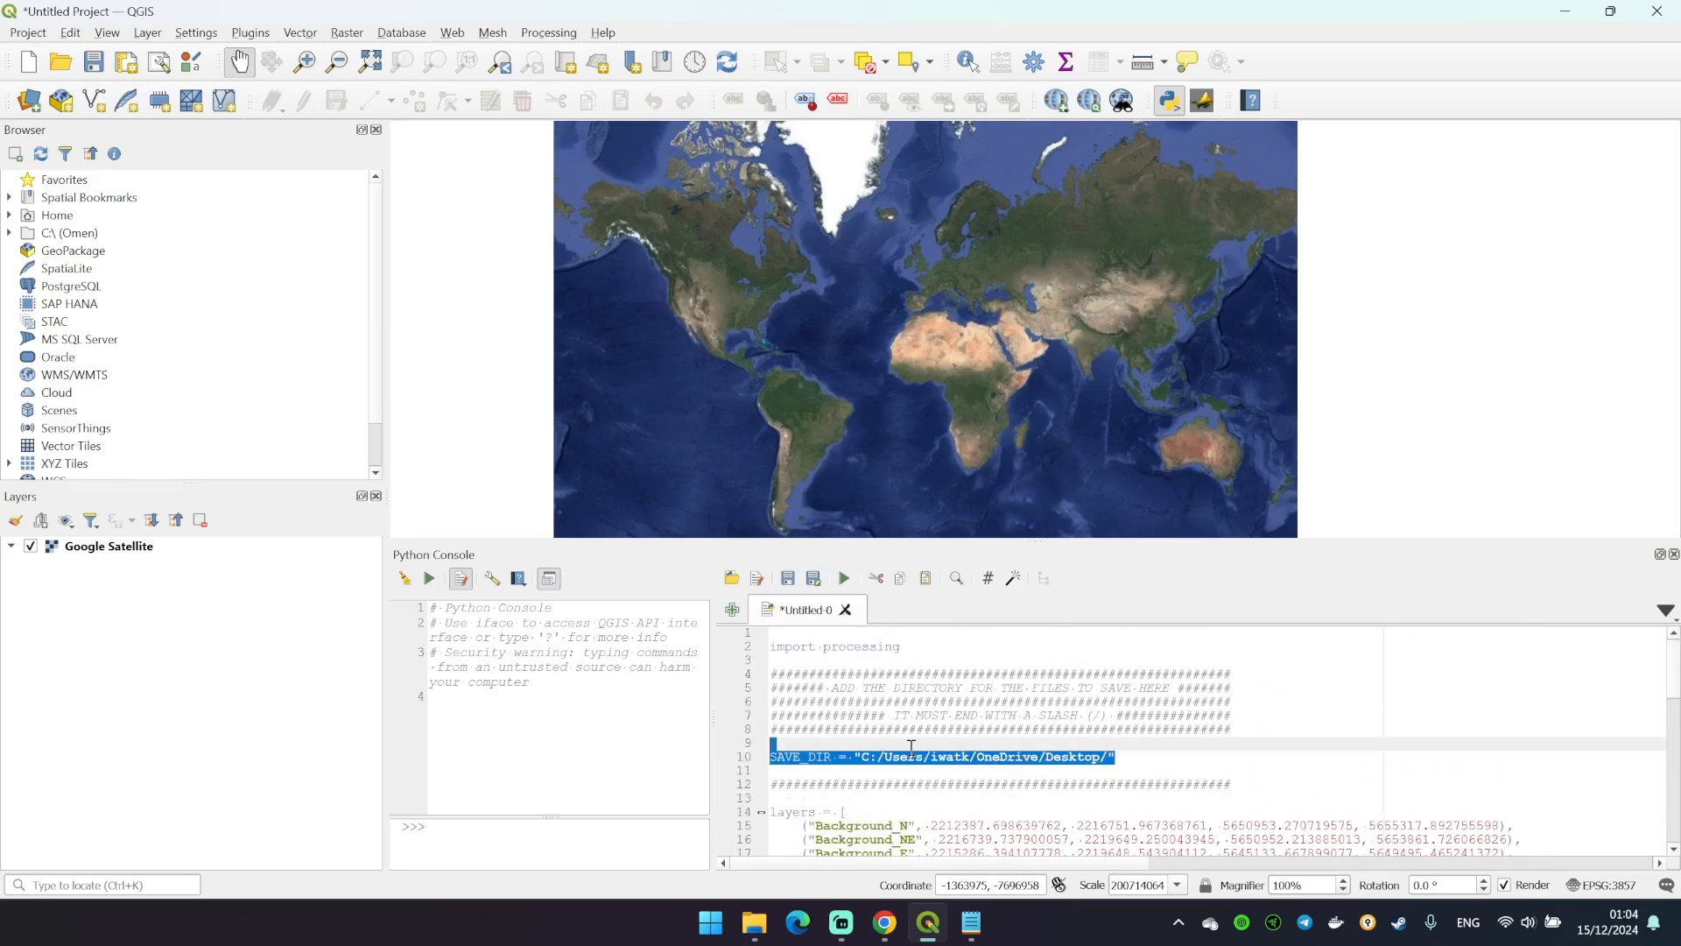
Run the rasterize script, then open the resulting Background_FULL_margin.tif from the Desktop
{"action": "left_click", "coordinate": [973, 746]}
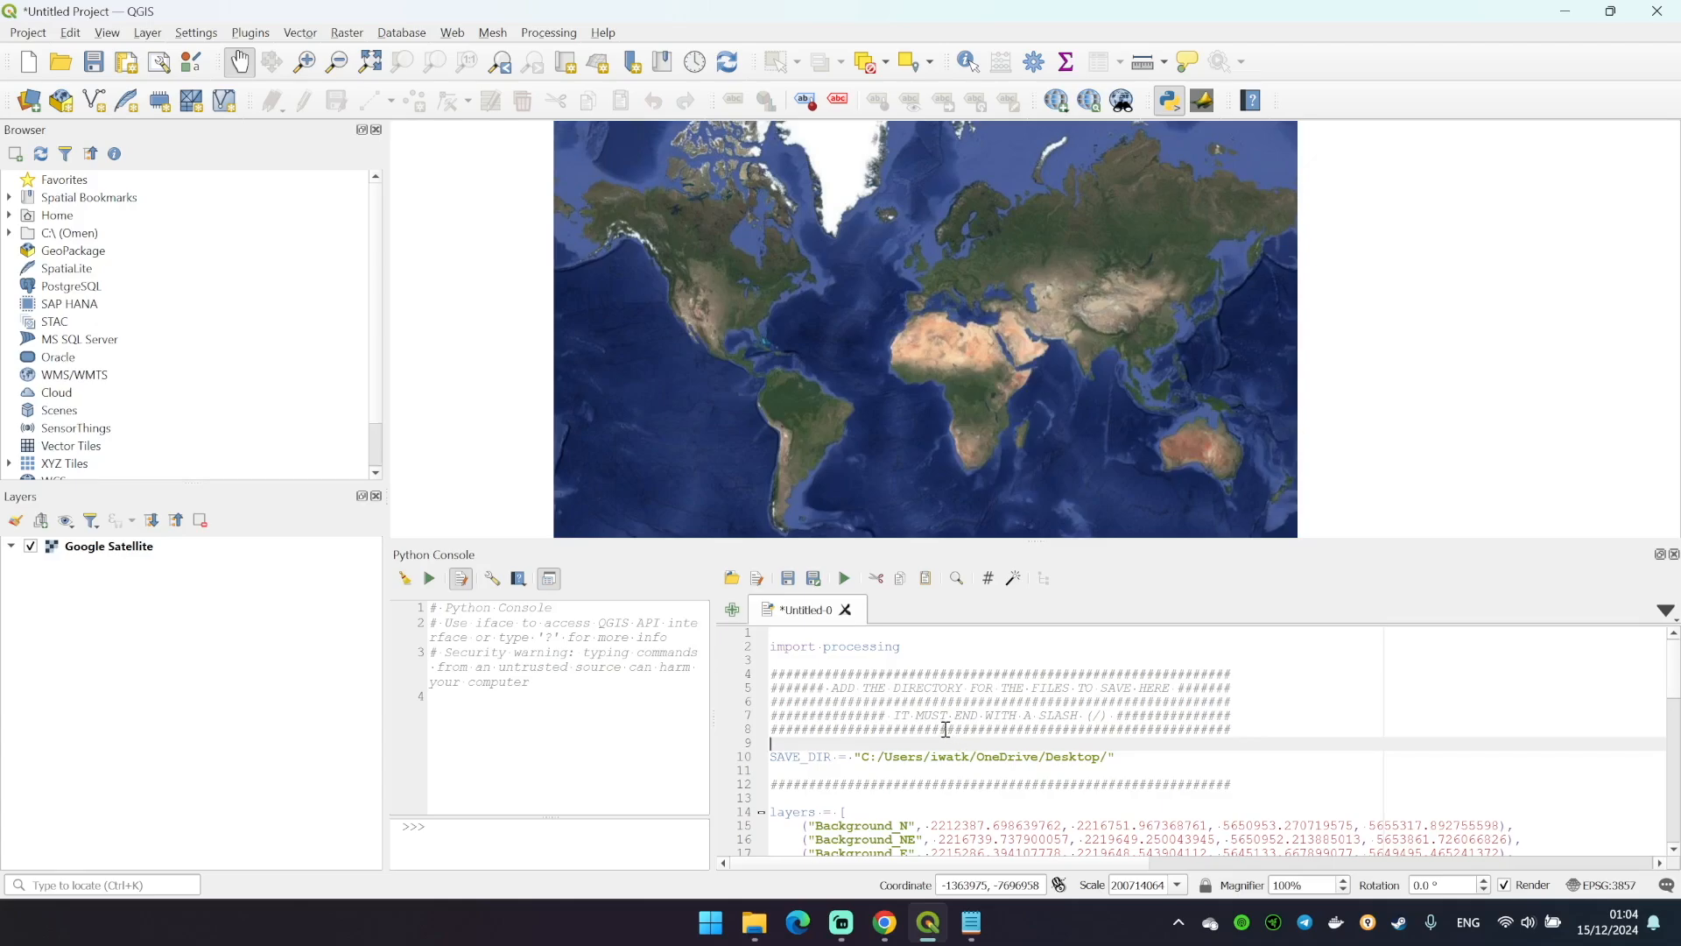
{"action": "mouse_move", "coordinate": [1013, 718]}
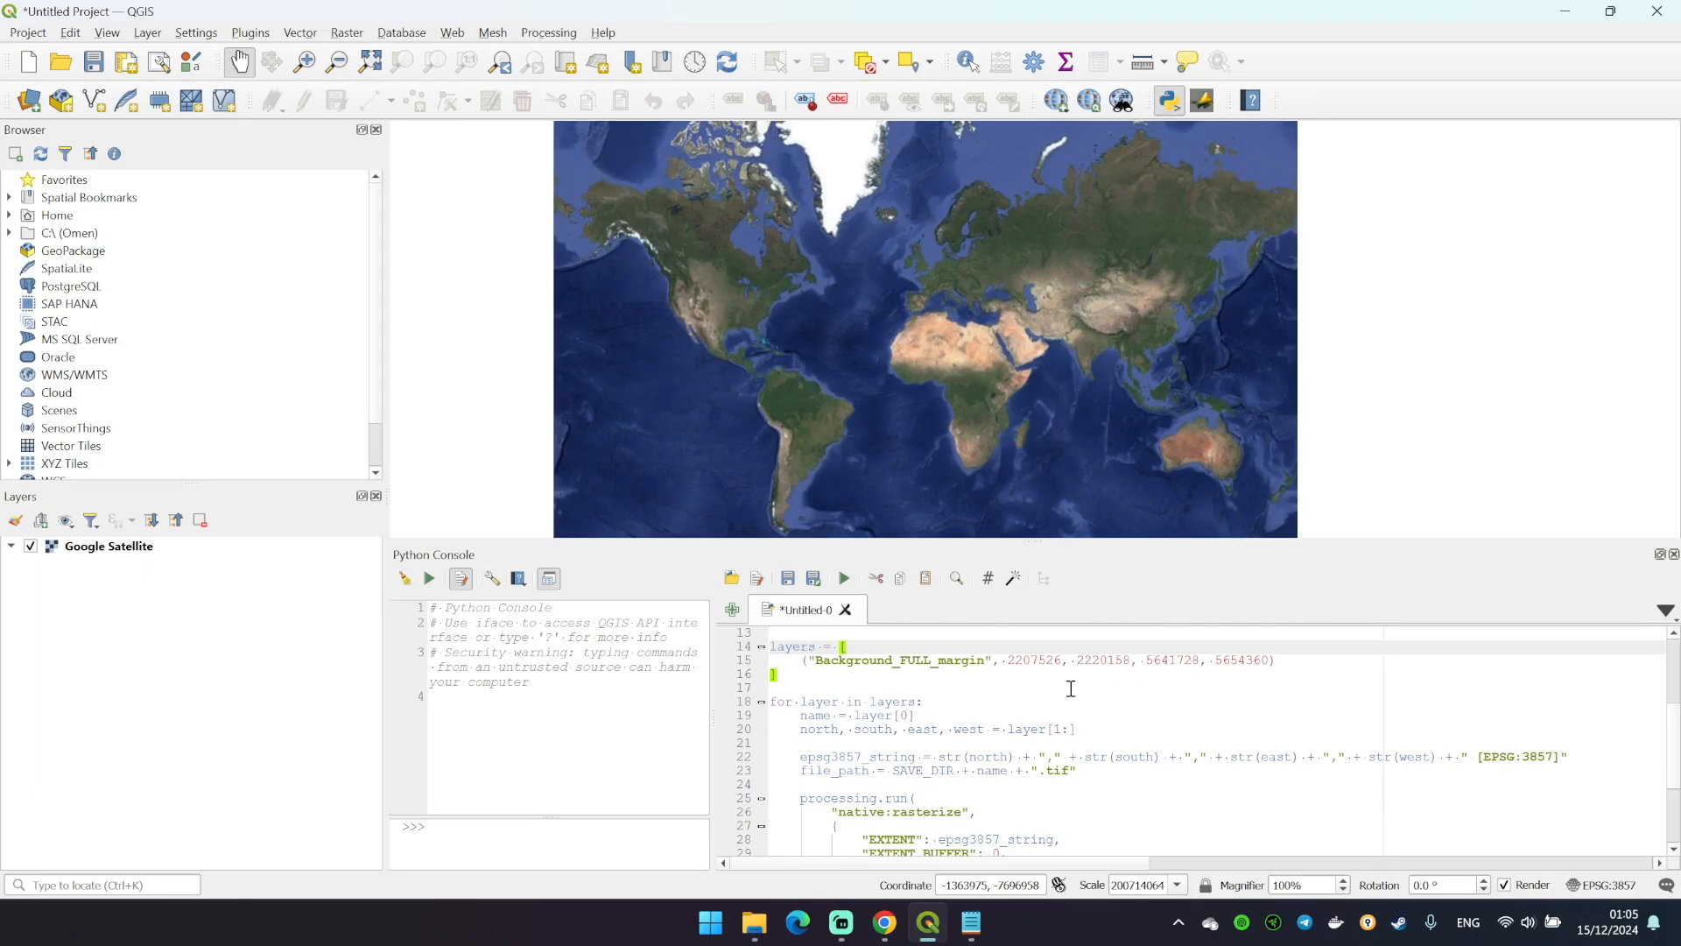
{"action": "mouse_move", "coordinate": [1023, 704]}
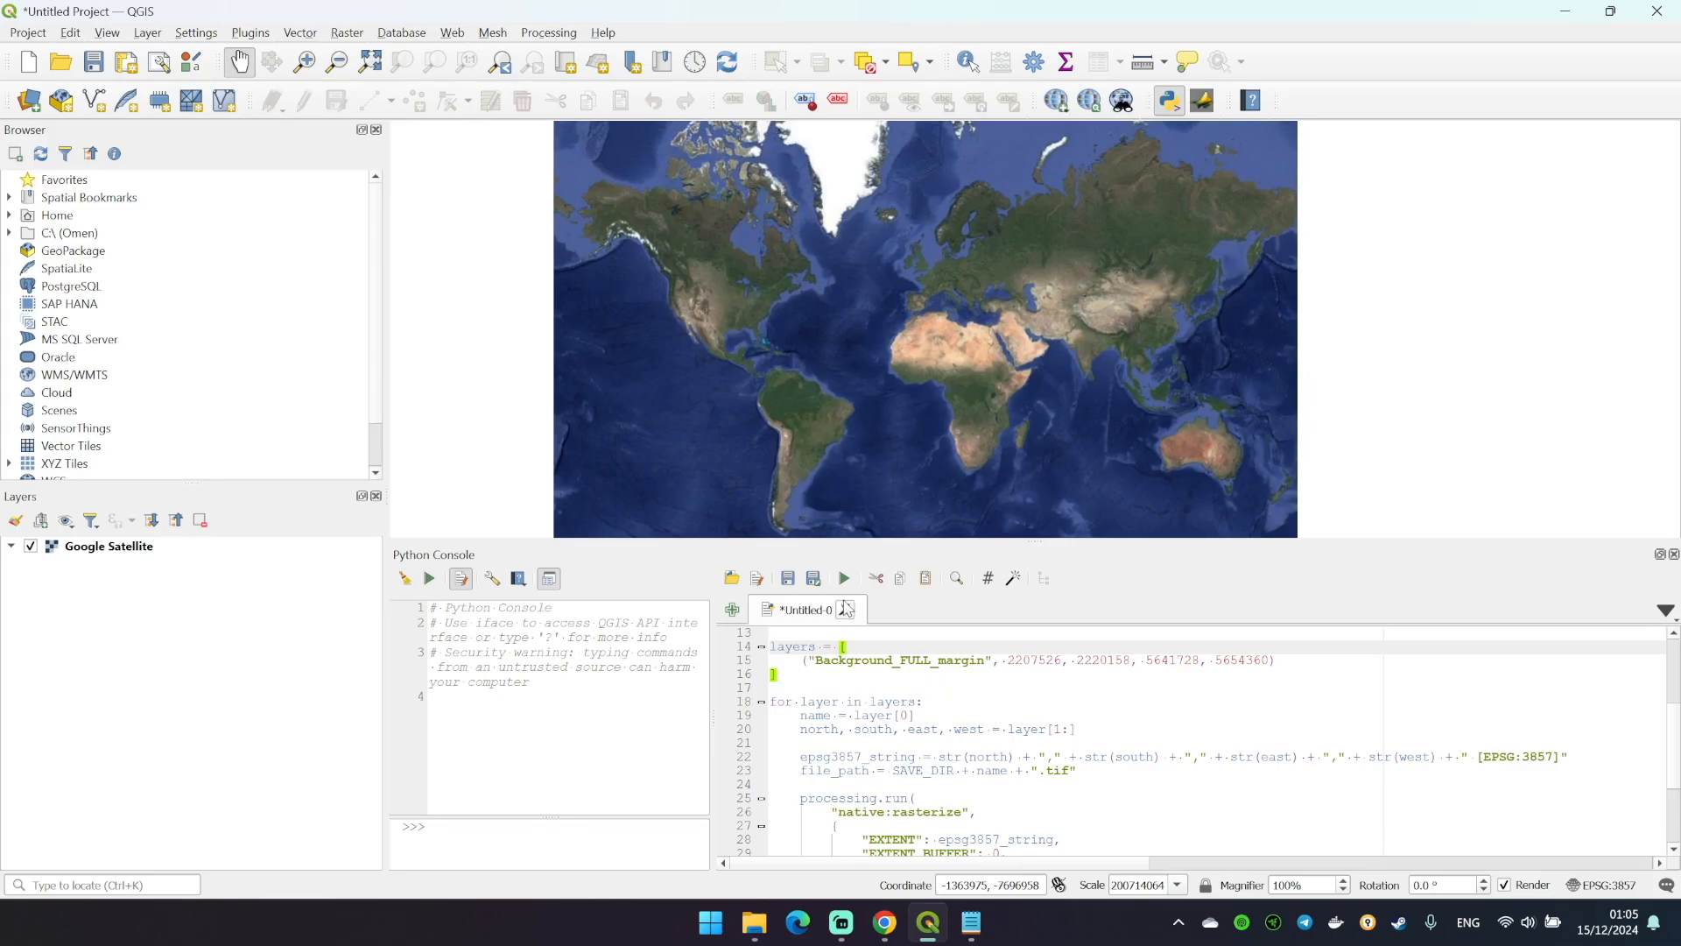
{"action": "mouse_move", "coordinate": [843, 578]}
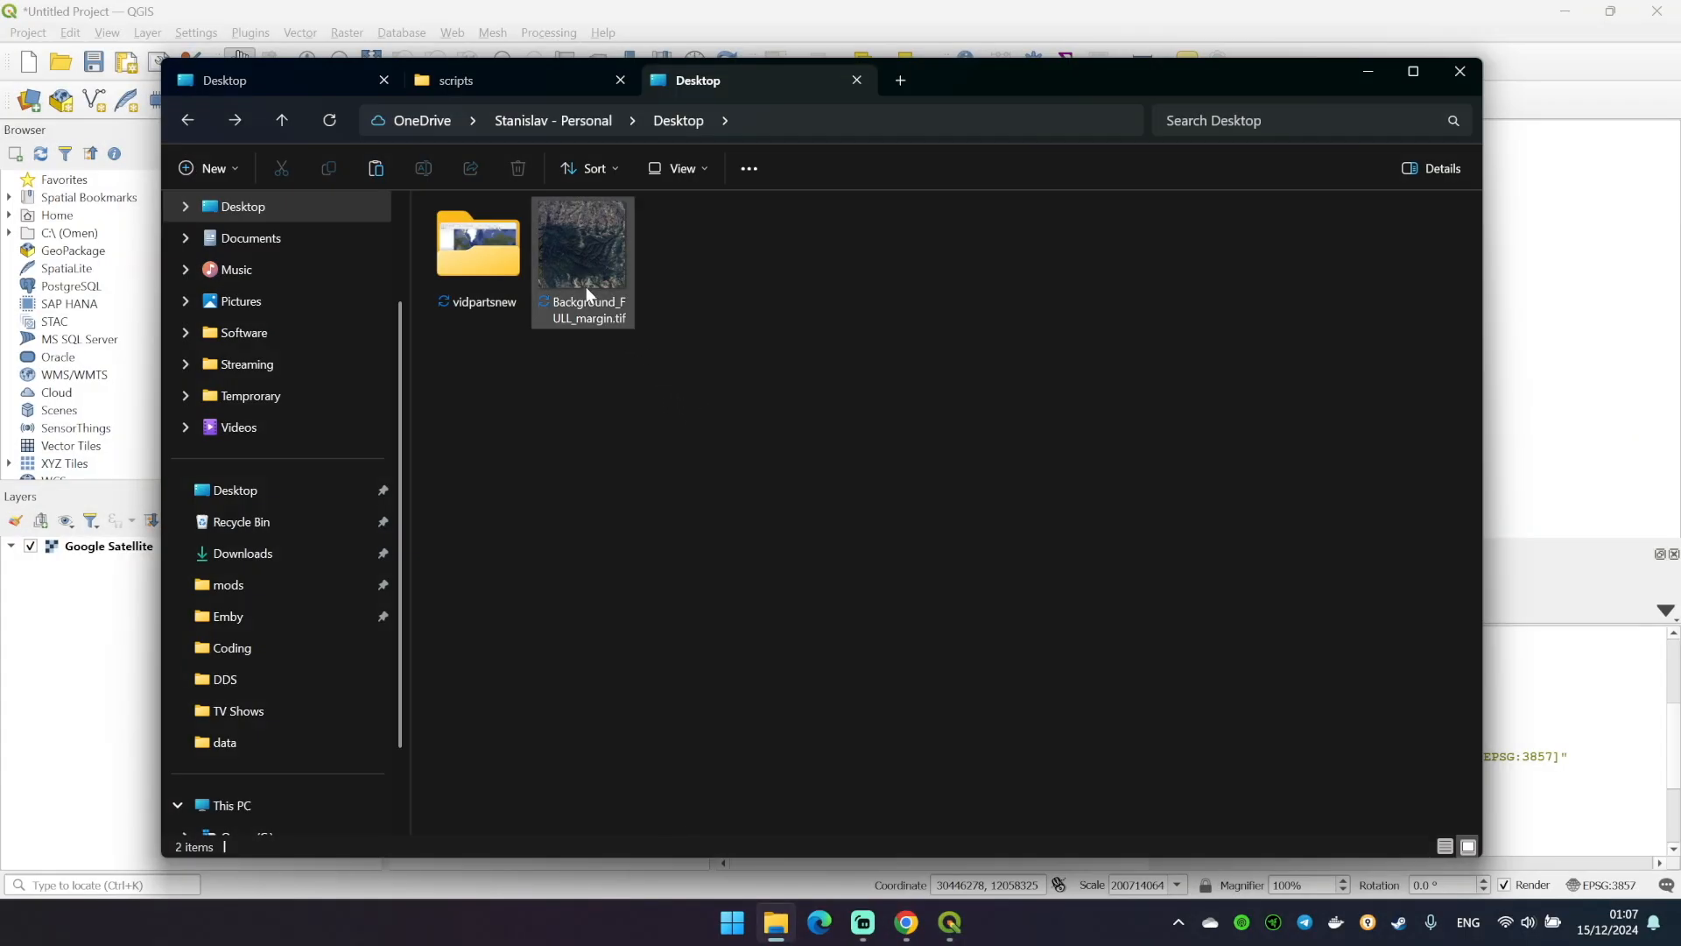
{"action": "mouse_move", "coordinate": [585, 290]}
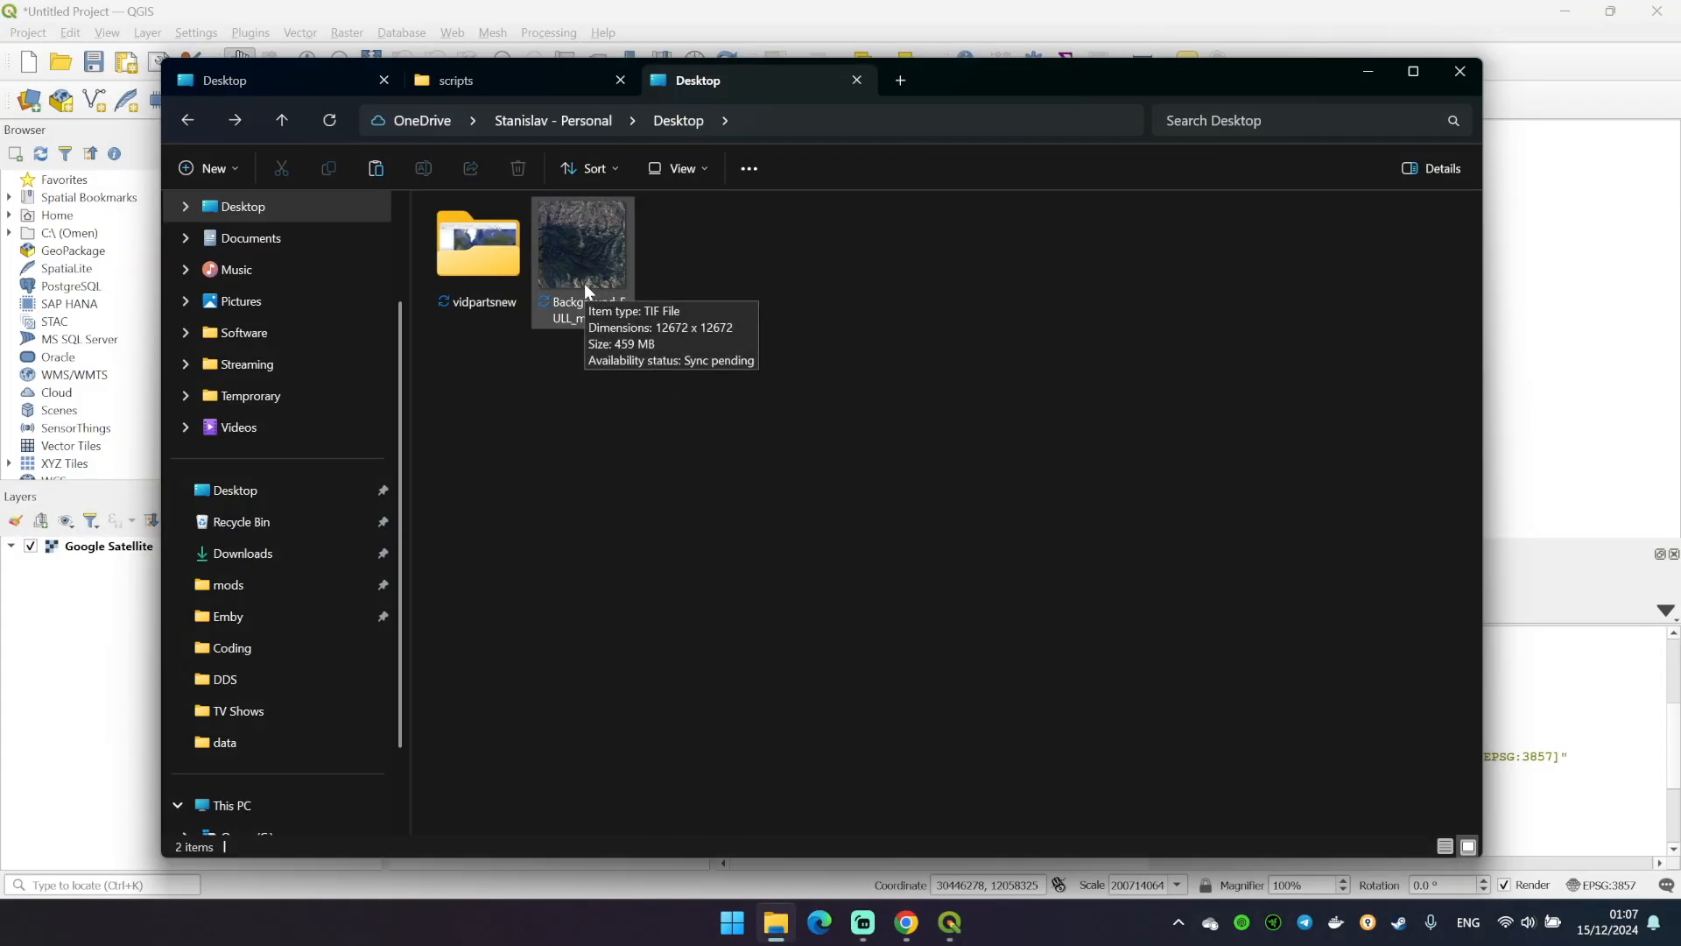
{"action": "double_click", "coordinate": [582, 243]}
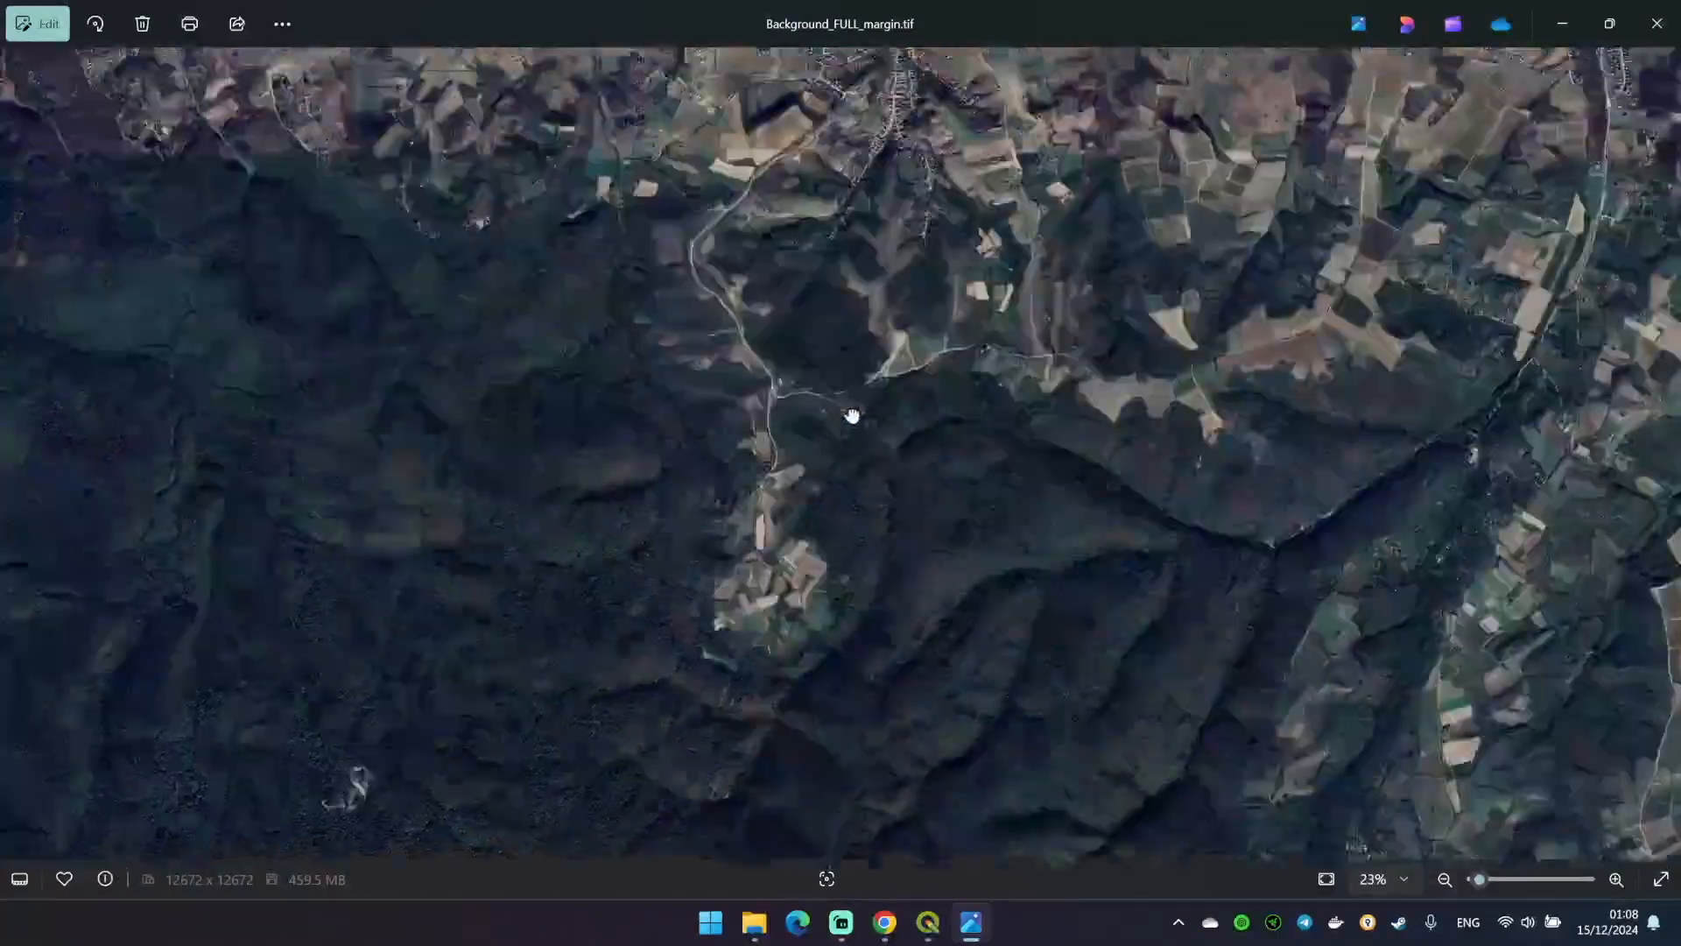
Pan and zoom over Background_FULL_margin.tif to check valleys and edges, then close Photos
{"action": "left_click_drag", "start_coordinate": [853, 415], "coordinate": [772, 532]}
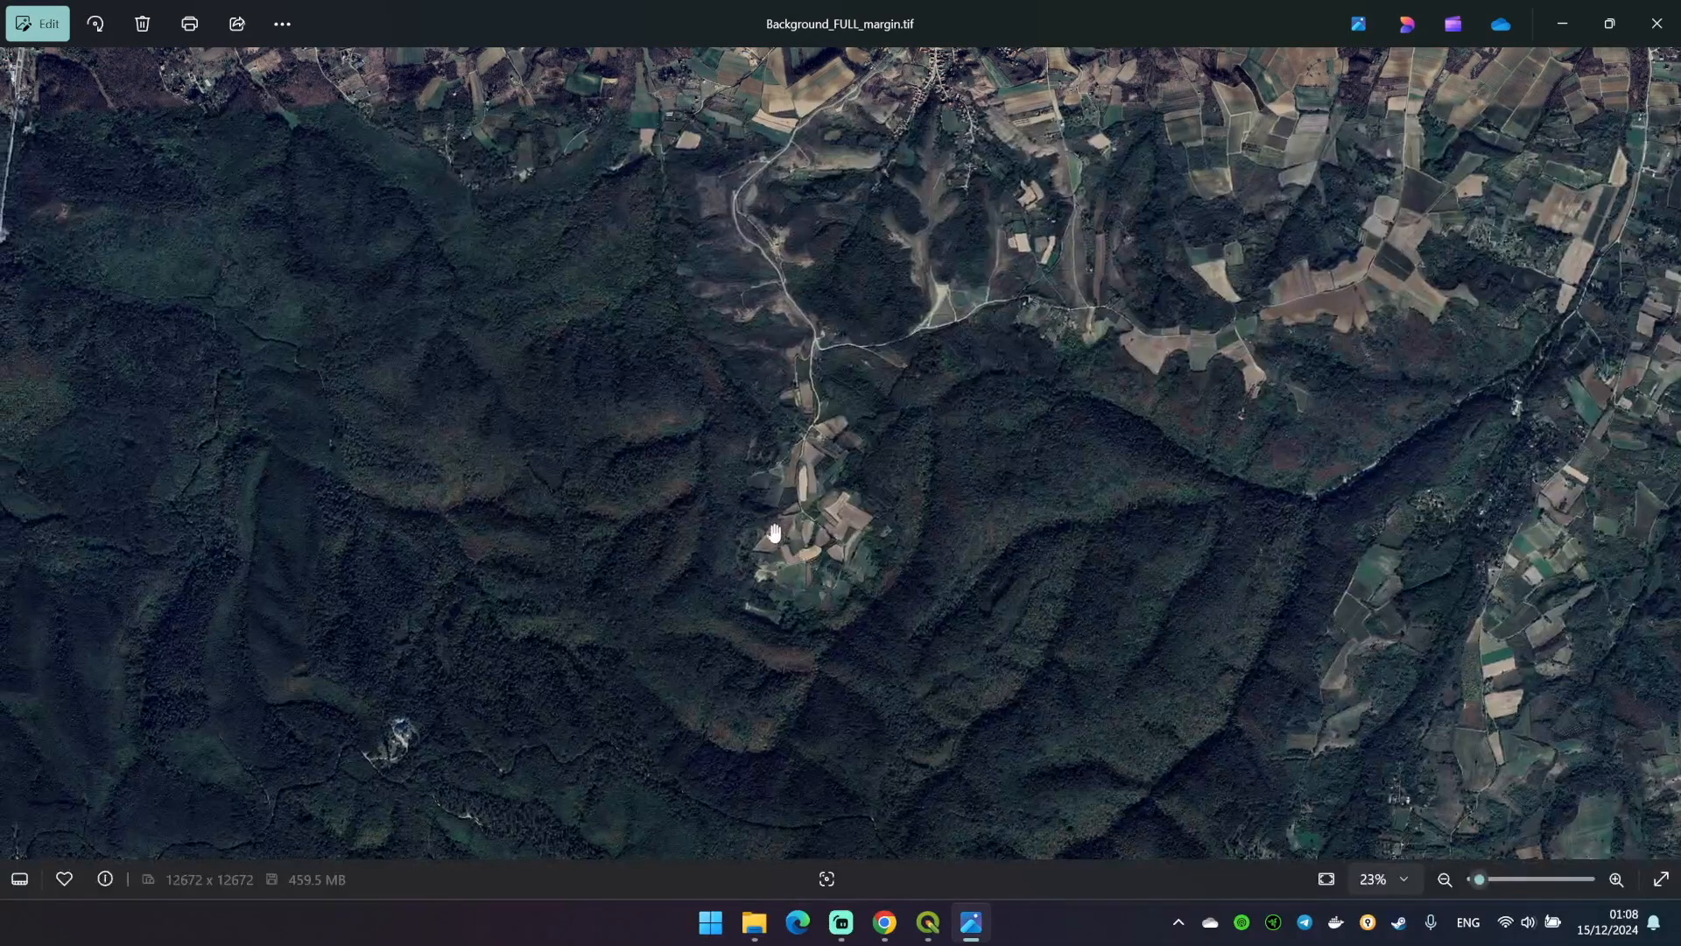
{"action": "left_click_drag", "start_coordinate": [772, 532], "coordinate": [839, 541]}
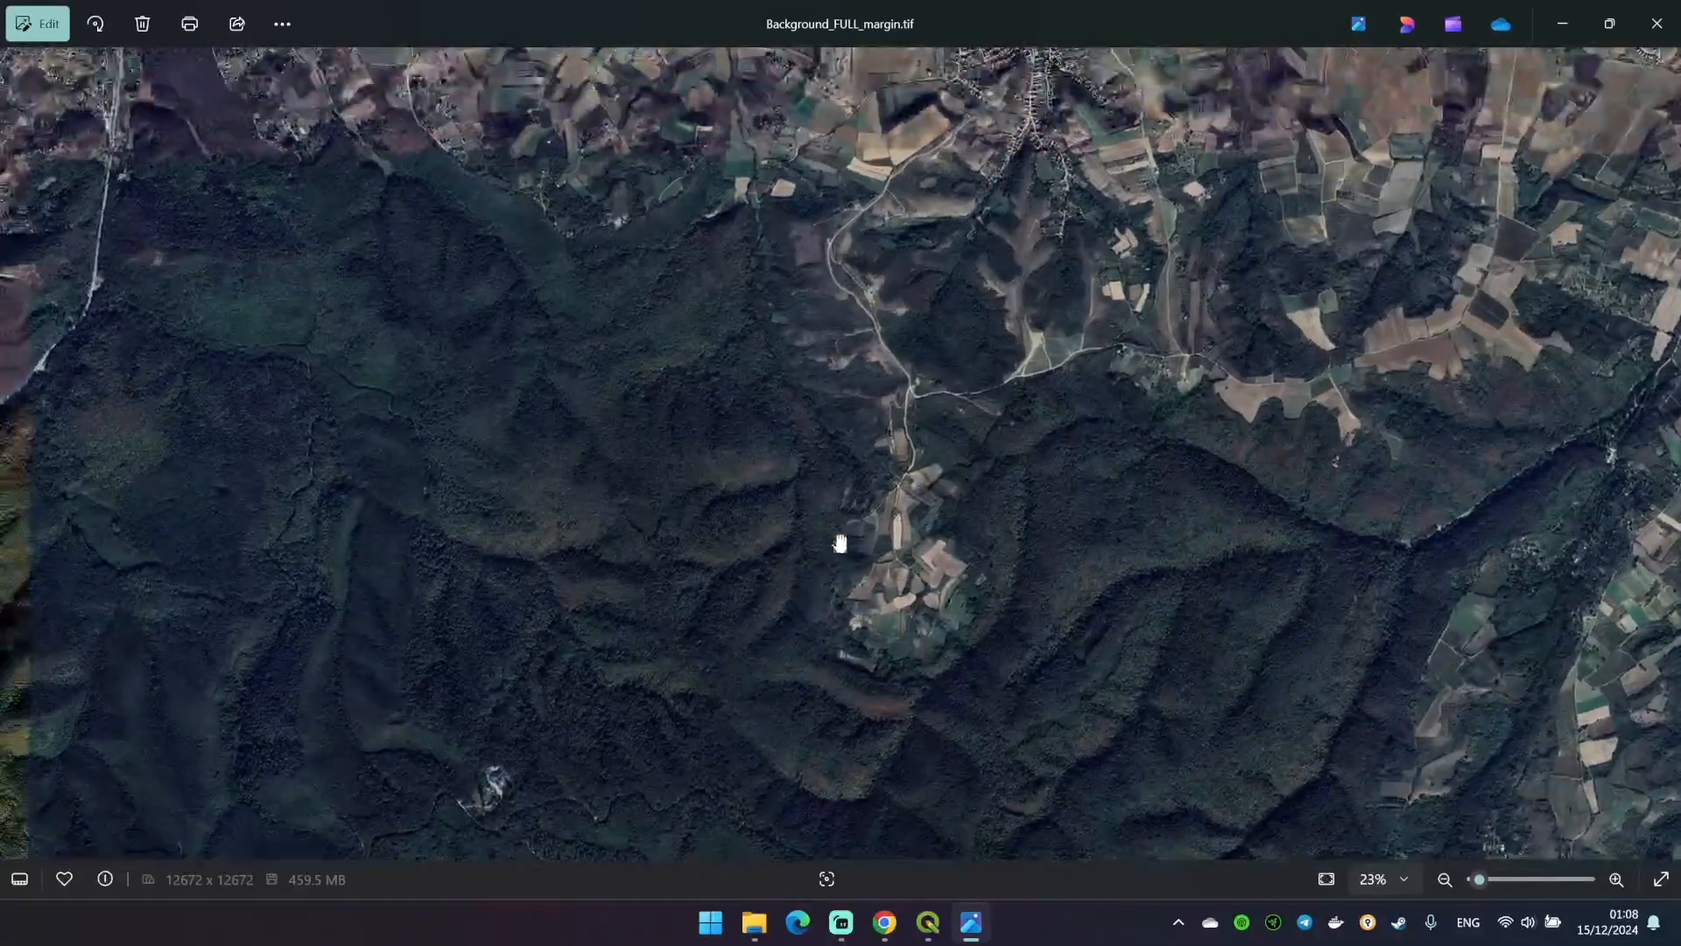
{"action": "scroll", "scroll_direction": "down", "scroll_amount": 3}
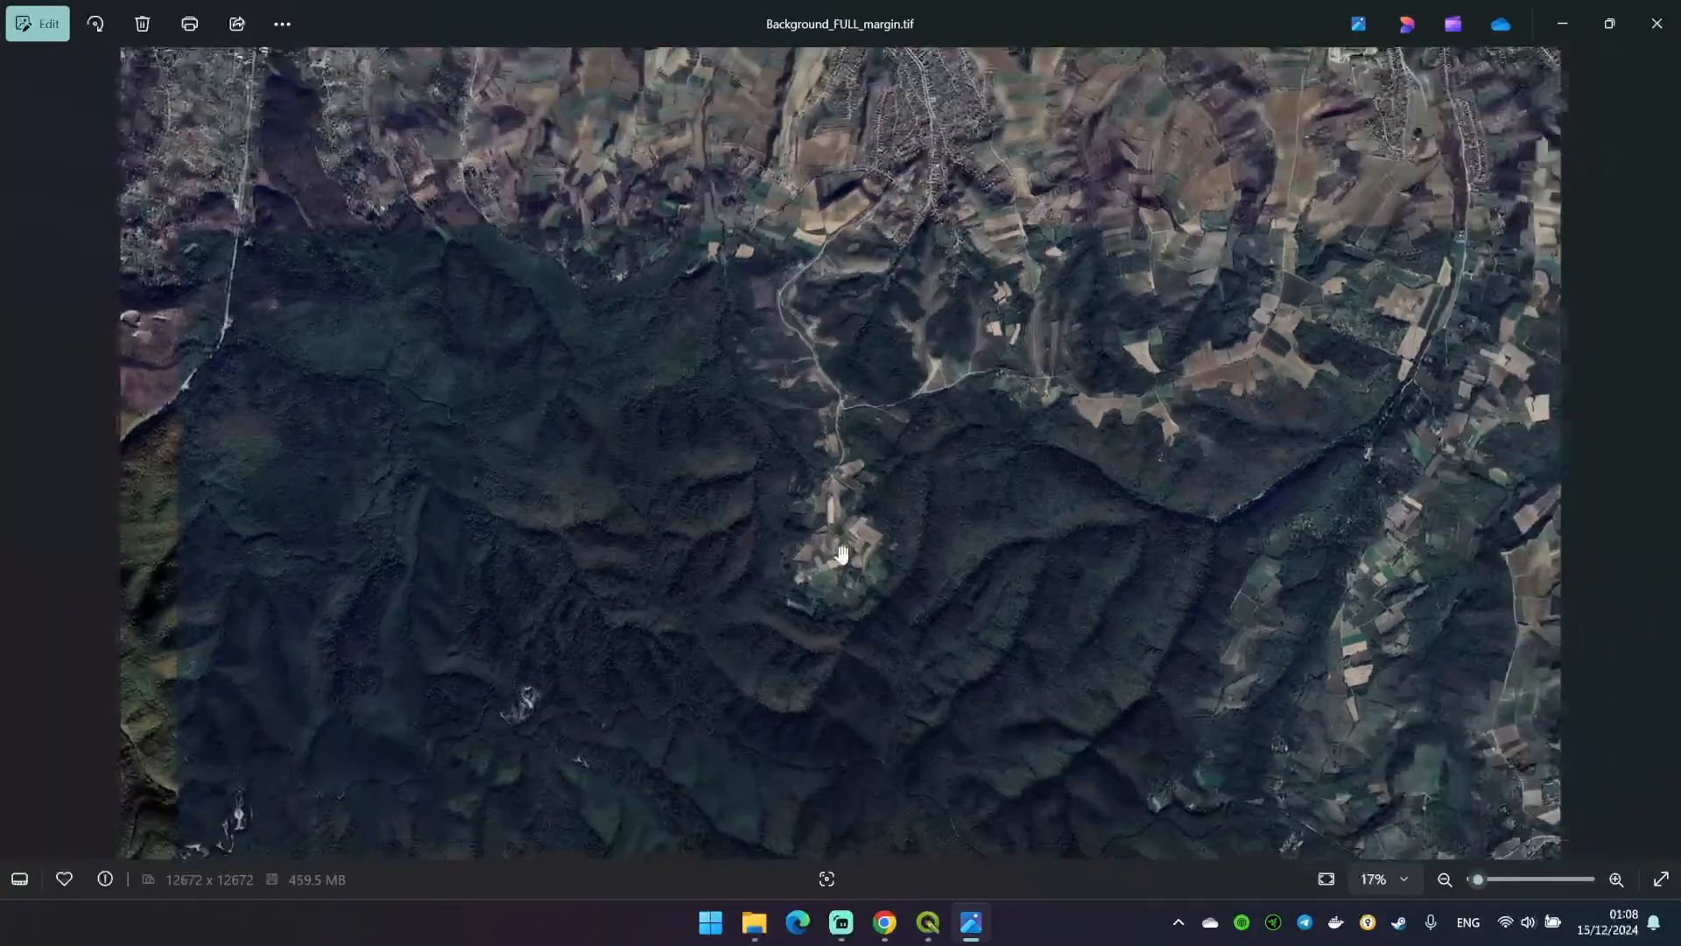
{"action": "left_click_drag", "start_coordinate": [842, 551], "coordinate": [853, 463]}
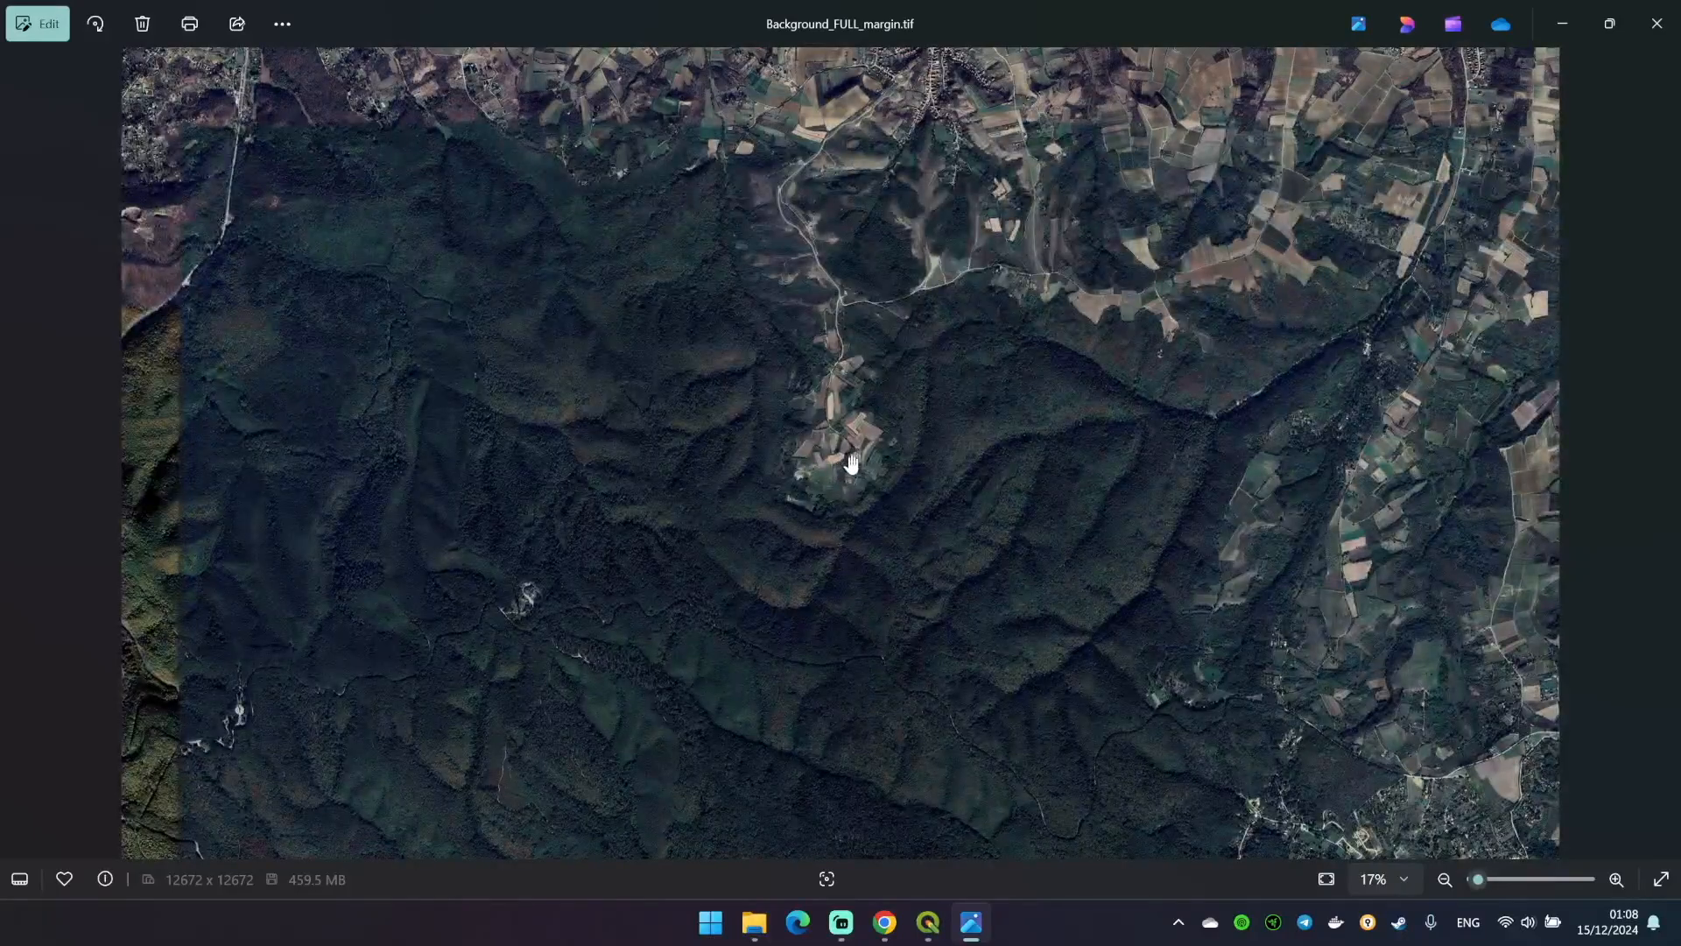
{"action": "left_click_drag", "start_coordinate": [851, 462], "coordinate": [834, 446]}
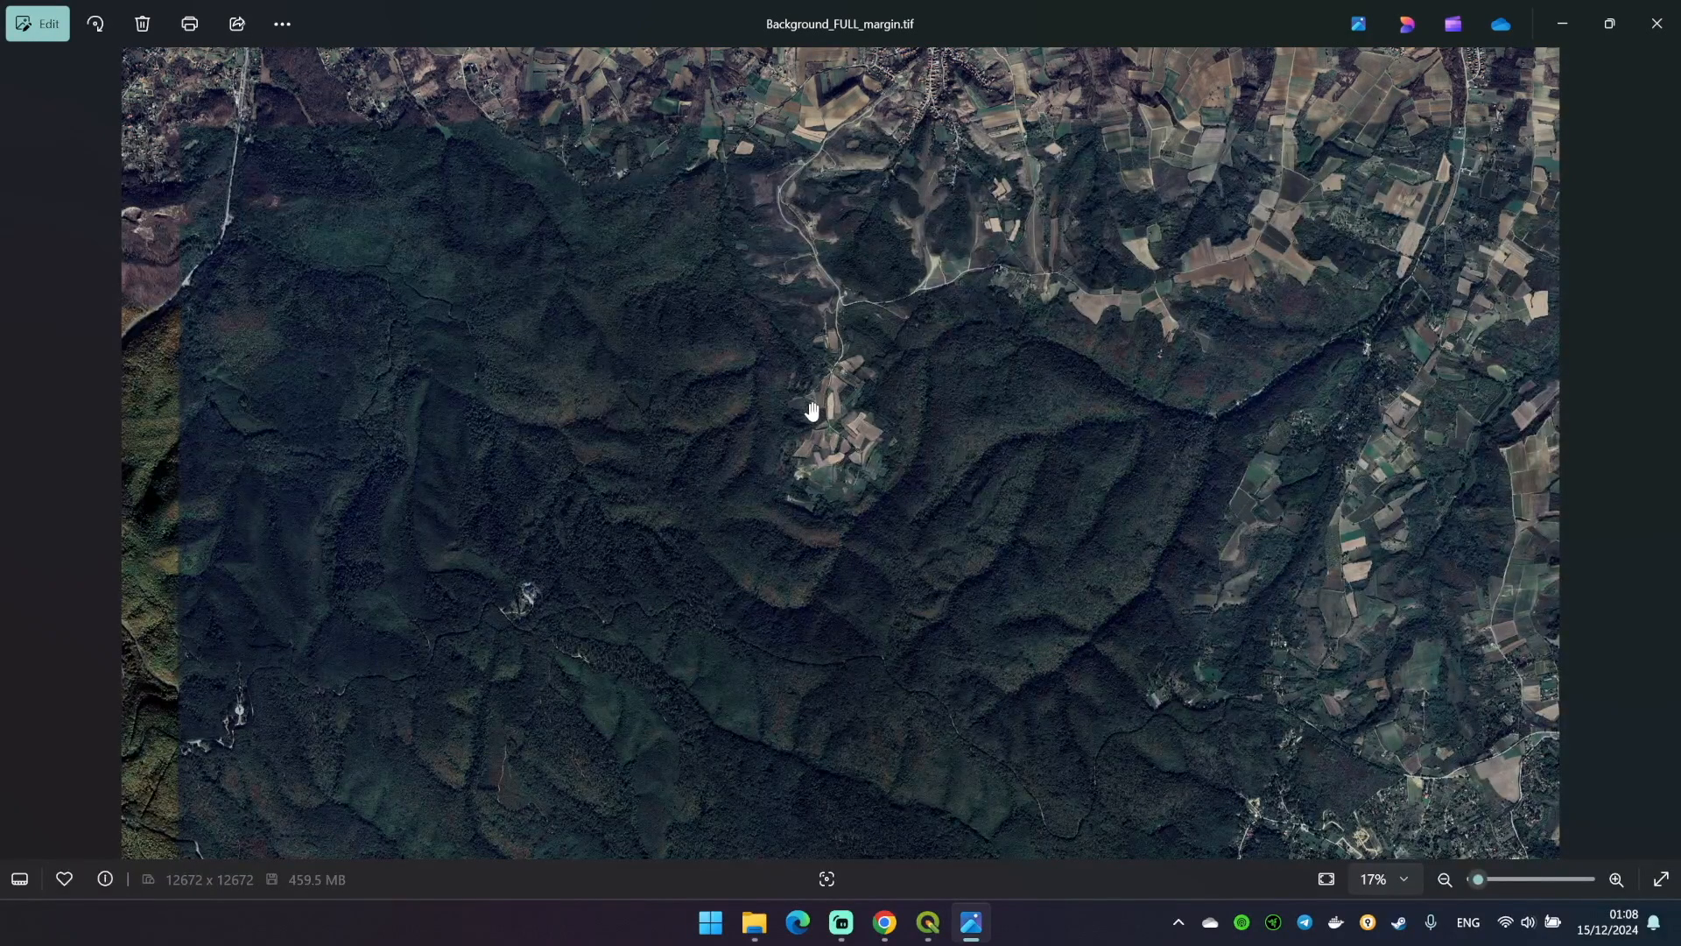
{"action": "left_click", "coordinate": [970, 922]}
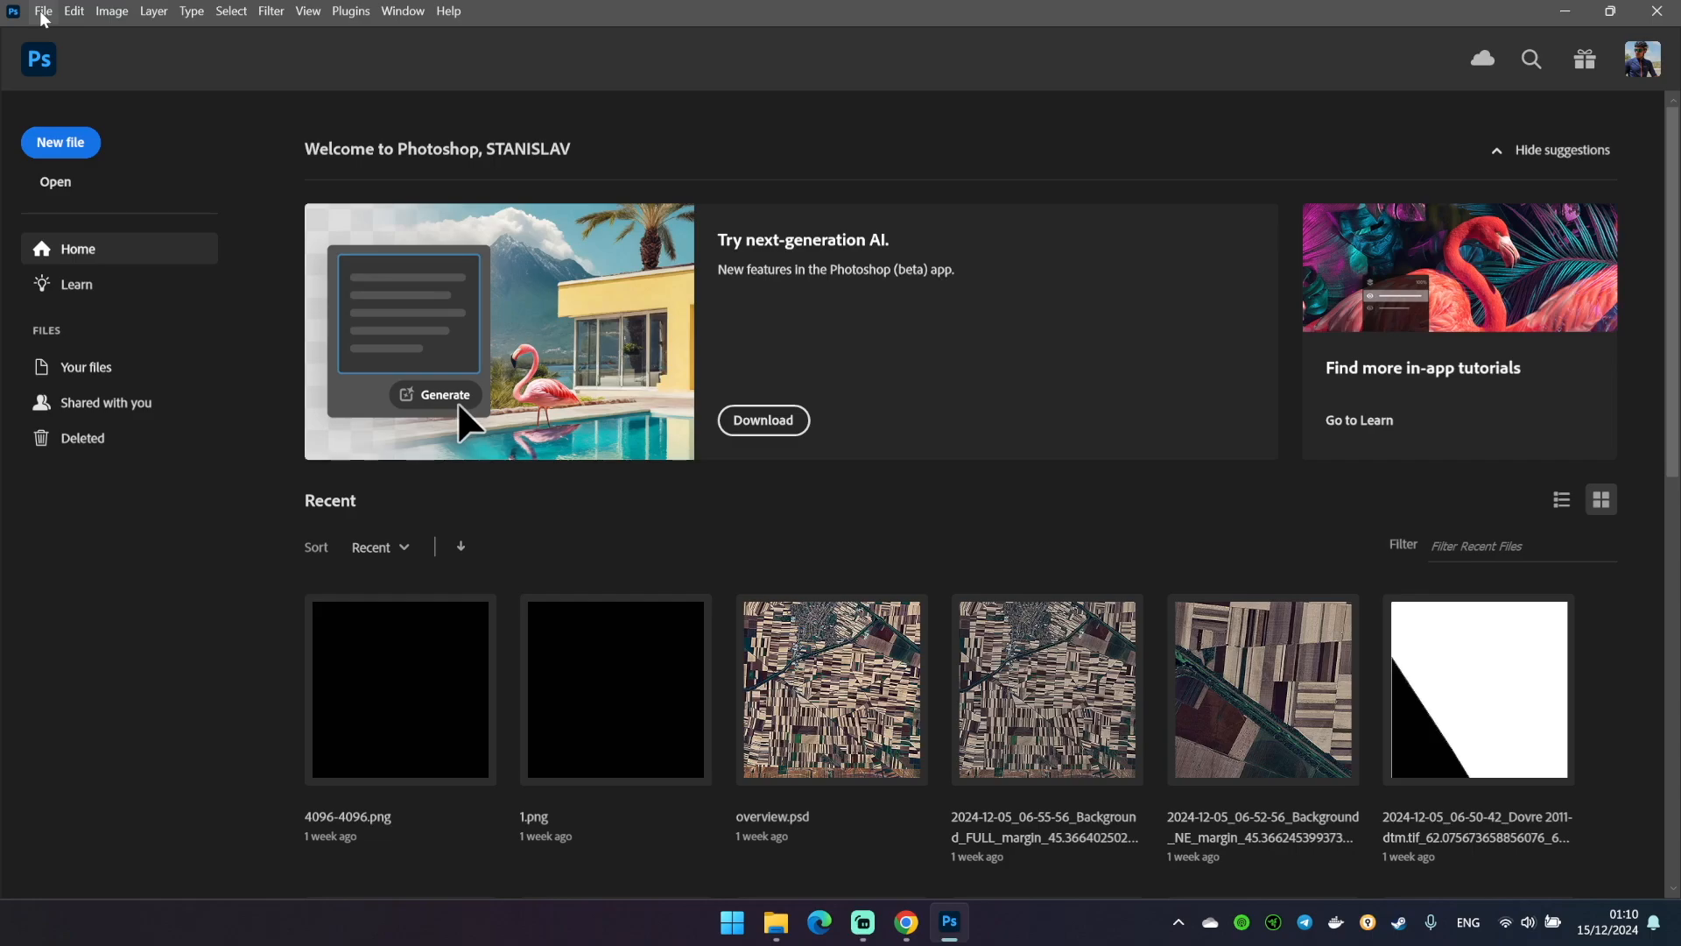
Create a new white 8192 × 8192 px document, Untitled-1
{"action": "left_click", "coordinate": [61, 142]}
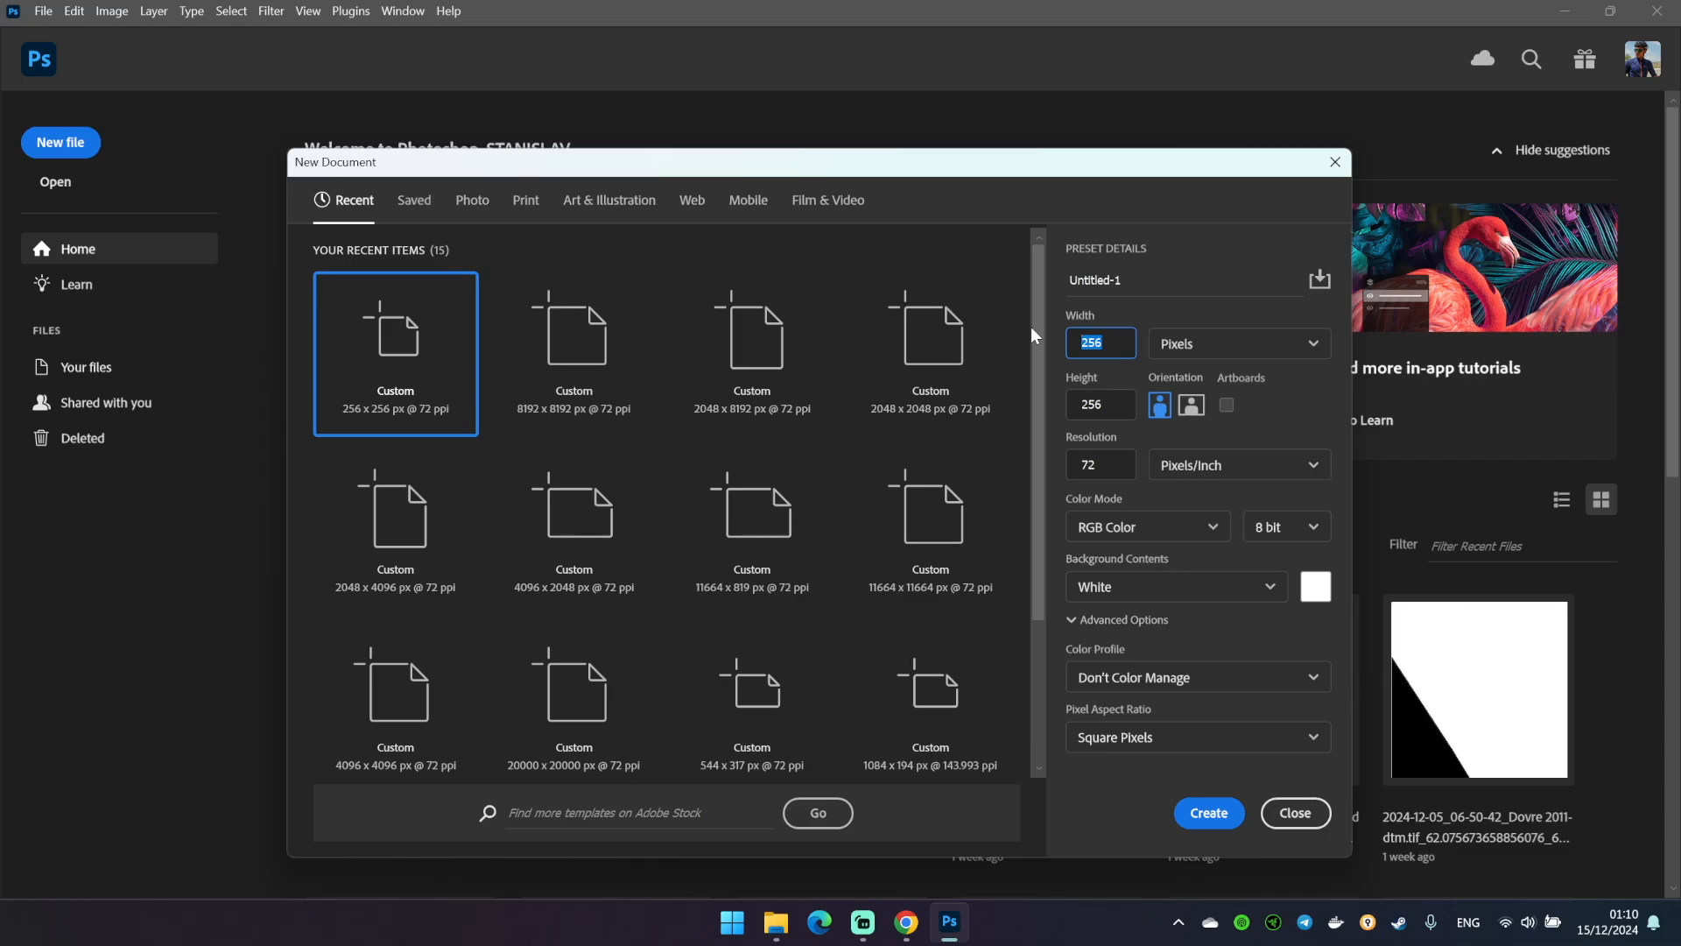
{"action": "type", "text": "8192"}
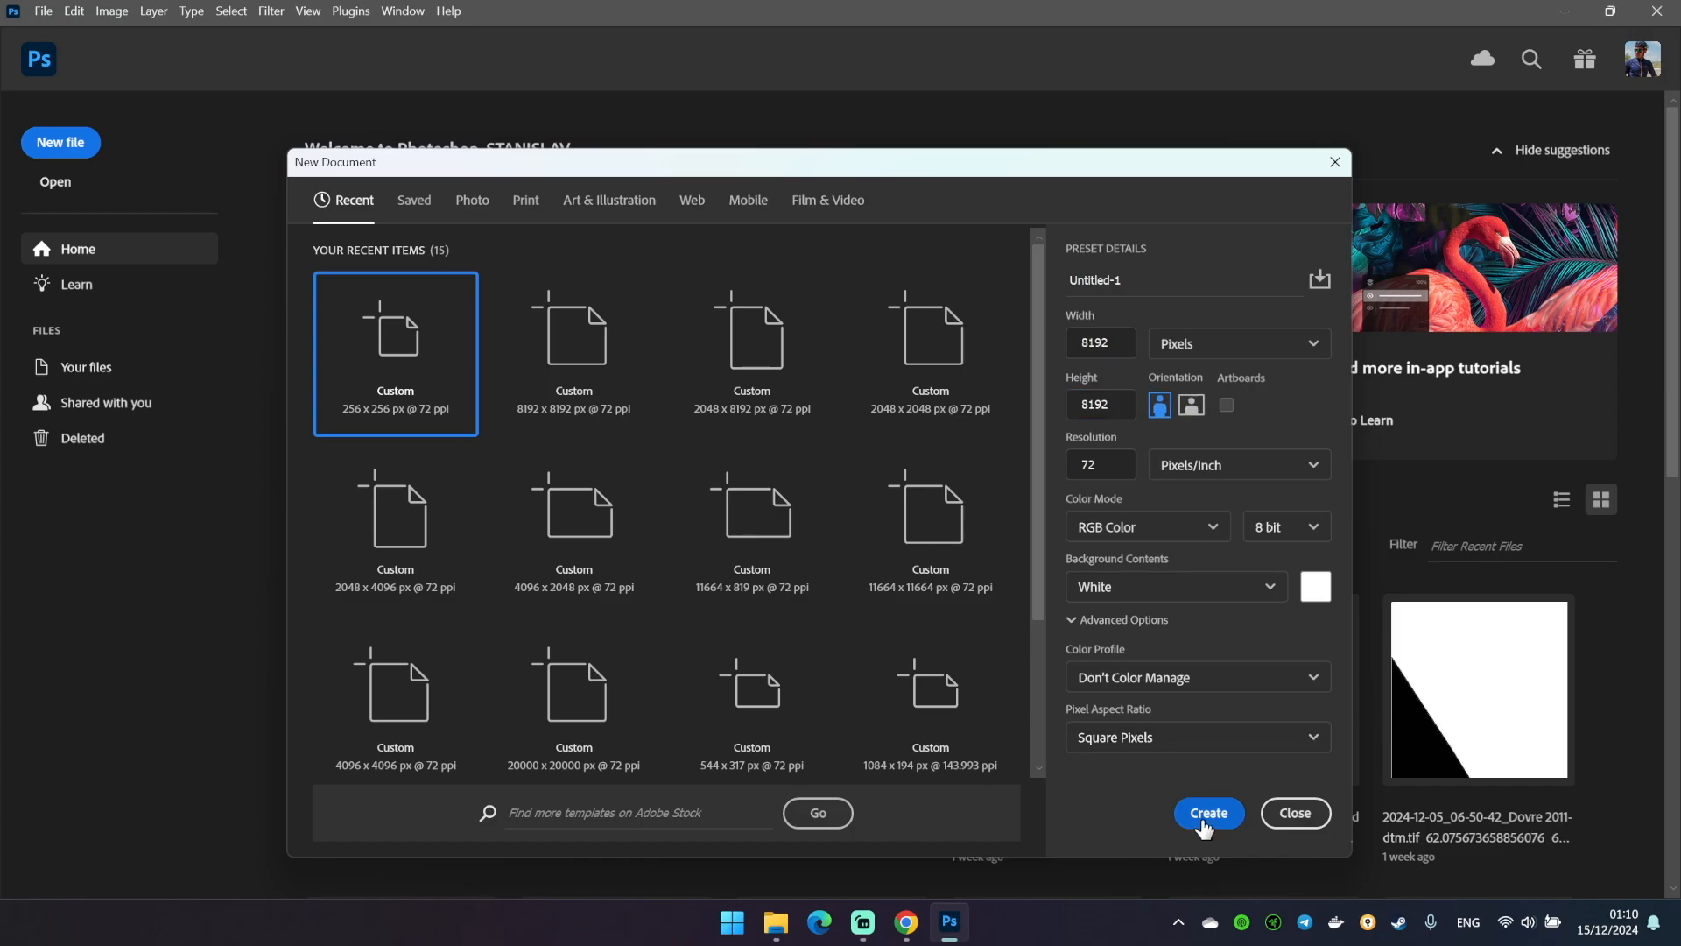
{"action": "left_click", "coordinate": [1208, 812]}
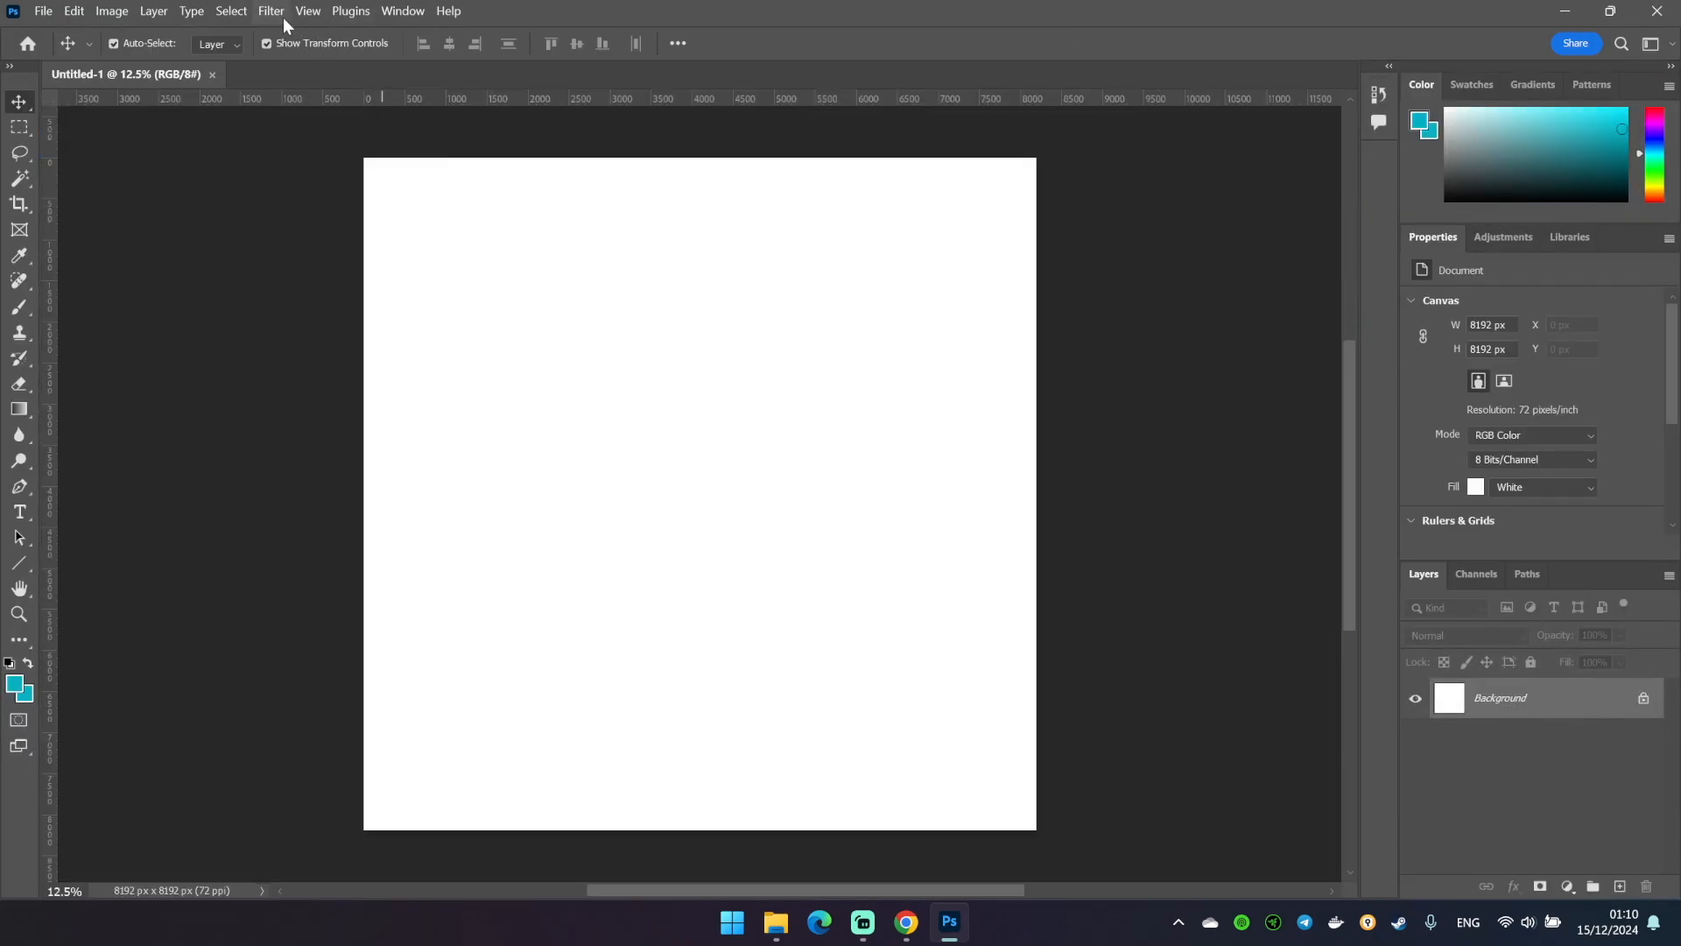
{"action": "left_click", "coordinate": [308, 11]}
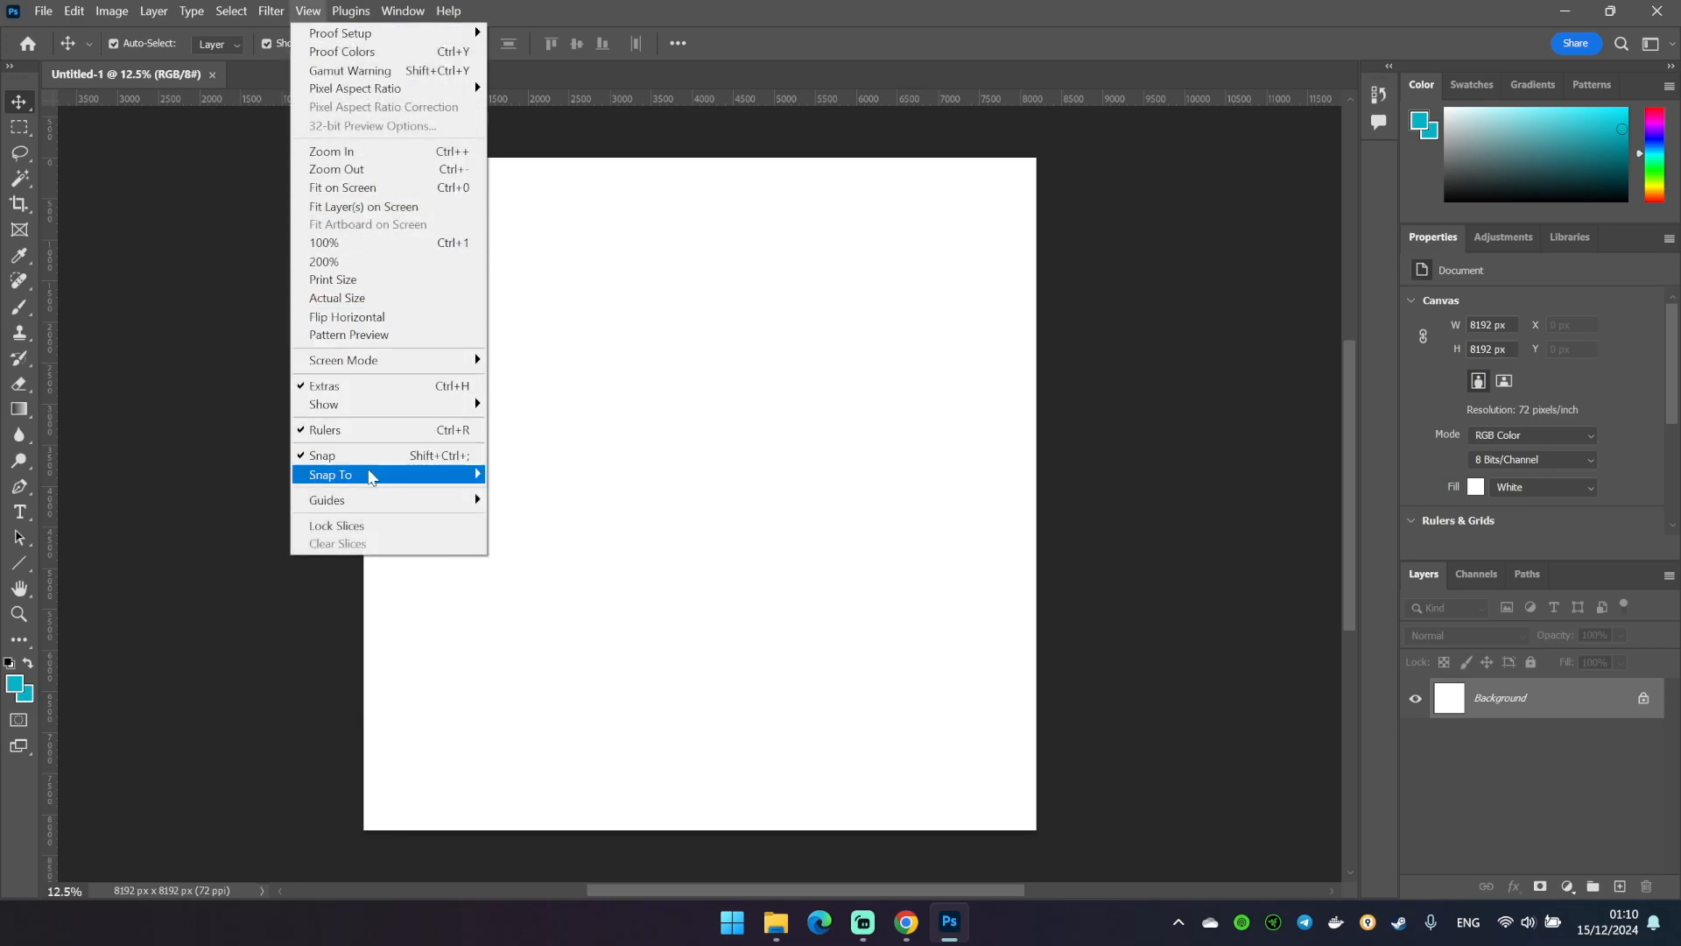
{"action": "mouse_move", "coordinate": [326, 500]}
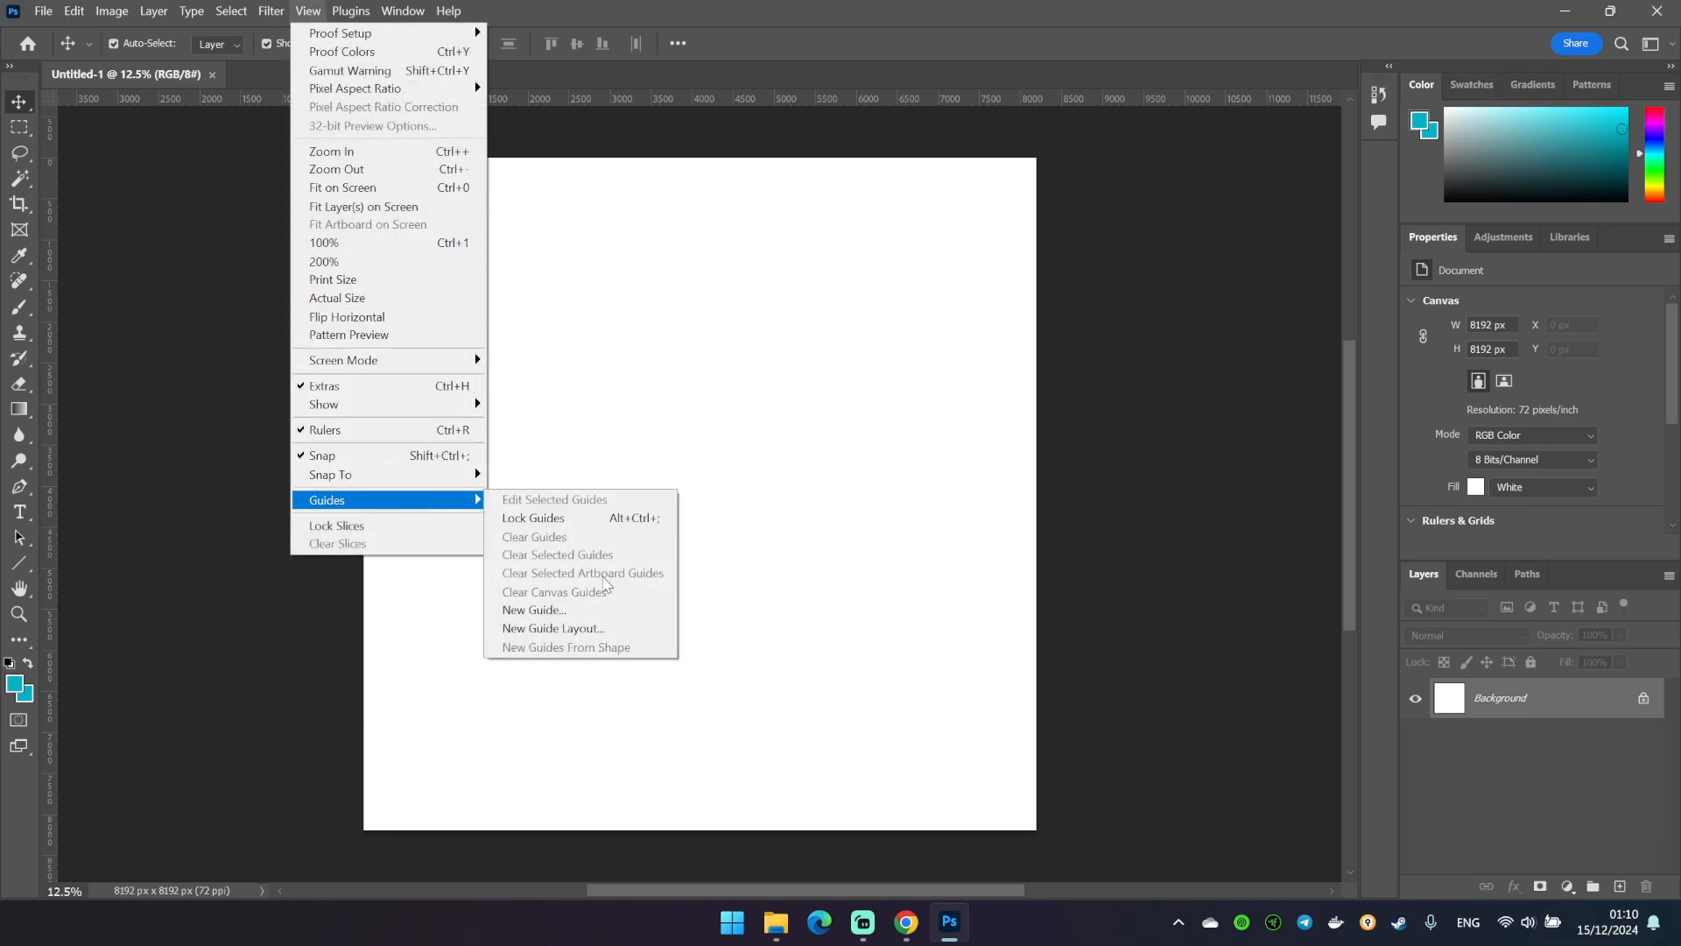
Add a New Guide Layout with 4 columns and 4 rows
{"action": "left_click", "coordinate": [553, 627]}
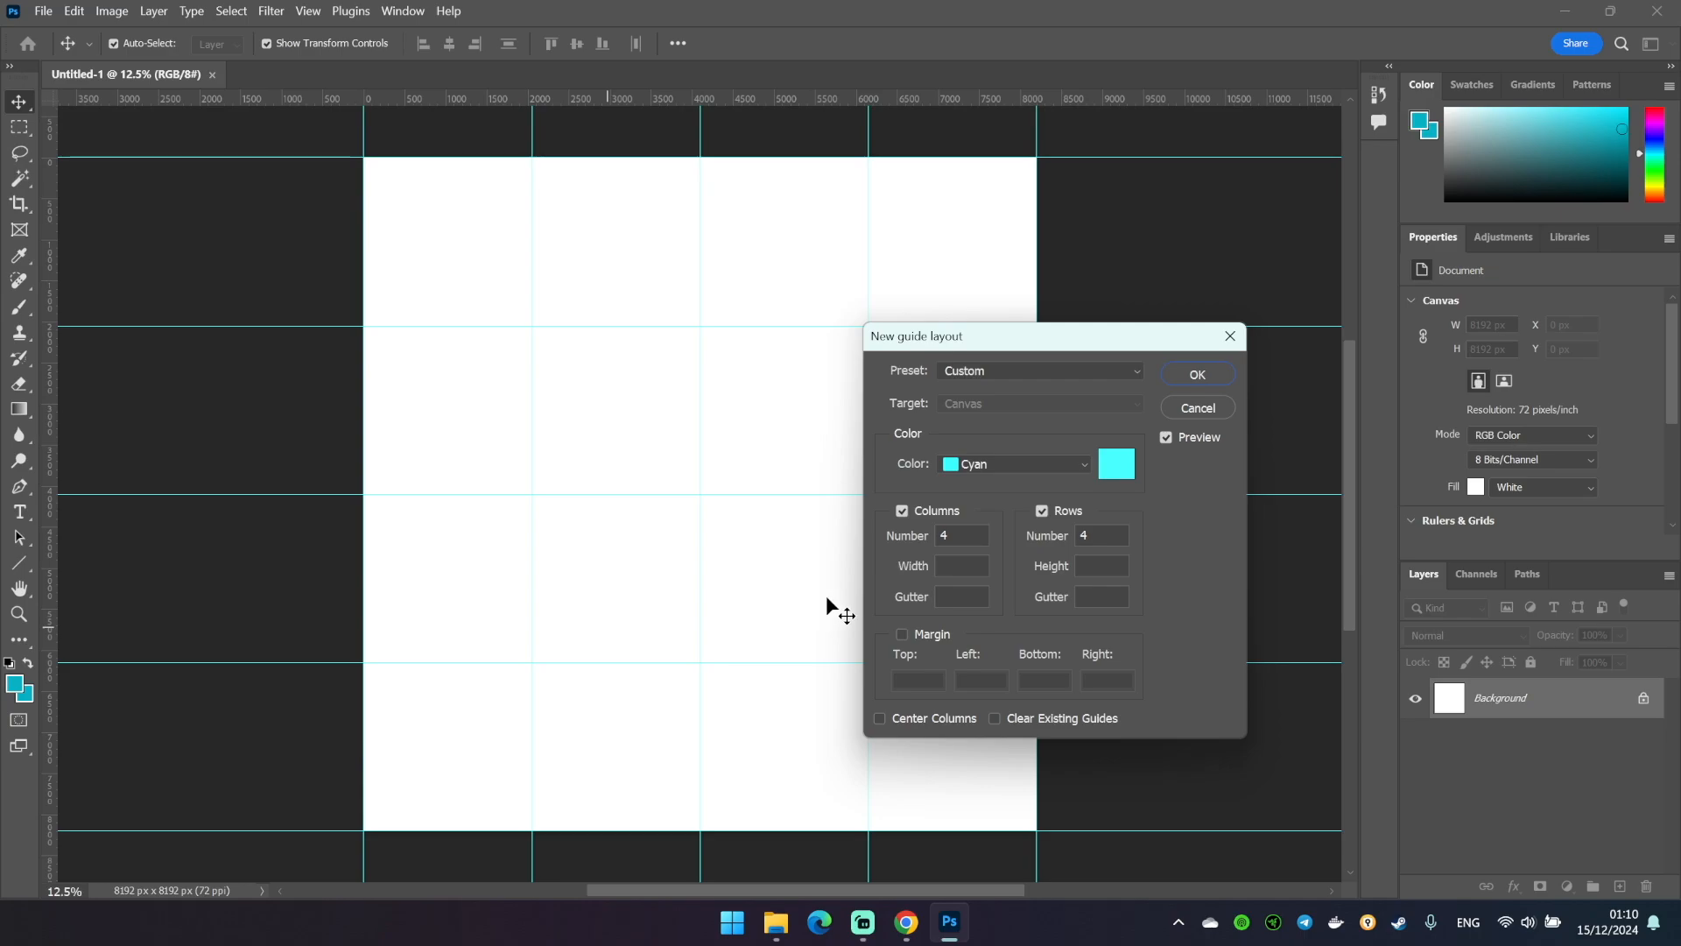
{"action": "left_click", "coordinate": [961, 536]}
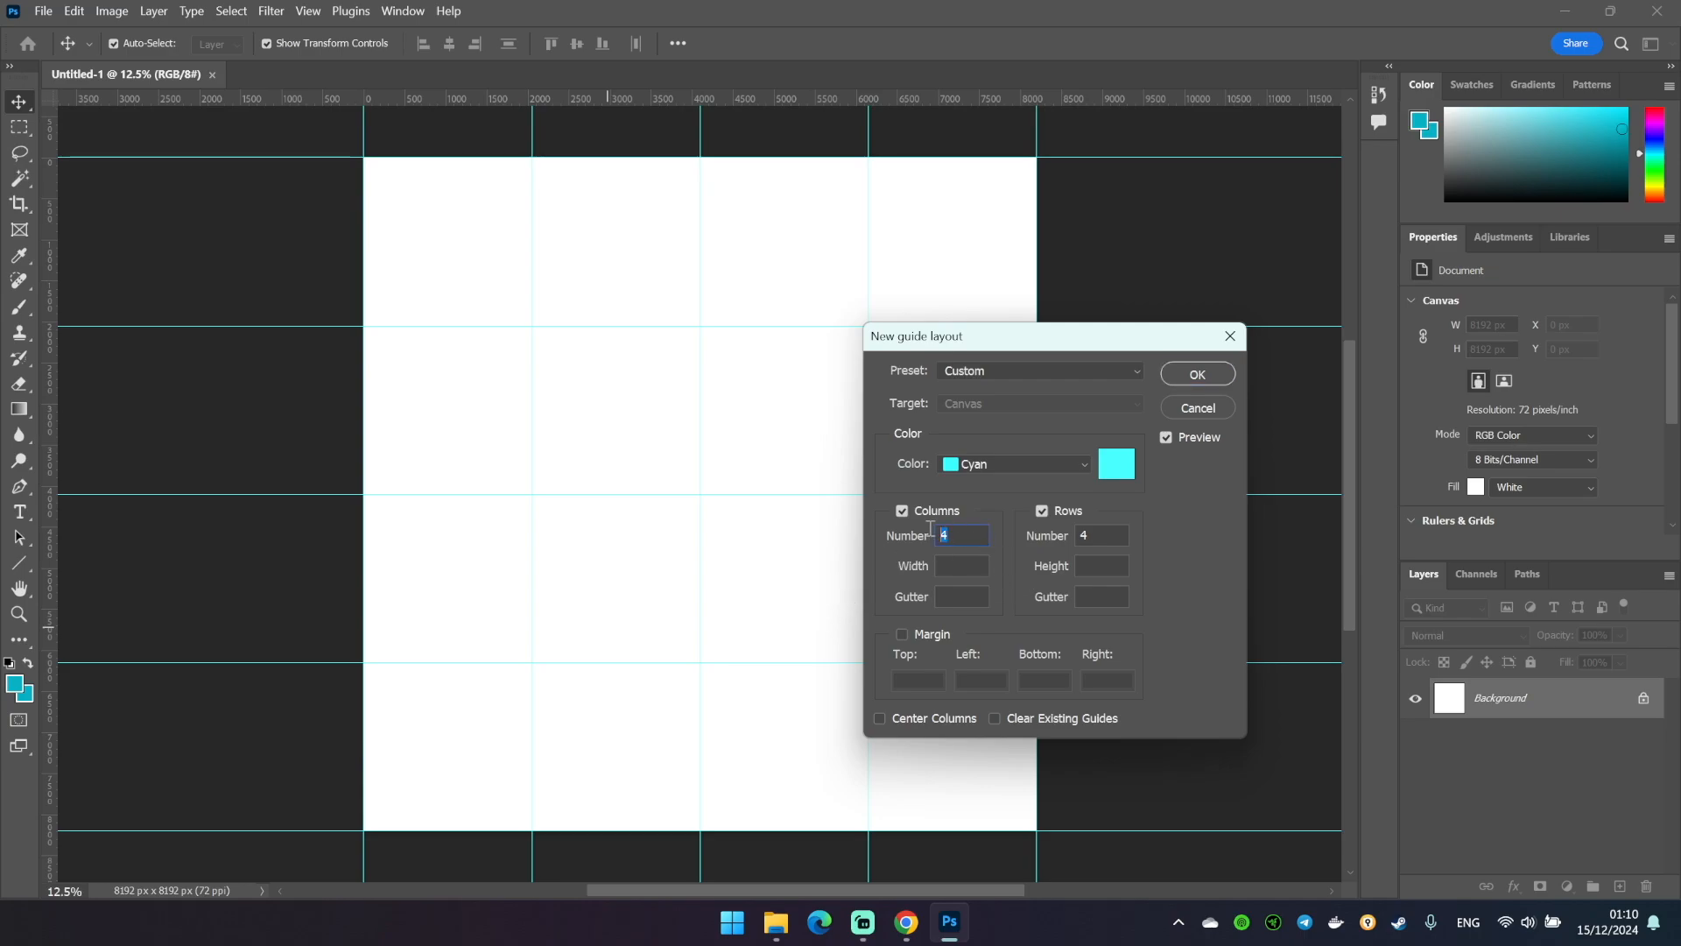
{"action": "left_click", "coordinate": [1103, 536]}
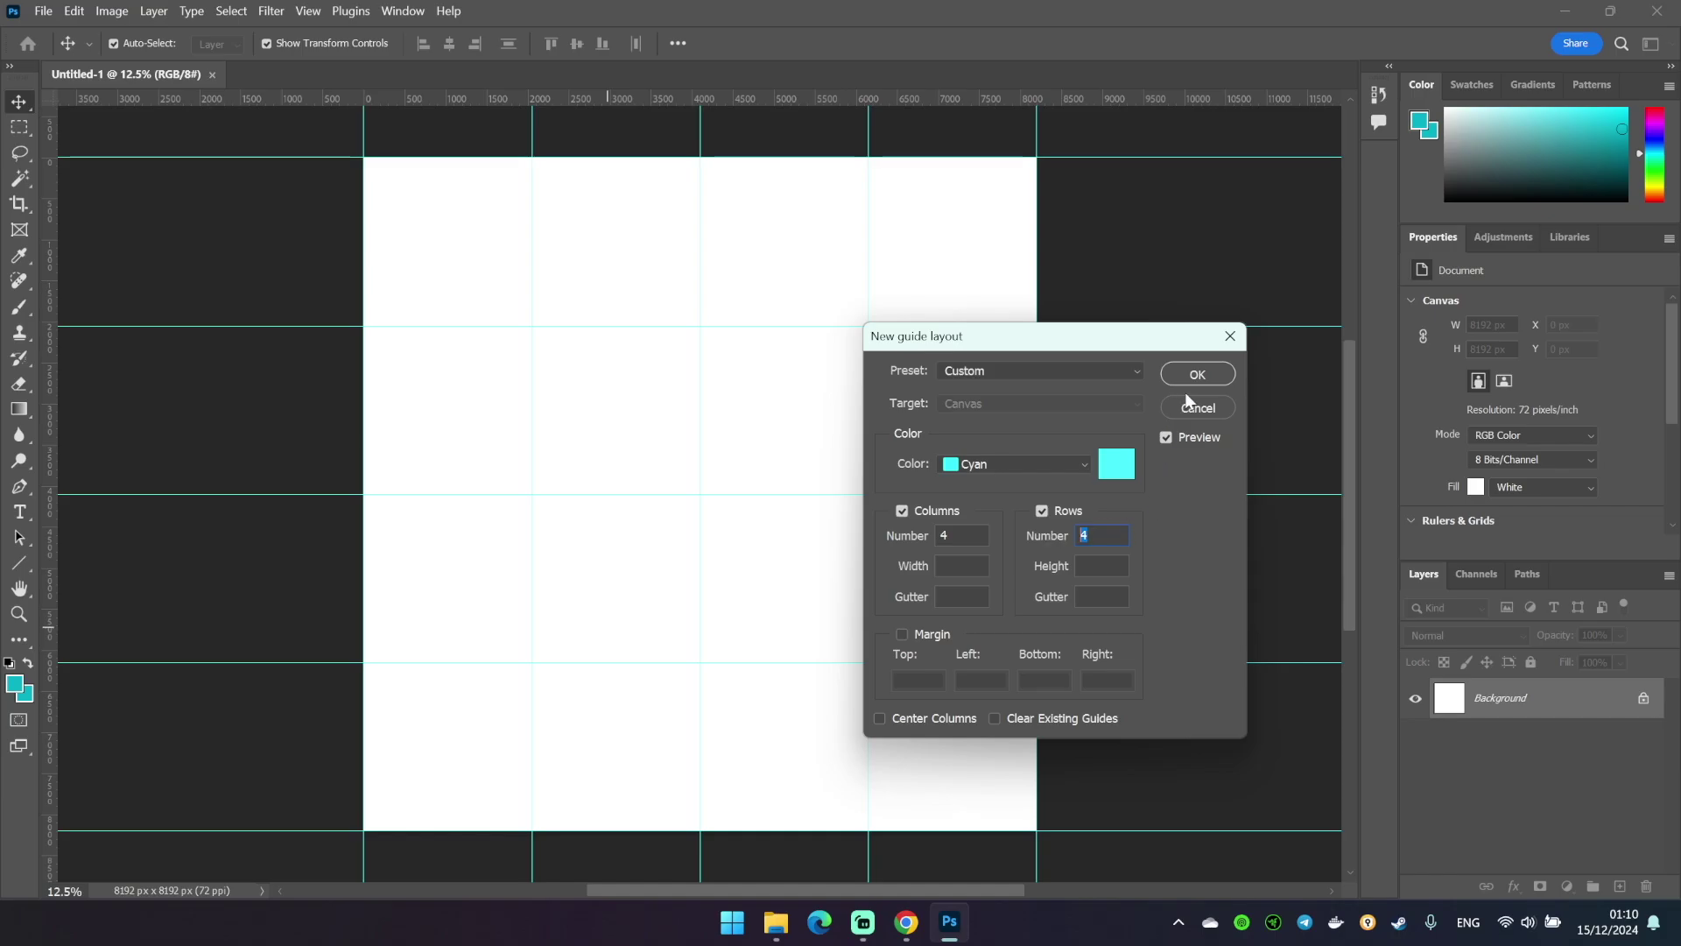
{"action": "left_click", "coordinate": [1198, 373]}
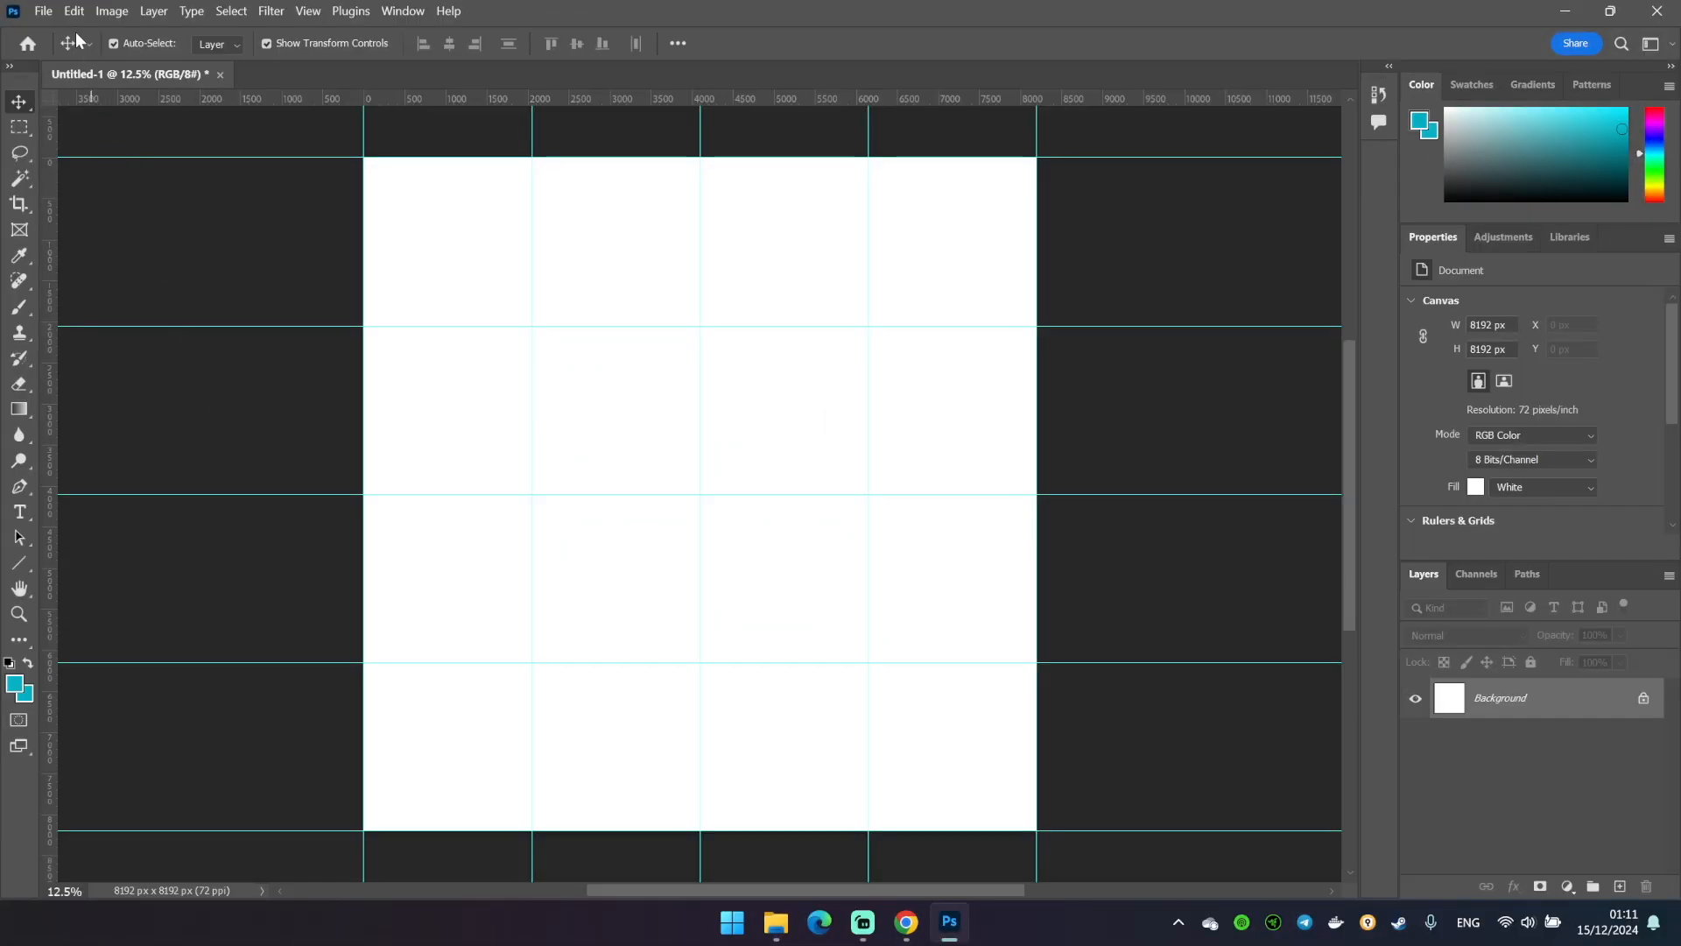
Fill the canvas with 50% Gray via Edit > Fill
{"action": "left_click", "coordinate": [74, 10]}
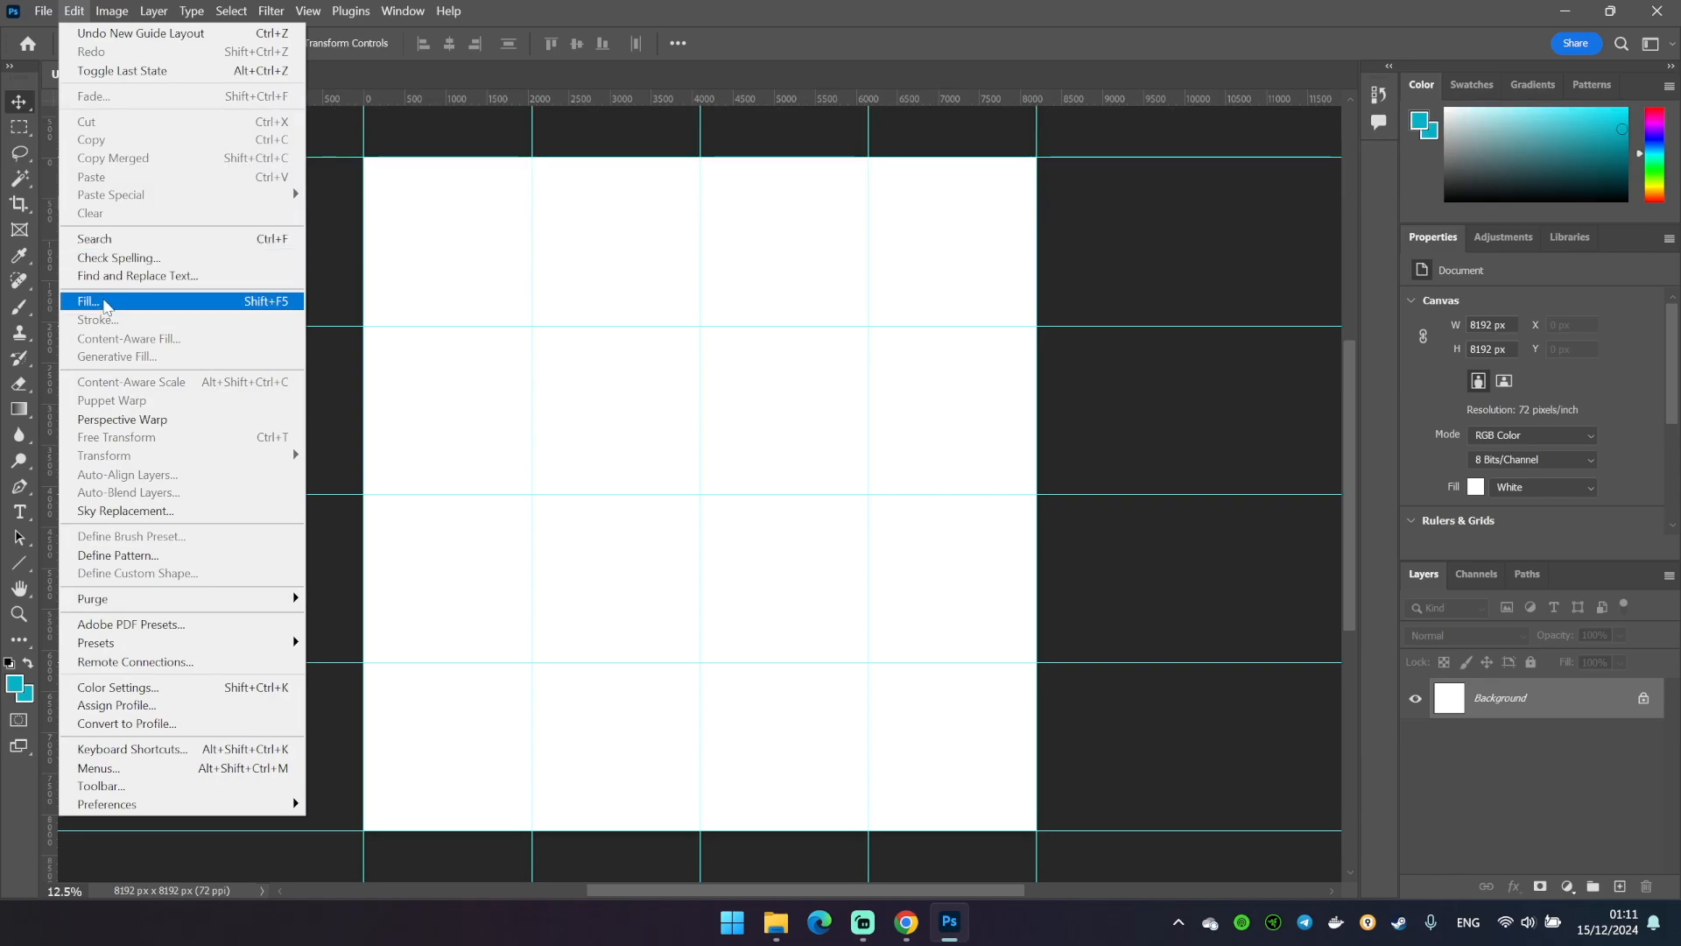
{"action": "left_click", "coordinate": [86, 302]}
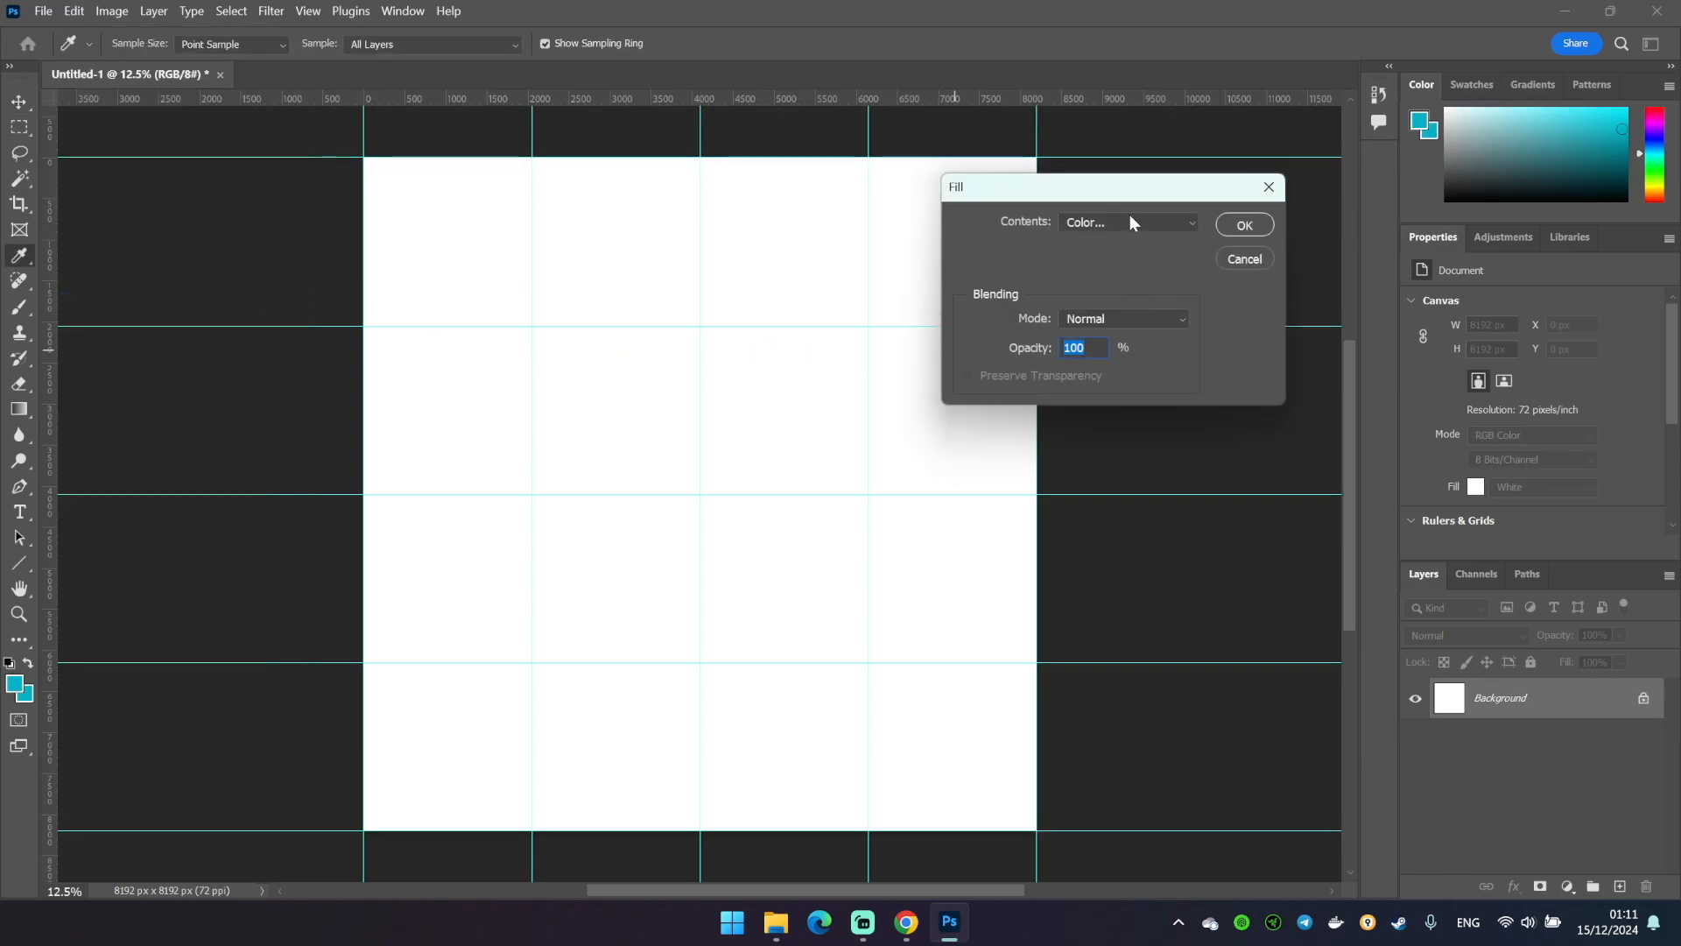
{"action": "left_click", "coordinate": [1127, 223]}
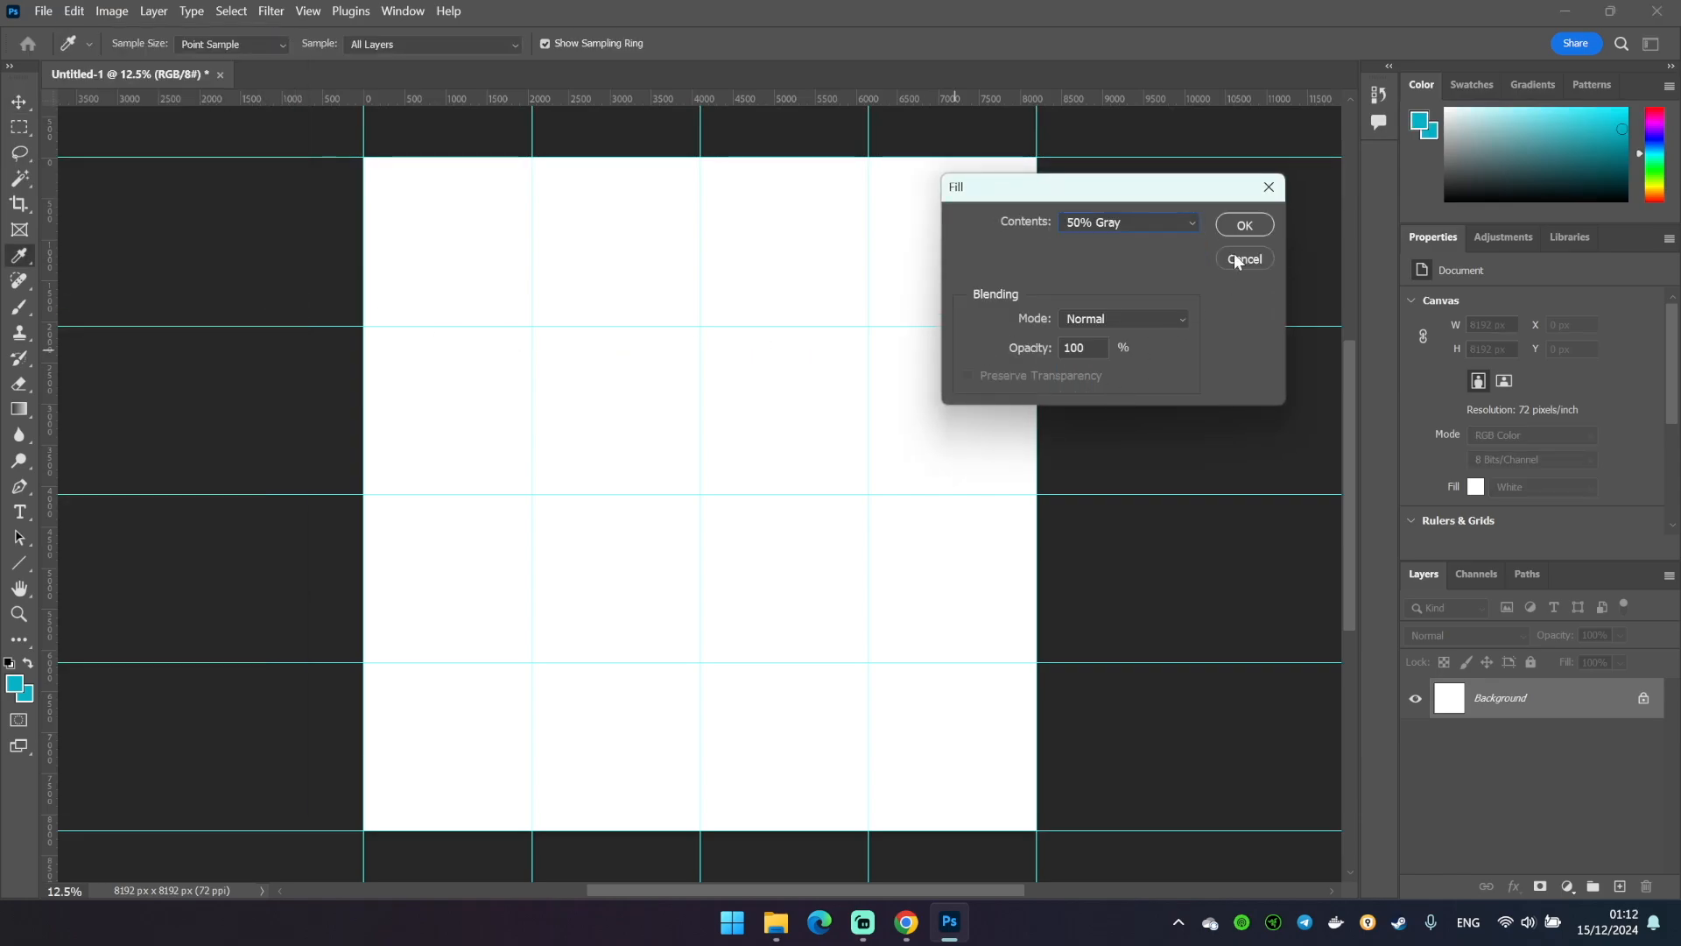
{"action": "left_click", "coordinate": [1243, 224]}
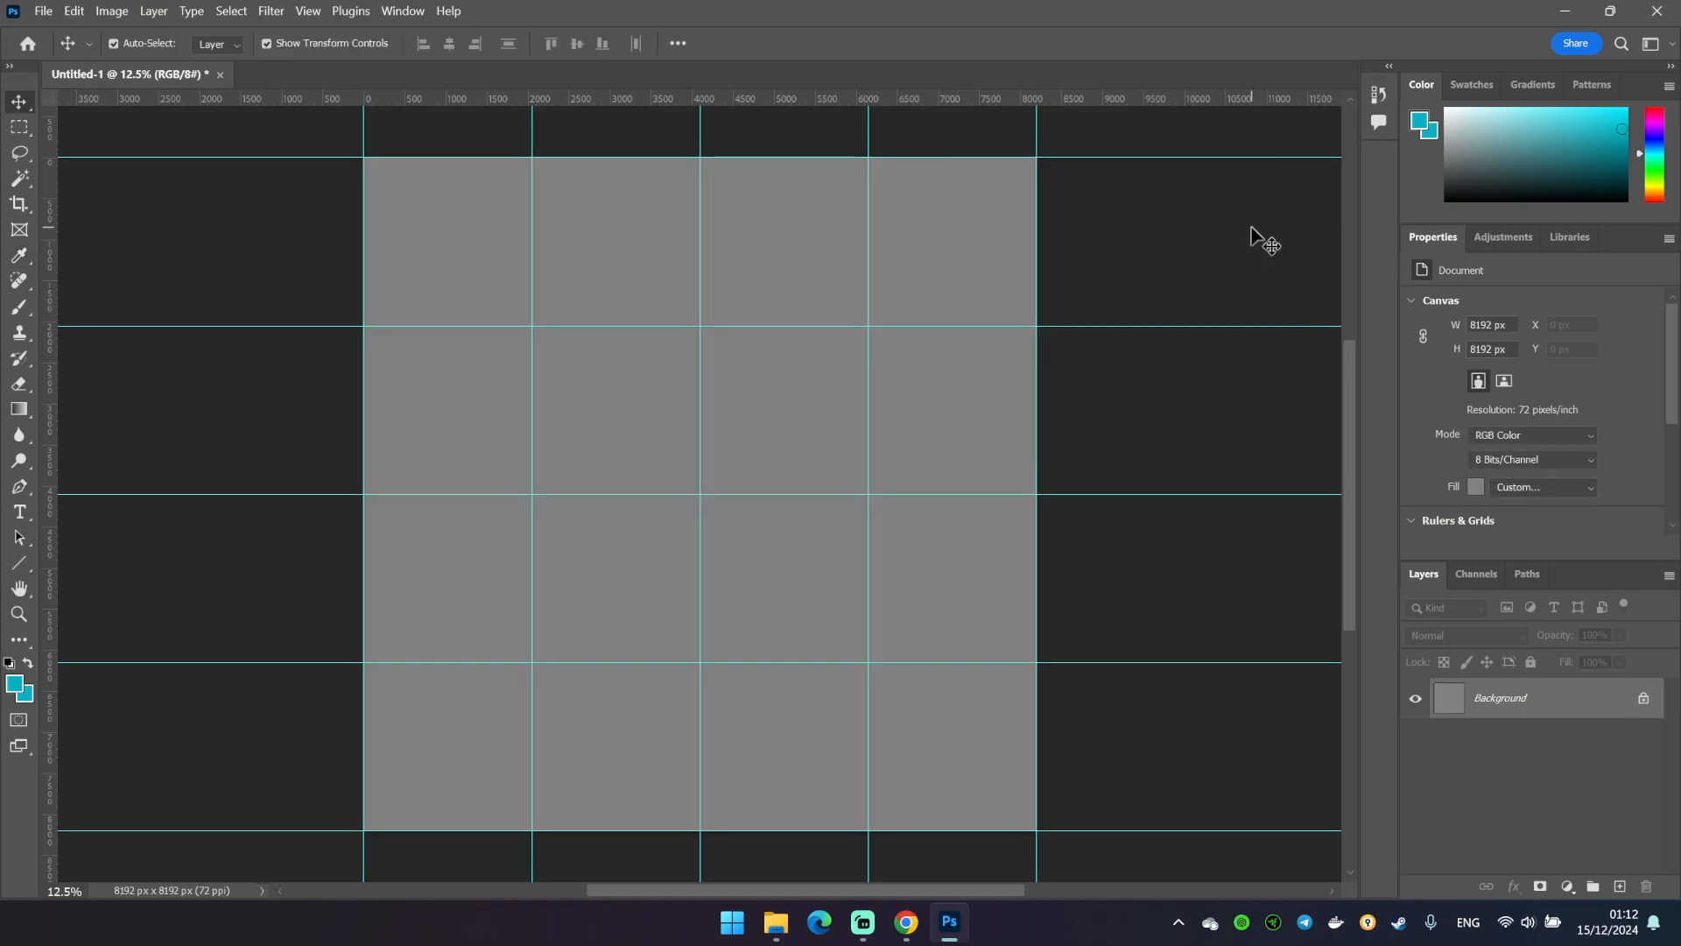
{"action": "mouse_move", "coordinate": [918, 655]}
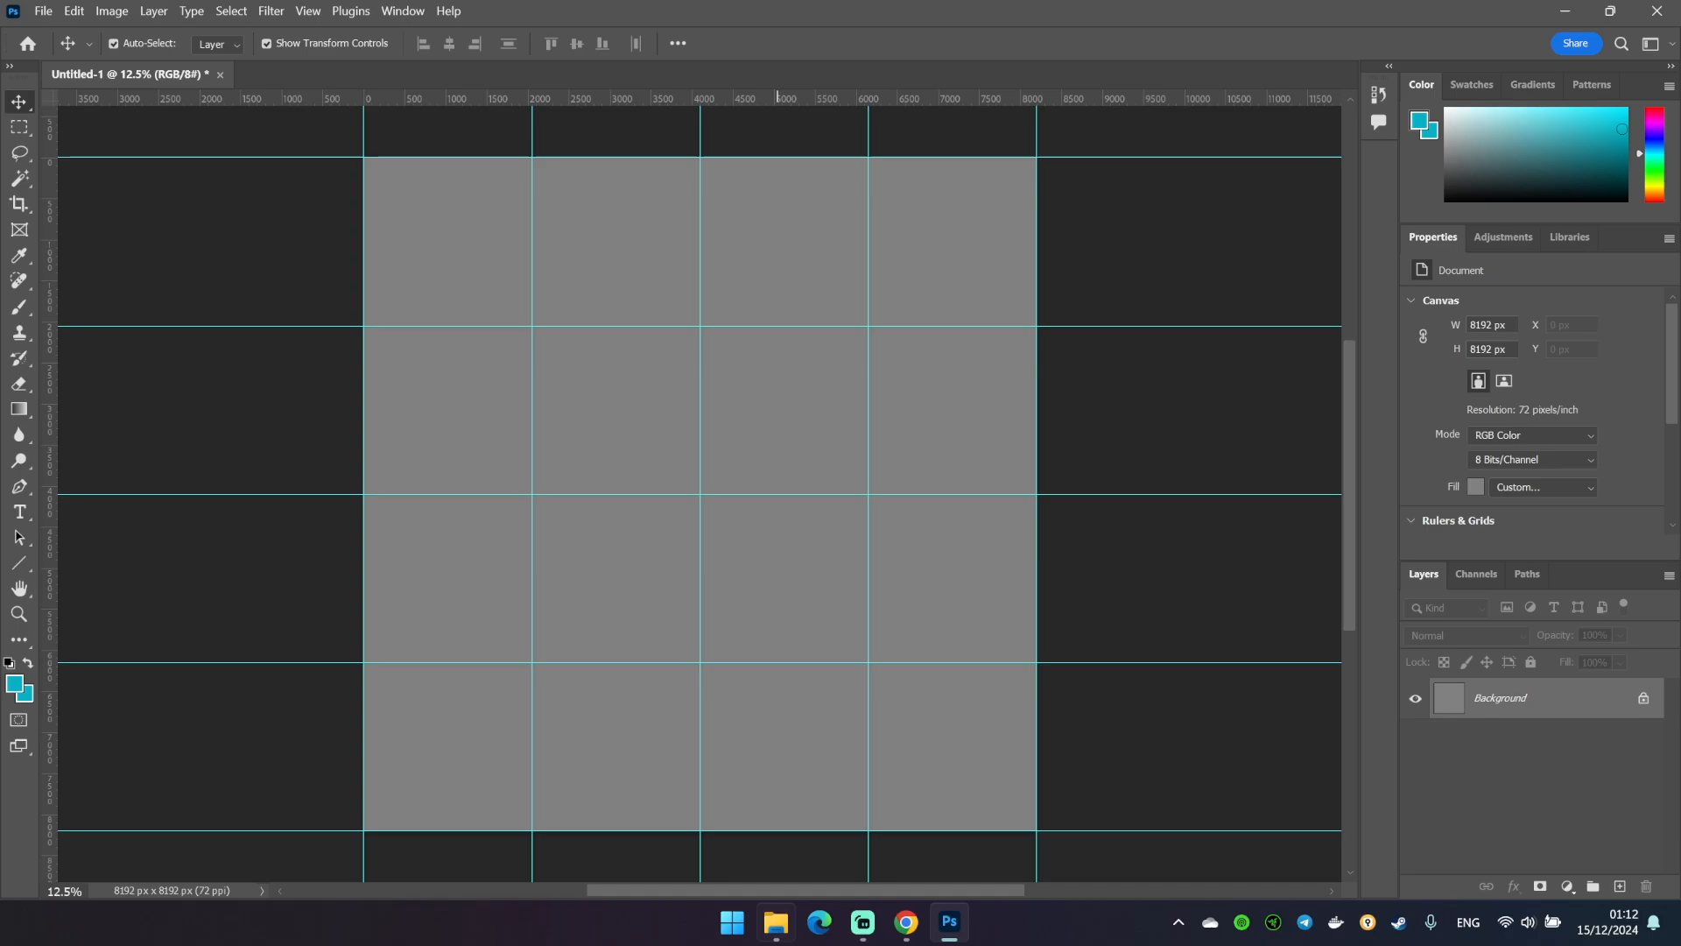
Browse into map\data and pick a weight preview PNG to import
{"action": "left_click", "coordinate": [775, 921]}
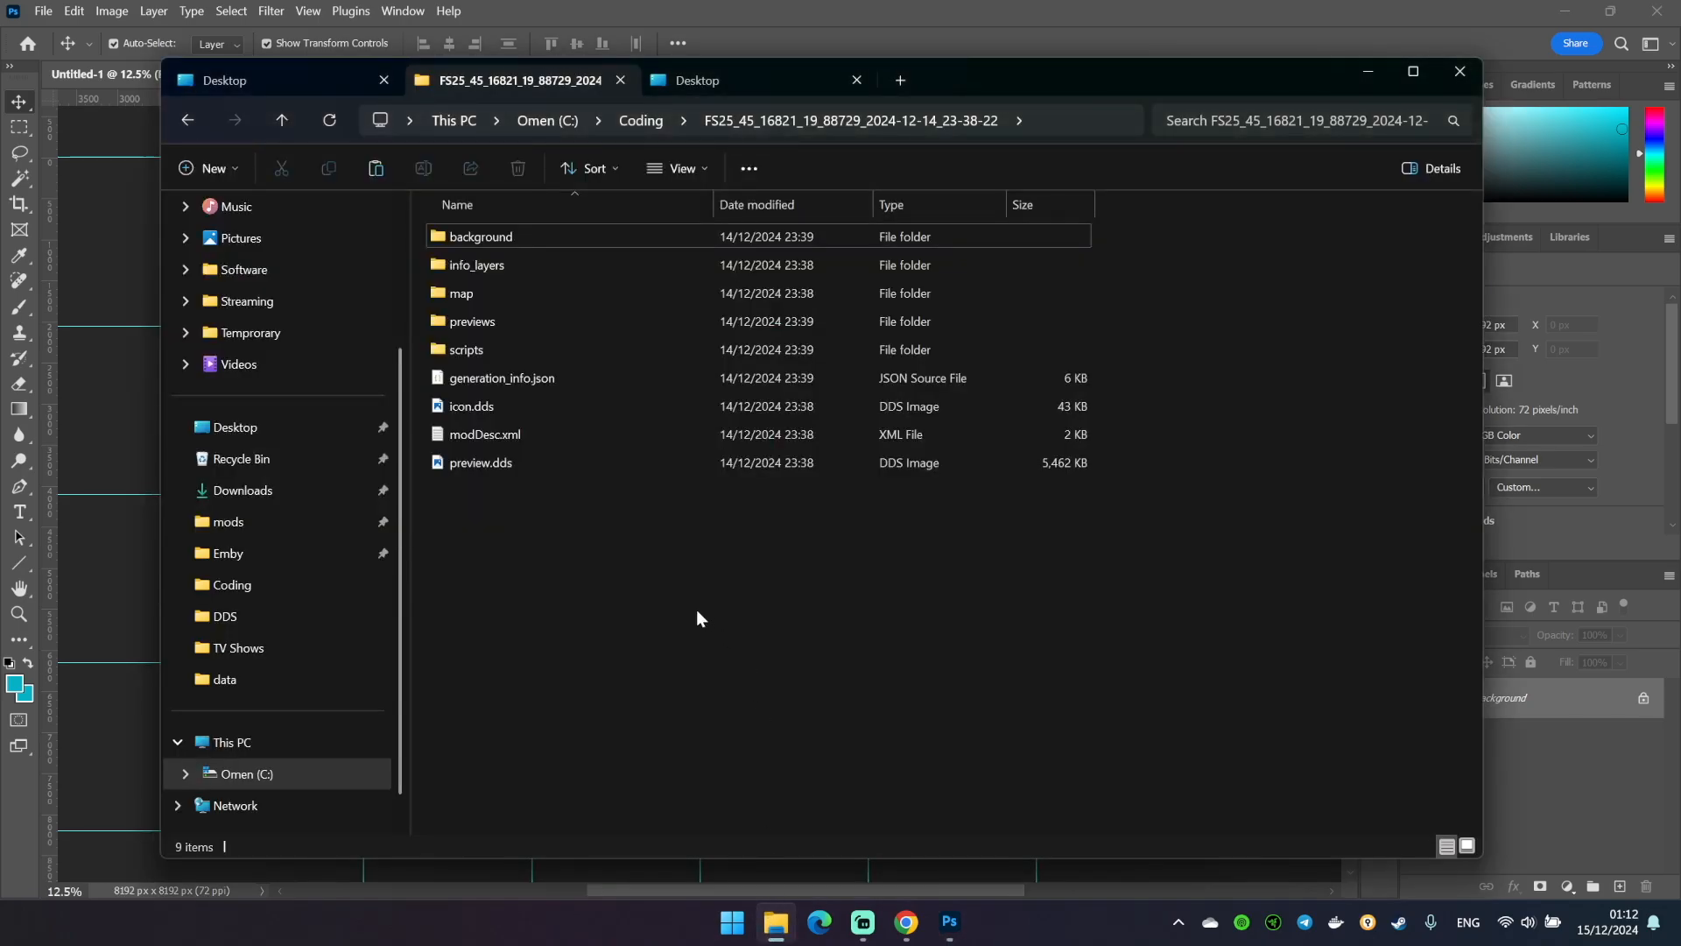
{"action": "double_click", "coordinate": [459, 294]}
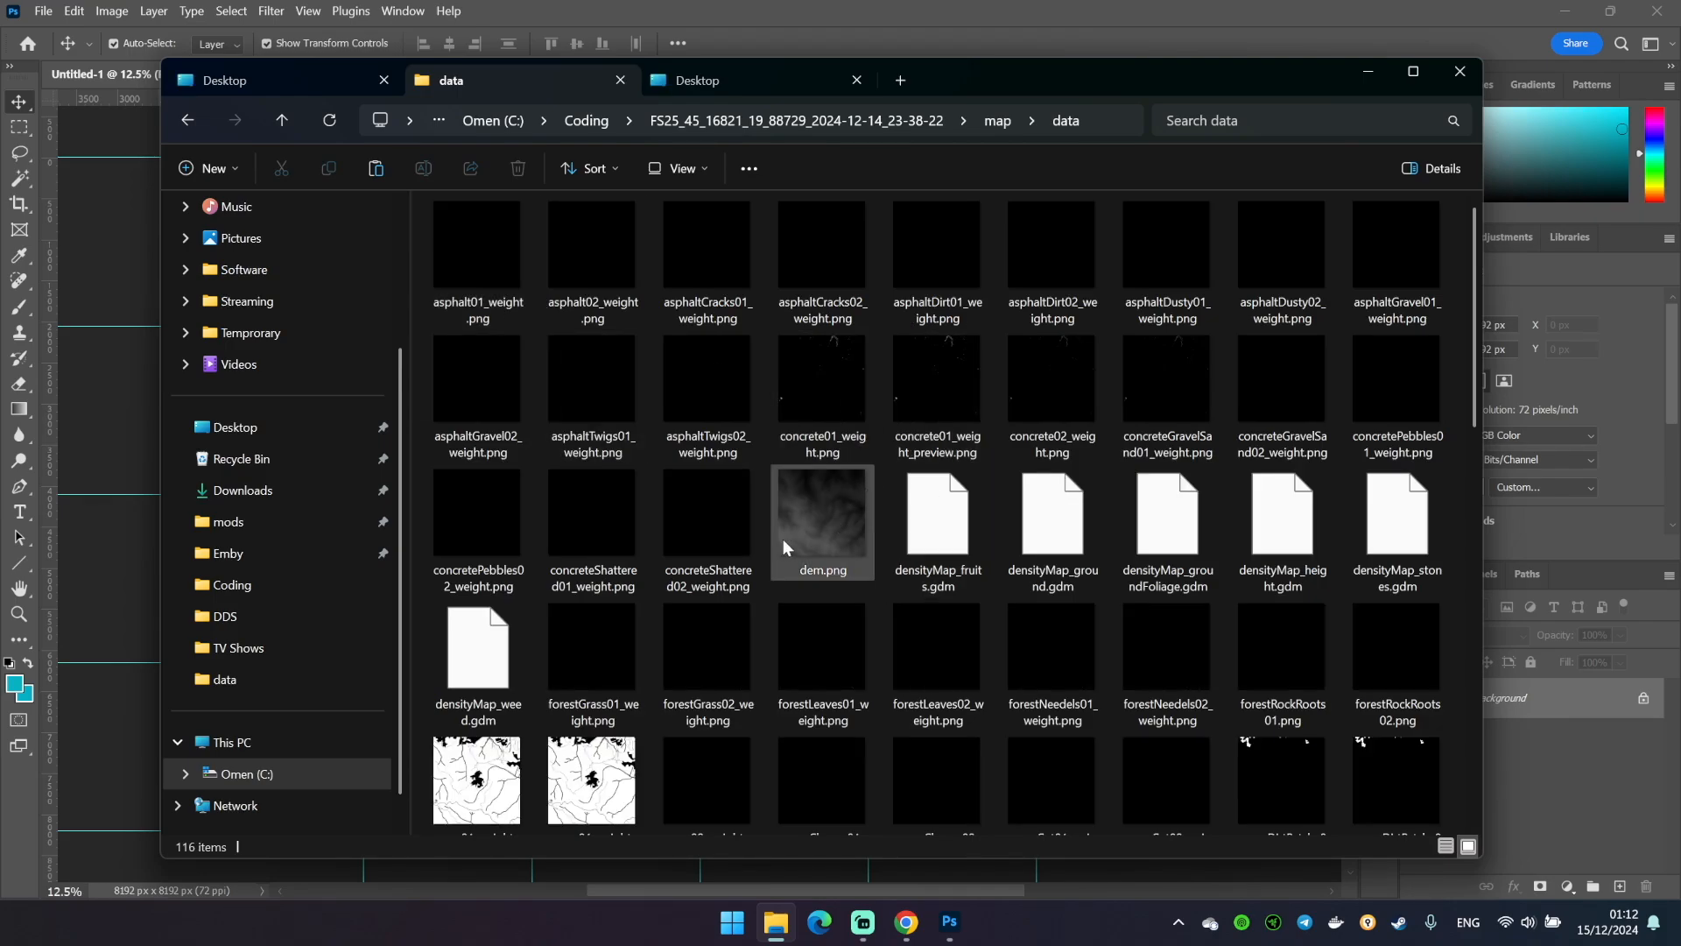
{"action": "scroll", "scroll_direction": "down", "scroll_amount": 3}
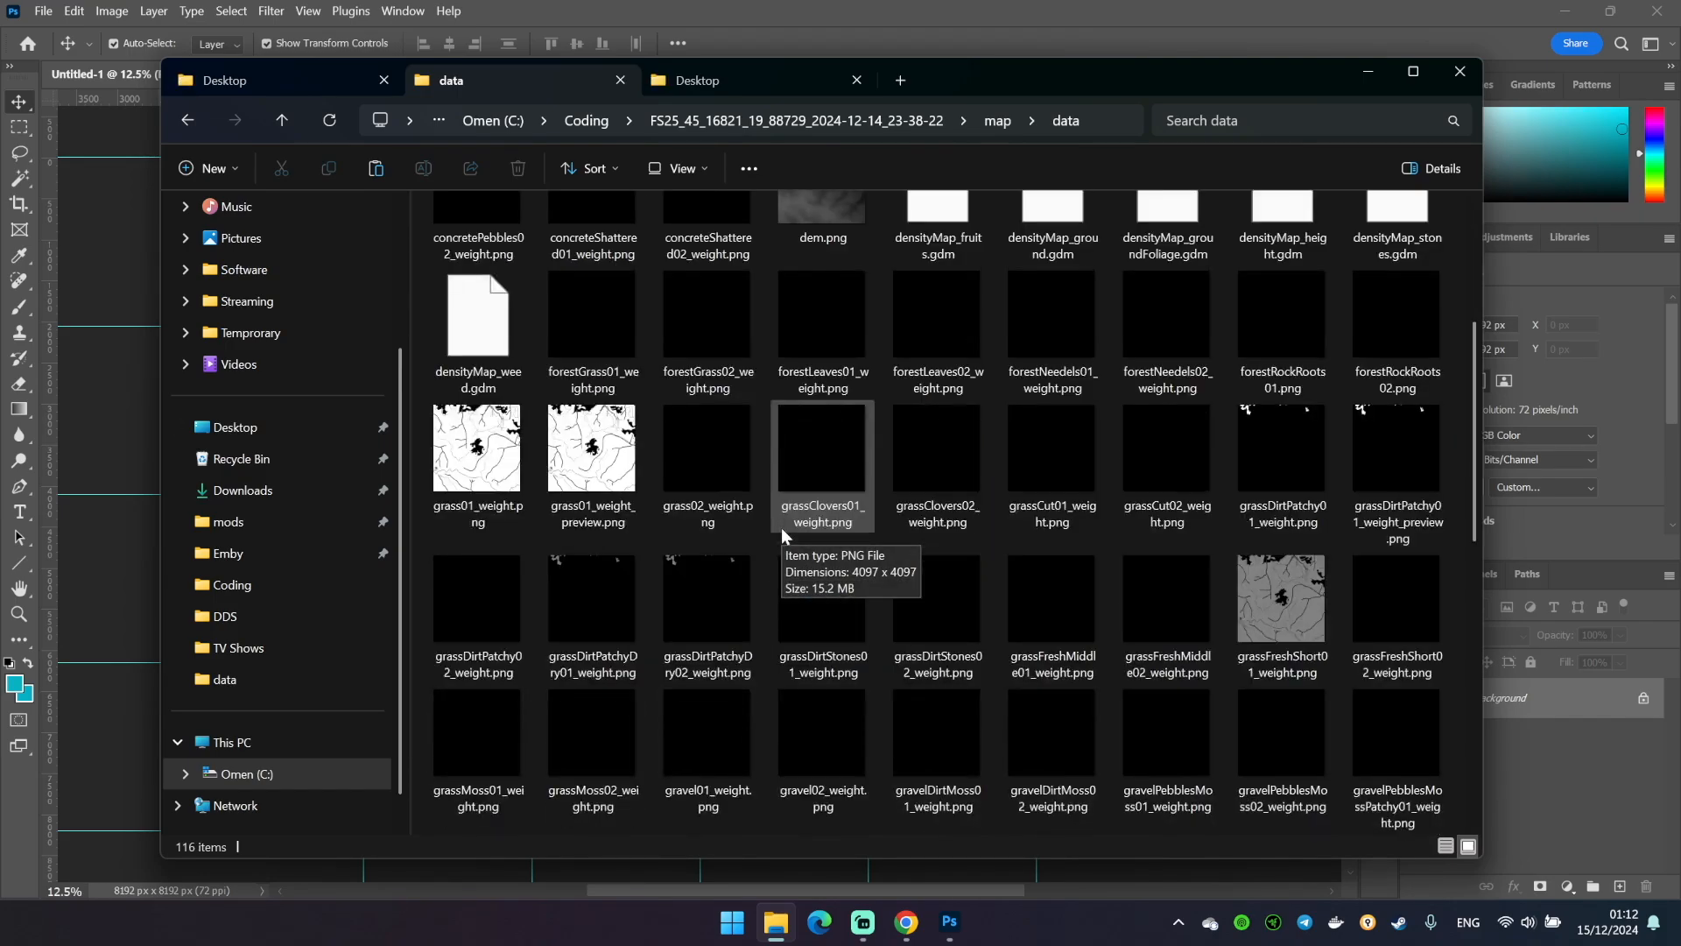
{"action": "scroll", "scroll_direction": "down", "scroll_amount": 3}
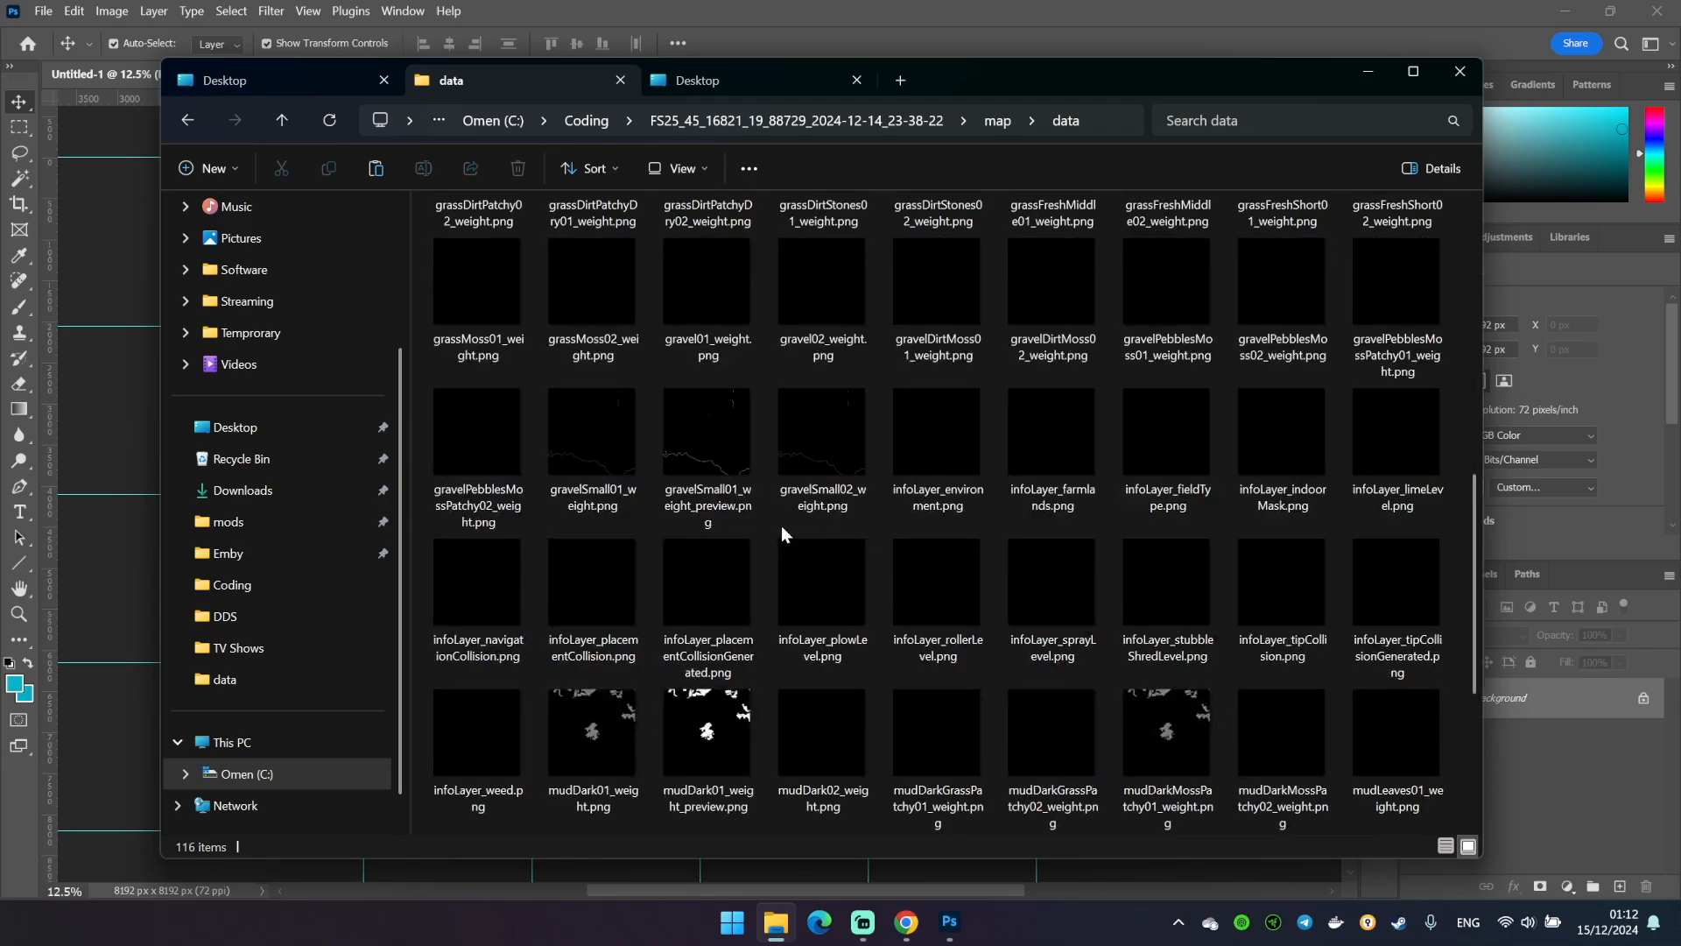
{"action": "scroll", "scroll_direction": "down", "scroll_amount": 3}
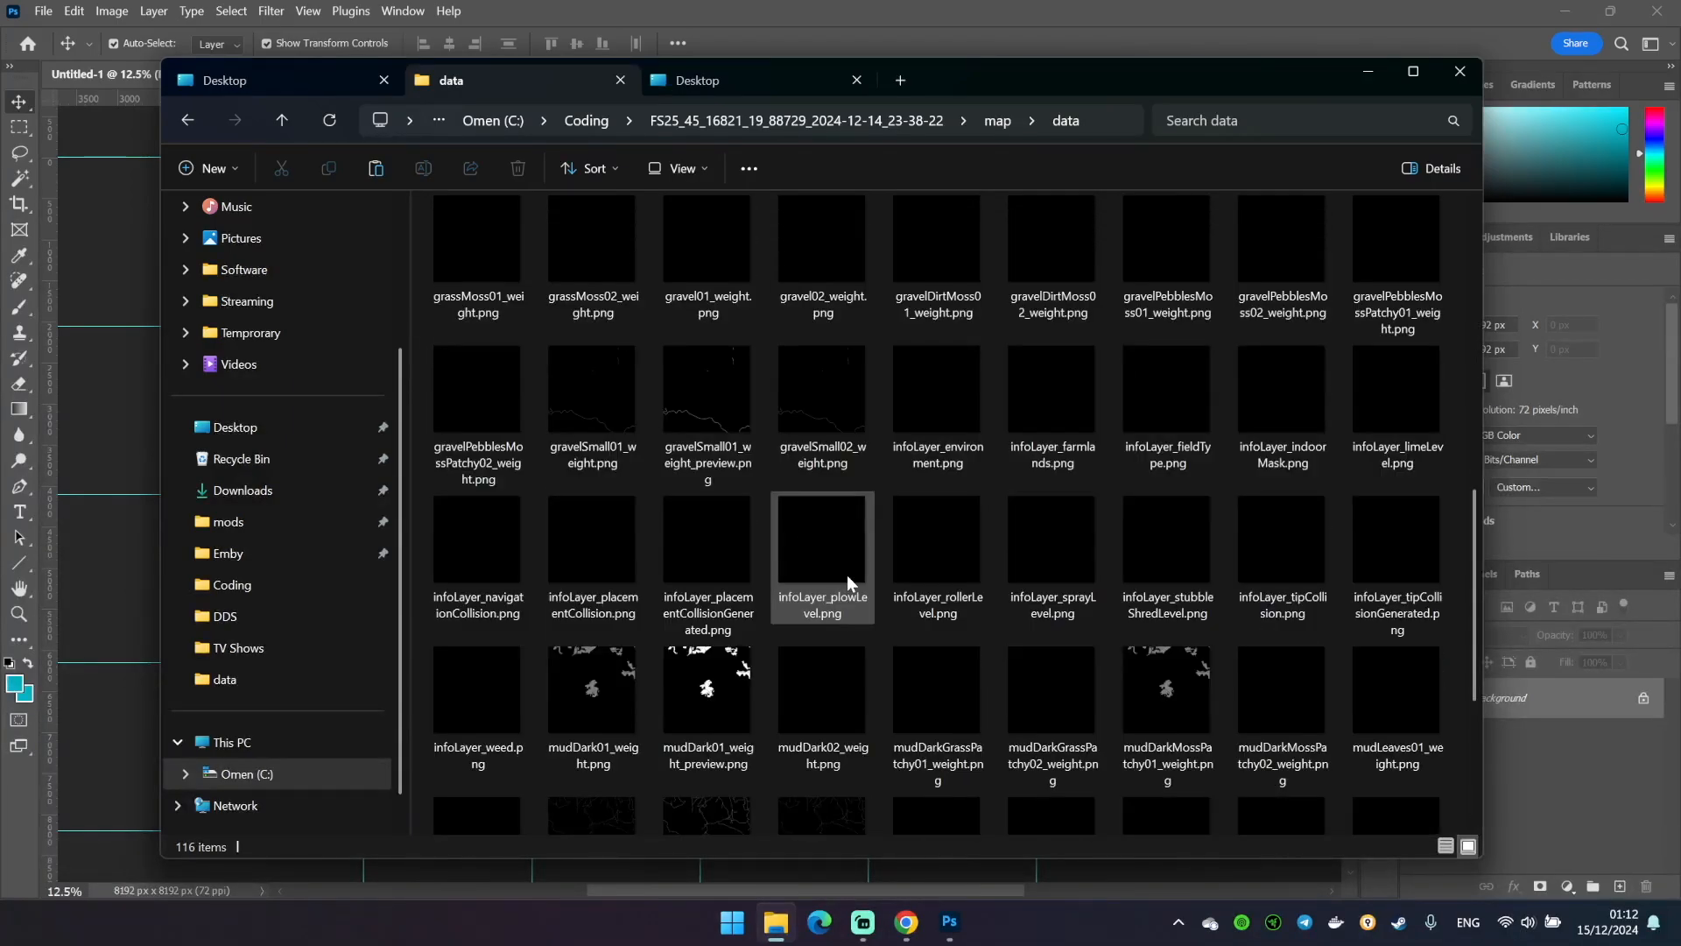
{"action": "left_click", "coordinate": [707, 543]}
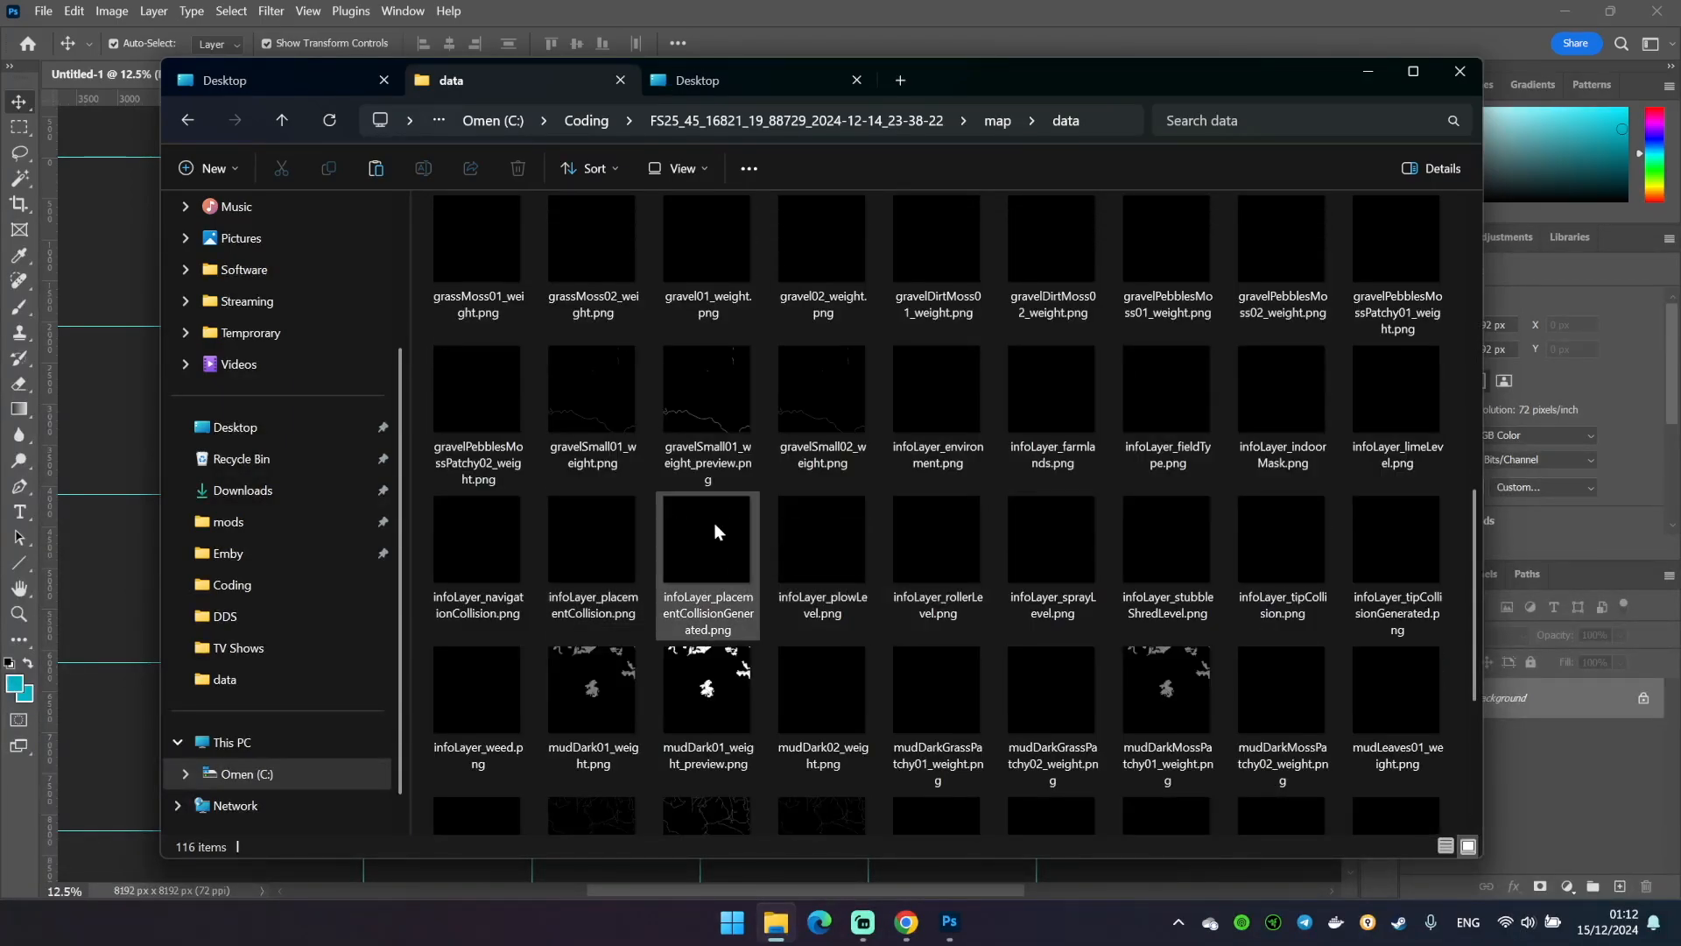
{"action": "mouse_move", "coordinate": [722, 421]}
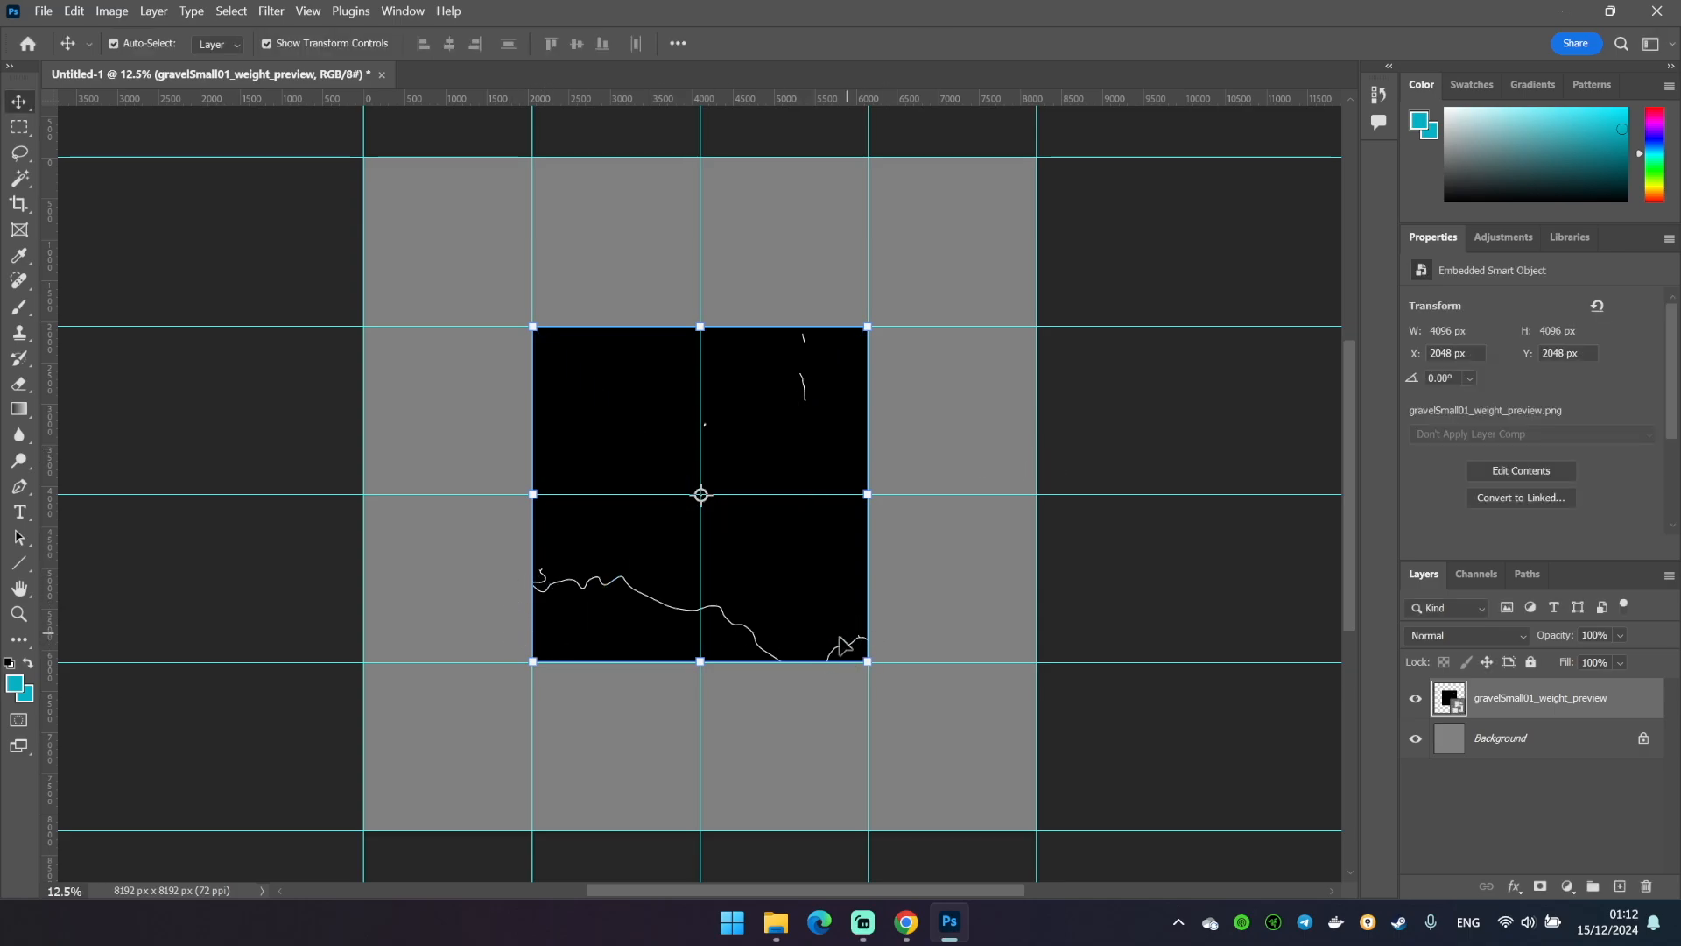
{"action": "mouse_move", "coordinate": [19, 182]}
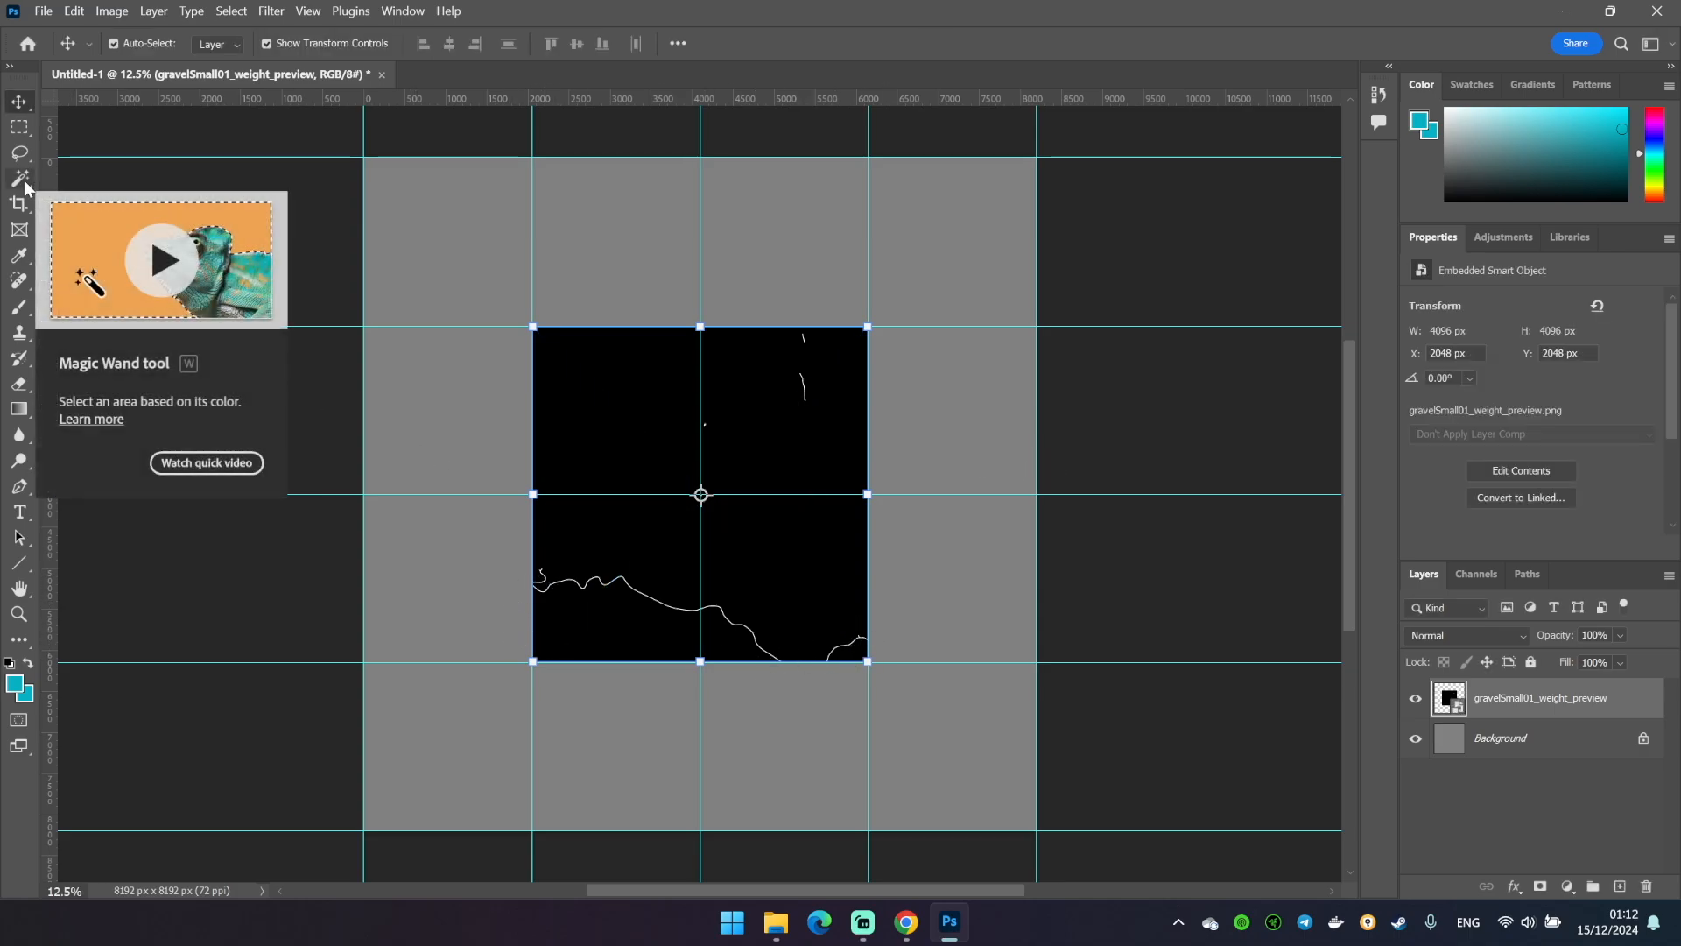
Magic Wand the black background of the gravel preview and remove it
{"action": "left_click", "coordinate": [20, 179]}
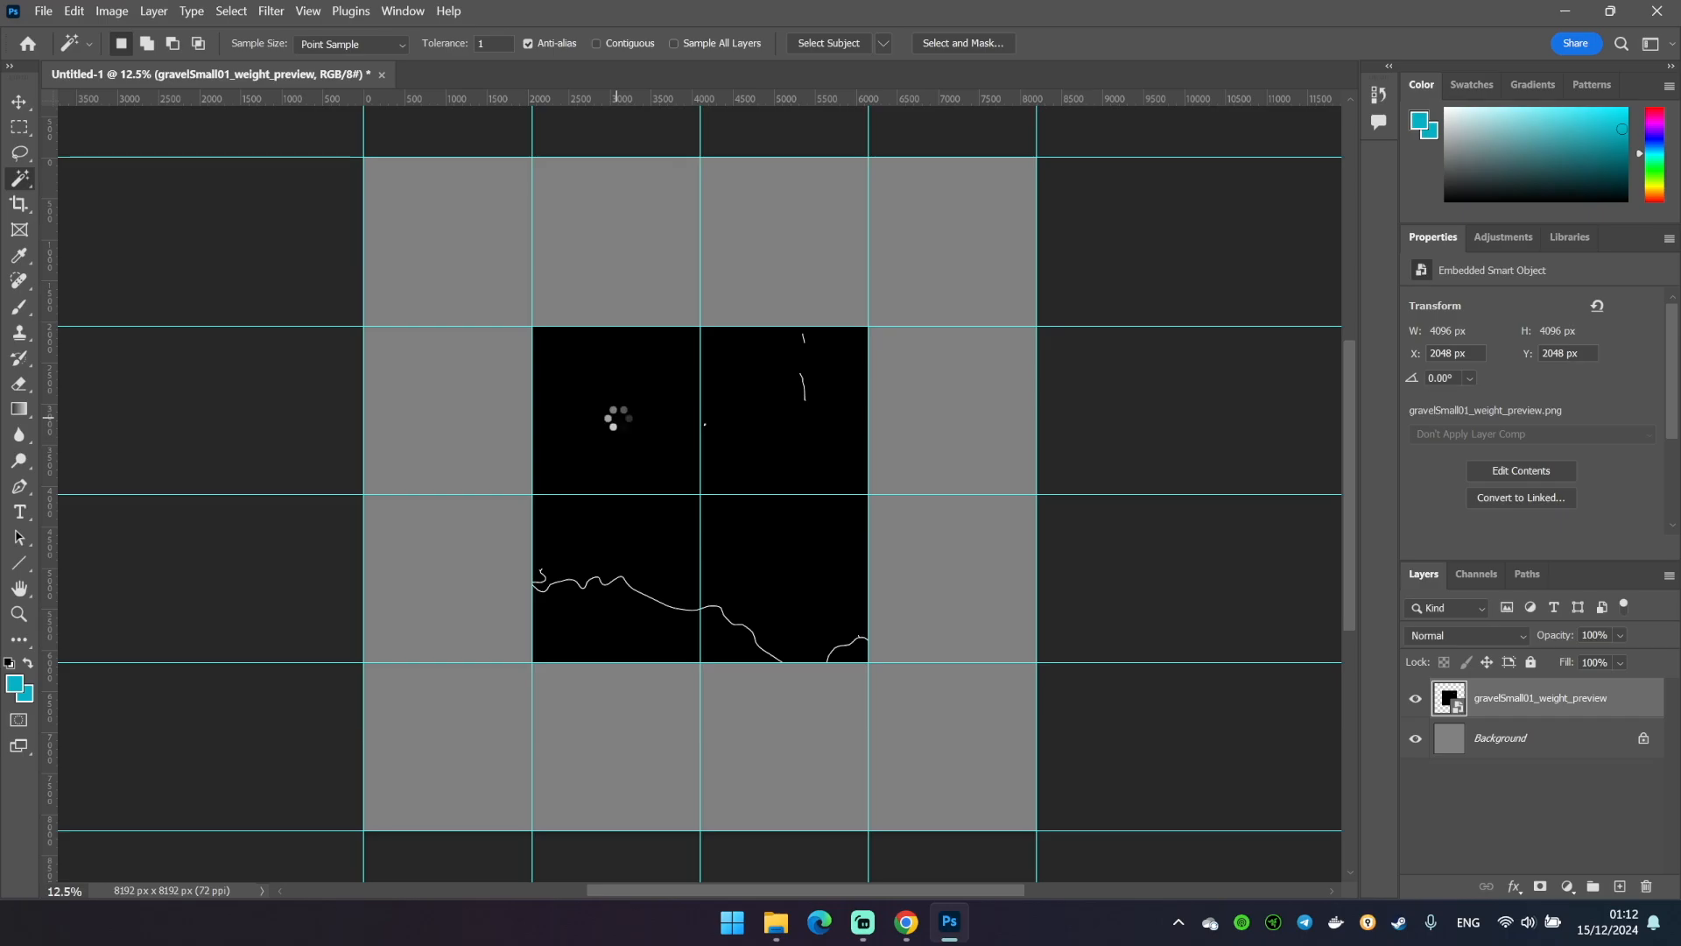
{"action": "left_click", "coordinate": [617, 425]}
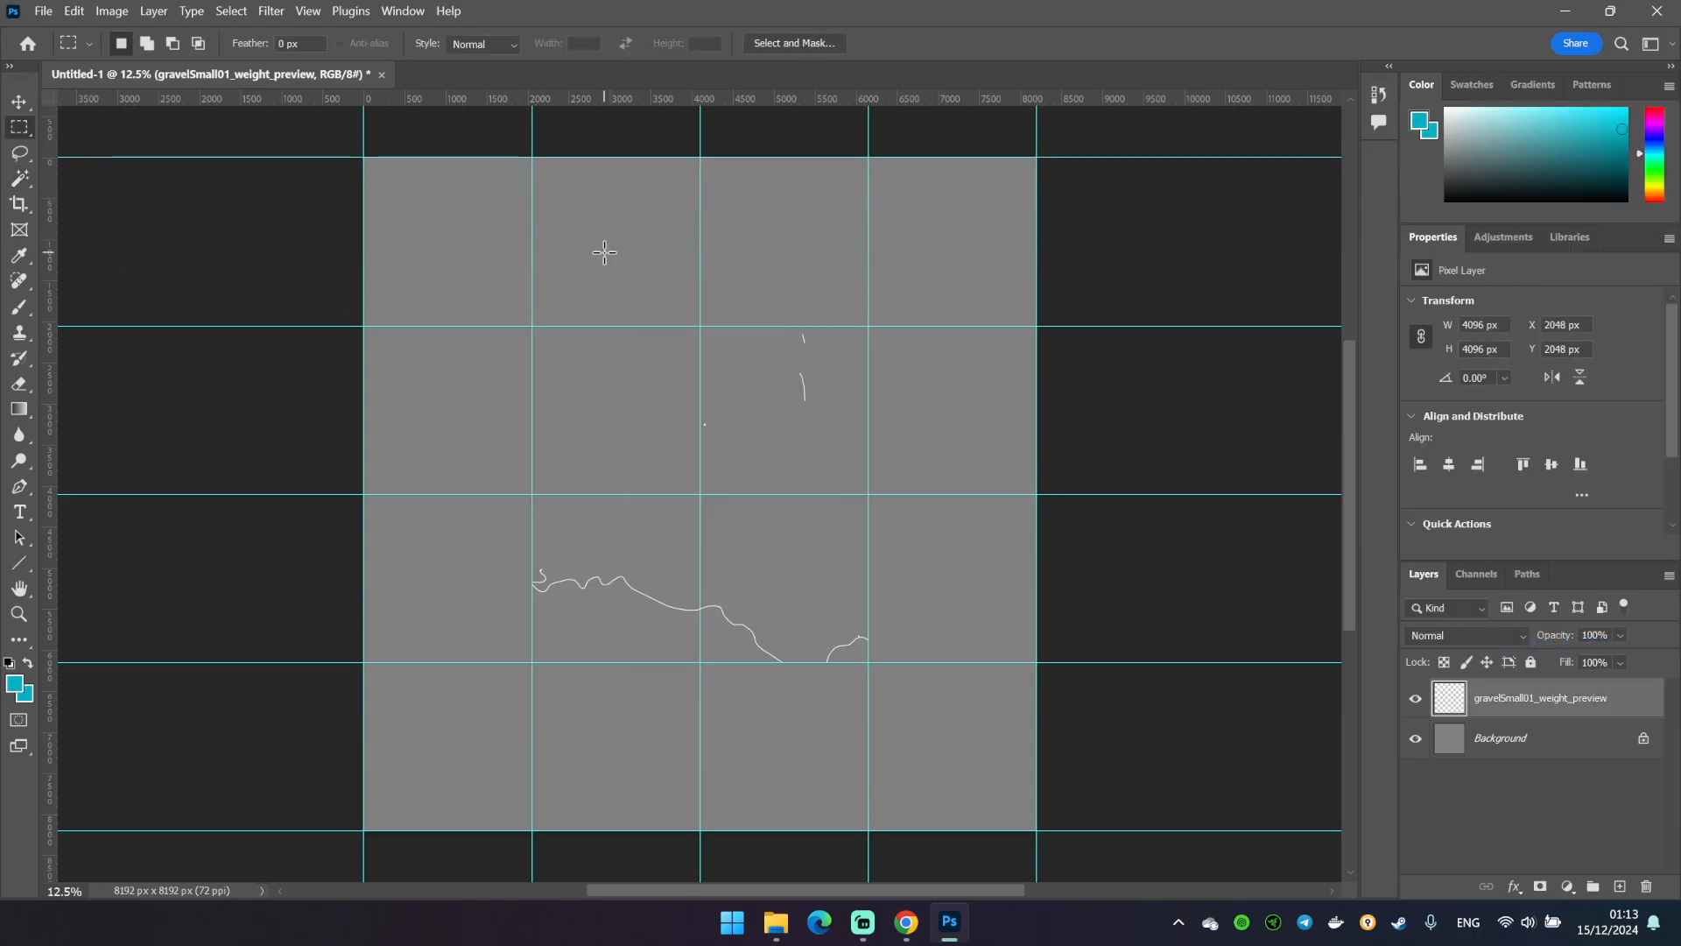
{"action": "right_click", "coordinate": [1541, 697]}
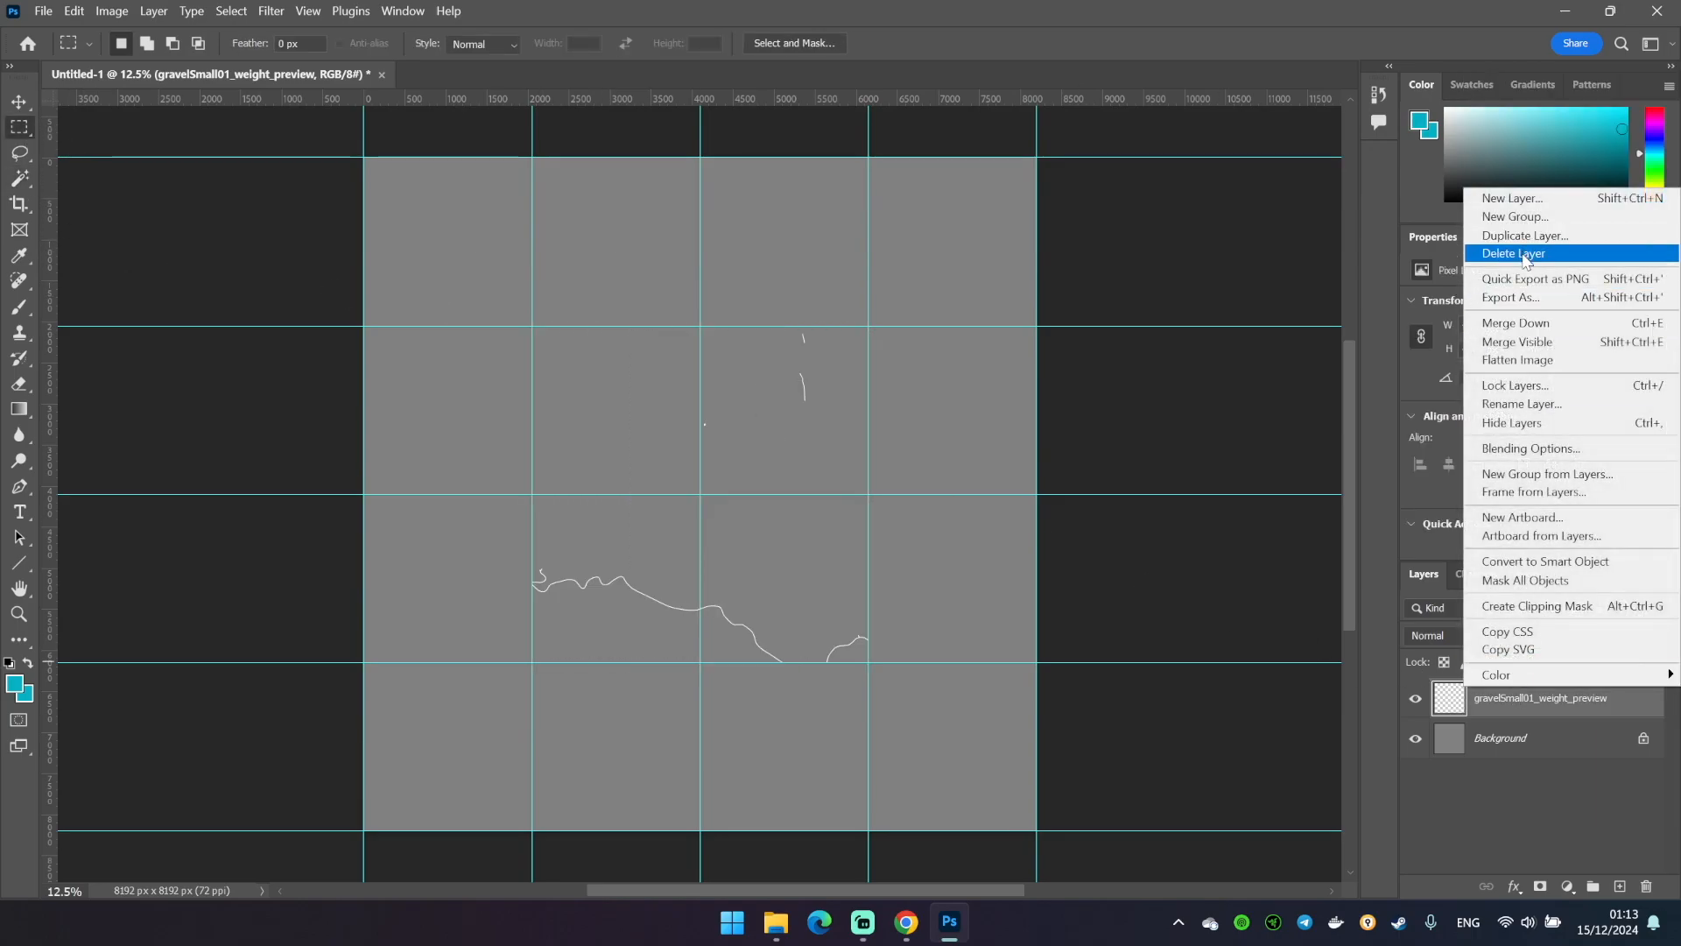
{"action": "mouse_move", "coordinate": [1541, 323]}
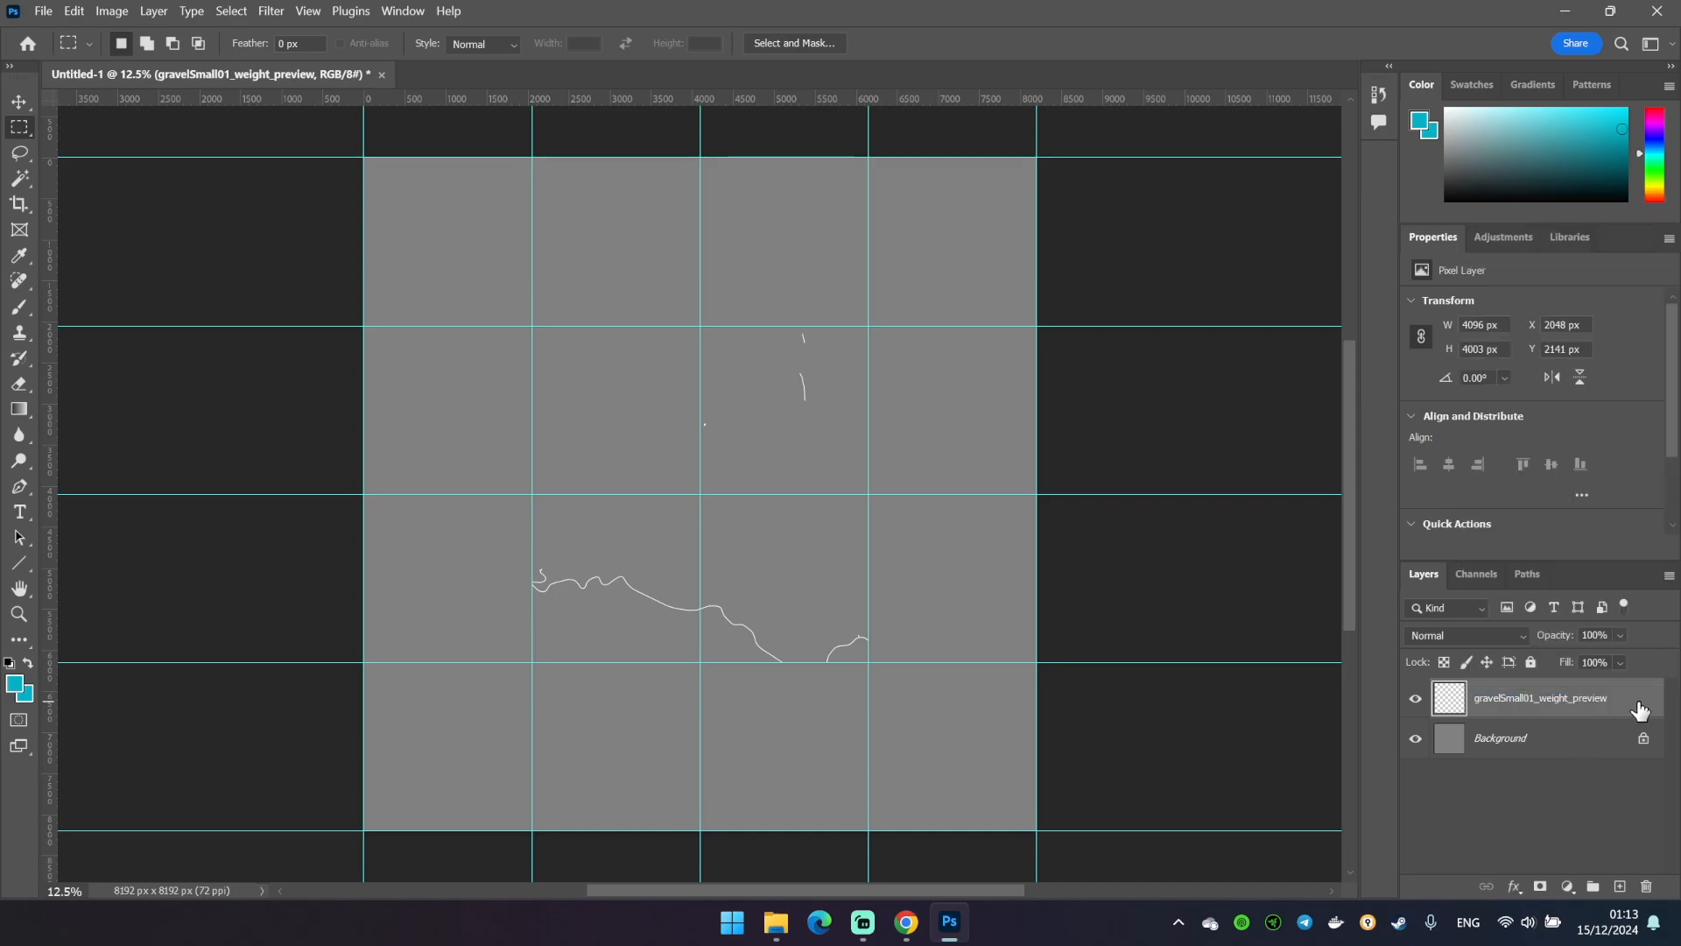
Give the gravel layer an olive Color Overlay in Layer Style
{"action": "double_click", "coordinate": [1541, 697]}
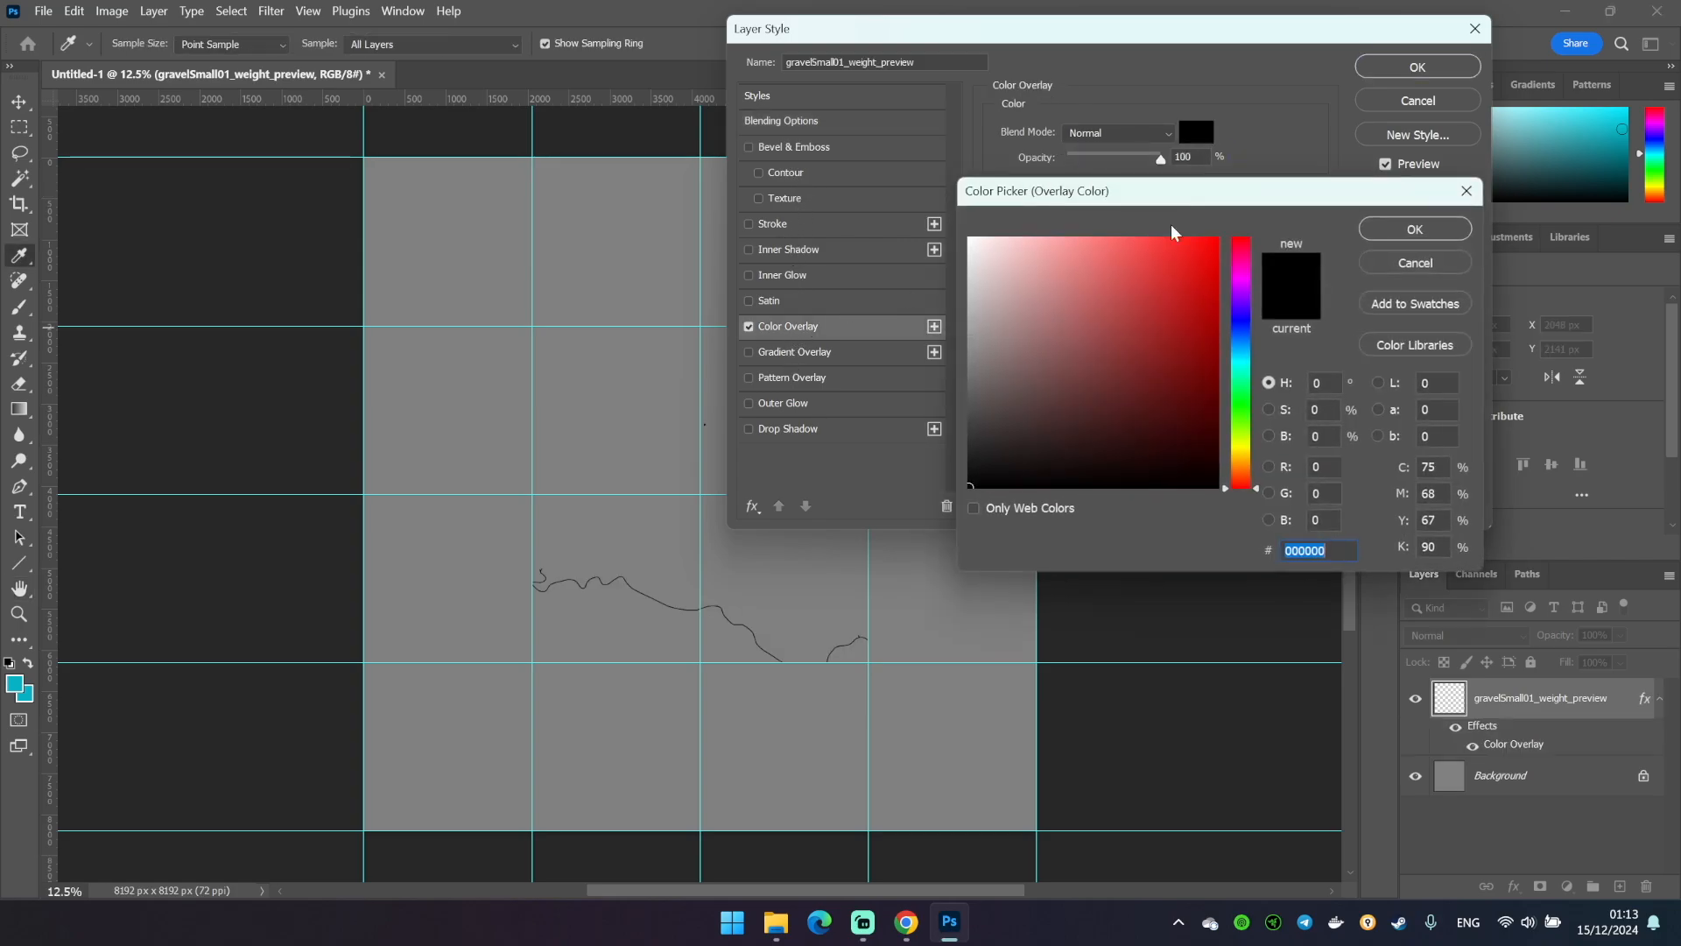
{"action": "left_click", "coordinate": [1240, 348]}
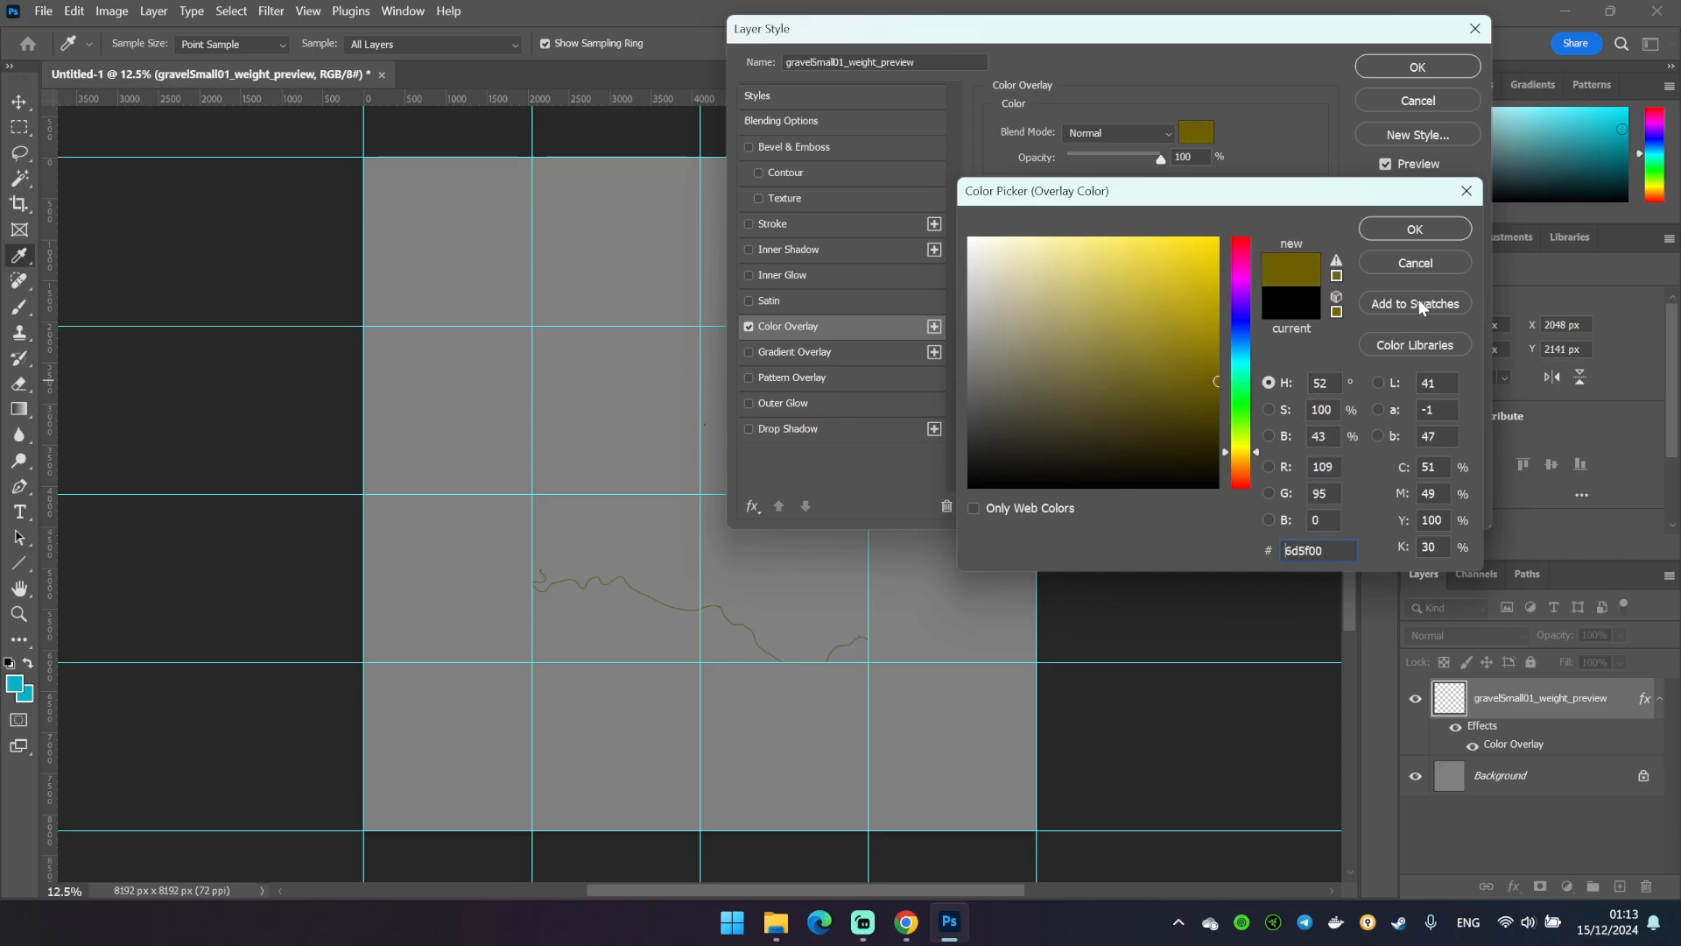
{"action": "left_click", "coordinate": [1415, 228]}
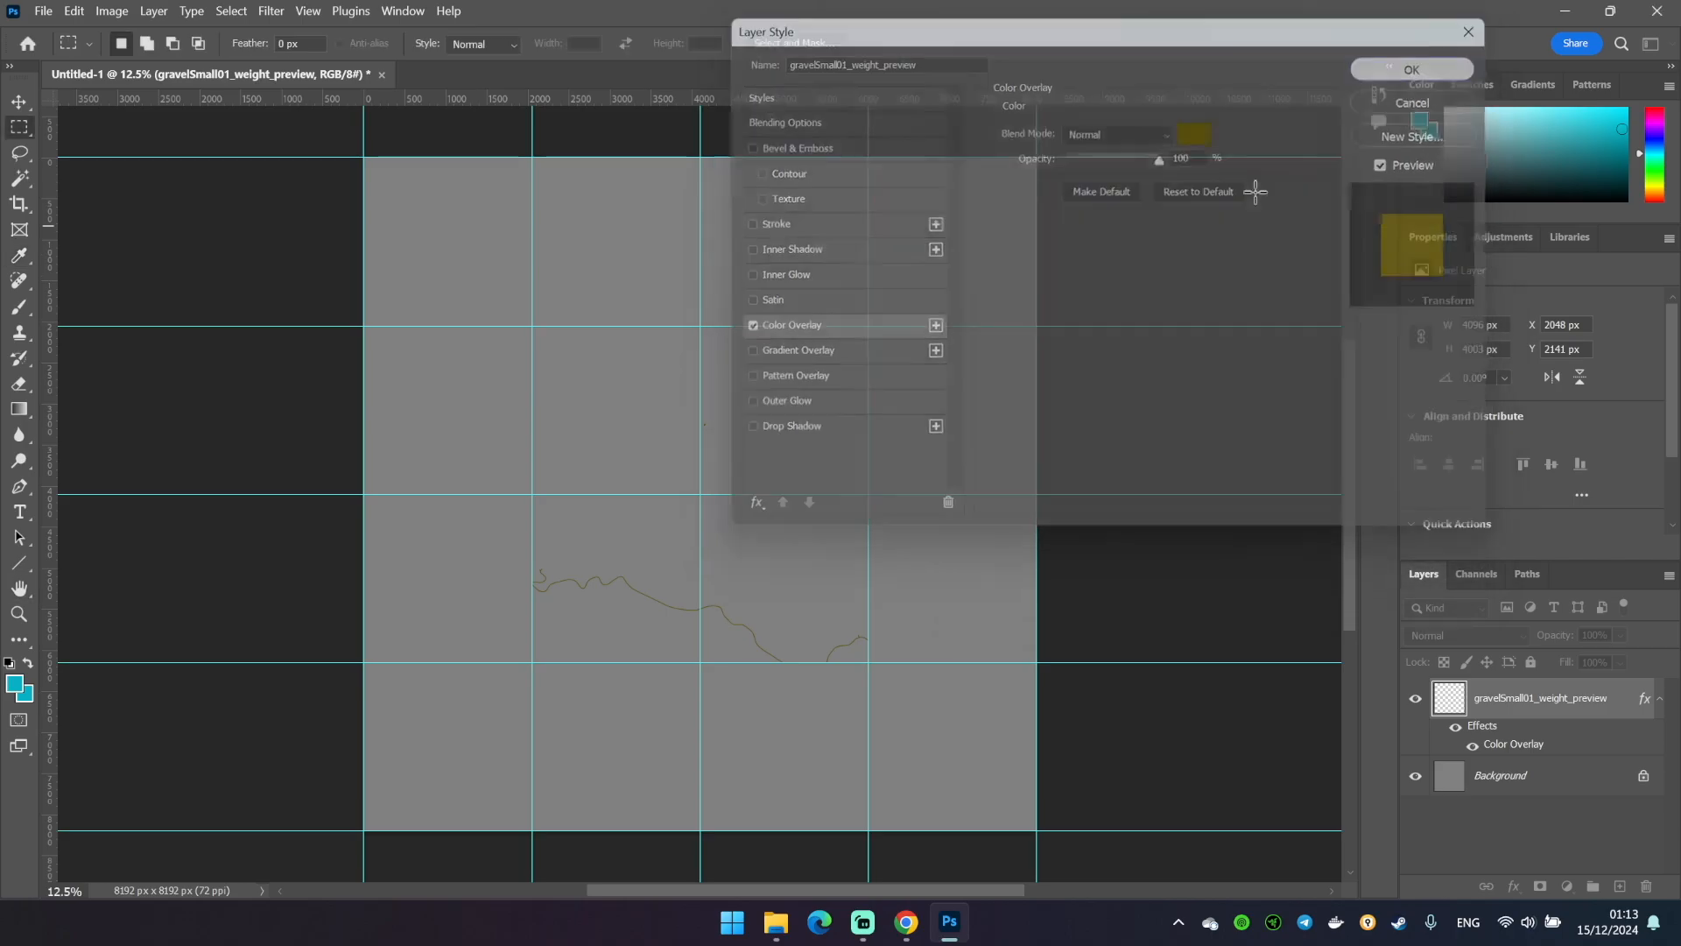
{"action": "left_click", "coordinate": [1413, 68]}
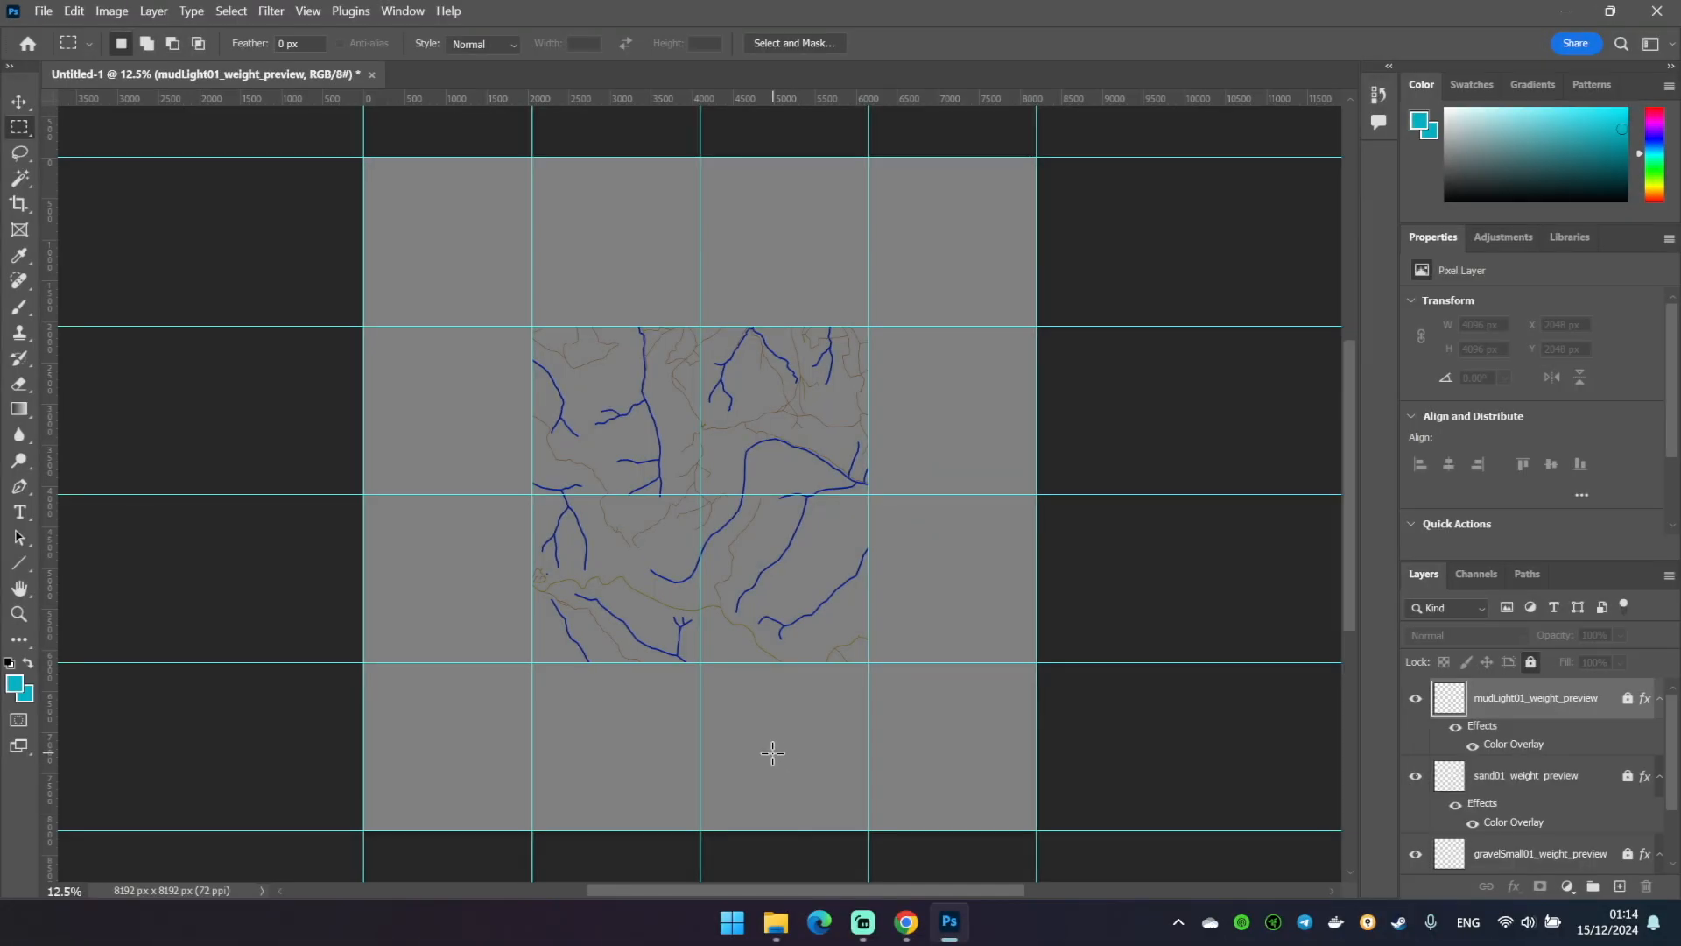
{"action": "mouse_move", "coordinate": [750, 743]}
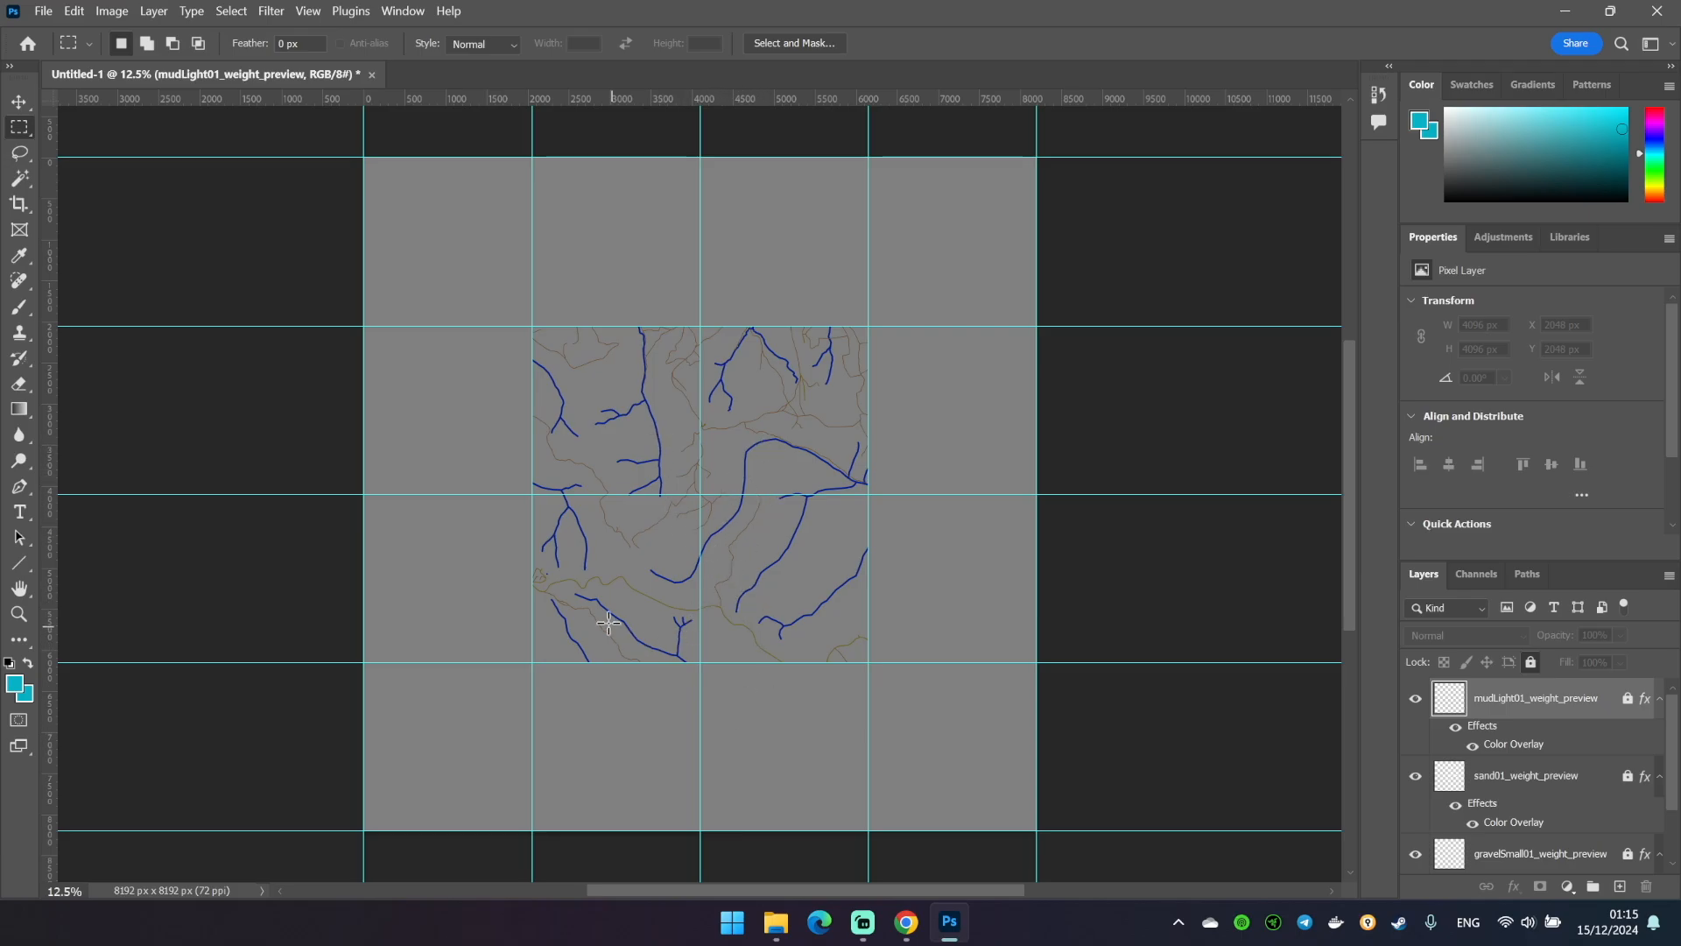
{"action": "mouse_move", "coordinate": [776, 922]}
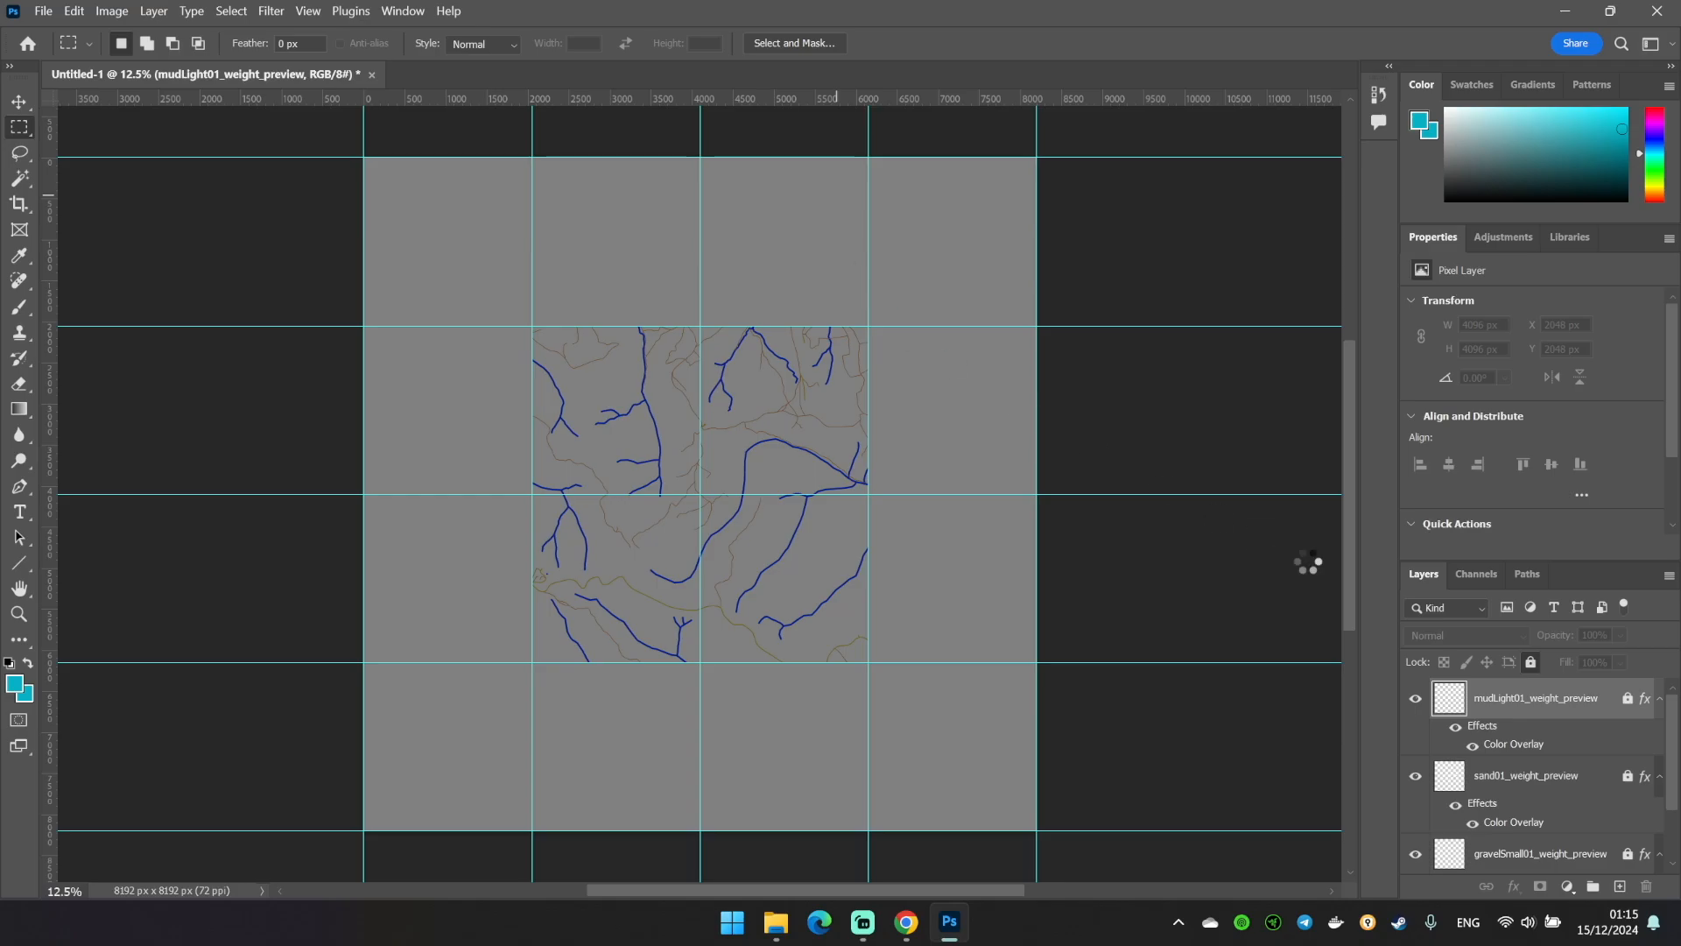
{"action": "mouse_move", "coordinate": [1250, 494]}
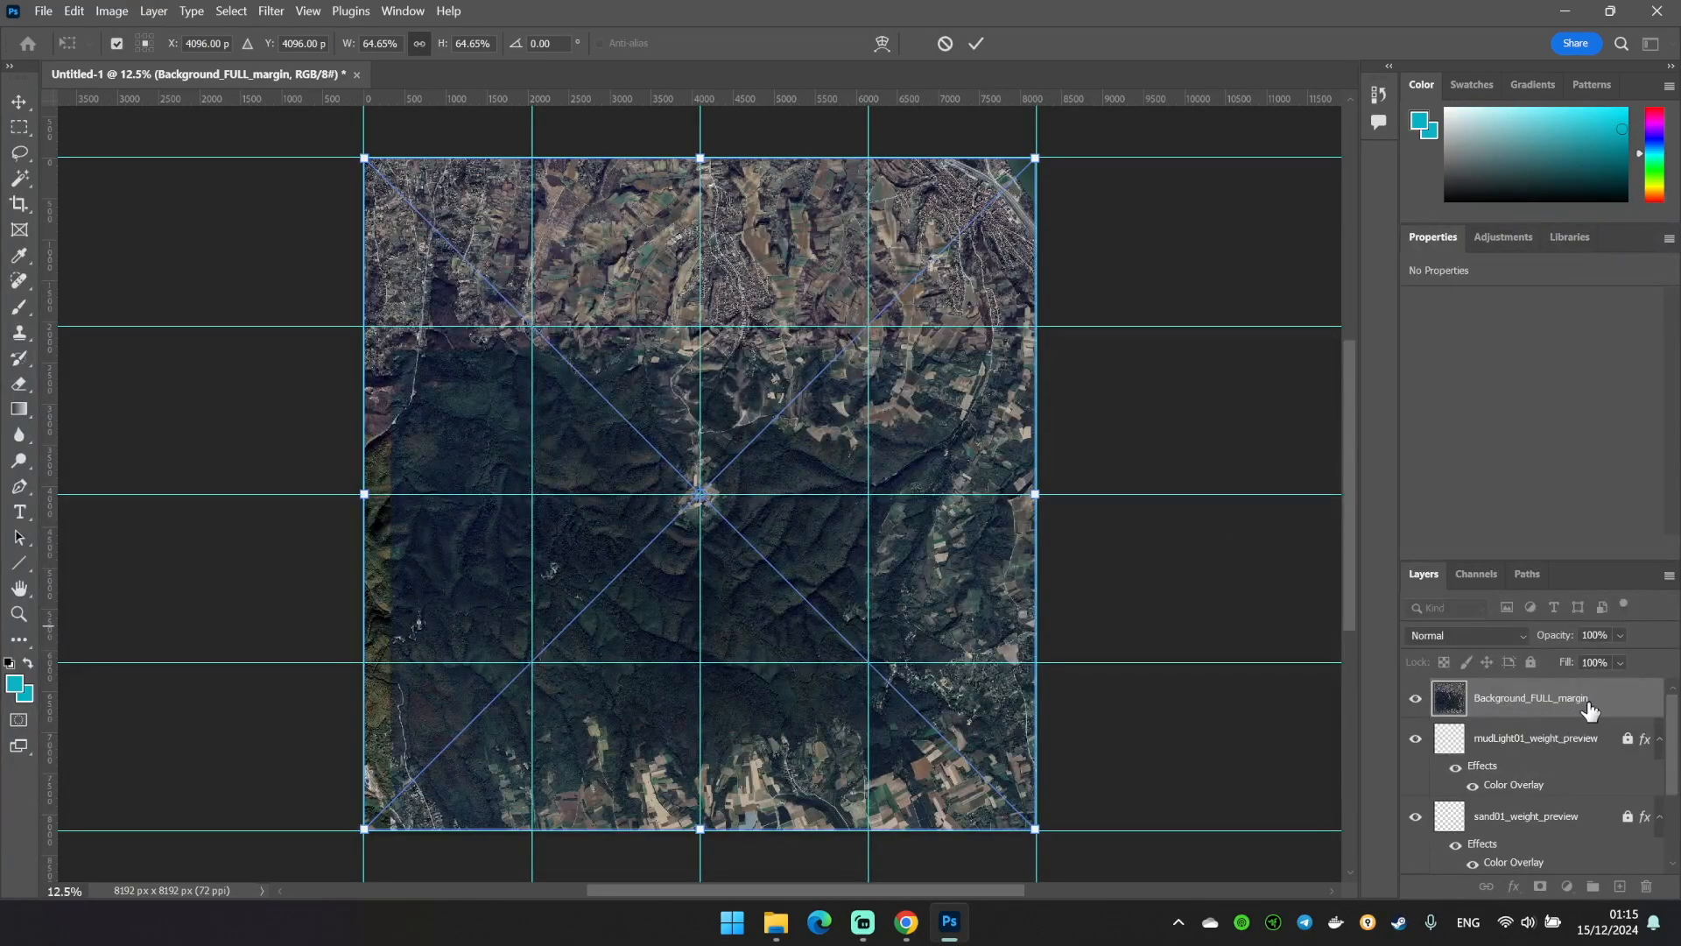
Lower the satellite layer's Fill to 40% and inspect the weight lines showing through
{"action": "left_click_drag", "start_coordinate": [1594, 662], "coordinate": [1593, 662]}
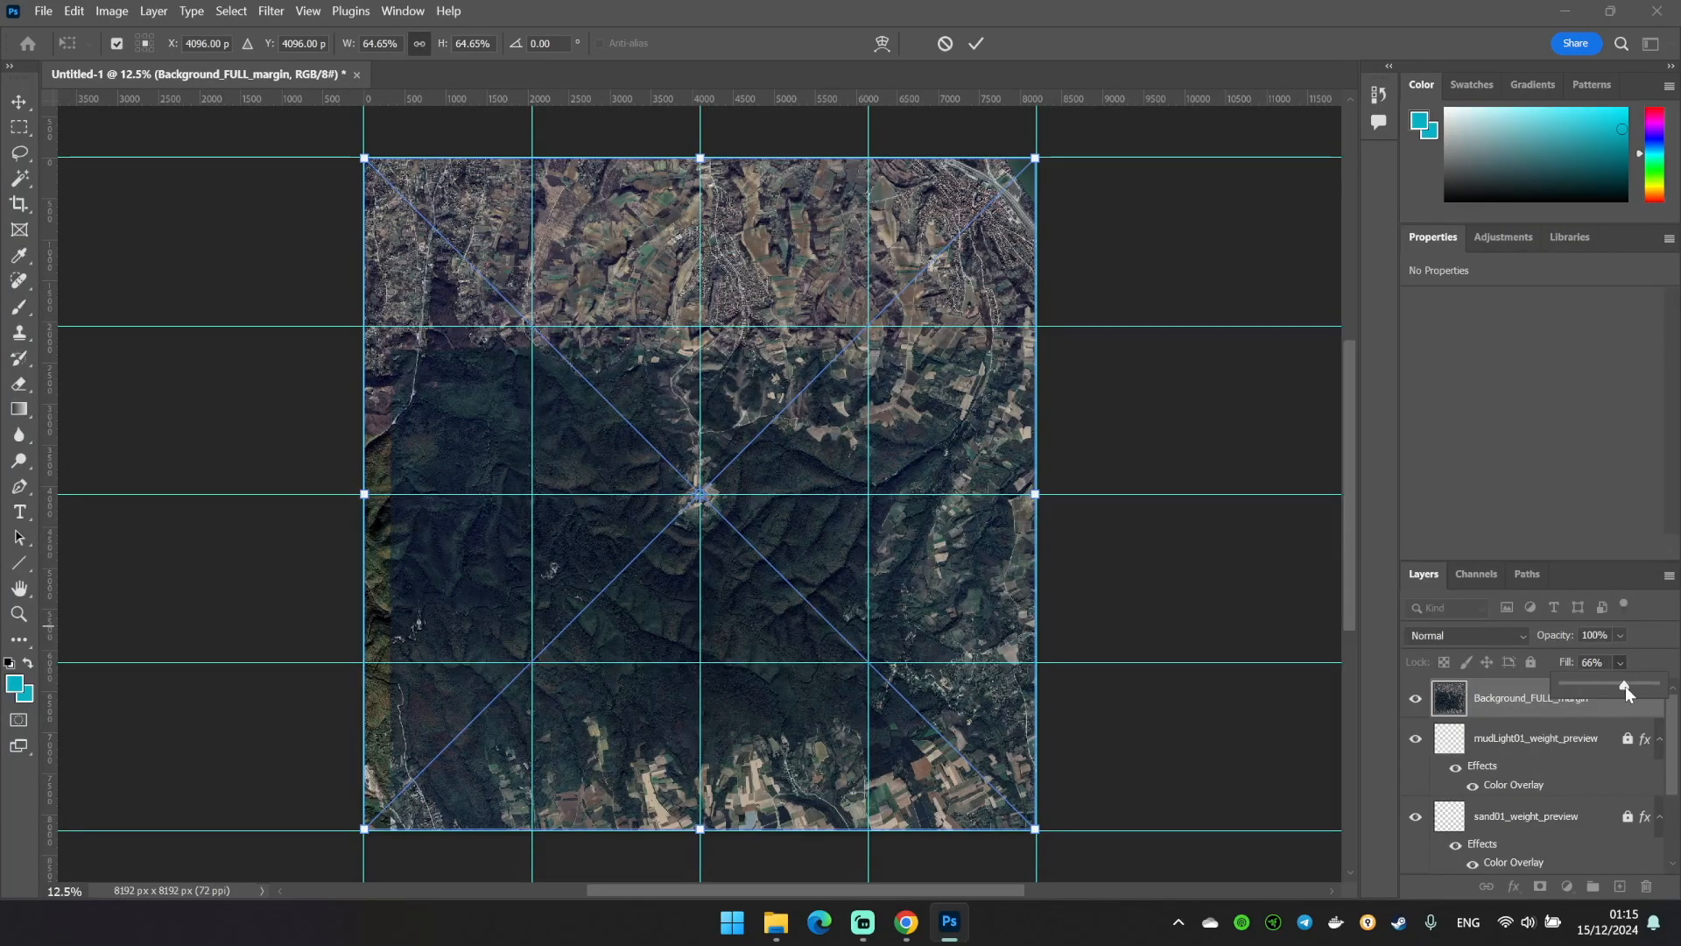
{"action": "left_click_drag", "start_coordinate": [1625, 687], "coordinate": [1597, 687]}
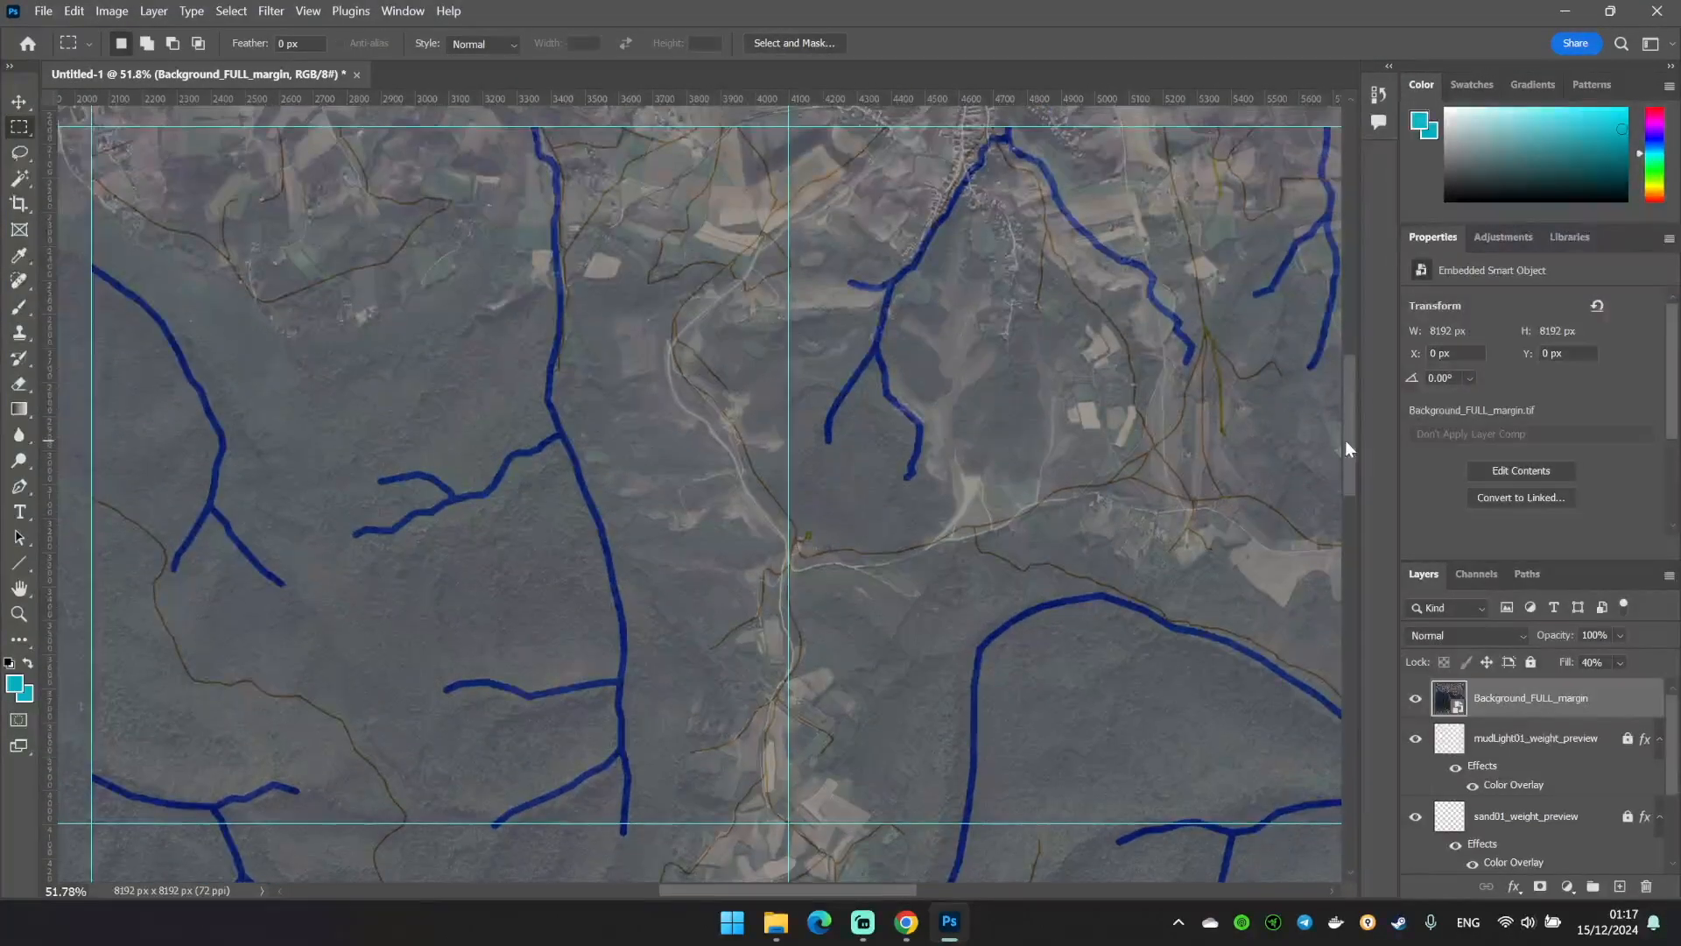
{"action": "scroll", "scroll_direction": "down", "scroll_amount": 3}
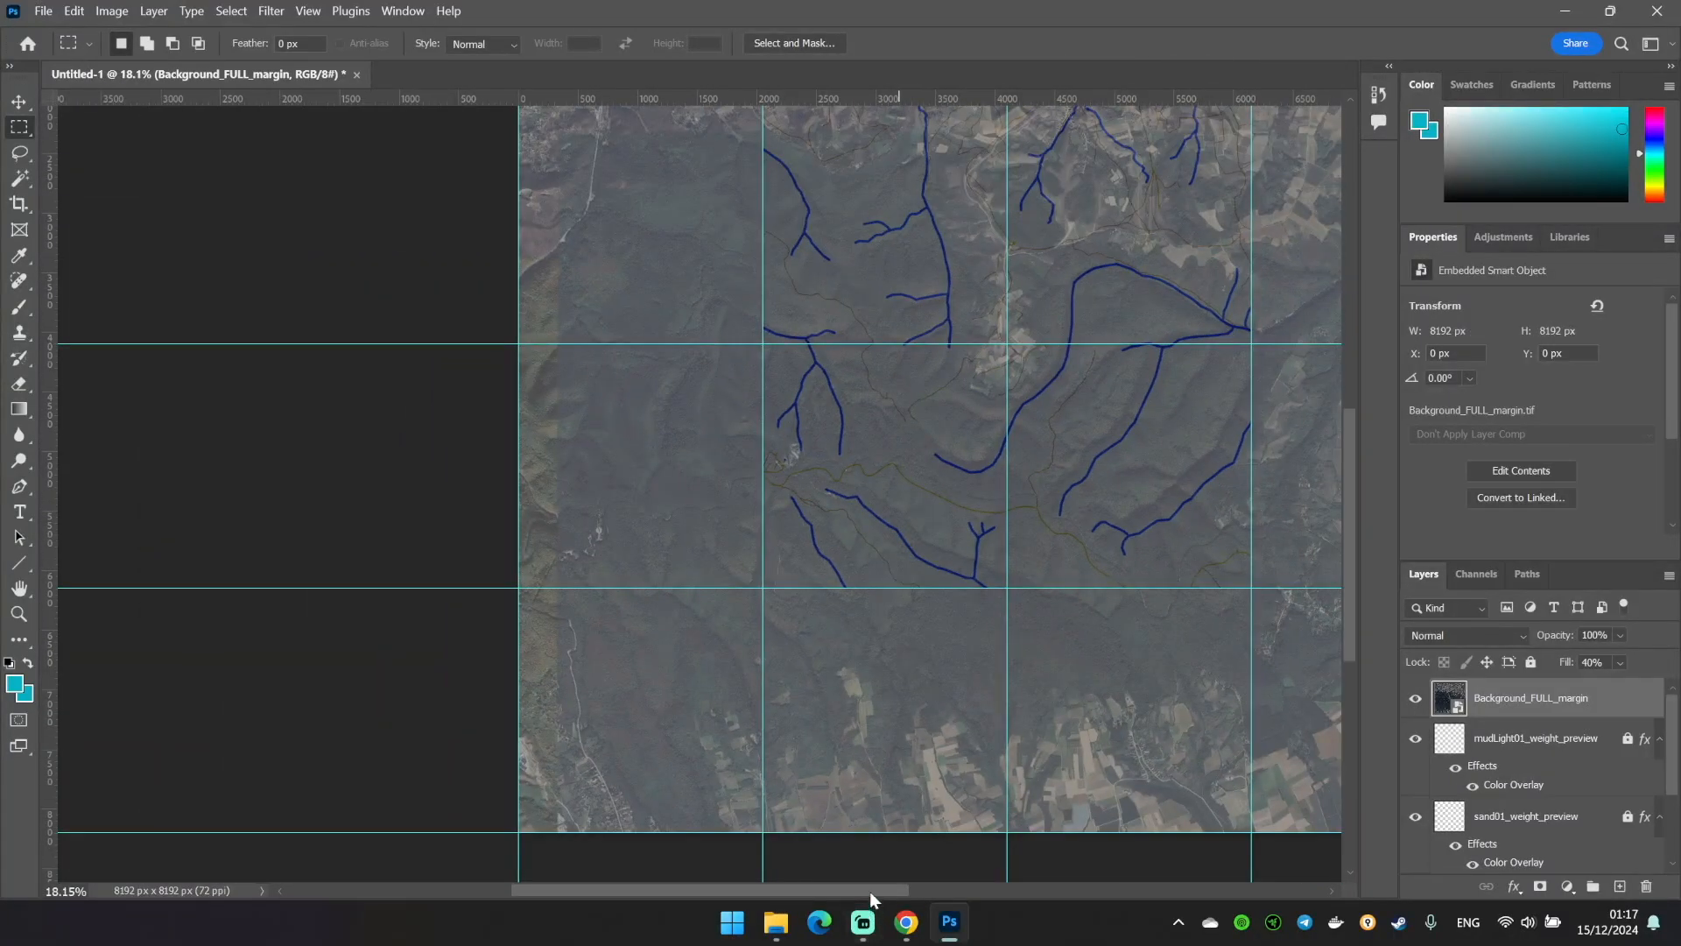
{"action": "scroll", "scroll_direction": "down", "scroll_amount": 3}
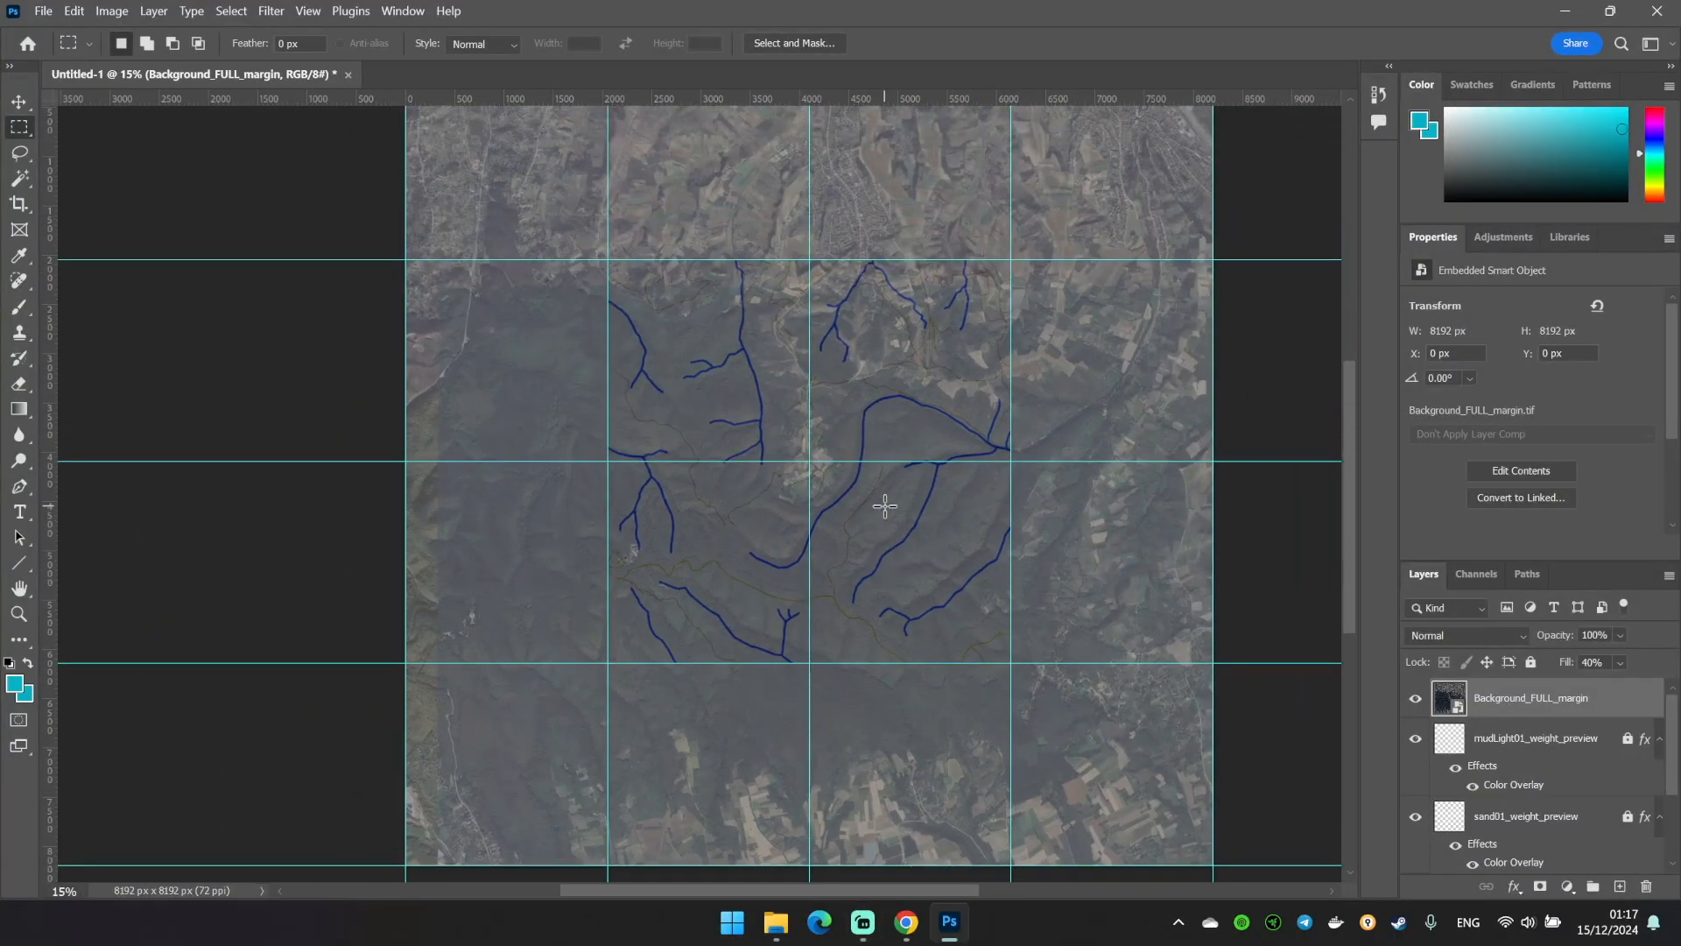
{"action": "scroll", "scroll_direction": "down", "scroll_amount": 3}
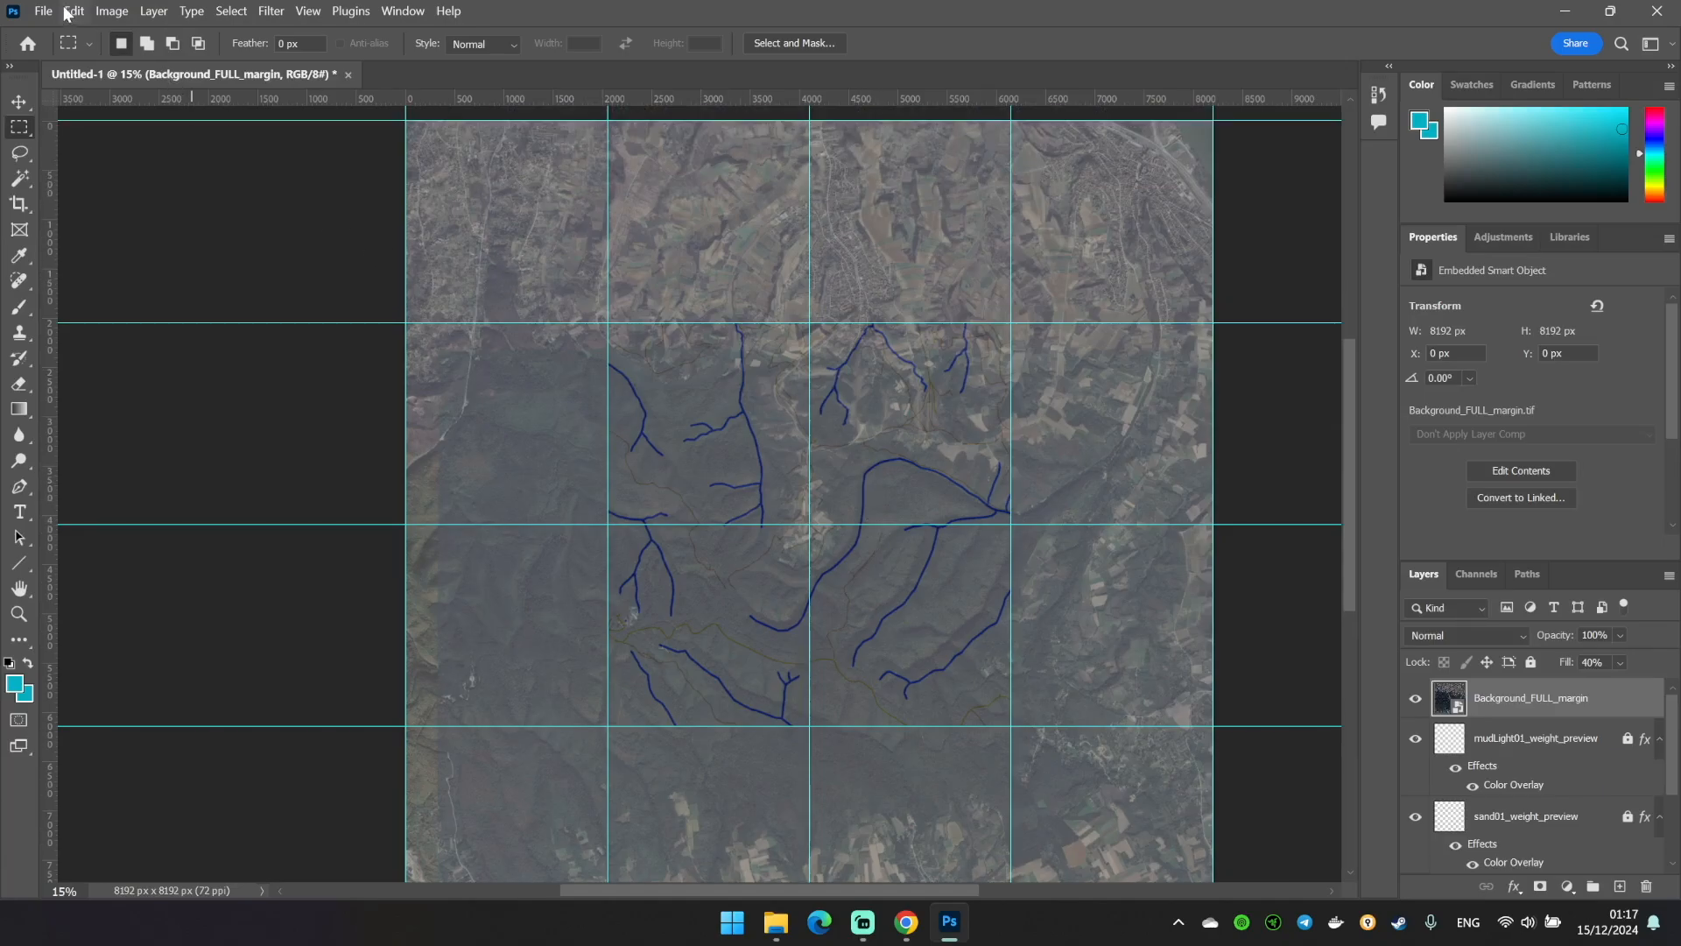
{"action": "left_click", "coordinate": [39, 10]}
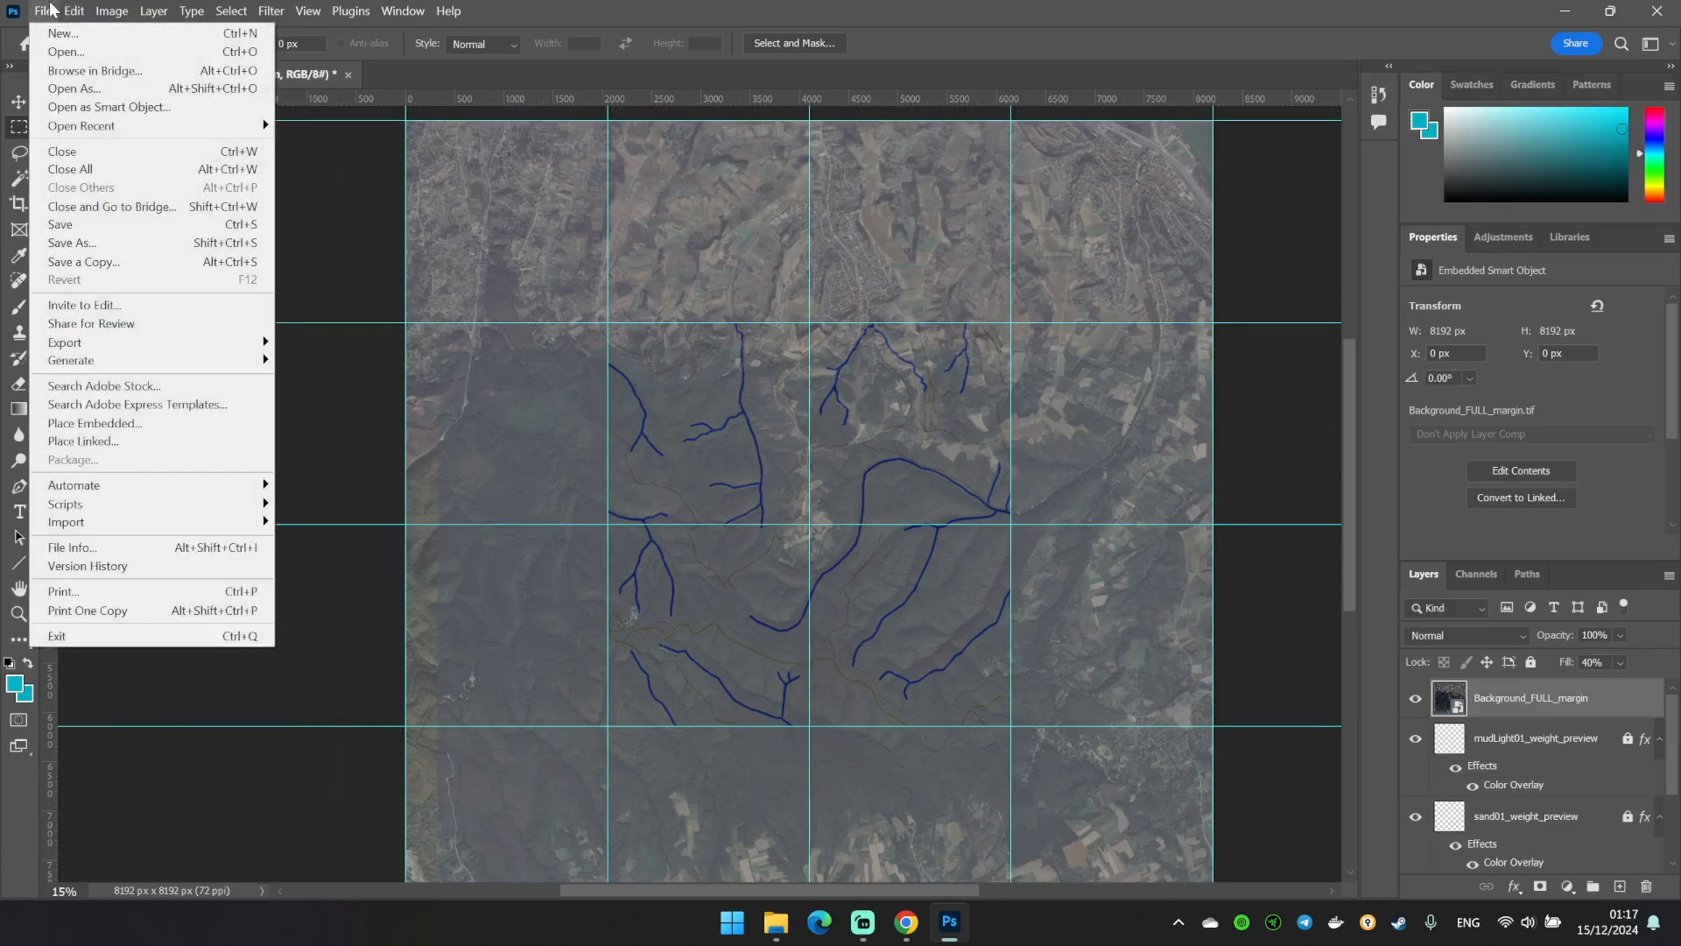
Free Transform the satellite image to about 8200 px so features match the weight lines
{"action": "left_click", "coordinate": [94, 10]}
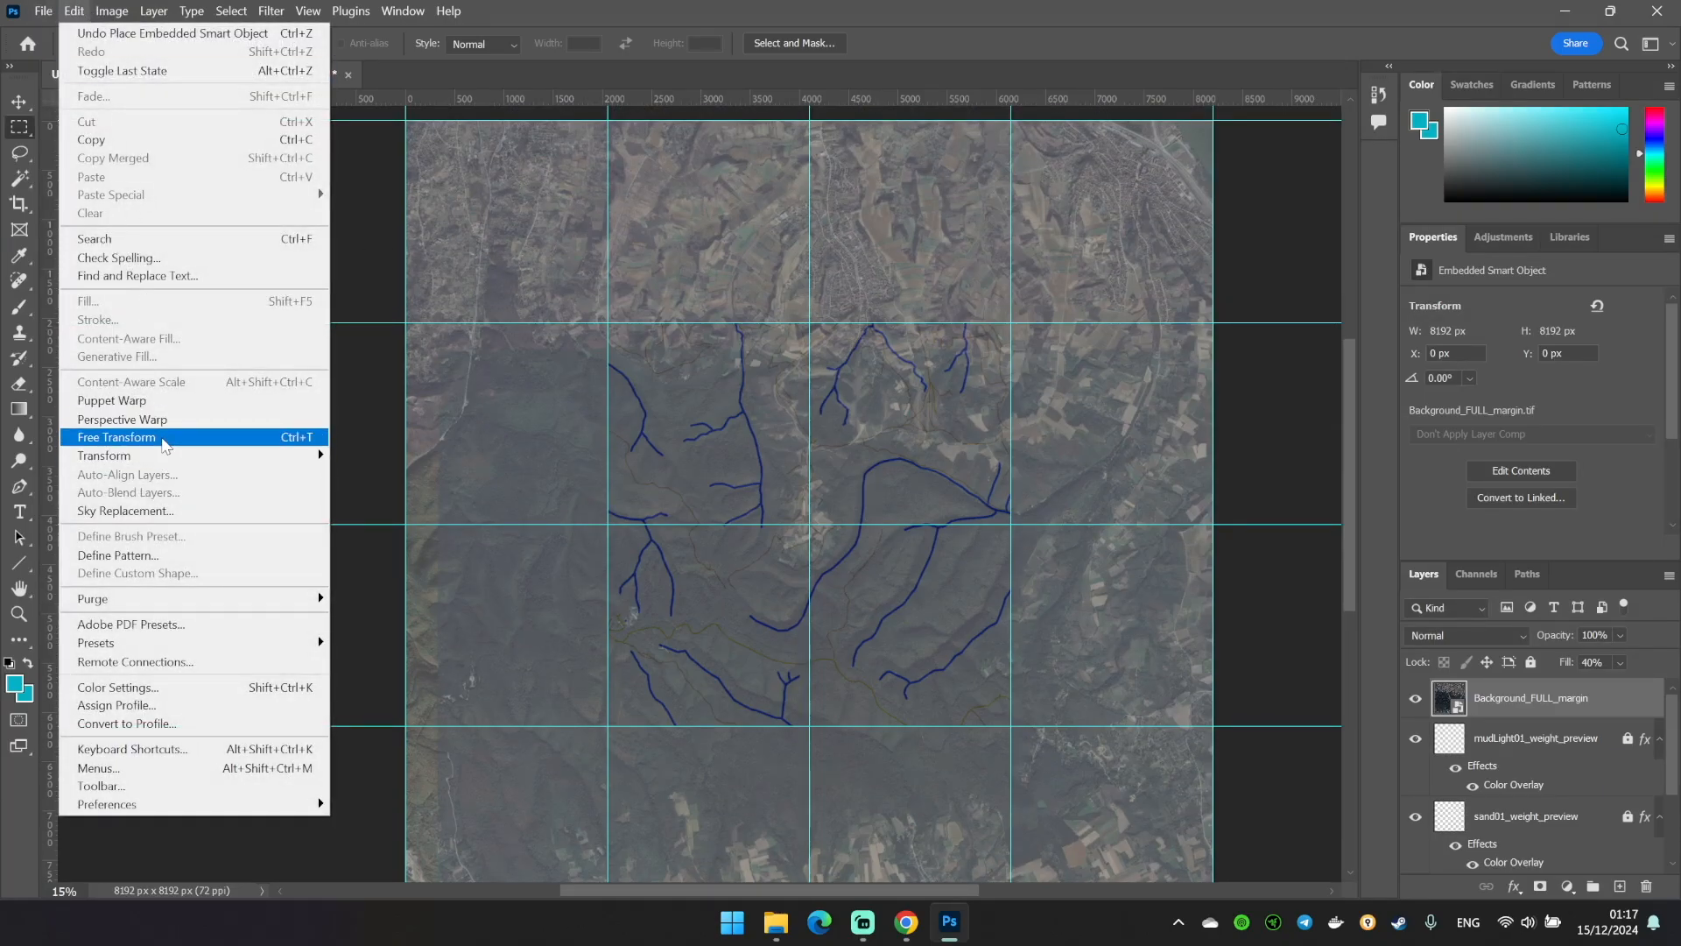
{"action": "left_click", "coordinate": [115, 438]}
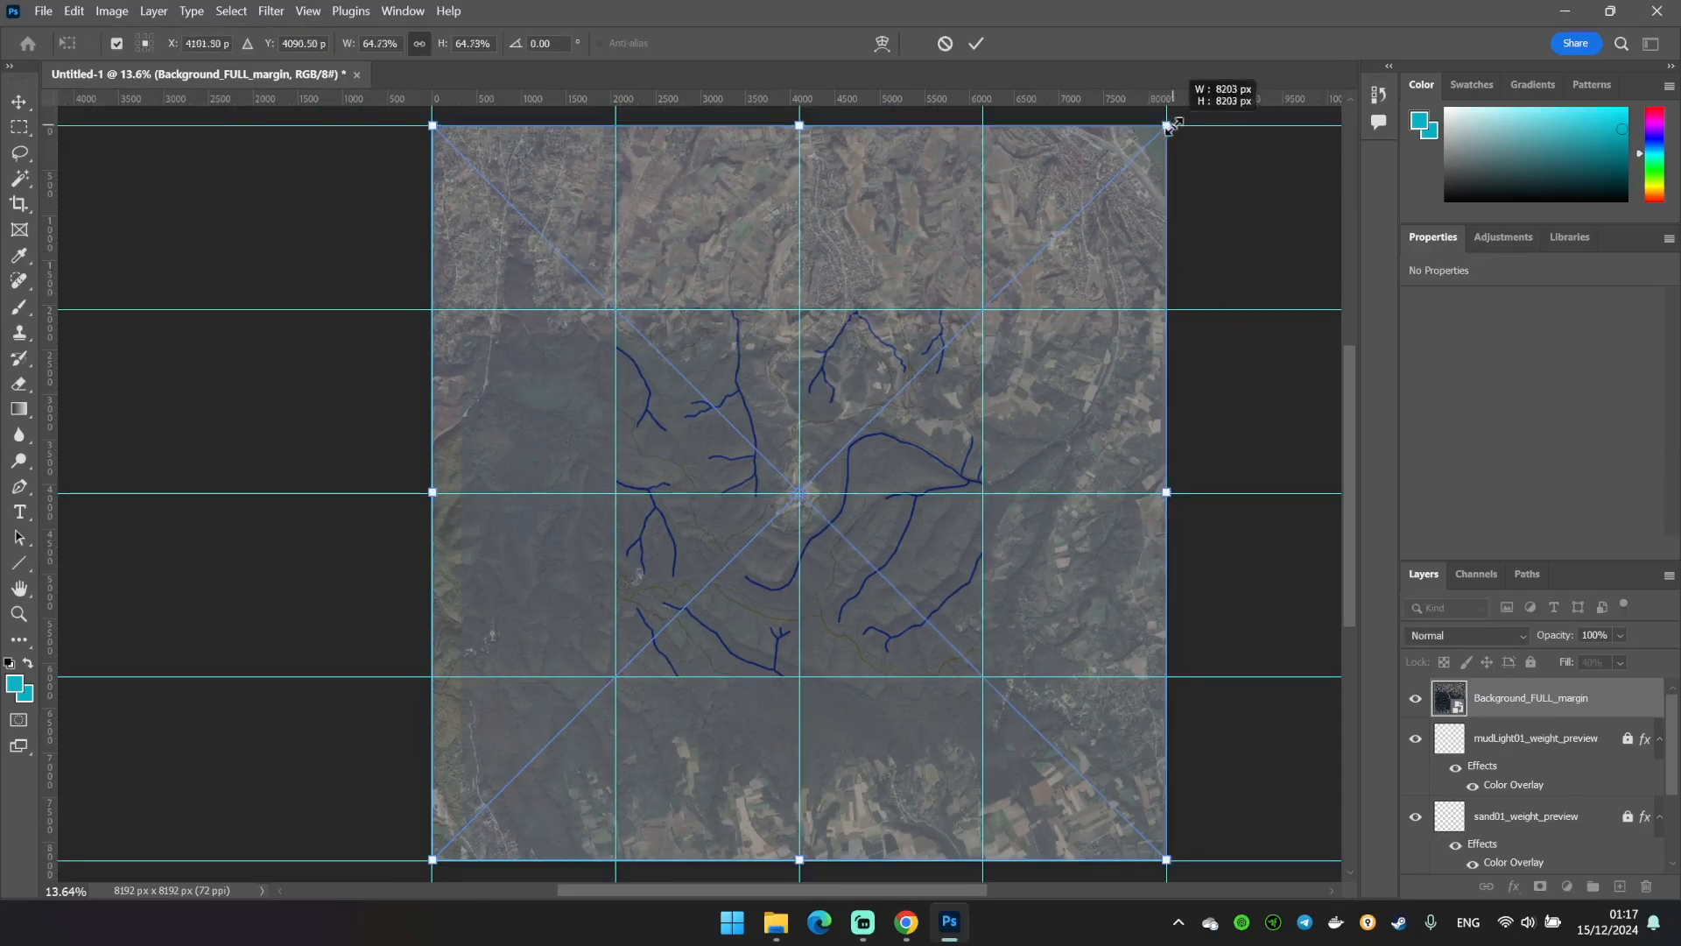
{"action": "left_click_drag", "start_coordinate": [1167, 117], "coordinate": [1201, 161]}
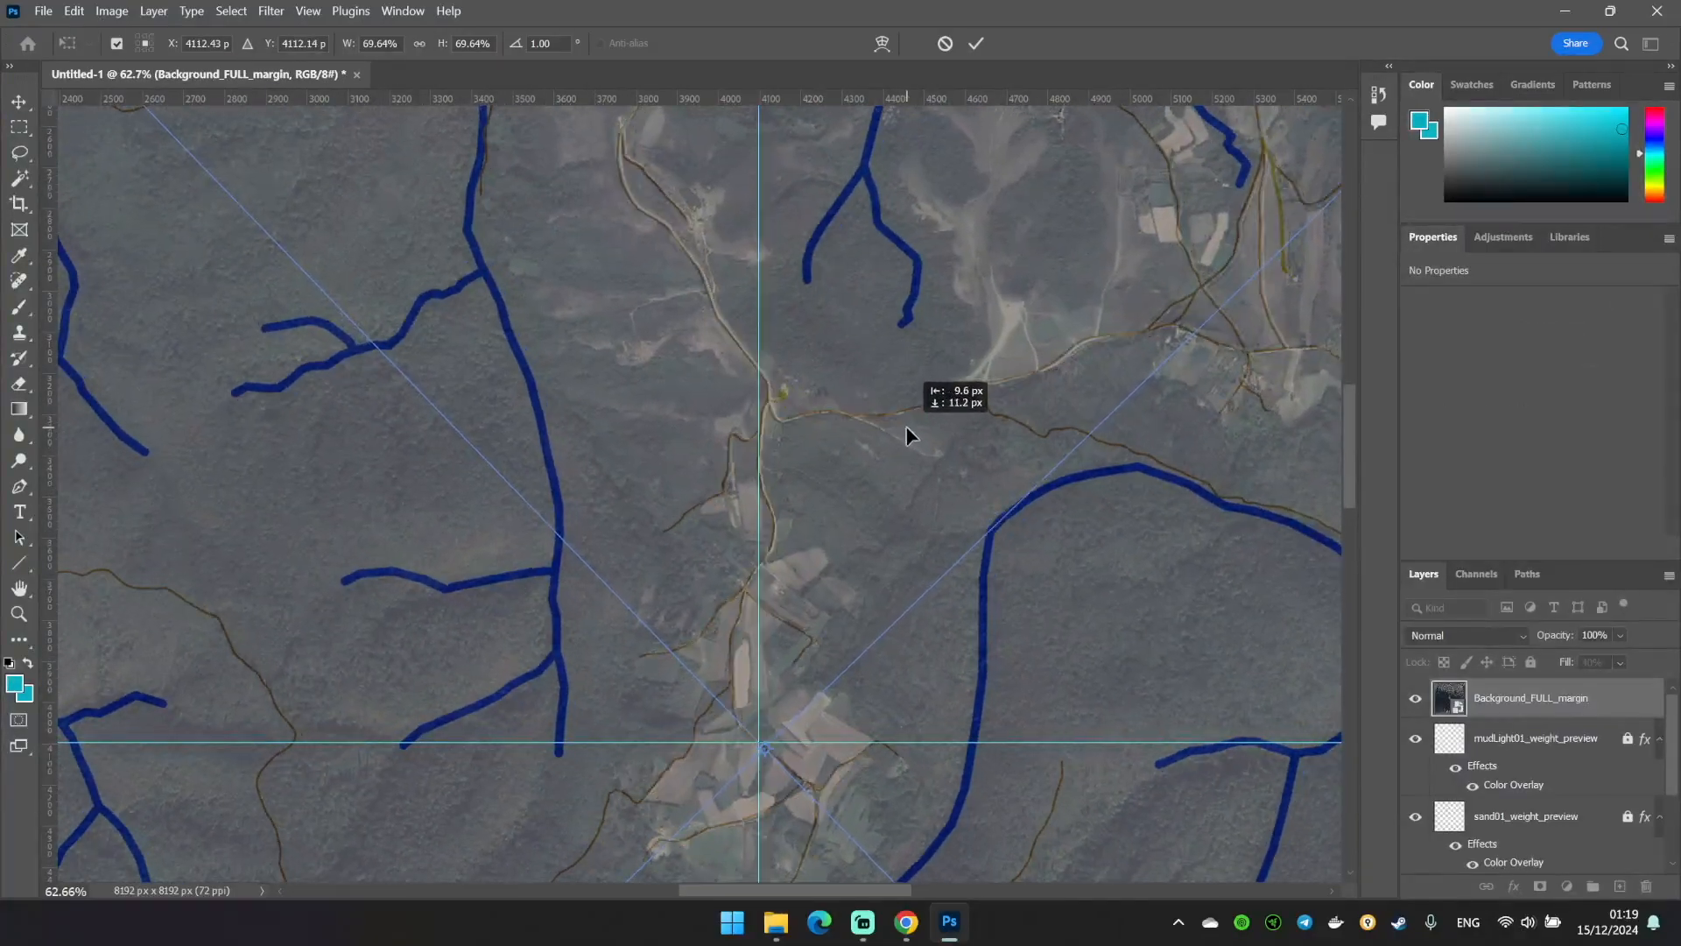
{"action": "scroll", "scroll_direction": "down", "scroll_amount": 3}
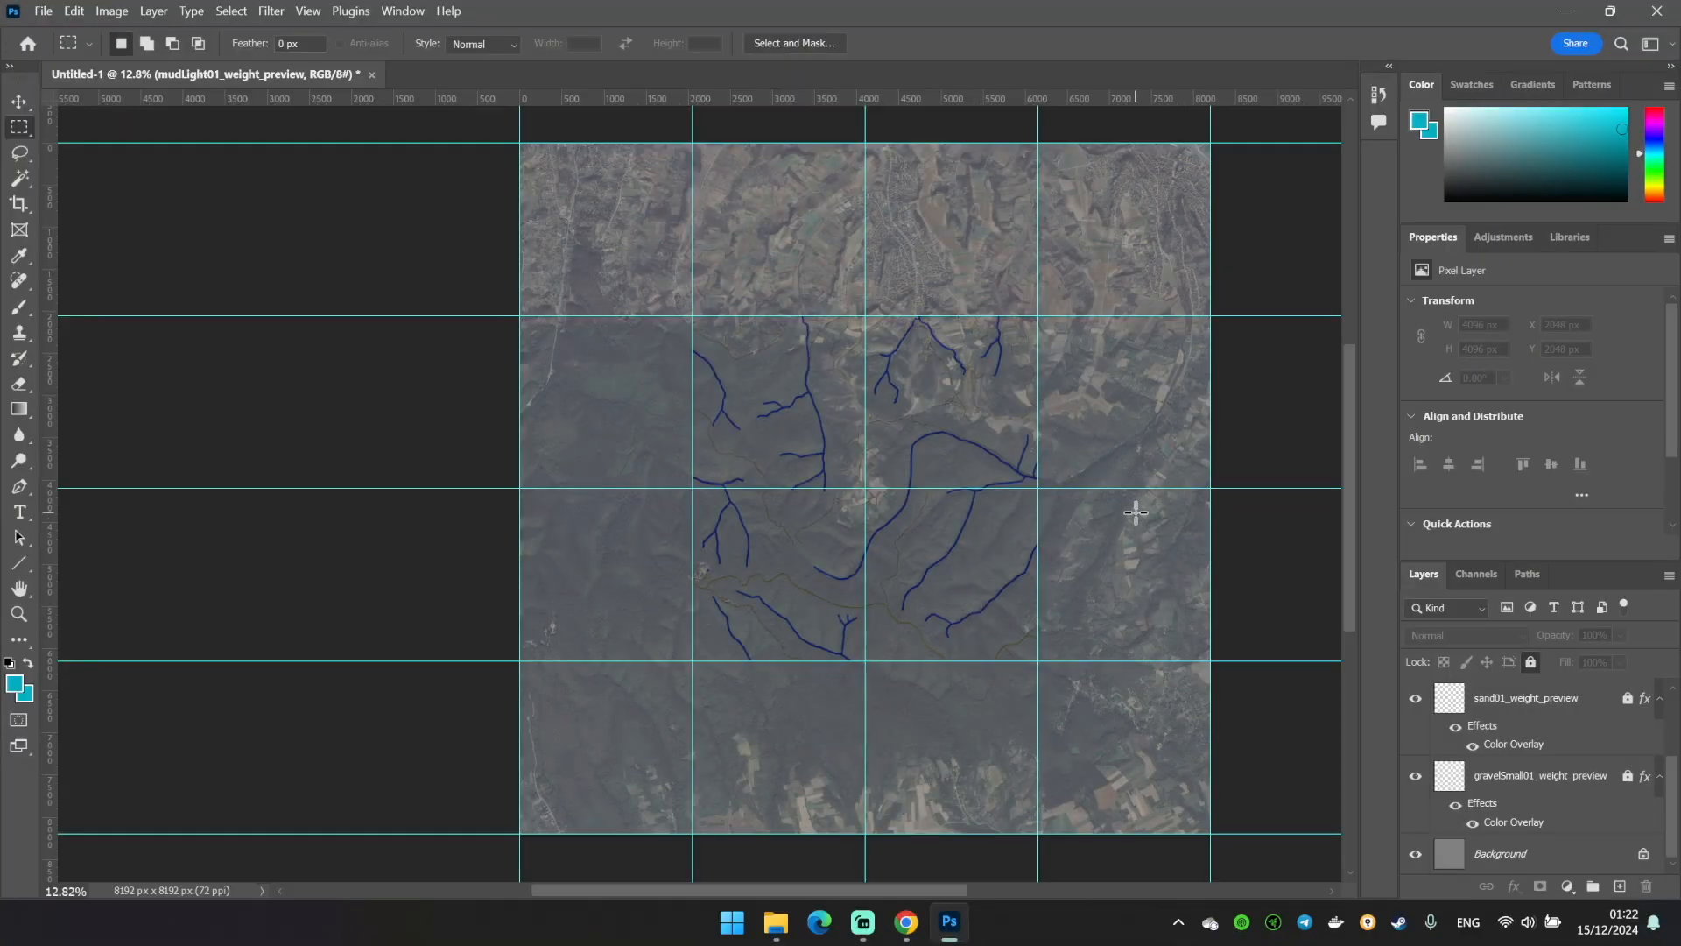
{"action": "mouse_move", "coordinate": [1557, 742]}
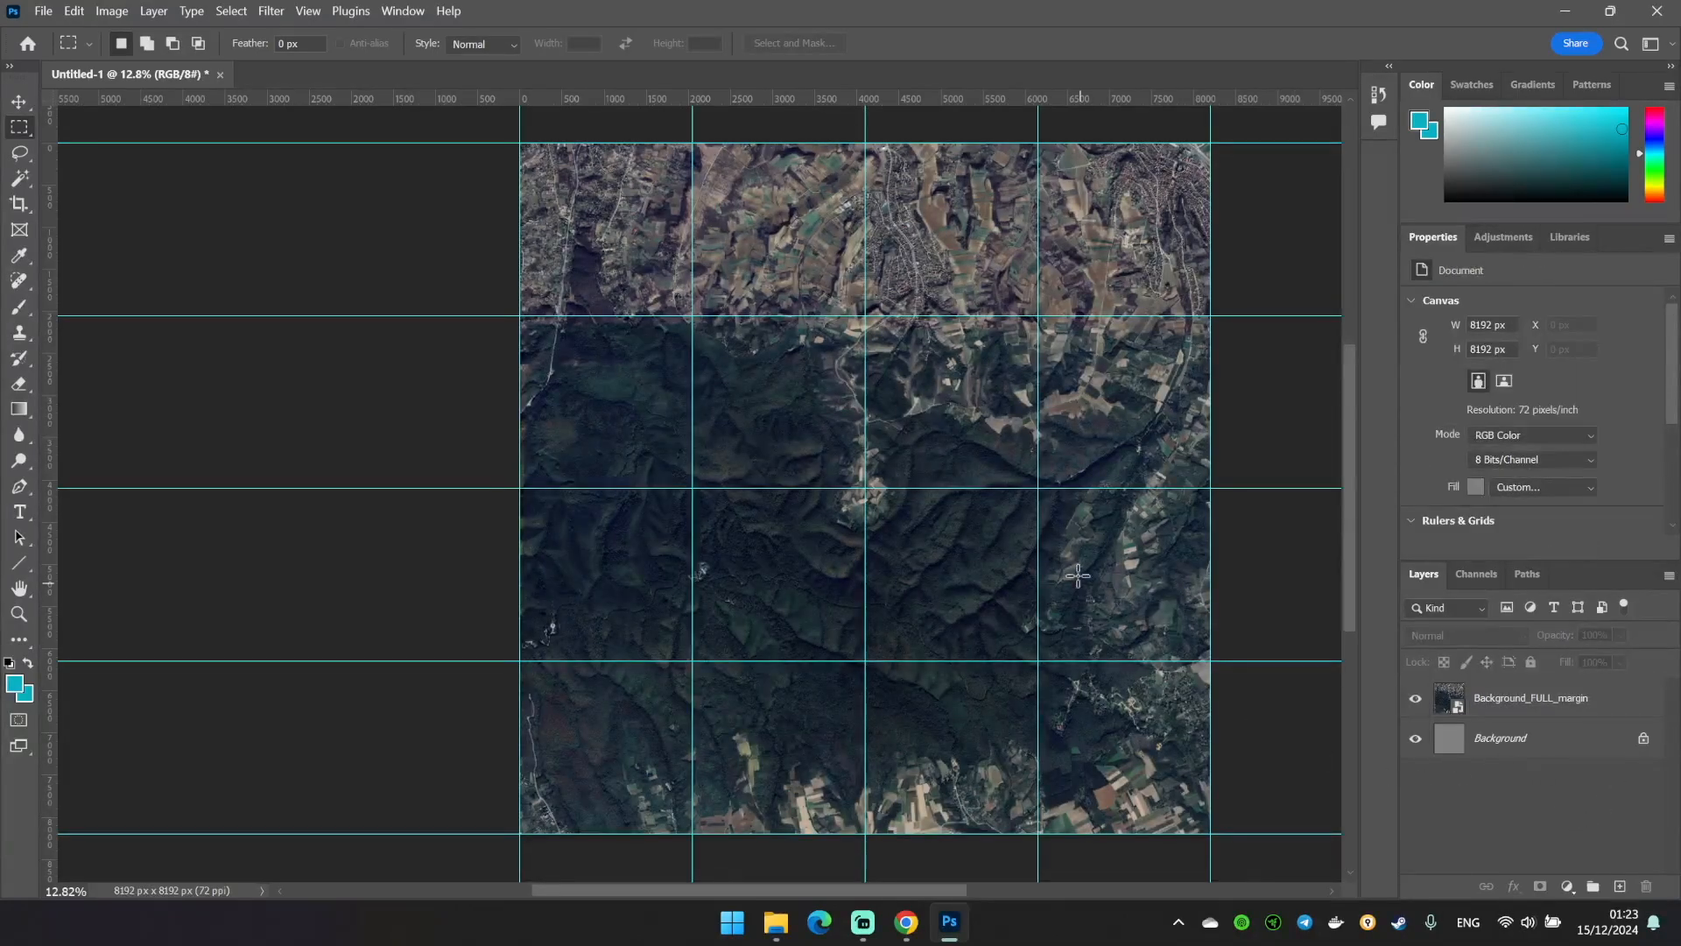
Select the remaining Background_FULL_margin map layer and bring up the File menu for export
{"action": "left_click", "coordinate": [1499, 737]}
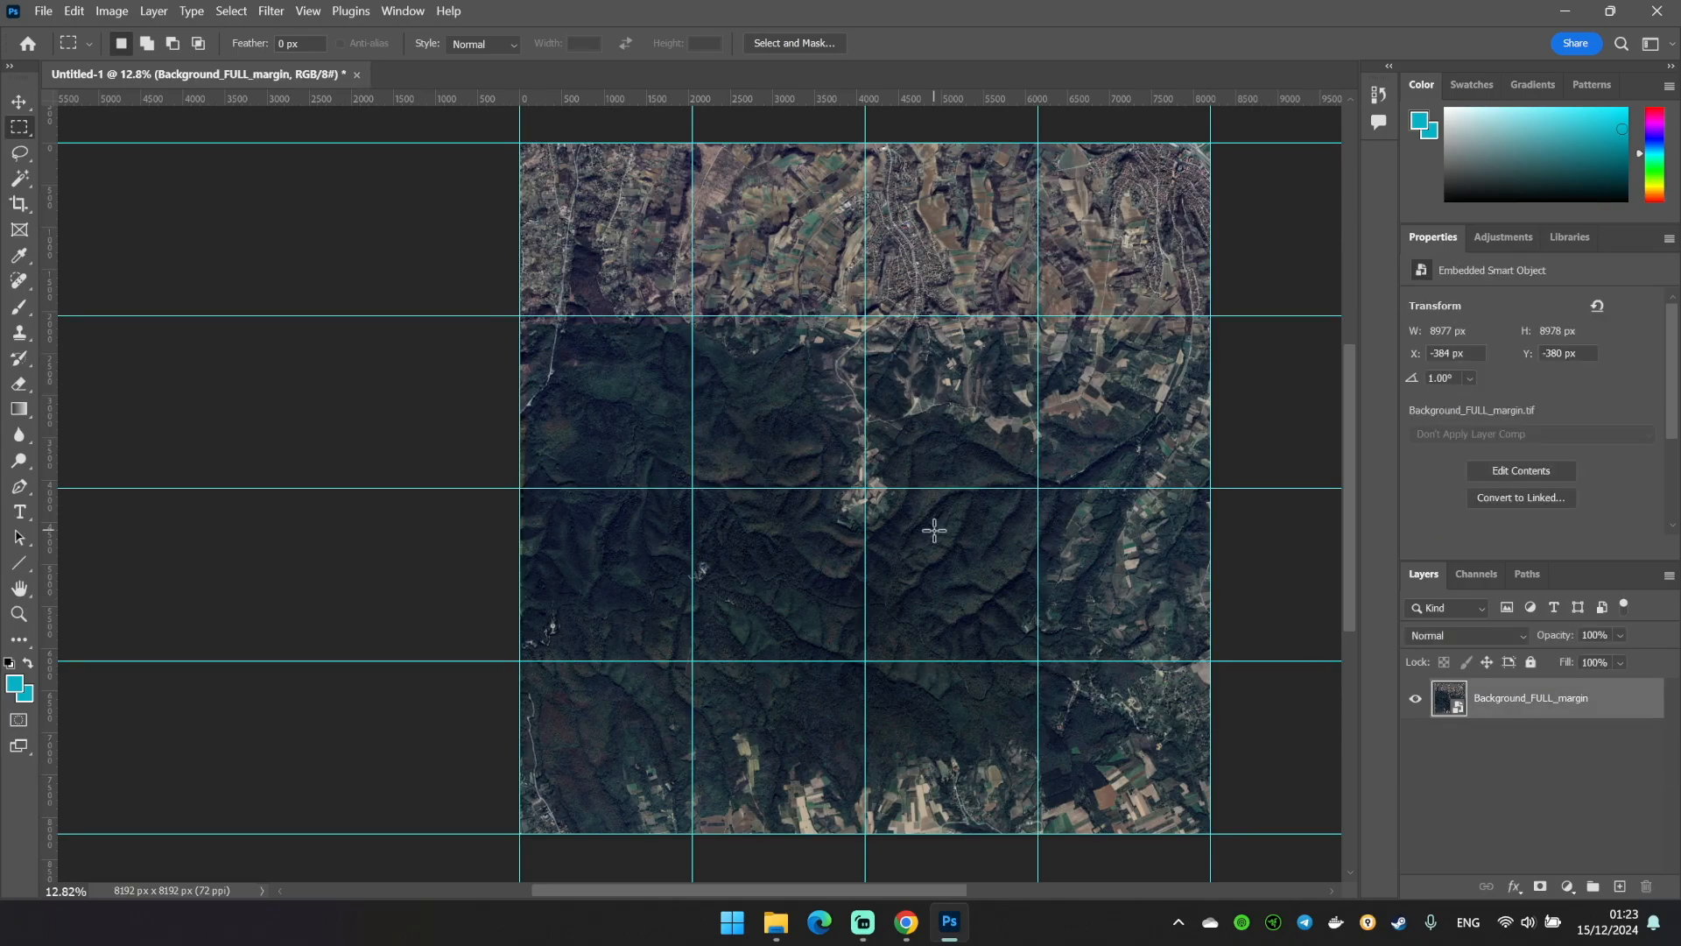
{"action": "left_click", "coordinate": [54, 11]}
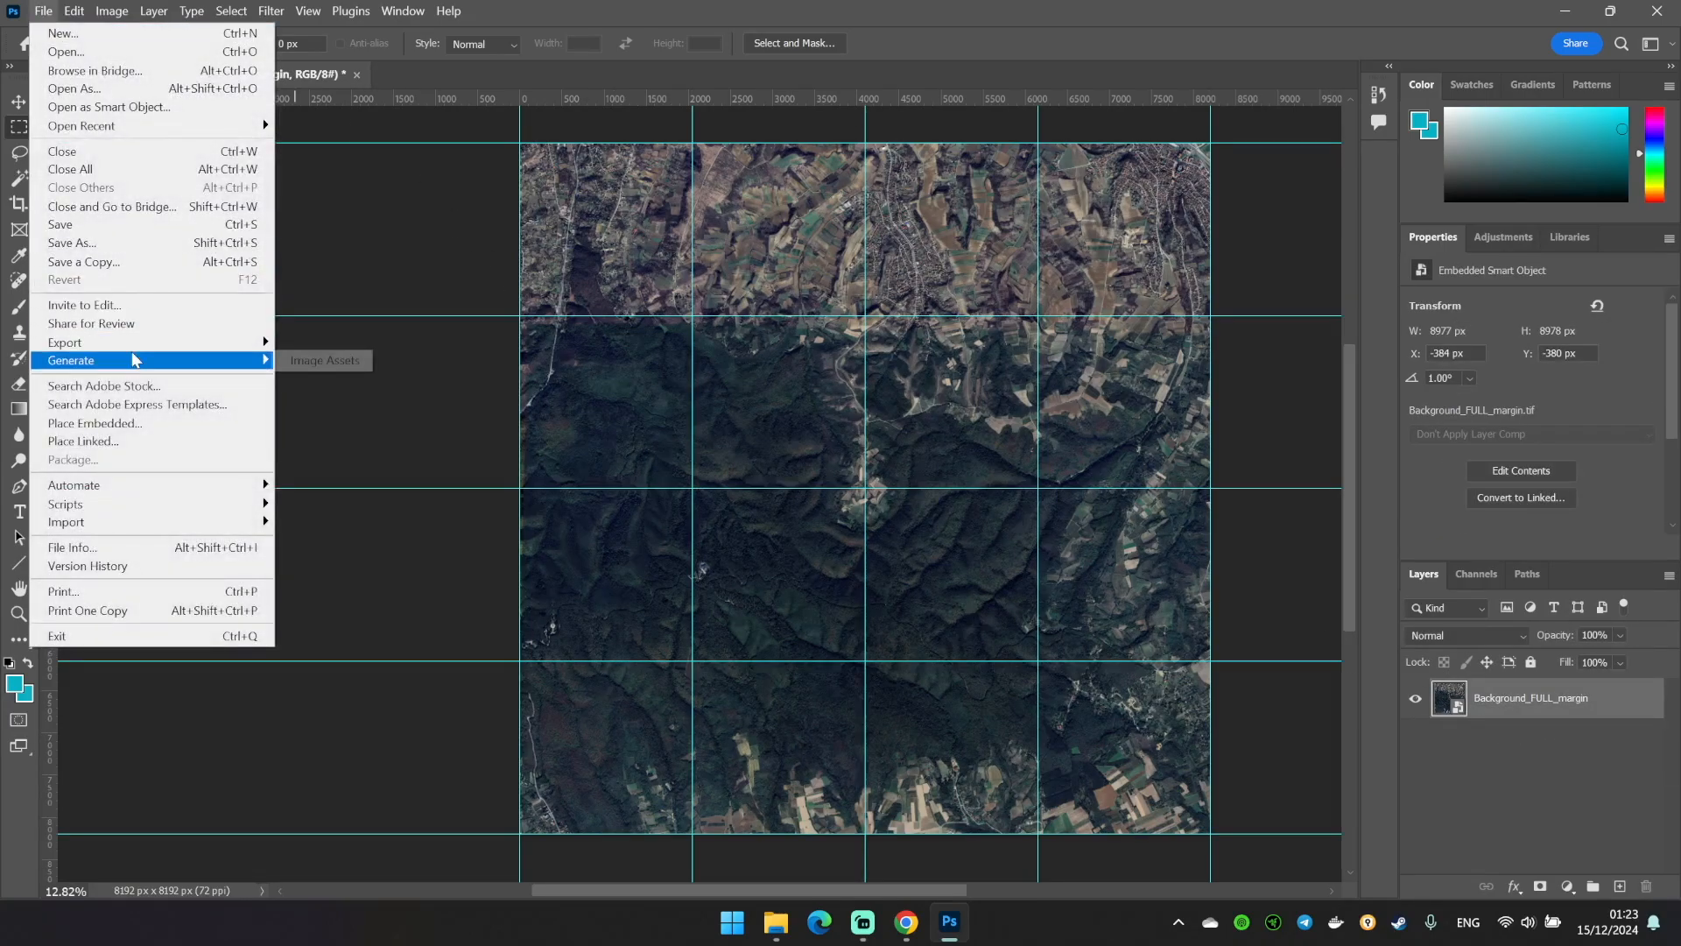
Export the map image as full_map.png into the generated map folder
{"action": "left_click", "coordinate": [70, 242]}
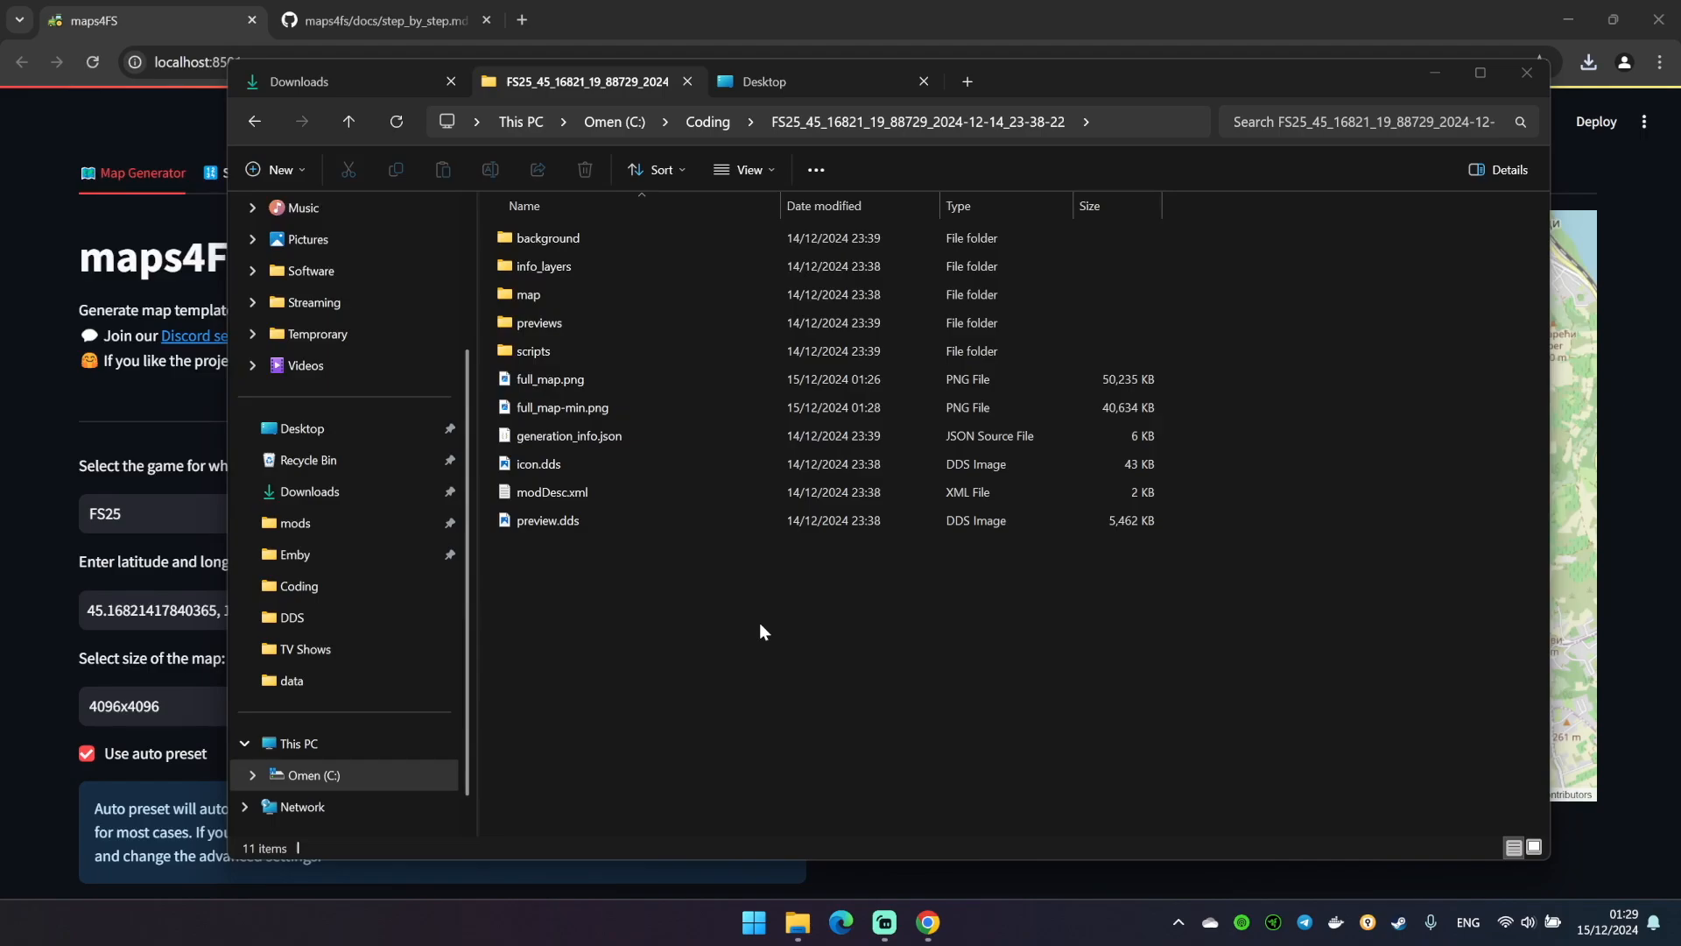
{"action": "left_click", "coordinate": [949, 921]}
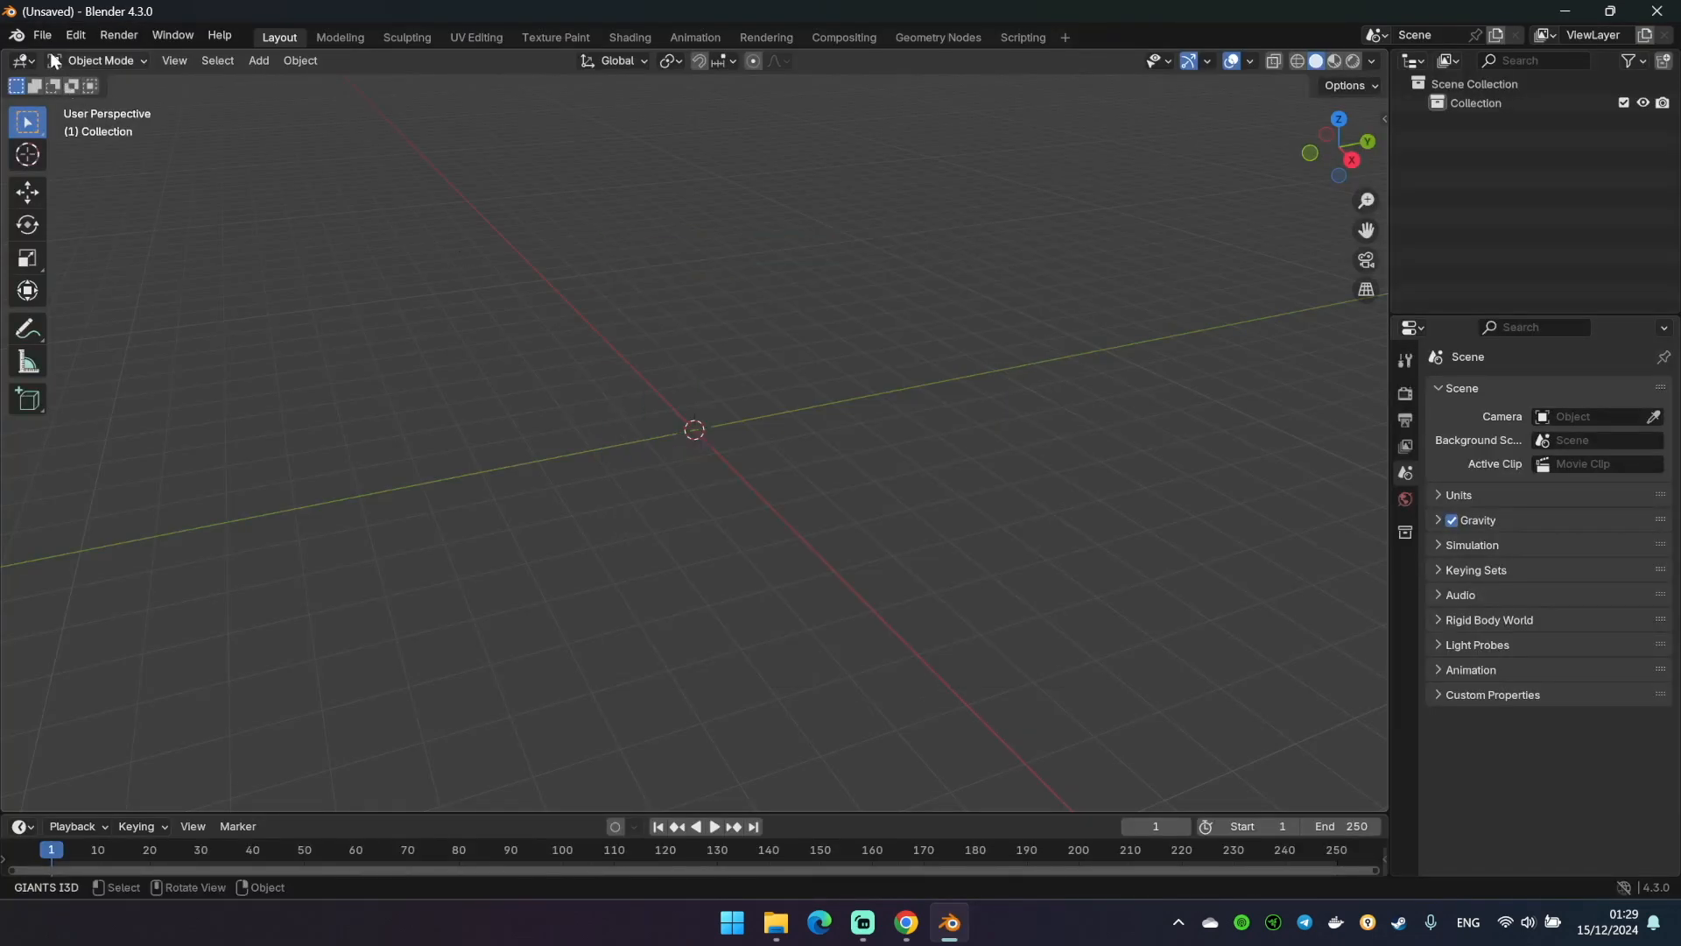
Import the Wavefront OBJ FULL.obj from the generated map's background folder on the C drive
{"action": "left_click", "coordinate": [38, 35]}
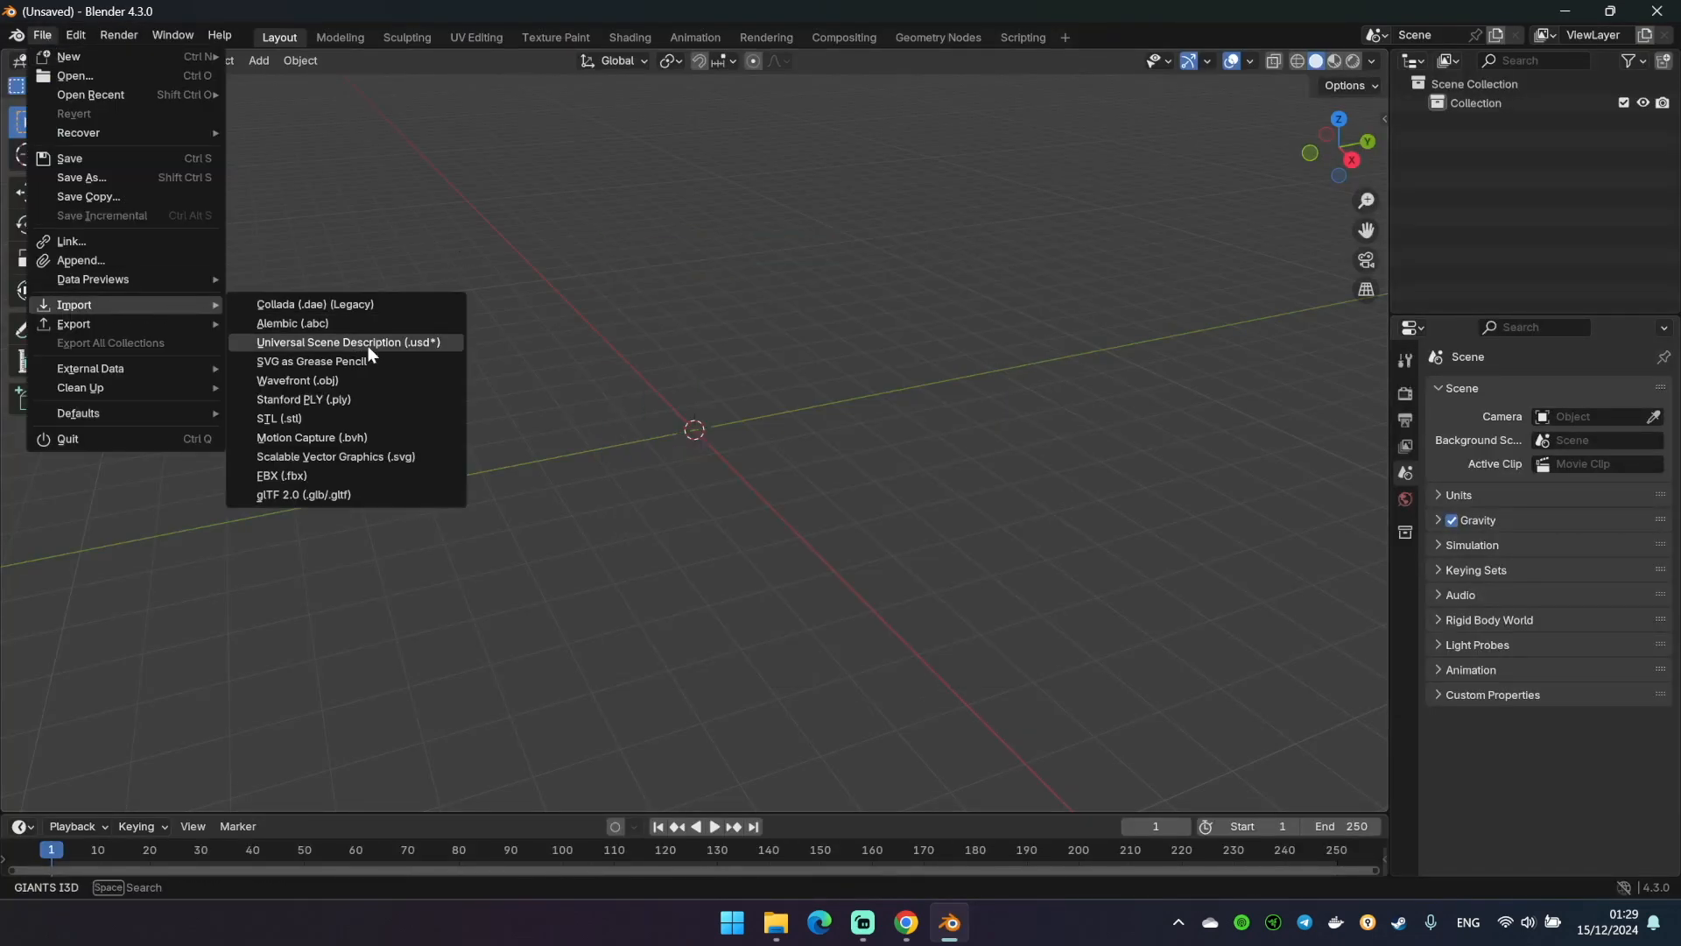
{"action": "left_click", "coordinate": [298, 380]}
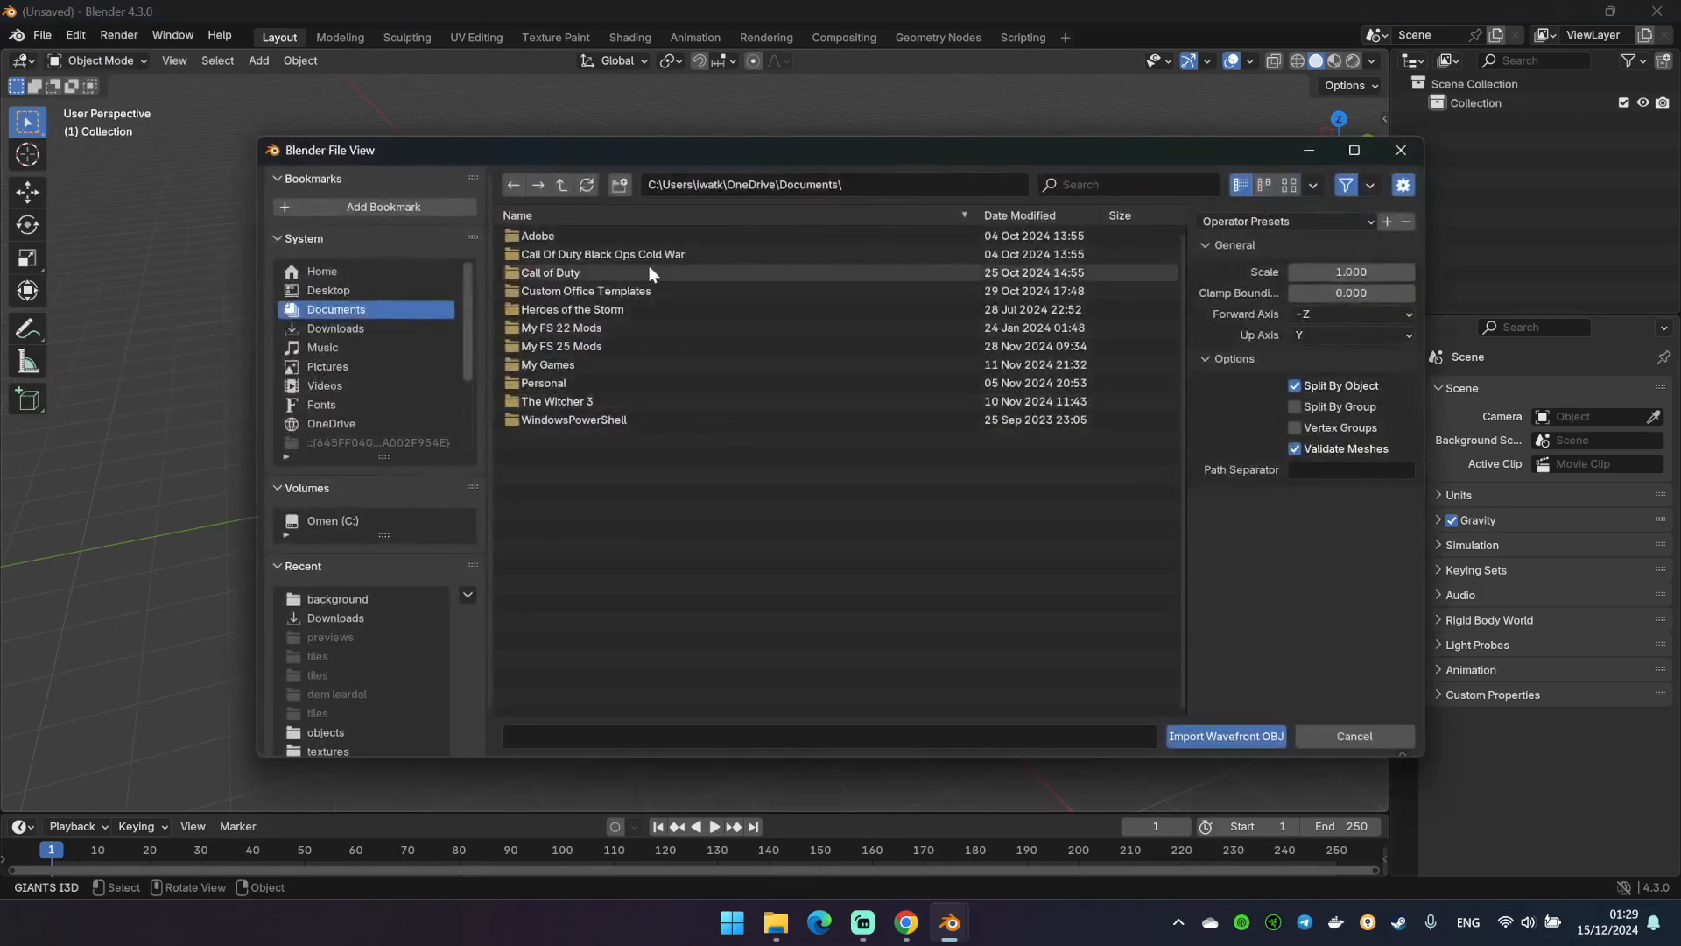
{"action": "left_click", "coordinate": [332, 520]}
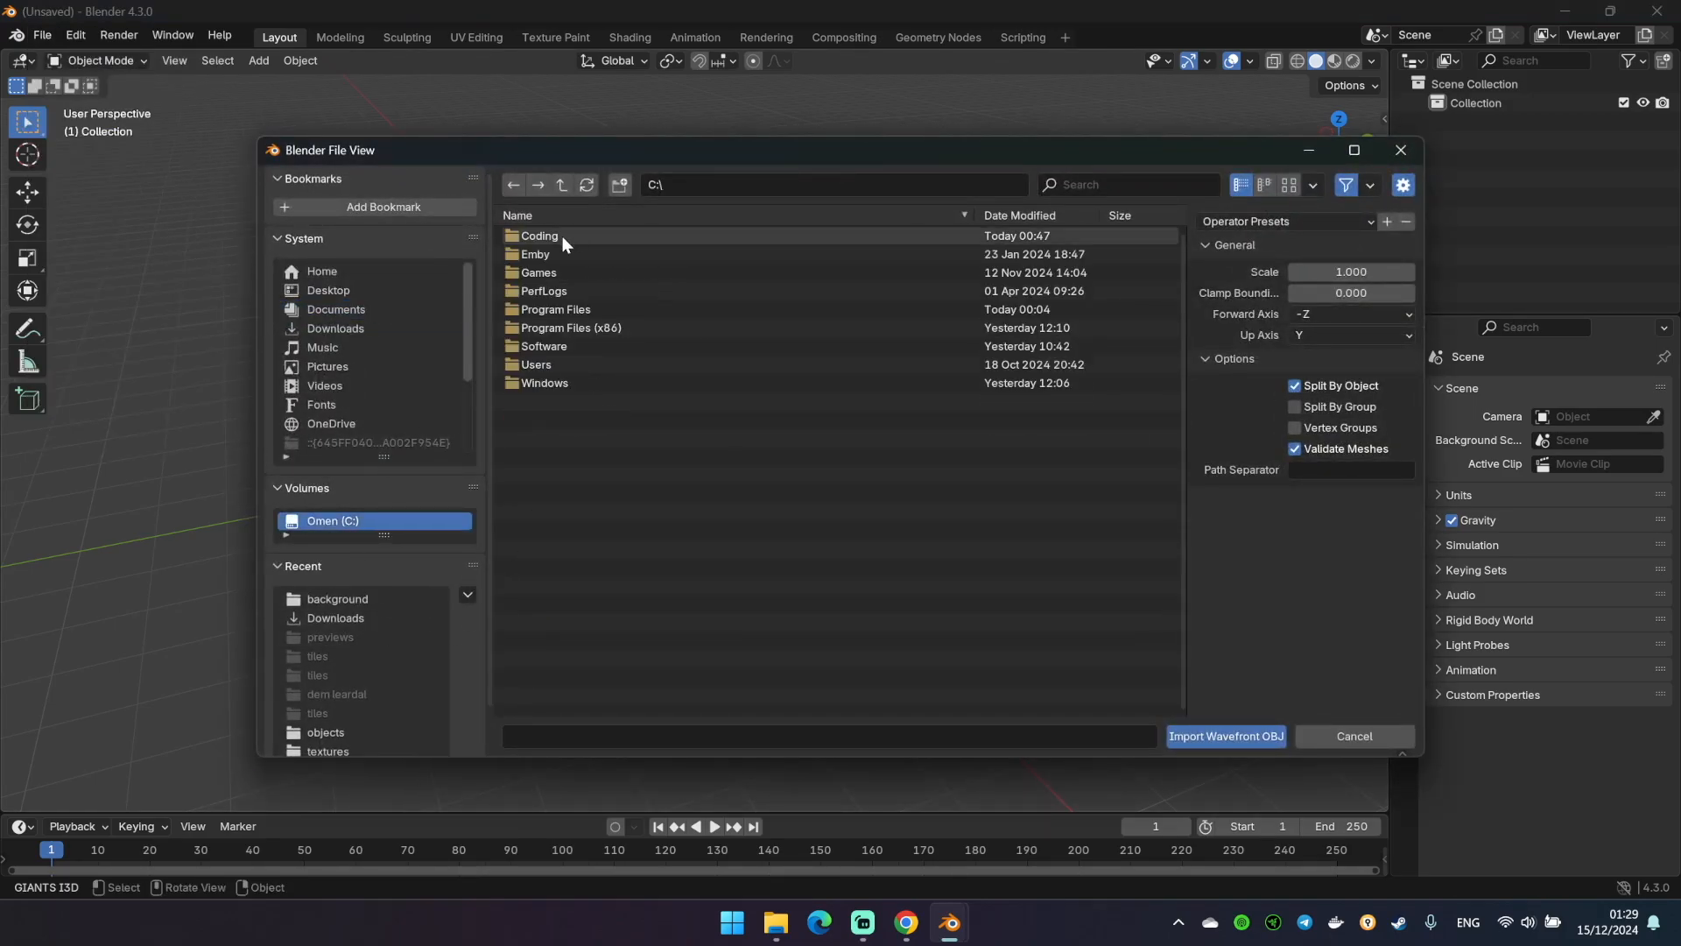
{"action": "double_click", "coordinate": [539, 235]}
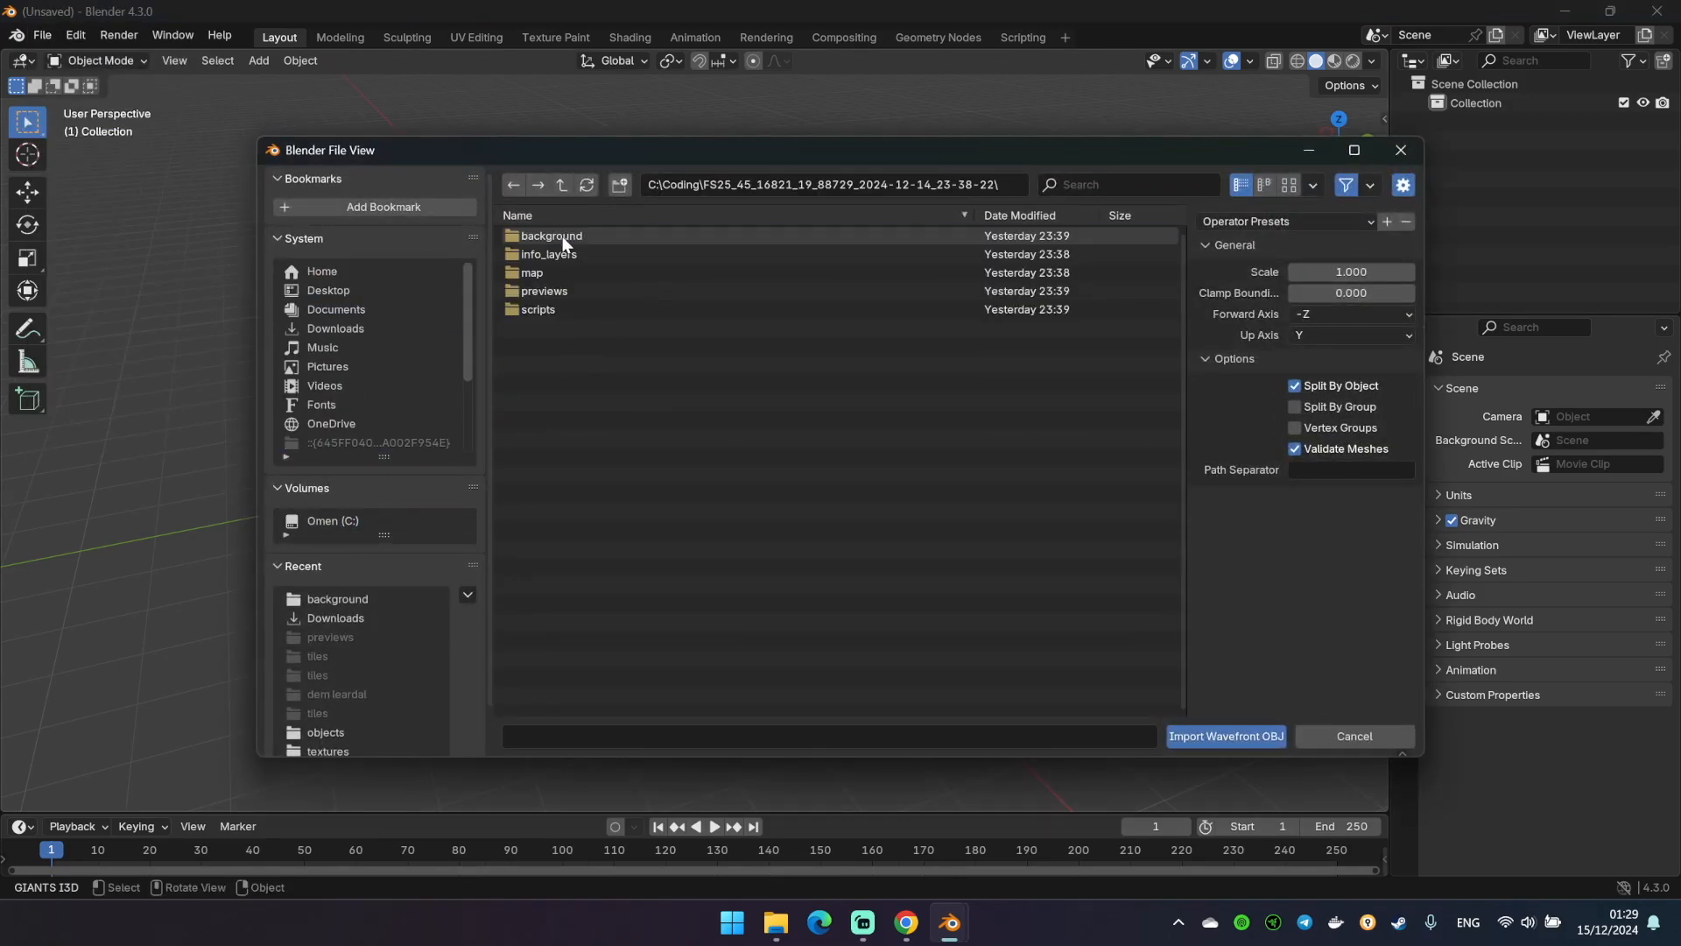
{"action": "double_click", "coordinate": [550, 234]}
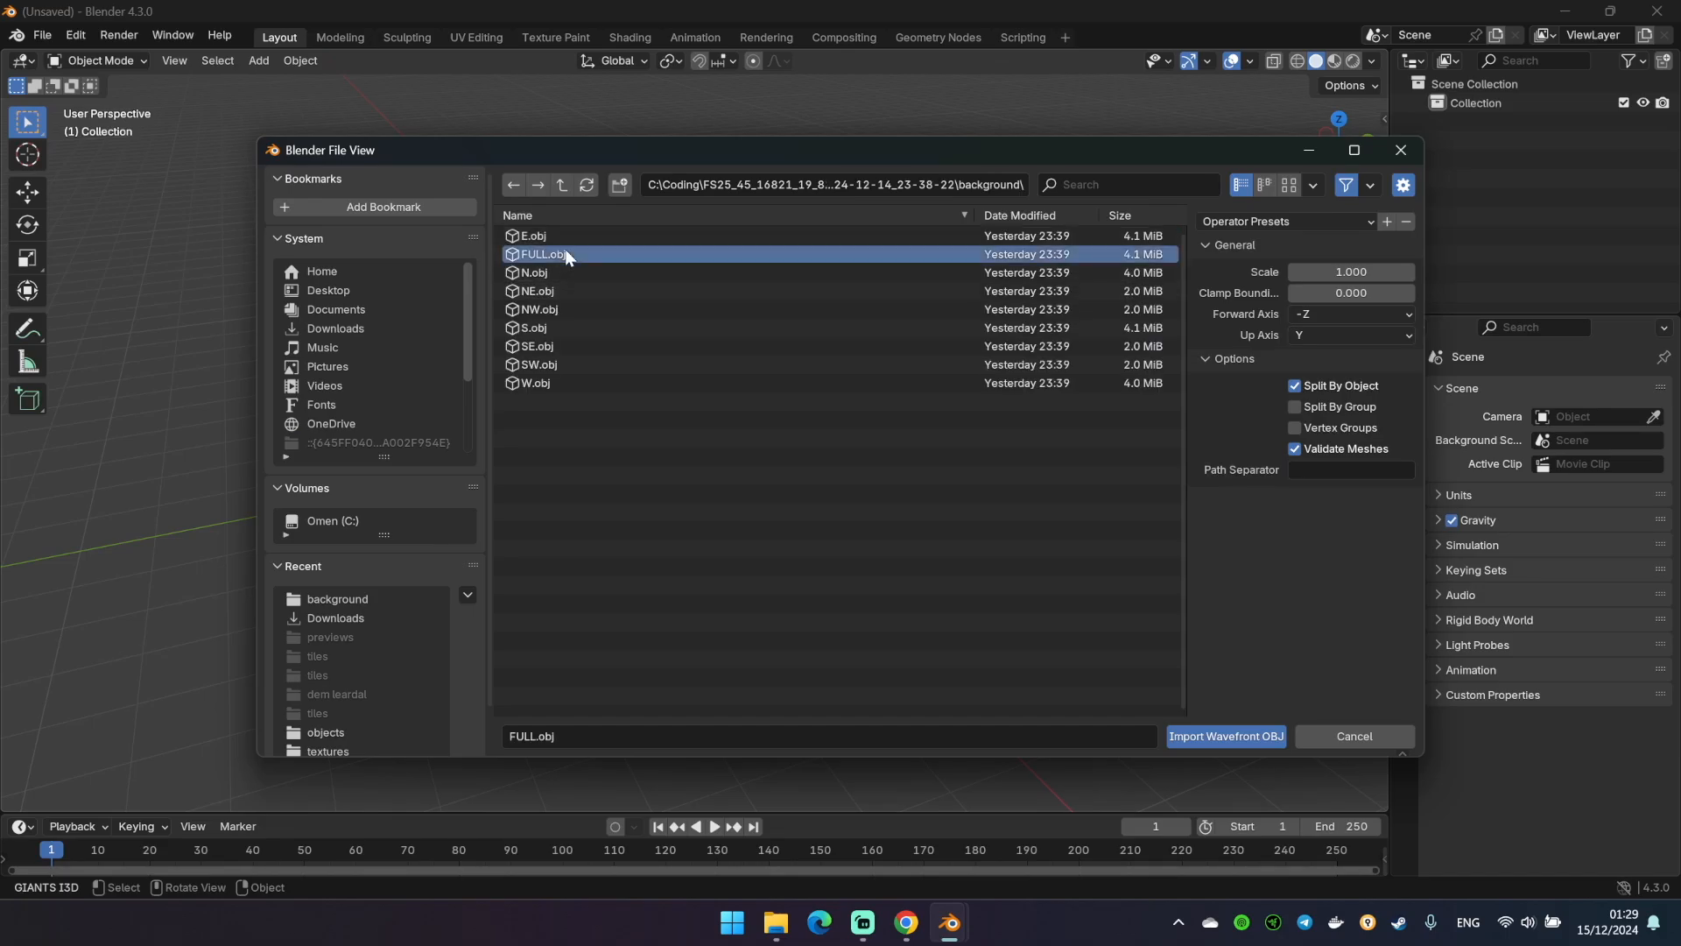
{"action": "left_click", "coordinate": [1226, 736]}
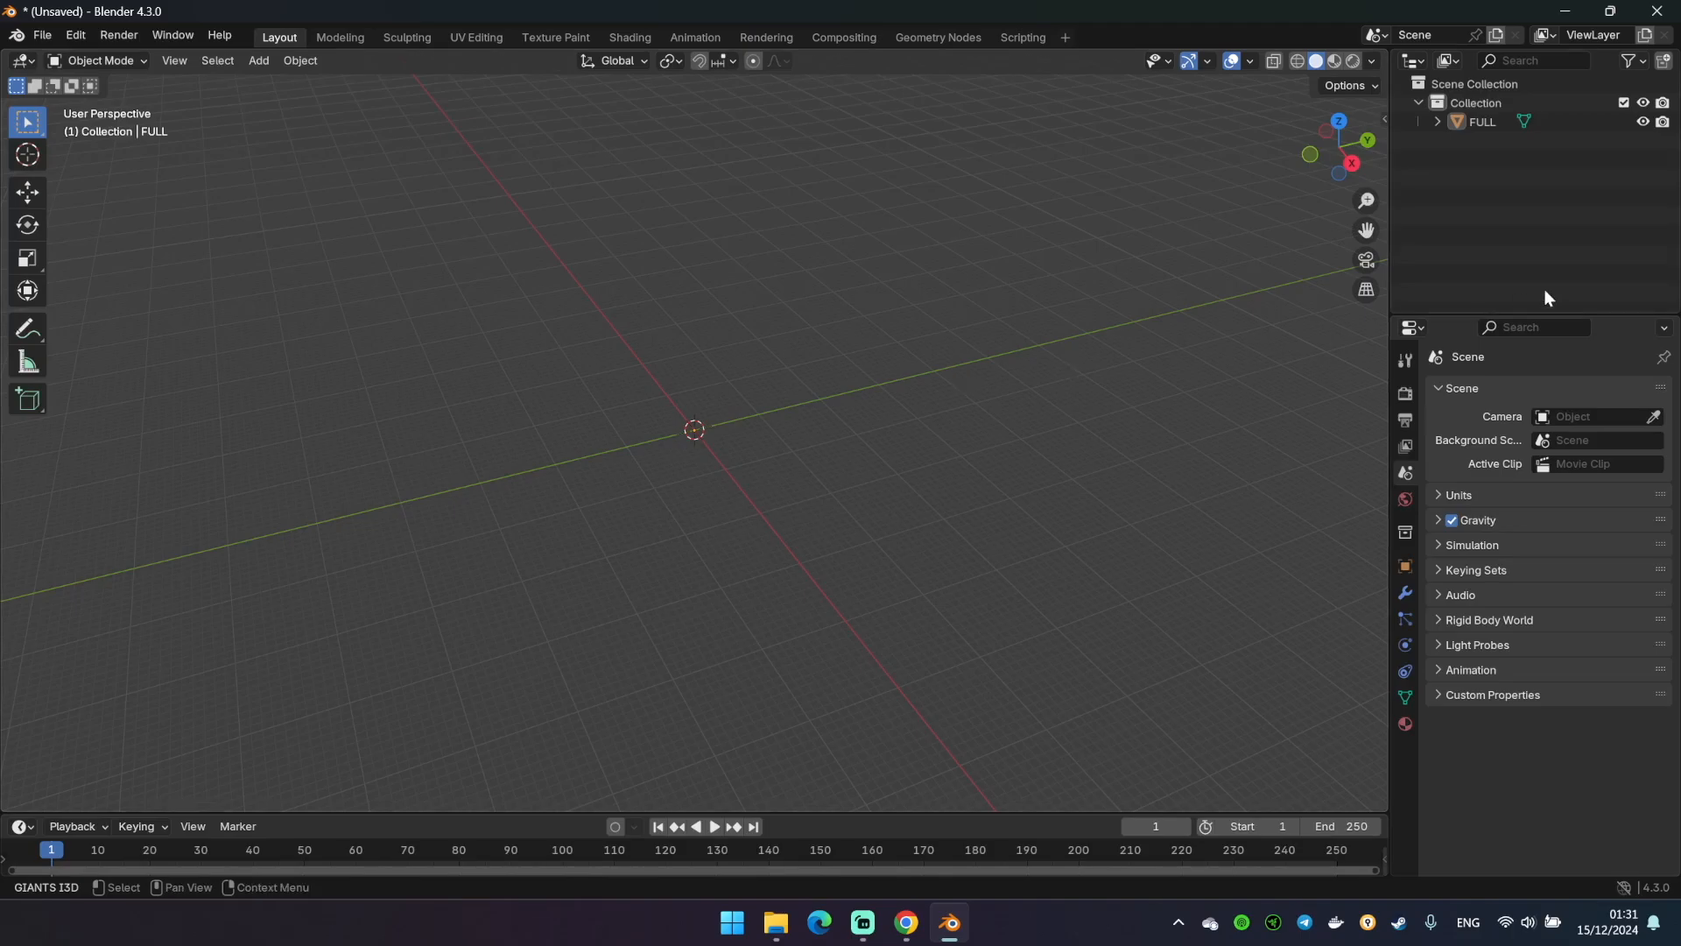
Move FULL's geometry to origin, zero its location and rotation, and raise the view clip end
{"action": "left_click", "coordinate": [1482, 123]}
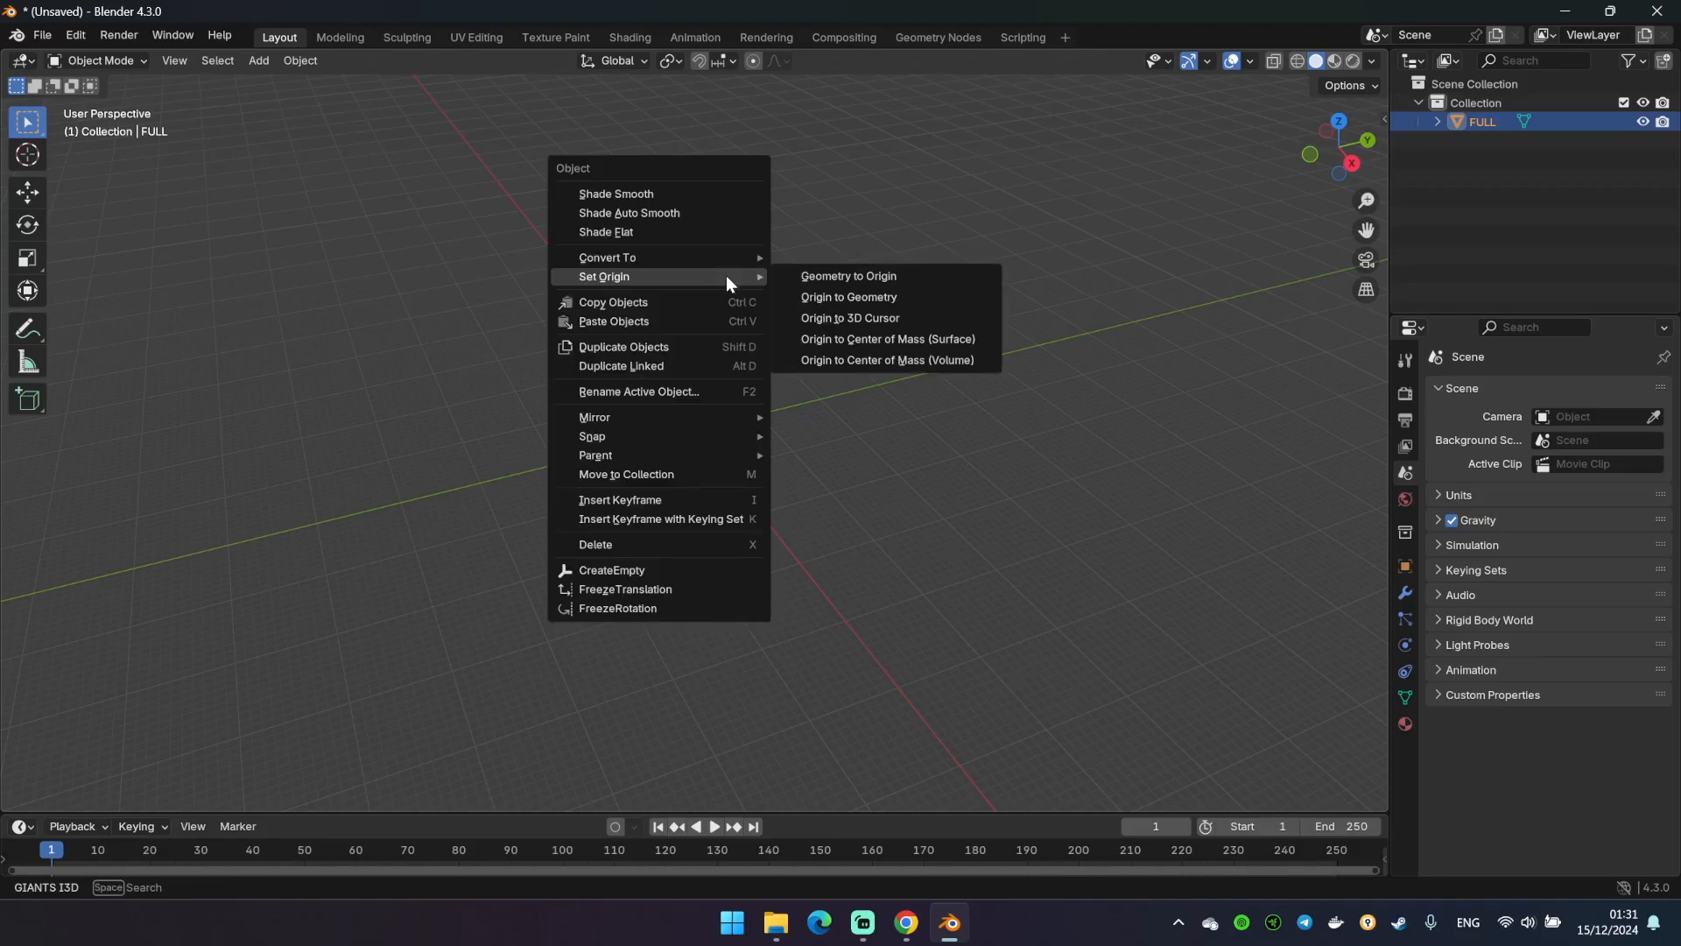
{"action": "mouse_move", "coordinate": [840, 280]}
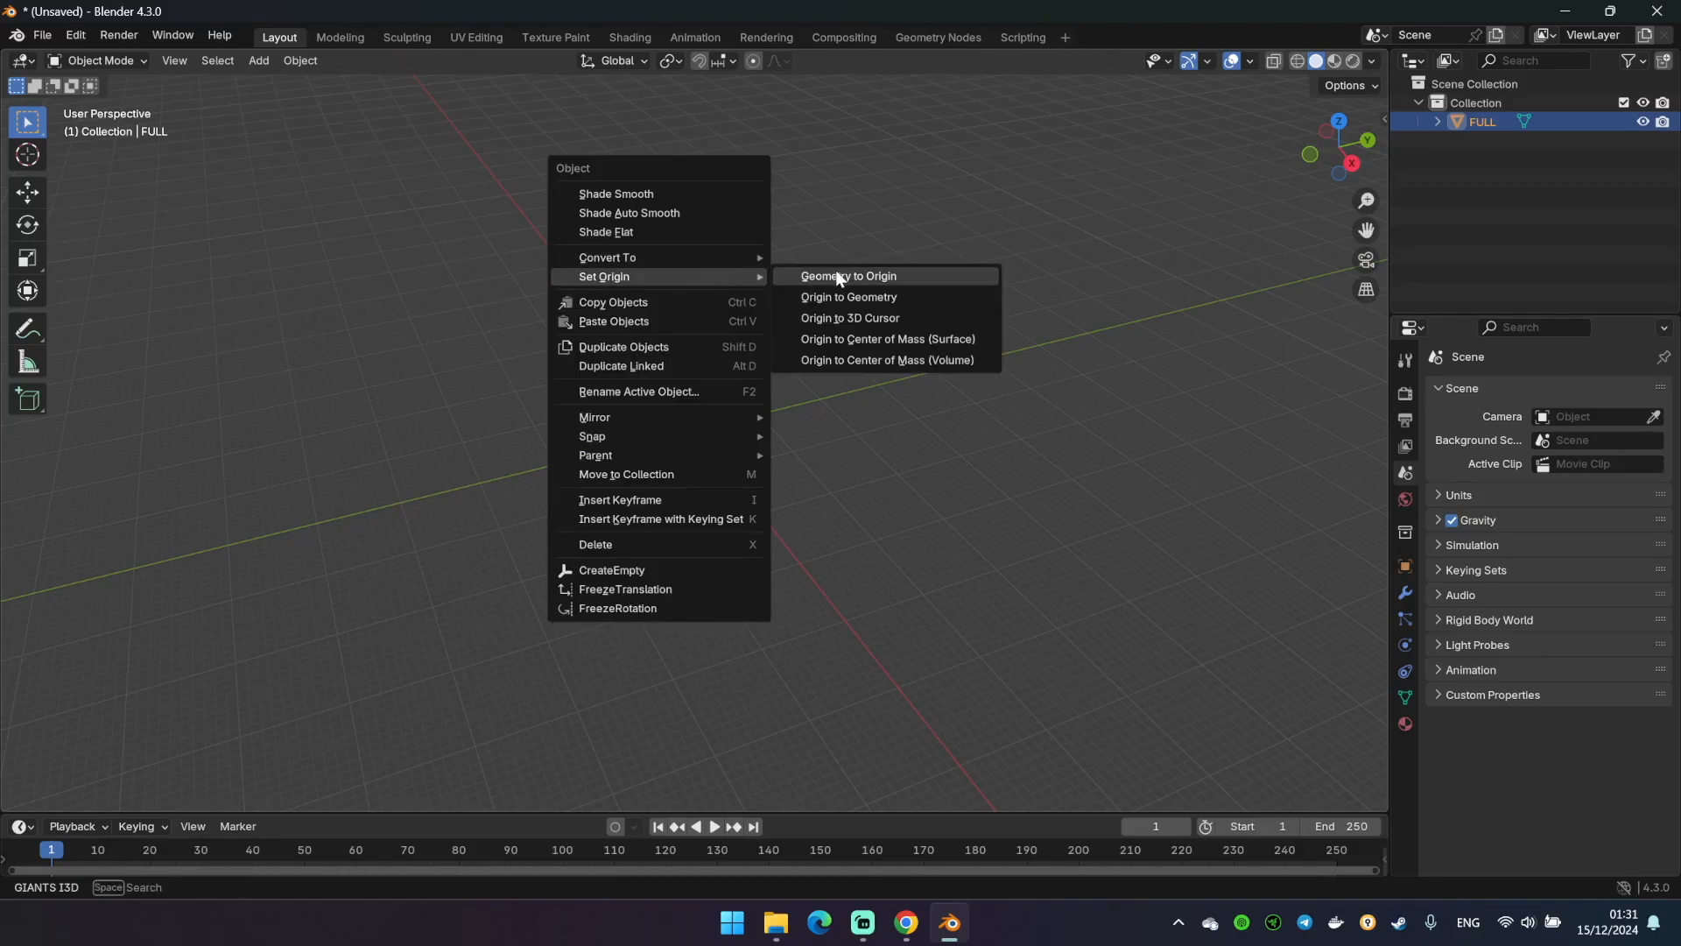
{"action": "left_click", "coordinate": [840, 277]}
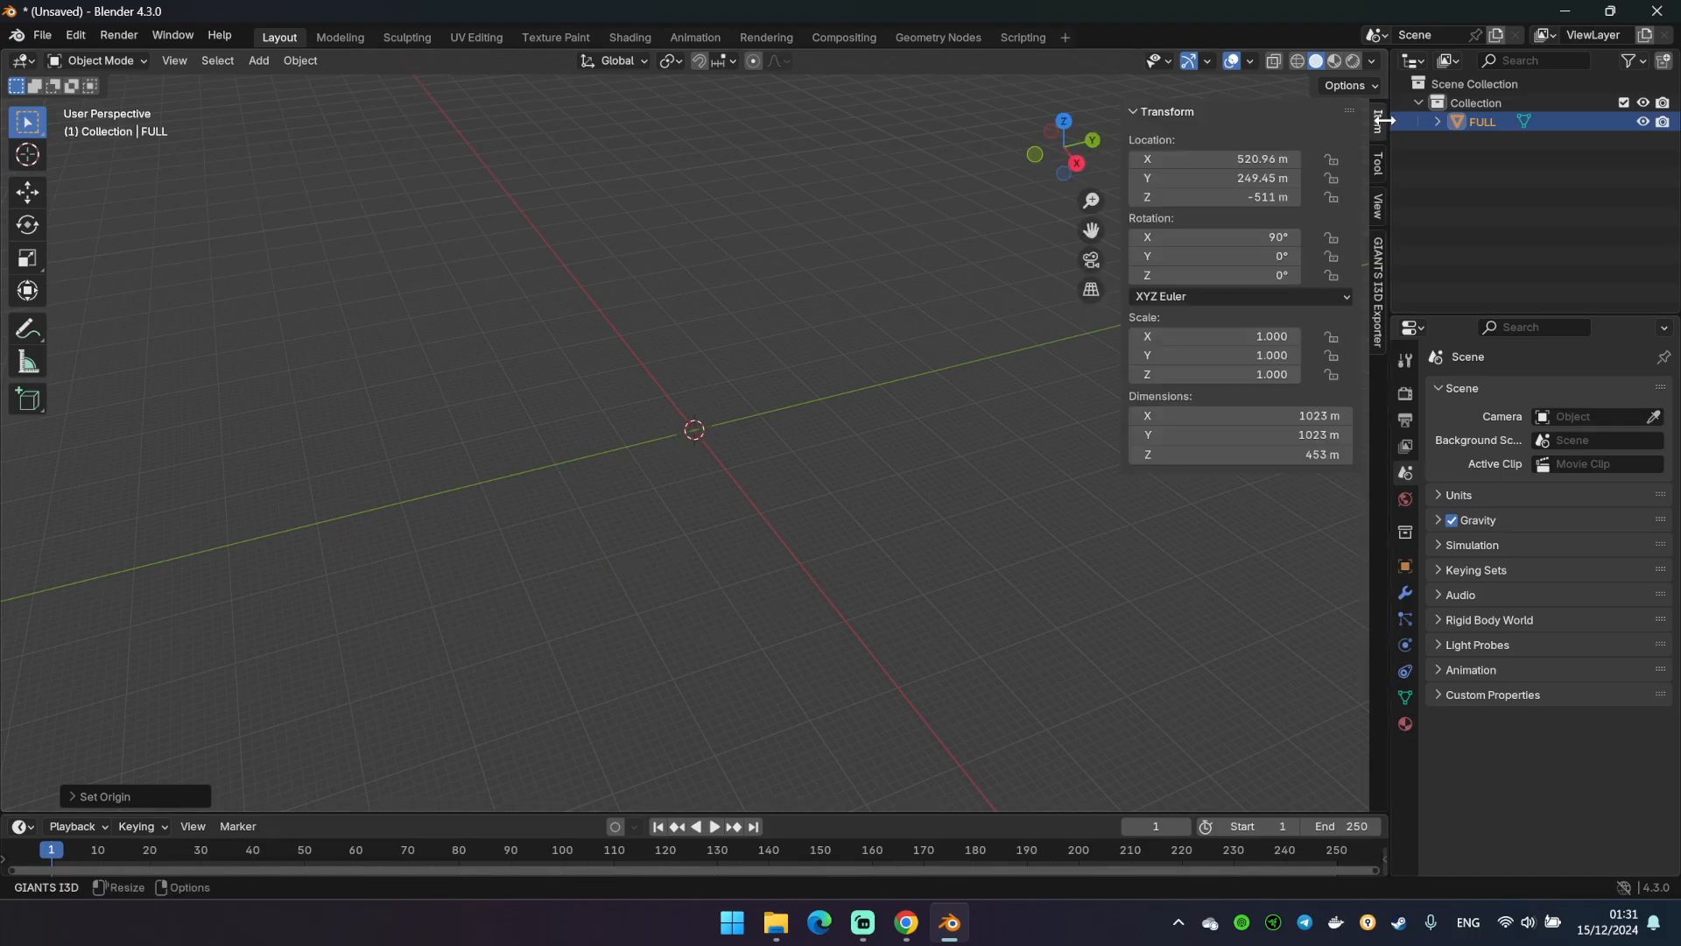
{"action": "double_click", "coordinate": [1215, 160]}
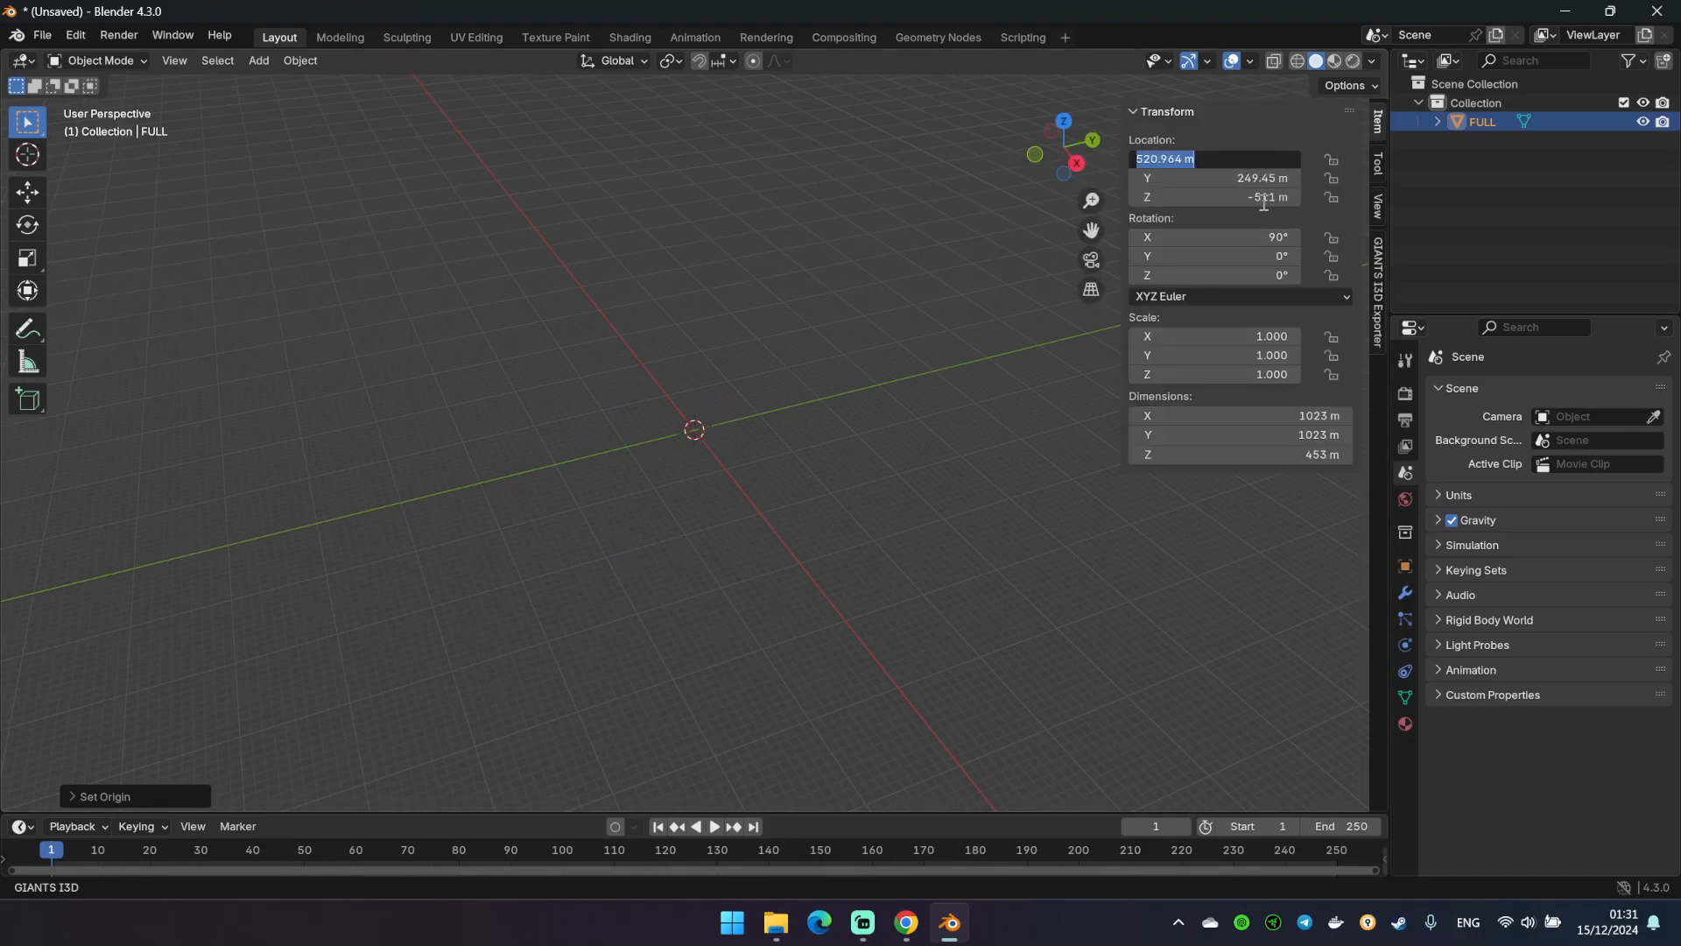
{"action": "type", "text": "0 m"}
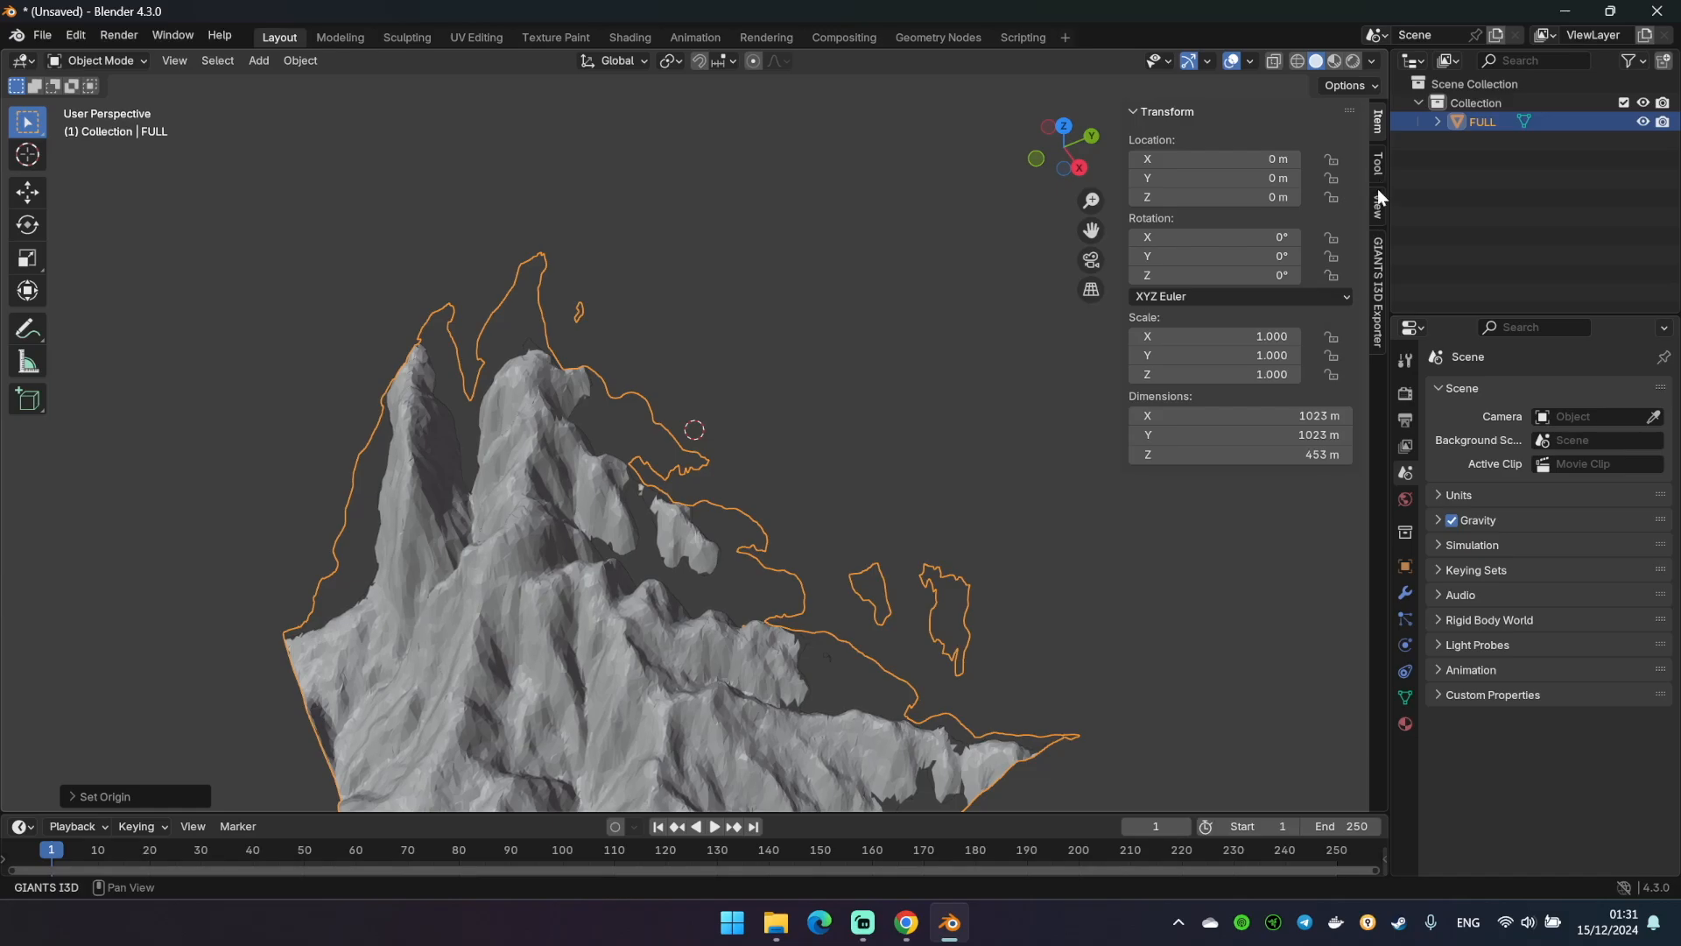
{"action": "left_click", "coordinate": [1376, 207]}
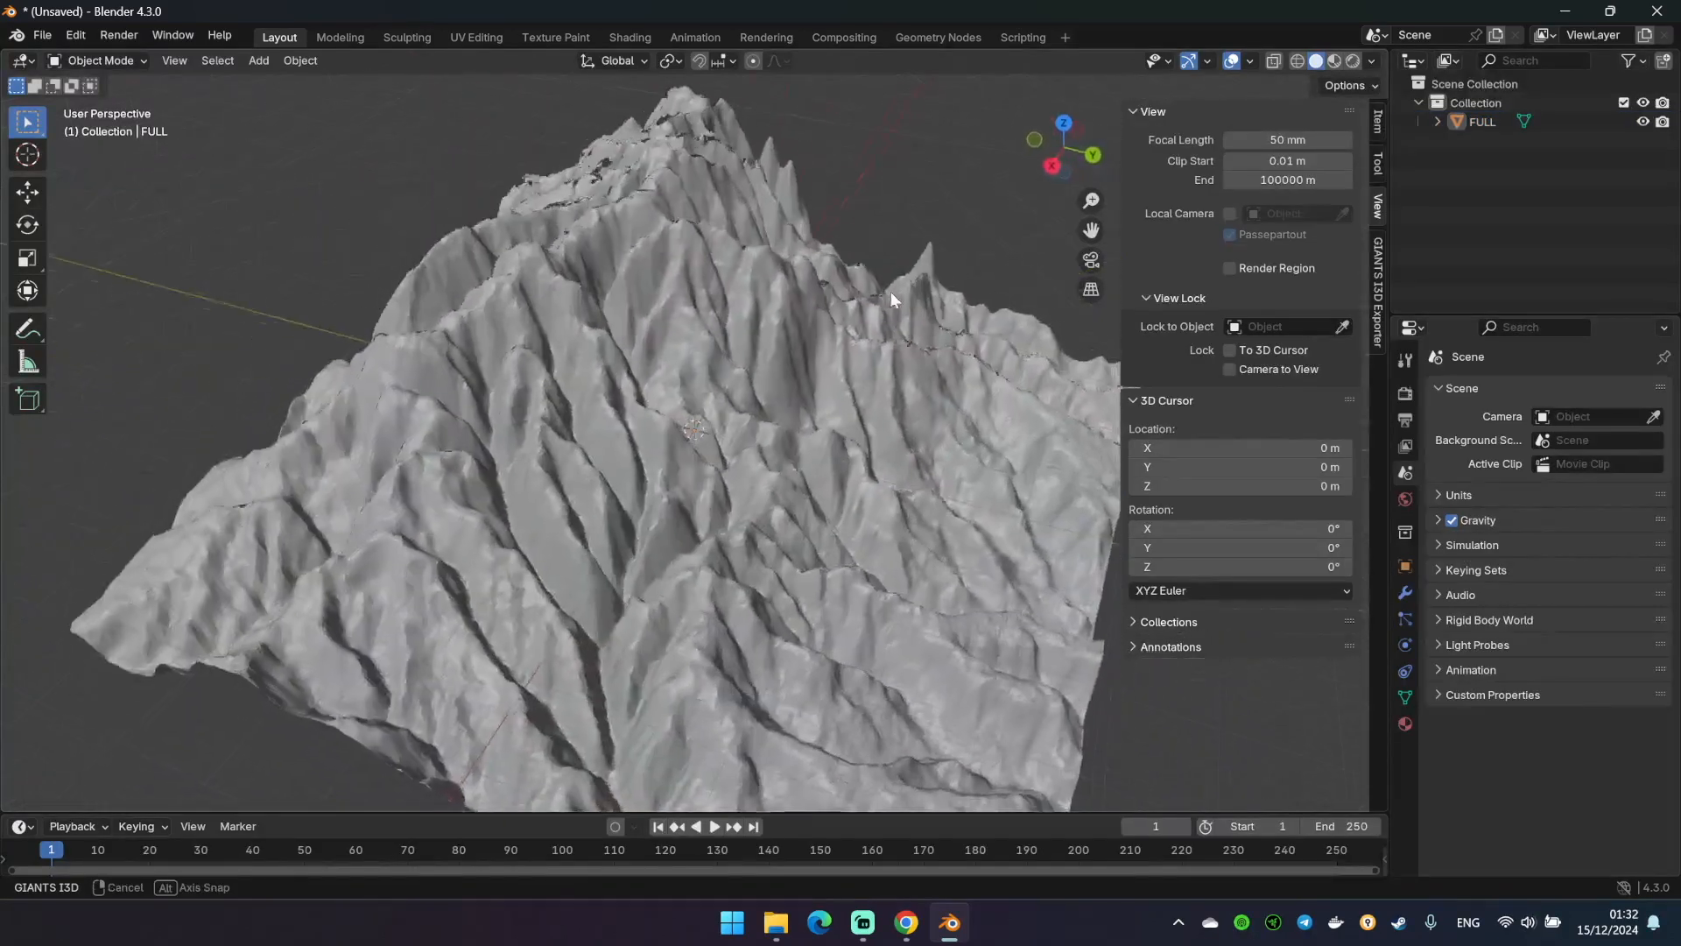
Set the terrain's X and Y dimensions to 8192 m and view it top-down
{"action": "left_click_drag", "start_coordinate": [890, 299], "coordinate": [1001, 315]}
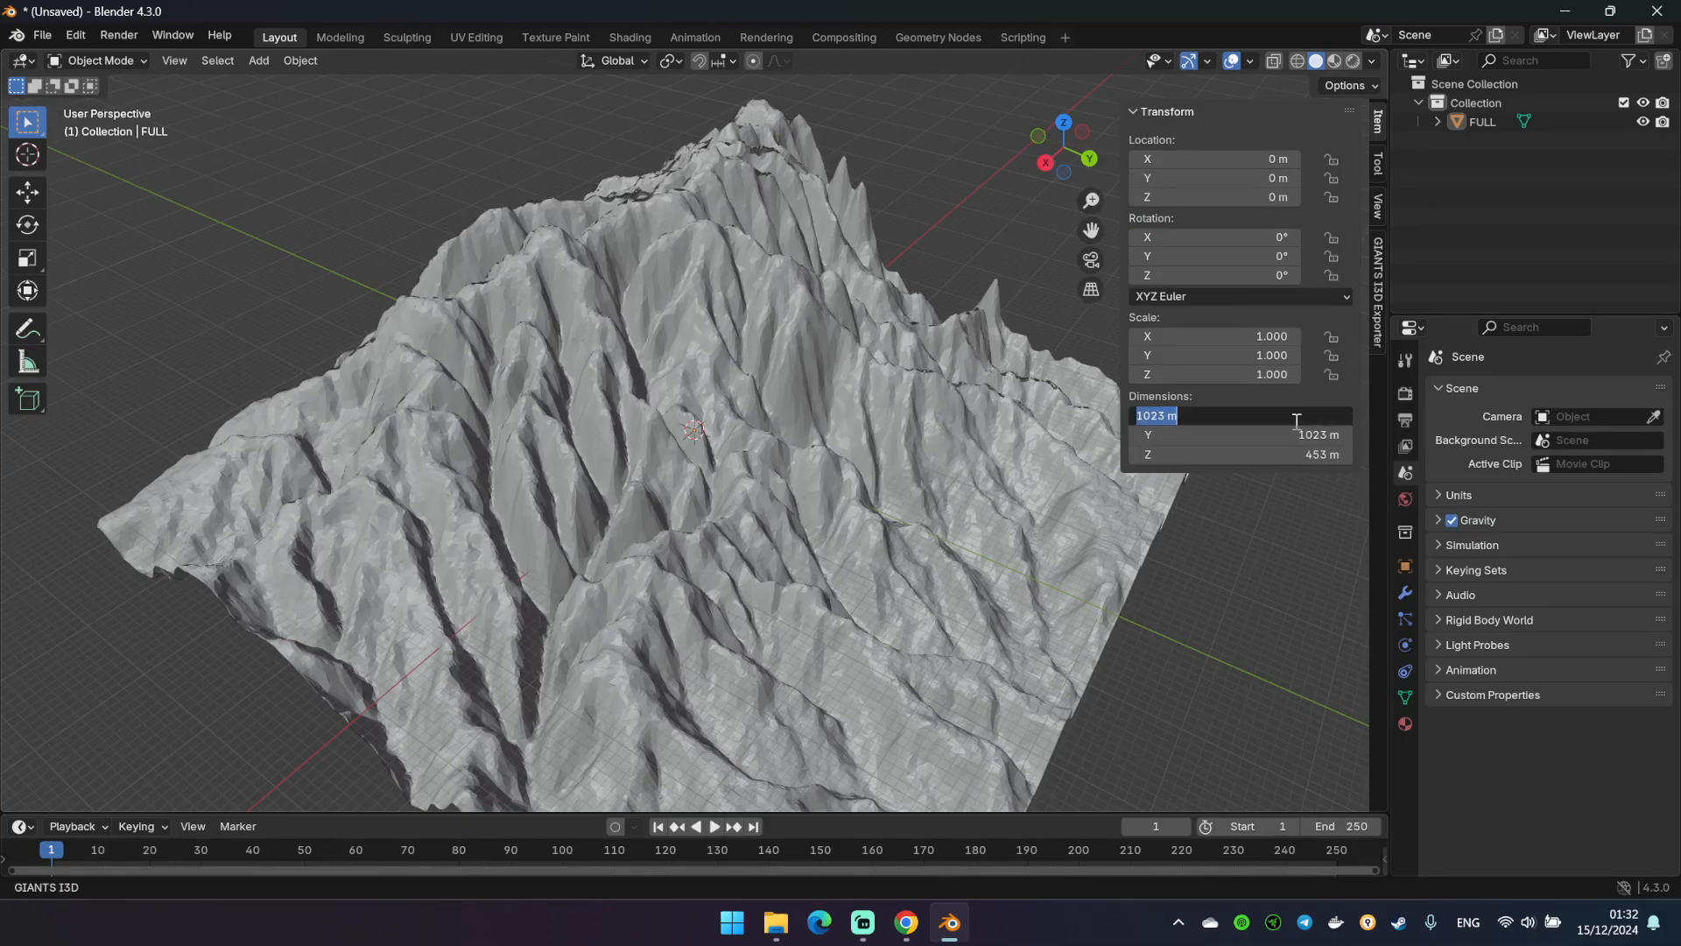
{"action": "type", "text": "8192"}
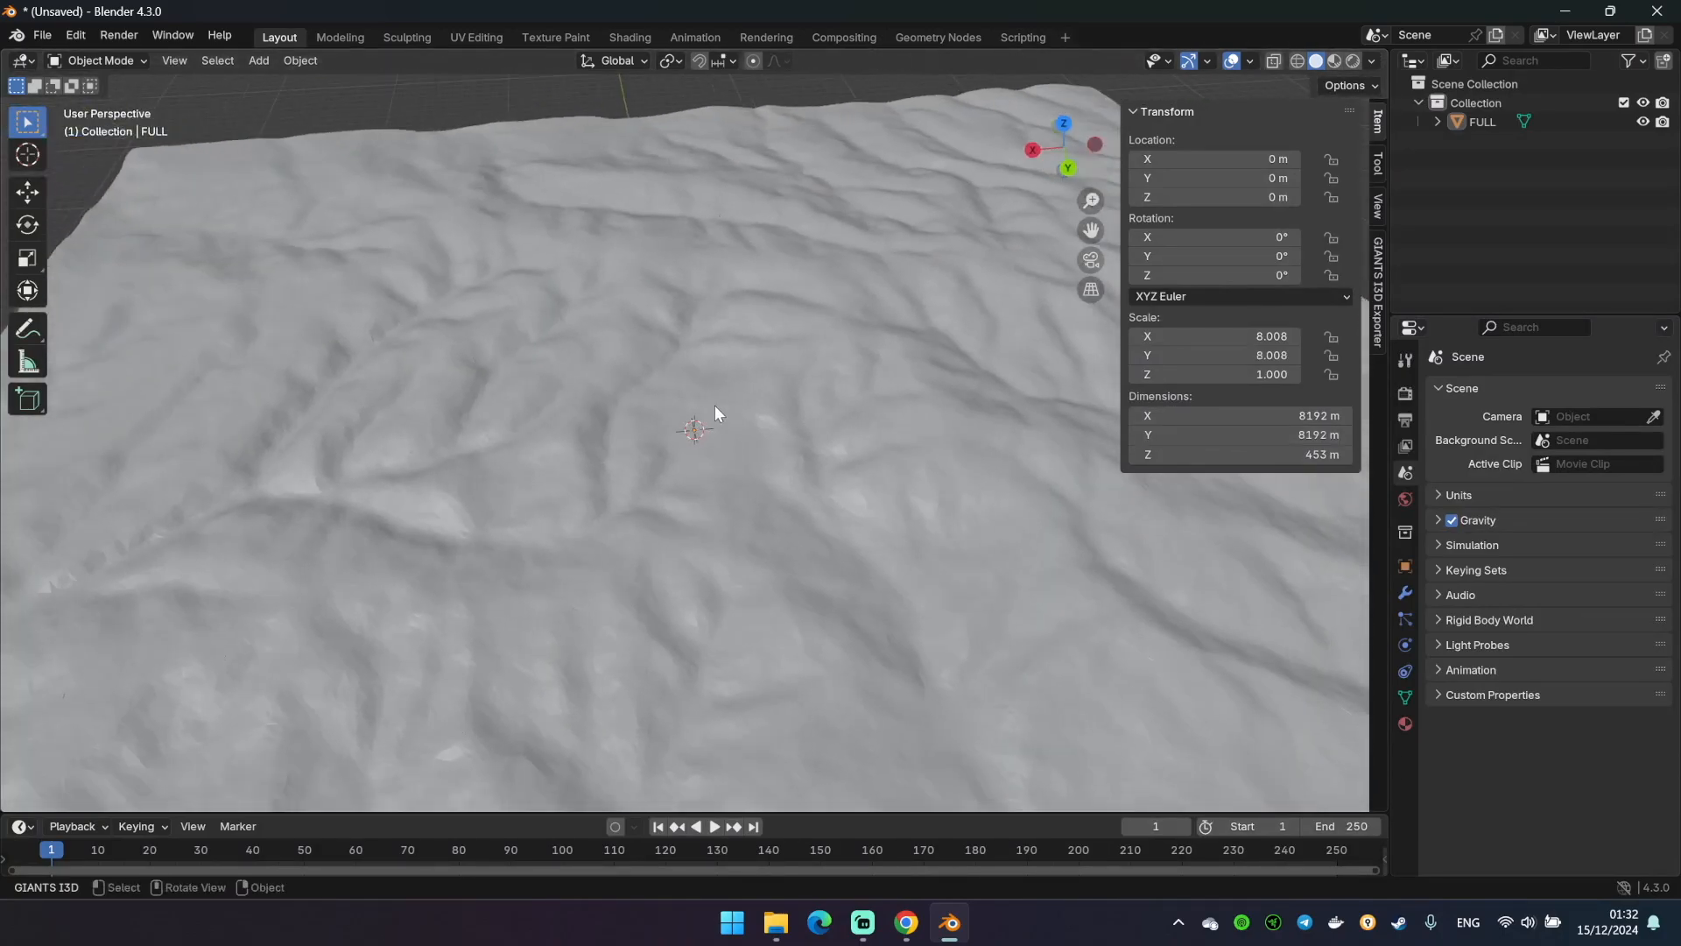
{"action": "left_click_drag", "start_coordinate": [716, 413], "coordinate": [641, 472]}
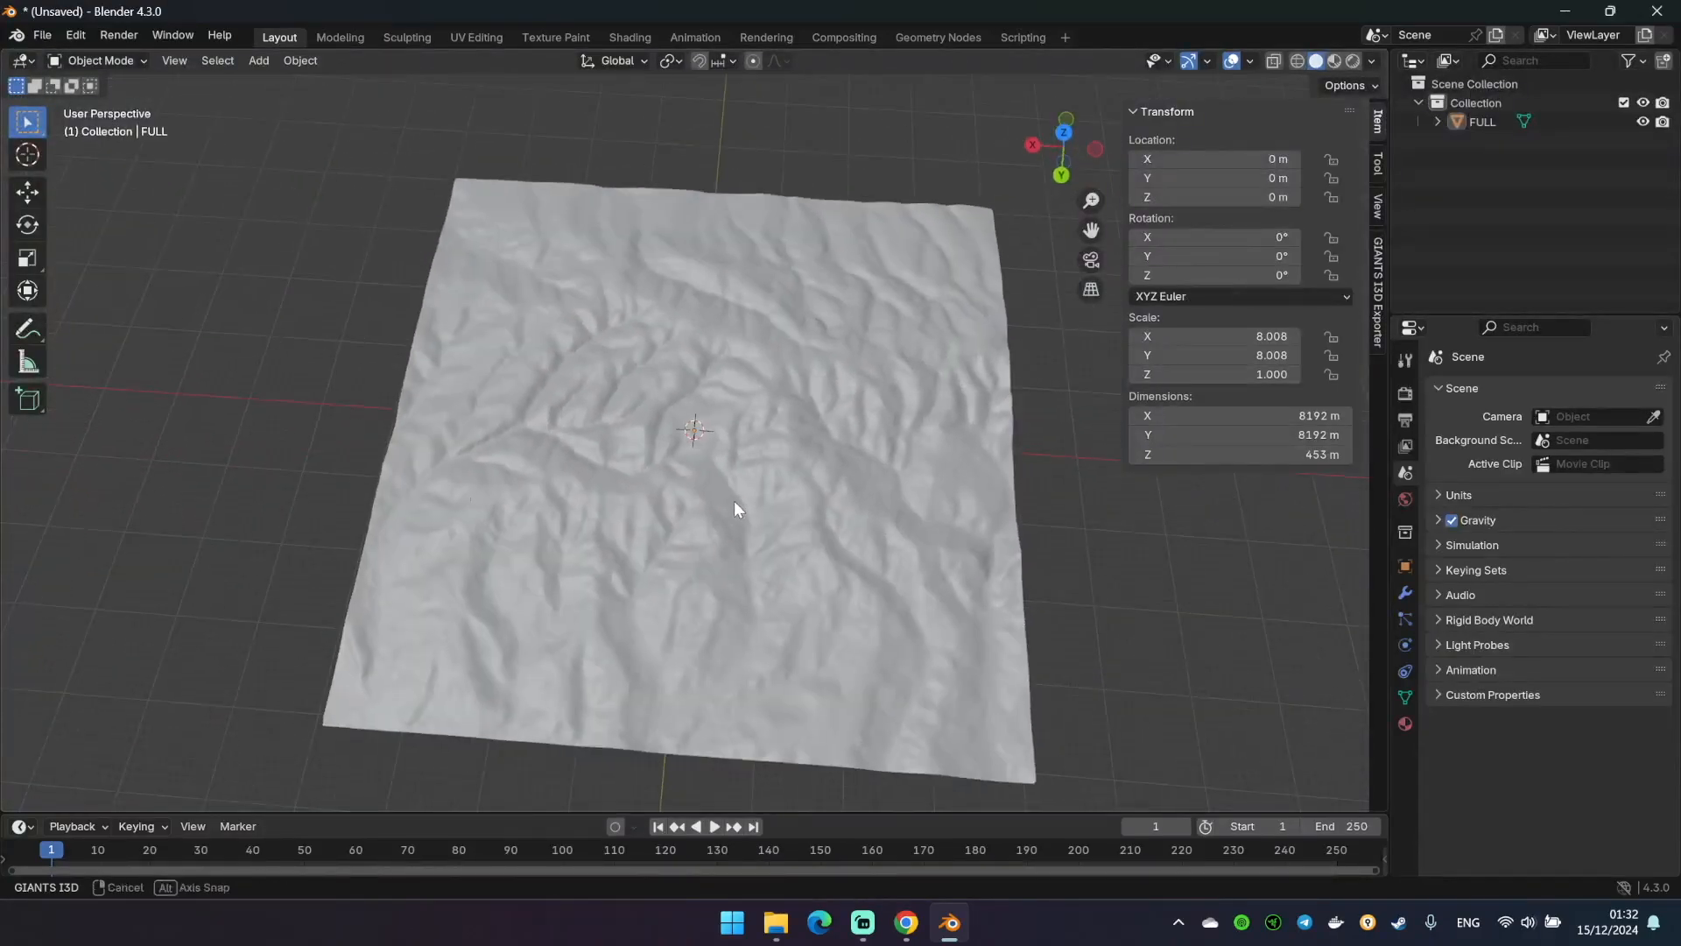
{"action": "left_click_drag", "start_coordinate": [737, 508], "coordinate": [765, 398]}
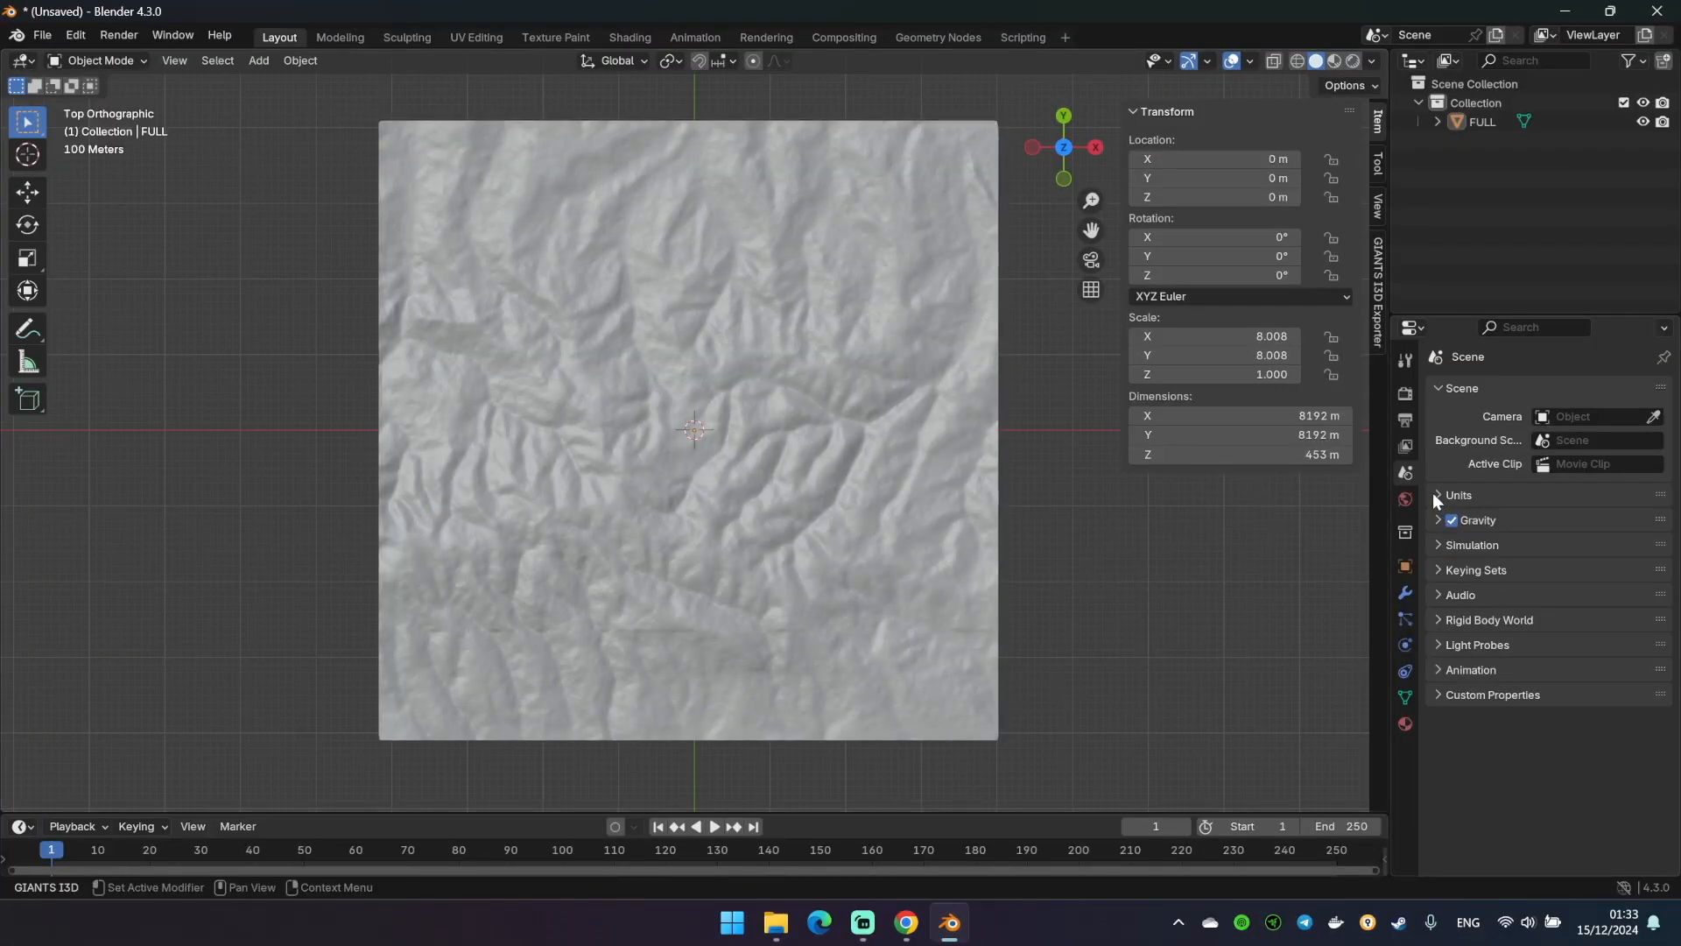
{"action": "mouse_move", "coordinate": [1404, 394]}
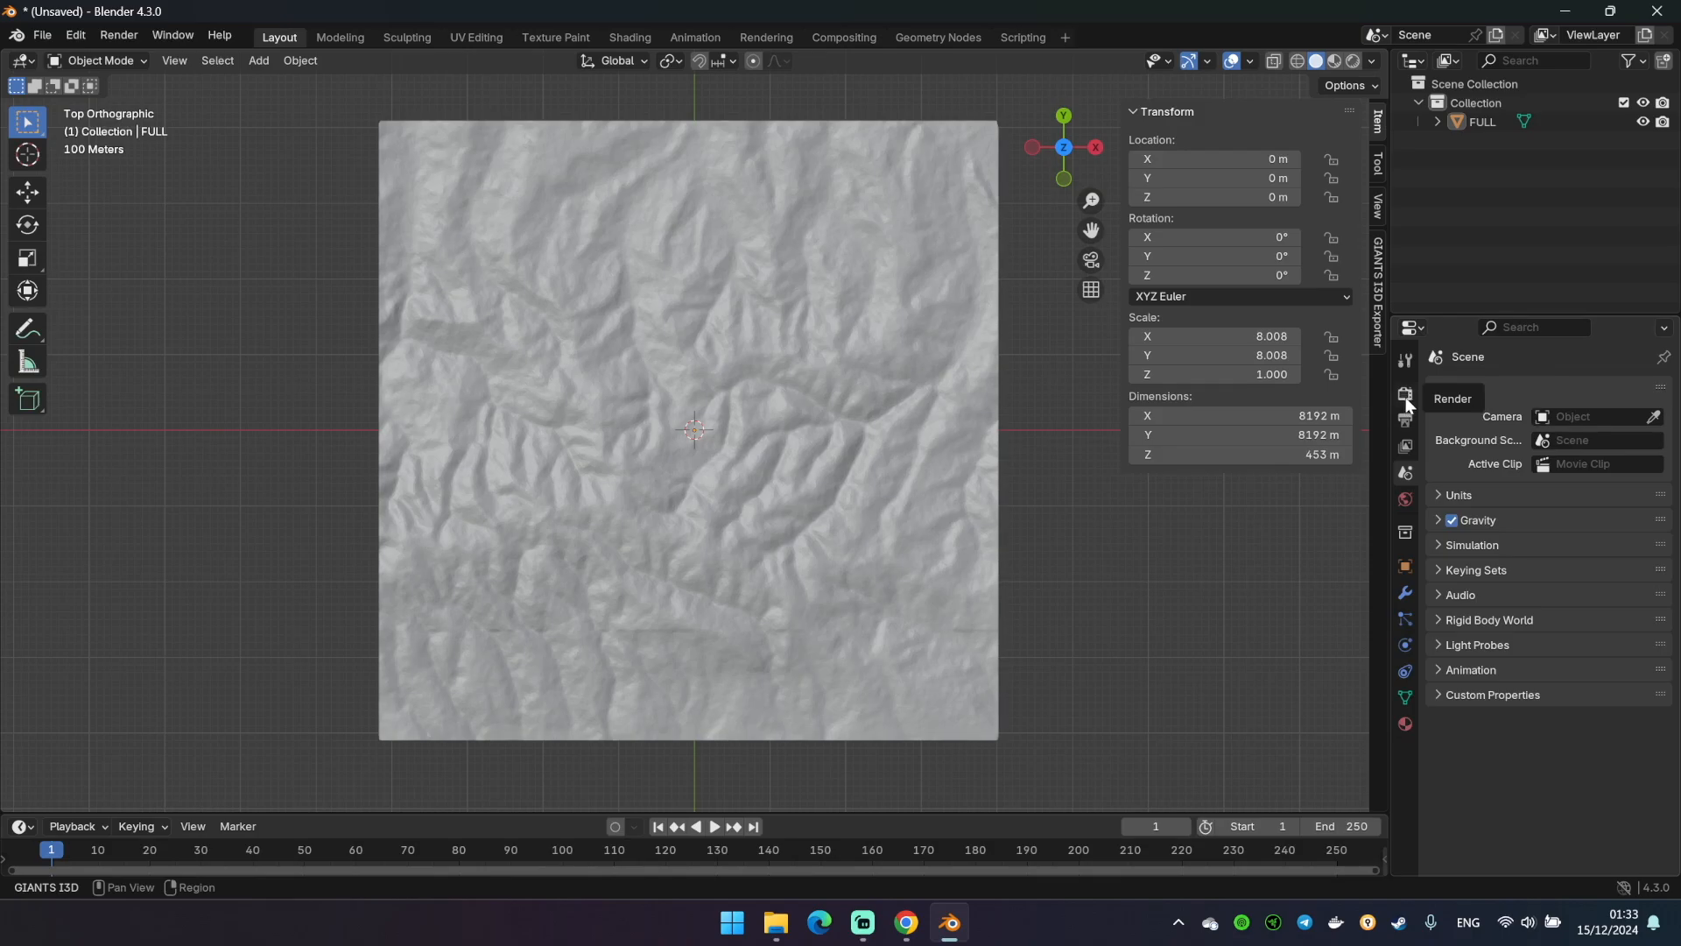
Add a Decimate modifier to FULL with ratio 0.5, halving its face count
{"action": "left_click", "coordinate": [1481, 122]}
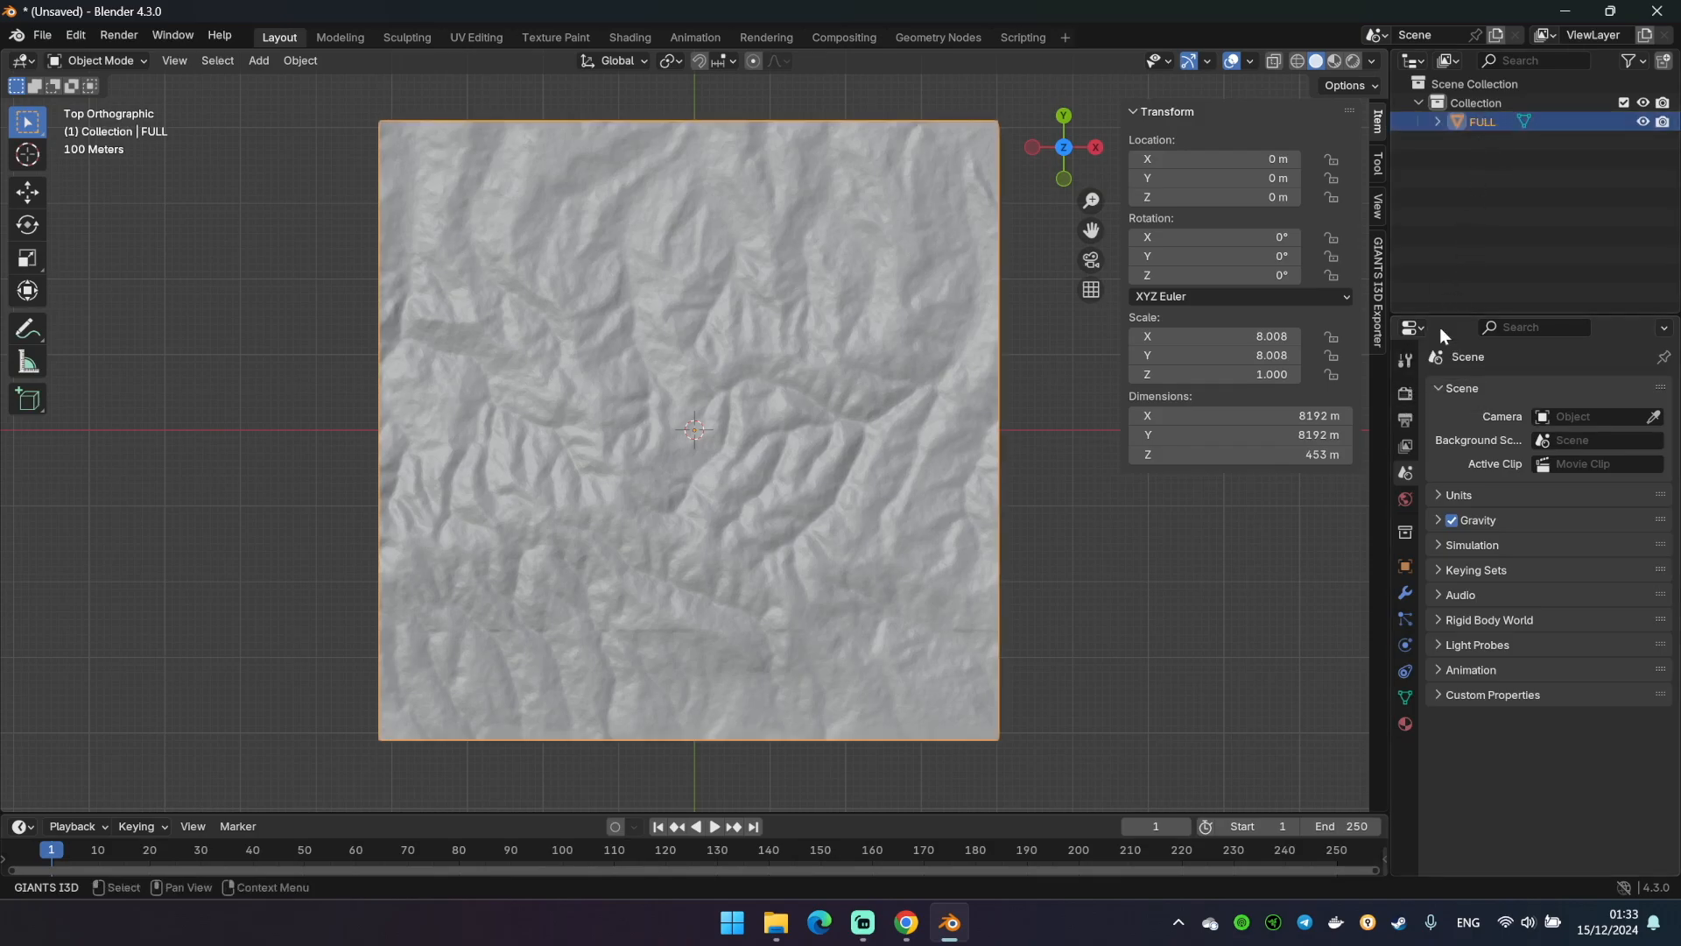
{"action": "left_click", "coordinate": [1404, 592]}
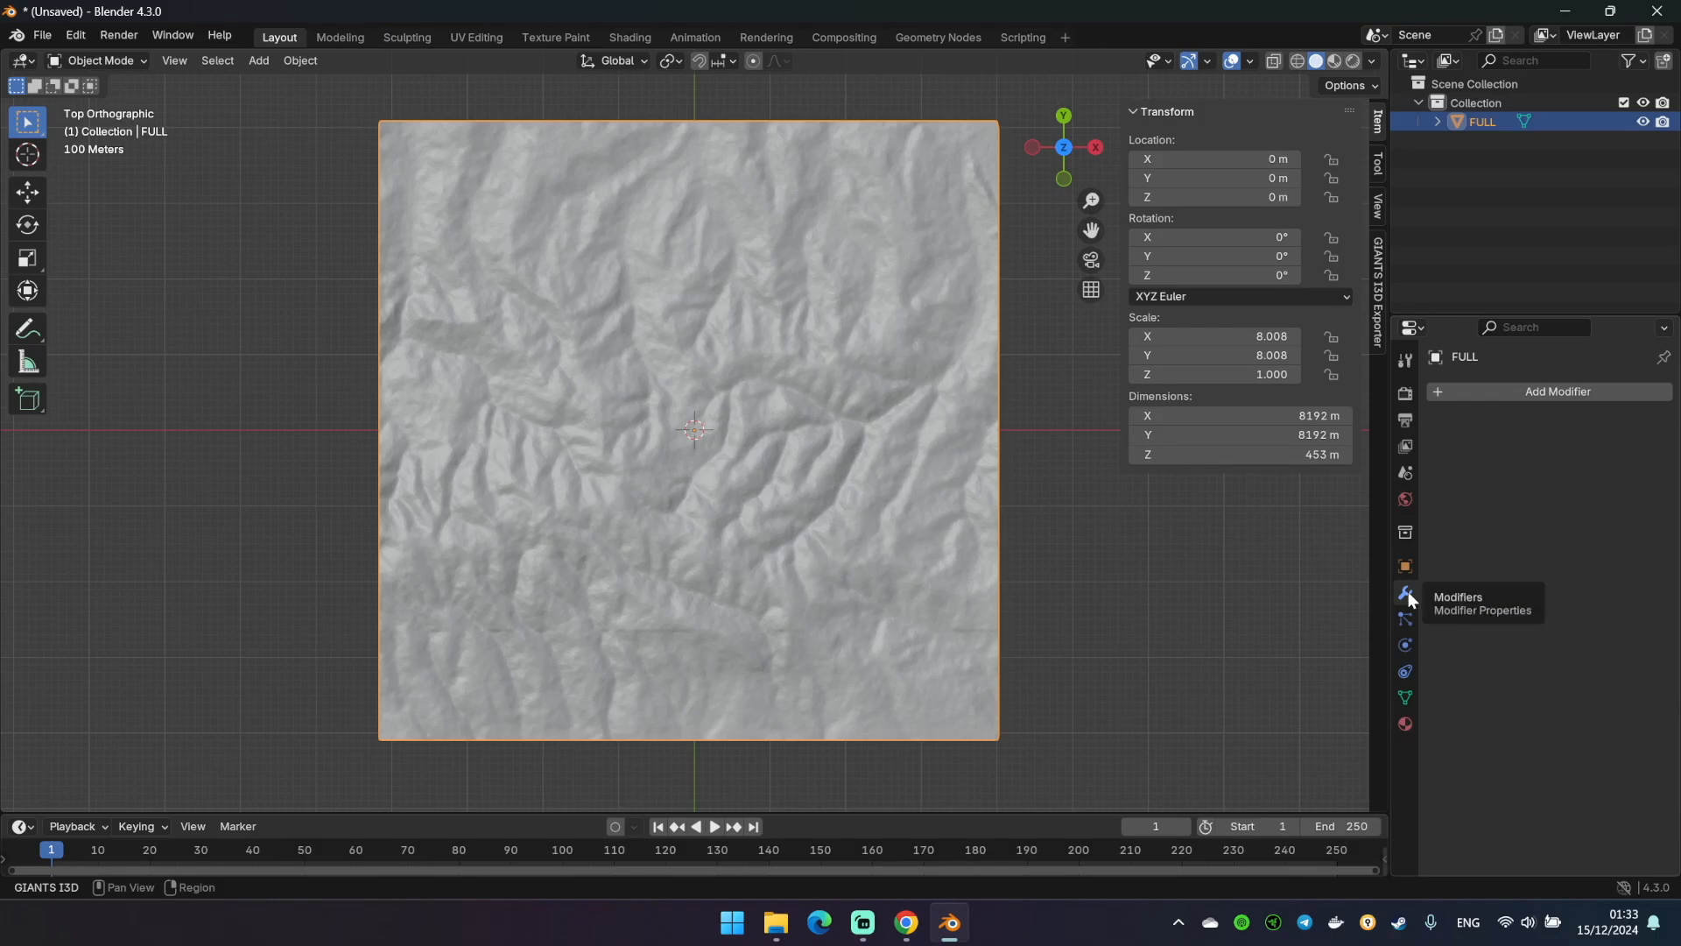
{"action": "left_click", "coordinate": [1559, 392]}
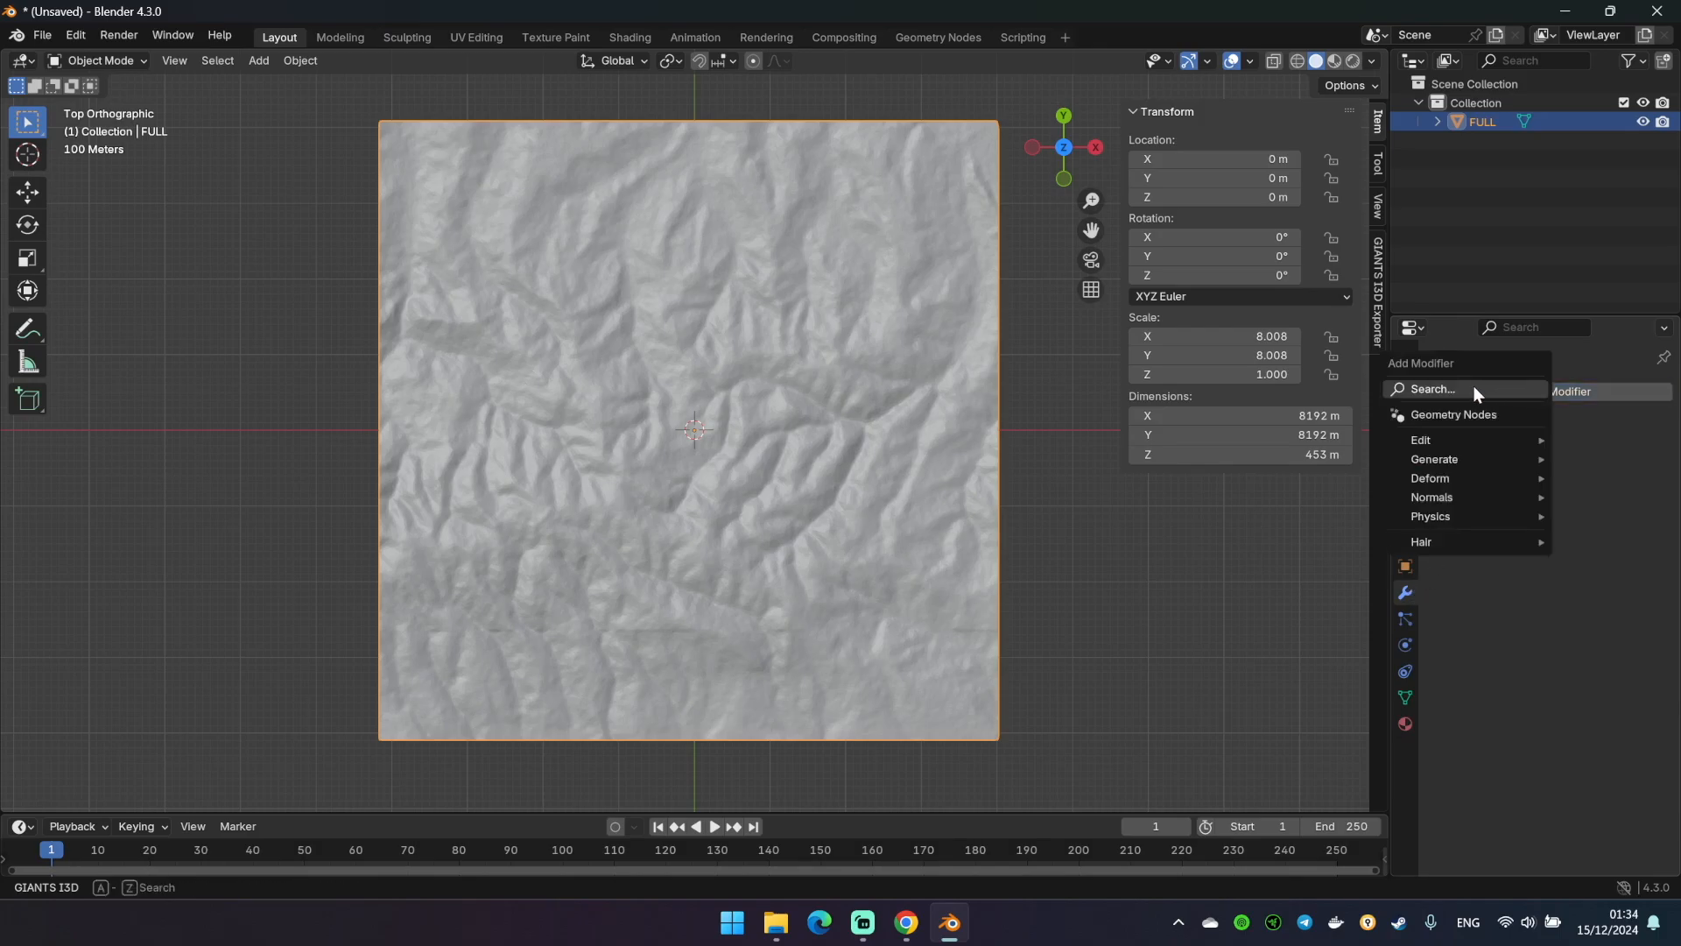
{"action": "left_click", "coordinate": [1434, 459]}
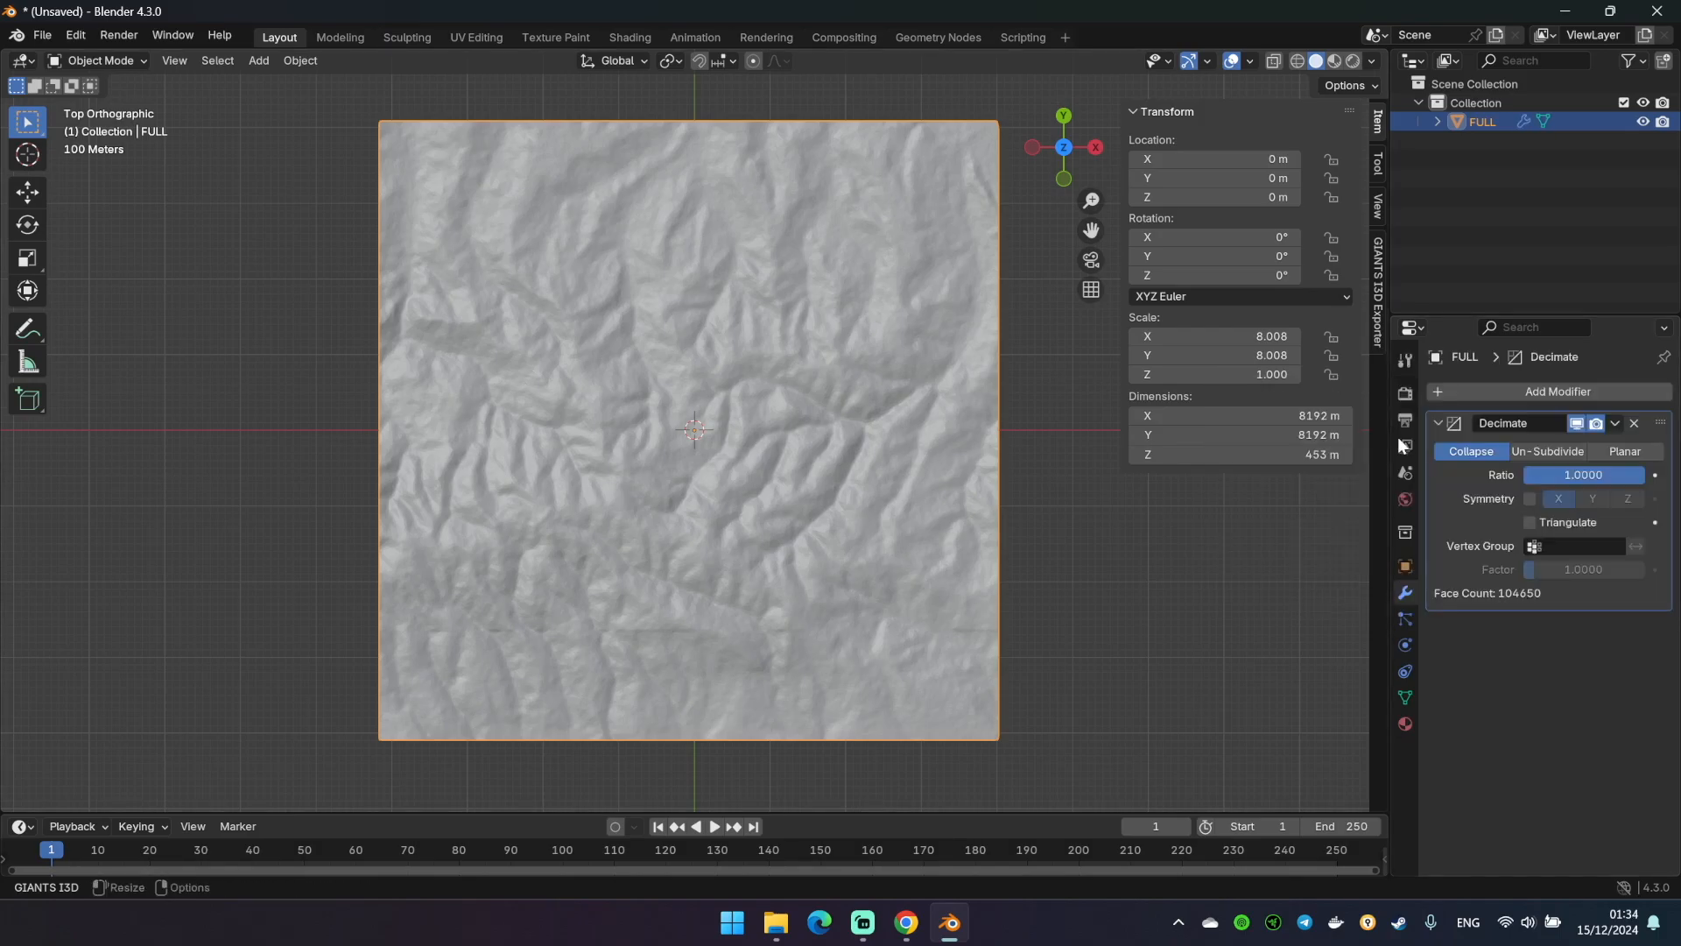
{"action": "double_click", "coordinate": [1583, 474]}
{"action": "type", "text": "0.5000"}
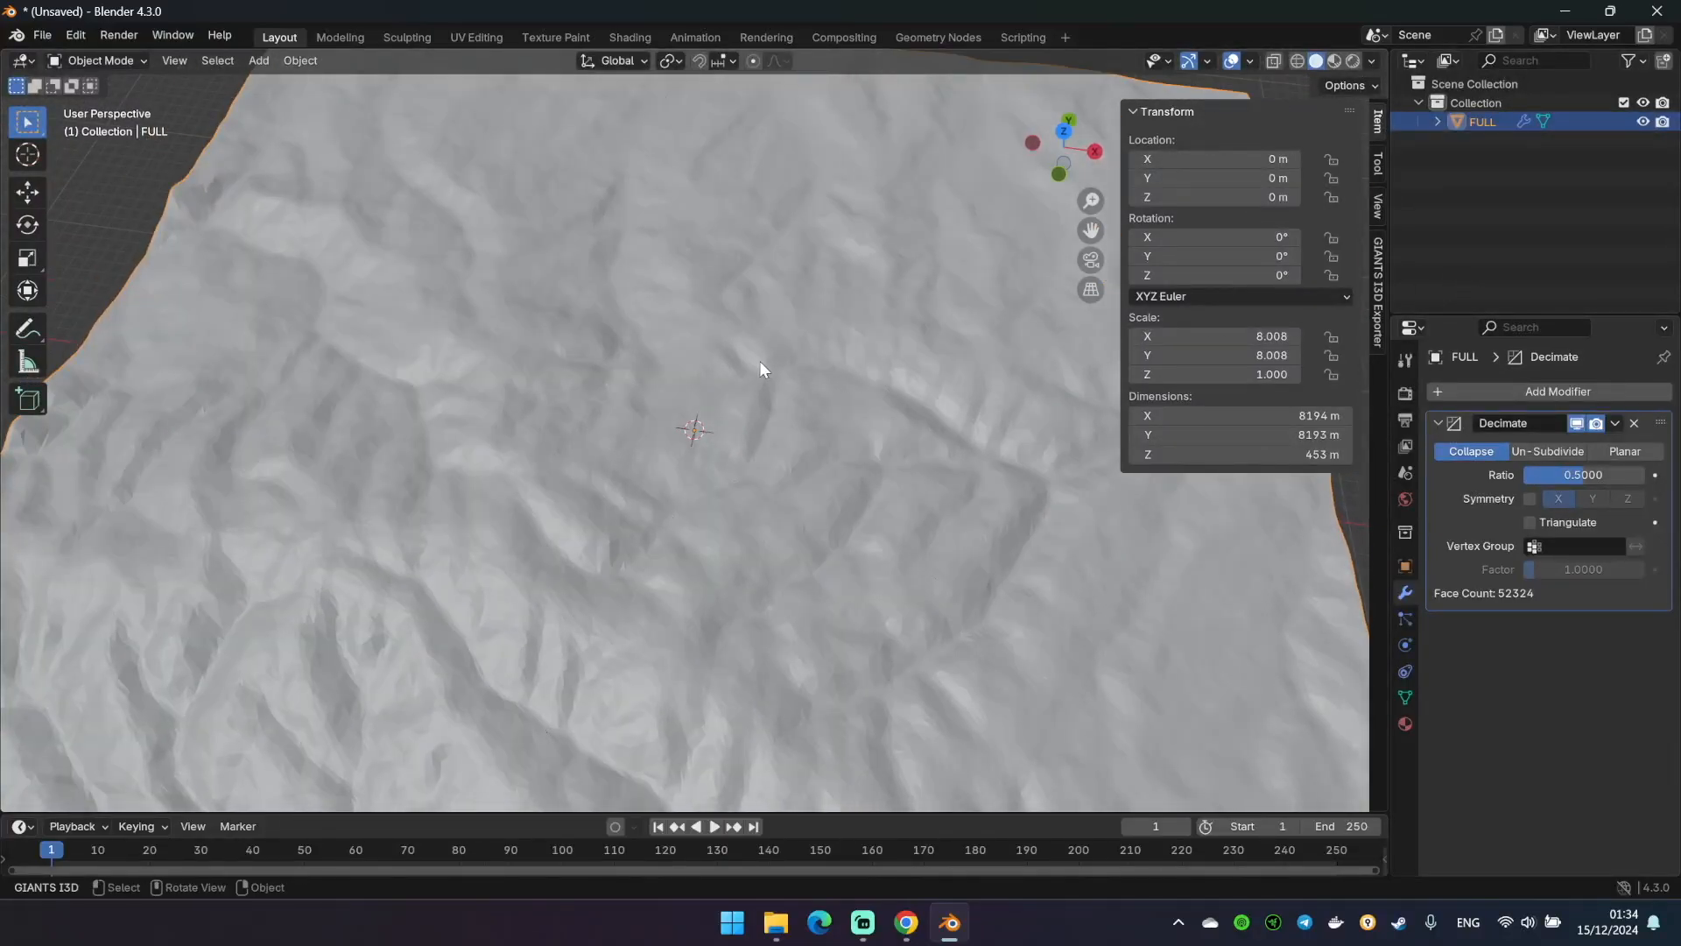
{"action": "mouse_move", "coordinate": [751, 385]}
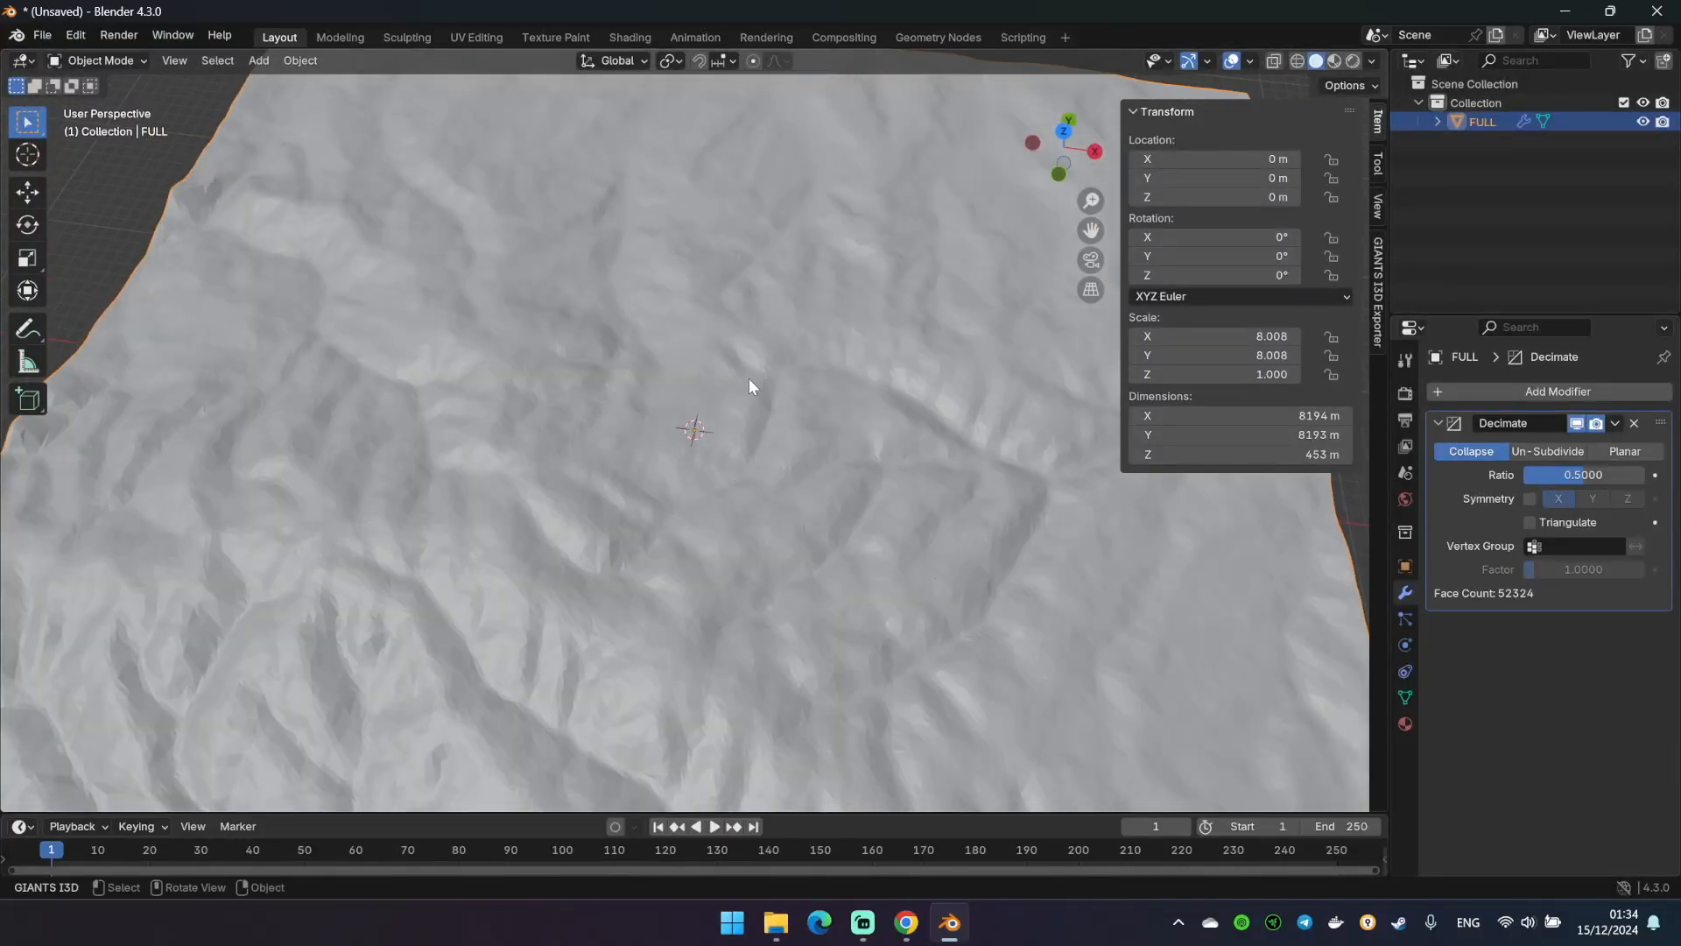
Apply Shade Smooth to the terrain mesh
{"action": "right_click", "coordinate": [751, 387]}
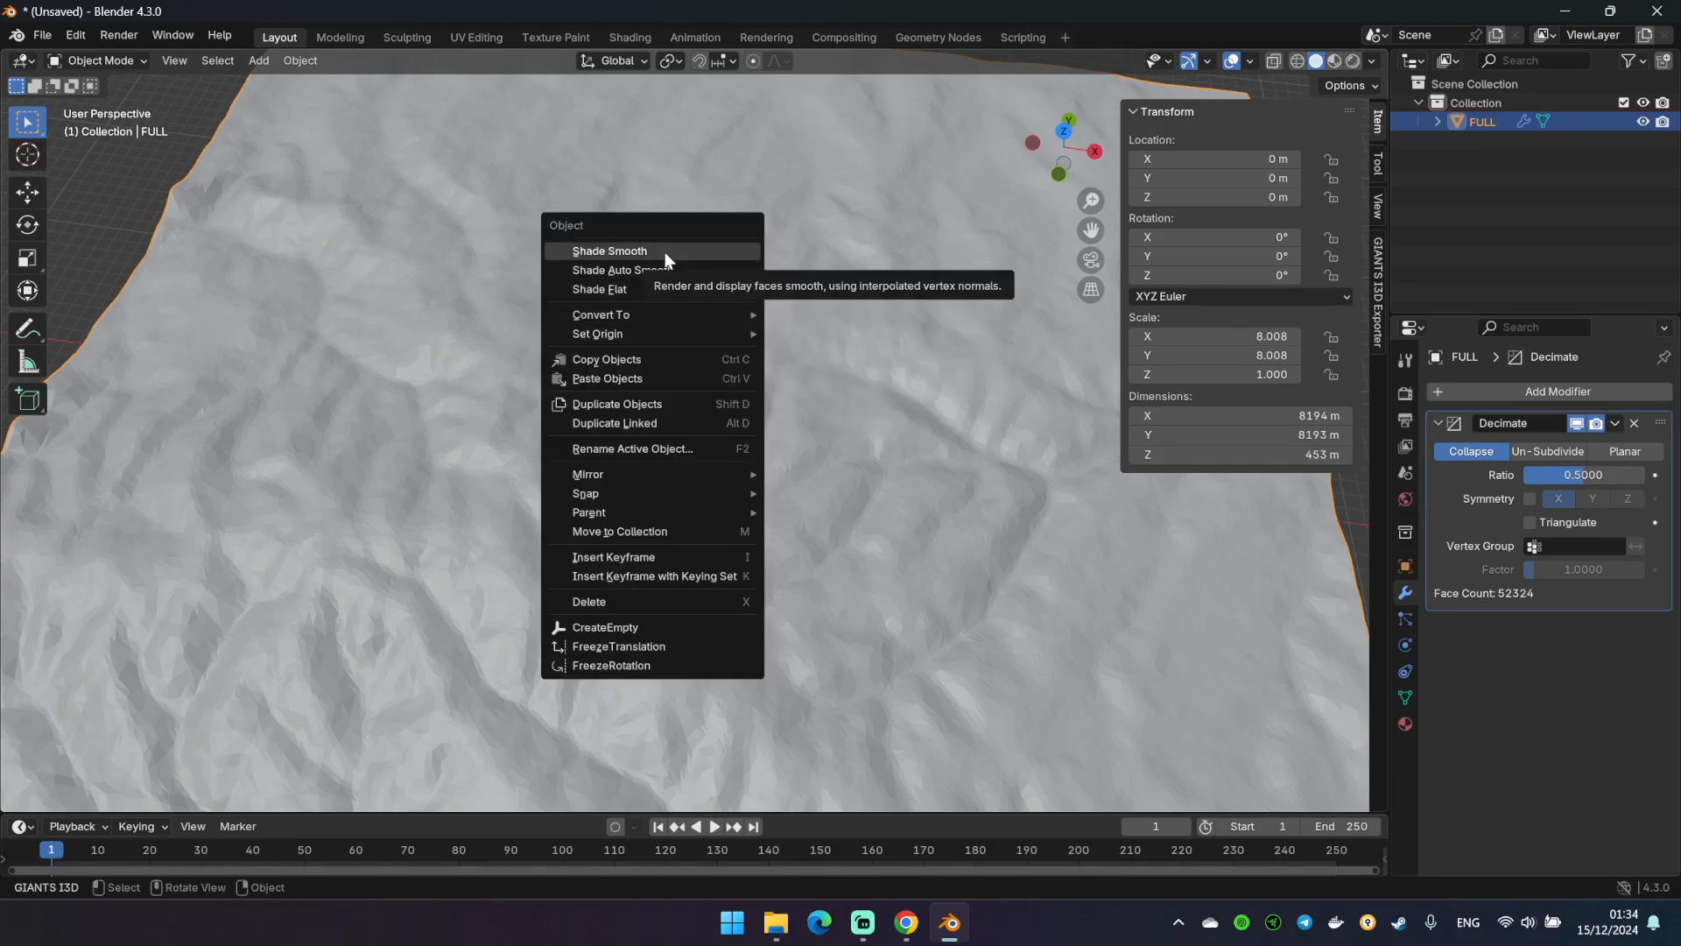
{"action": "left_click", "coordinate": [610, 251]}
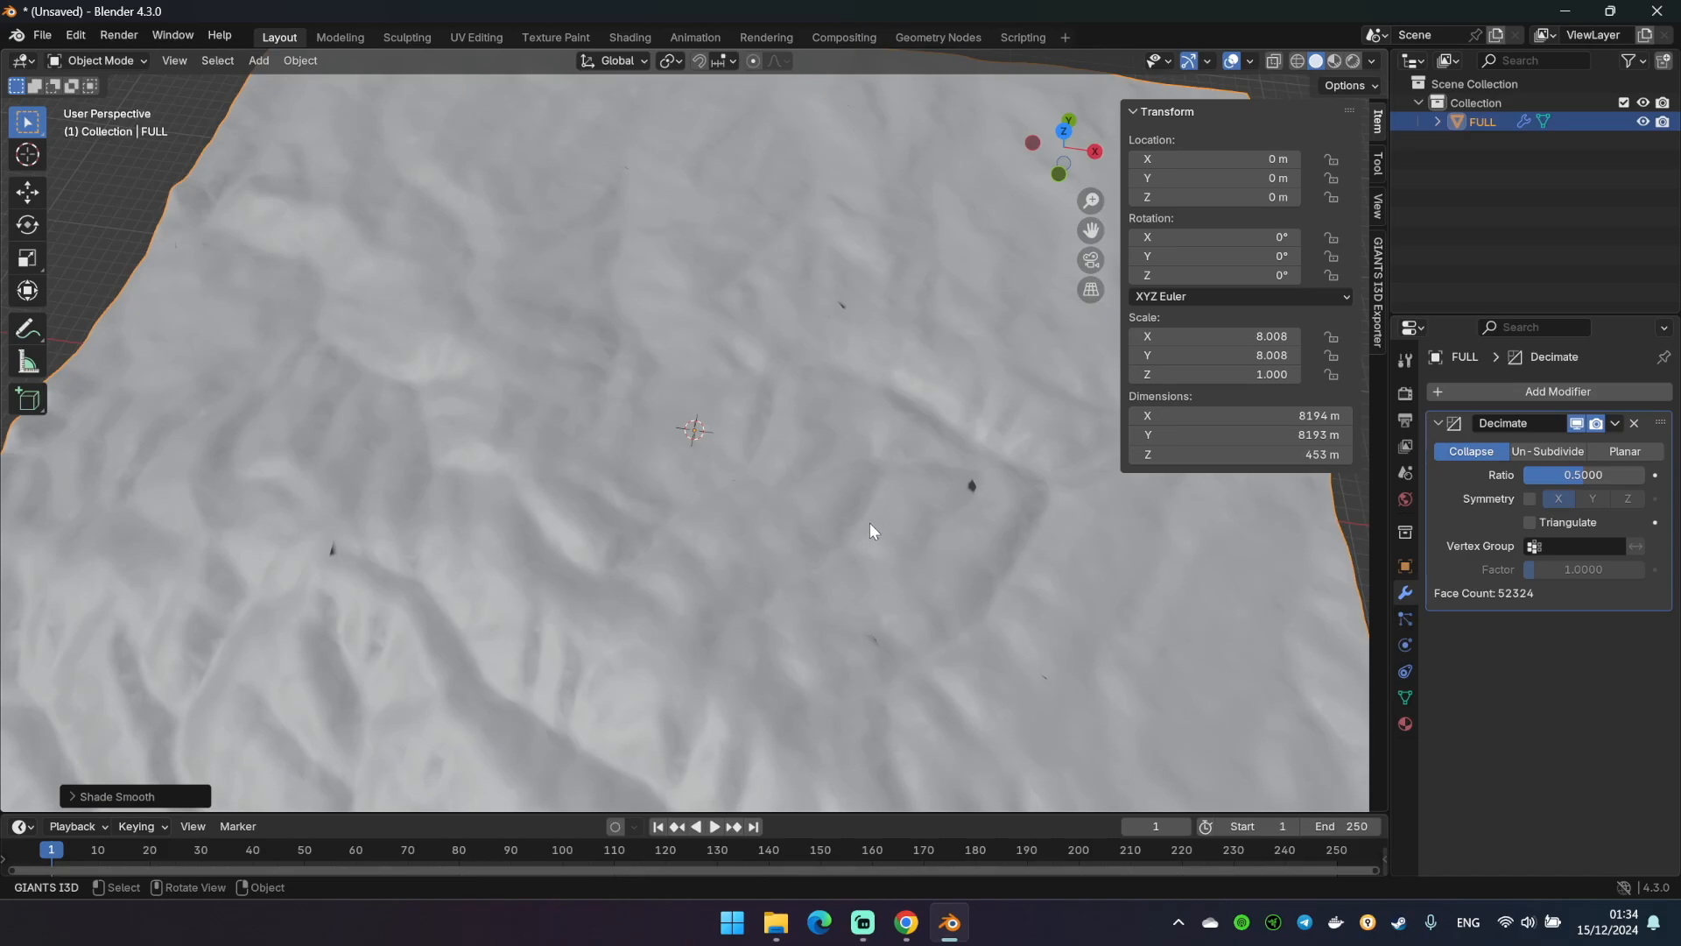
{"action": "mouse_move", "coordinate": [1422, 652]}
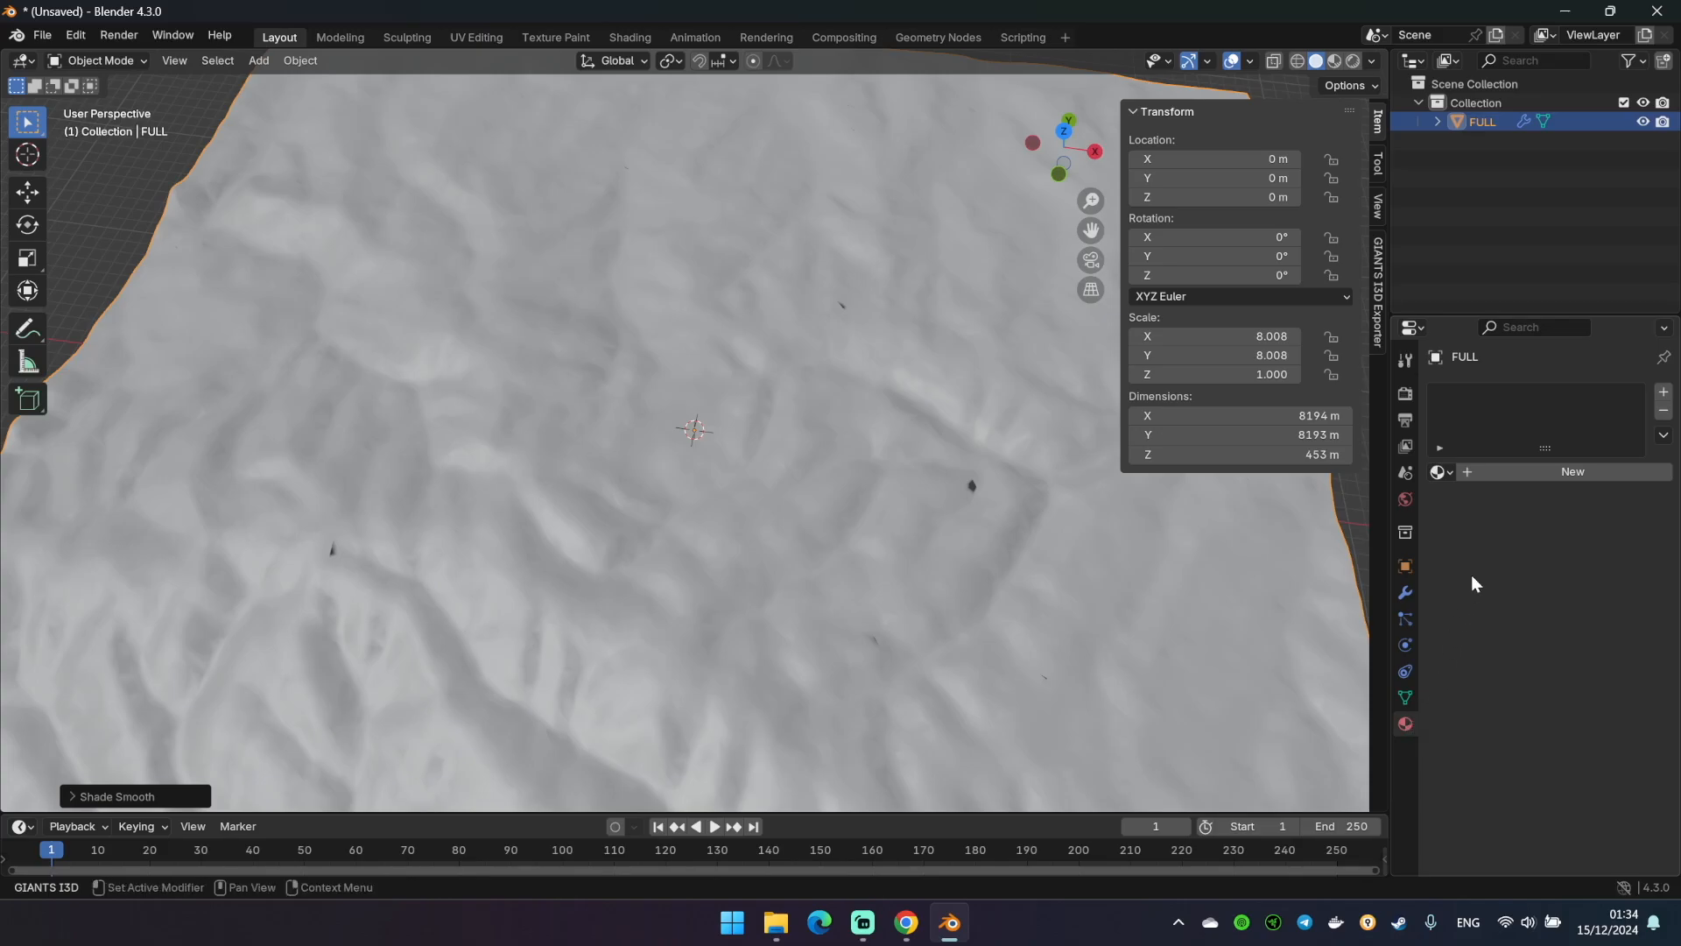
Create Material.001 with the map image as Base Color image texture and black emission
{"action": "left_click", "coordinate": [1572, 471]}
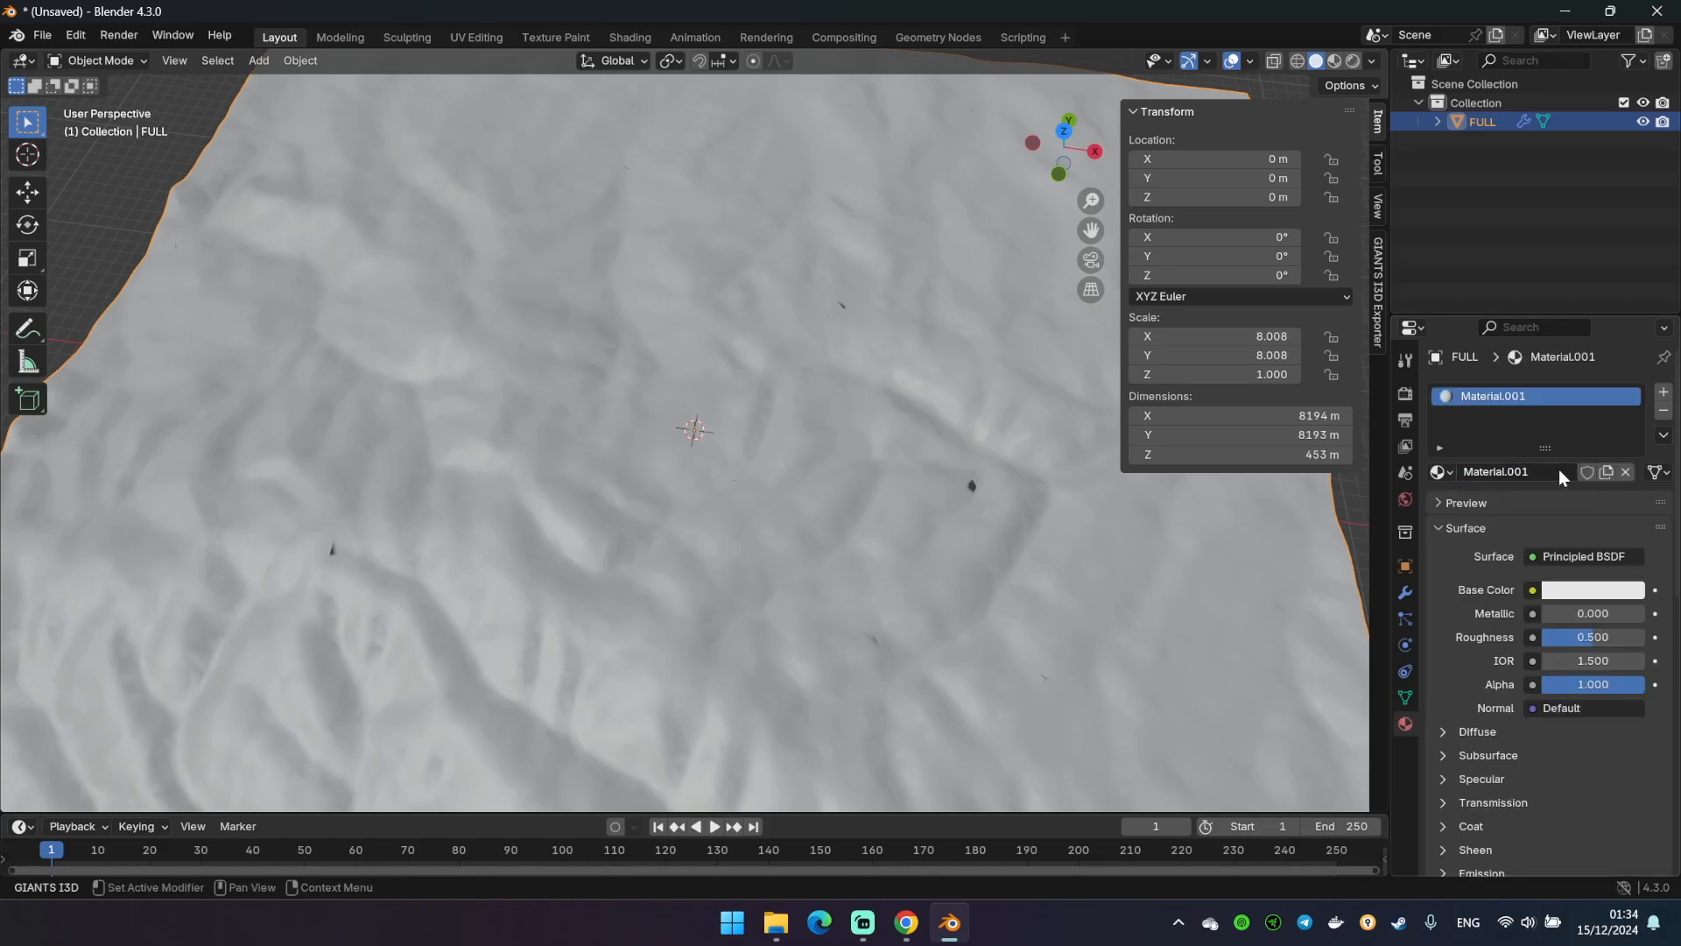
{"action": "mouse_move", "coordinate": [1531, 589]}
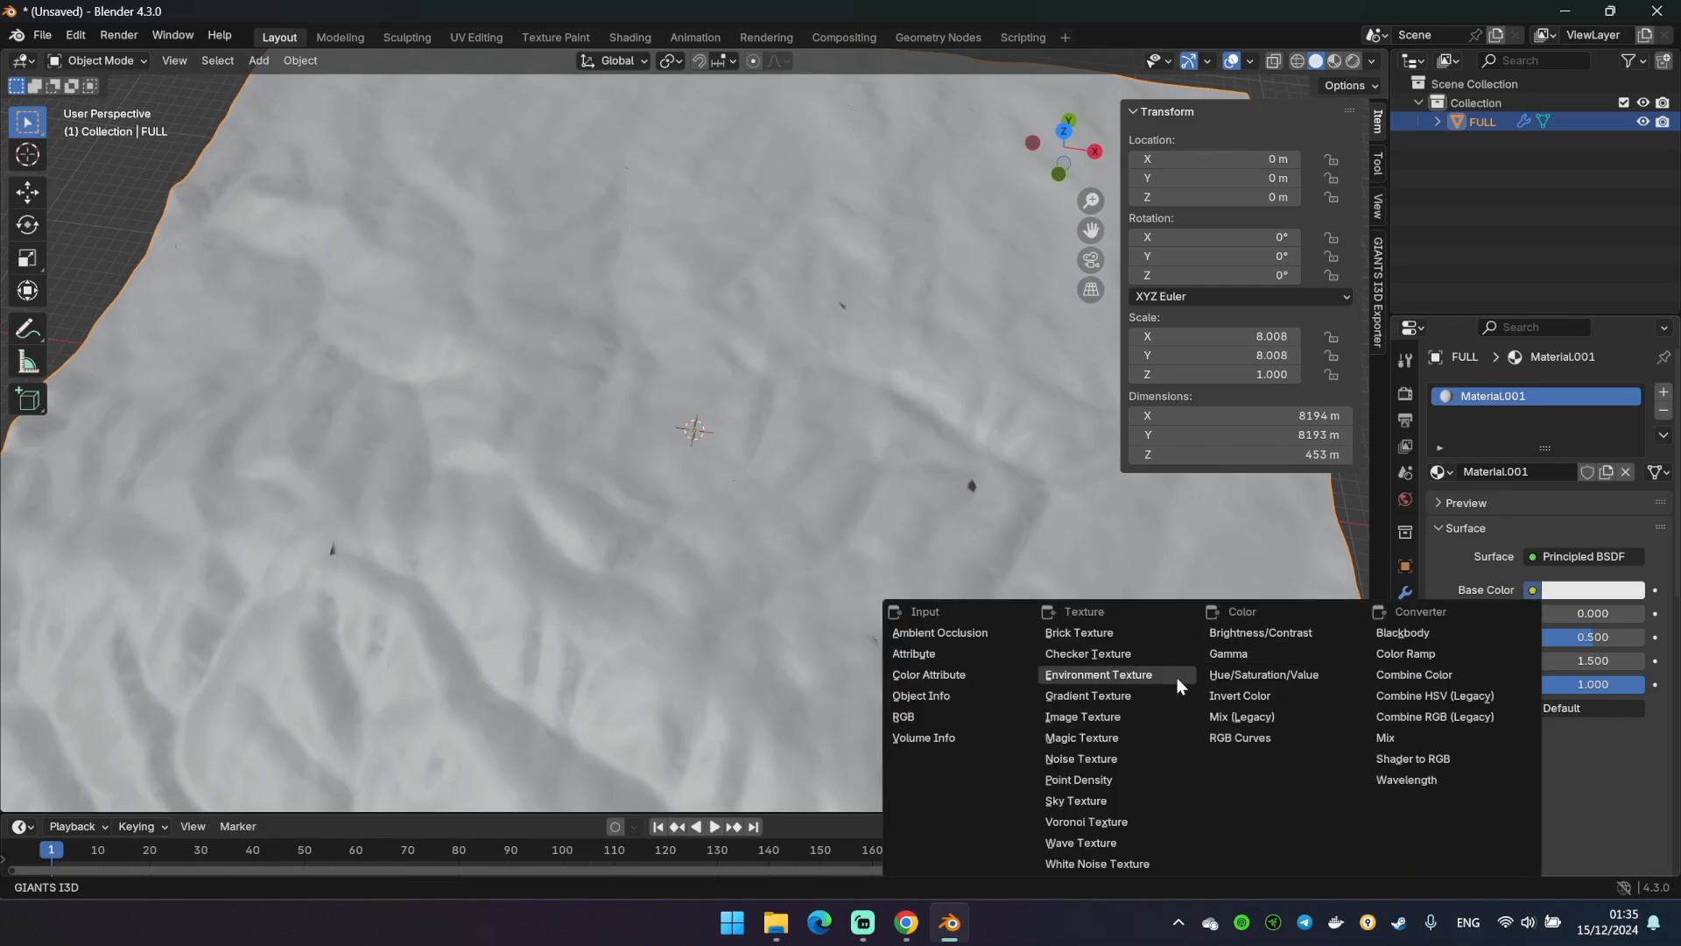
{"action": "left_click", "coordinate": [1083, 716]}
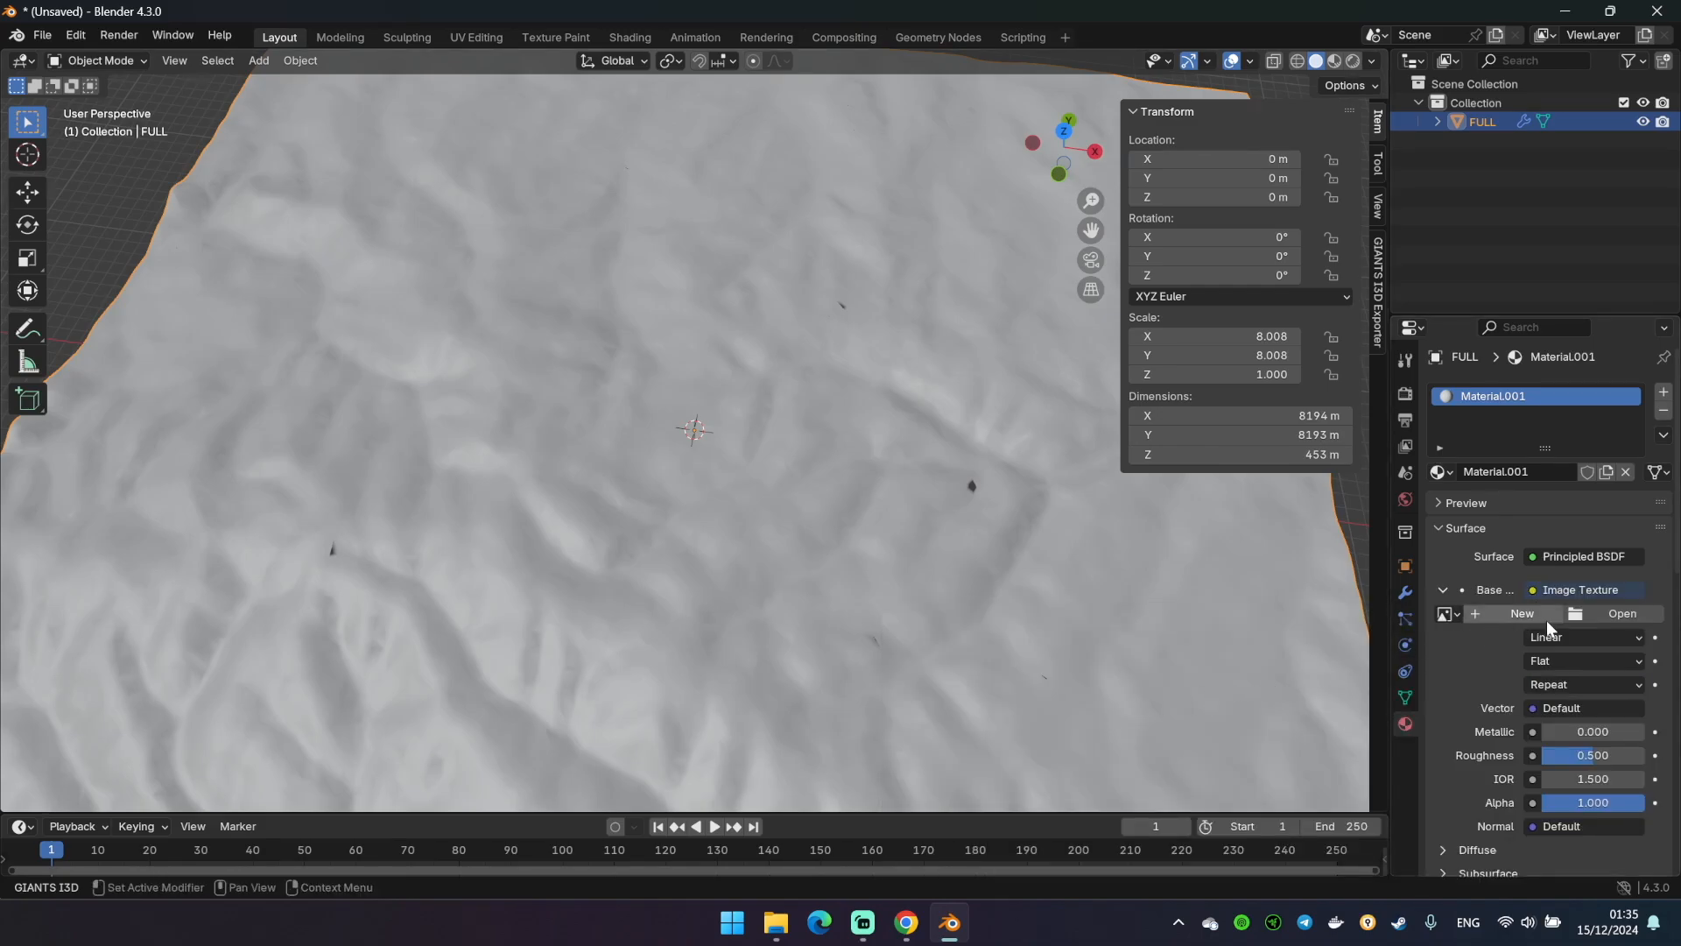
{"action": "left_click", "coordinate": [1621, 613]}
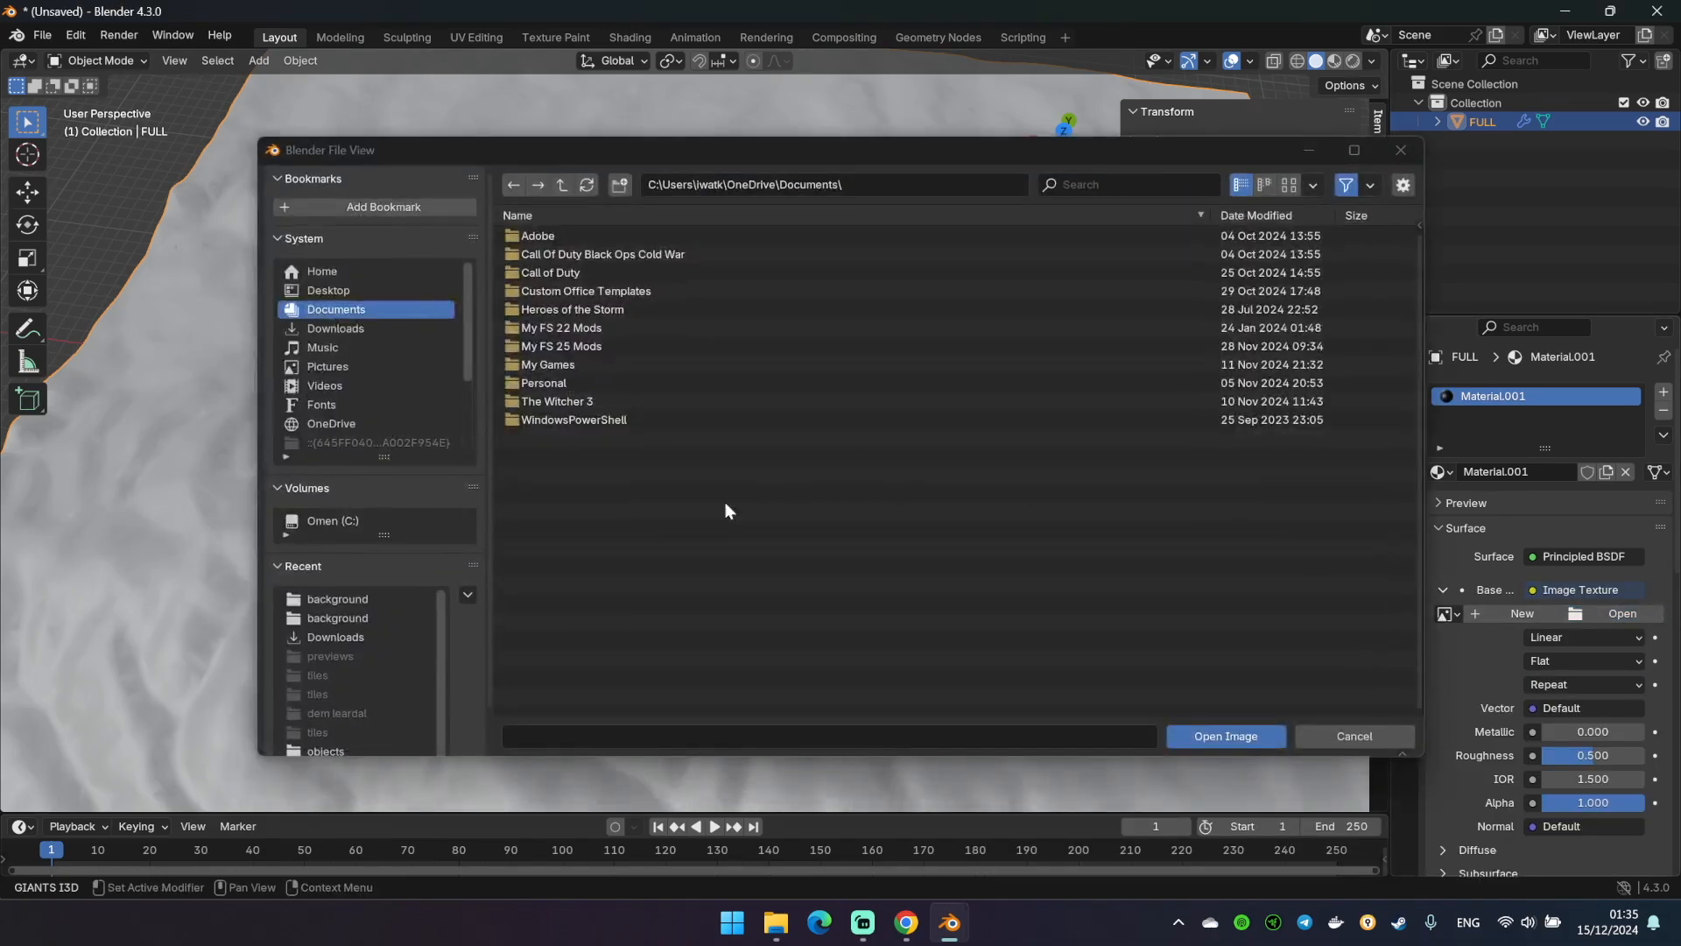
{"action": "left_click", "coordinate": [332, 520]}
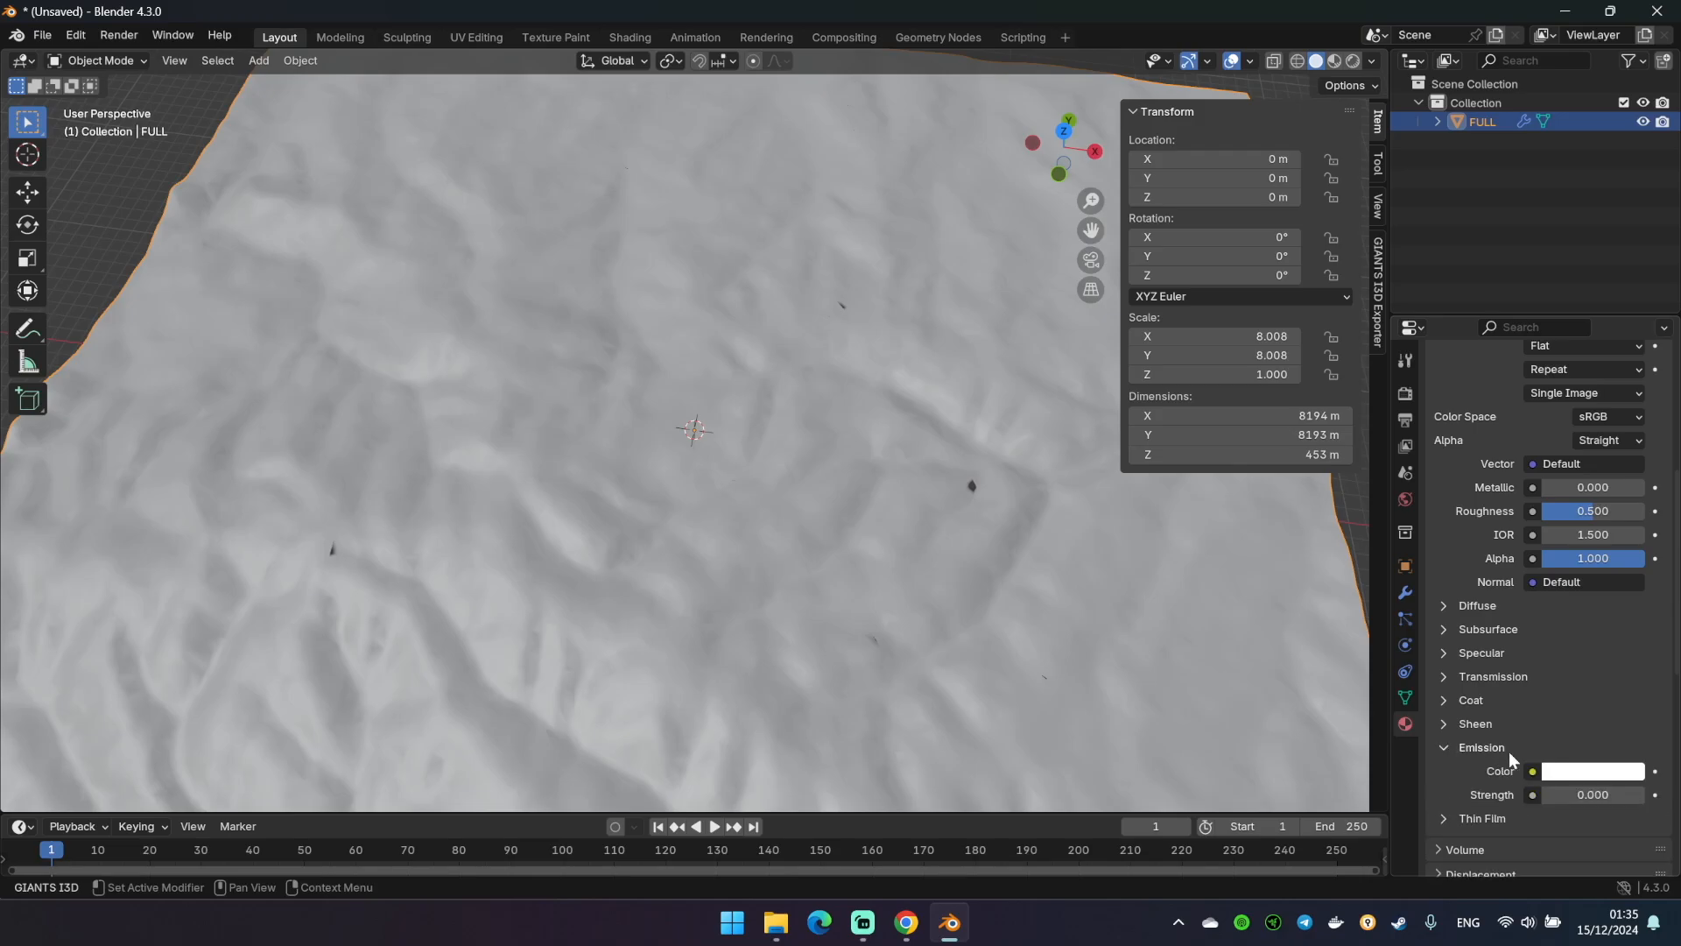
{"action": "left_click", "coordinate": [1593, 770]}
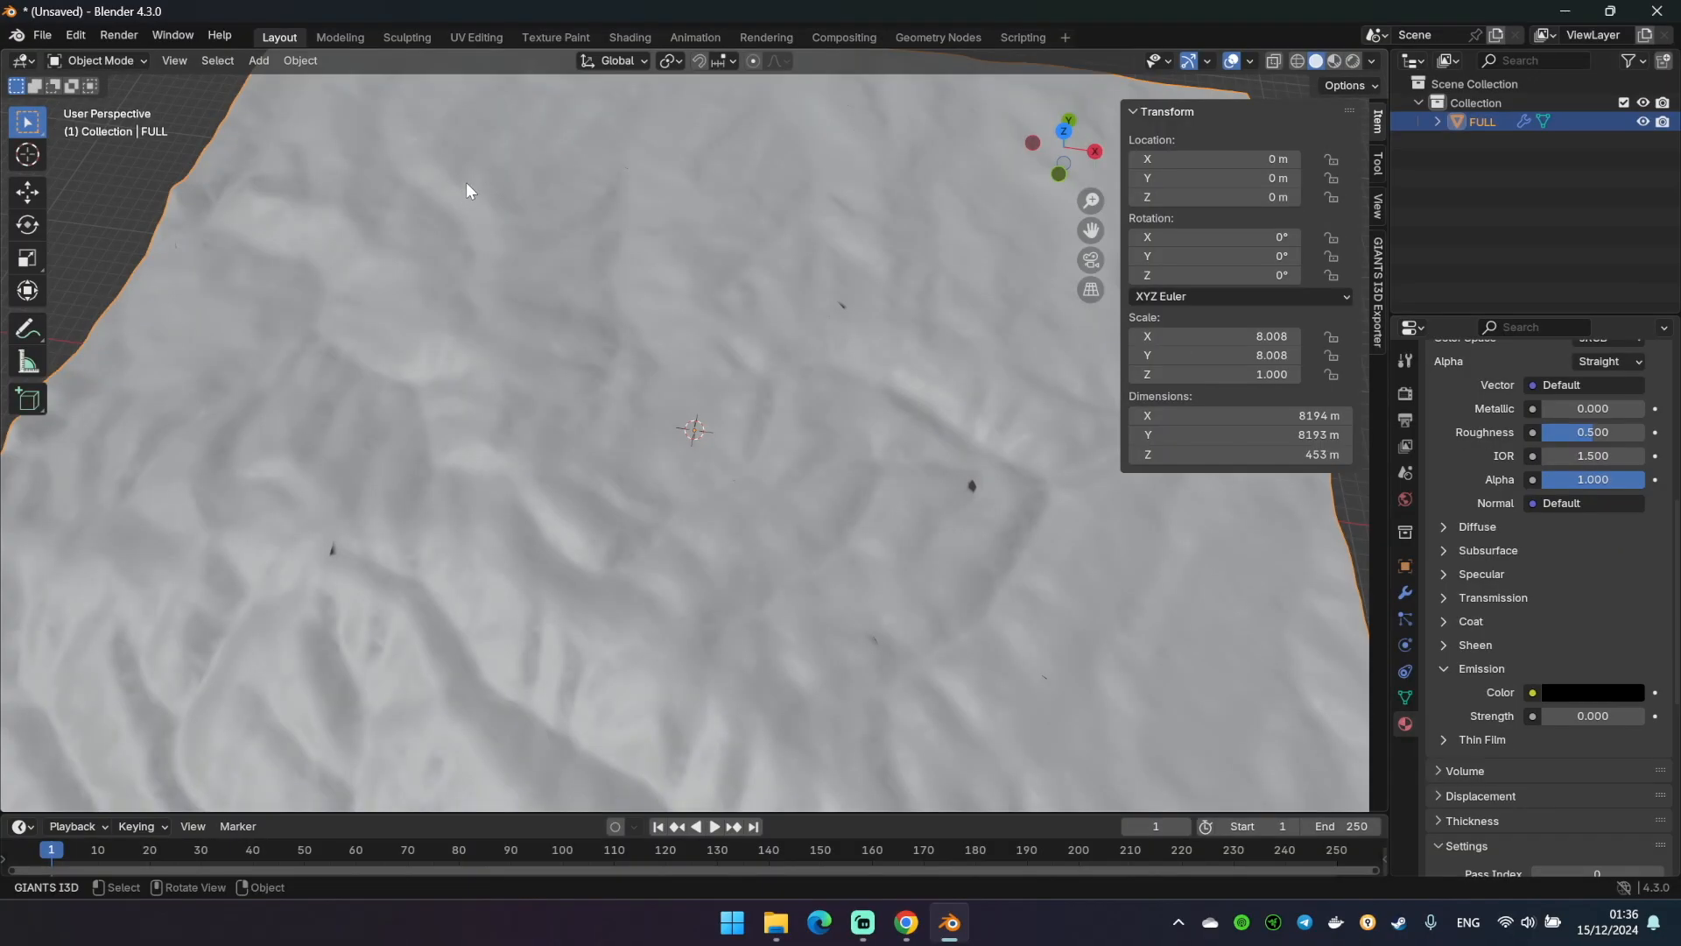
Angle Based unwrap the whole terrain in UV Editing and preview the map texture in Layout
{"action": "left_click", "coordinate": [475, 37]}
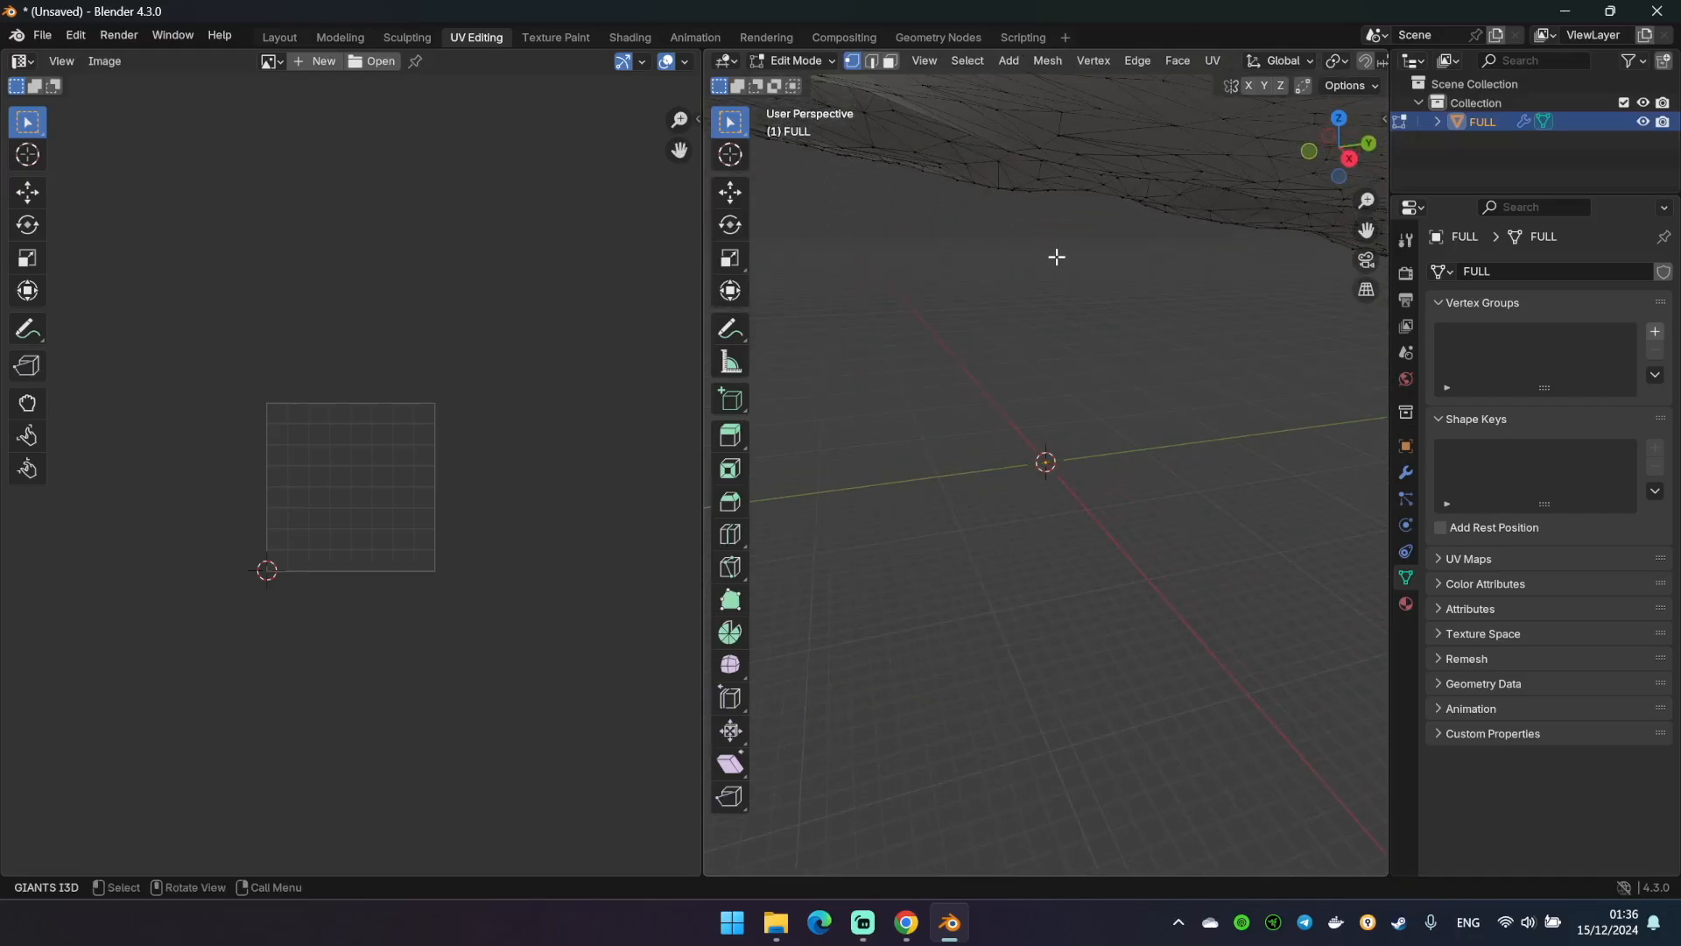
{"action": "key", "text": "a"}
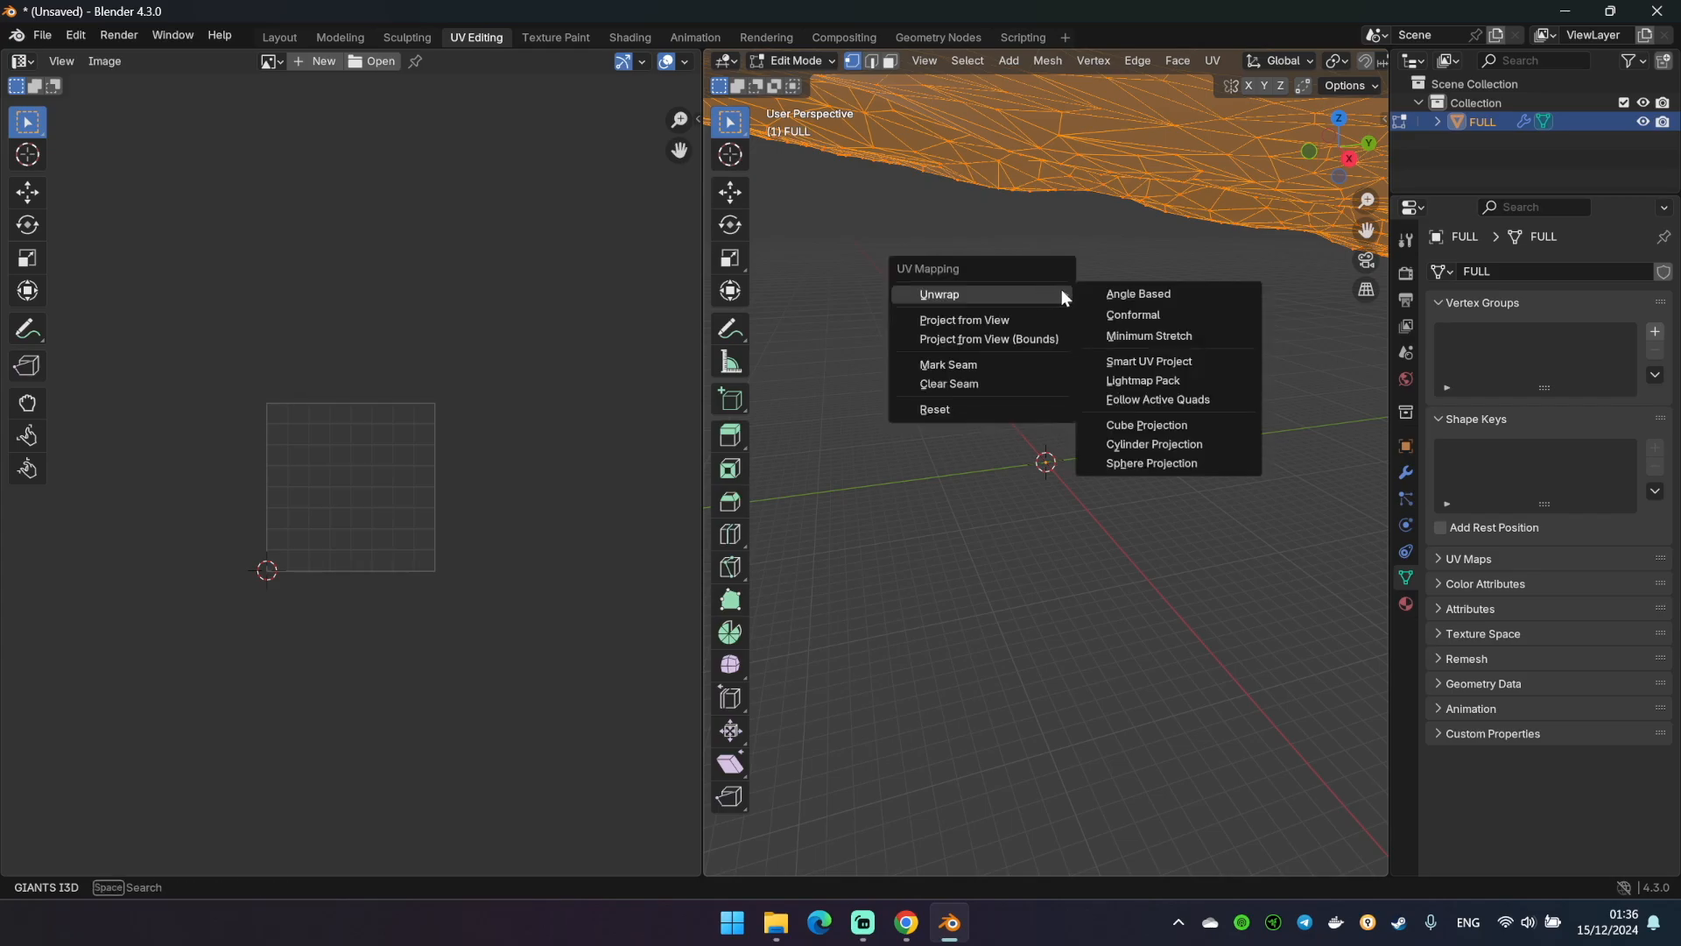
{"action": "mouse_move", "coordinate": [1124, 301]}
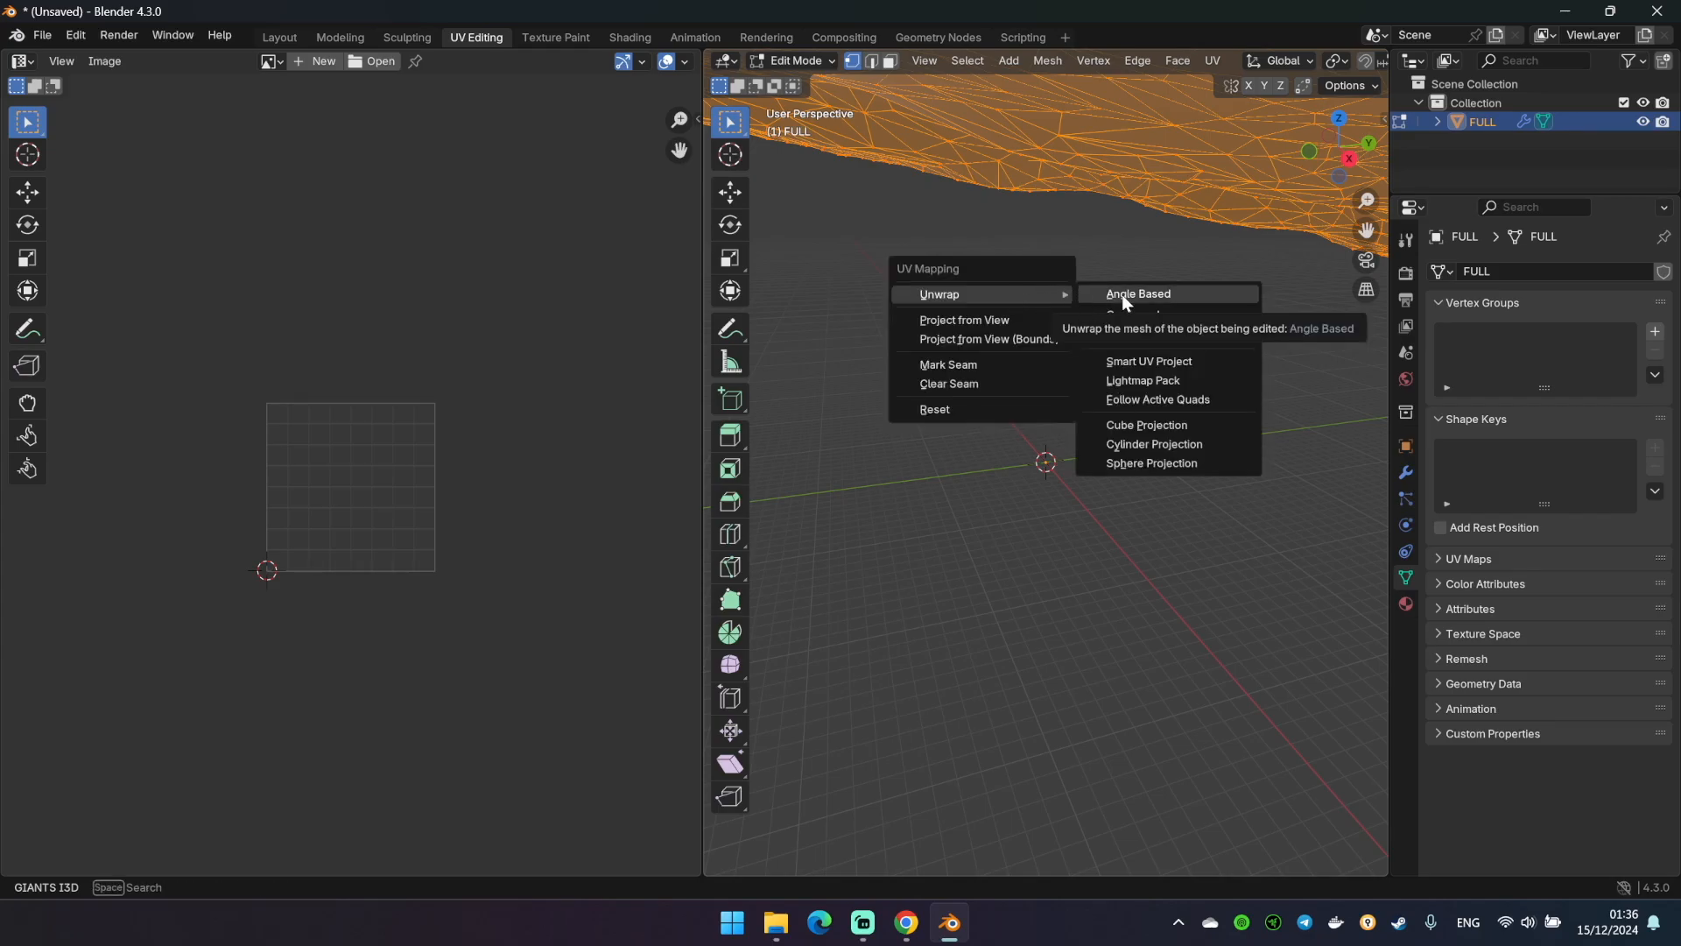
{"action": "left_click", "coordinate": [1139, 294]}
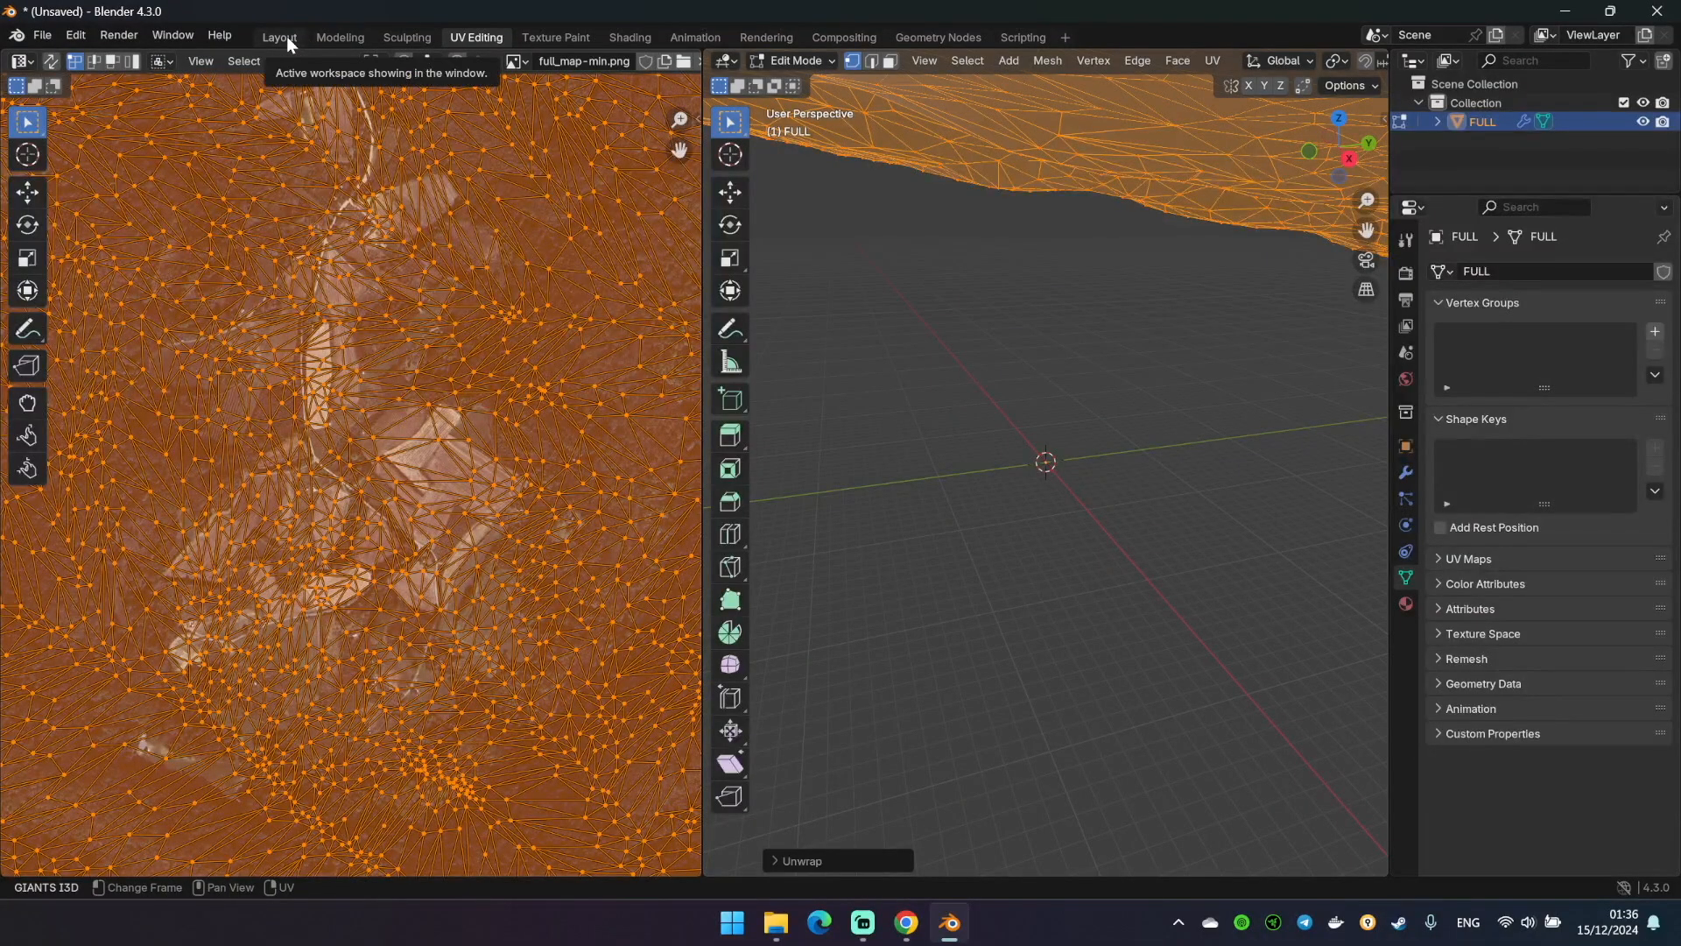
{"action": "left_click", "coordinate": [278, 35]}
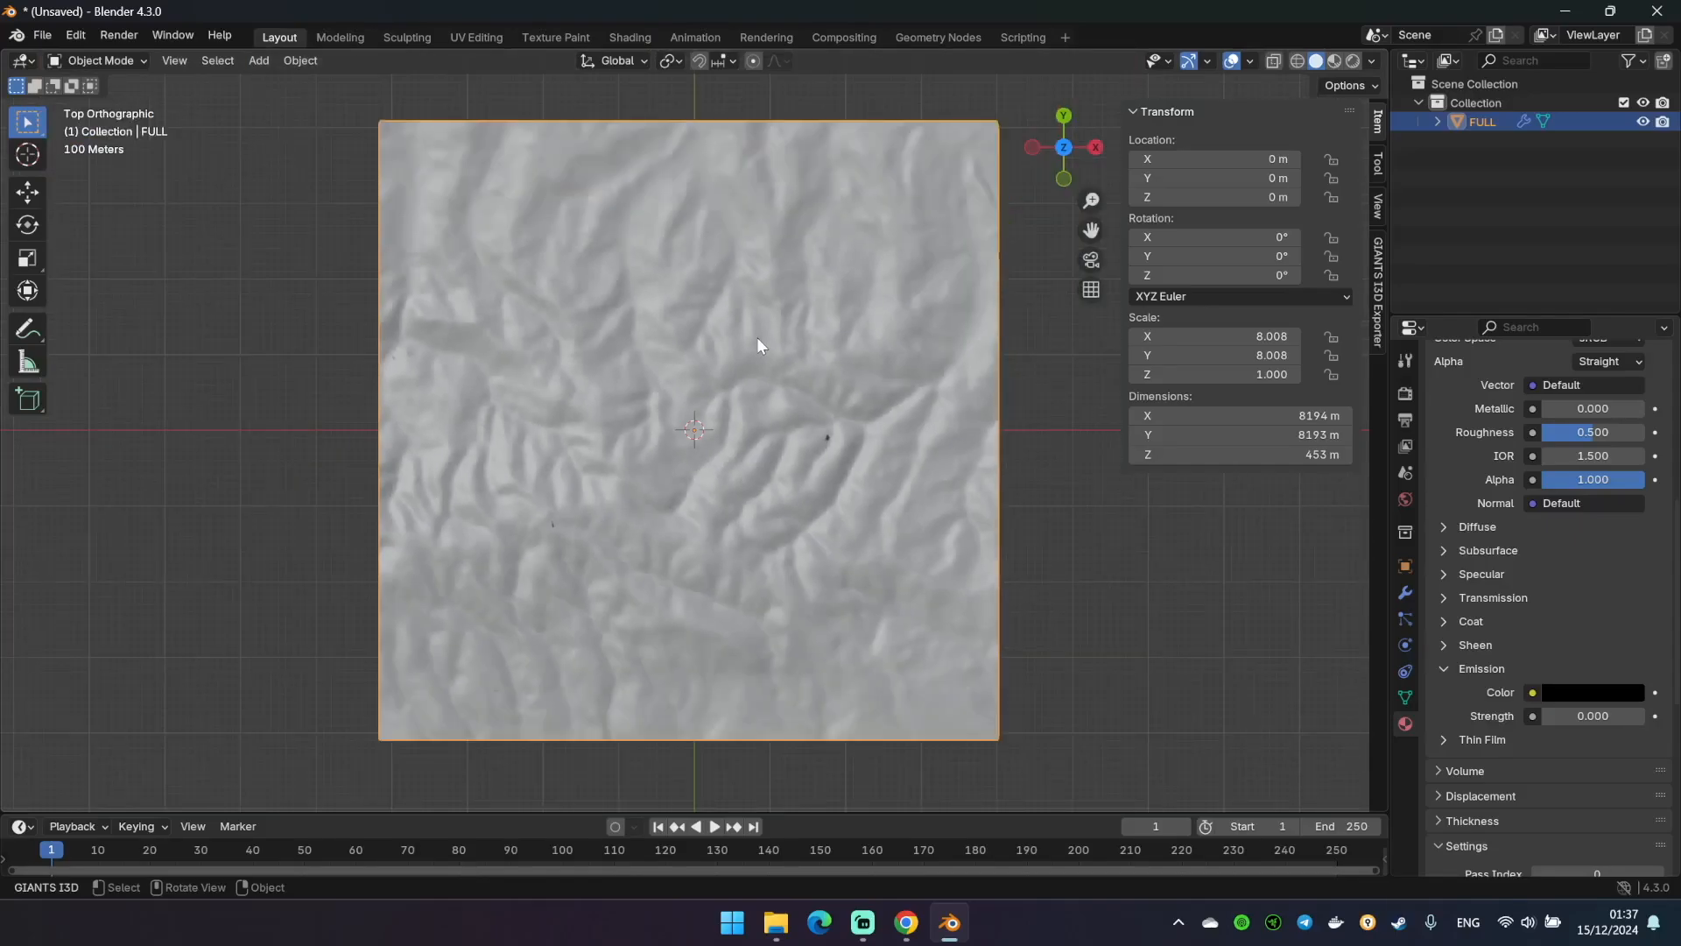
{"action": "key", "text": "Z"}
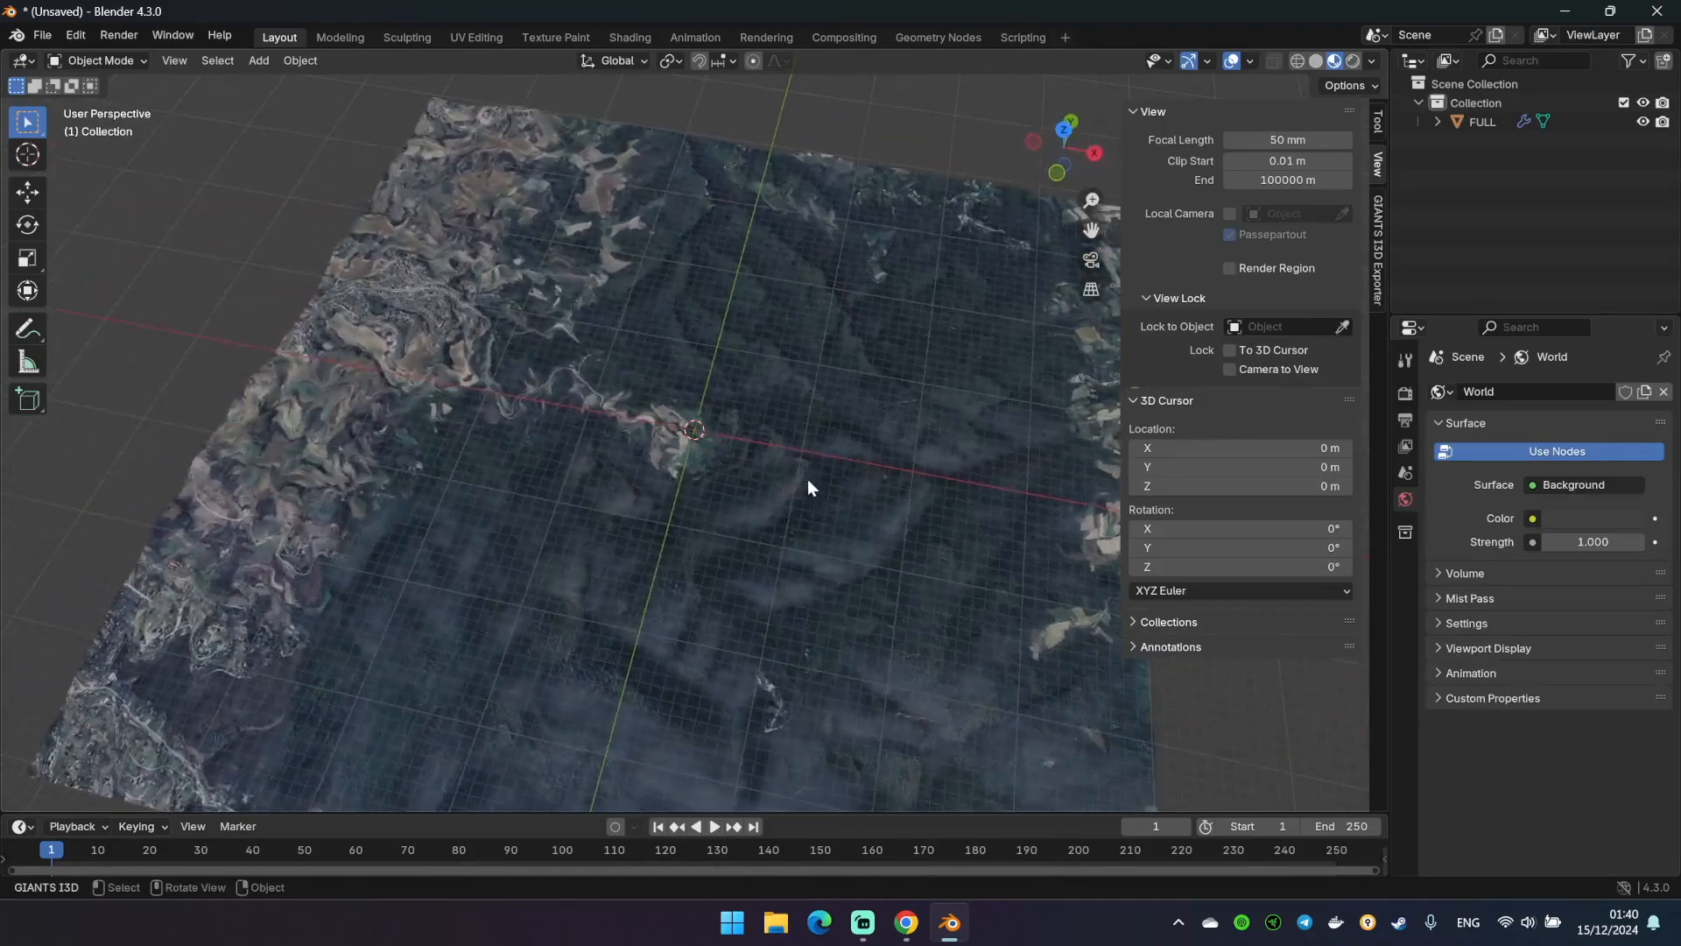
From top view, add a plane mesh and size it to 4096 × 4096 m
{"action": "key", "text": "grave"}
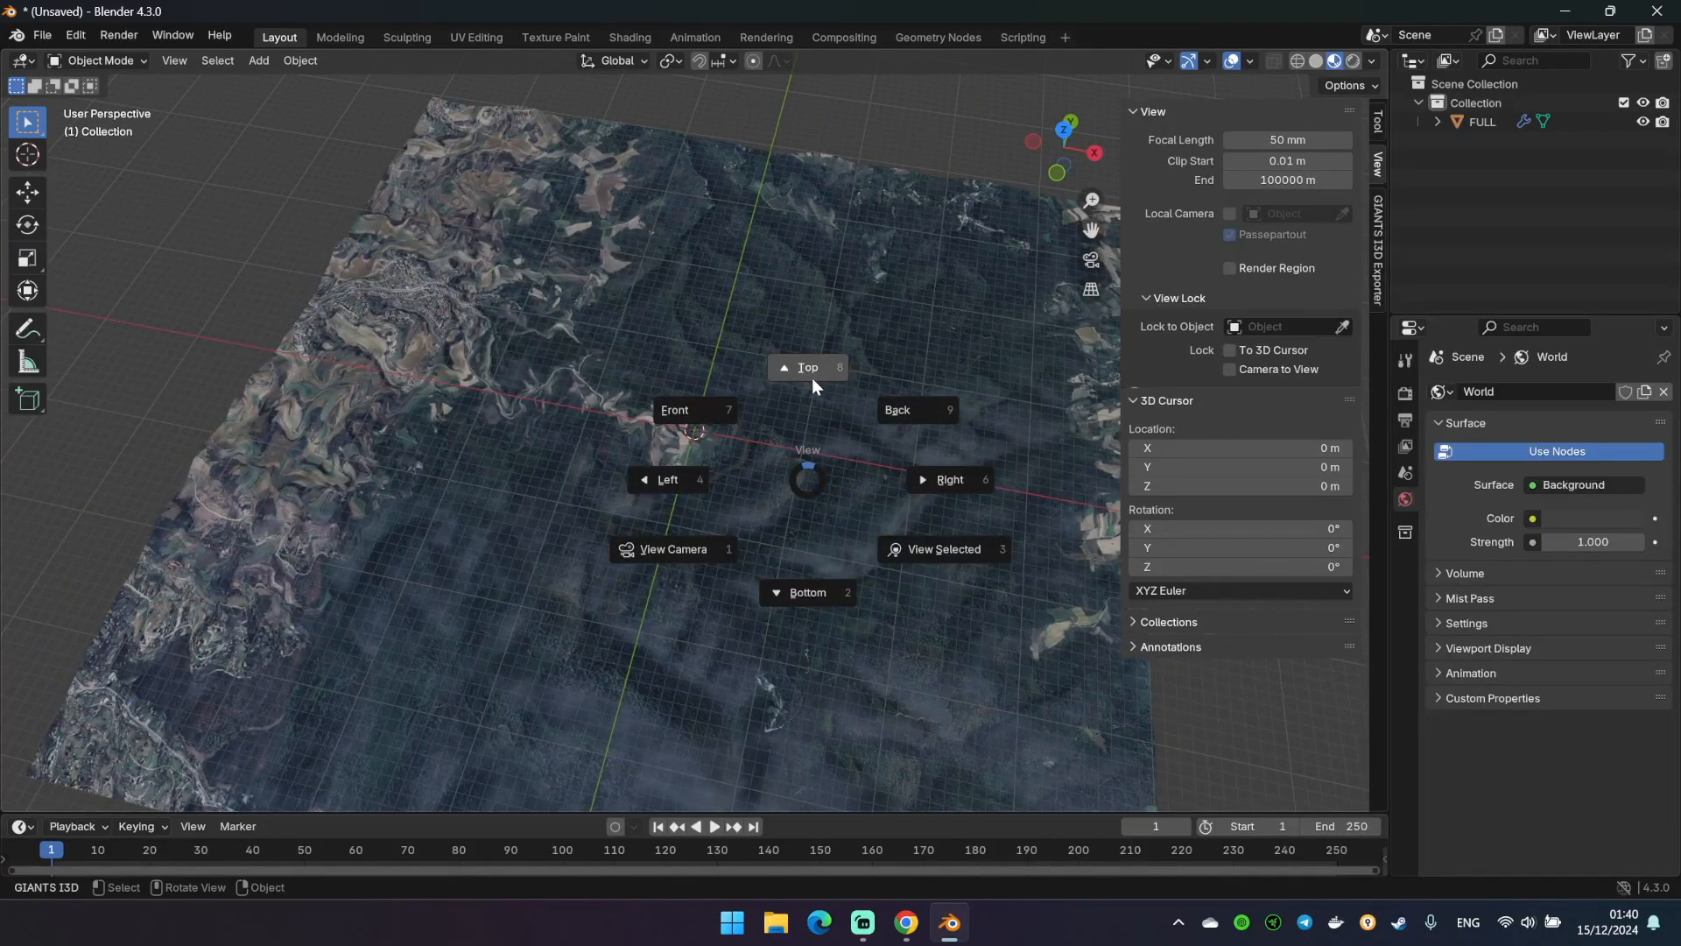
{"action": "left_click", "coordinate": [807, 367]}
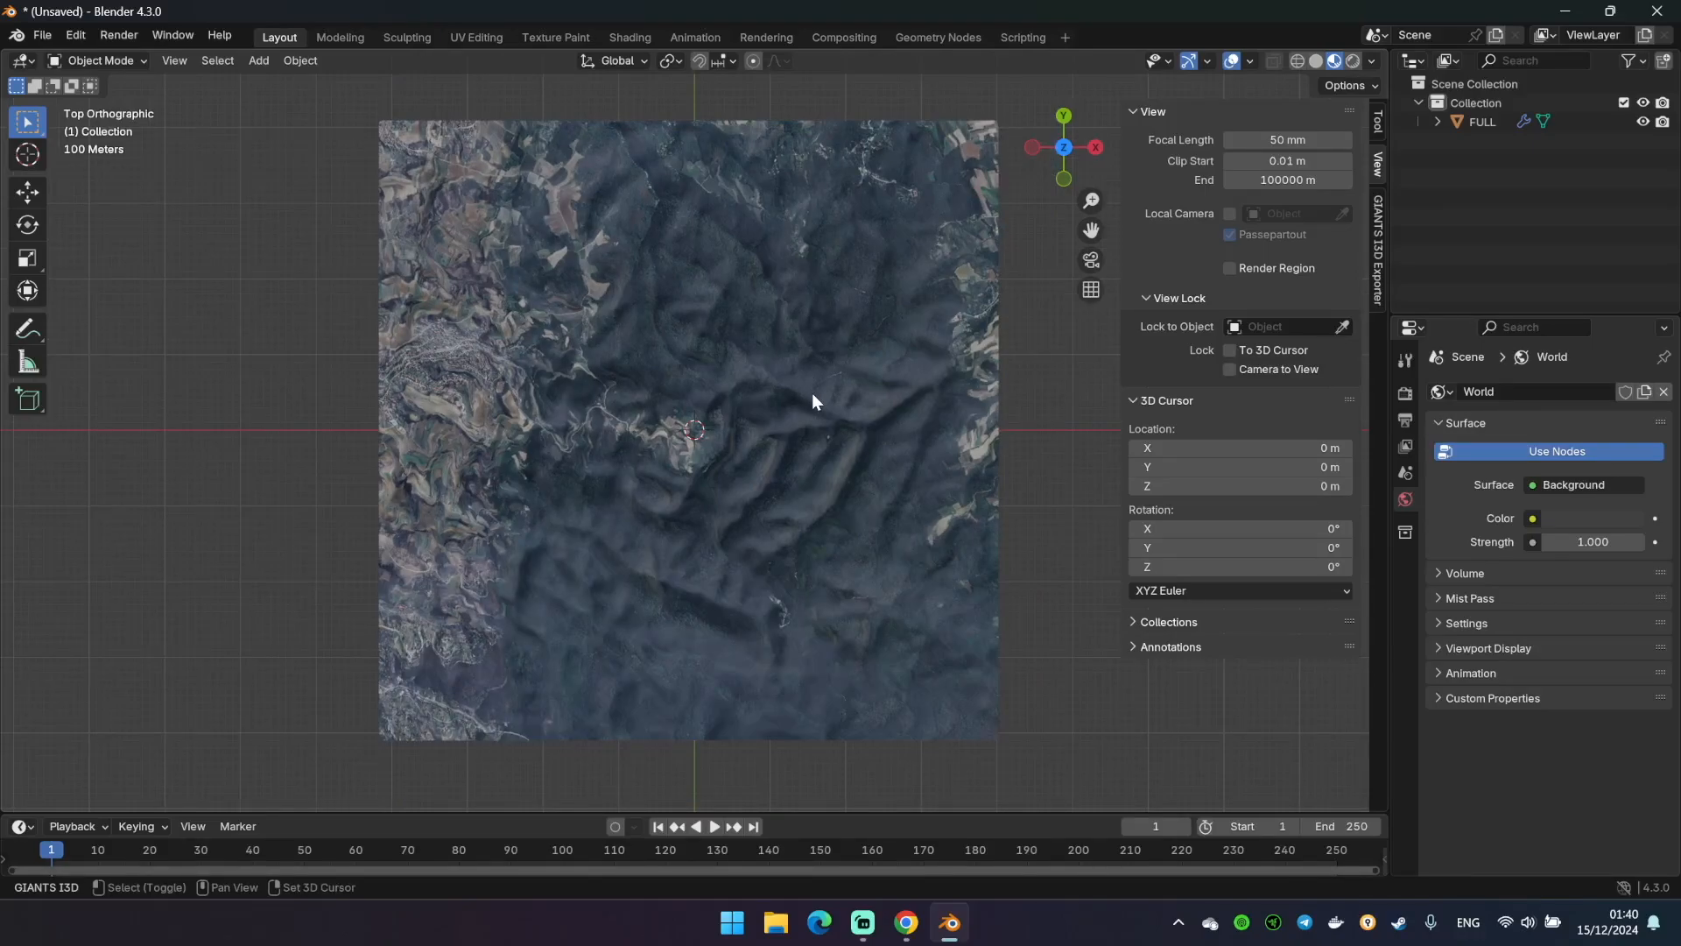
{"action": "left_click", "coordinate": [257, 60]}
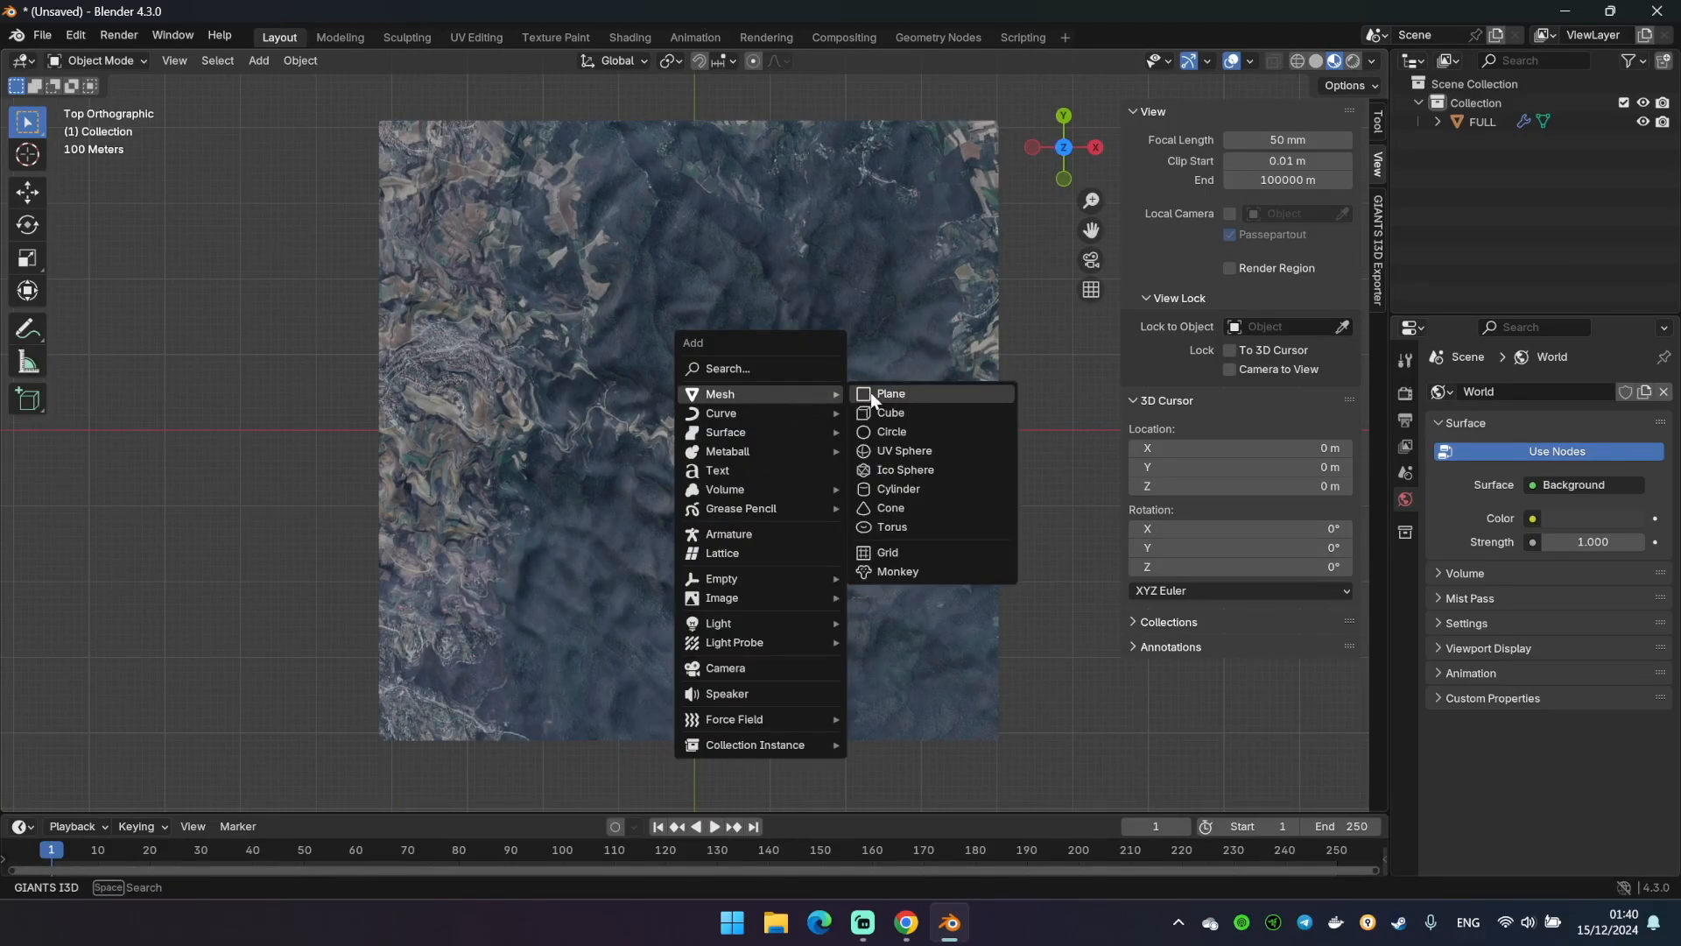
{"action": "left_click", "coordinate": [889, 392]}
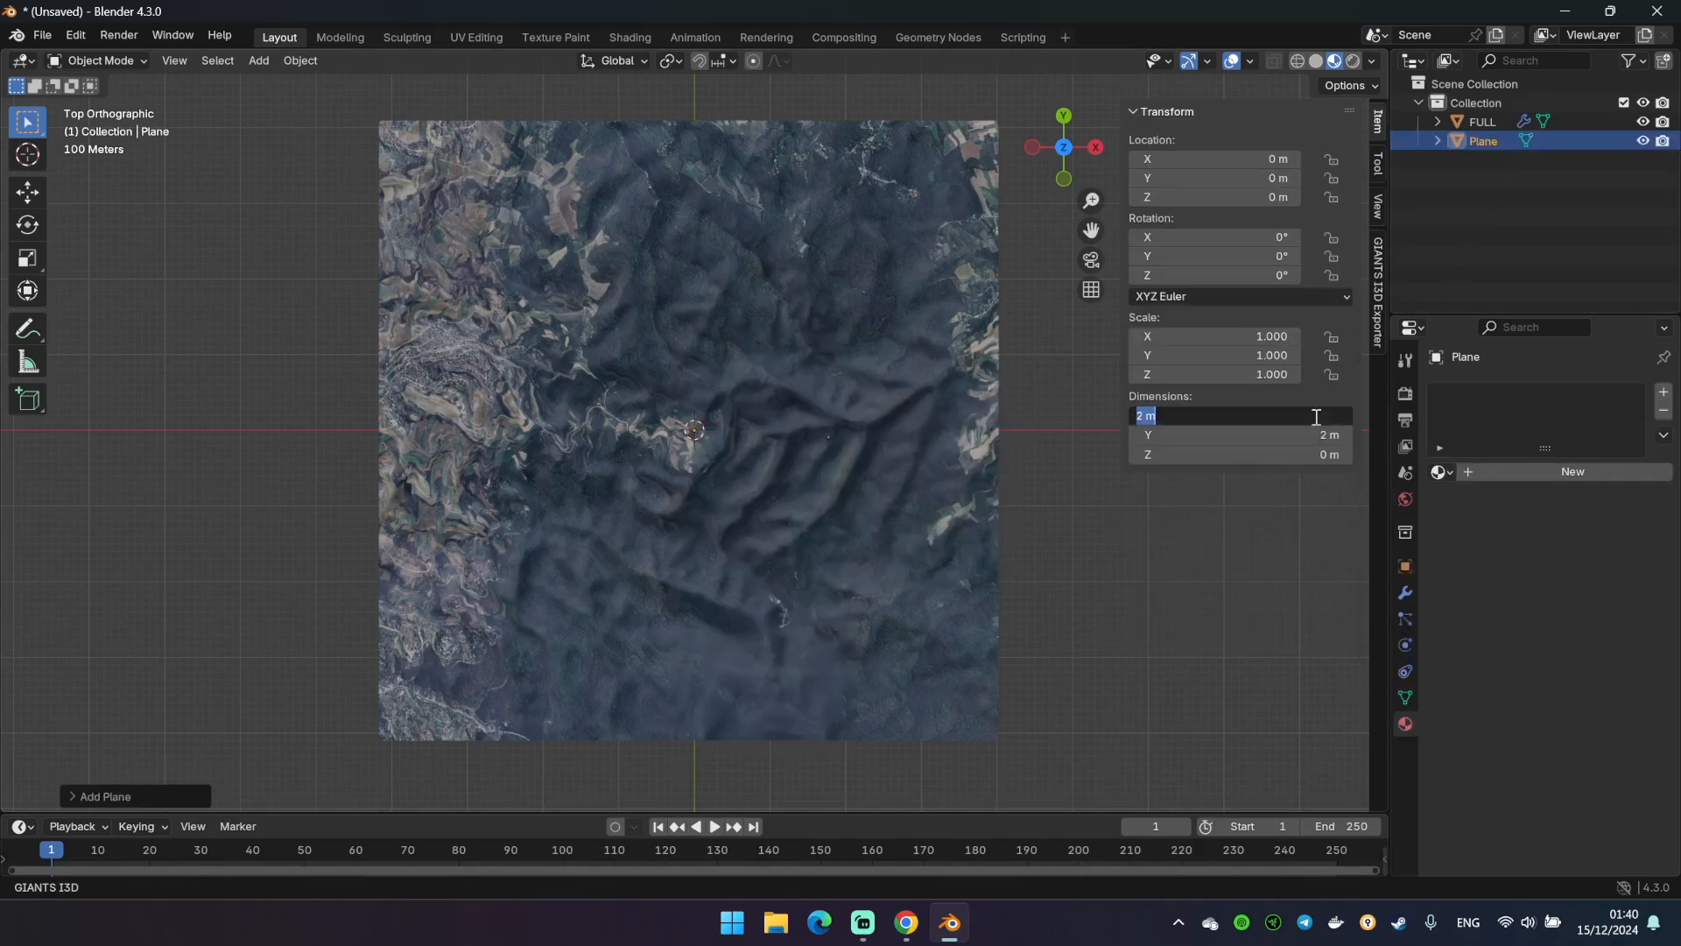
{"action": "type", "text": "40"}
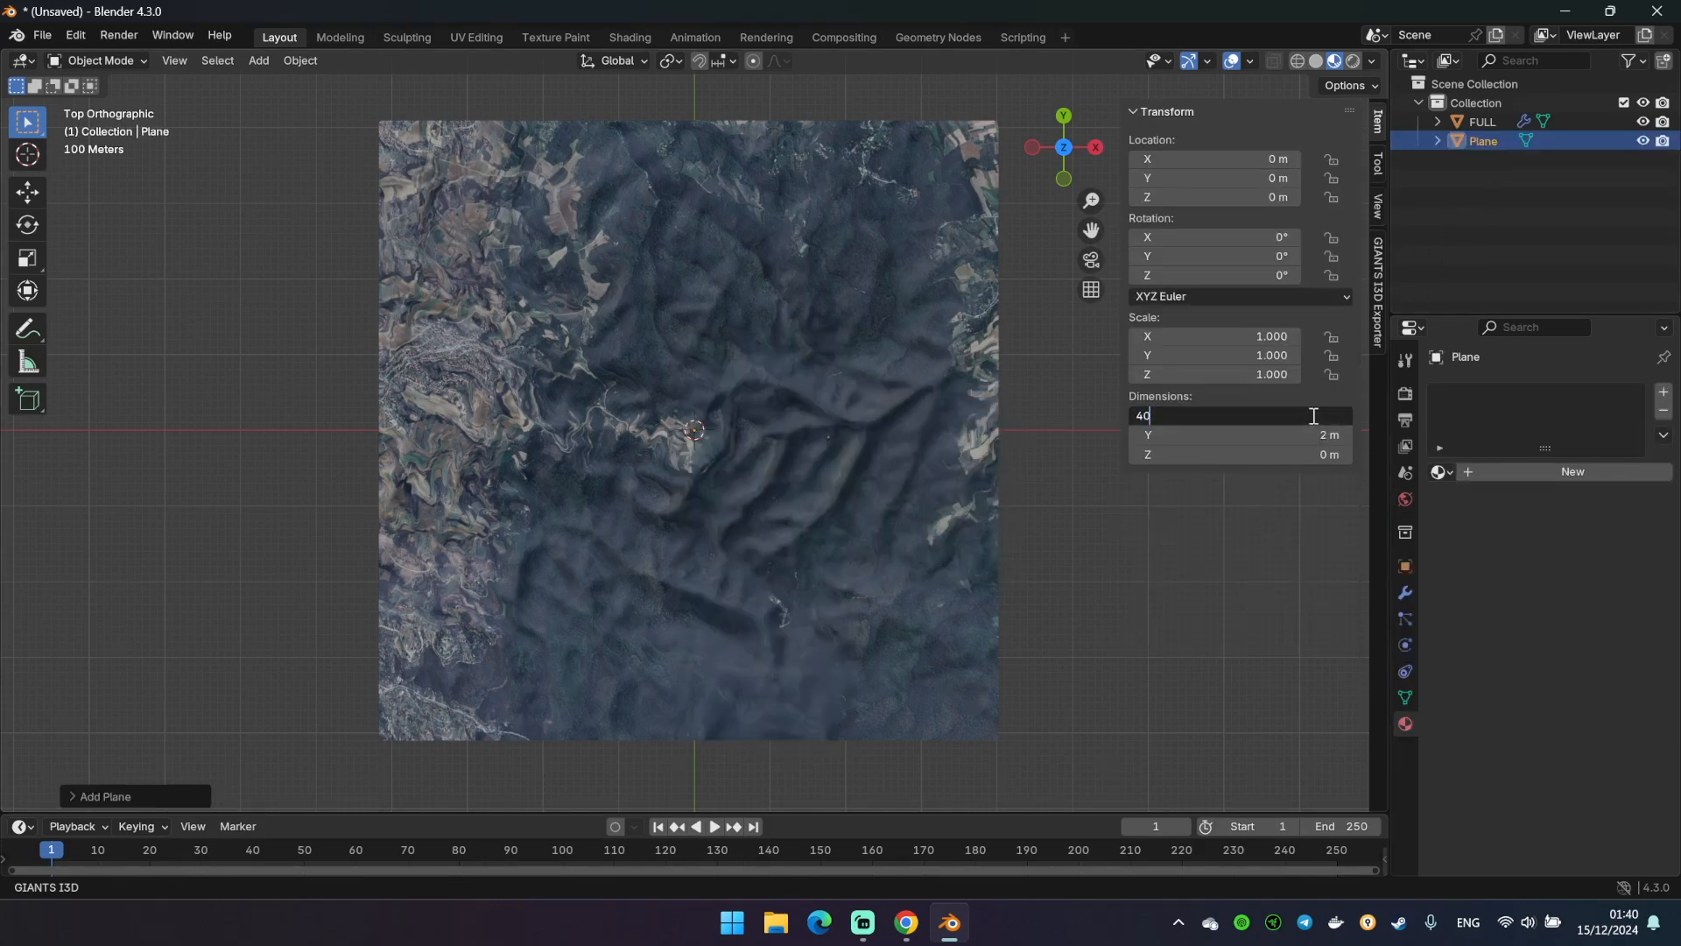
{"action": "key", "text": "Enter"}
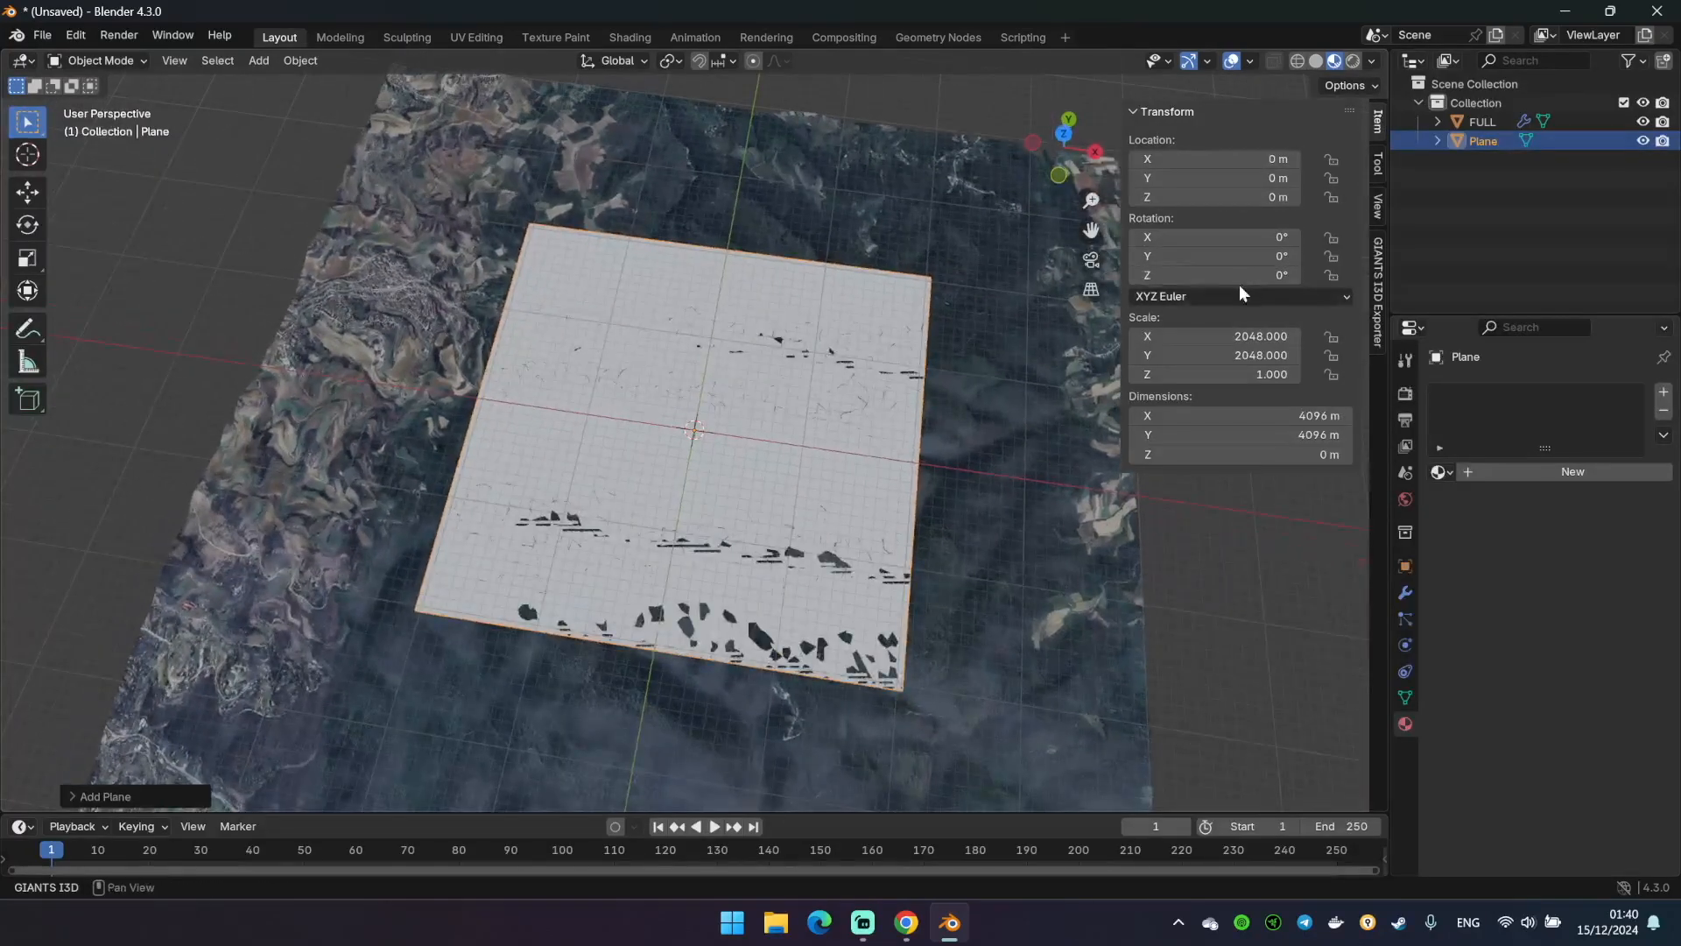
Raise the plane's Z location to 500 m and check it from the side and top
{"action": "double_click", "coordinate": [1215, 196]}
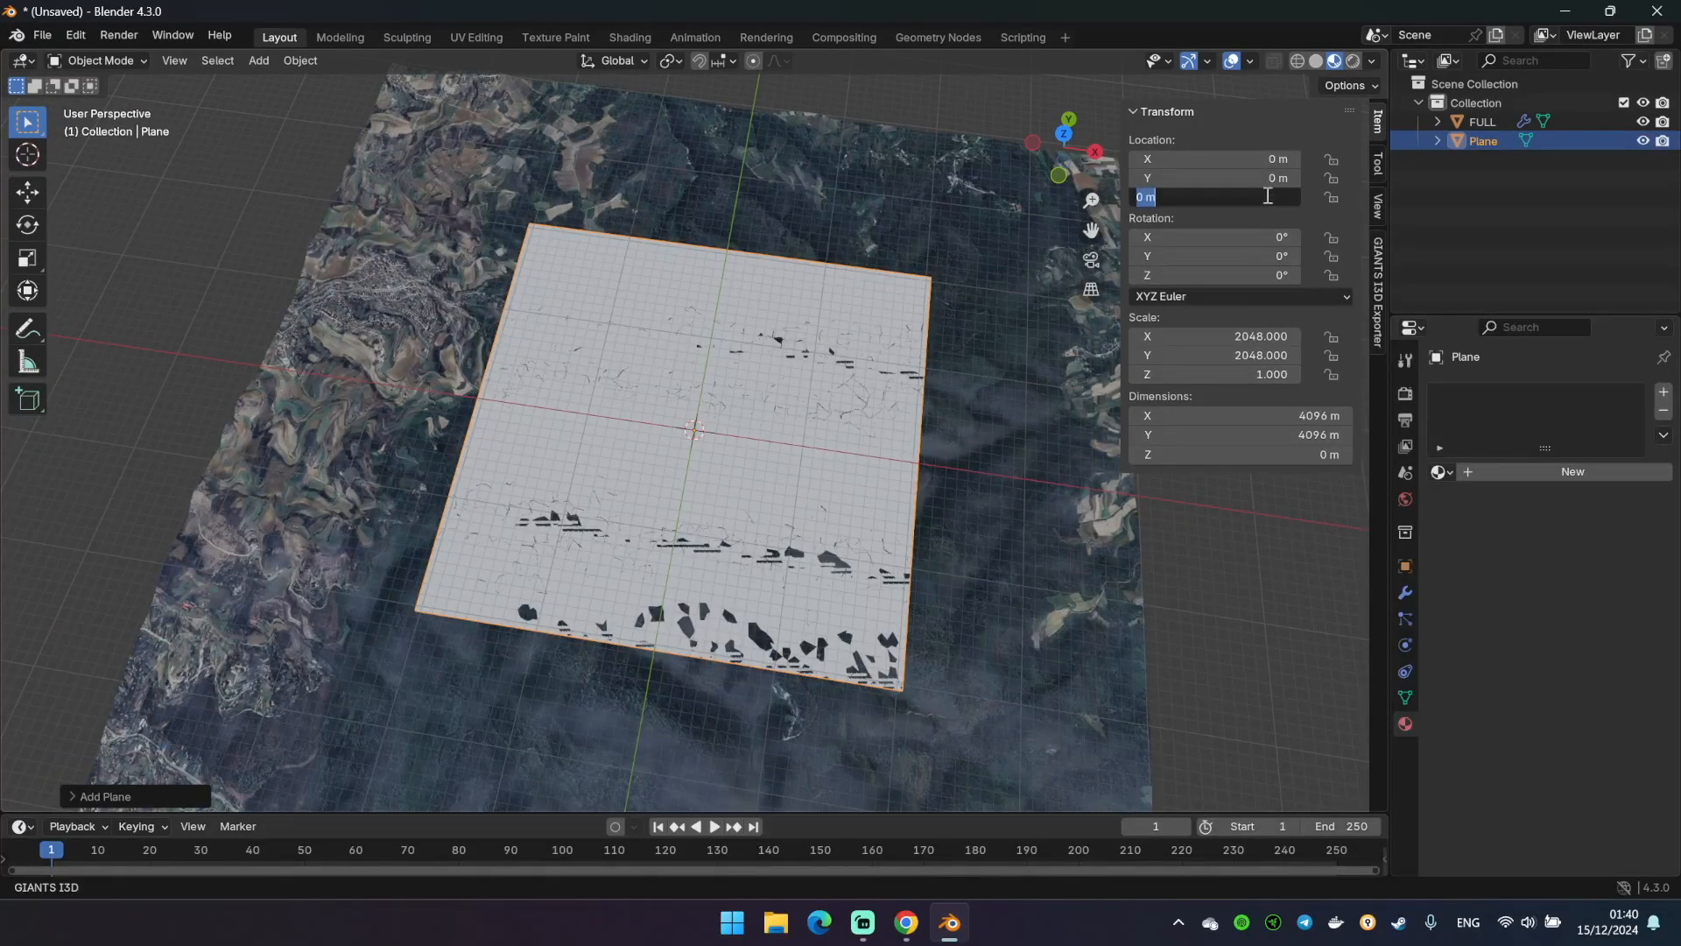
{"action": "type", "text": "300"}
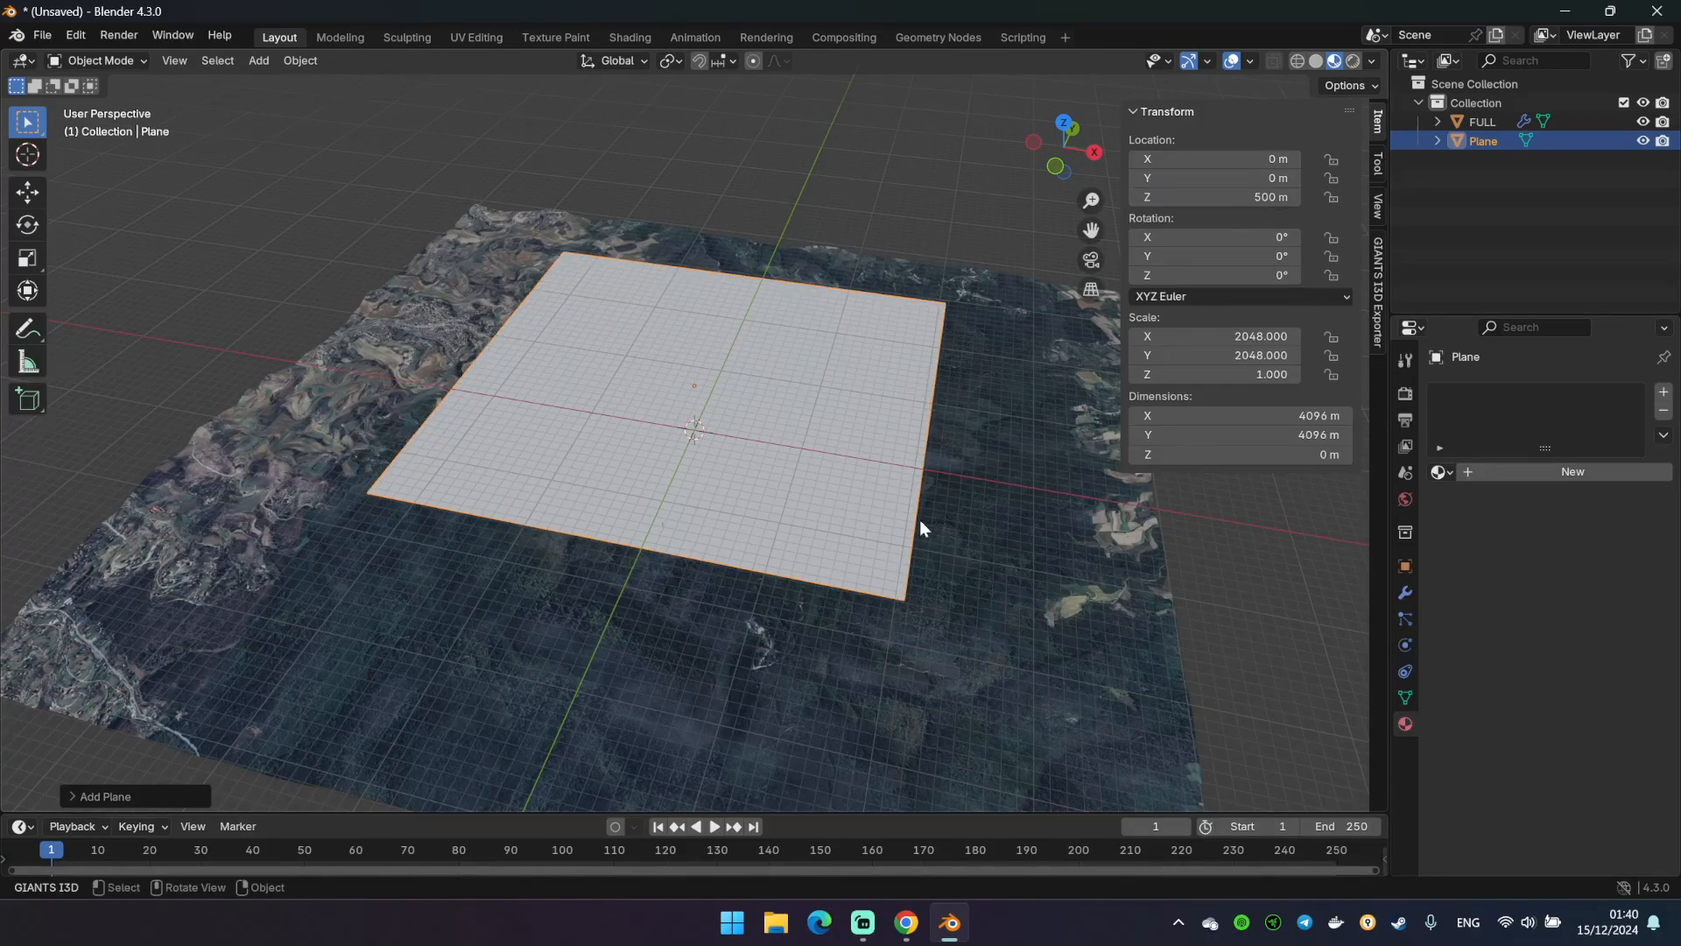
{"action": "left_click_drag", "start_coordinate": [919, 527], "coordinate": [962, 508]}
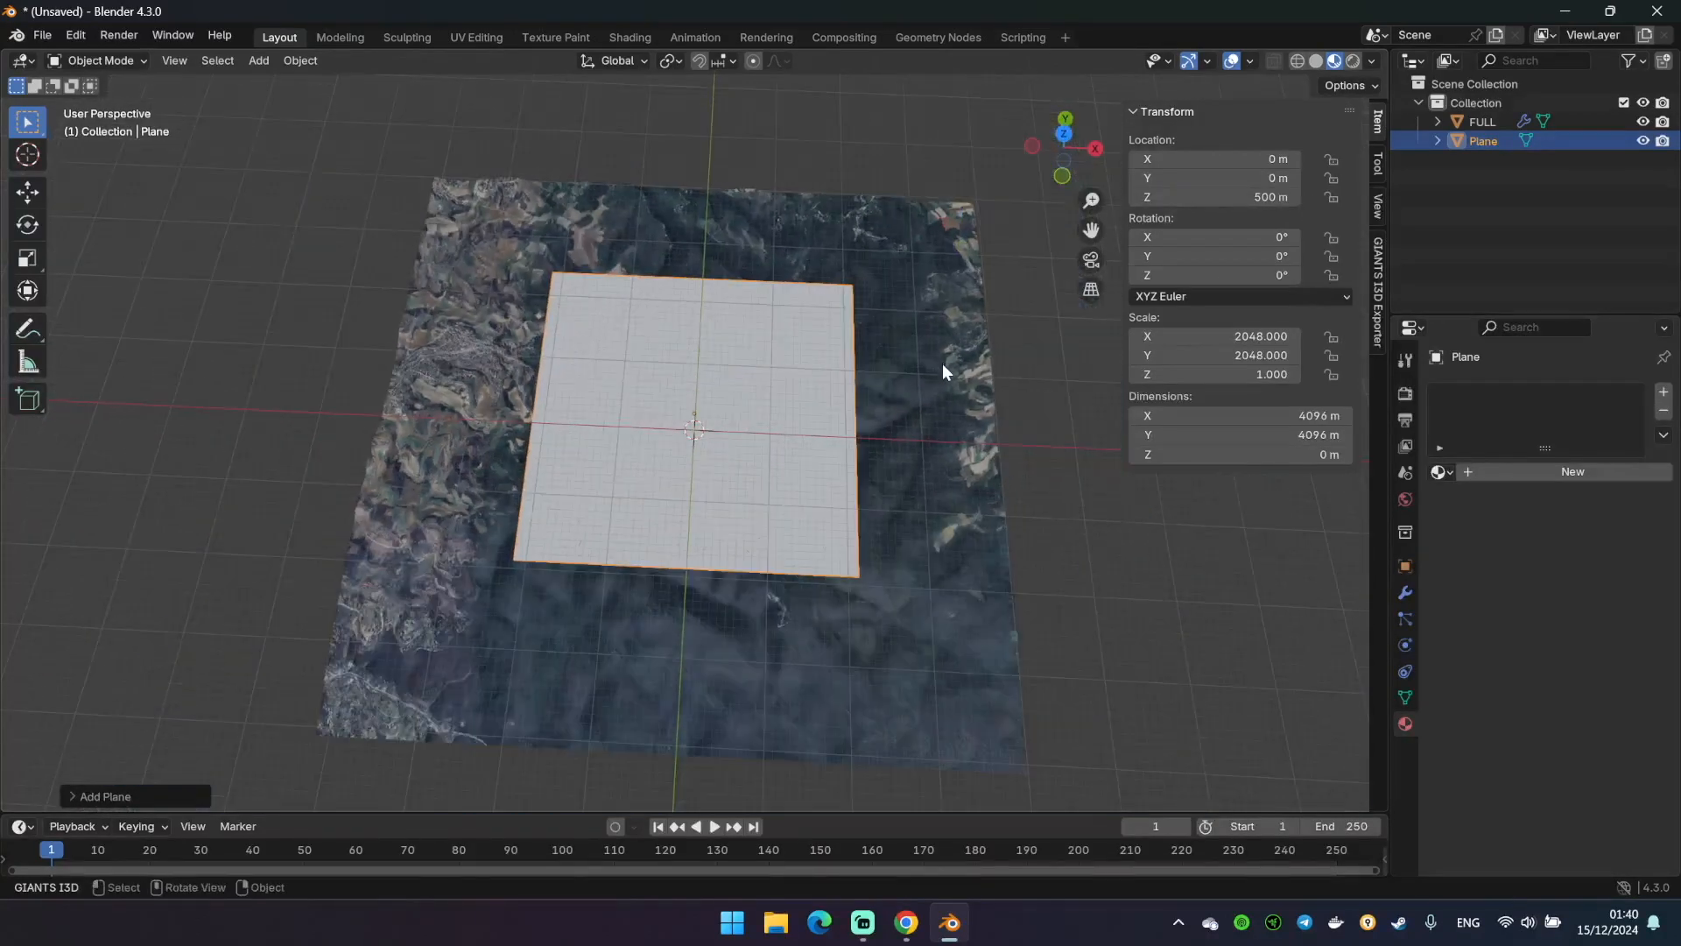
{"action": "key", "text": "KP_7"}
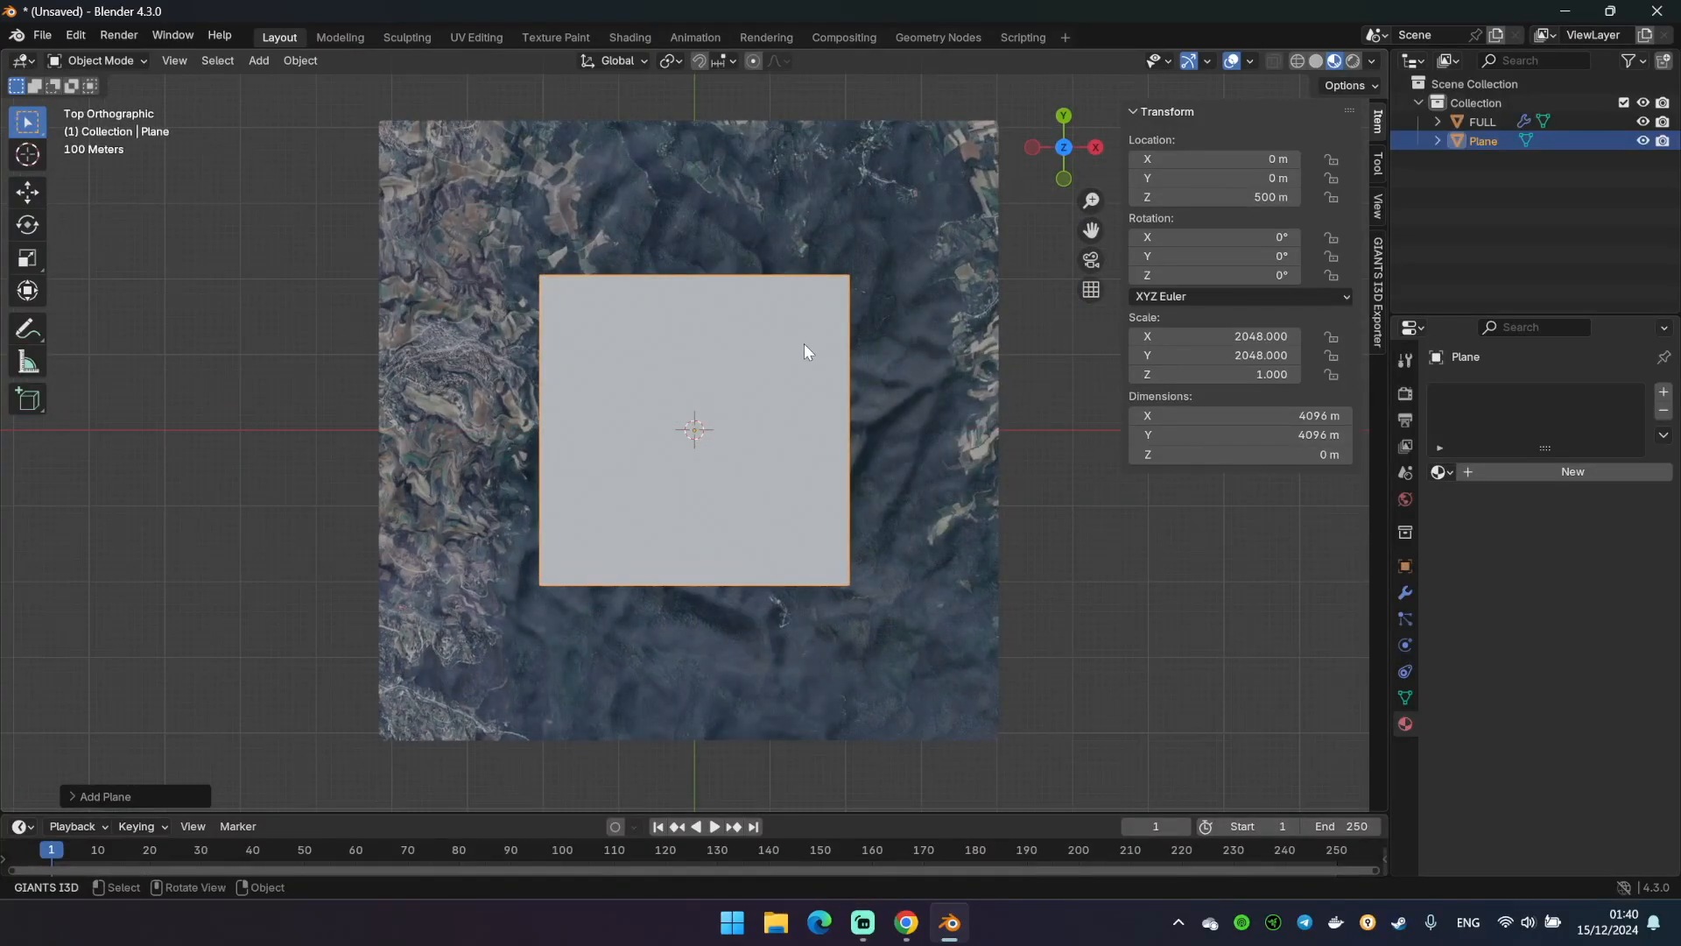
{"action": "mouse_move", "coordinate": [617, 371]}
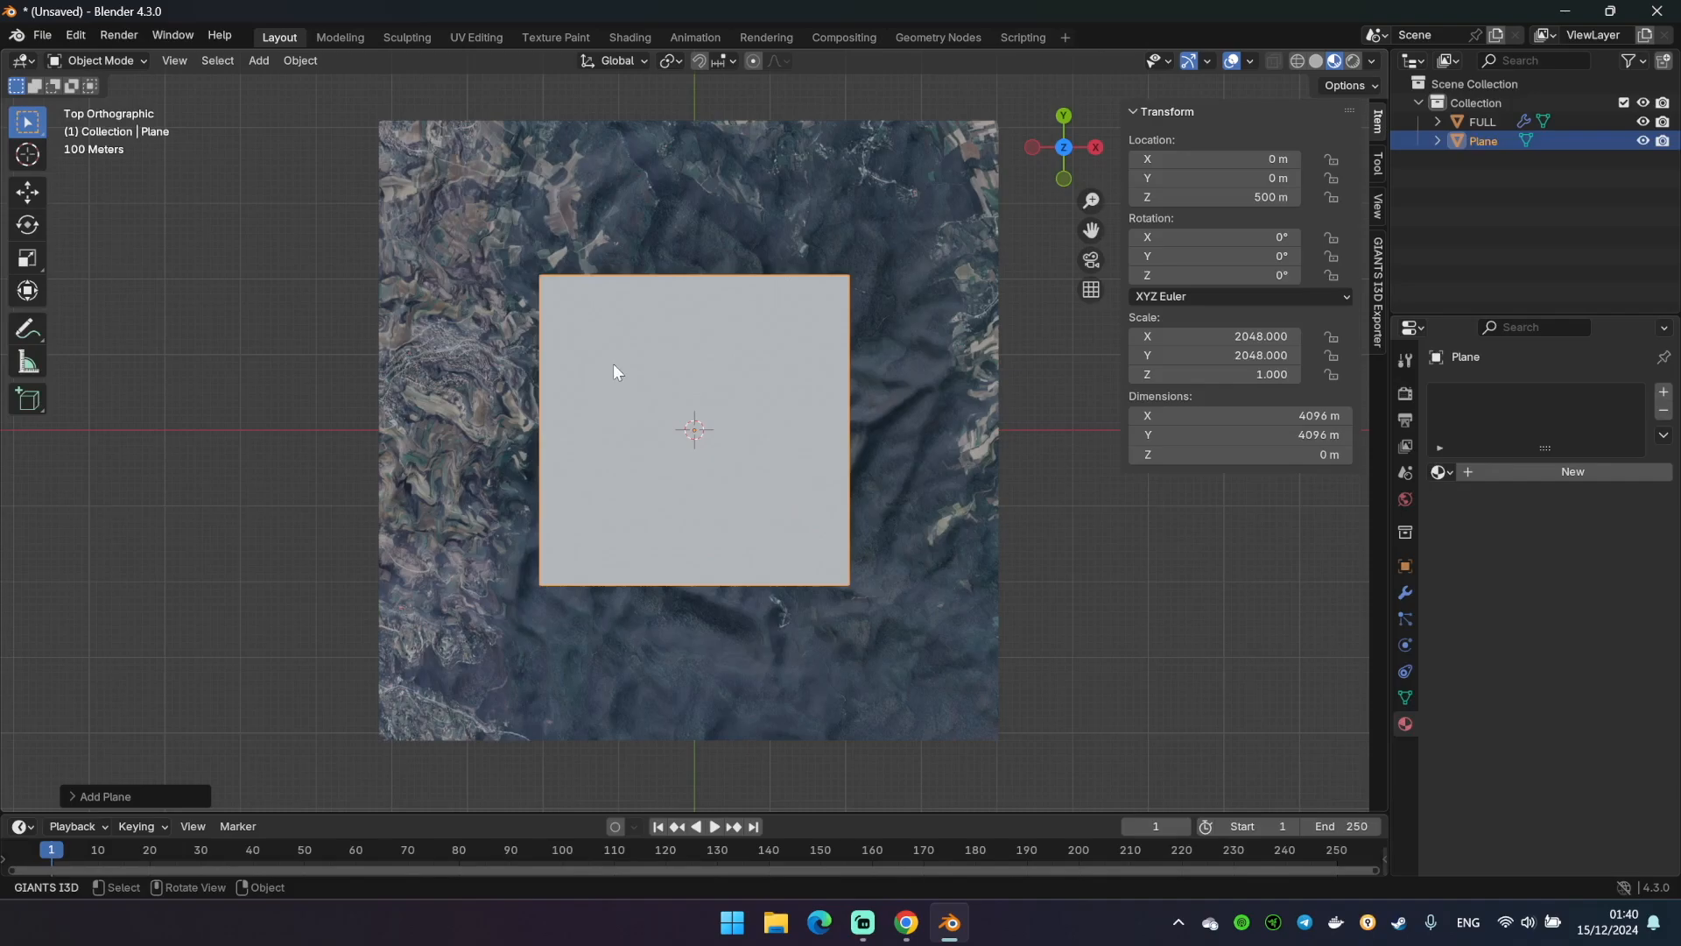
{"action": "mouse_move", "coordinate": [550, 564]}
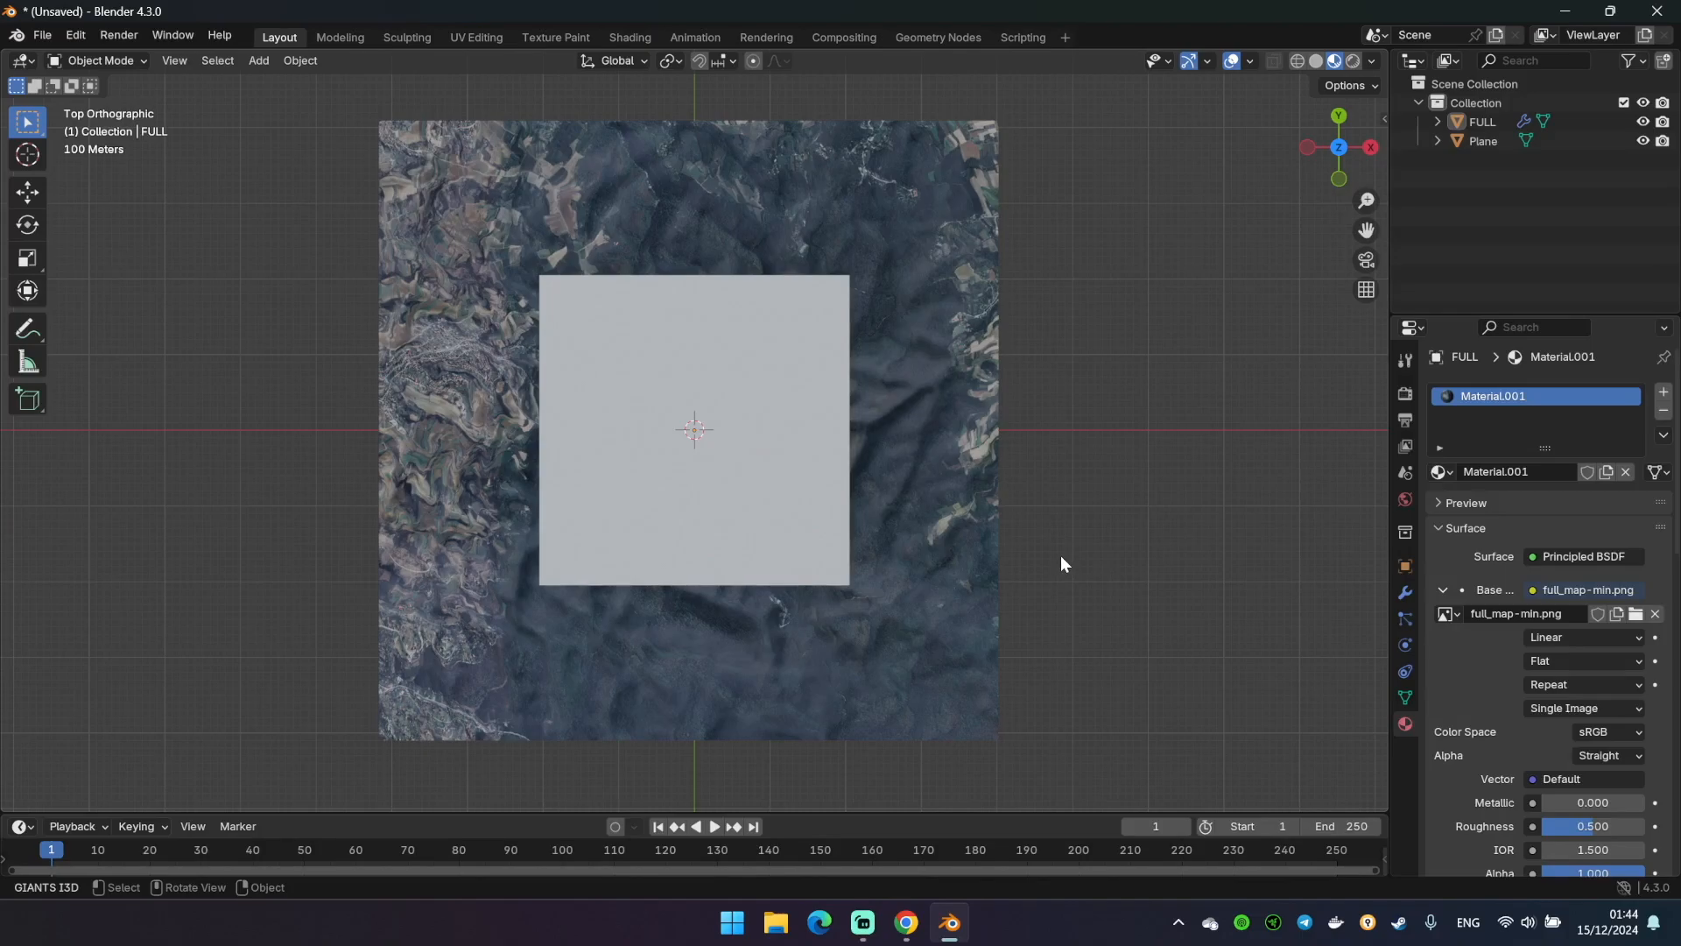
Knife Project the plane's outline into the terrain in Edit Mode and delete the faces inside
{"action": "key", "text": "Tab"}
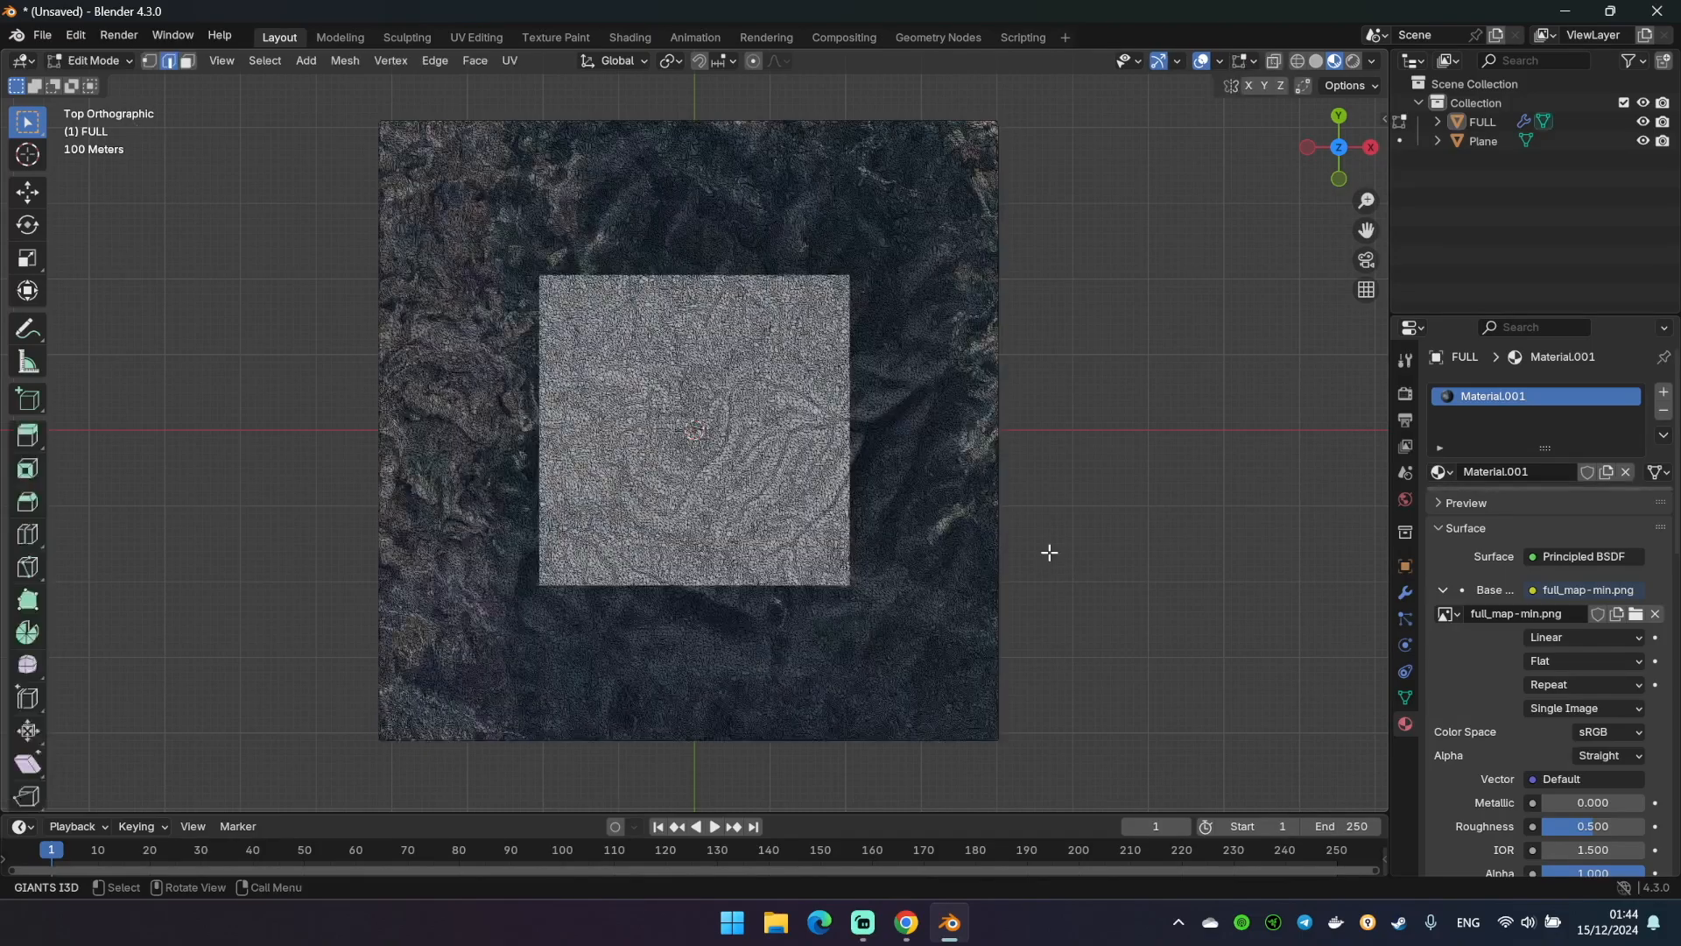
{"action": "left_click", "coordinate": [1482, 123]}
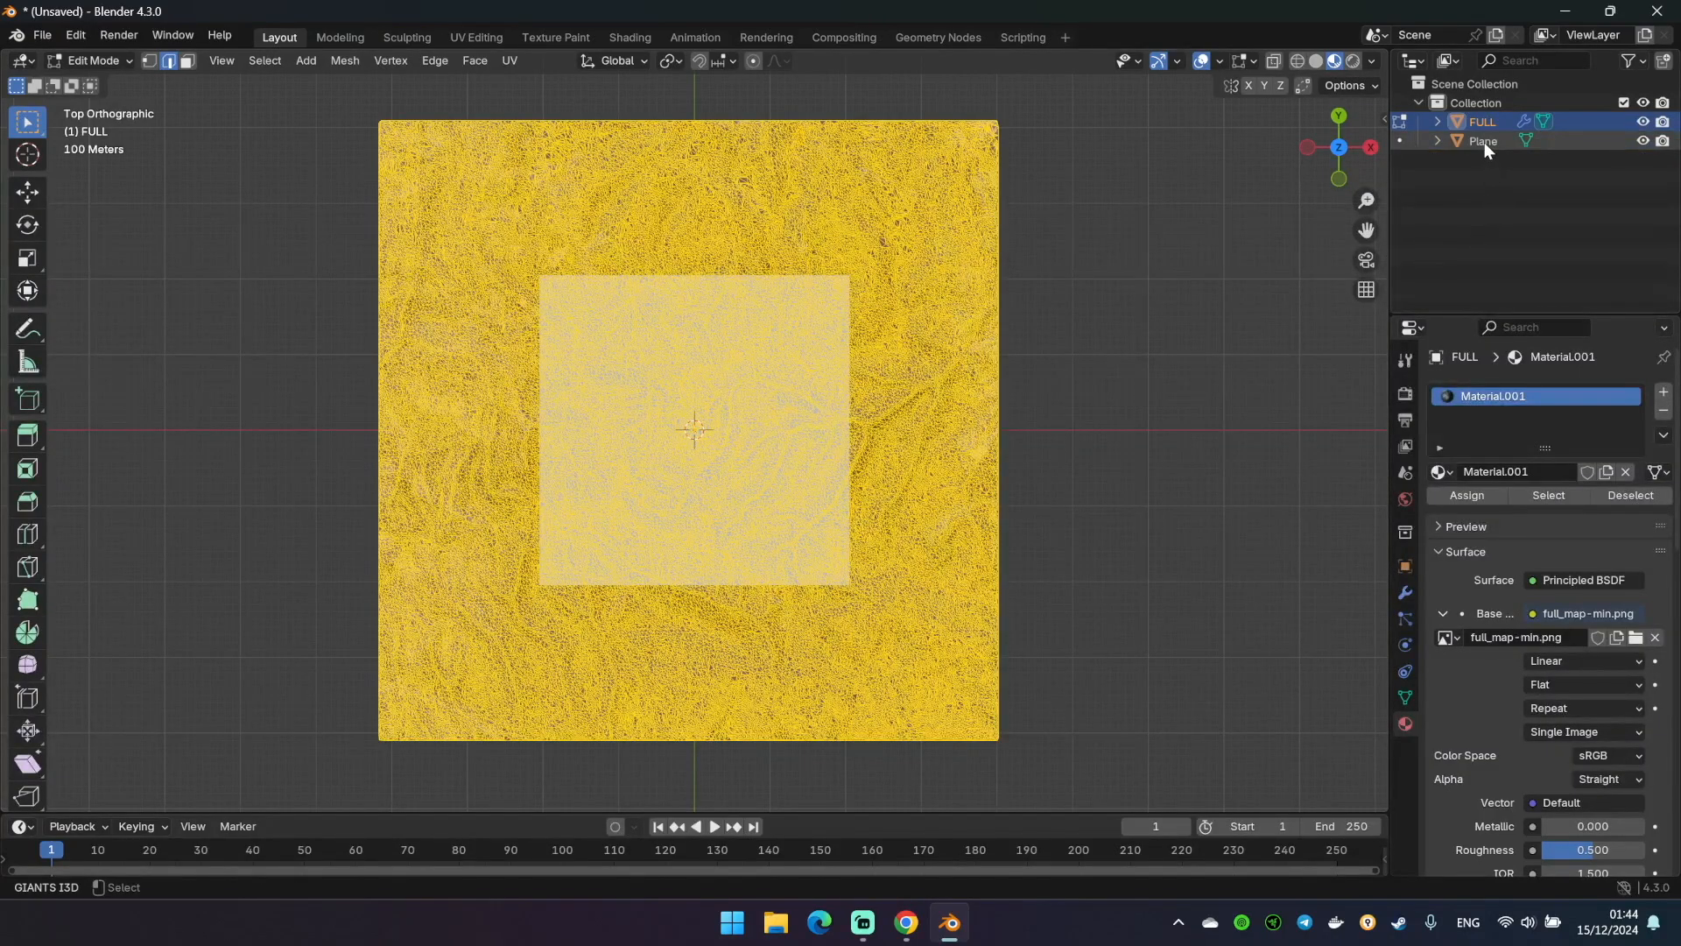
{"action": "left_click", "coordinate": [1476, 101]}
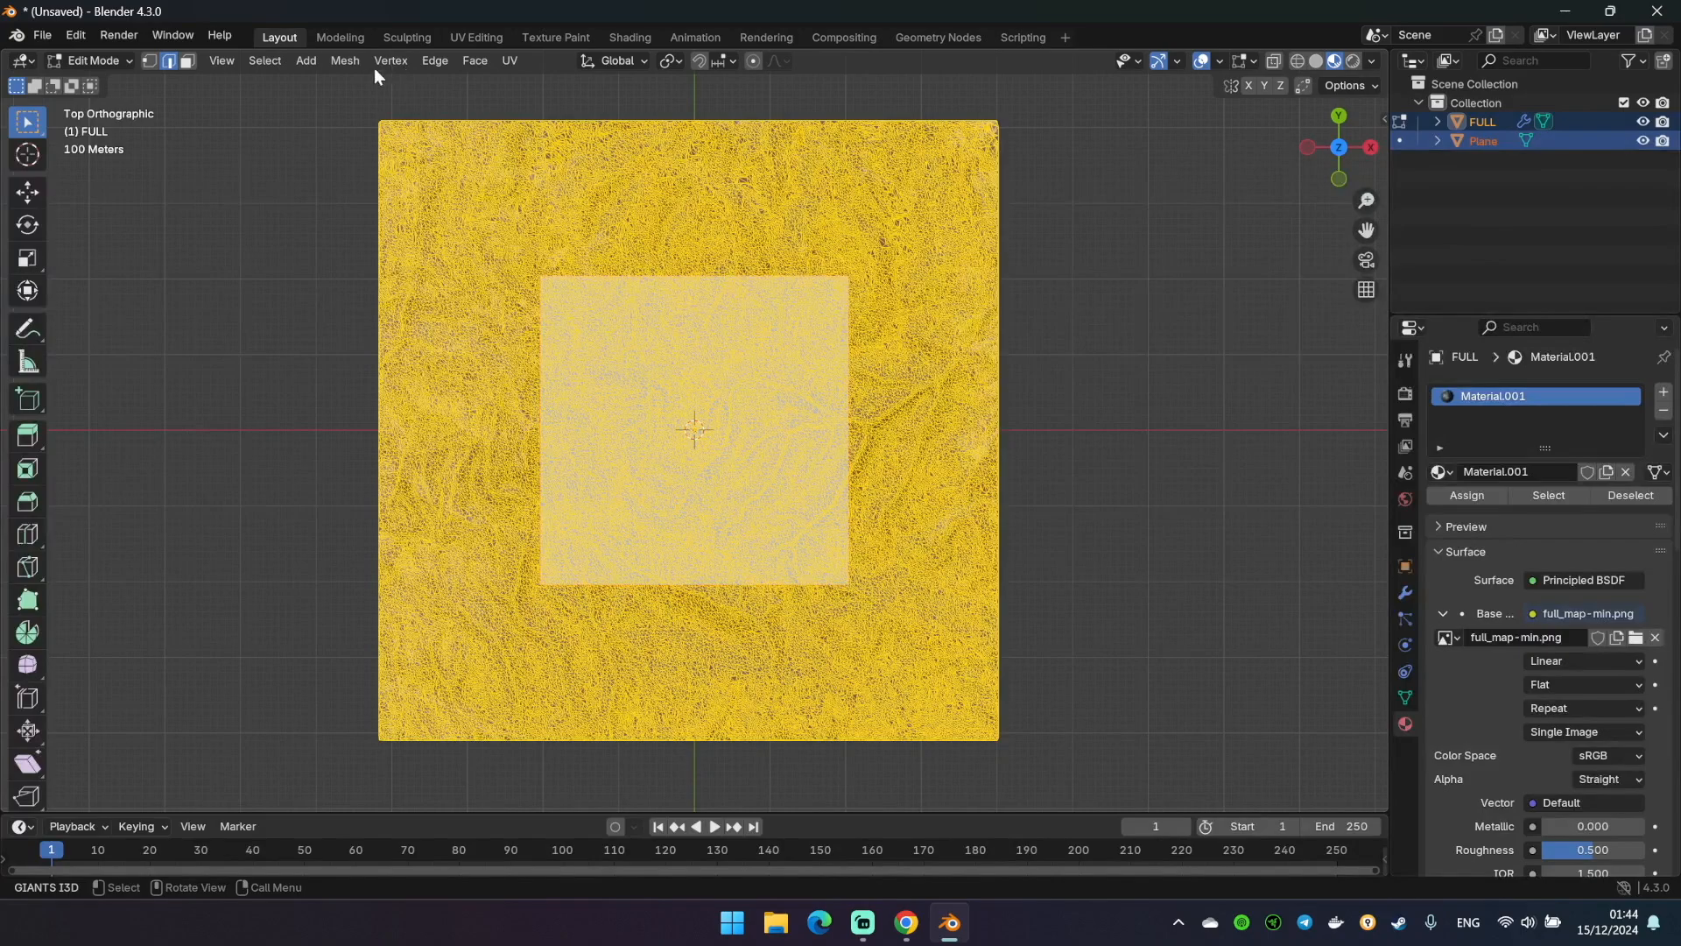
{"action": "left_click", "coordinate": [343, 59]}
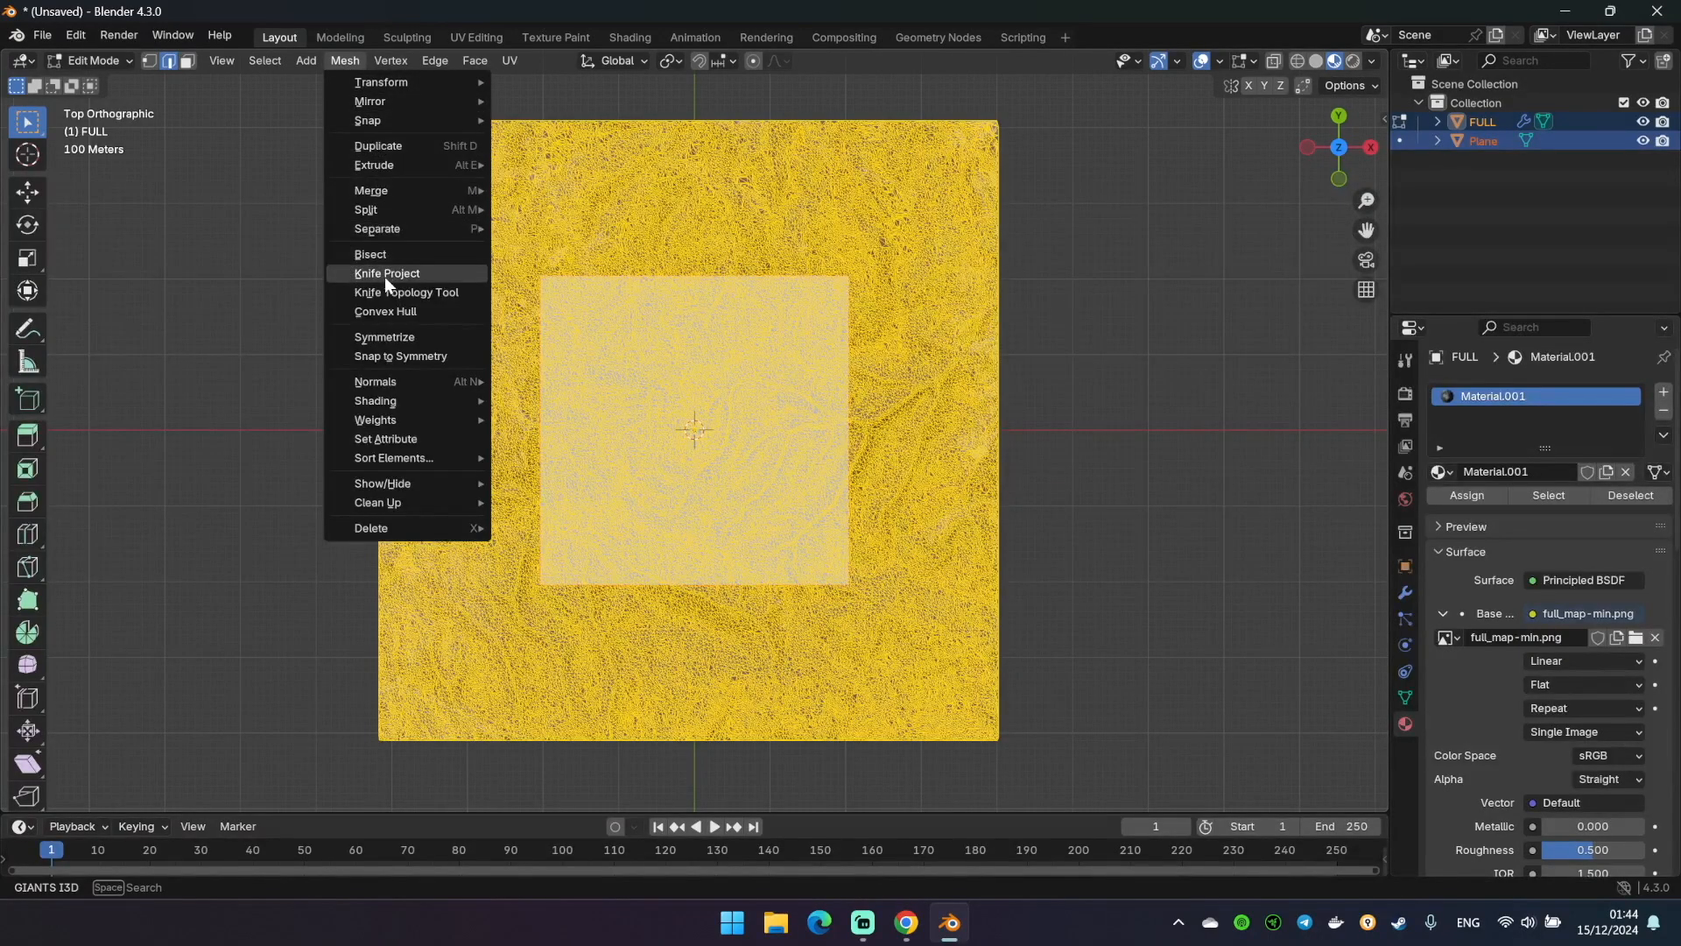
{"action": "left_click", "coordinate": [386, 273]}
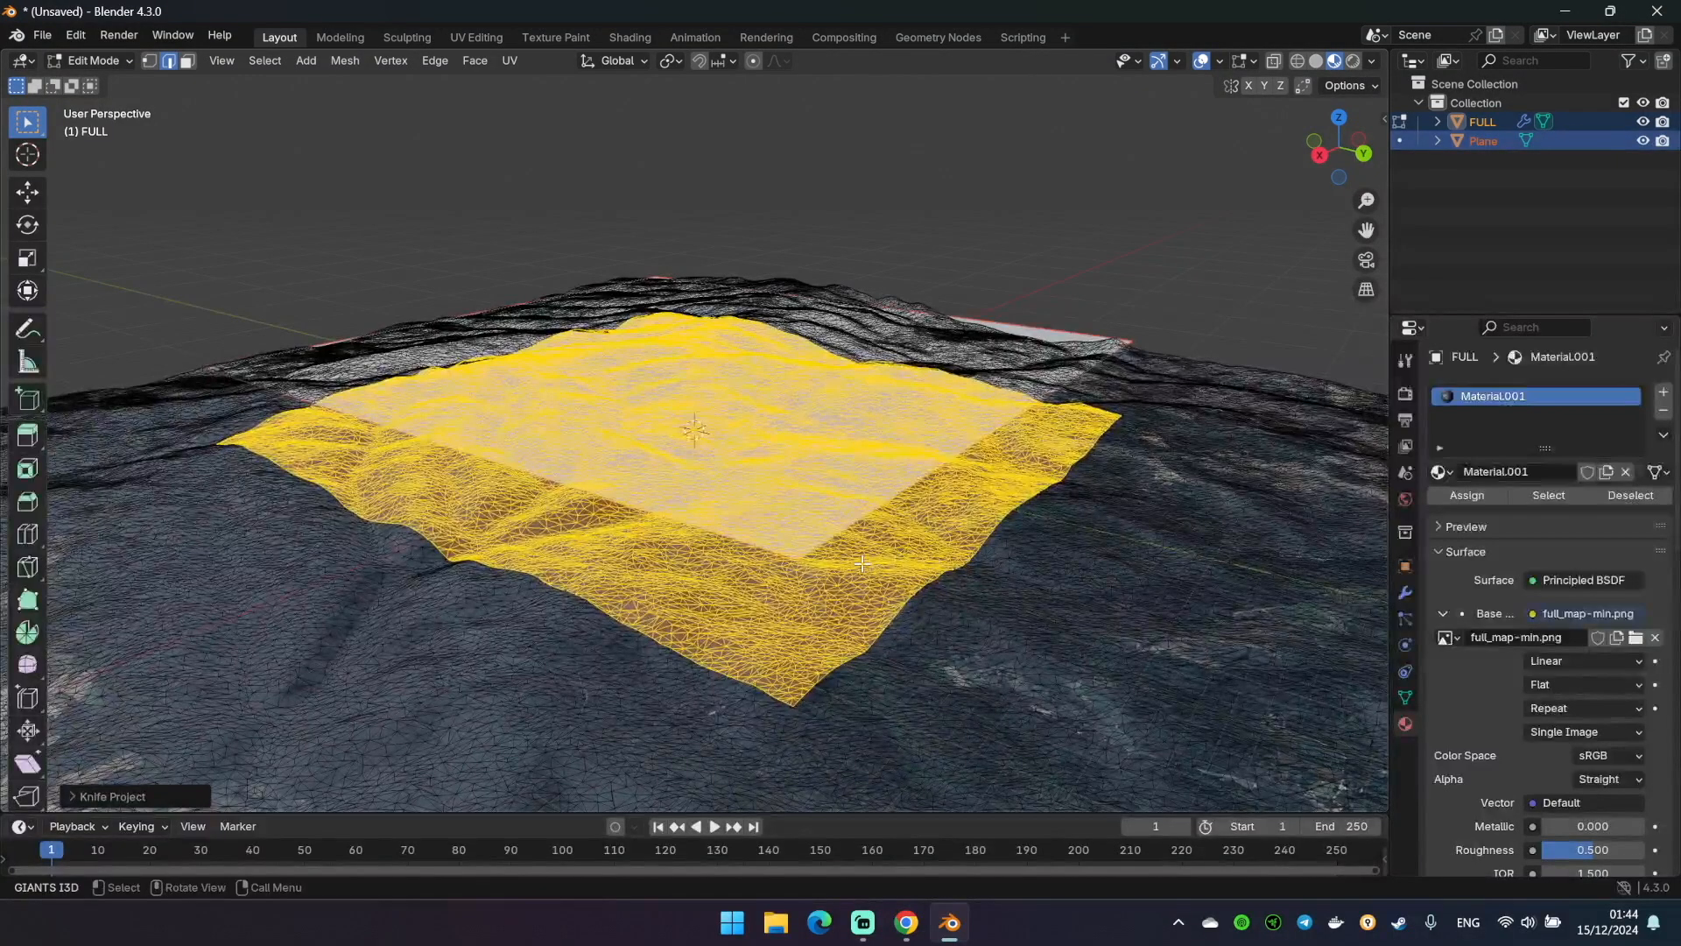
{"action": "key", "text": "X"}
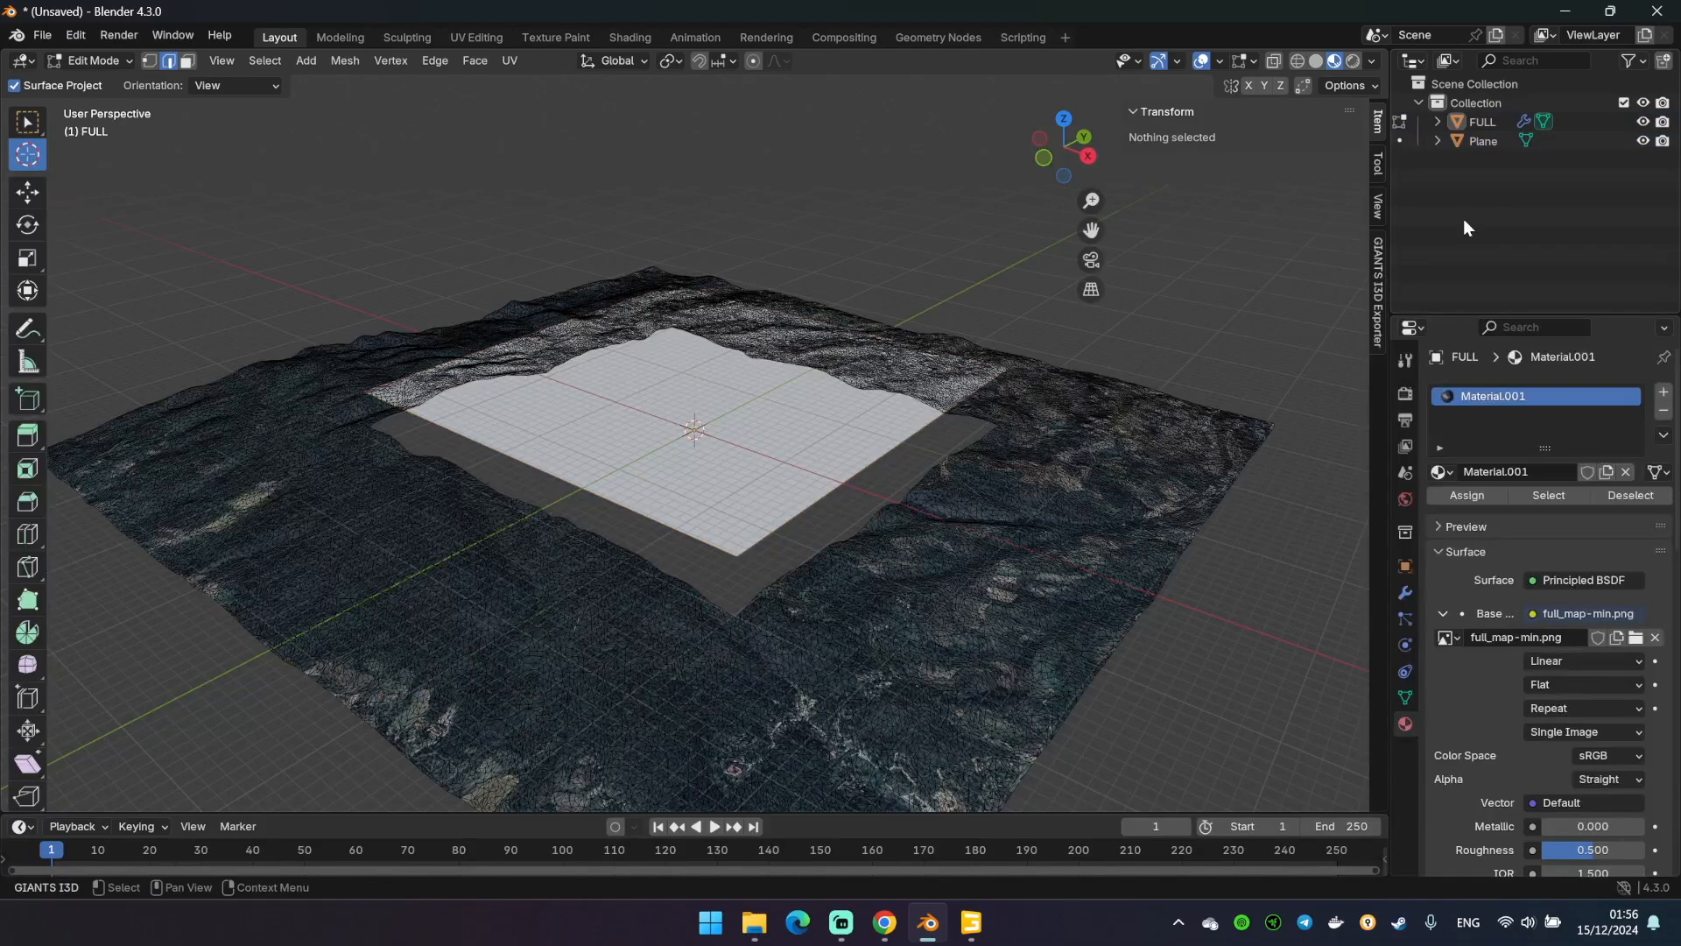
Delete the cutting Plane object, leaving the terrain with an empty square hole
{"action": "left_click", "coordinate": [1482, 140]}
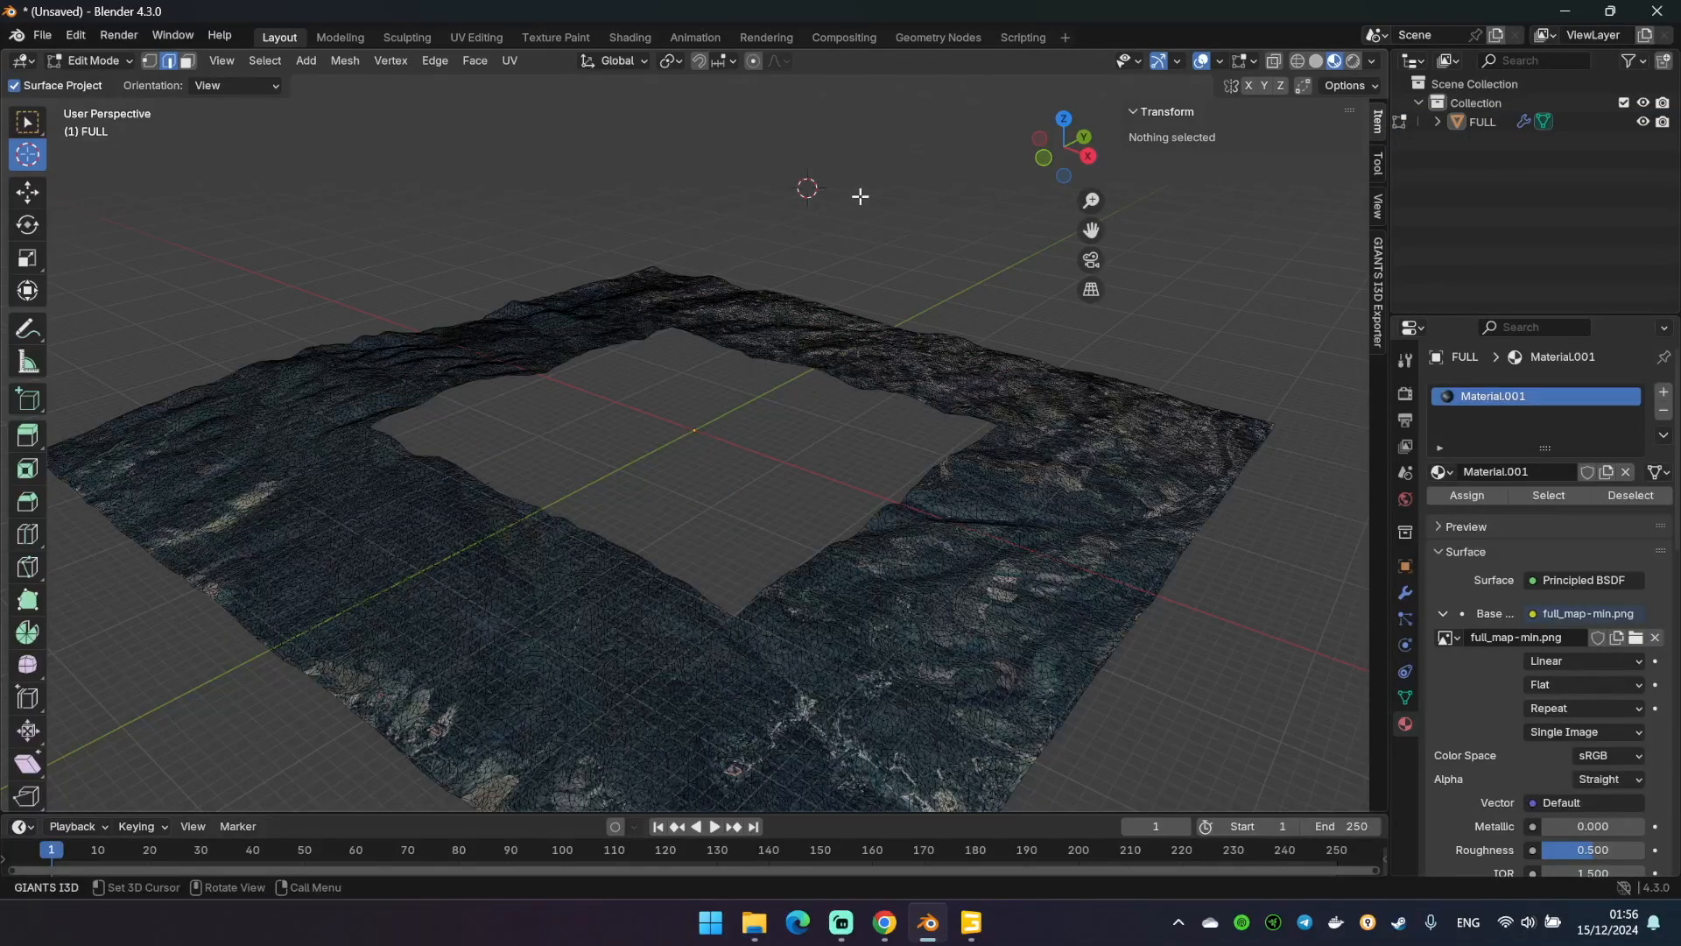
{"action": "mouse_move", "coordinate": [865, 205]}
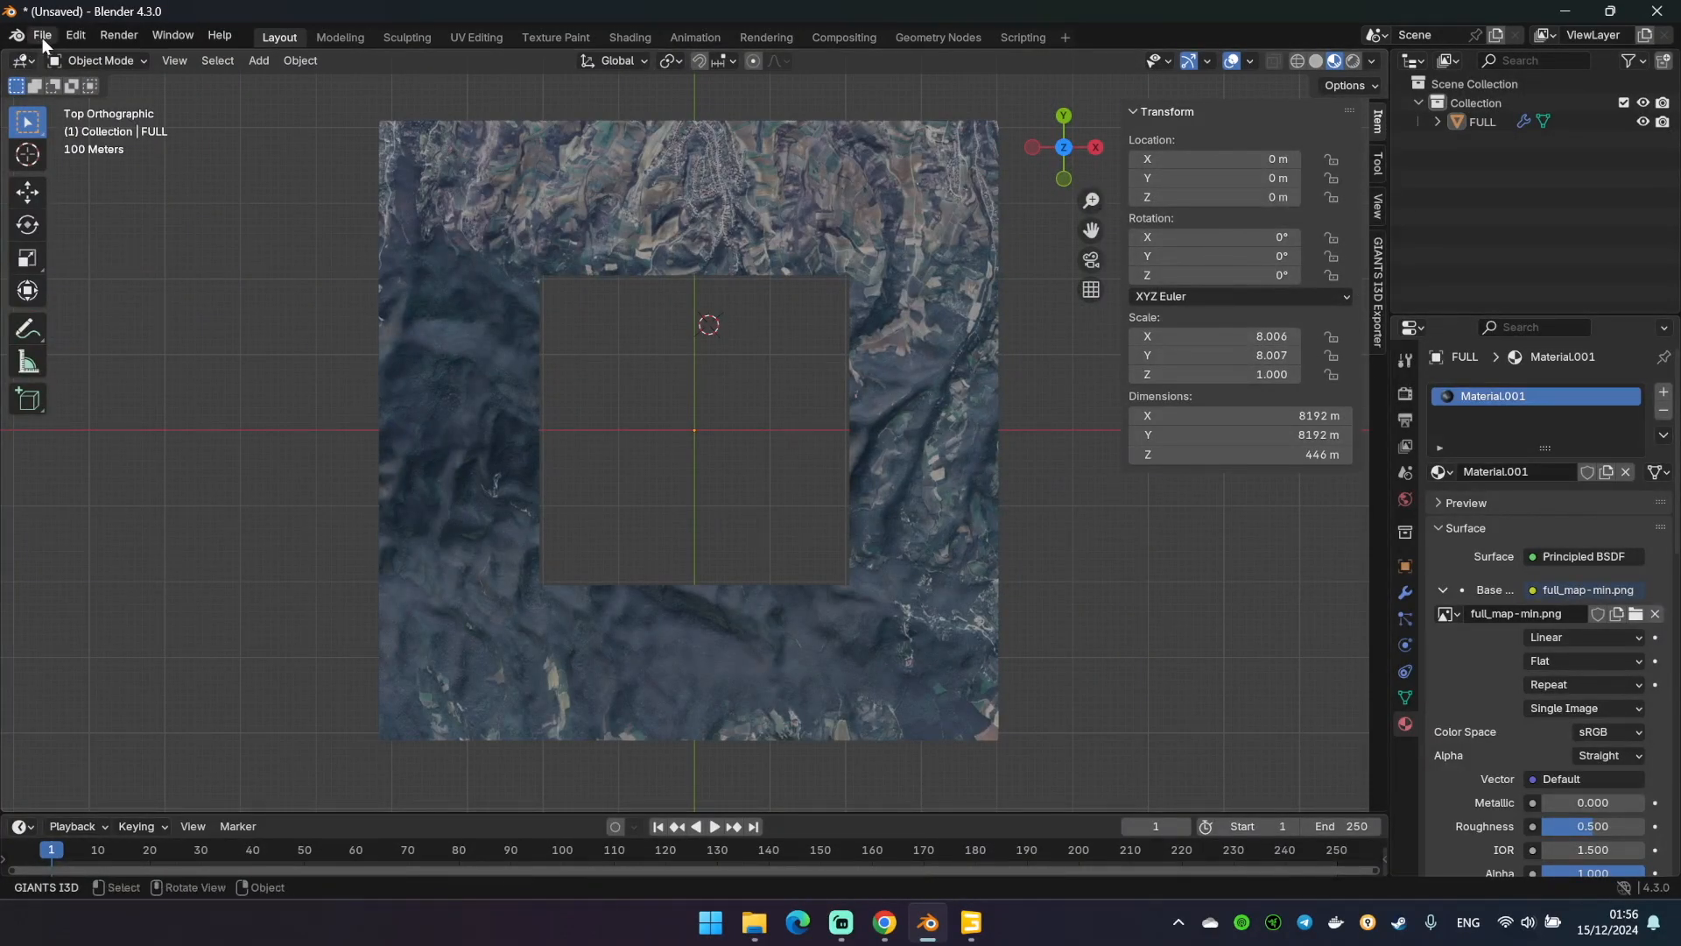
Save the holed terrain scene as bkg.blend inside the FS25 map project folder
{"action": "left_click", "coordinate": [42, 35]}
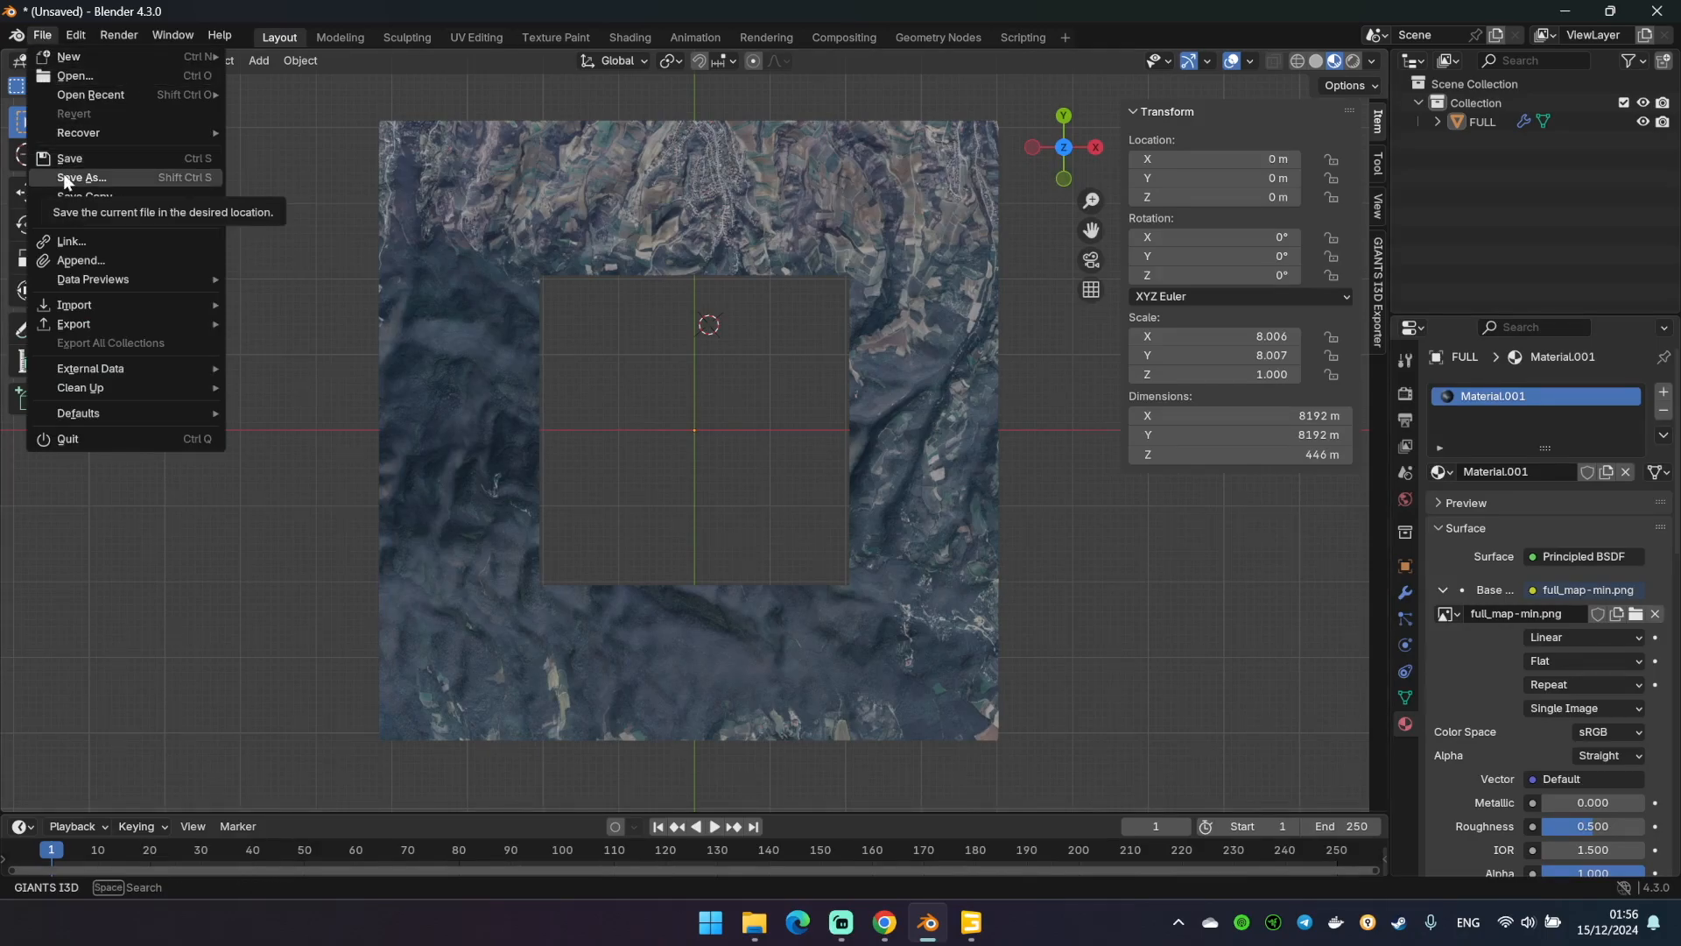
{"action": "left_click", "coordinate": [79, 177]}
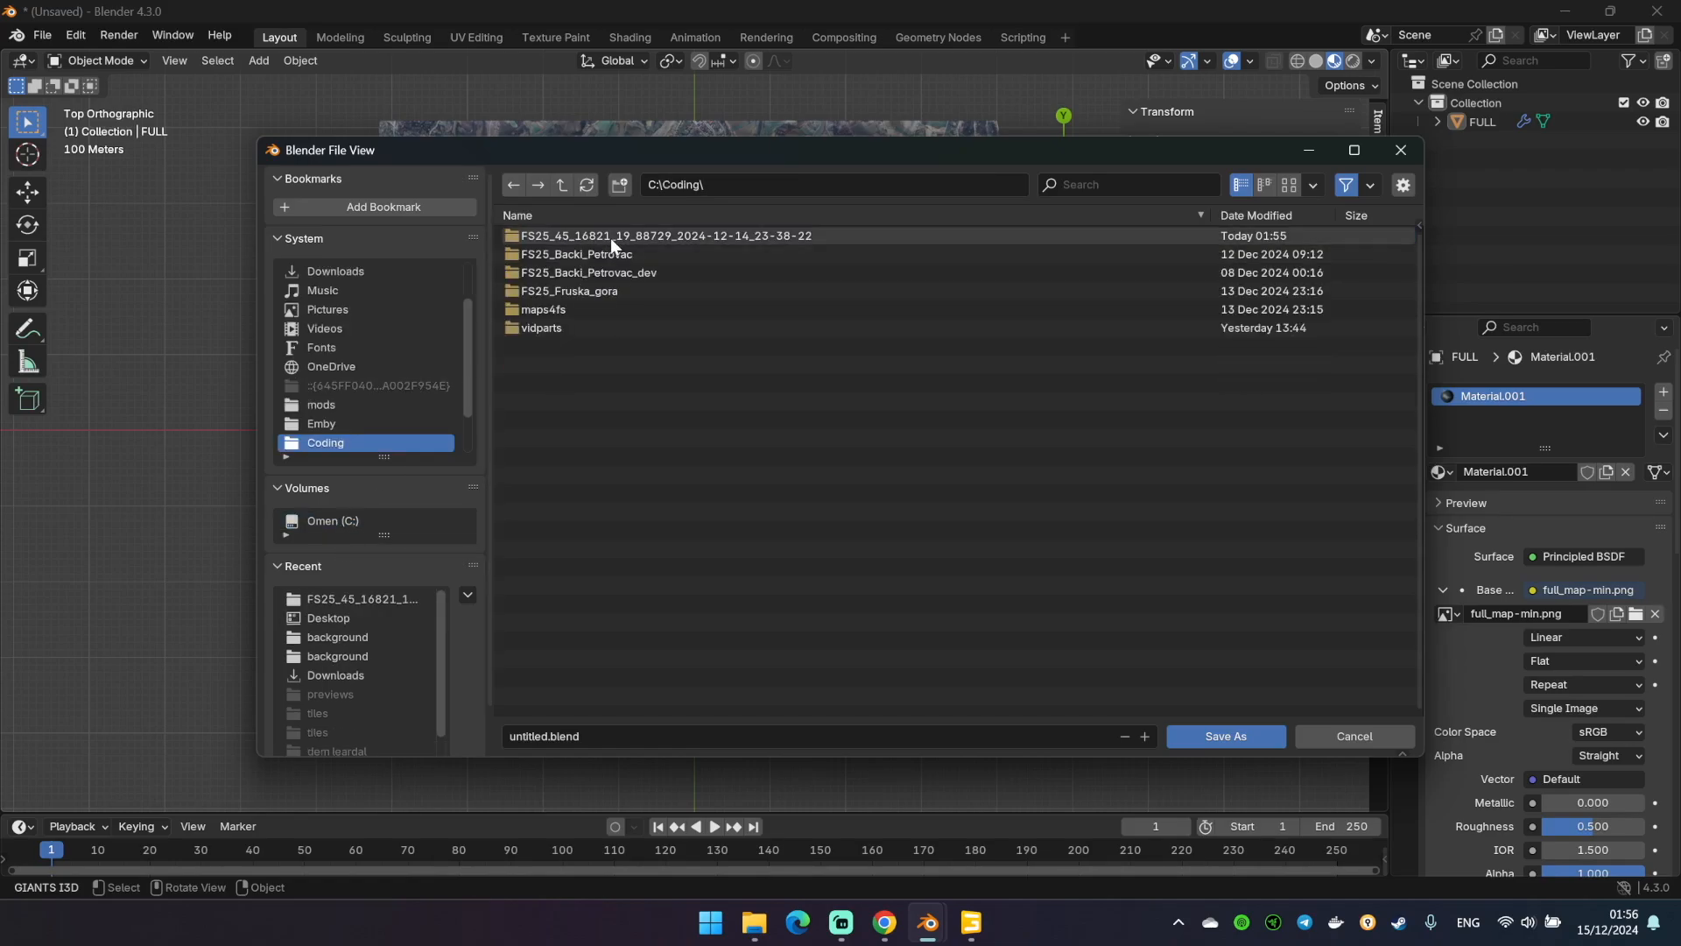
{"action": "double_click", "coordinate": [665, 235]}
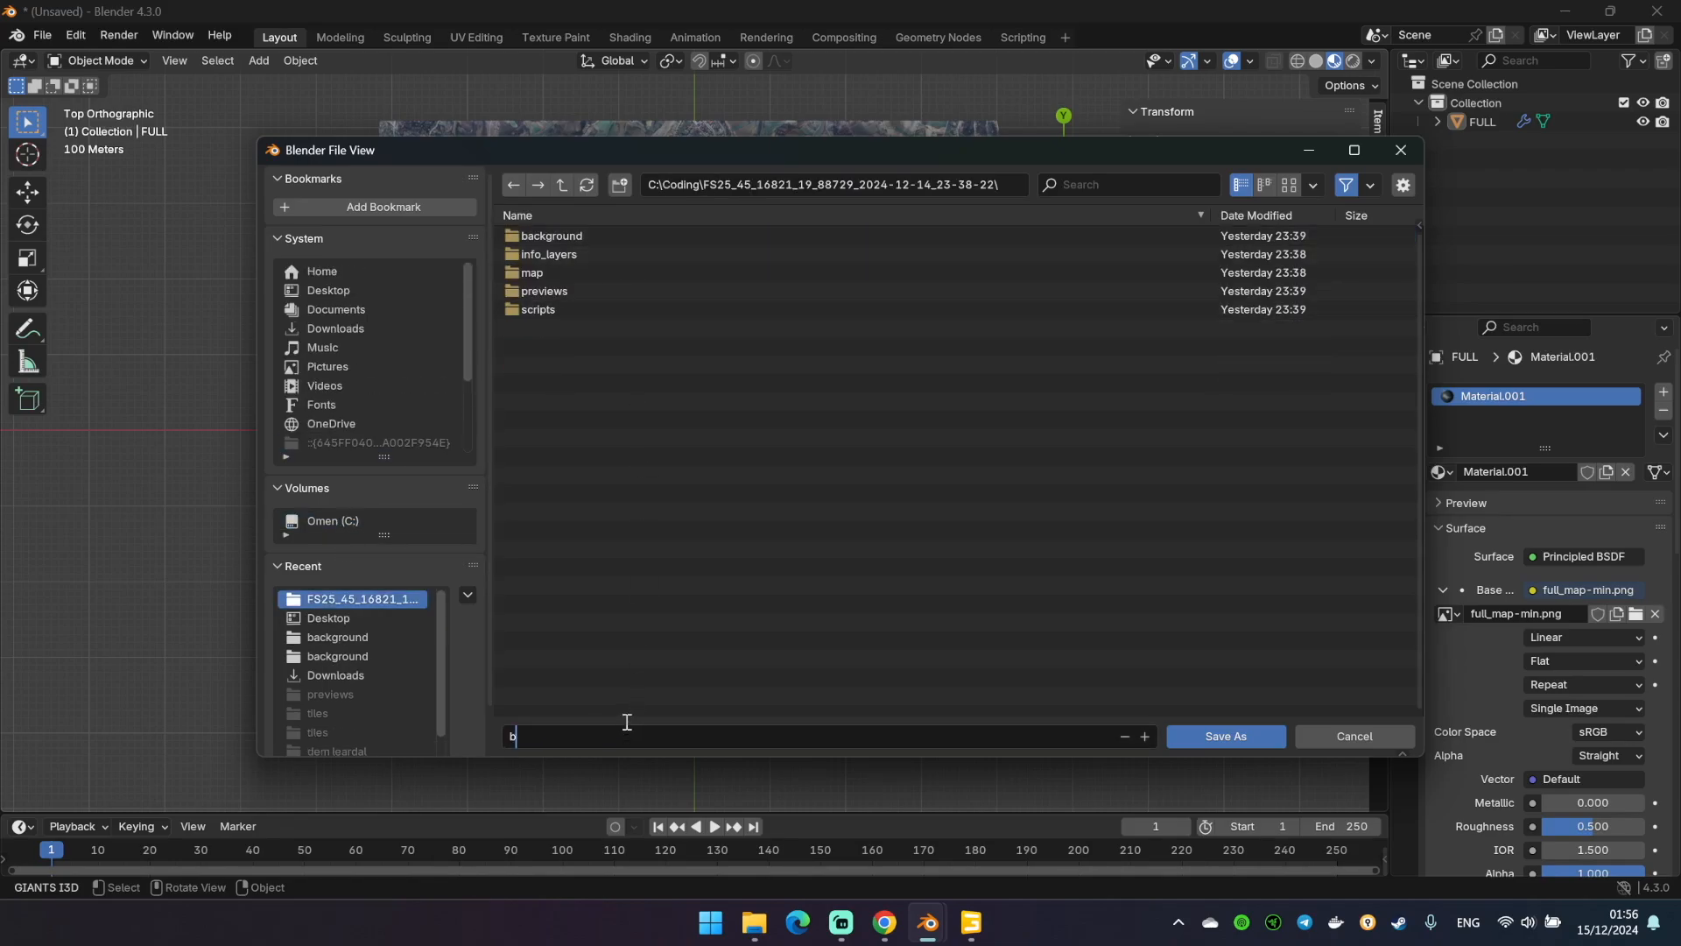
{"action": "type", "text": "kg.blend"}
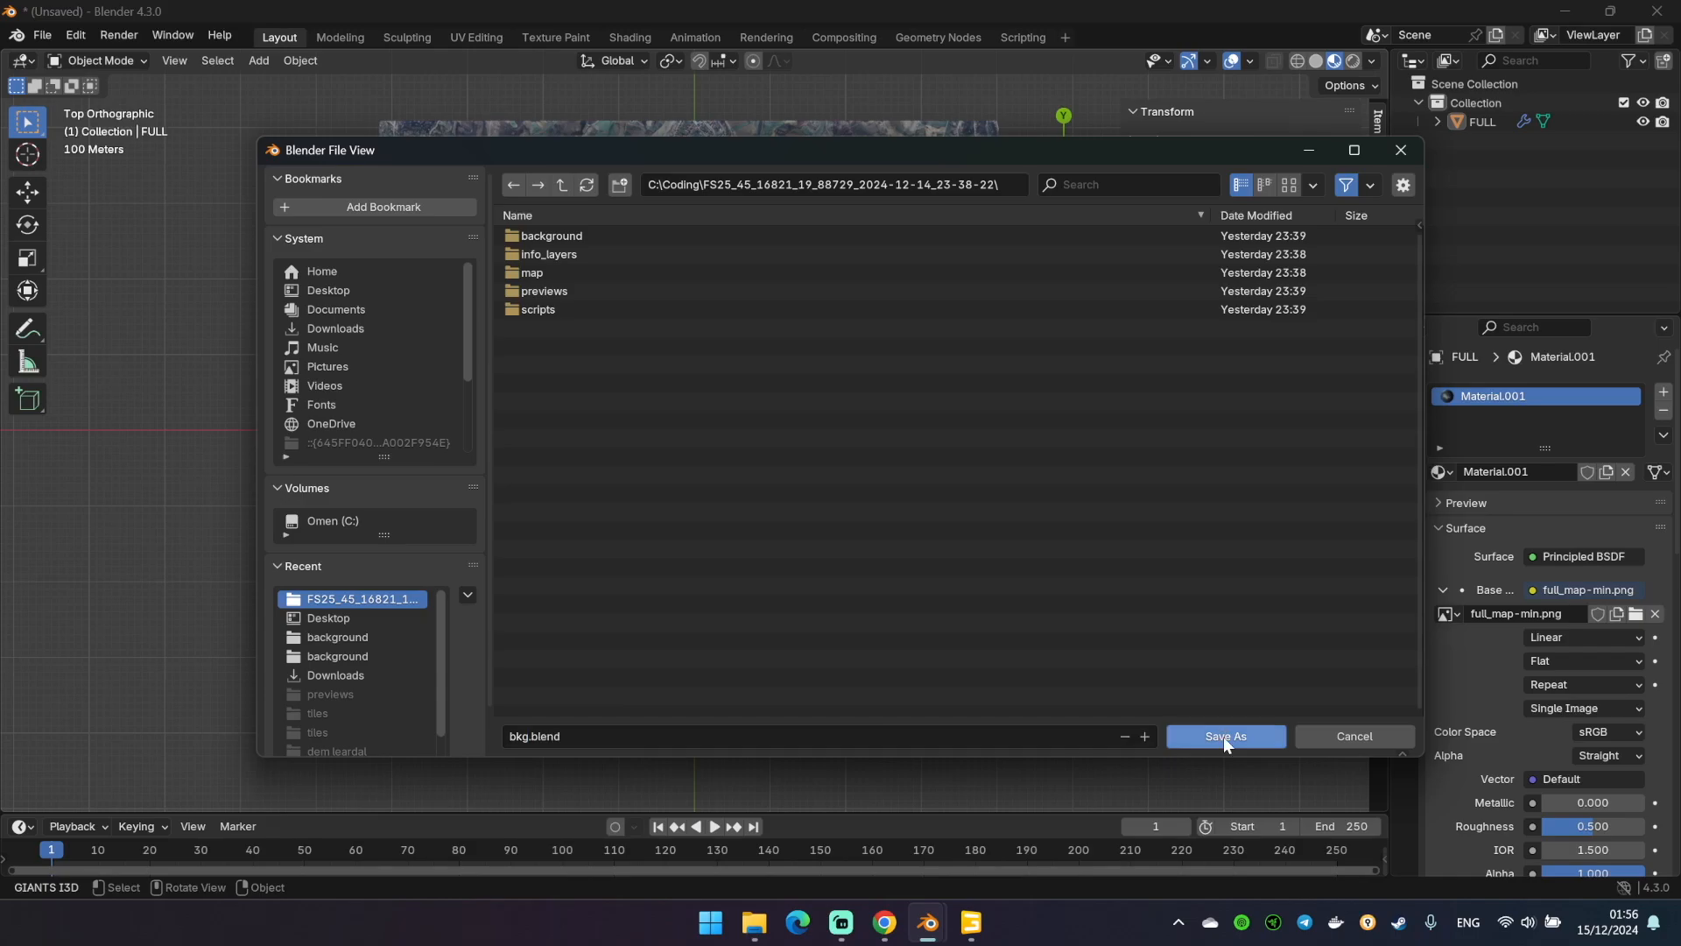
{"action": "left_click", "coordinate": [1225, 735]}
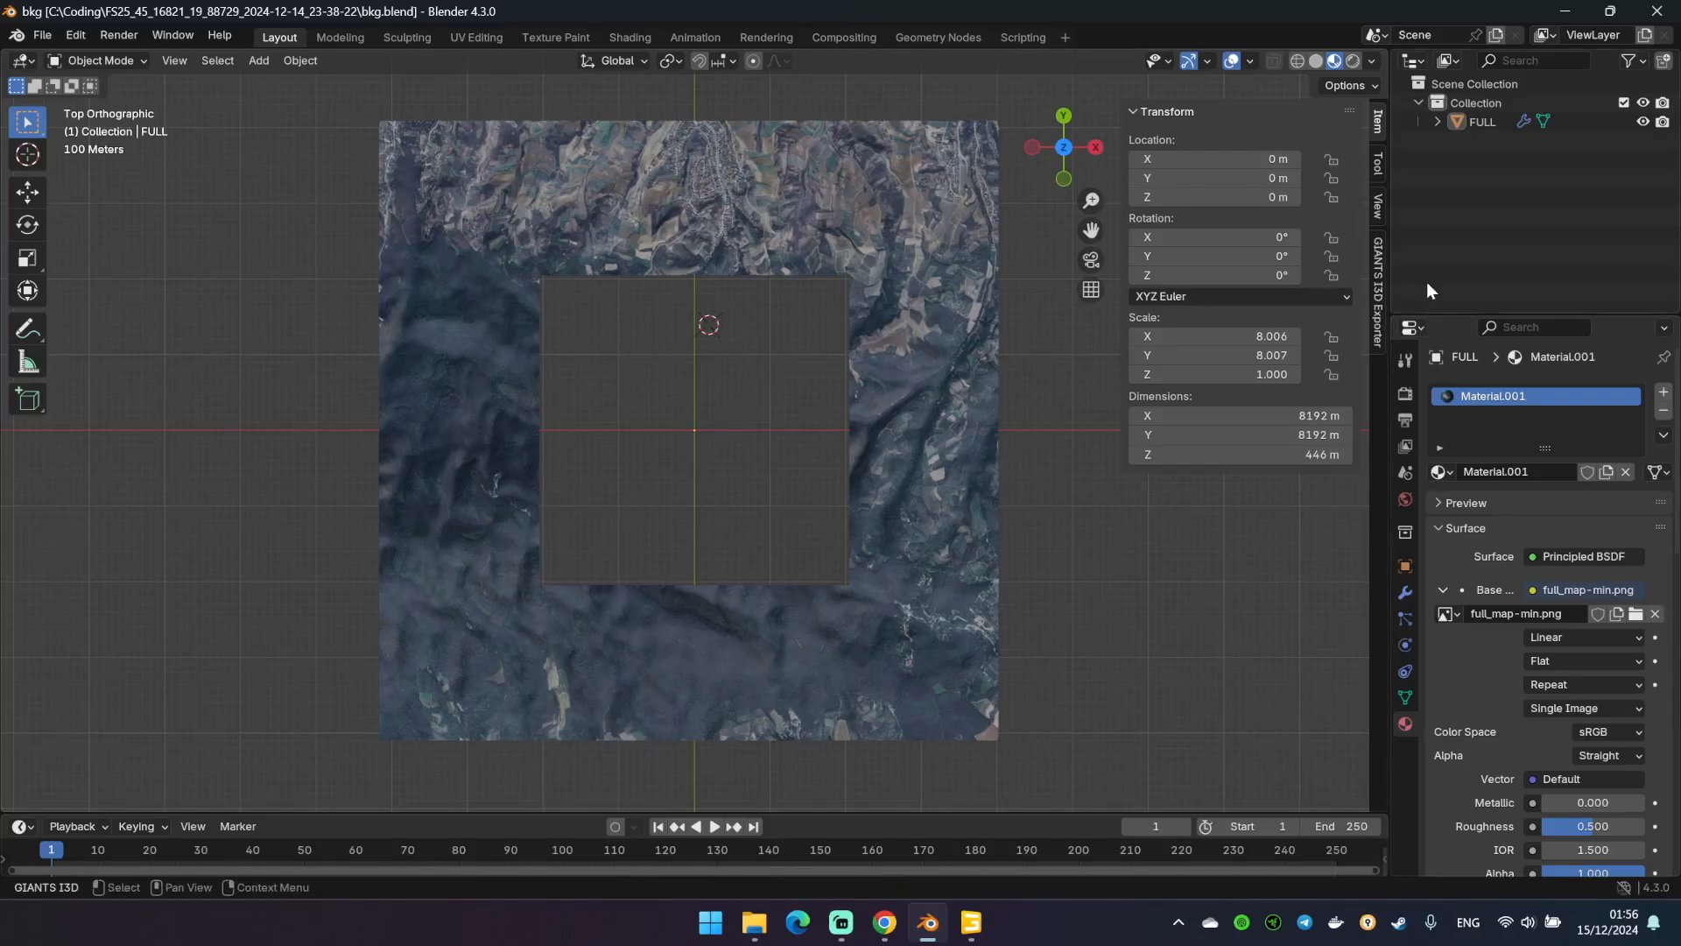
Export the FULL terrain object with the GIANTS I3D Exporter's Export Selected
{"action": "left_click", "coordinate": [1376, 266]}
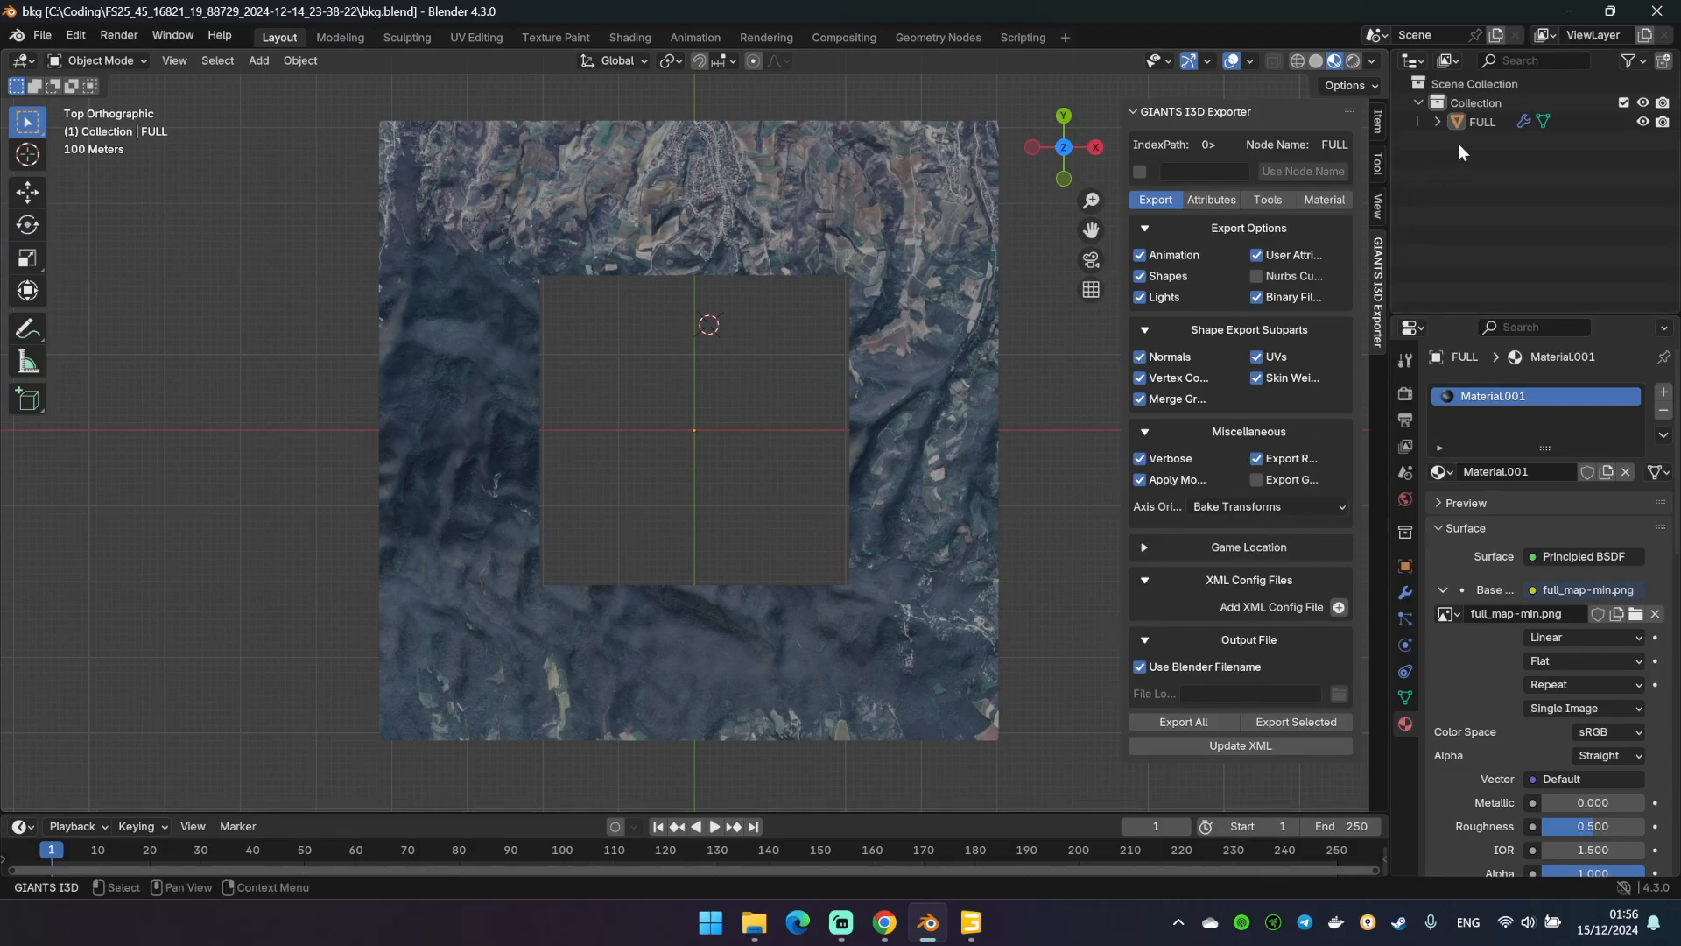
{"action": "left_click", "coordinate": [1475, 121]}
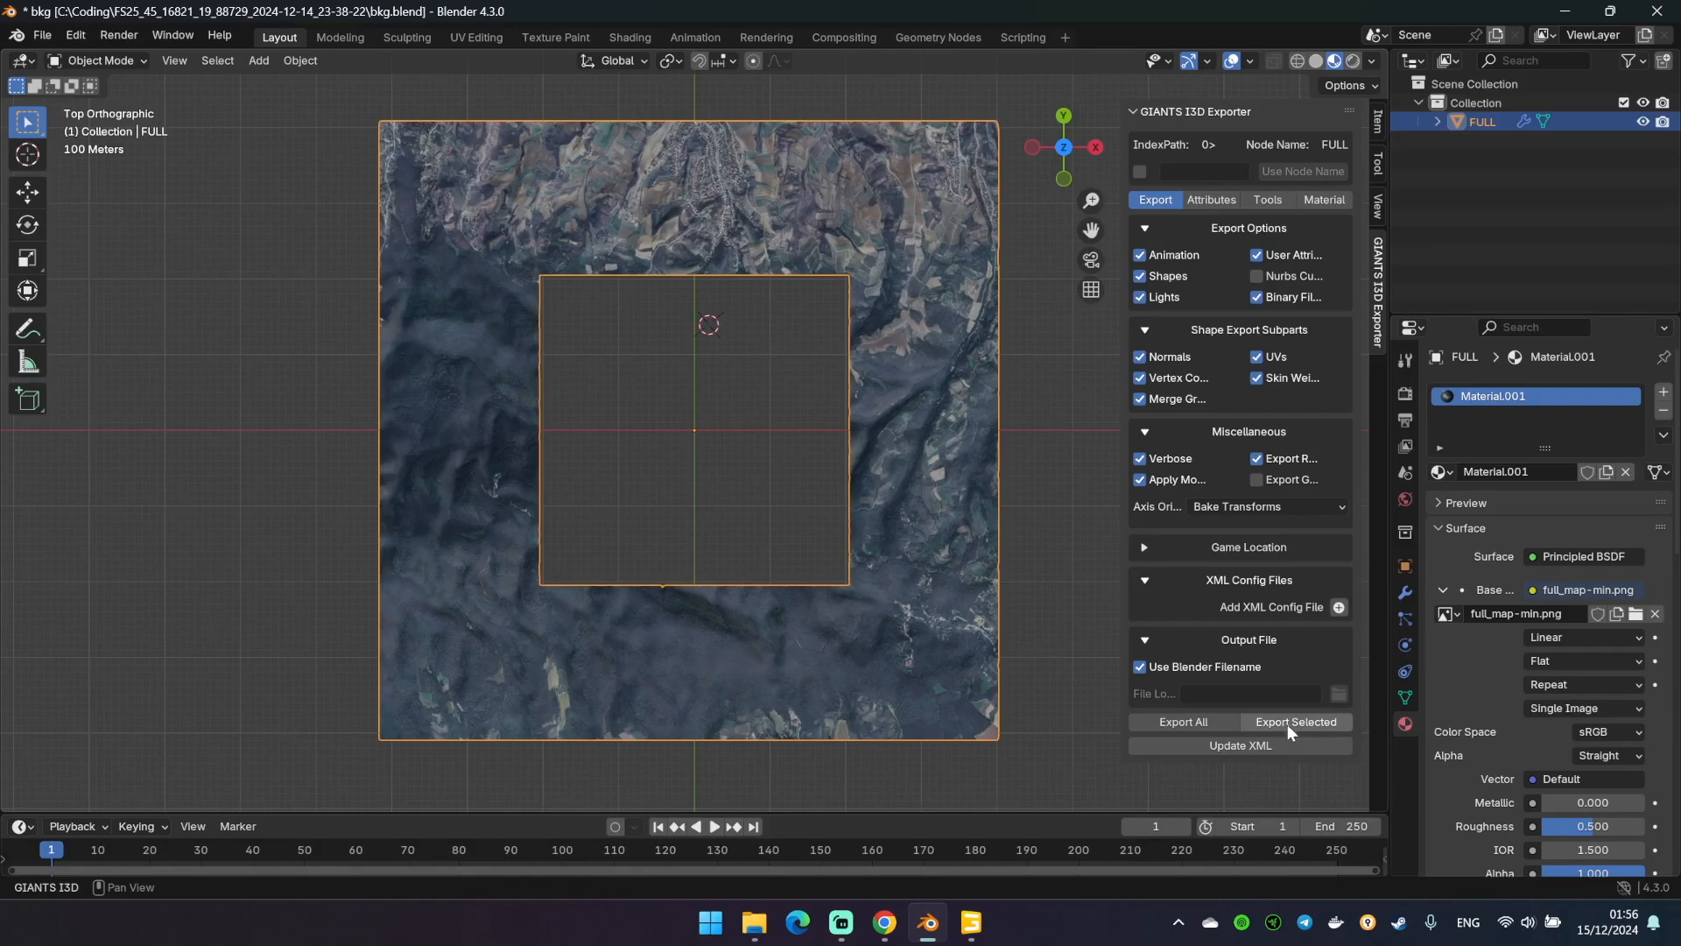
{"action": "mouse_move", "coordinate": [1306, 732]}
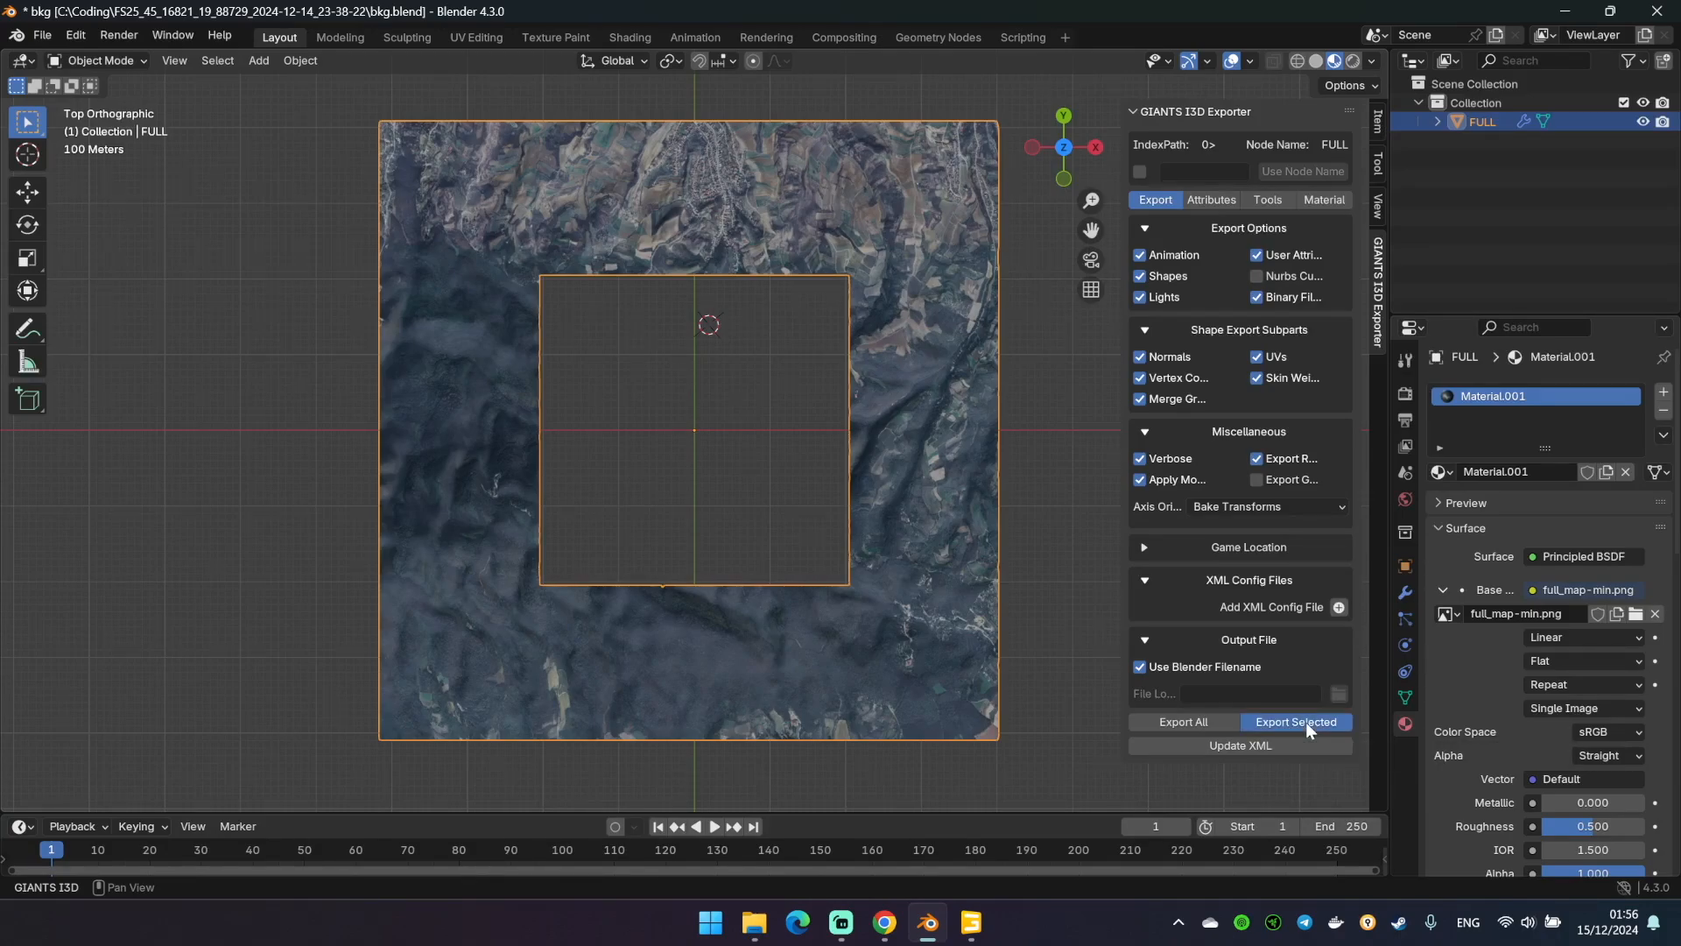
{"action": "left_click", "coordinate": [1296, 722]}
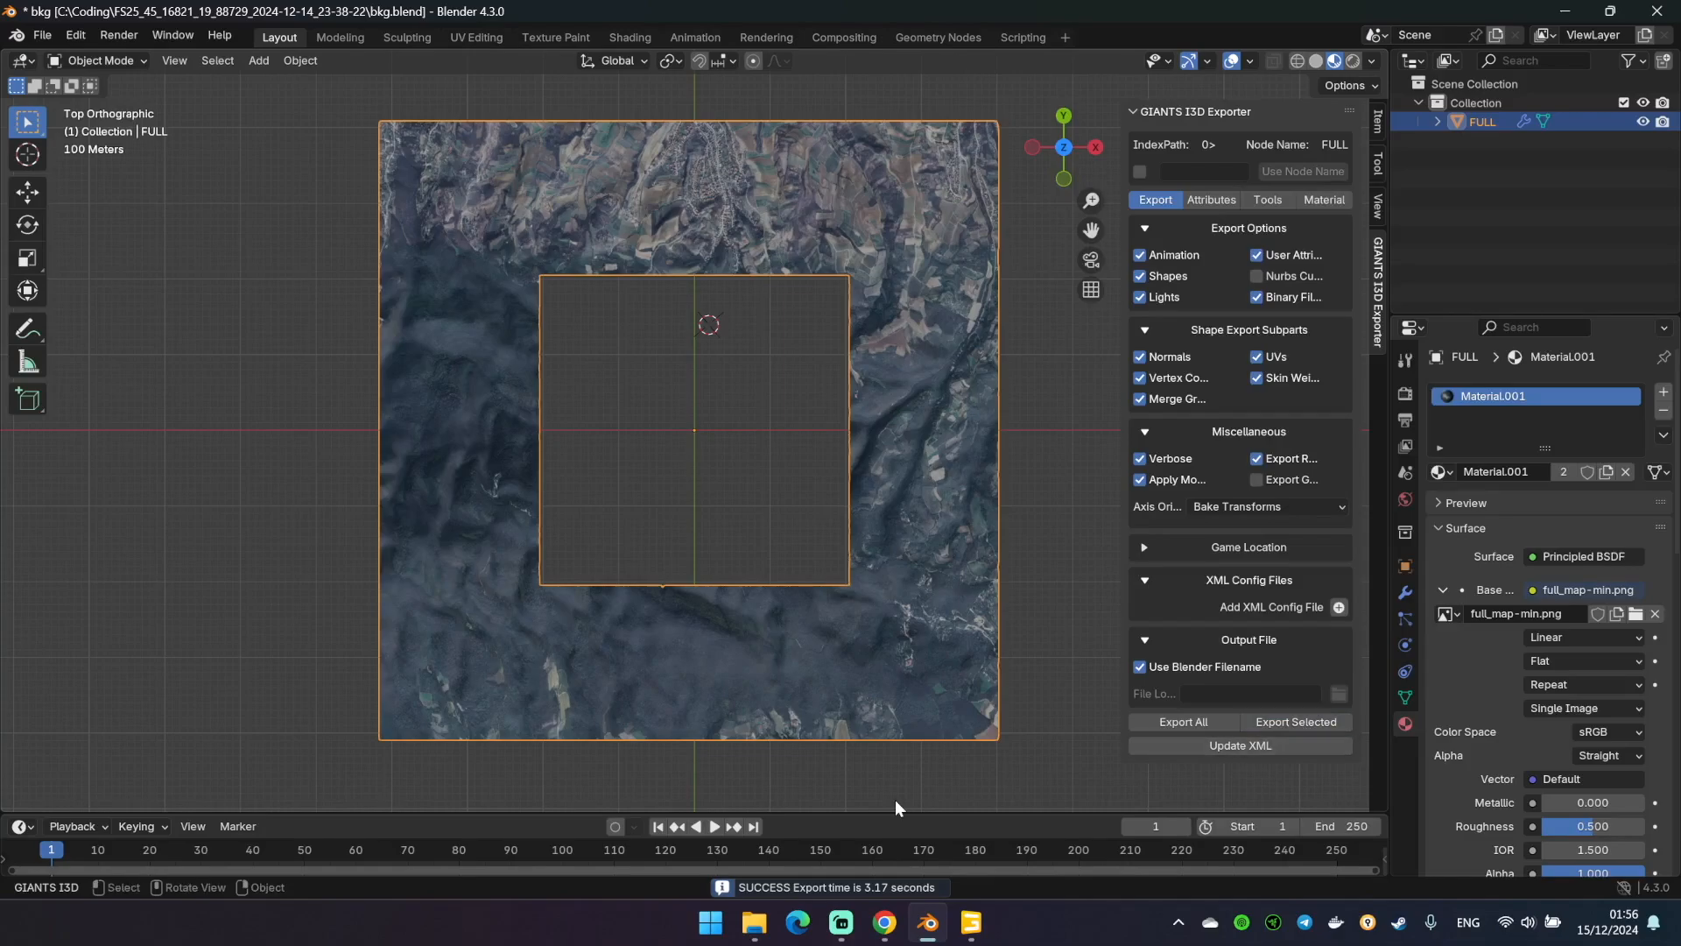
{"action": "mouse_move", "coordinate": [868, 637]}
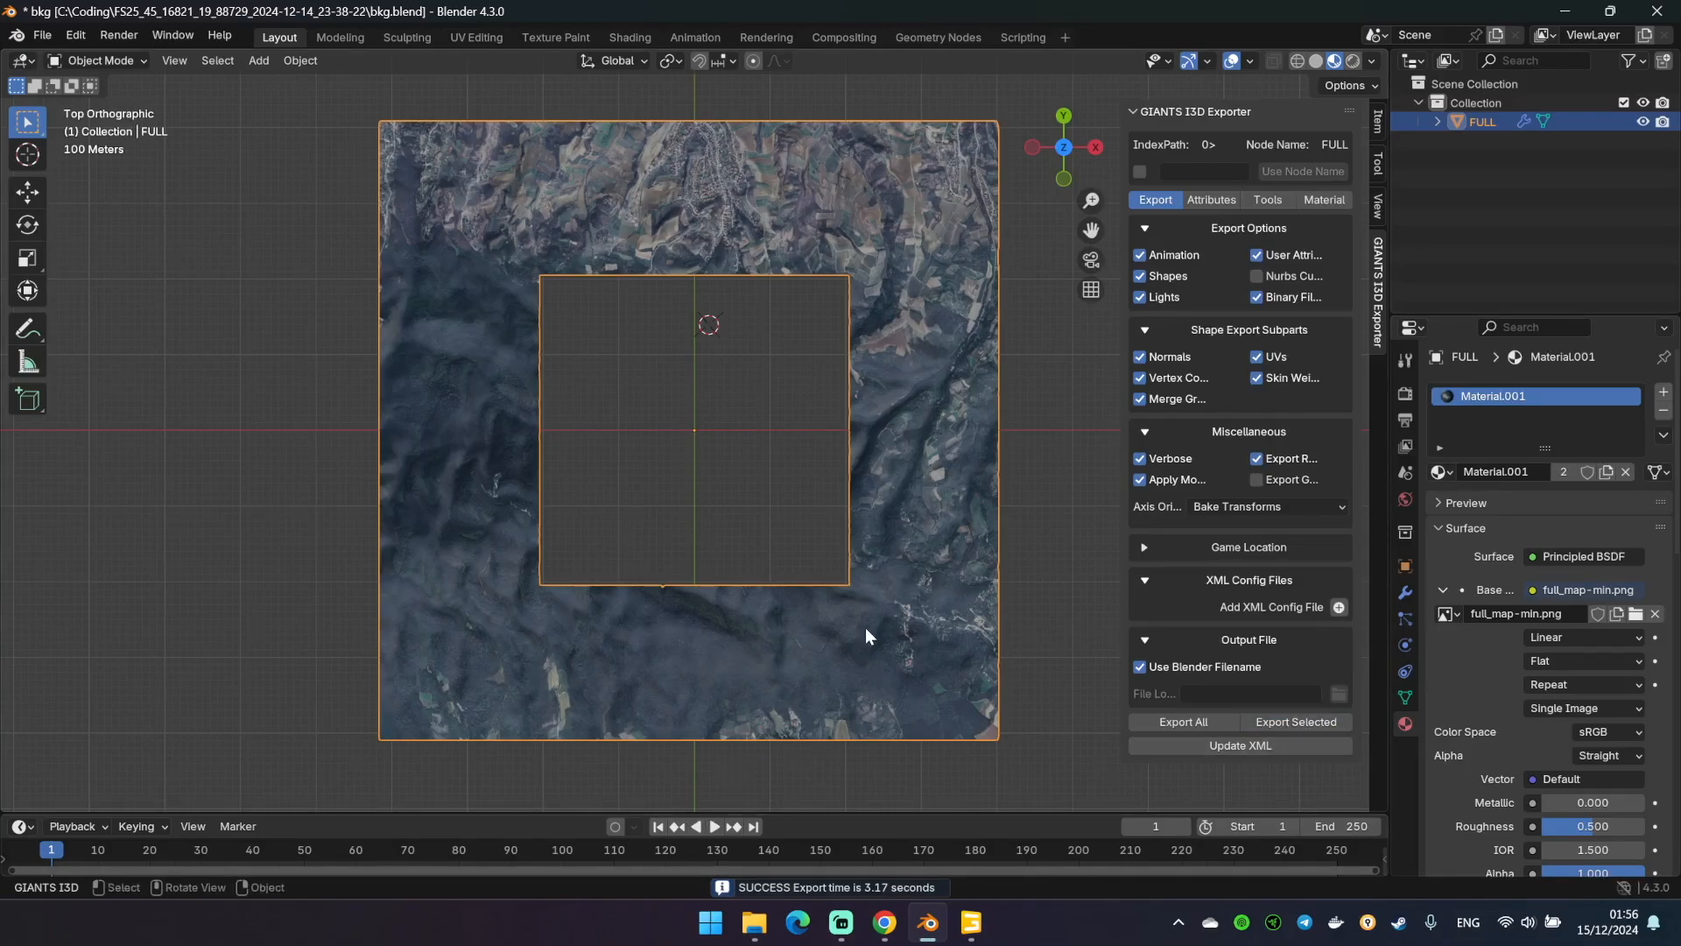
{"action": "mouse_move", "coordinate": [1007, 567]}
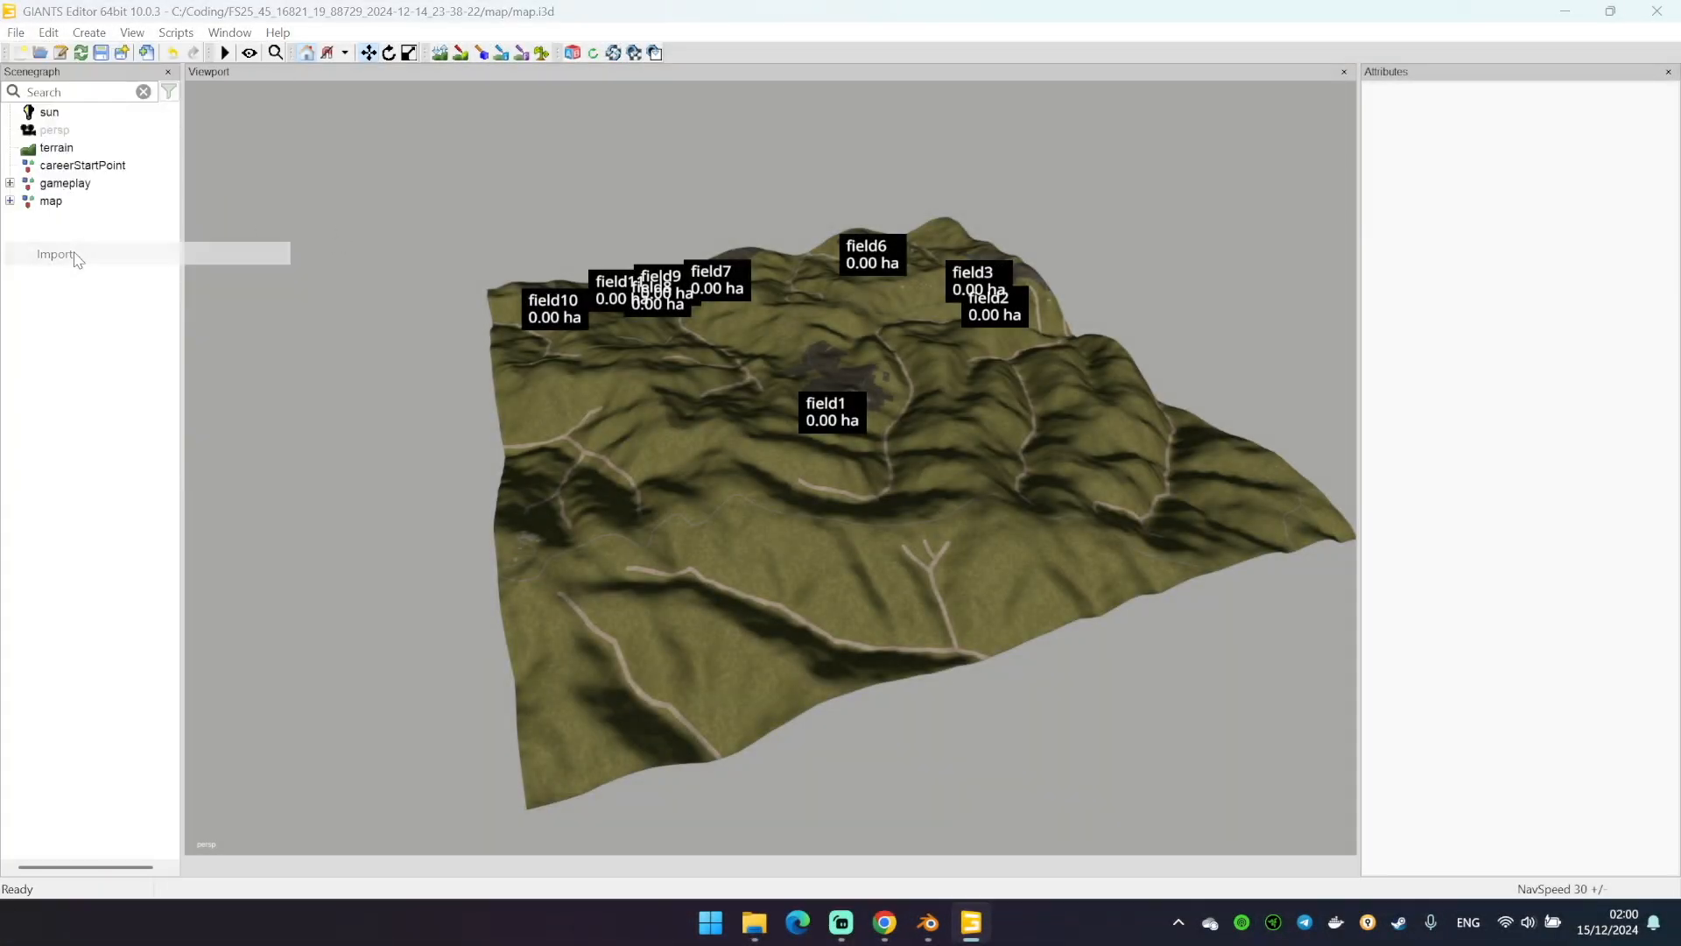
Import bkg.i3d into the Scenegraph and inspect the surrounding terrain around the map edges
{"action": "left_click", "coordinate": [58, 254]}
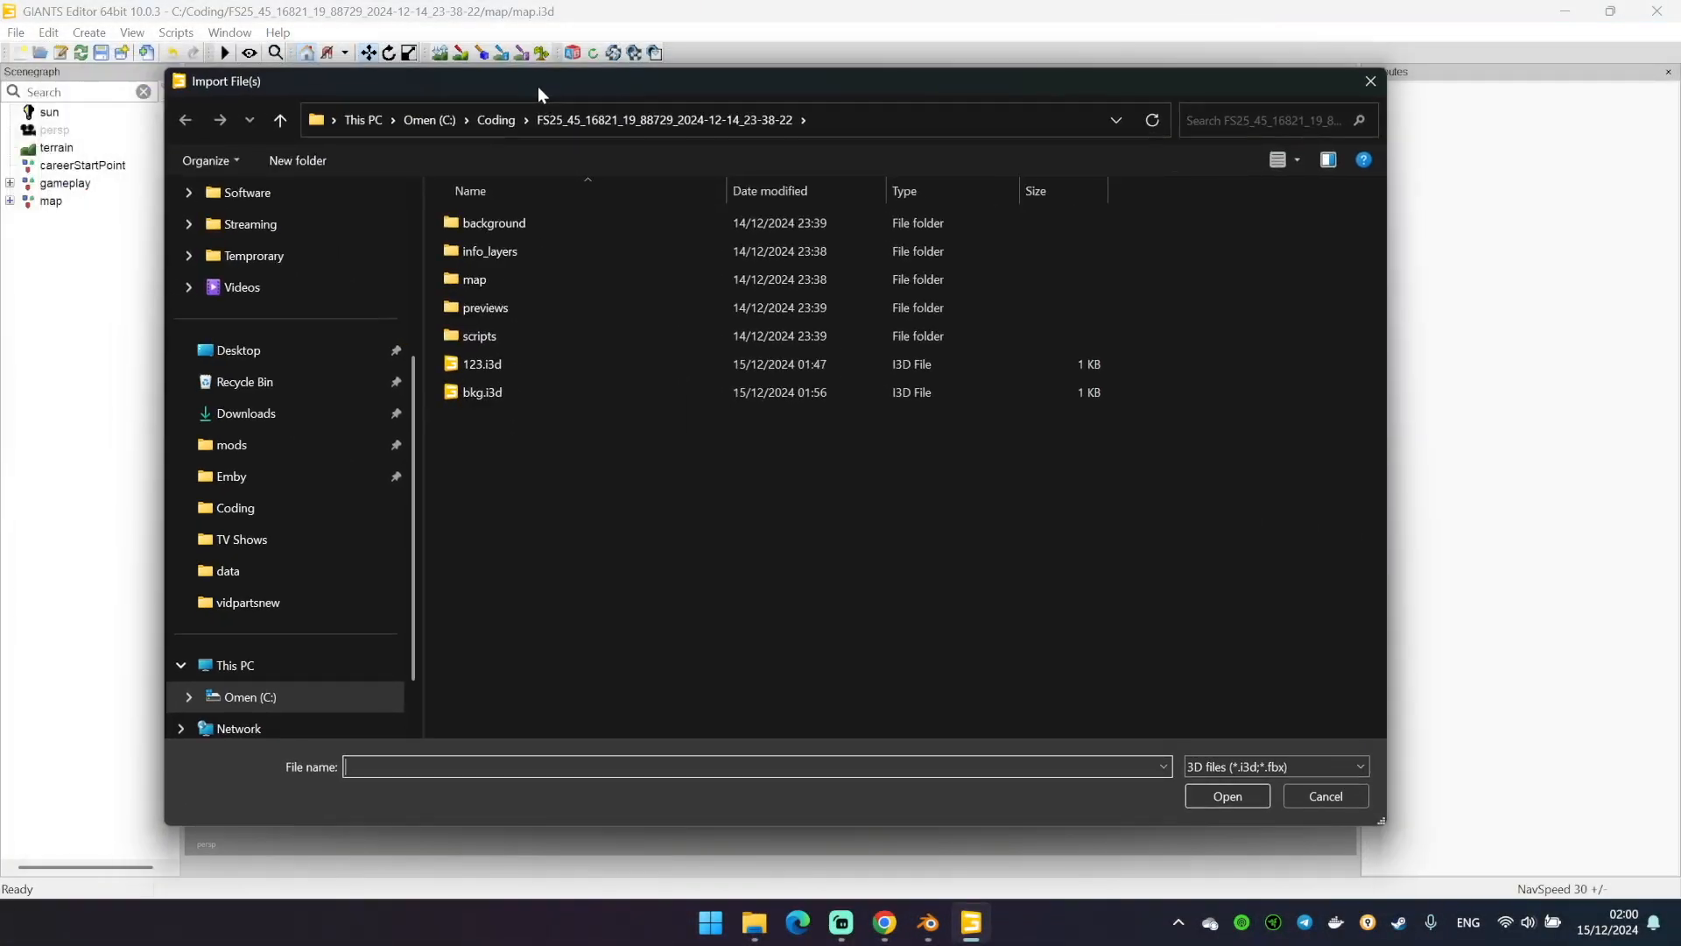
{"action": "left_click", "coordinate": [1326, 795]}
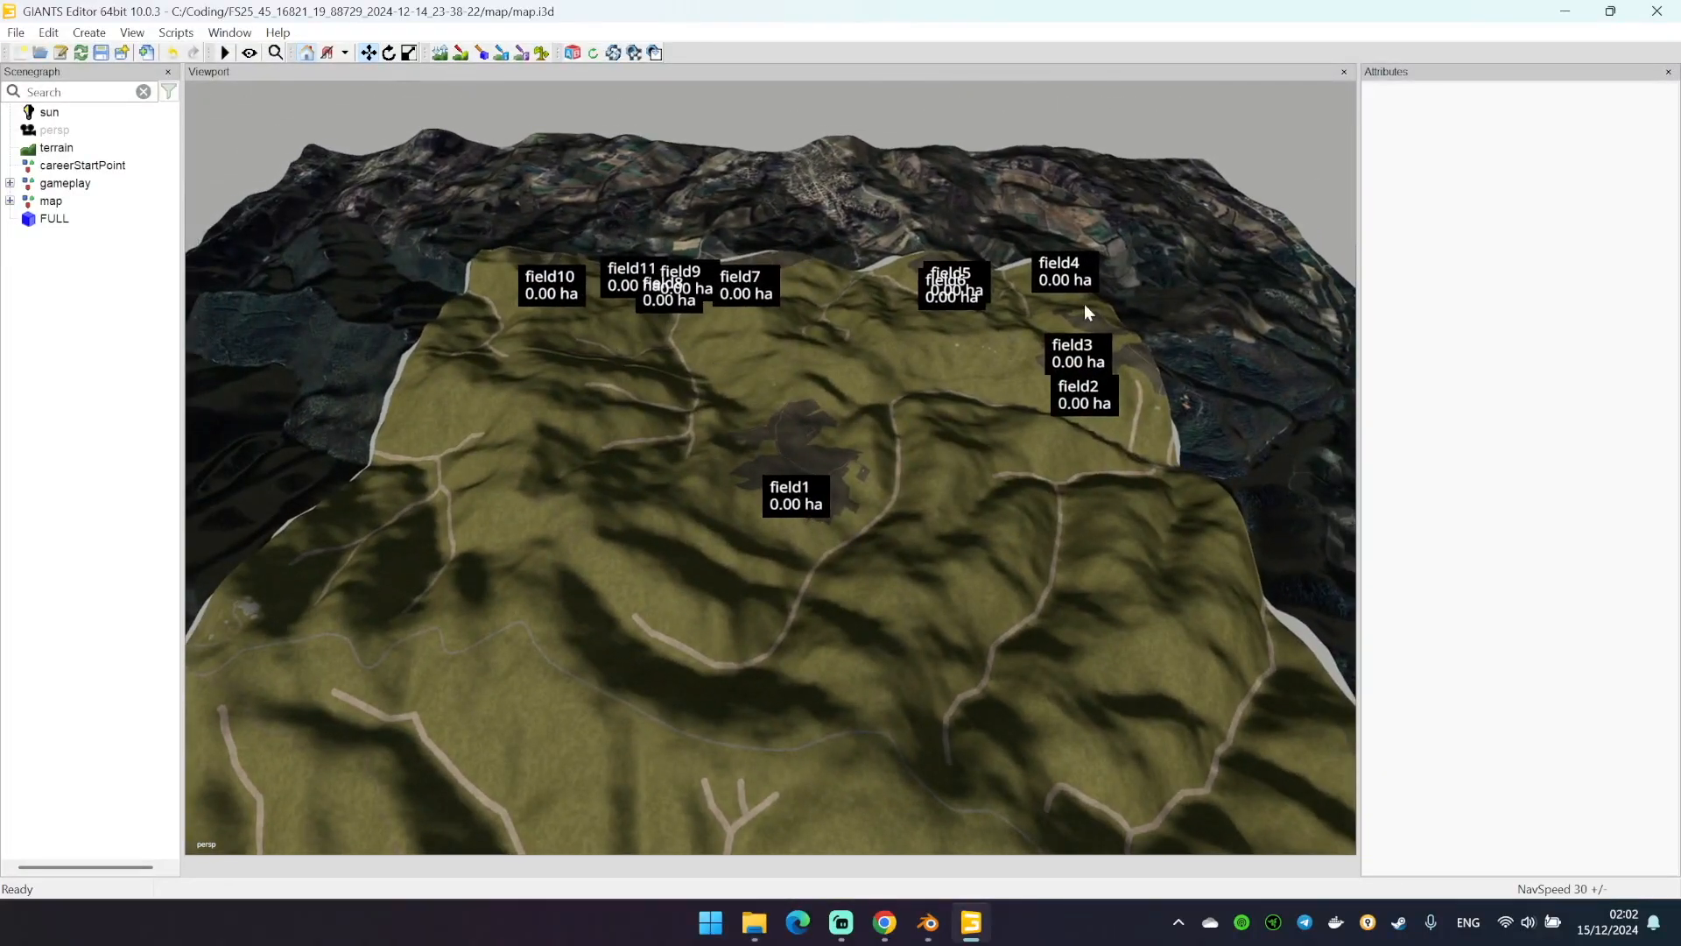
{"action": "mouse_move", "coordinate": [799, 399]}
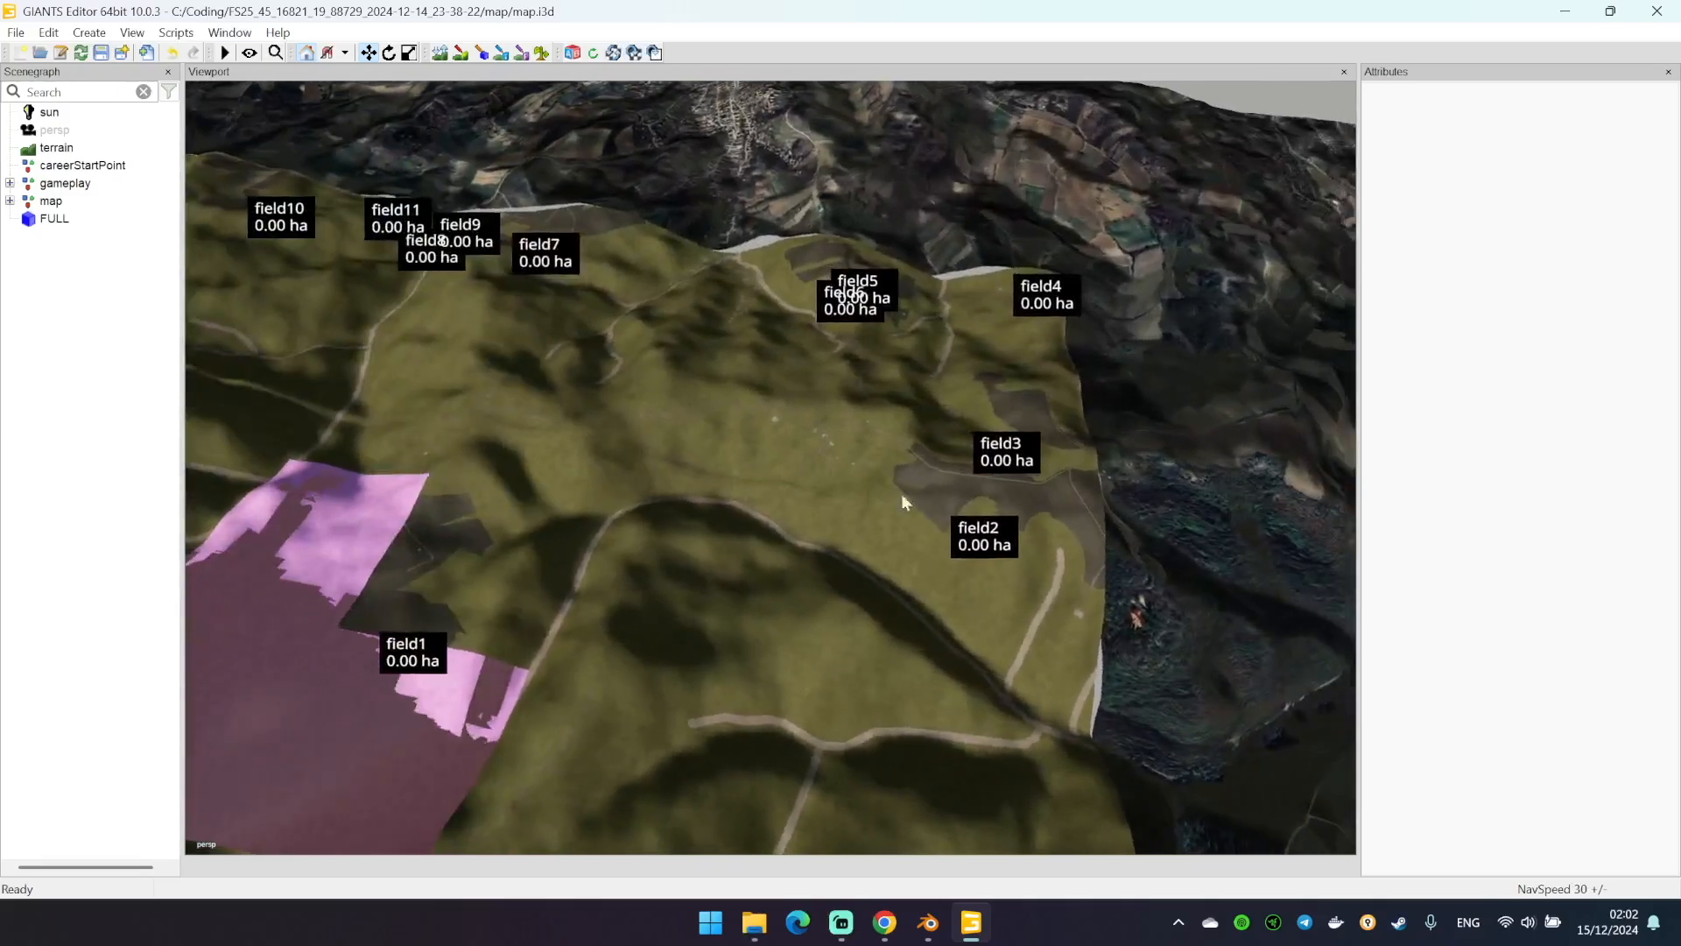
{"action": "left_click_drag", "start_coordinate": [904, 503], "coordinate": [815, 465]}
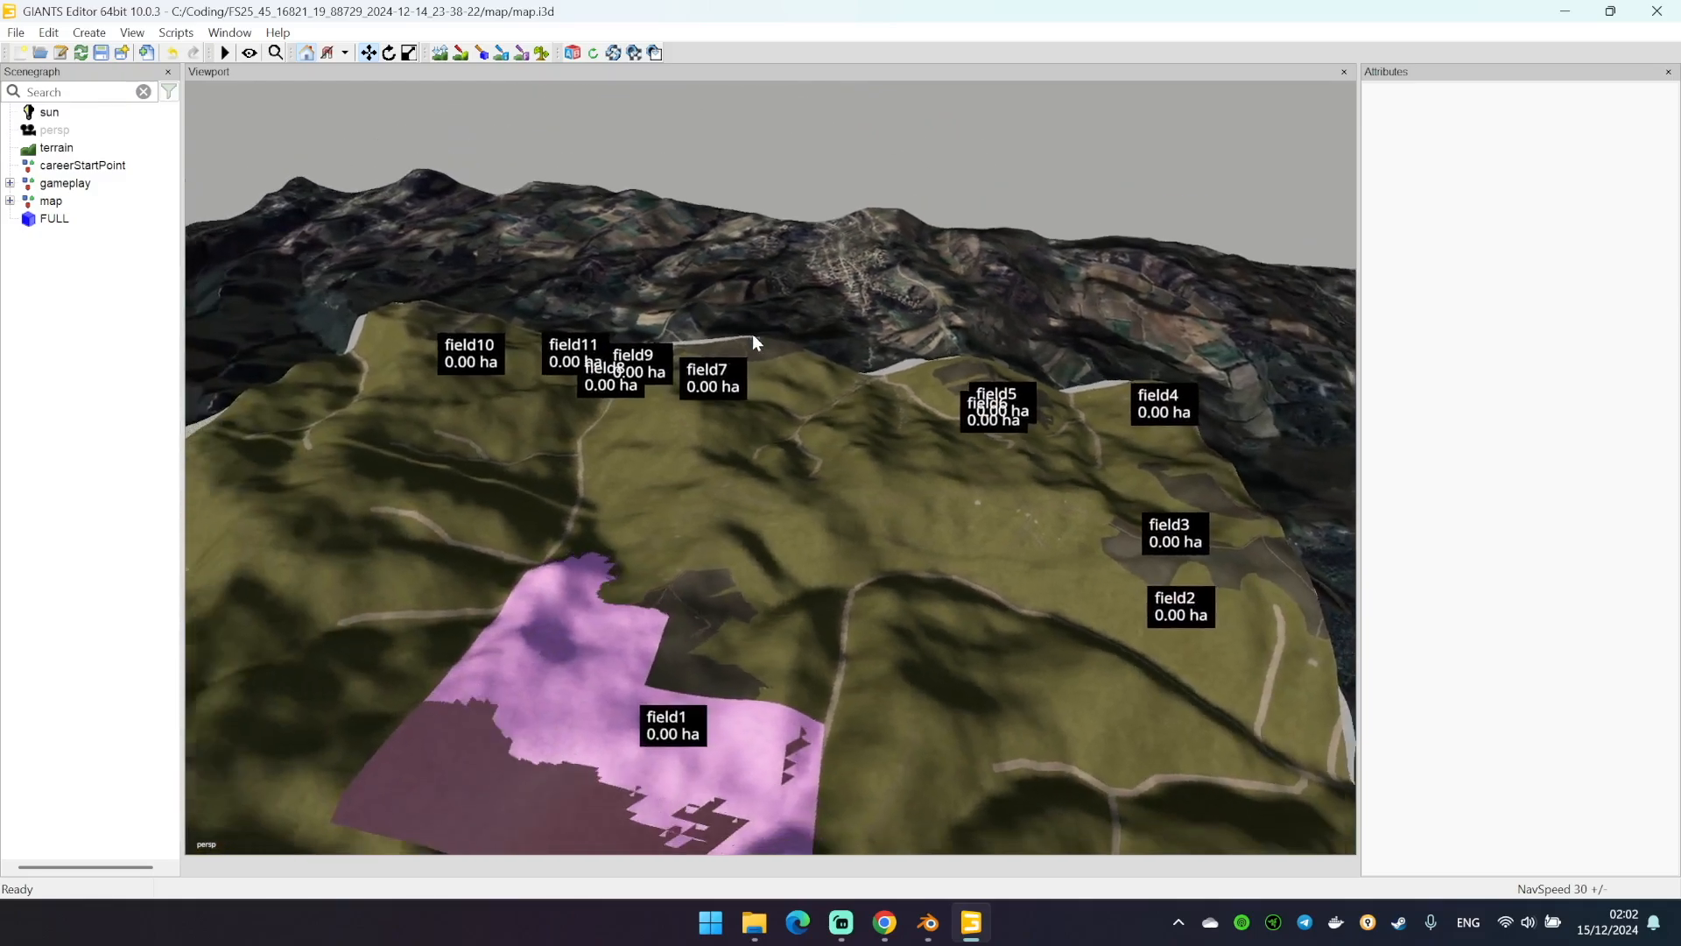
{"action": "left_click_drag", "start_coordinate": [751, 344], "coordinate": [327, 247]}
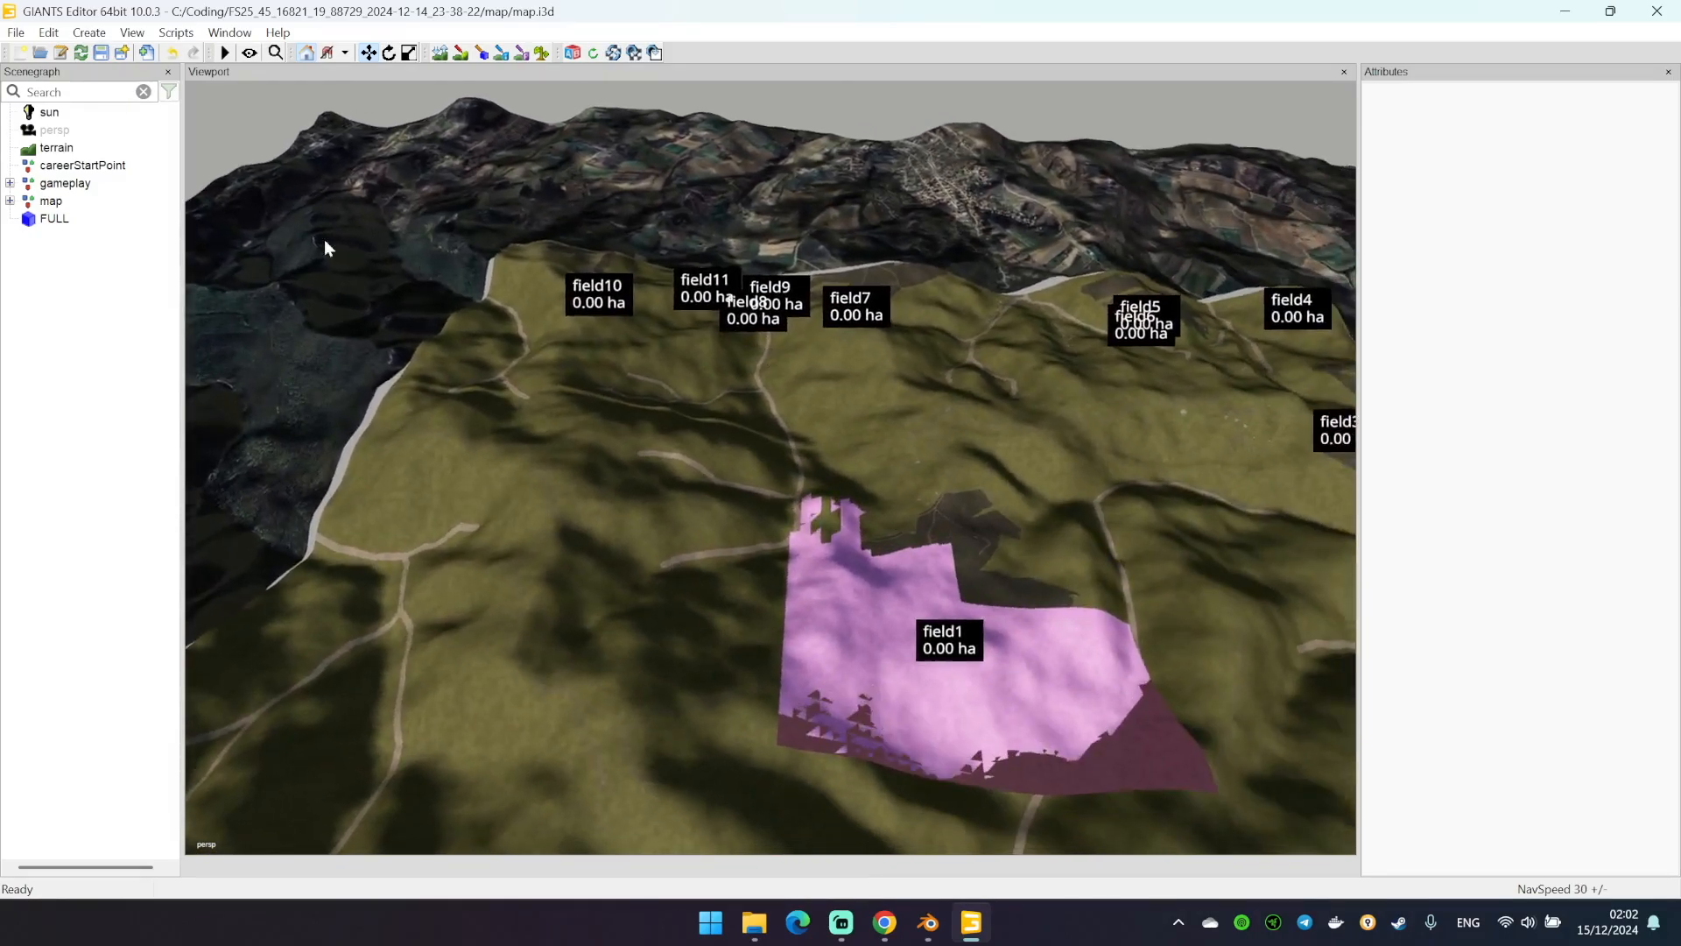
{"action": "left_click", "coordinate": [179, 31]}
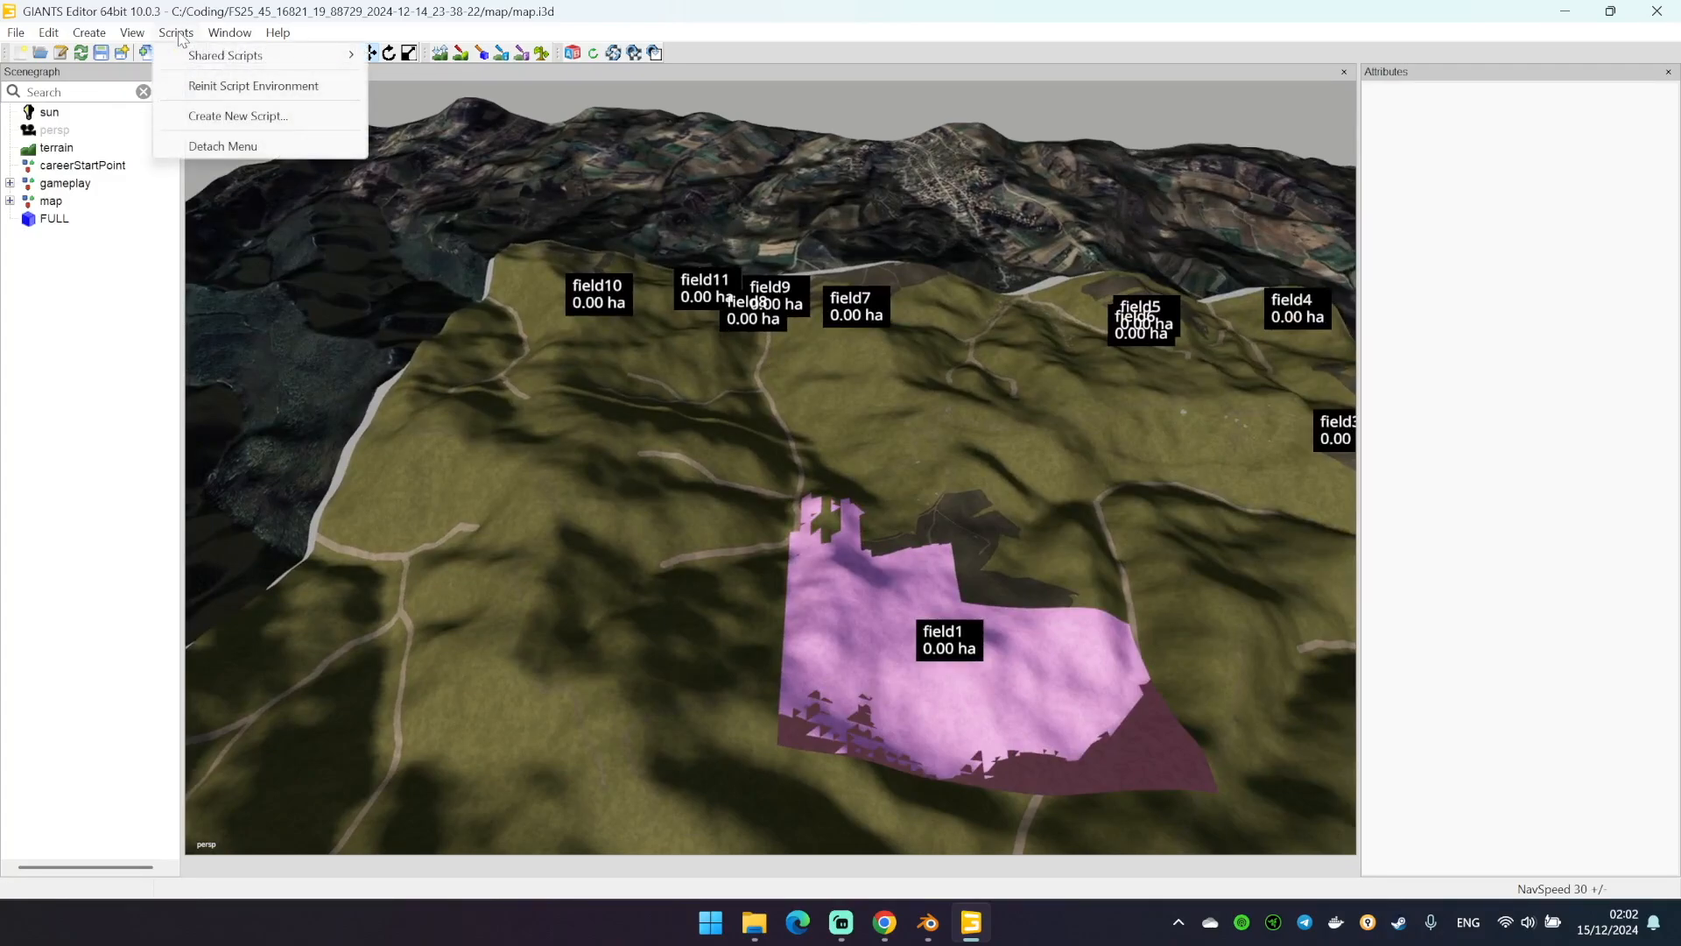
{"action": "mouse_move", "coordinate": [413, 79]}
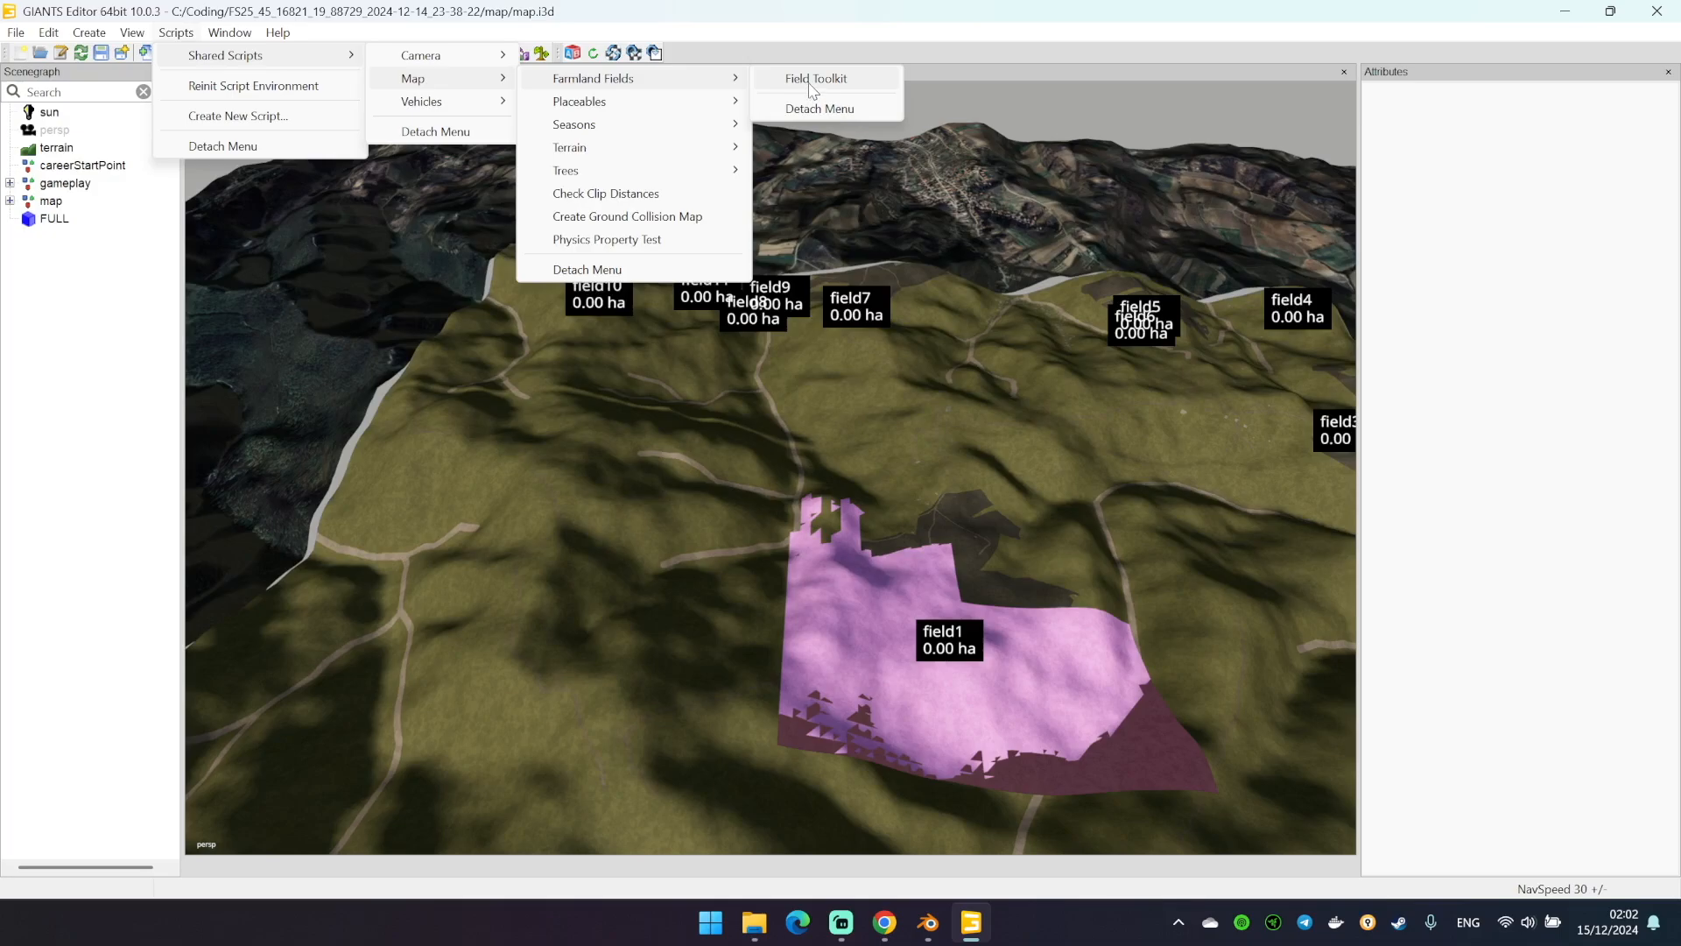
Run the Field Toolkit's Repaint Fields on All Fields to compute hectare sizes
{"action": "left_click", "coordinate": [816, 78]}
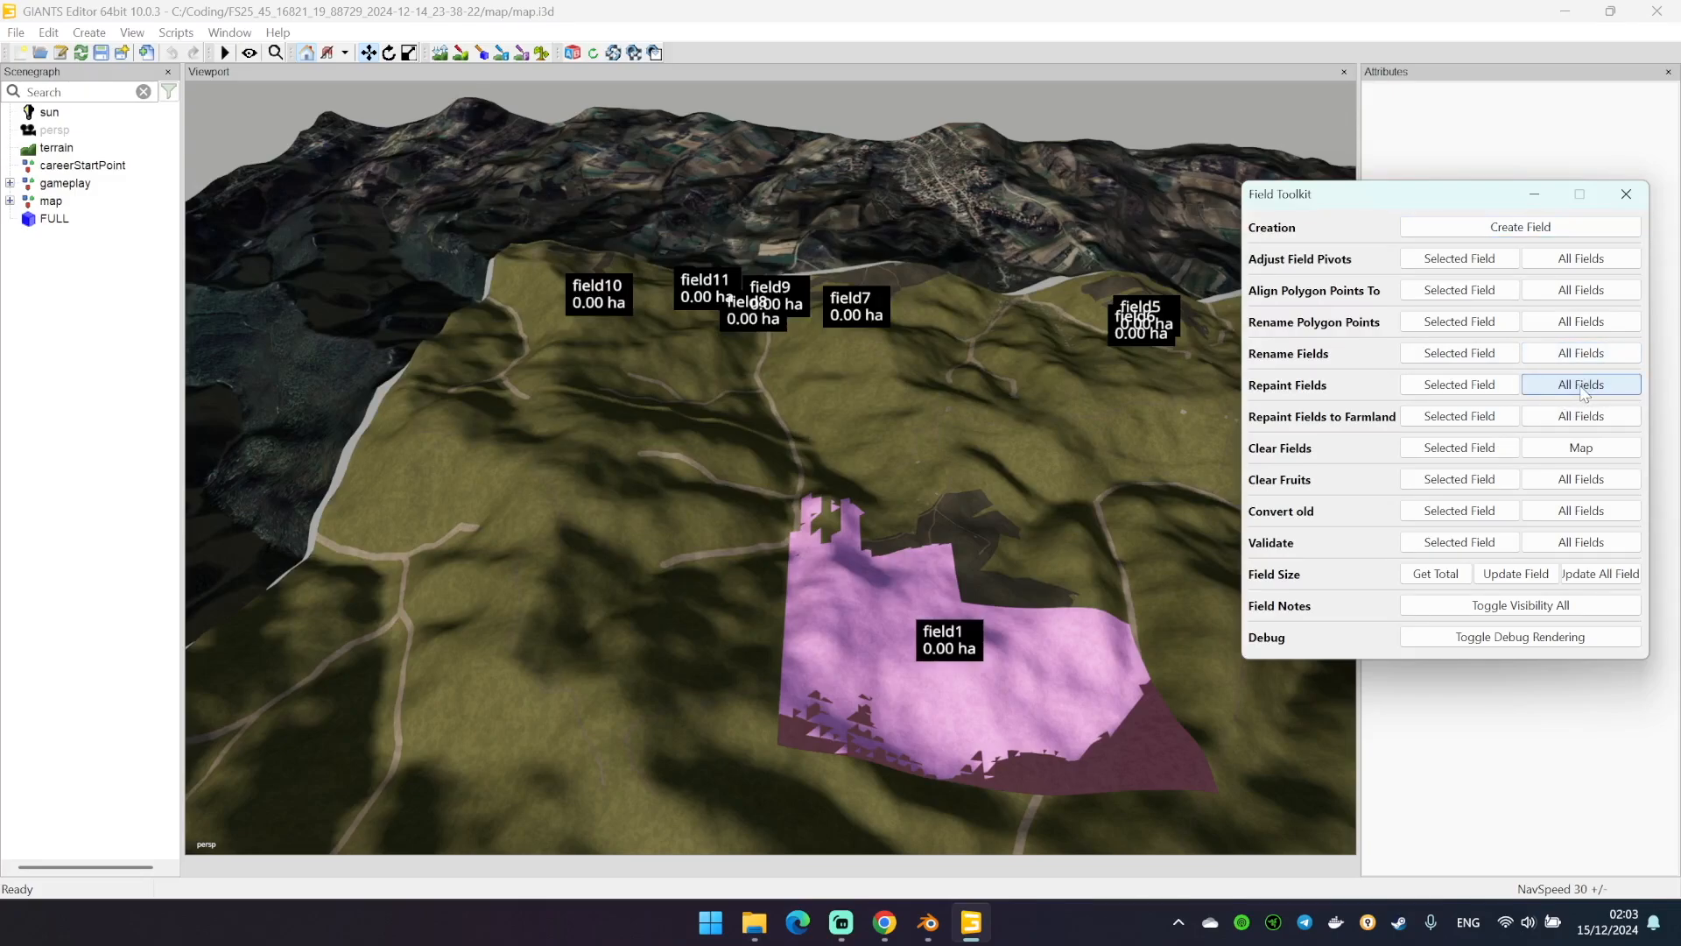
{"action": "left_click", "coordinate": [1600, 573]}
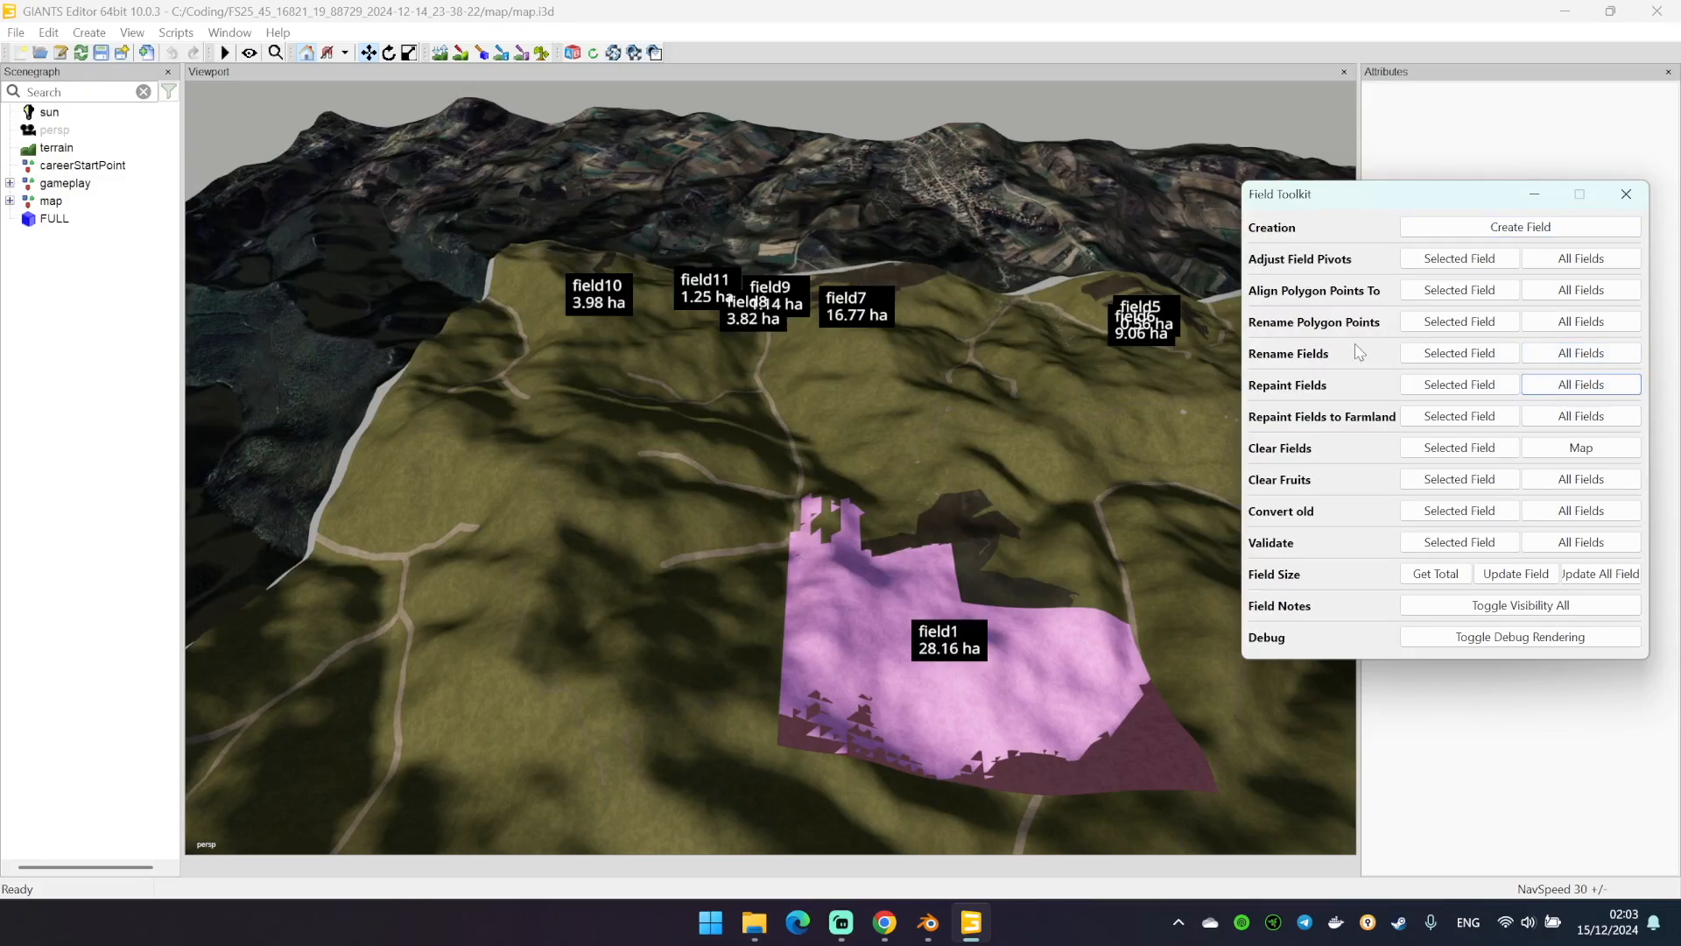
{"action": "left_click", "coordinate": [1580, 383]}
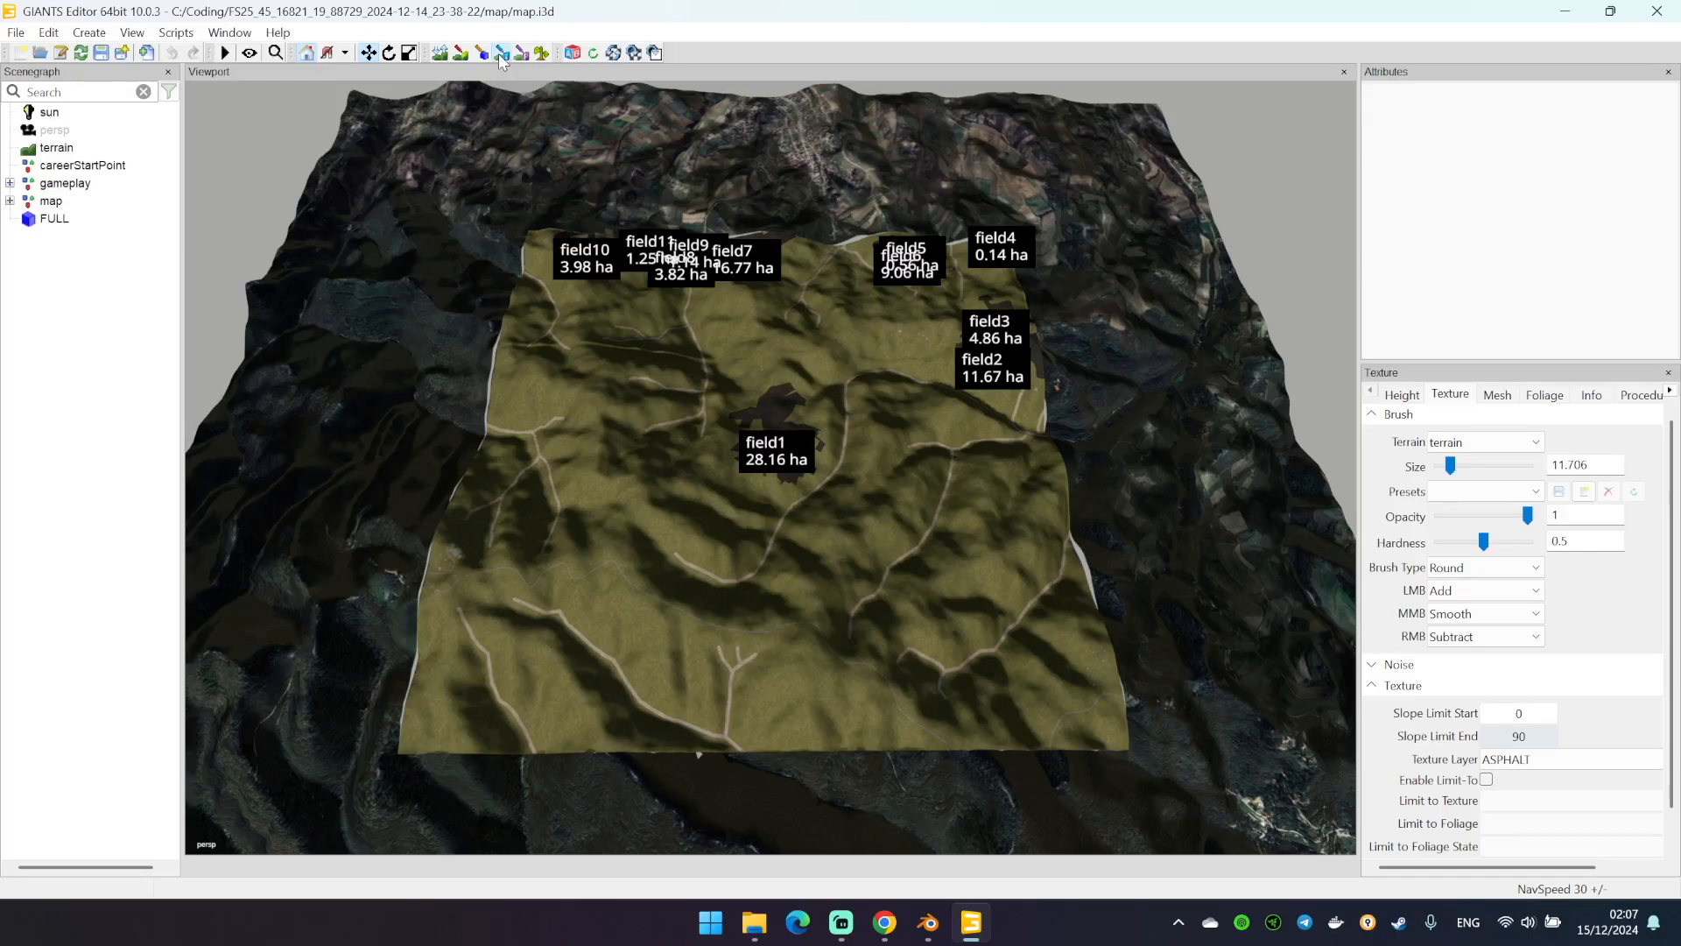
Switch to Info paint mode on the farmlands layer and select Farmland 2 to paint
{"action": "left_click", "coordinate": [1591, 395]}
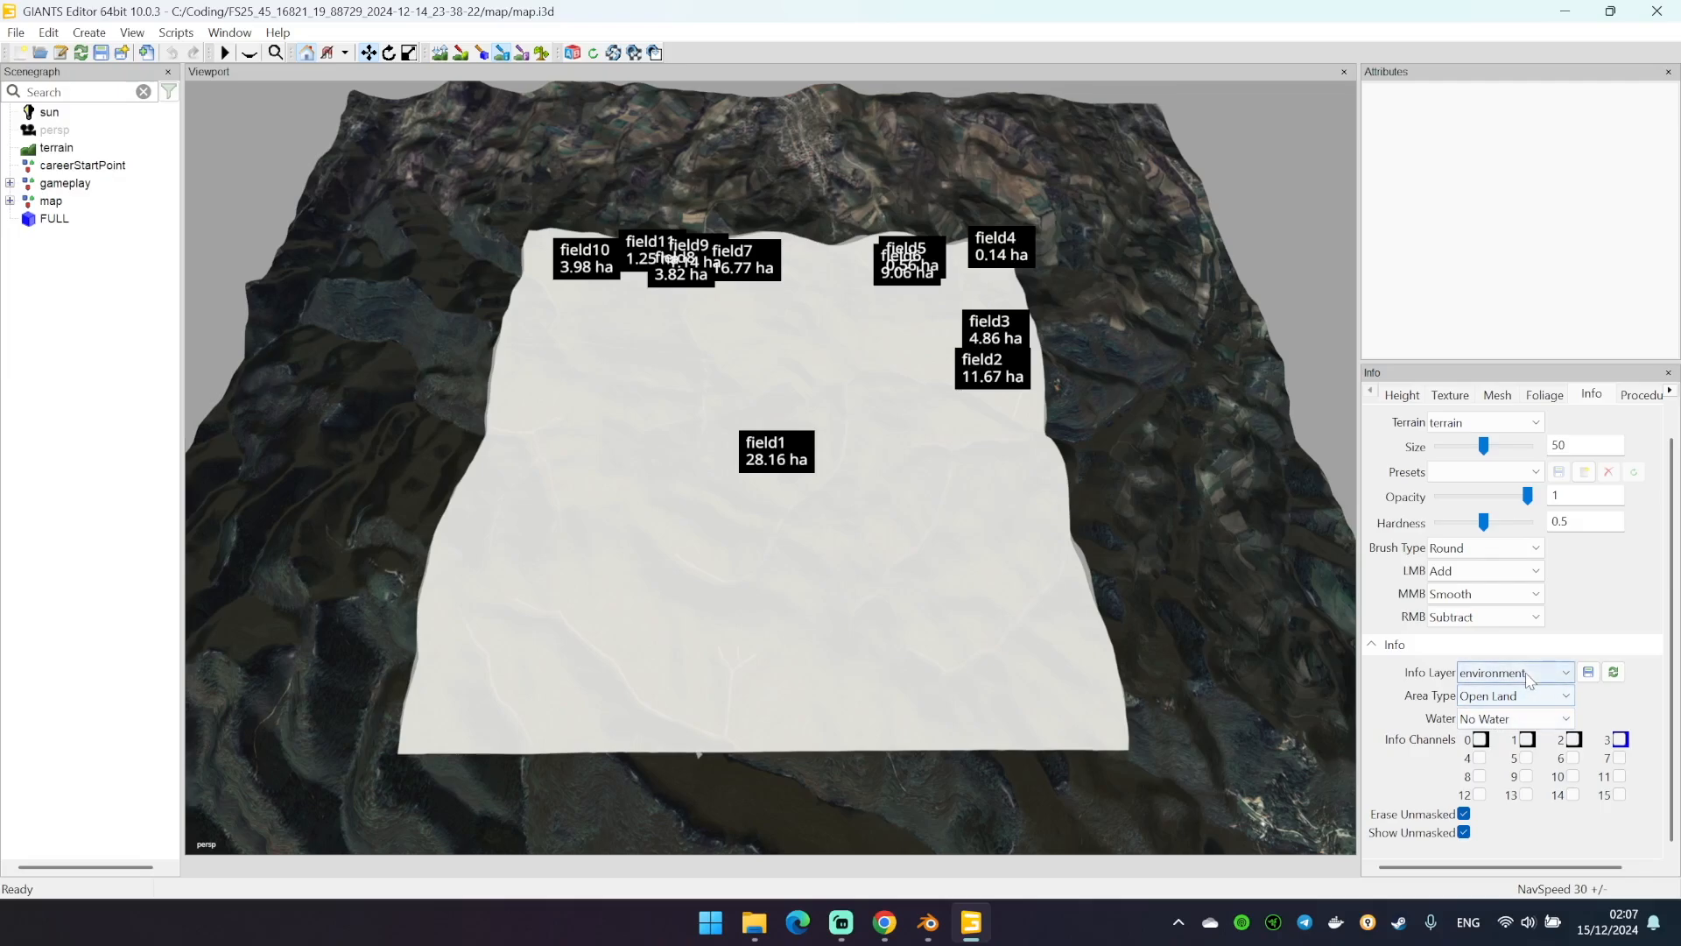
{"action": "left_click", "coordinate": [1515, 672]}
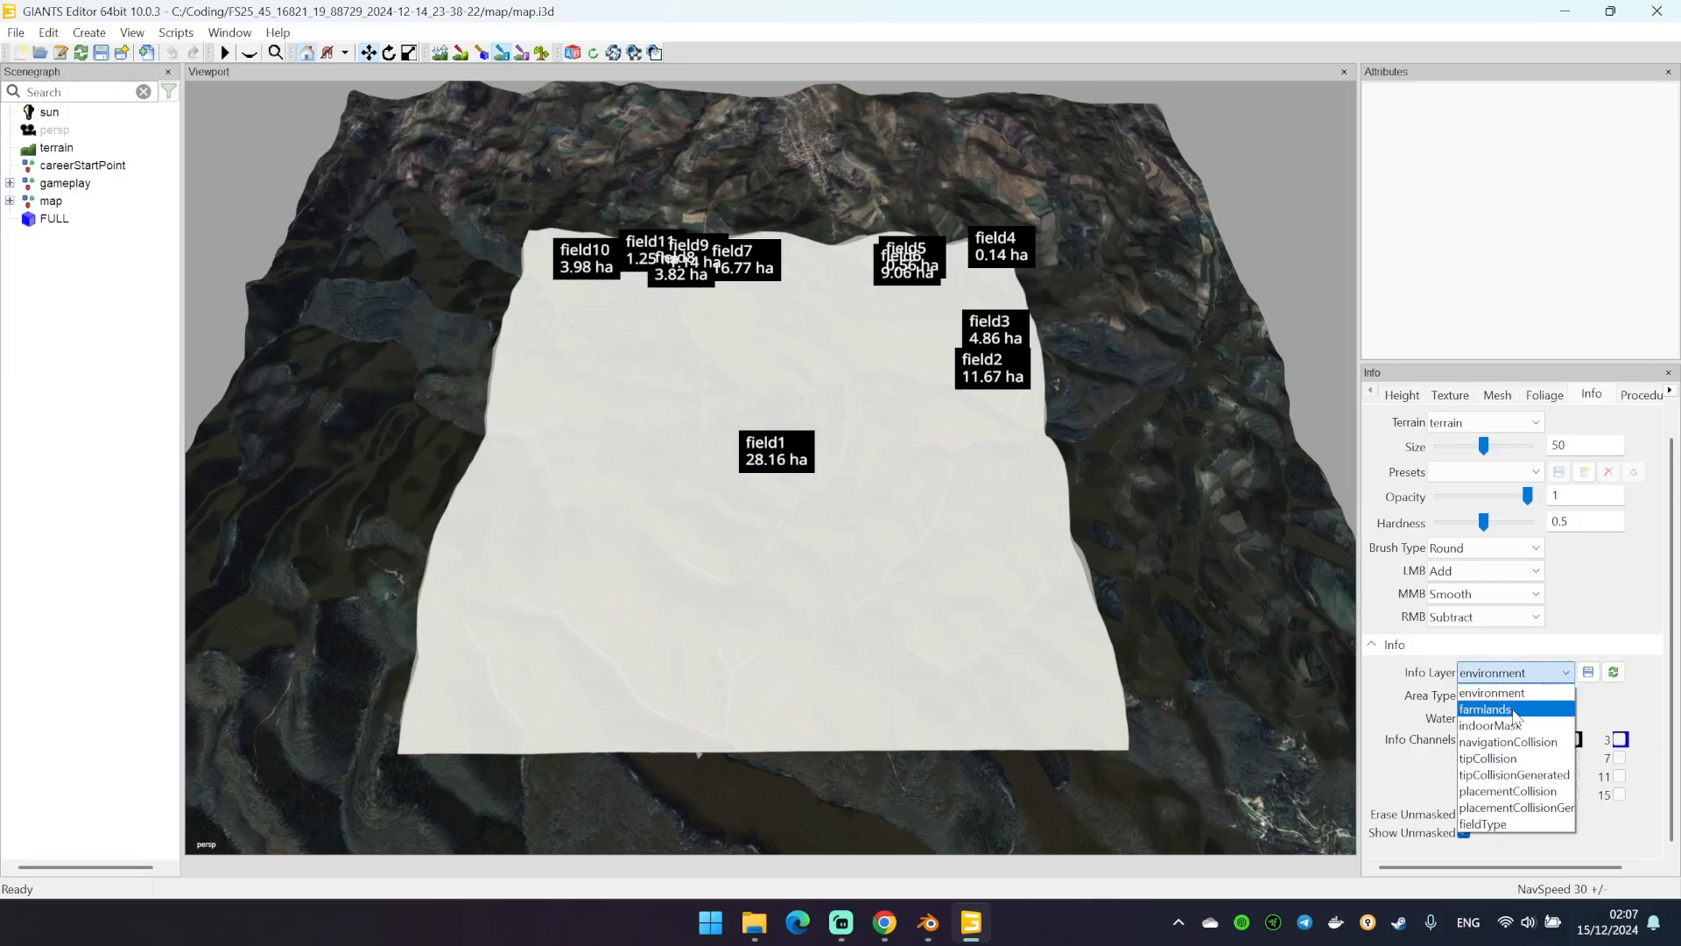
{"action": "left_click", "coordinate": [1485, 707]}
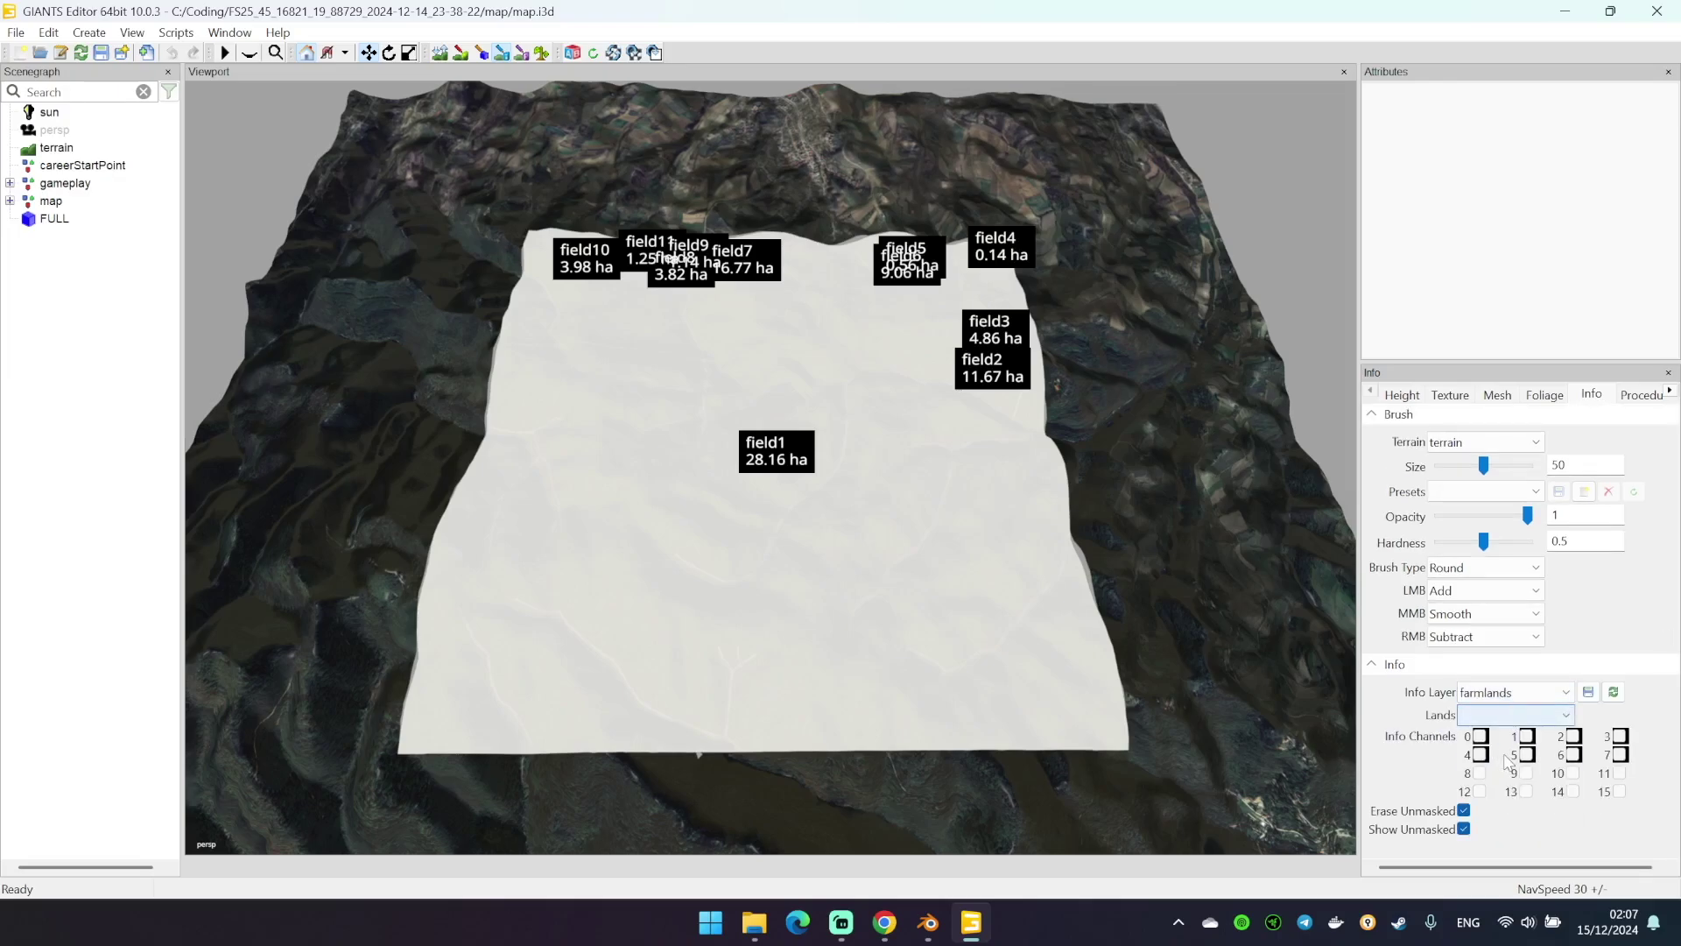
{"action": "left_click", "coordinate": [1562, 715]}
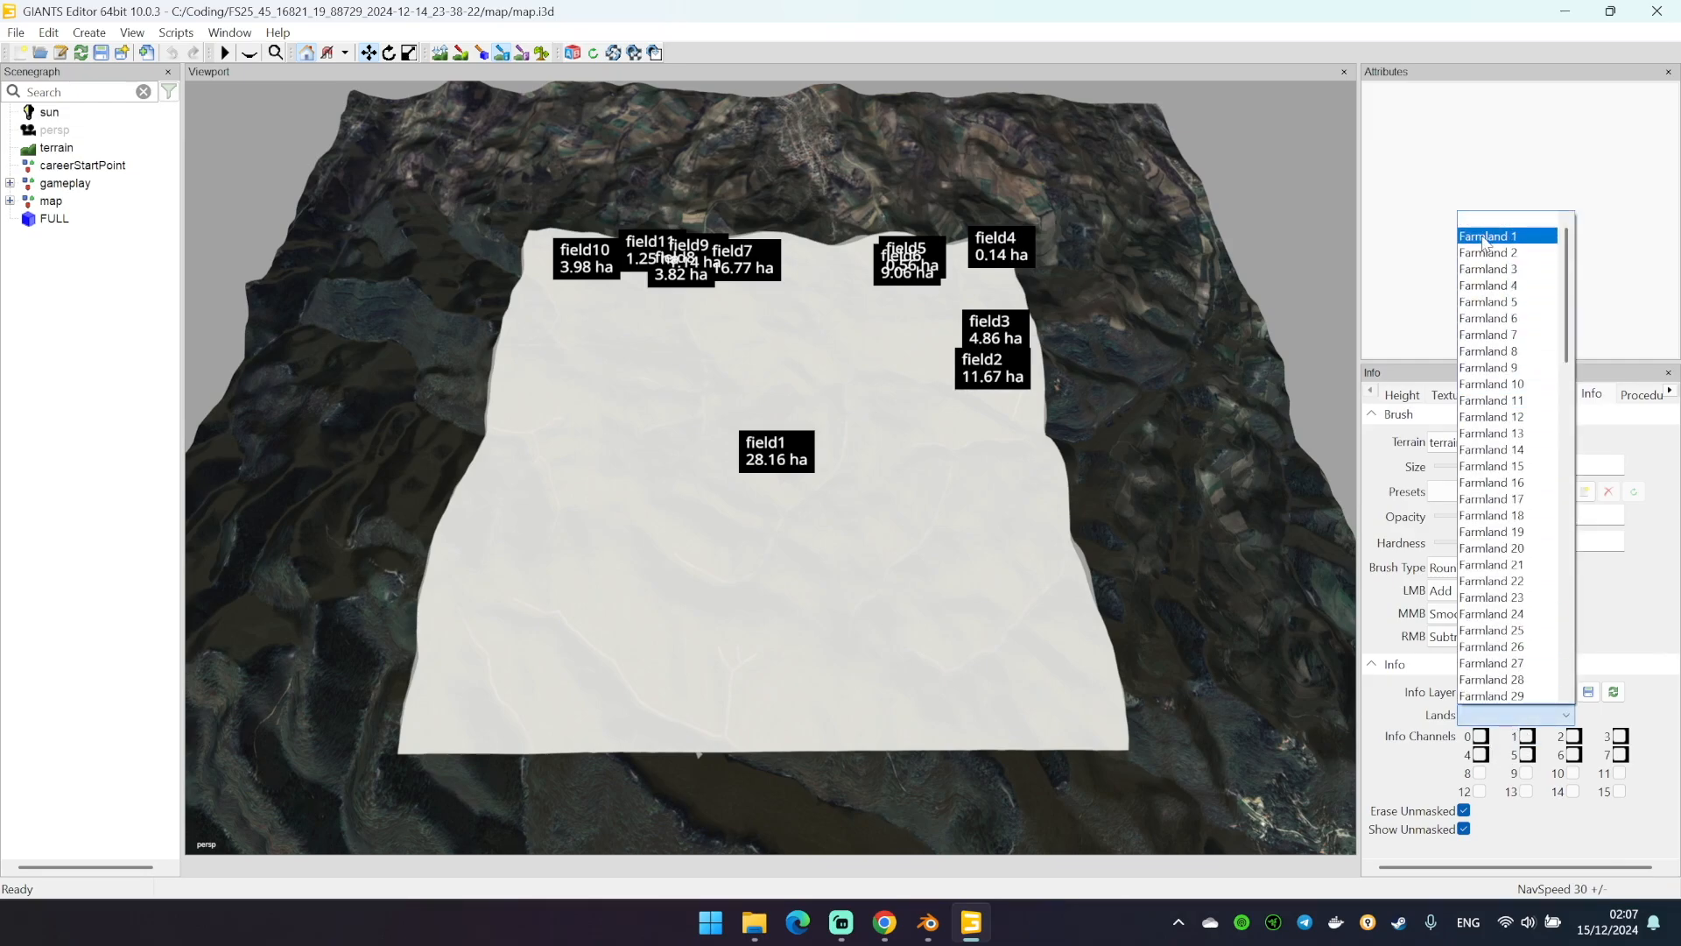
{"action": "left_click", "coordinate": [1489, 235]}
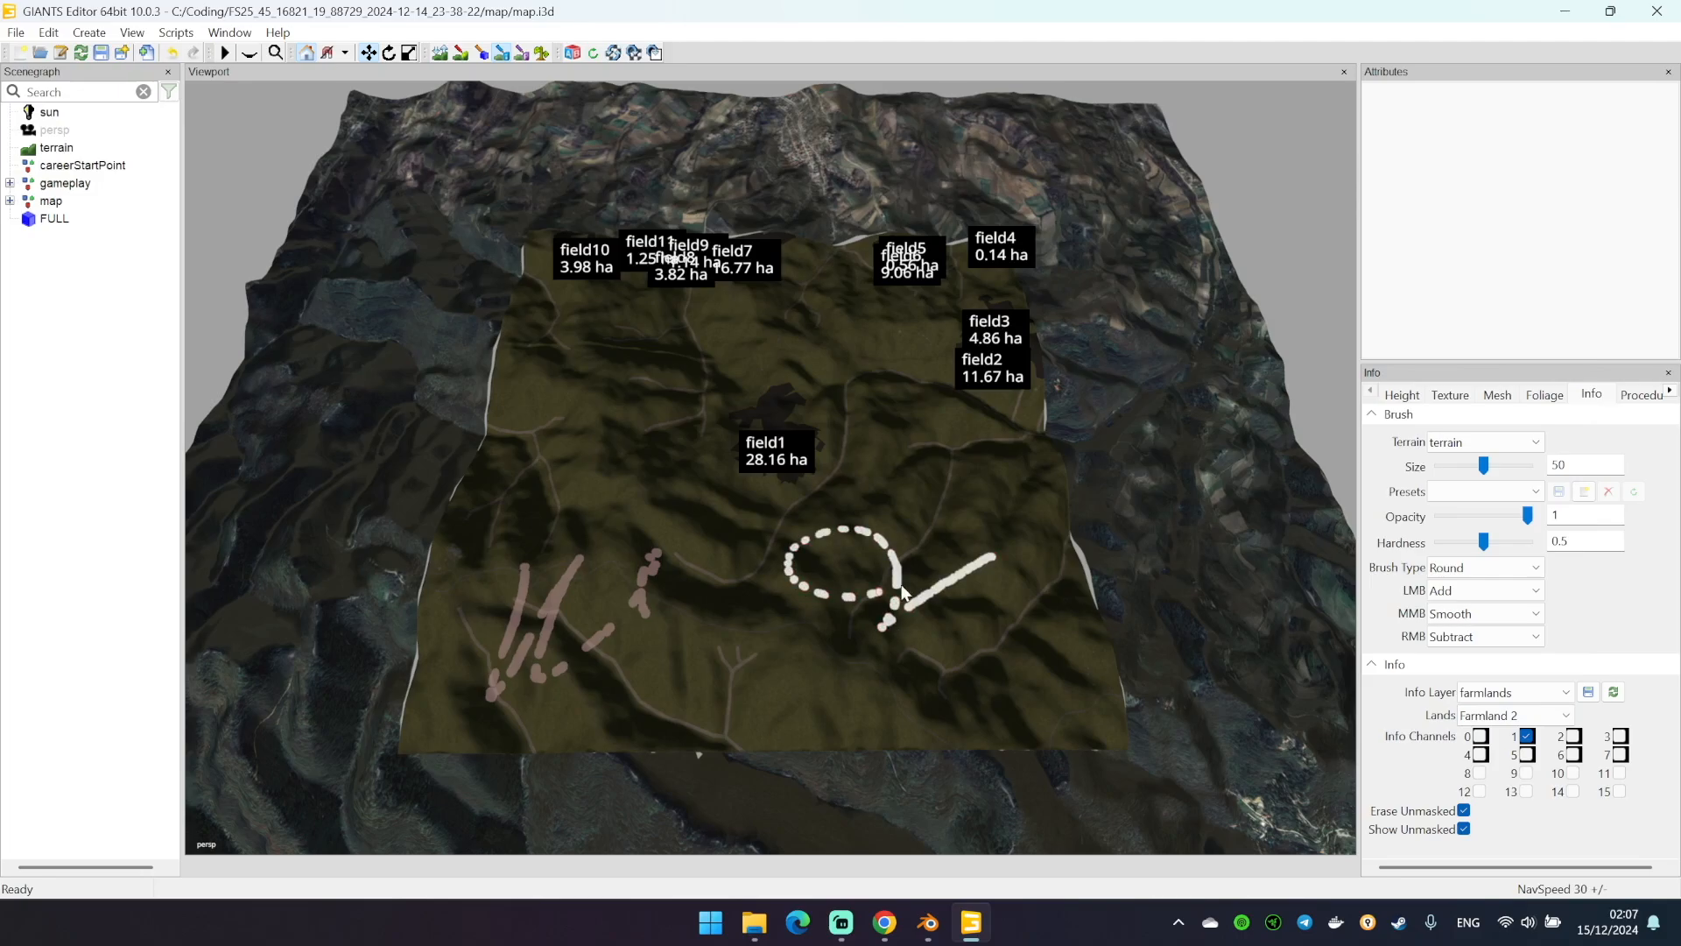
{"action": "left_click", "coordinate": [1565, 714]}
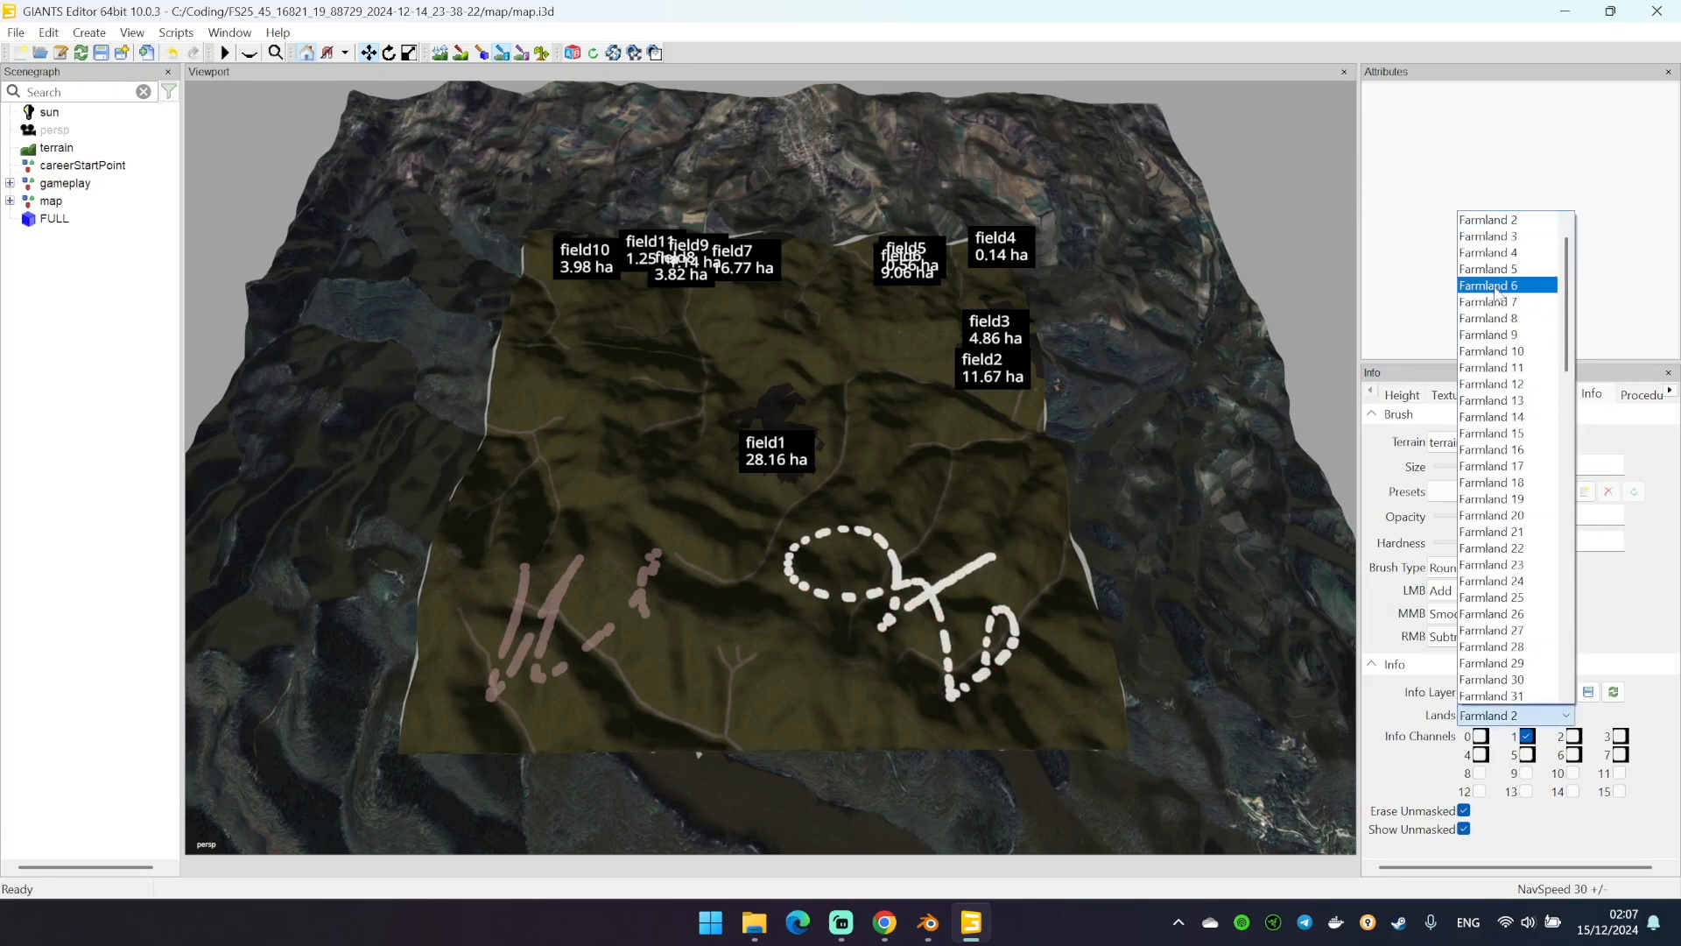